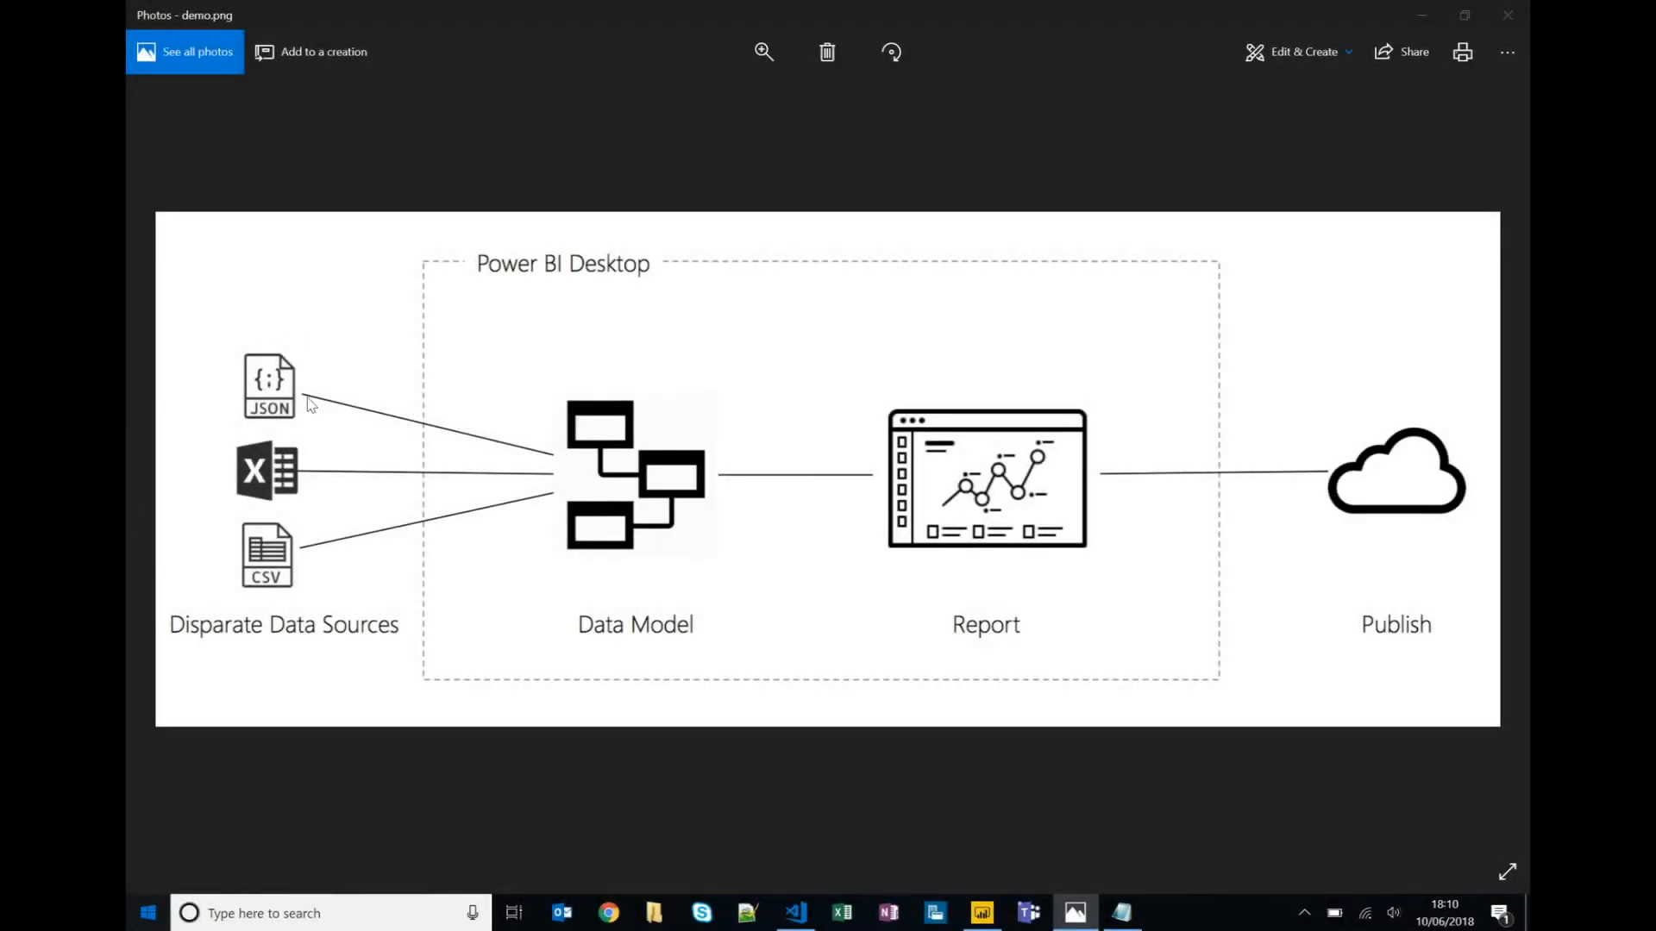
pyautogui.moveTo(666, 496)
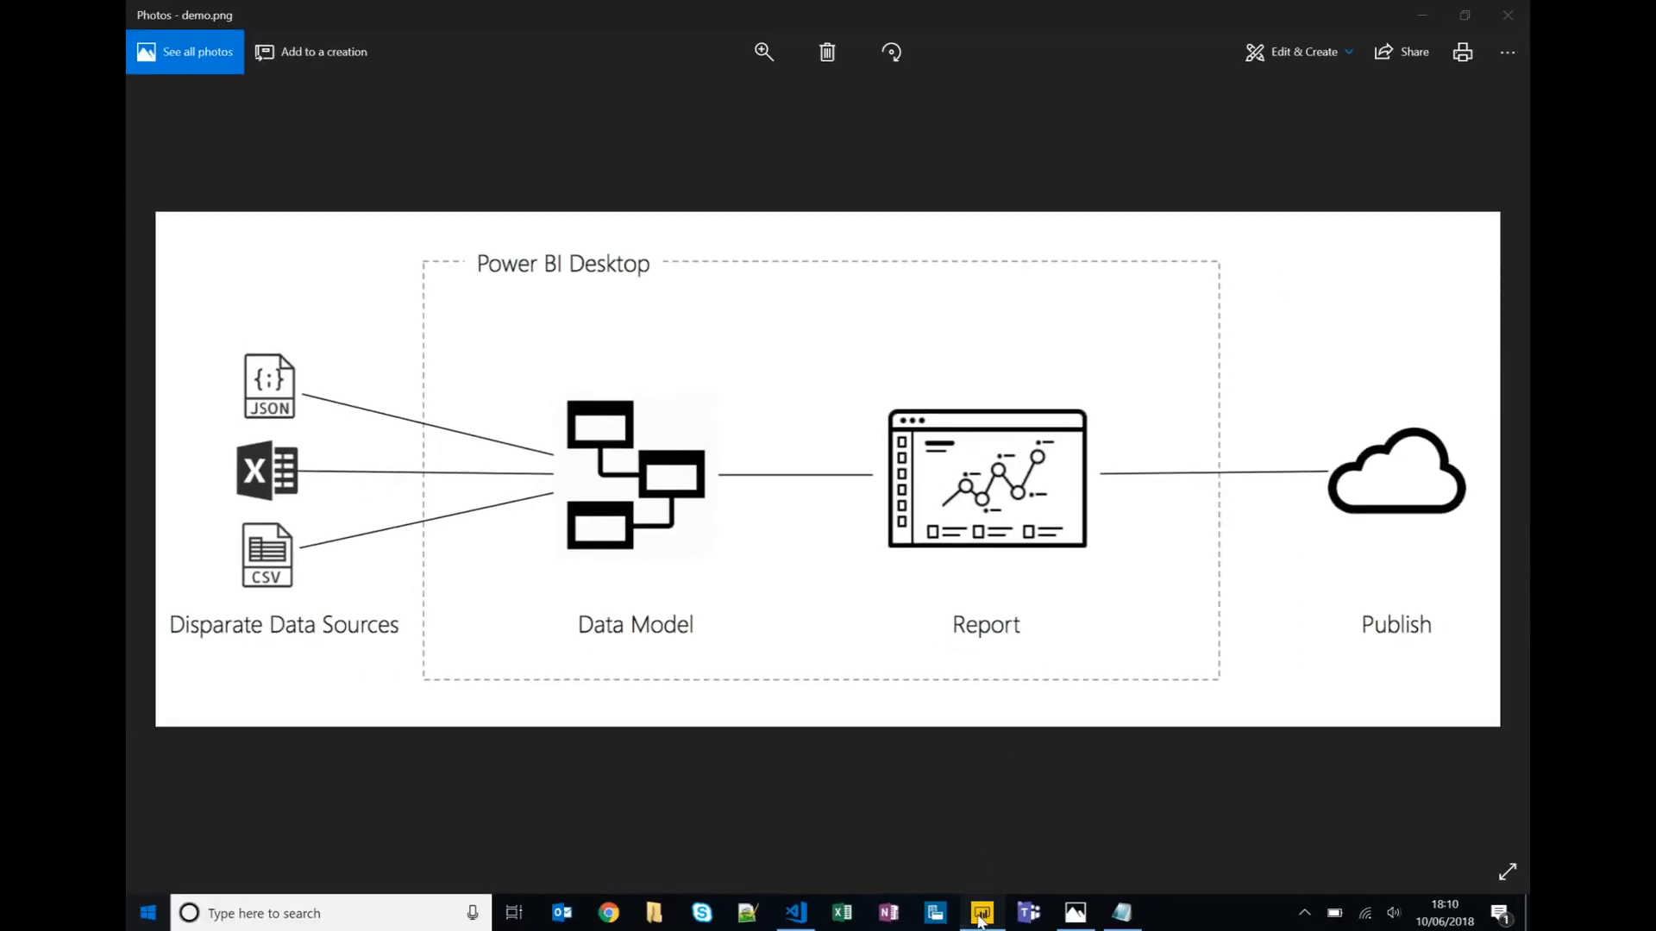
# Build a Marketshare chart split by Symbol and bring in the Date table's fields.
pyautogui.click(981, 913)
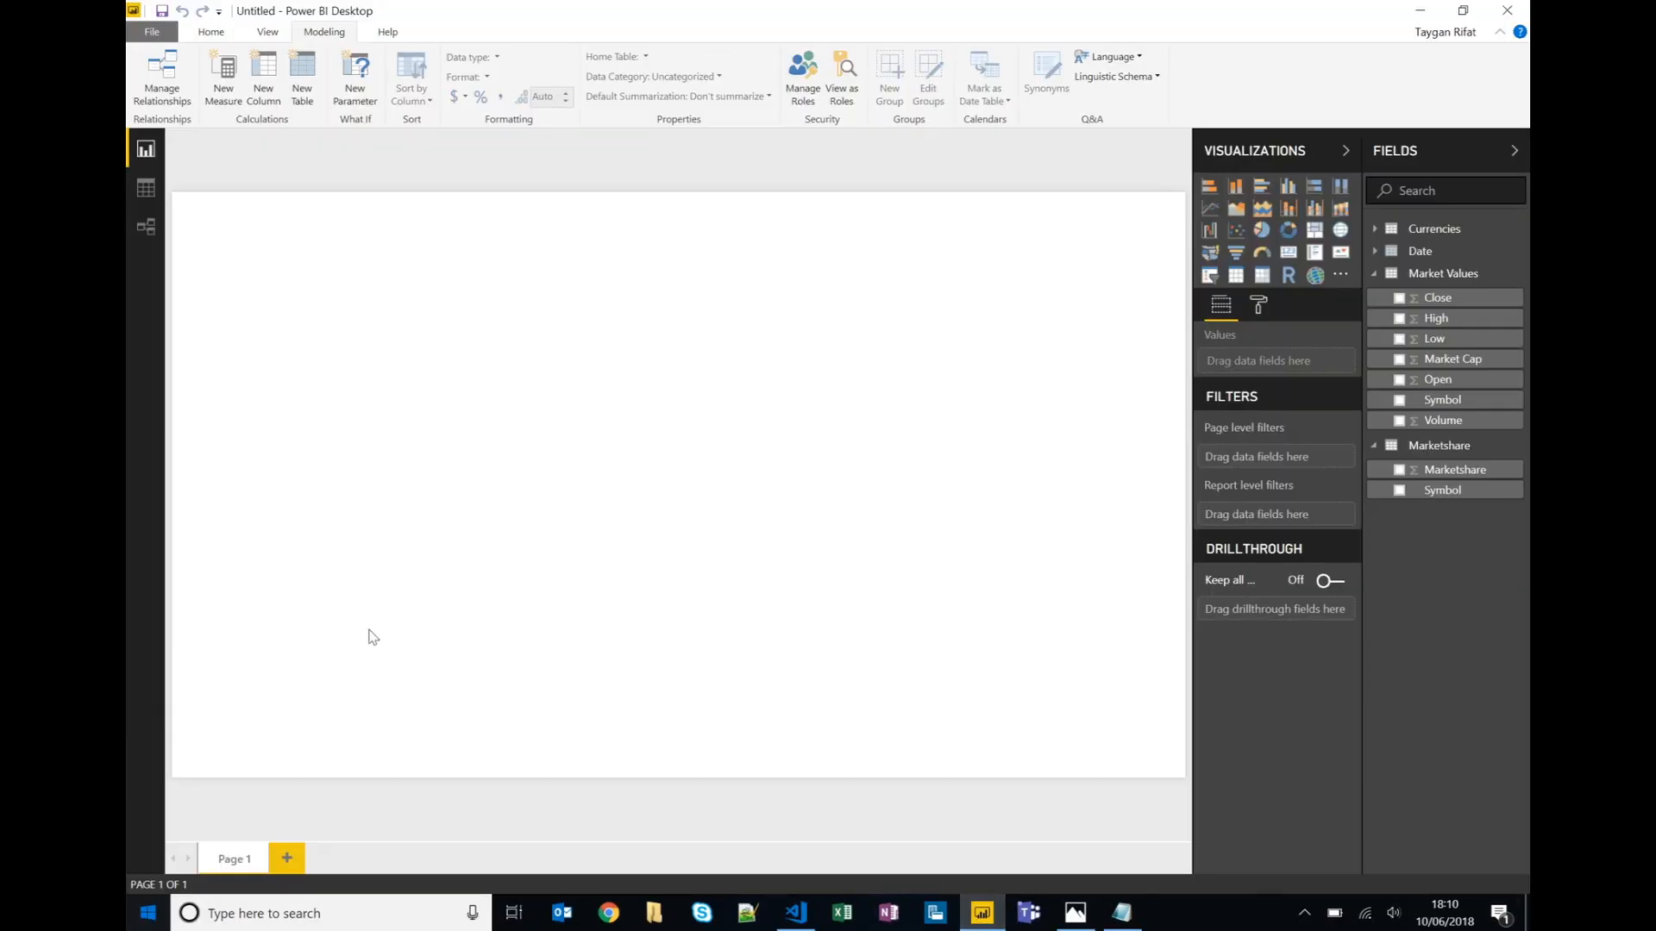
pyautogui.moveTo(1000, 676)
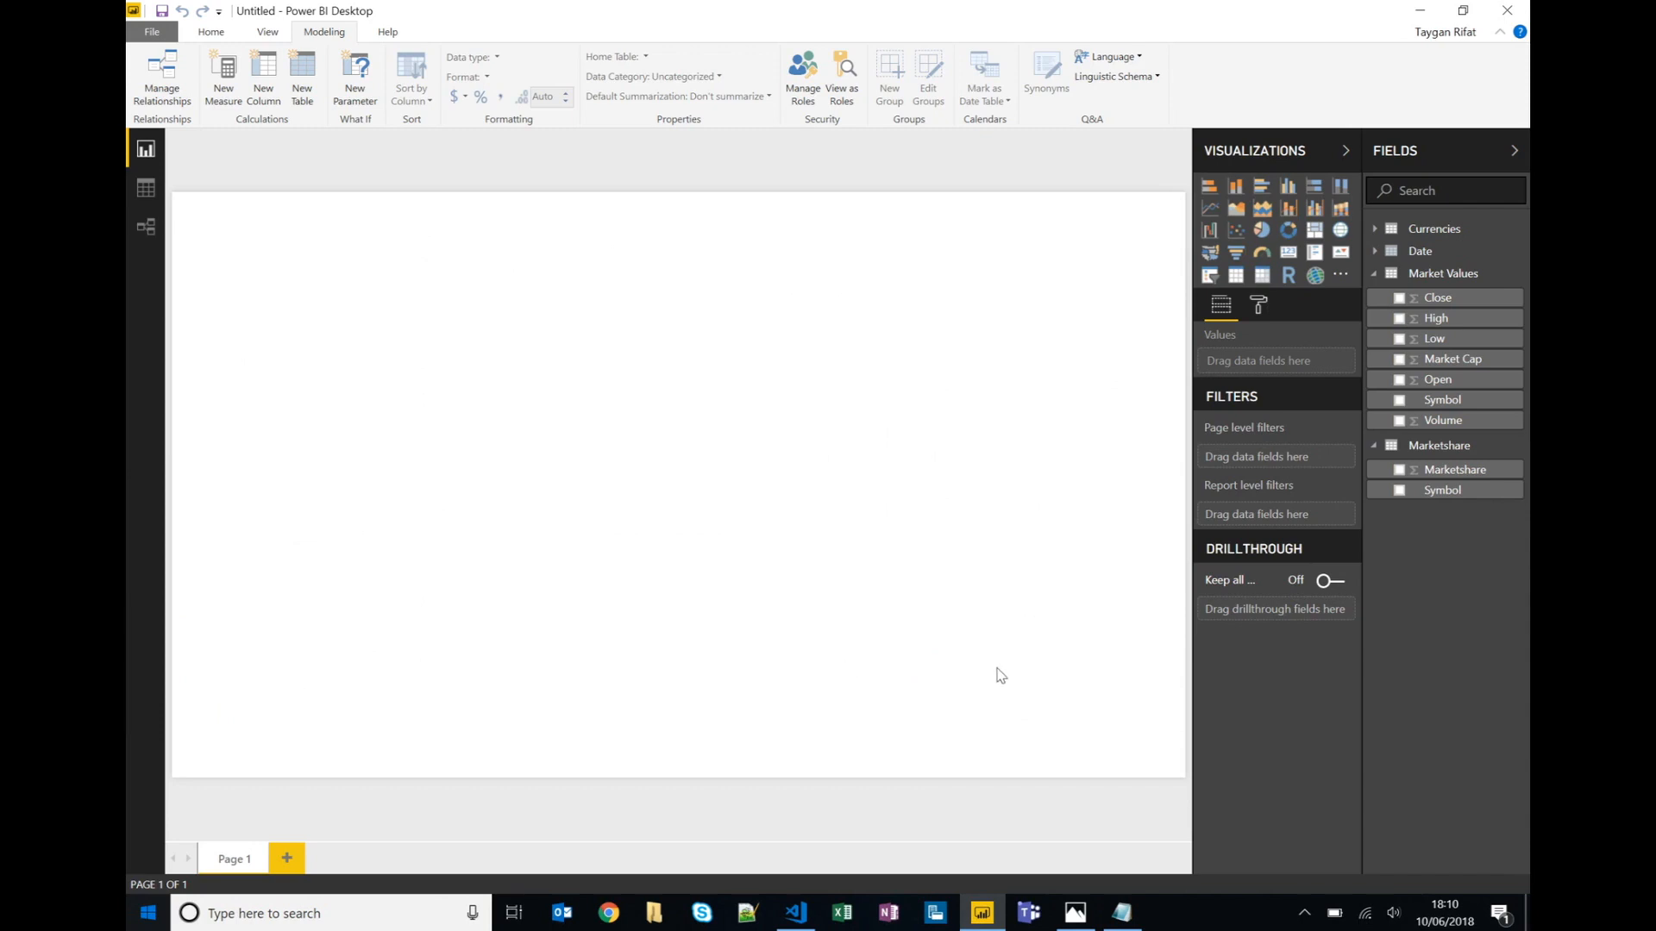
pyautogui.moveTo(359, 283)
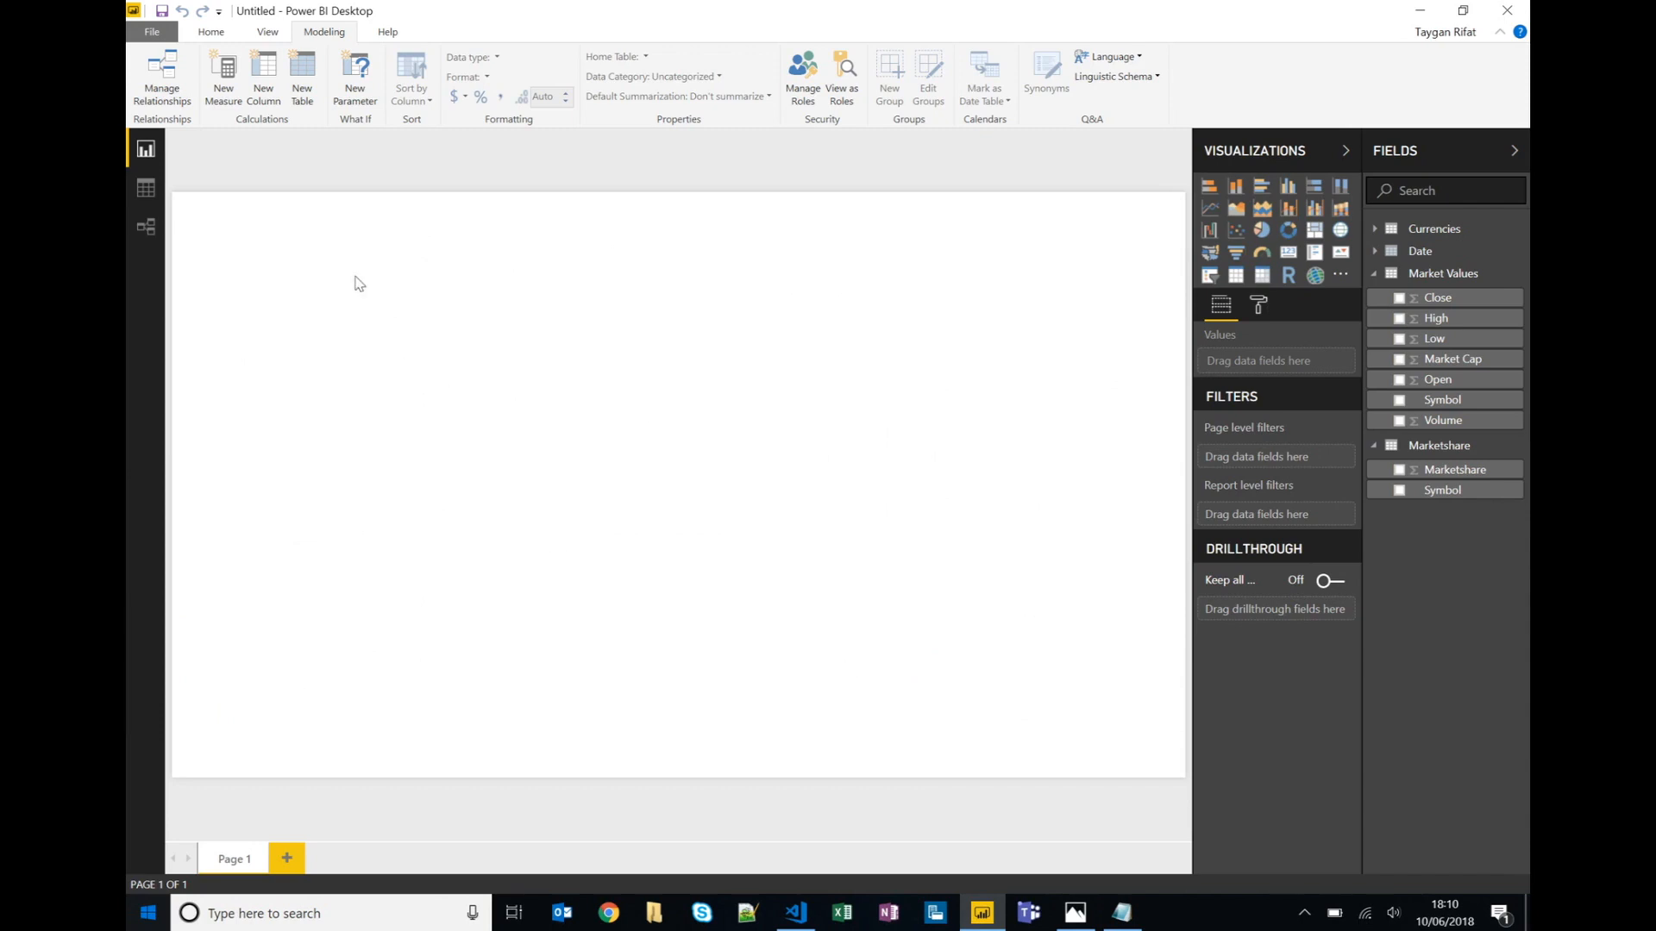
pyautogui.moveTo(1131, 302)
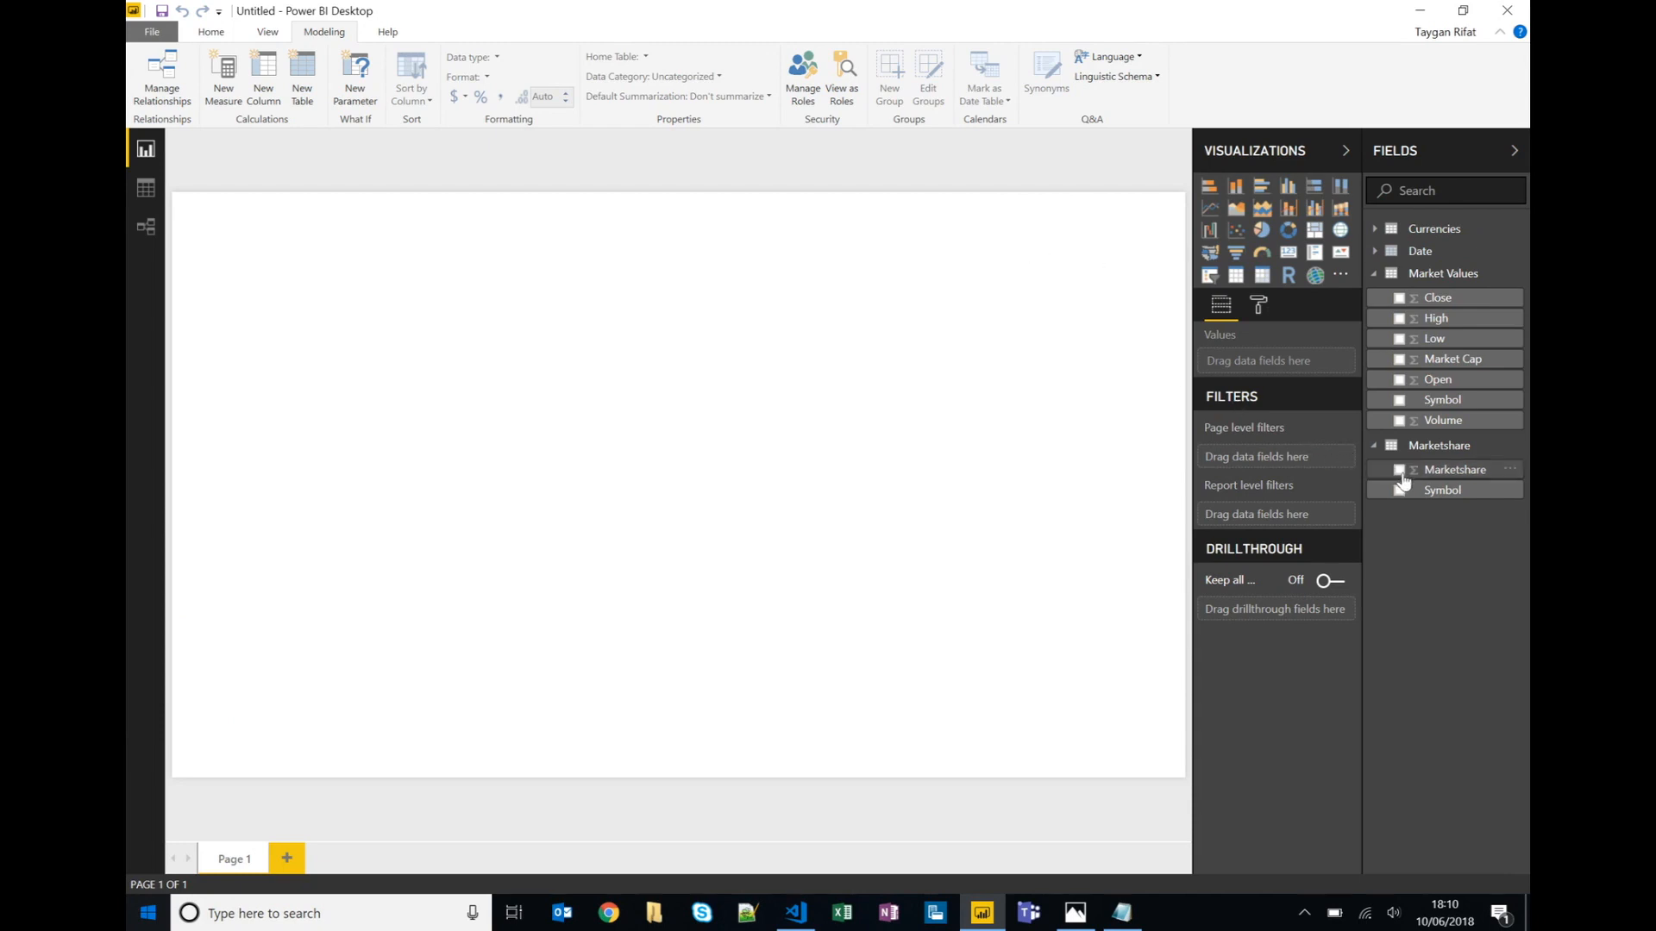
pyautogui.moveTo(1456, 469)
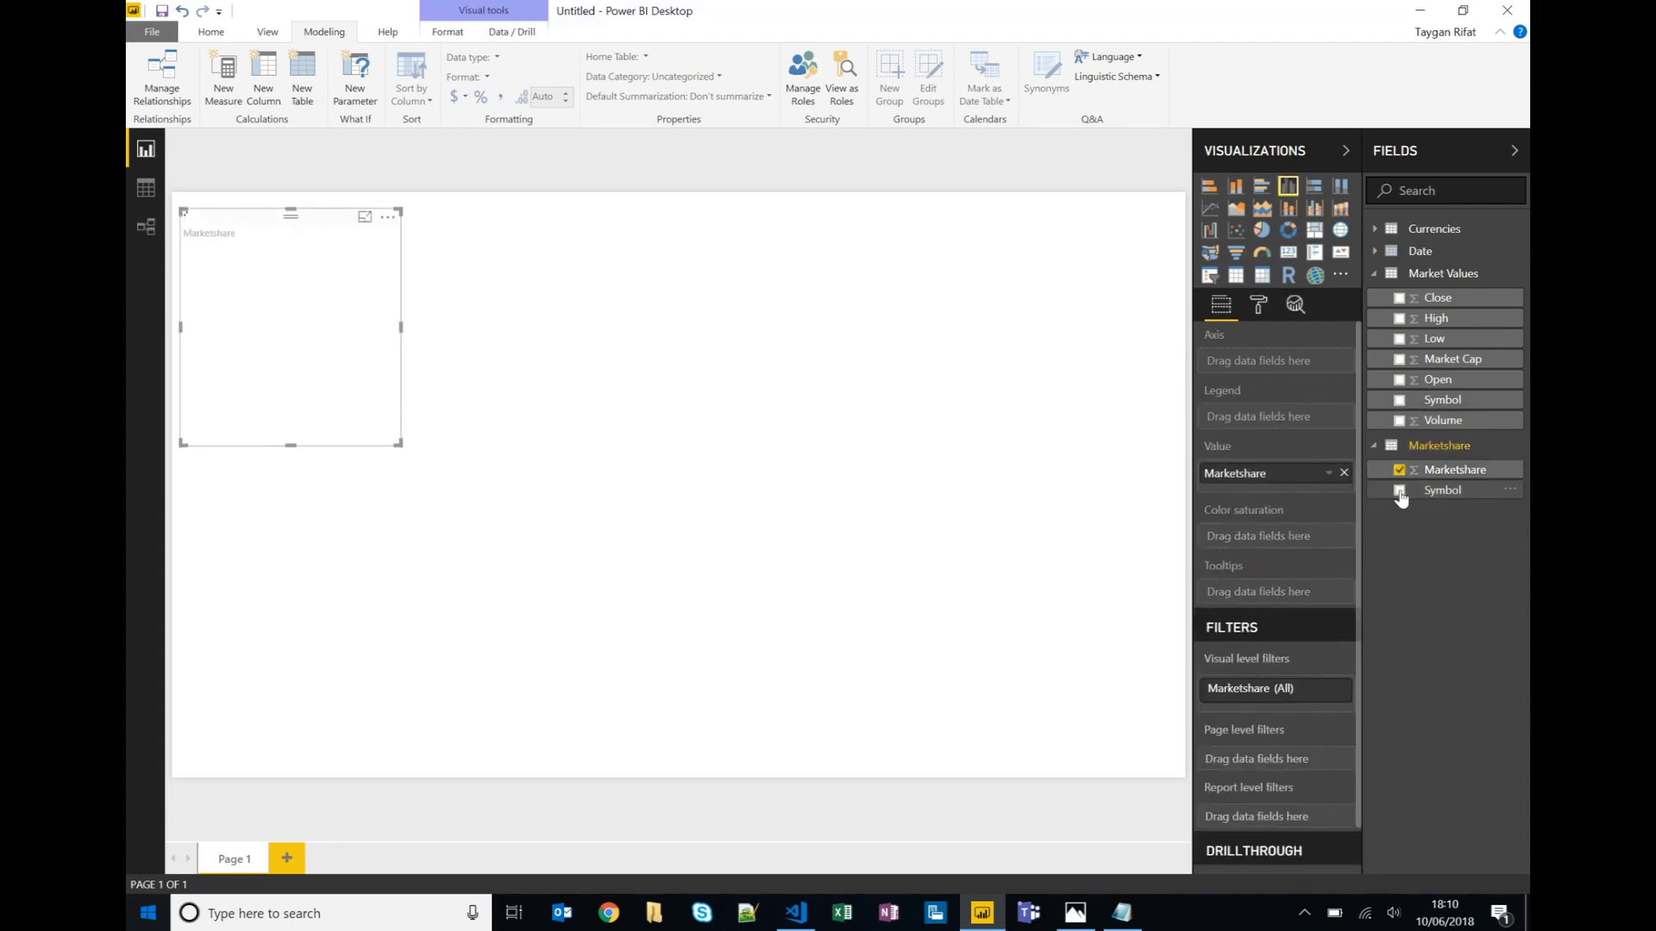
pyautogui.click(1399, 489)
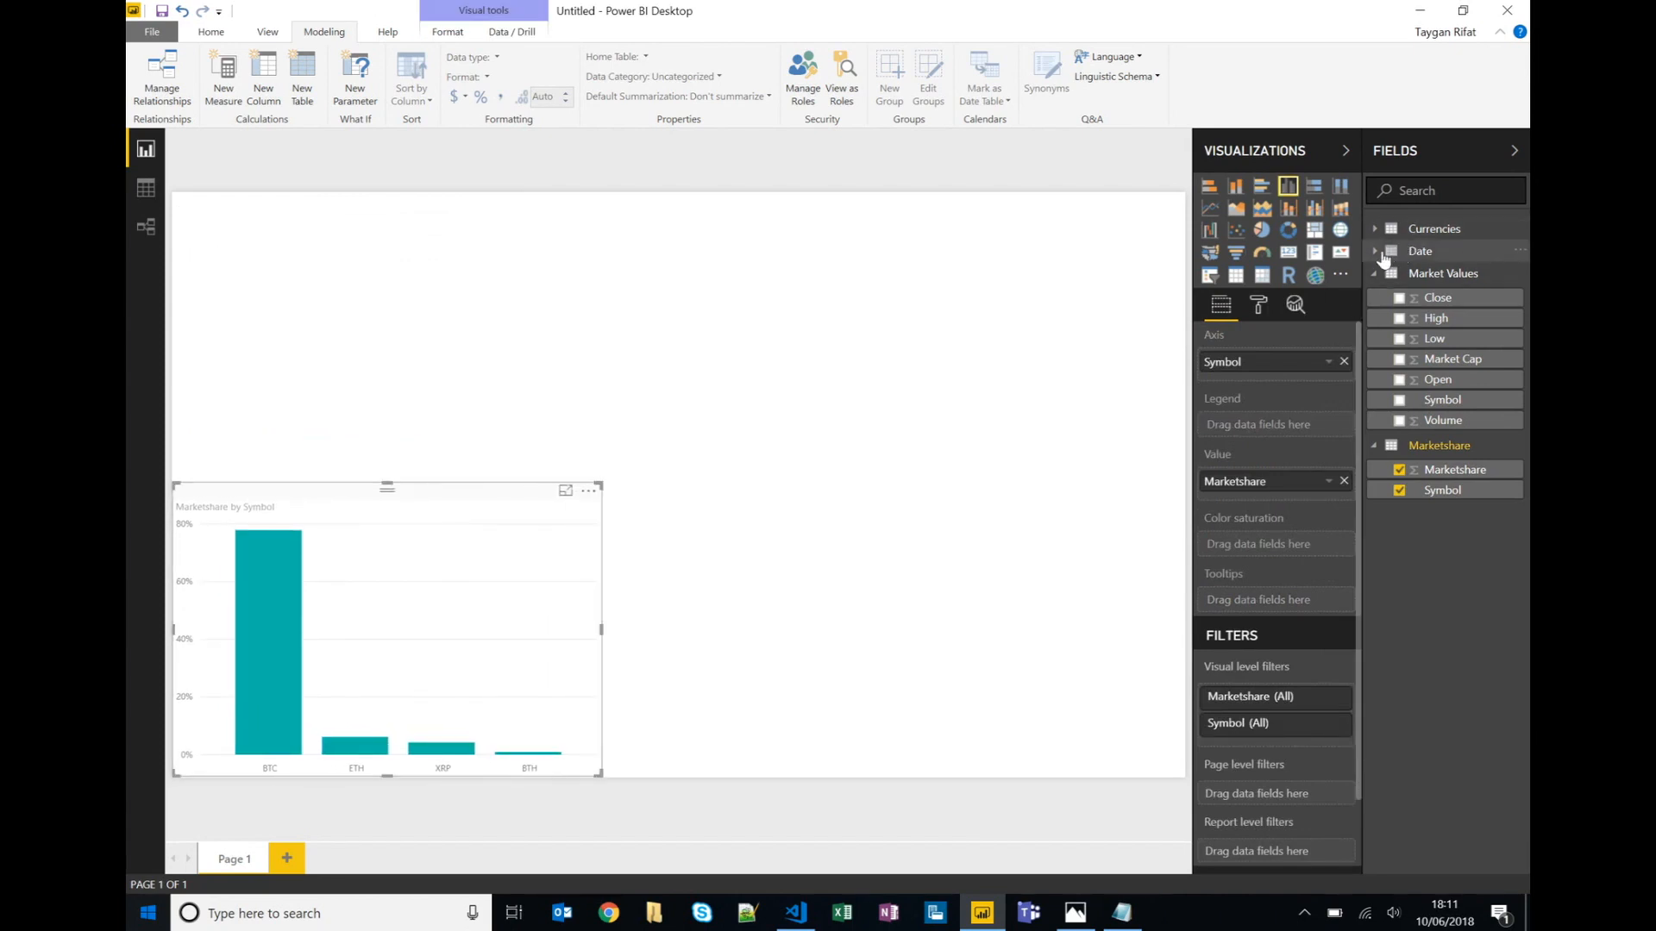
pyautogui.click(1375, 250)
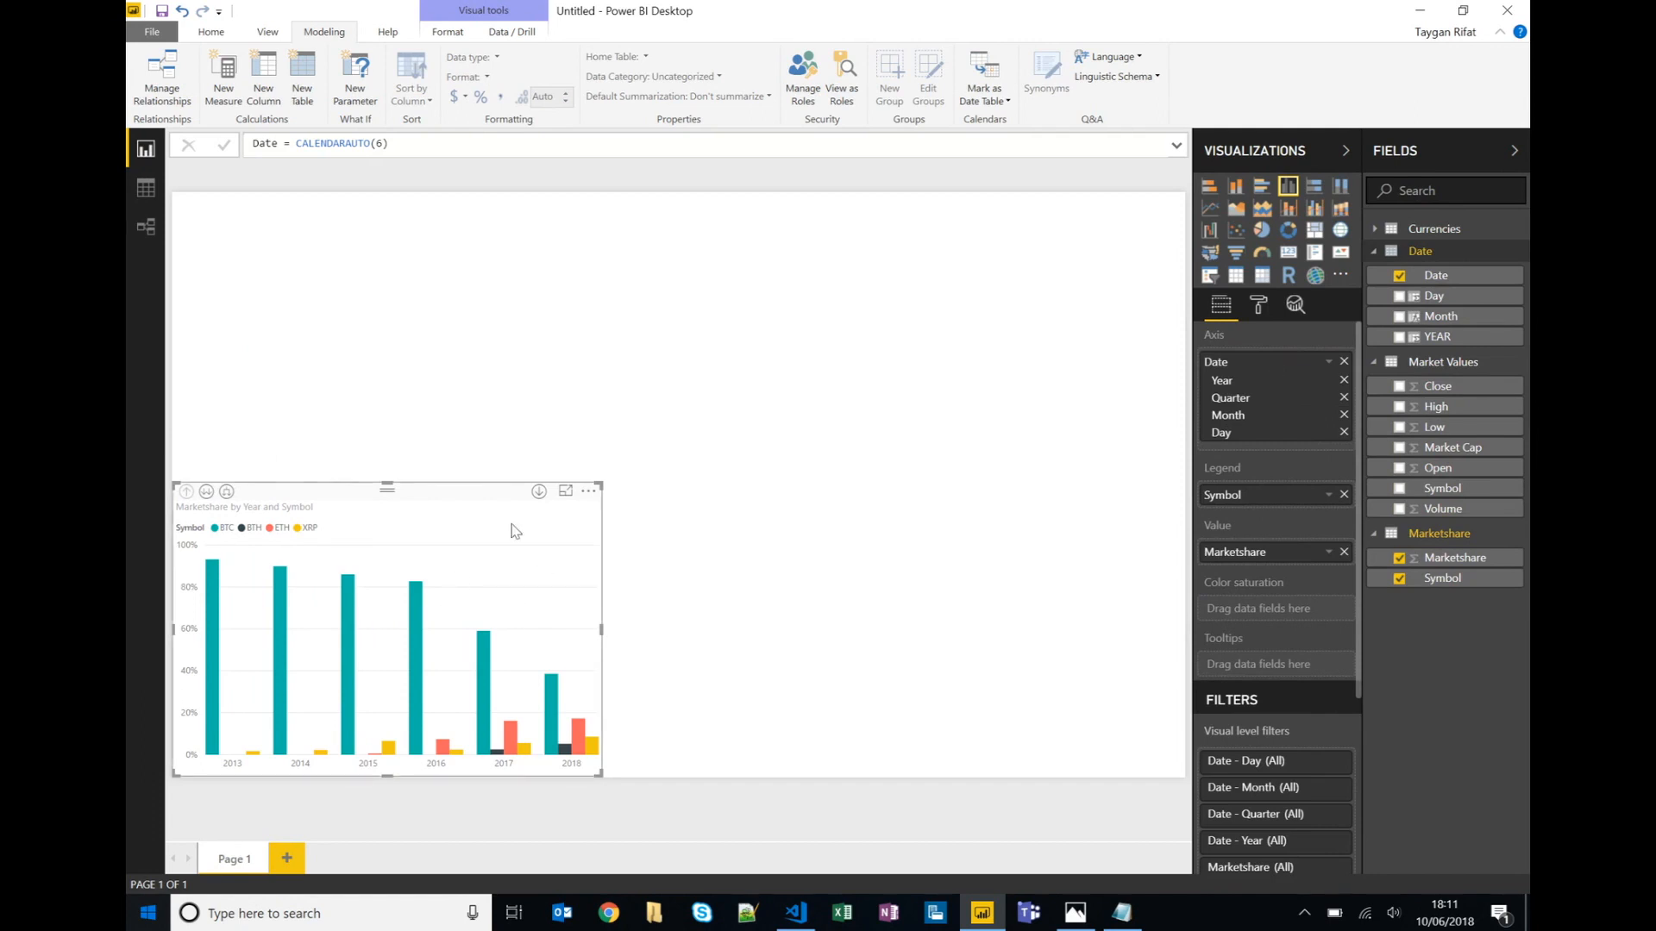
pyautogui.moveTo(1224, 227)
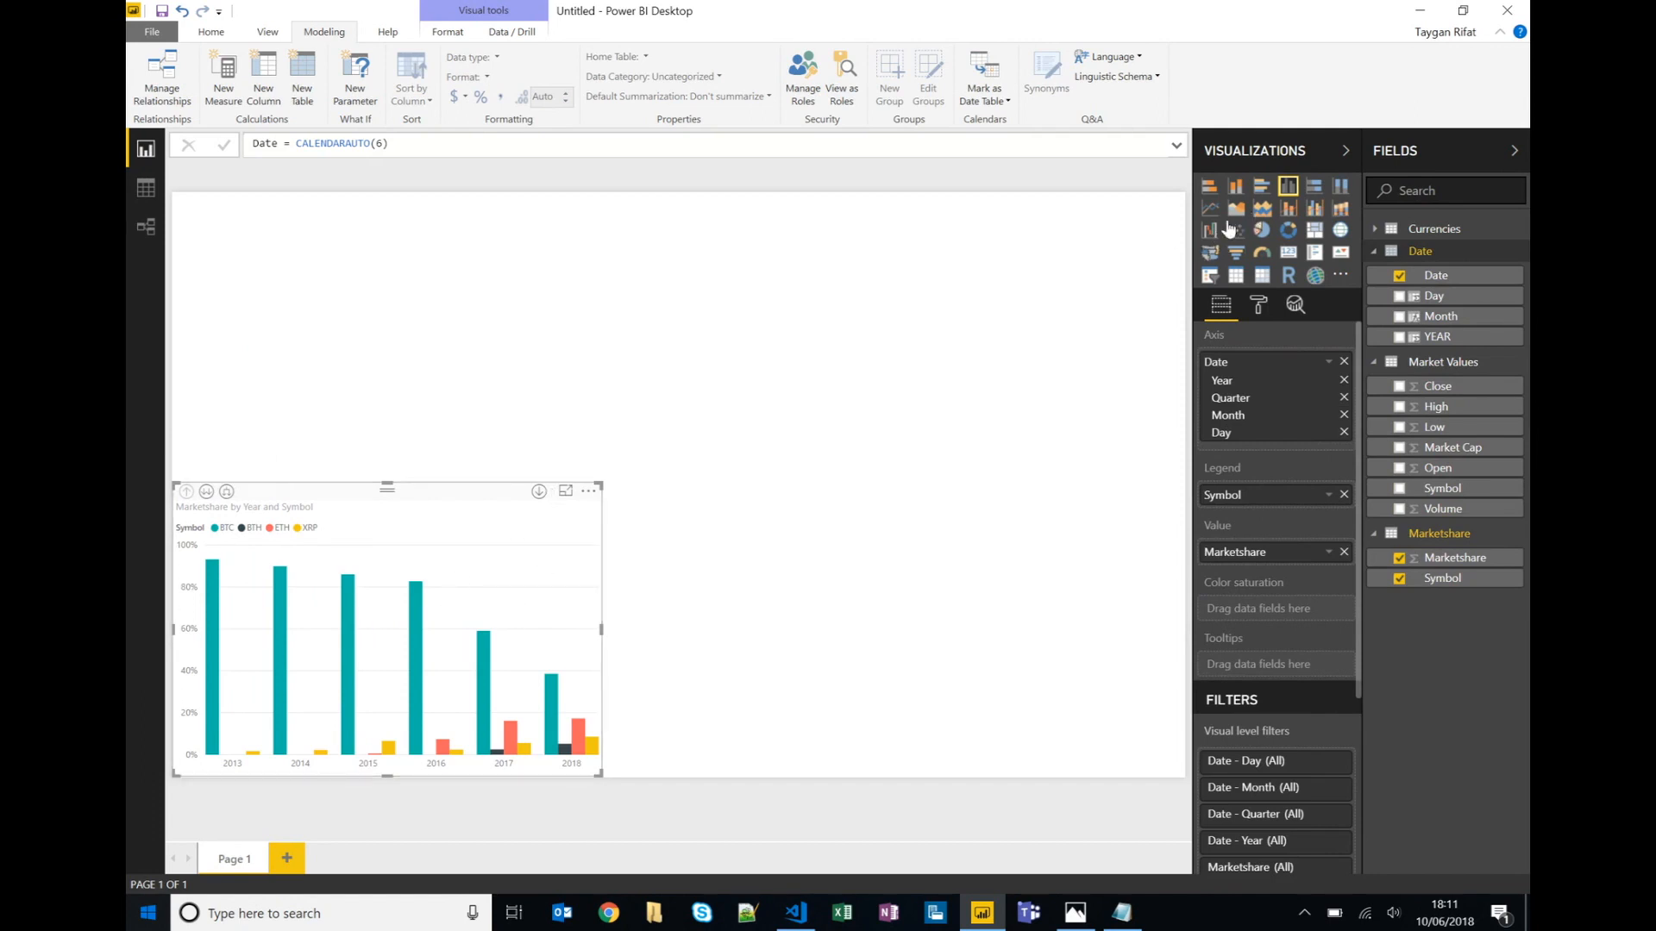
# Make it a line chart and plot plain continuous dates instead of the date hierarchy.
pyautogui.click(1209, 209)
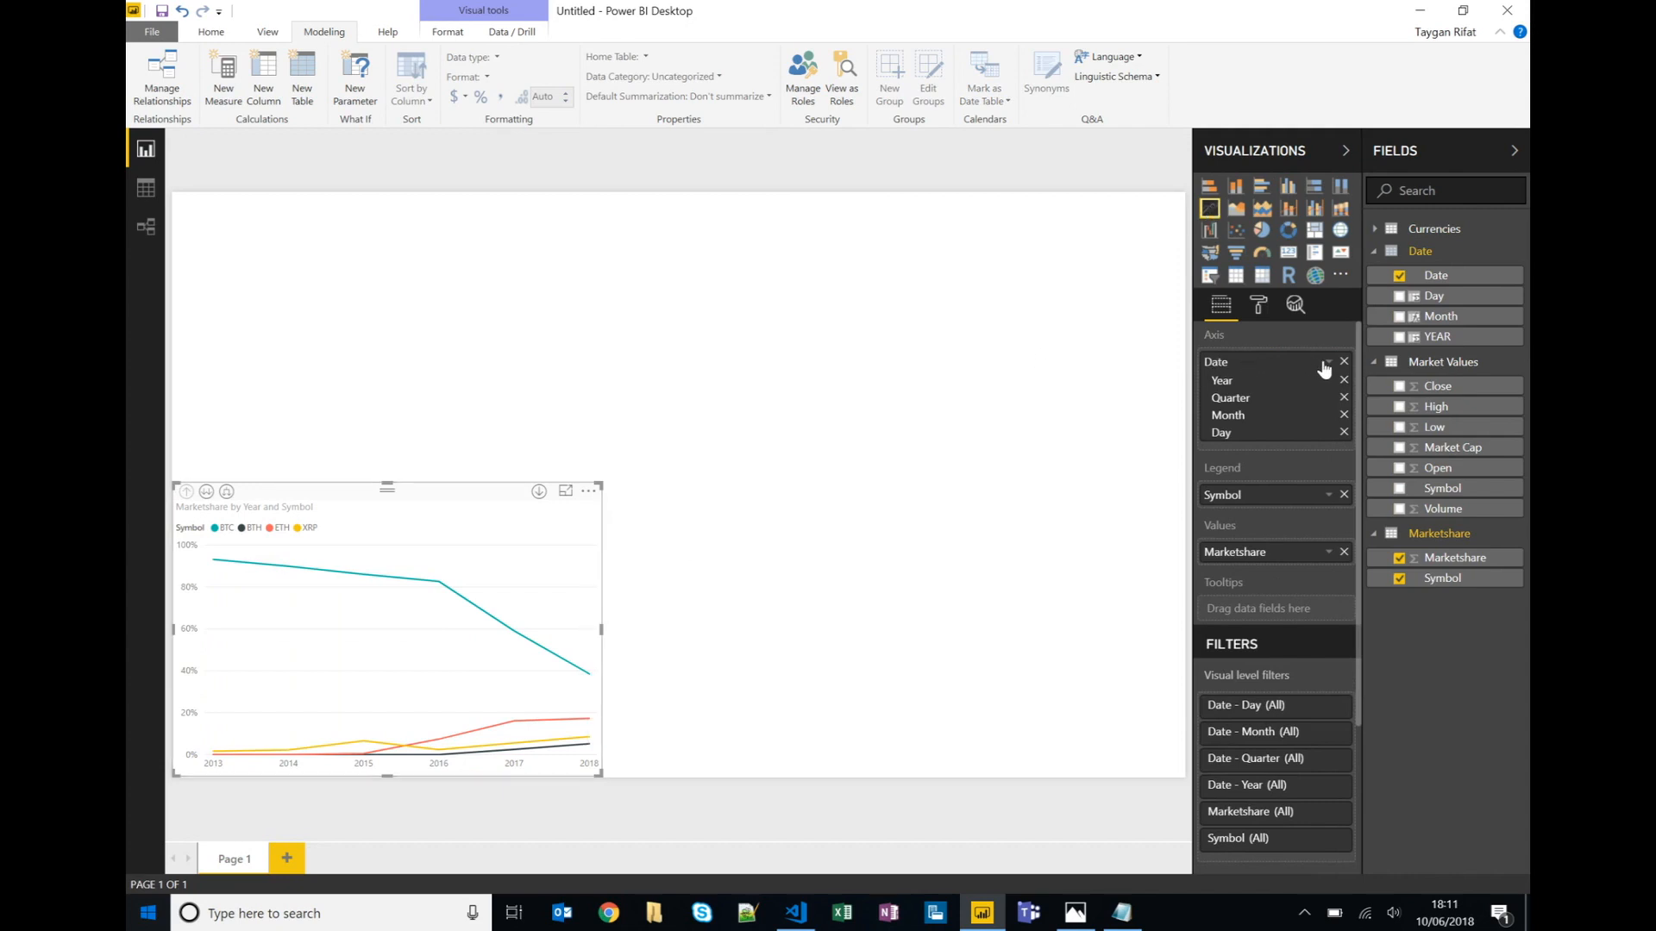
pyautogui.click(1328, 361)
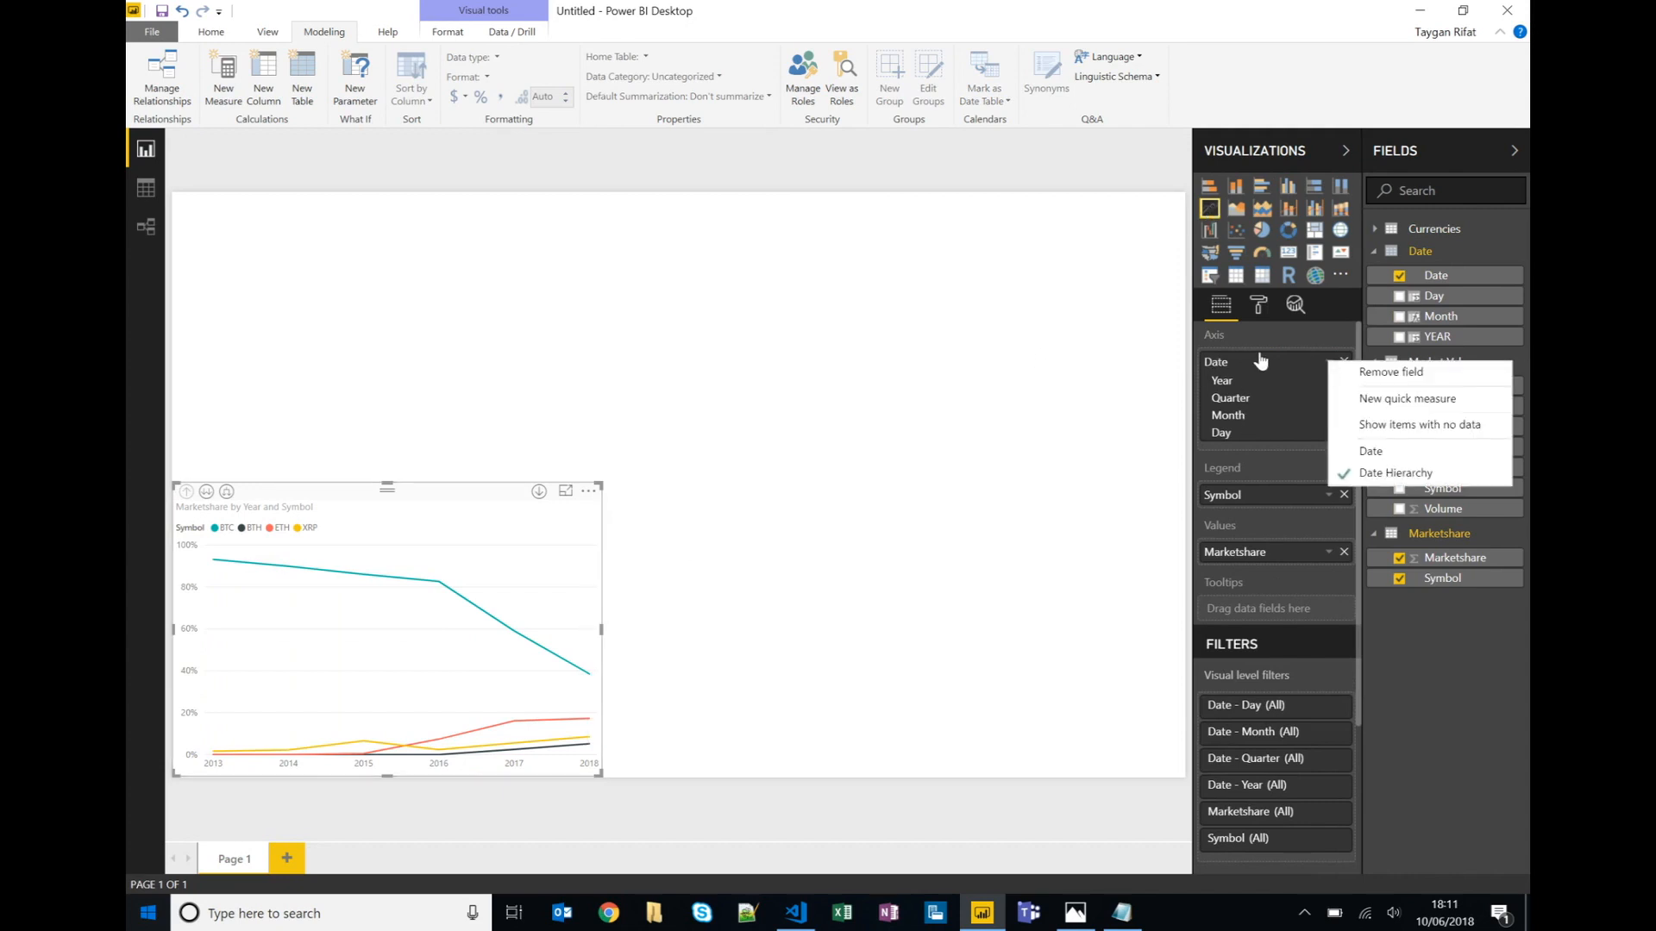
pyautogui.moveTo(1371, 450)
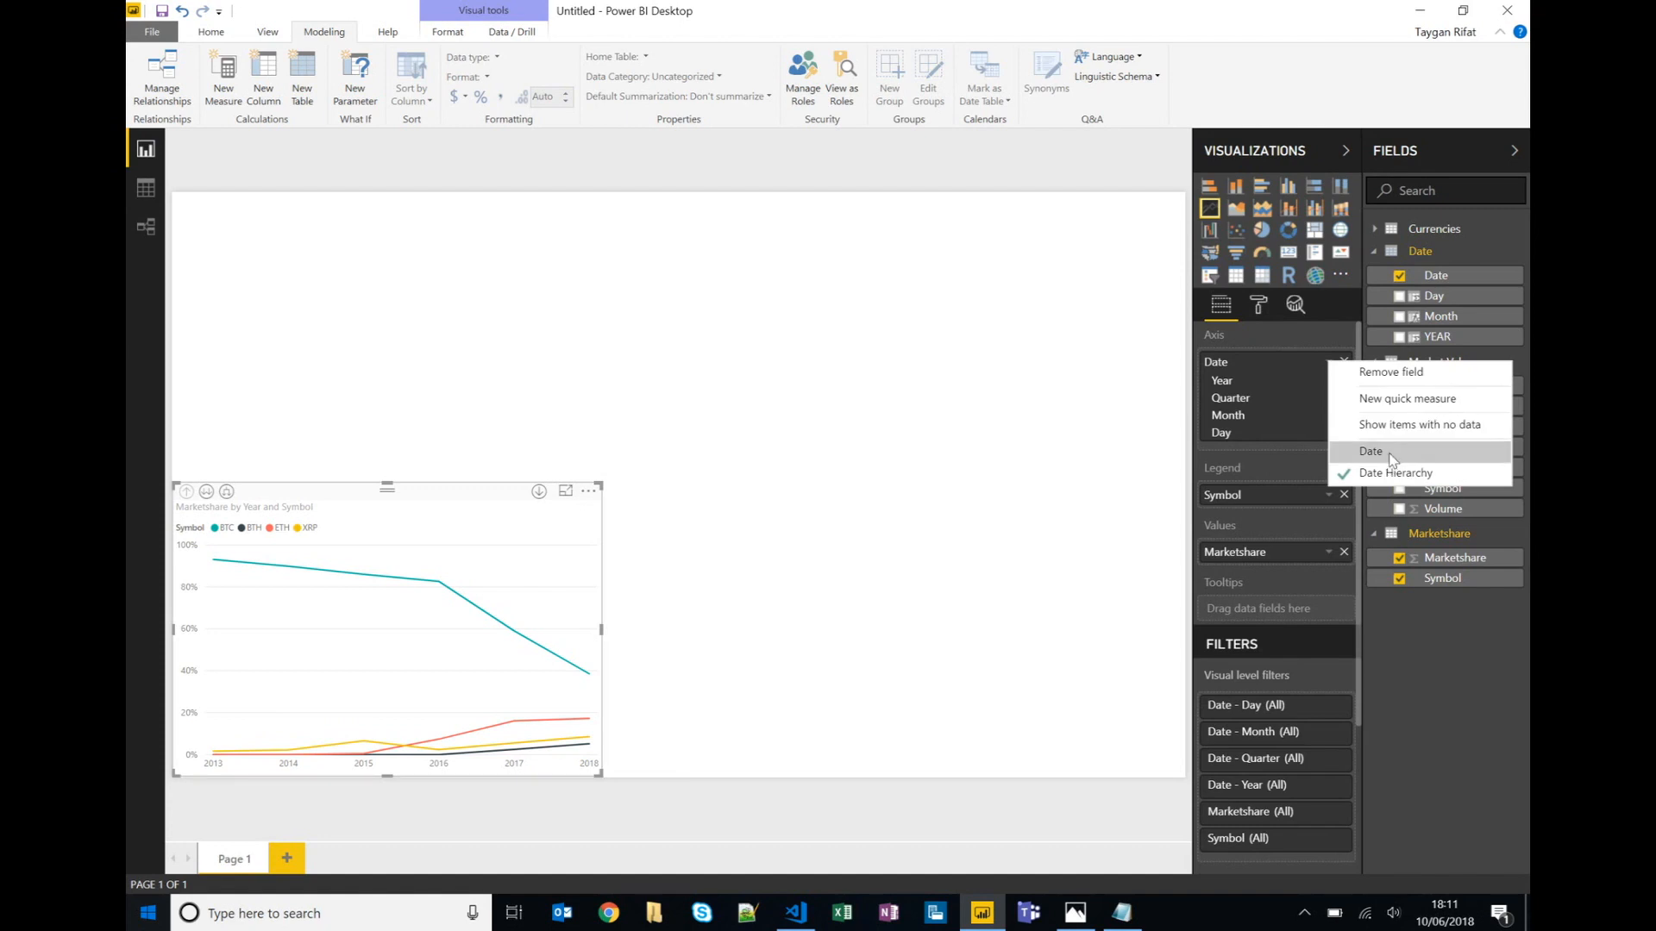
pyautogui.click(1370, 450)
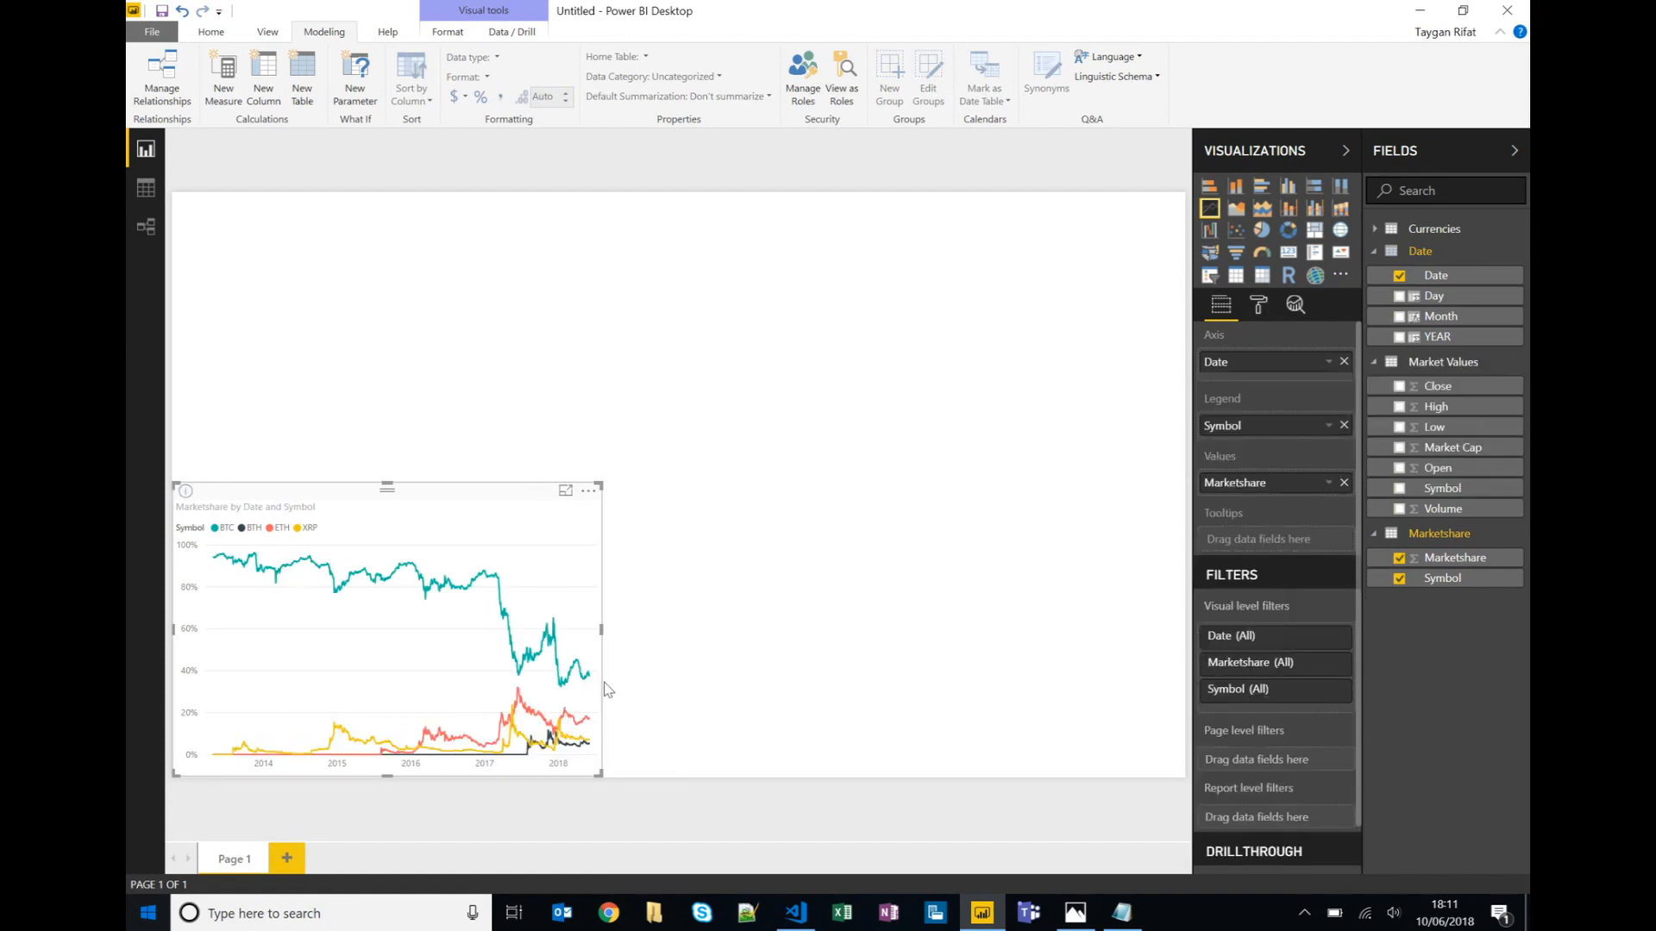
pyautogui.moveTo(530, 580)
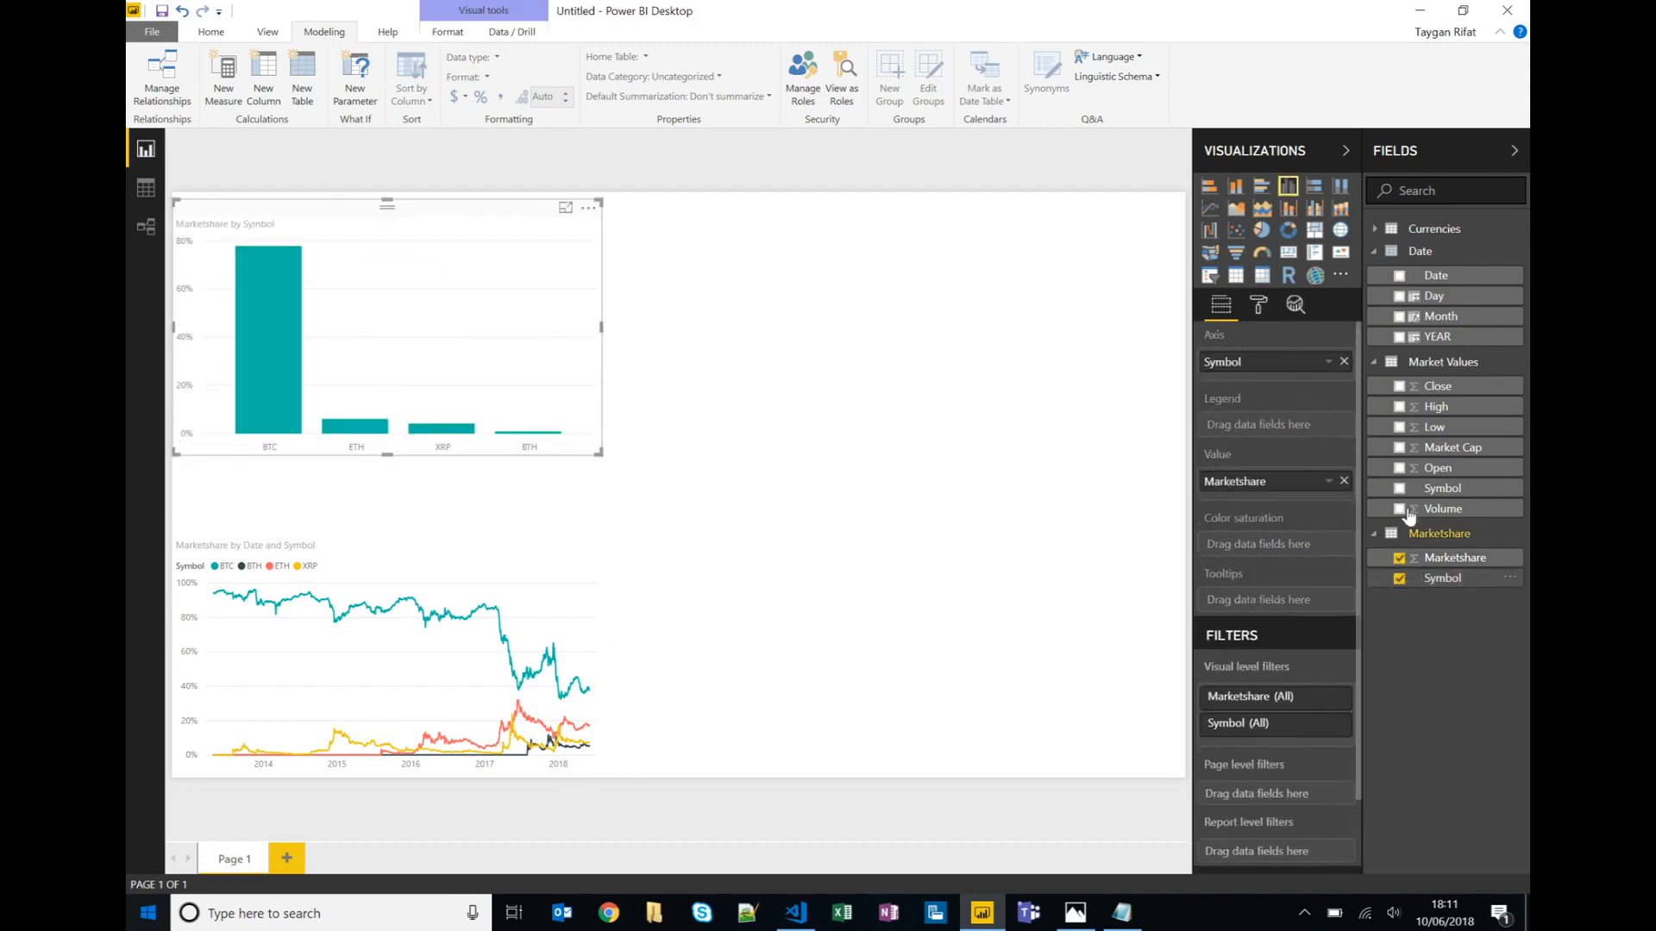
pyautogui.moveTo(1314, 230)
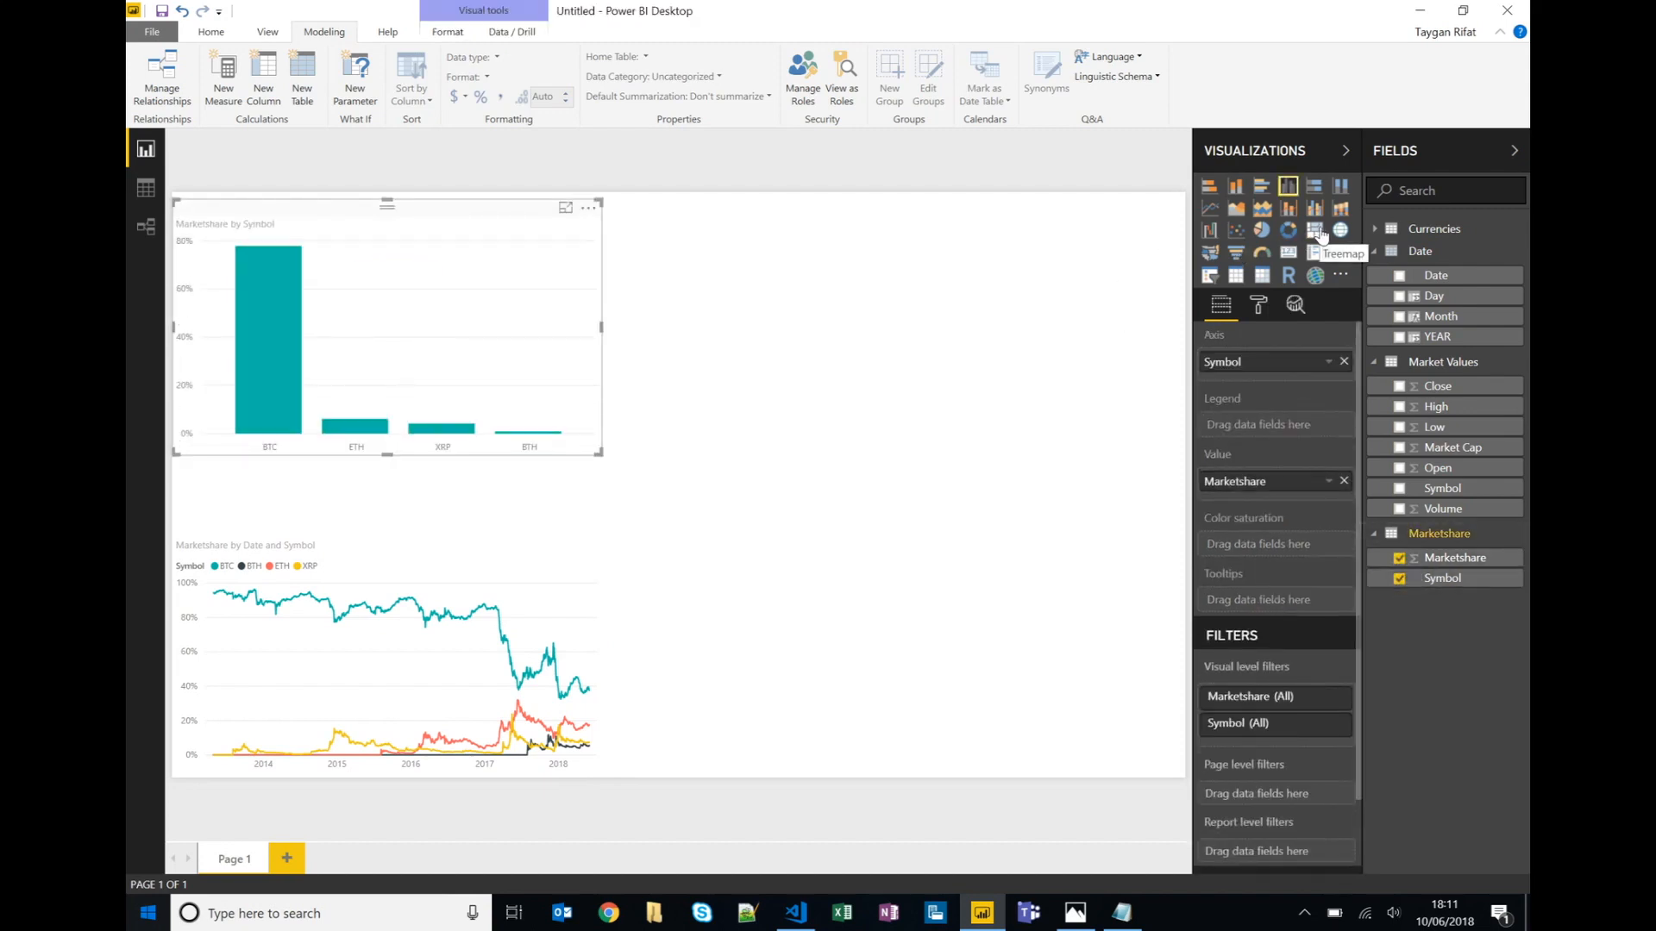
# Convert the Marketshare by Symbol chart to a treemap, resize it beside the line chart, and duplicate it.
pyautogui.click(1314, 229)
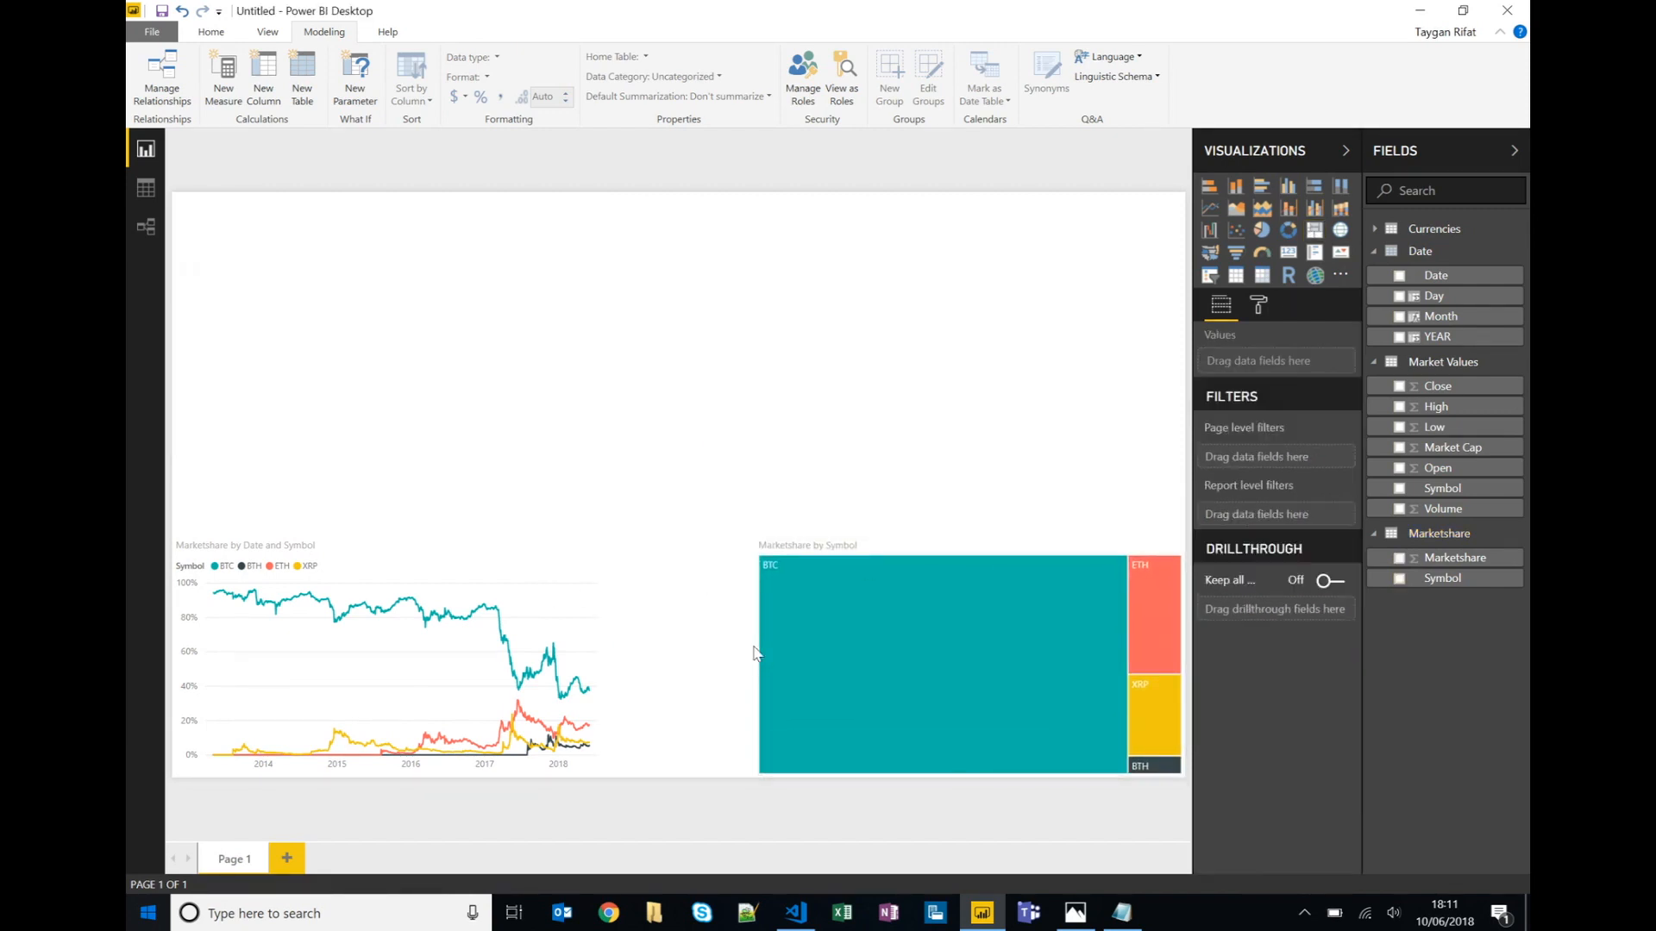
pyautogui.click(950, 656)
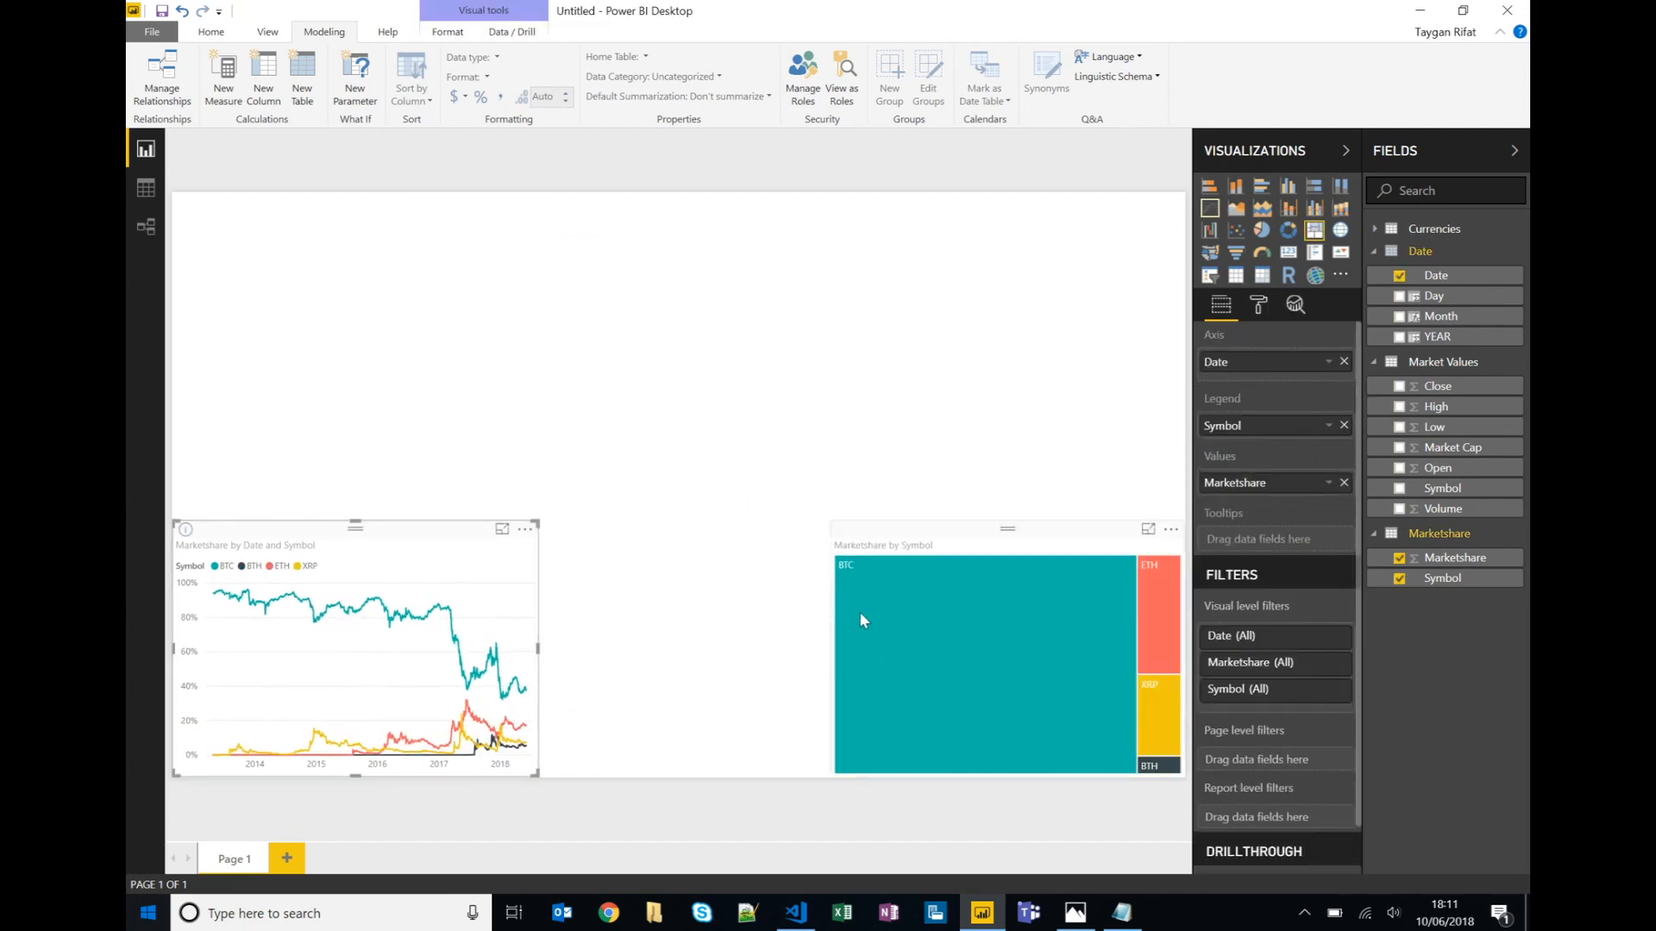
pyautogui.click(981, 655)
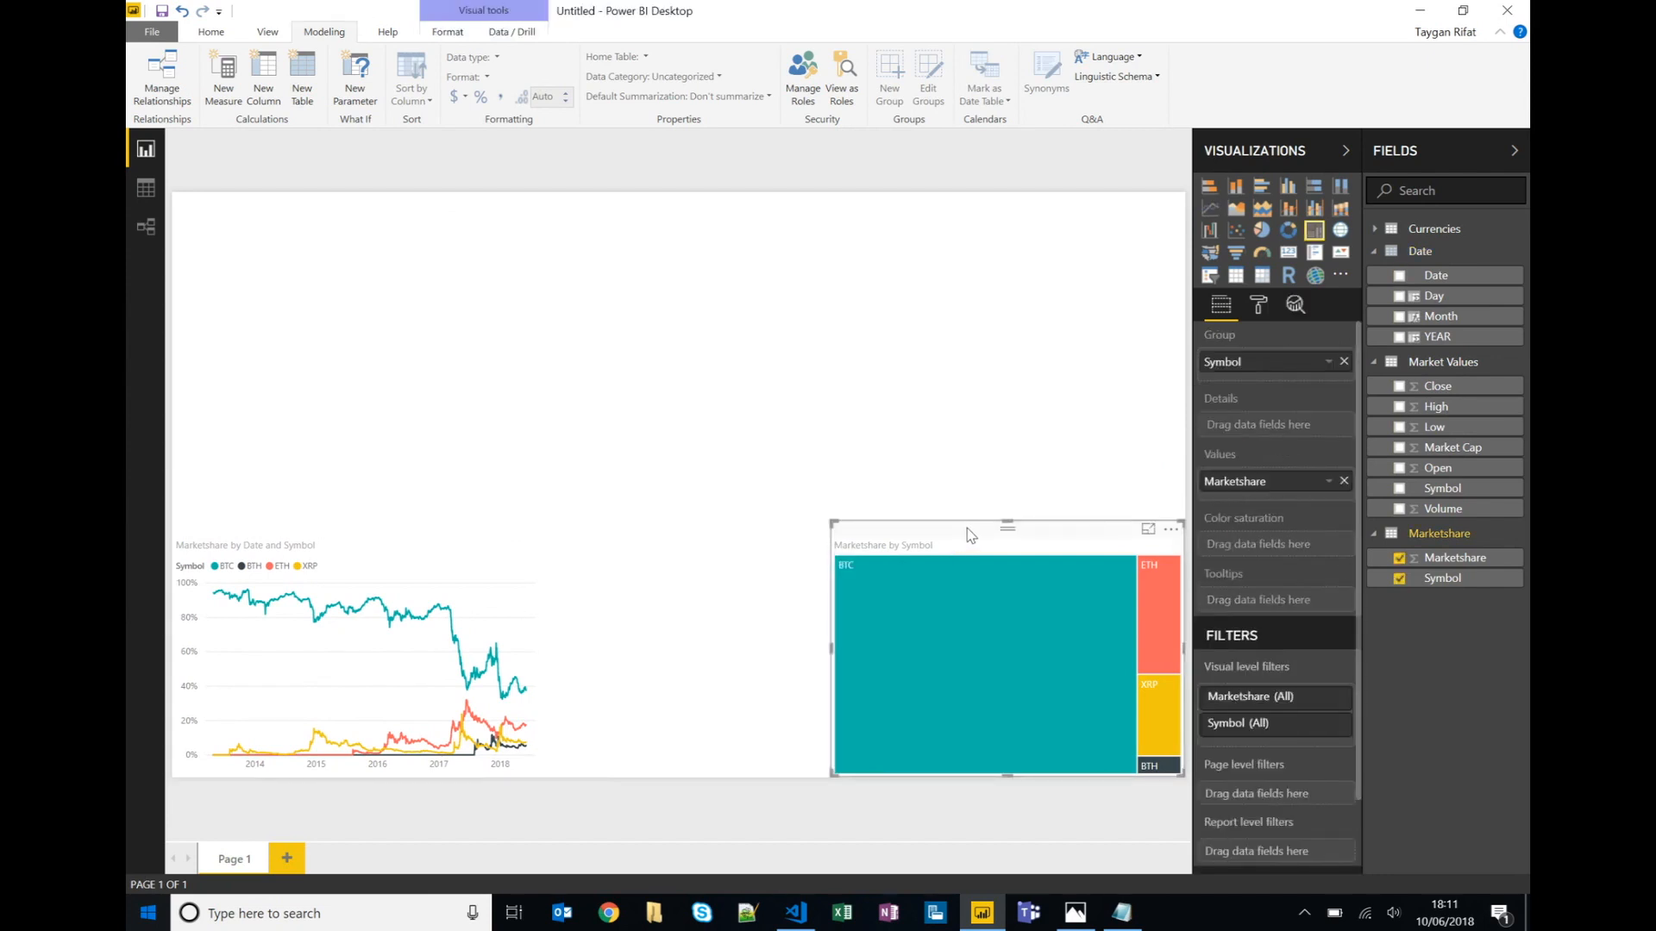
pyautogui.moveTo(954, 631)
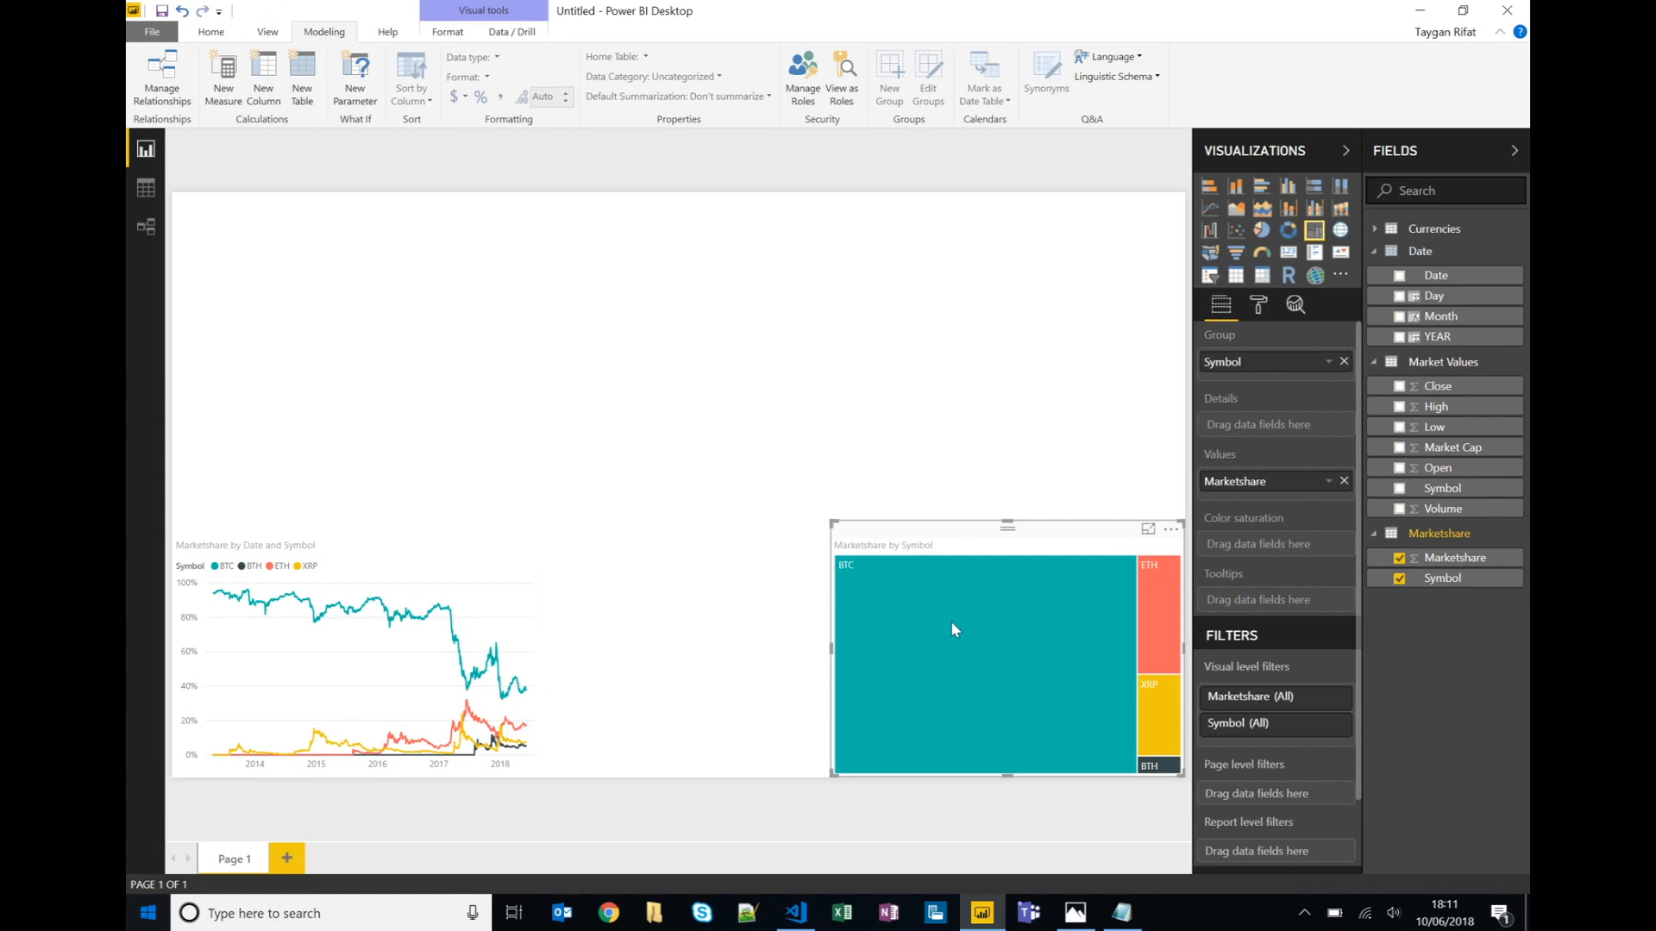
pyautogui.click(616, 481)
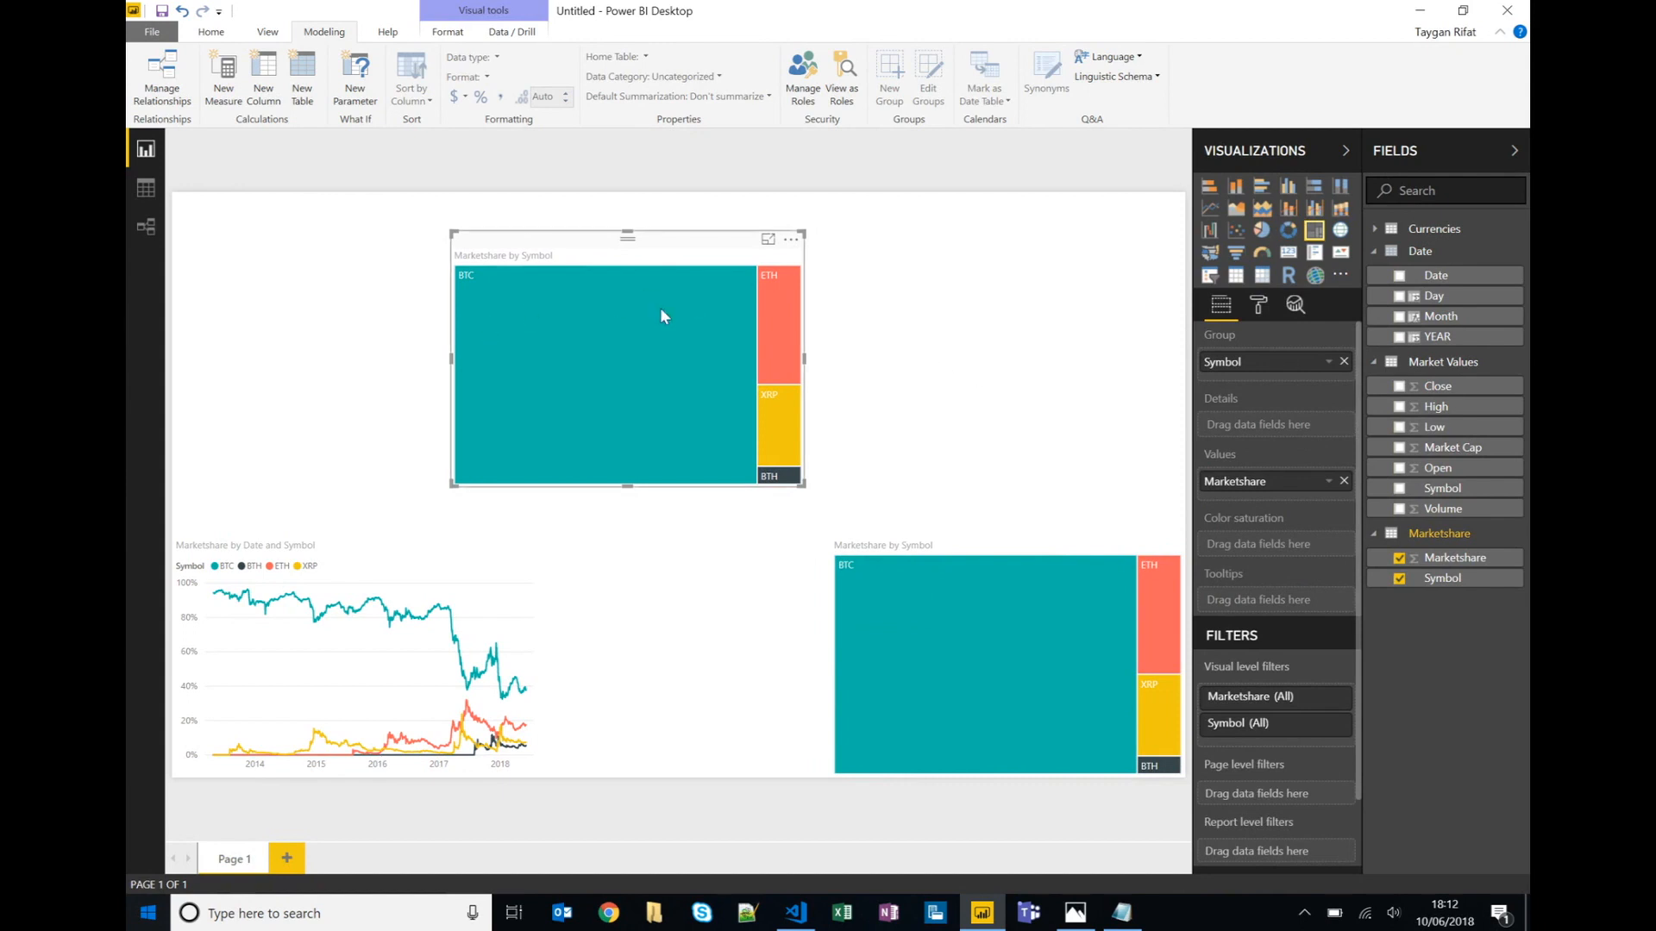
# Turn the copied treemap into a clustered bar chart with YEAR, Month and Day axis levels.
pyautogui.click(1263, 188)
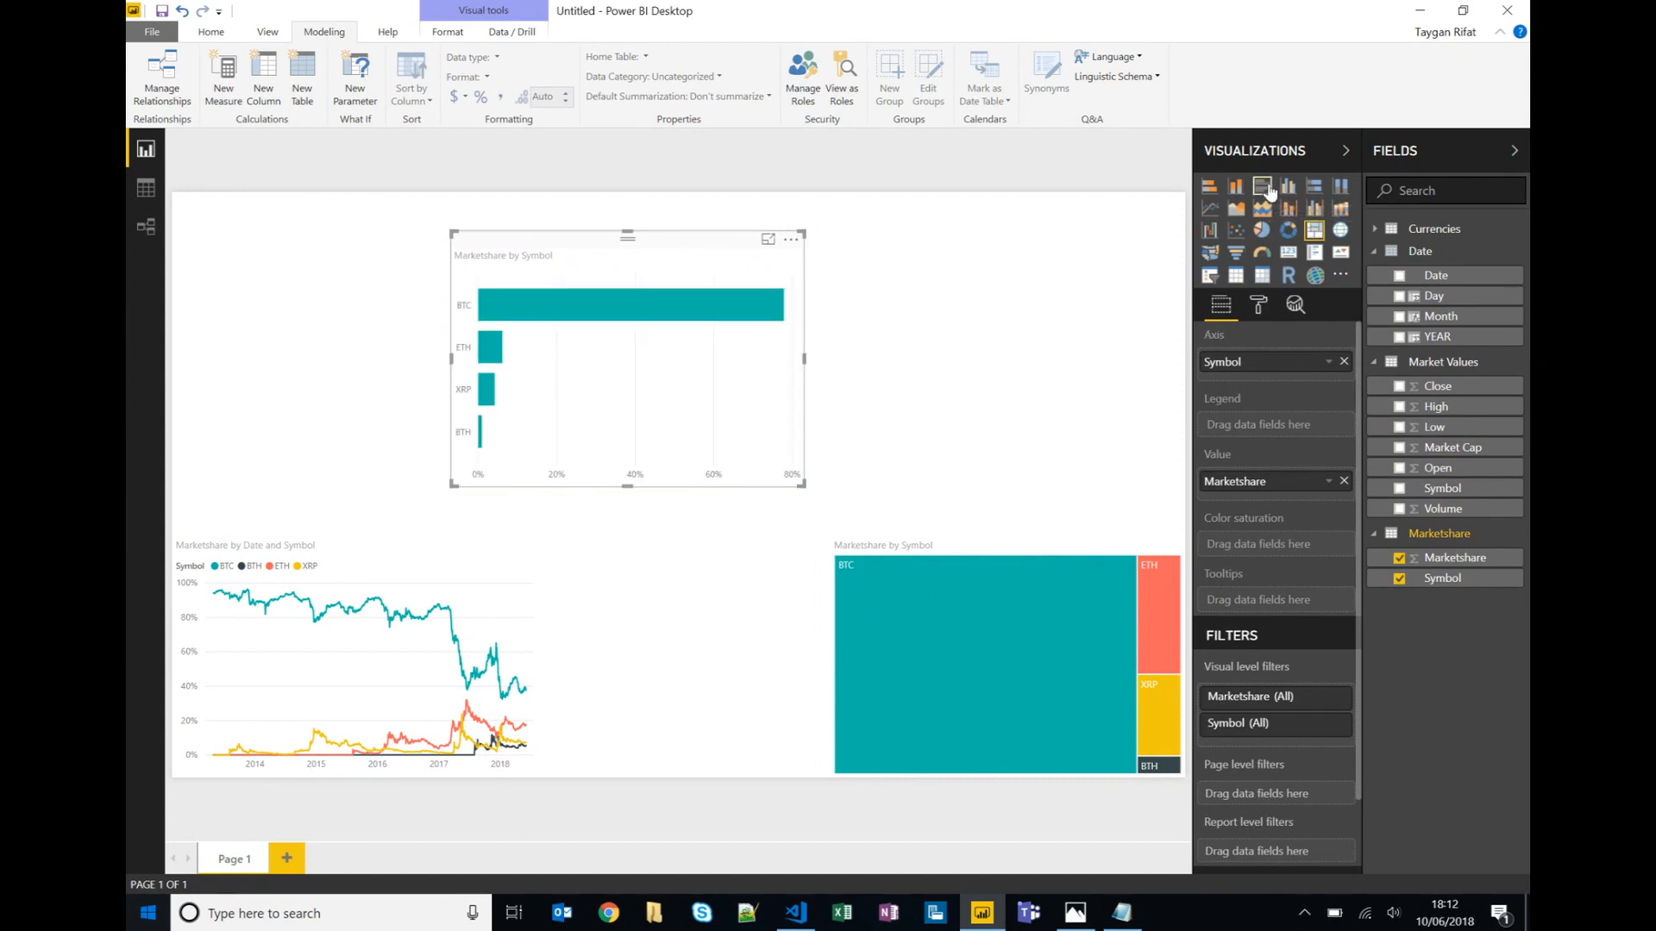
pyautogui.moveTo(881, 357)
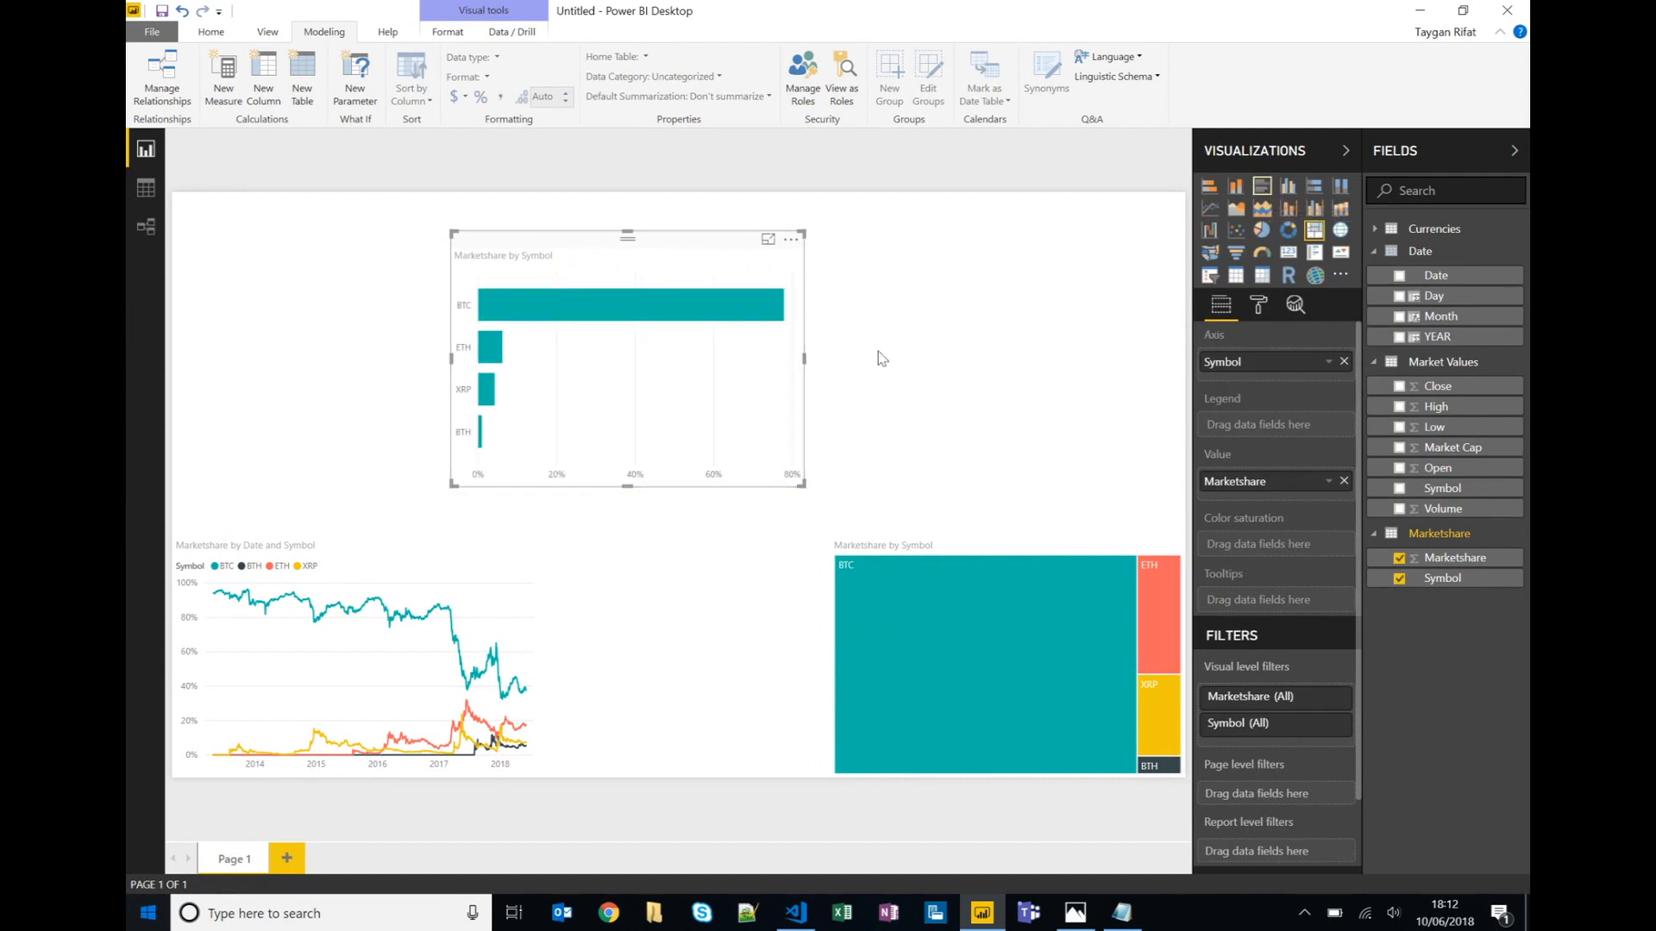
pyautogui.moveTo(1204, 367)
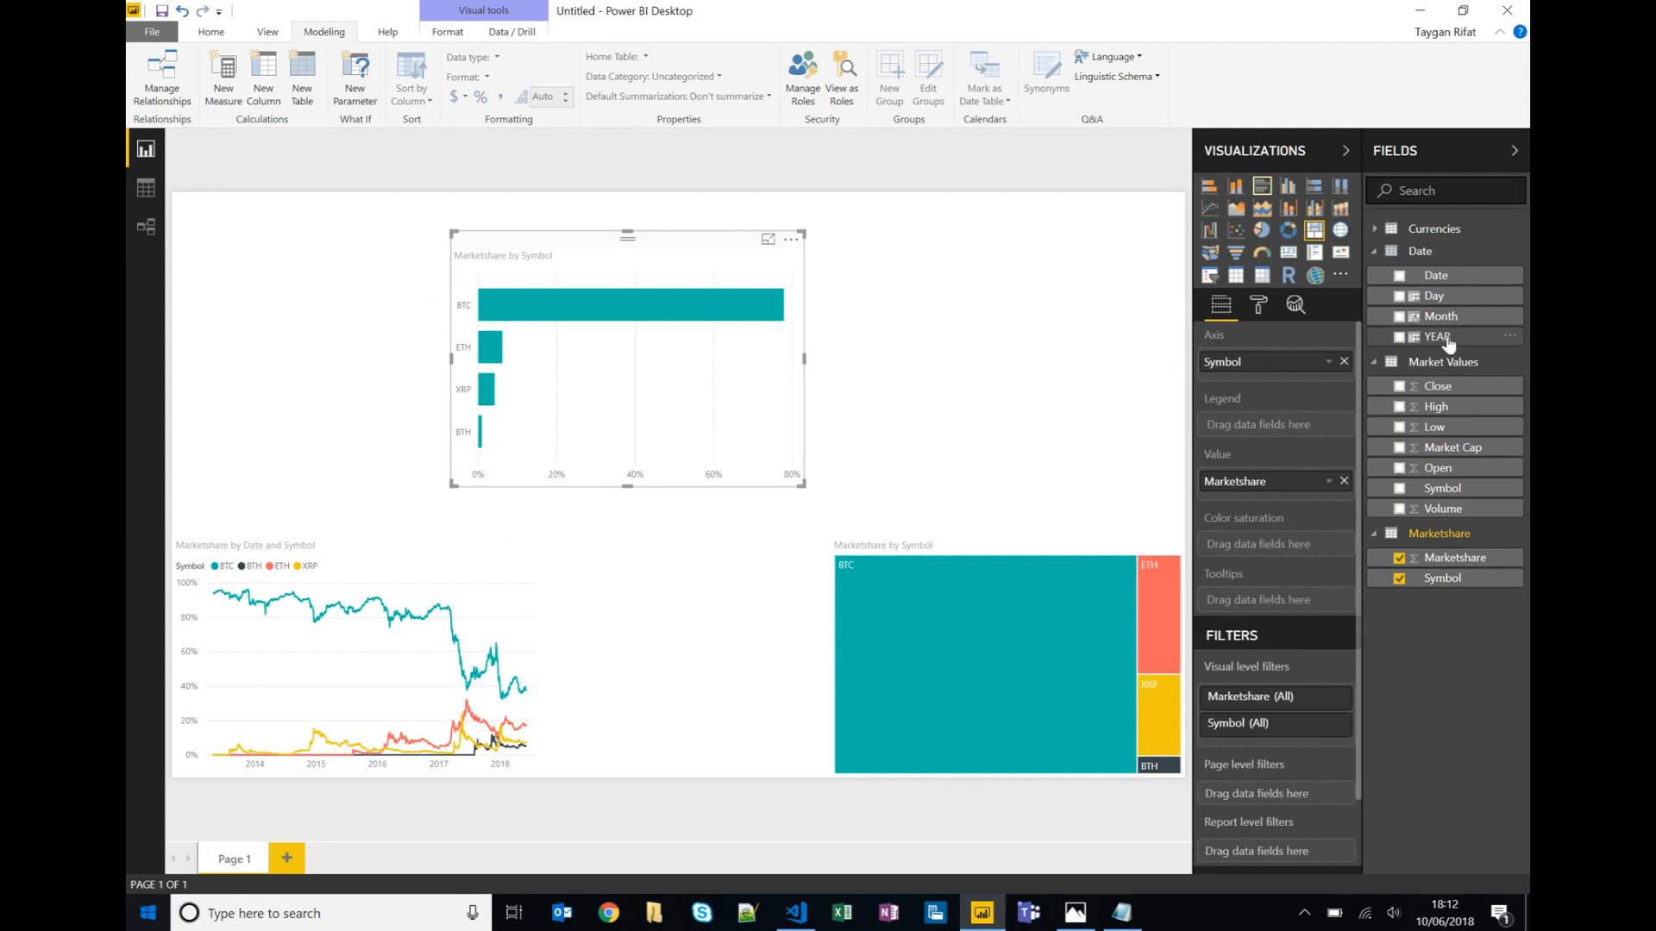
pyautogui.click(1399, 336)
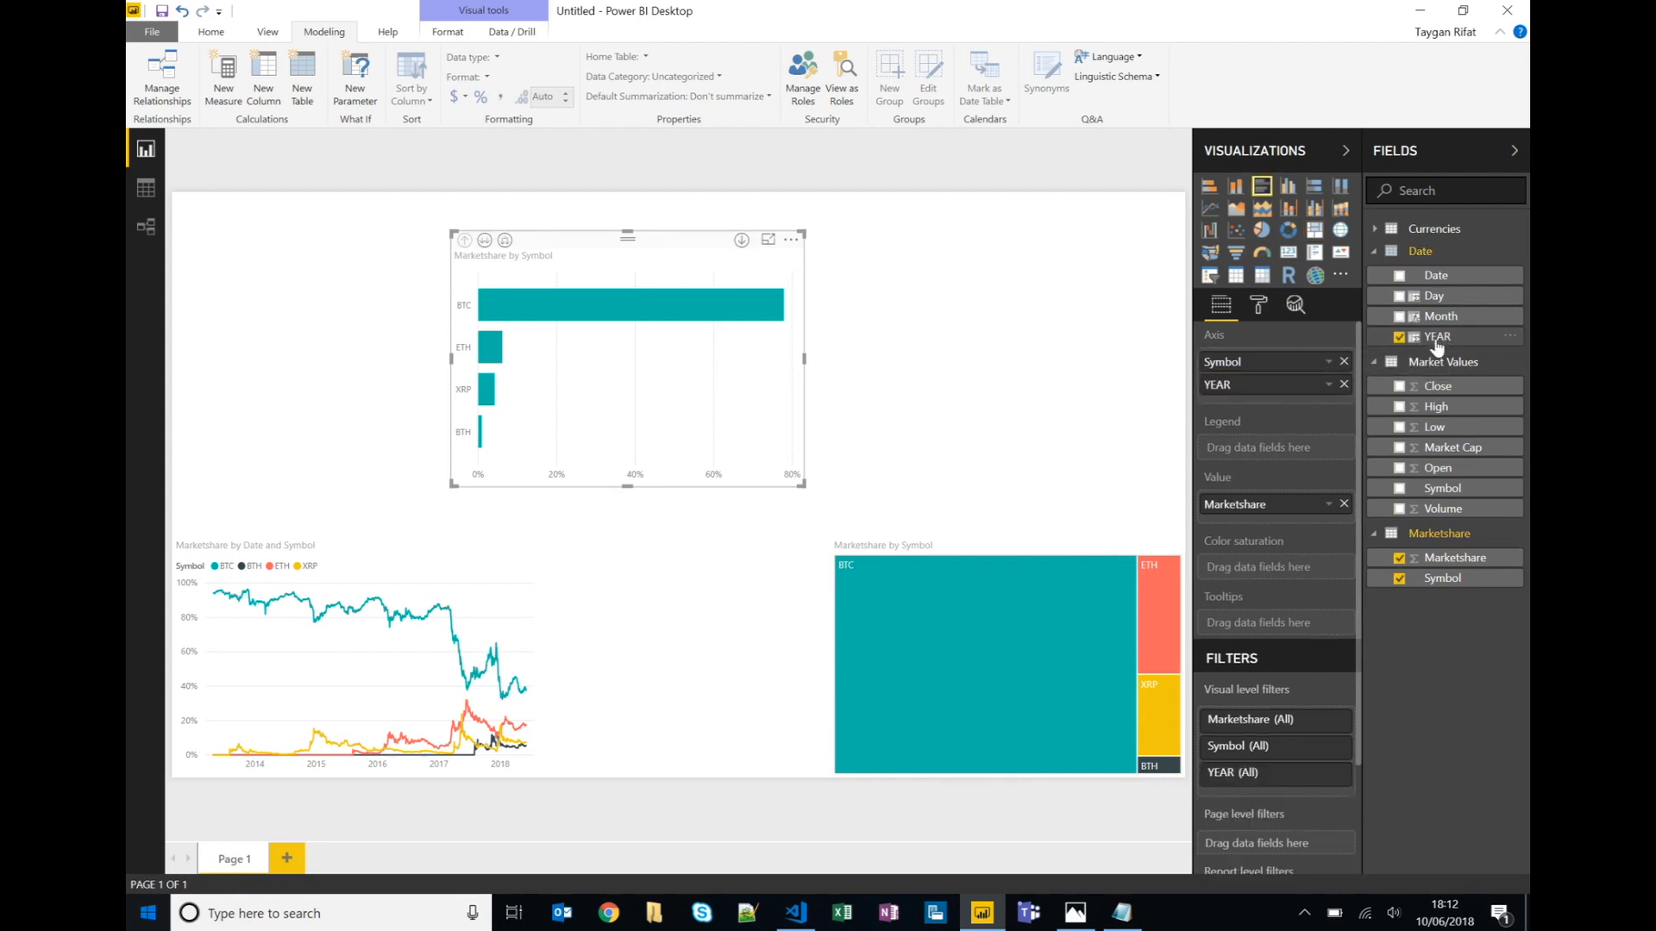
pyautogui.moveTo(1240, 377)
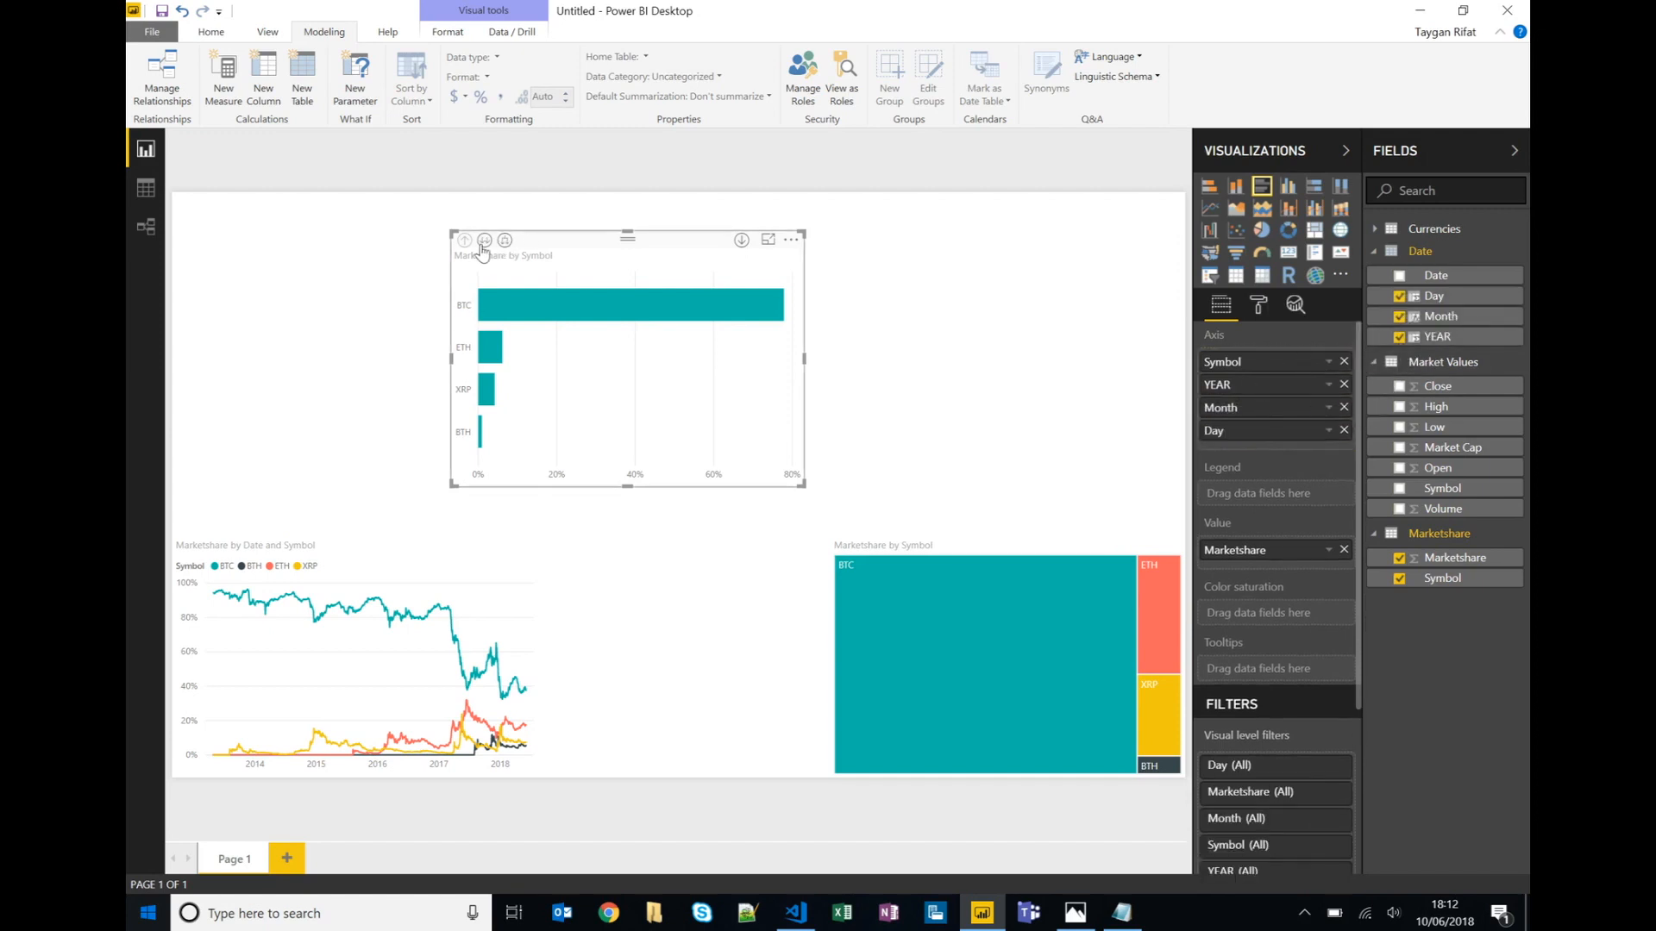
pyautogui.moveTo(176, 532)
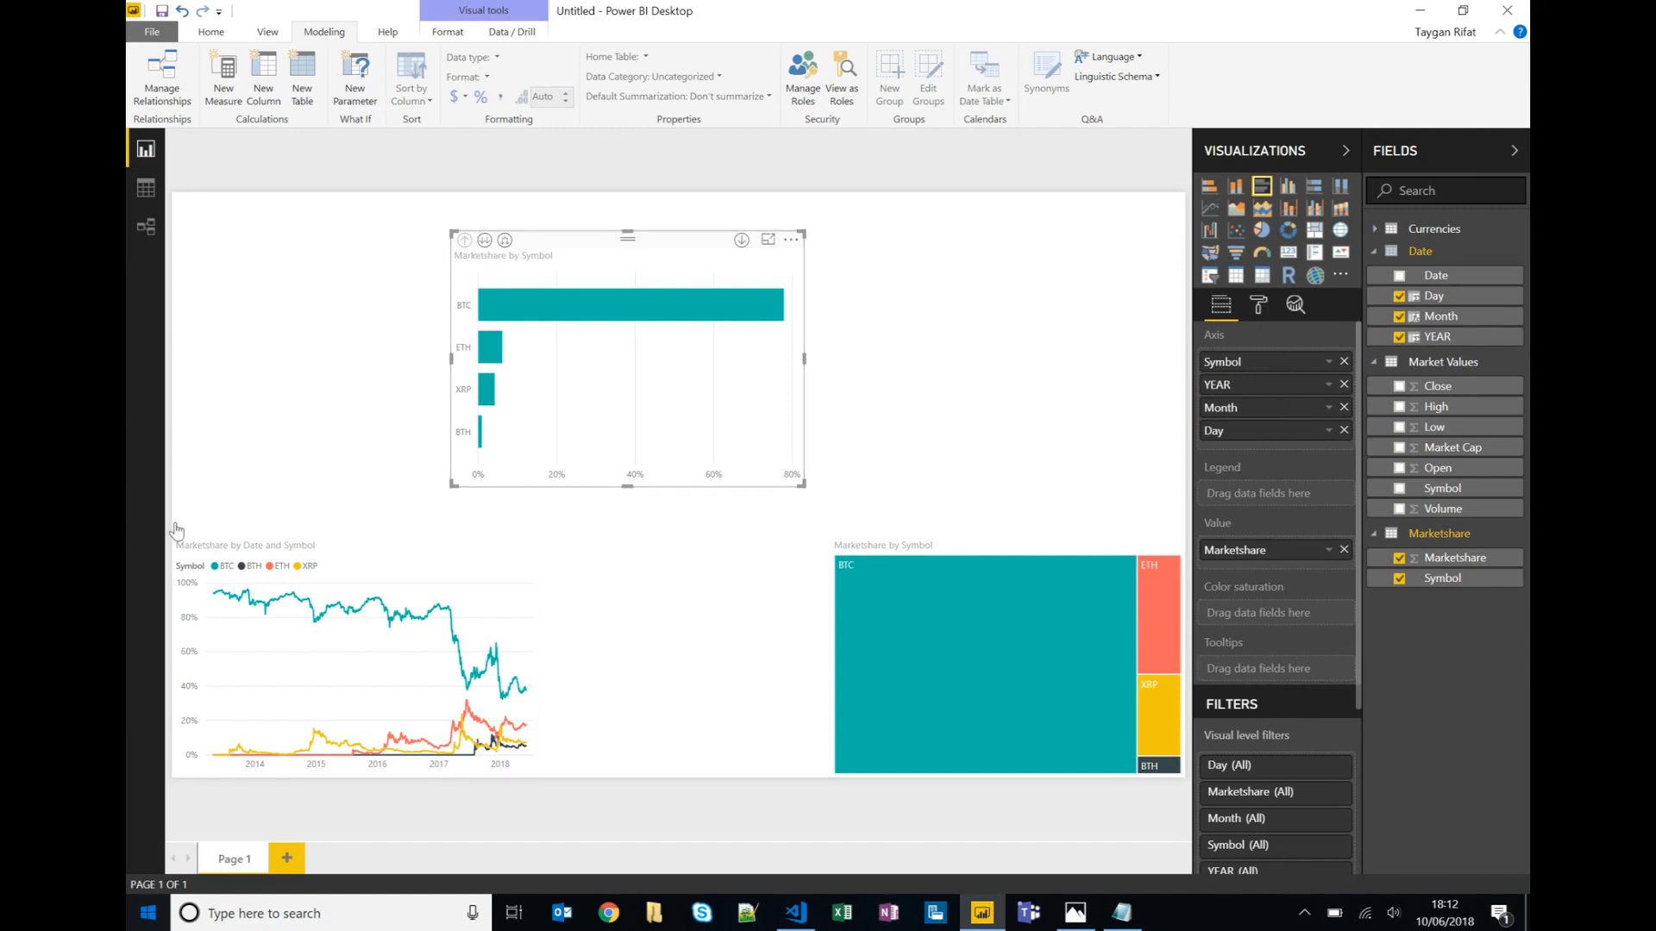
pyautogui.moveTo(533, 307)
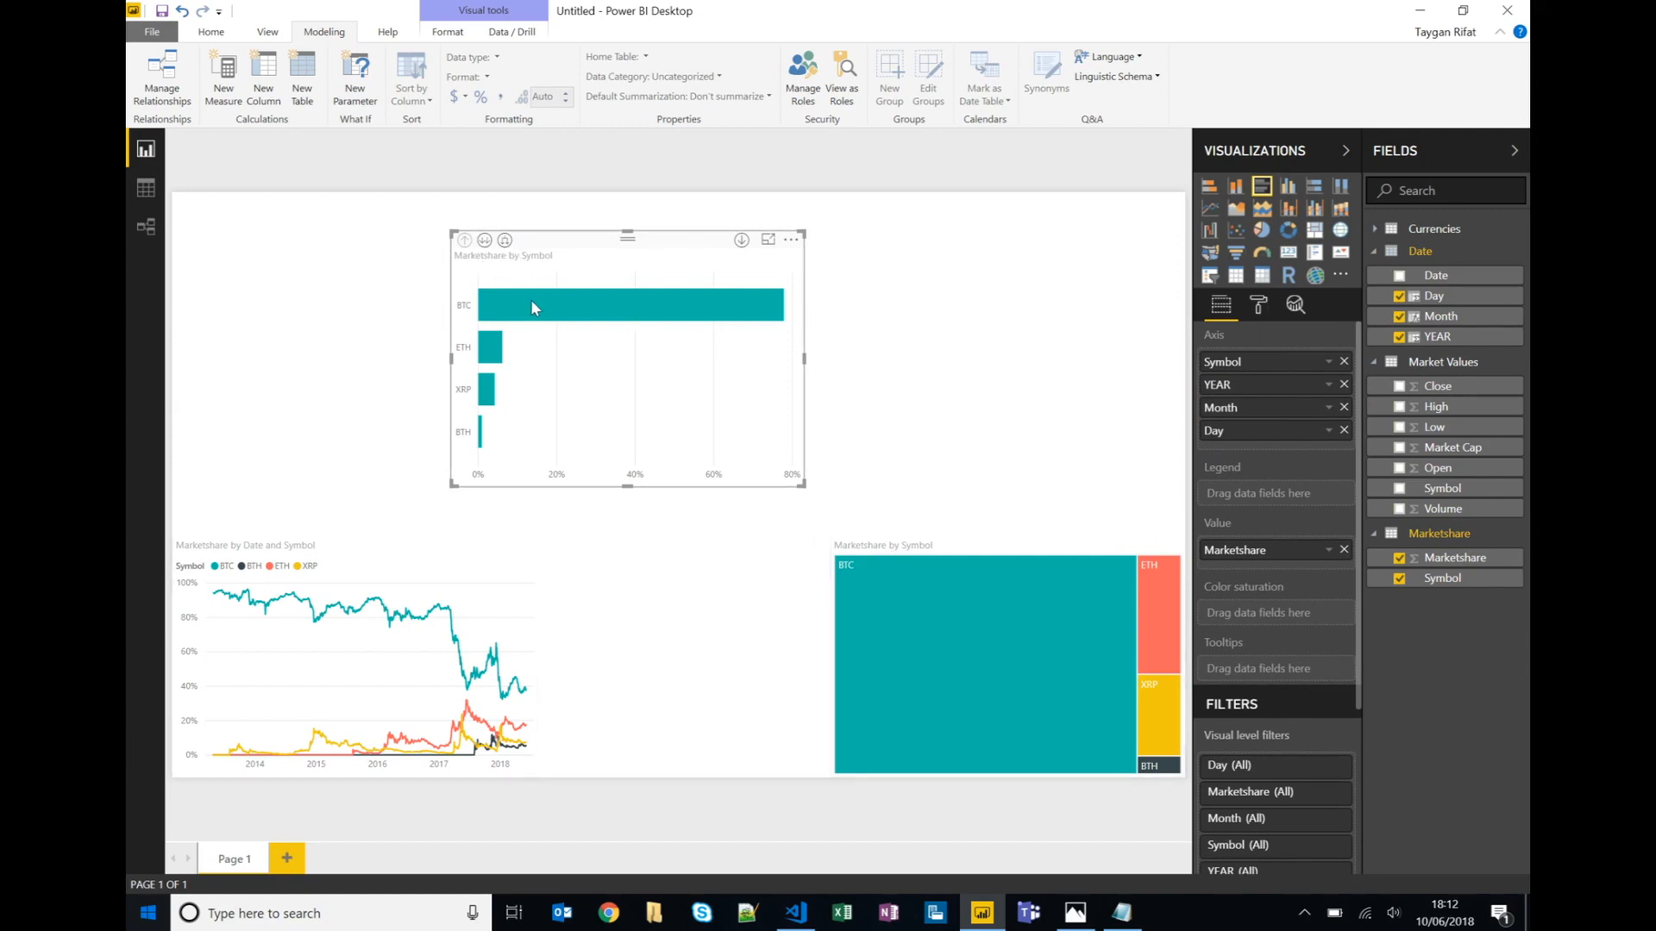
# Drill into BTC down to daily marketshare, then step back up one level.
pyautogui.click(628, 304)
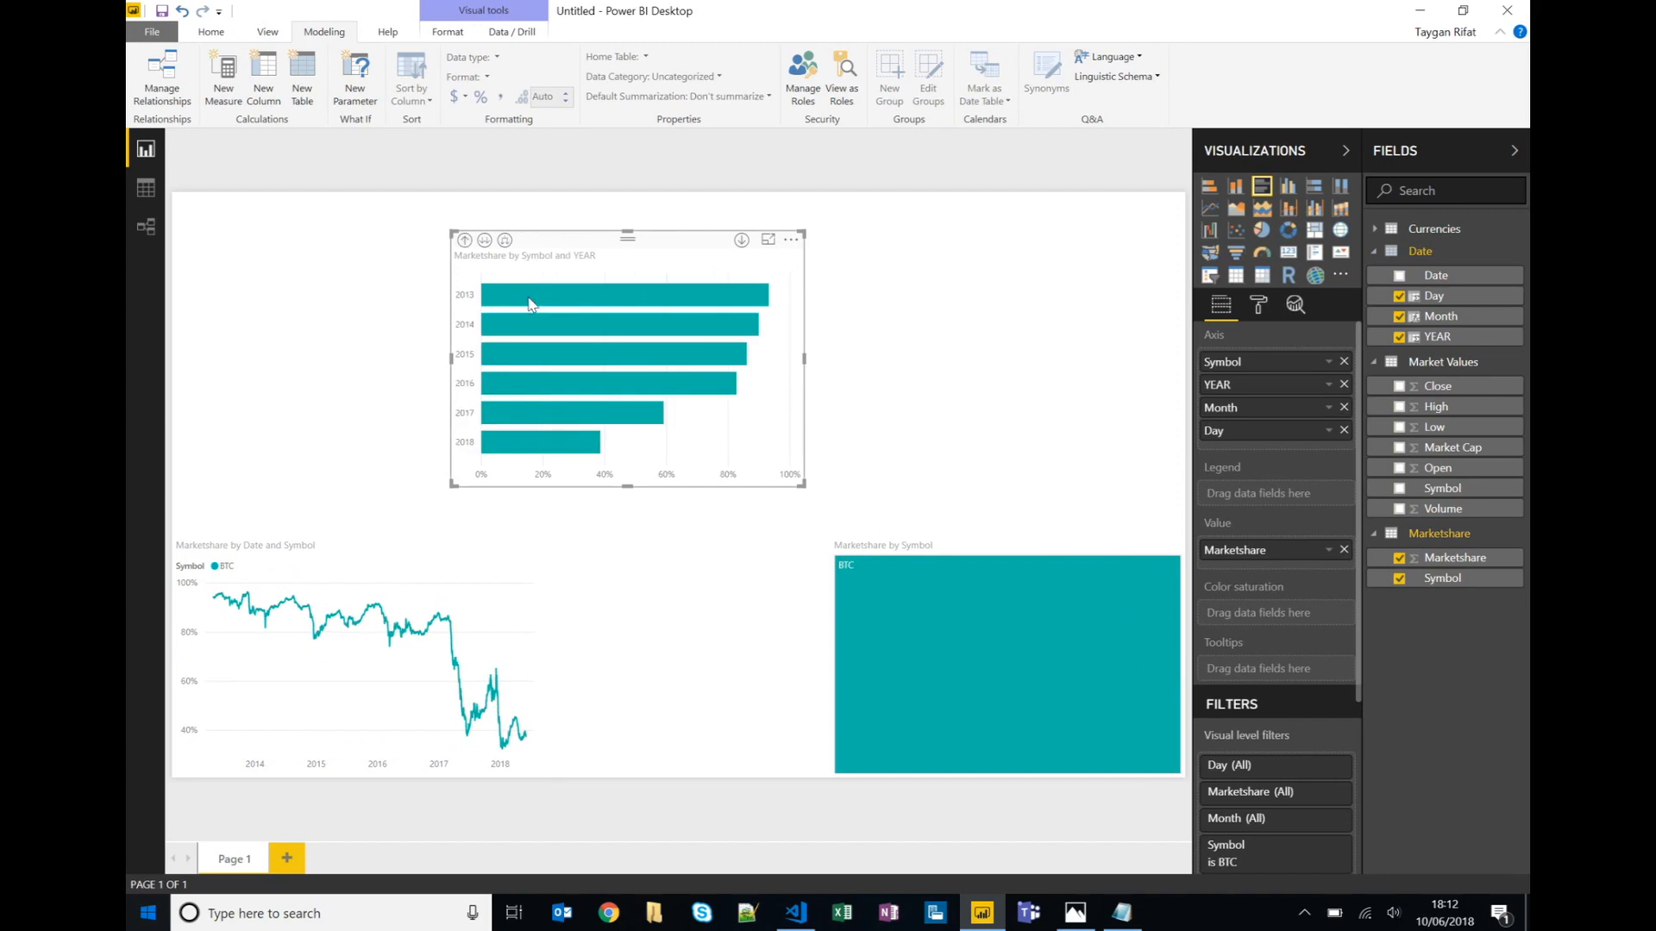
pyautogui.rightClick(528, 304)
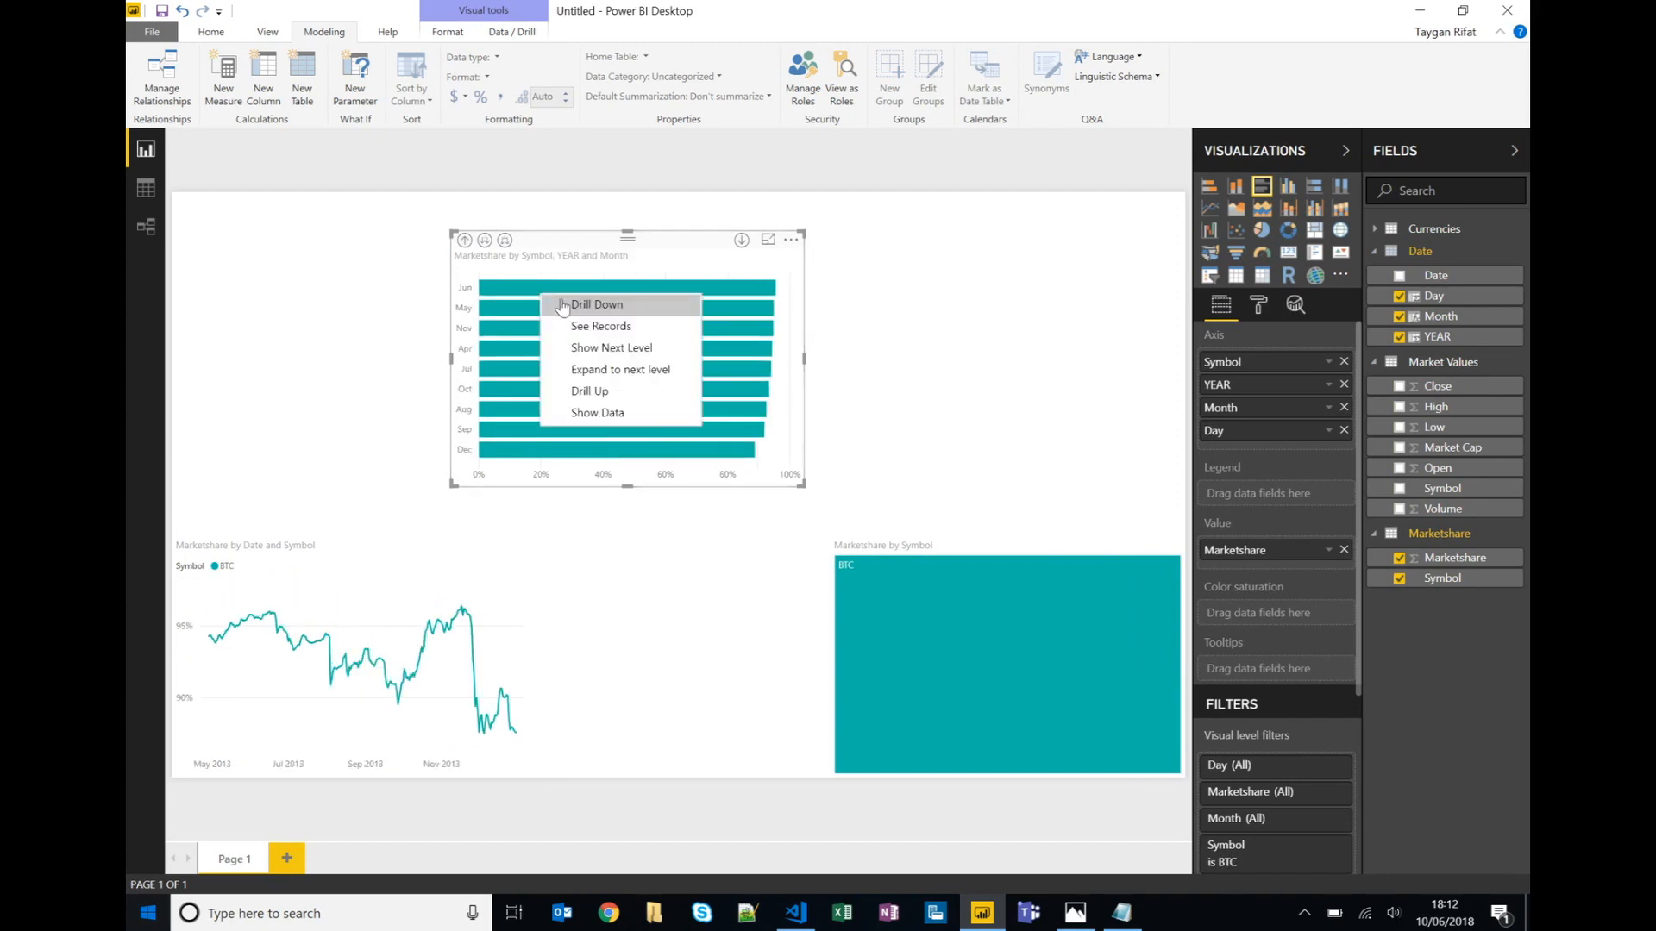
pyautogui.click(597, 303)
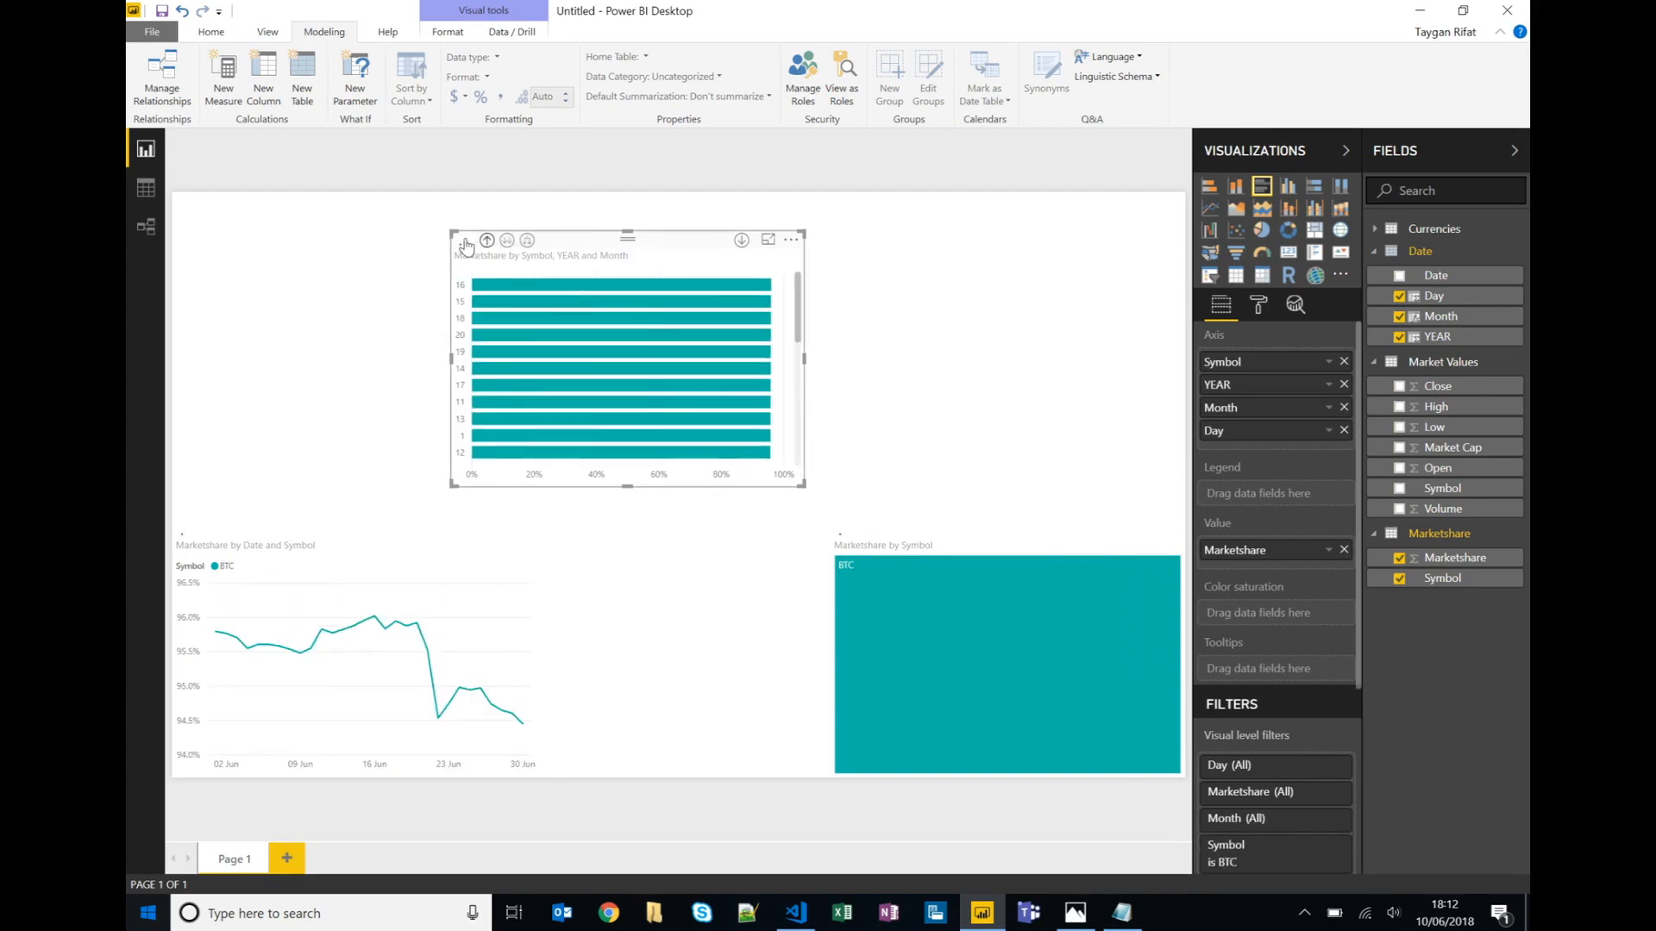
pyautogui.click(487, 240)
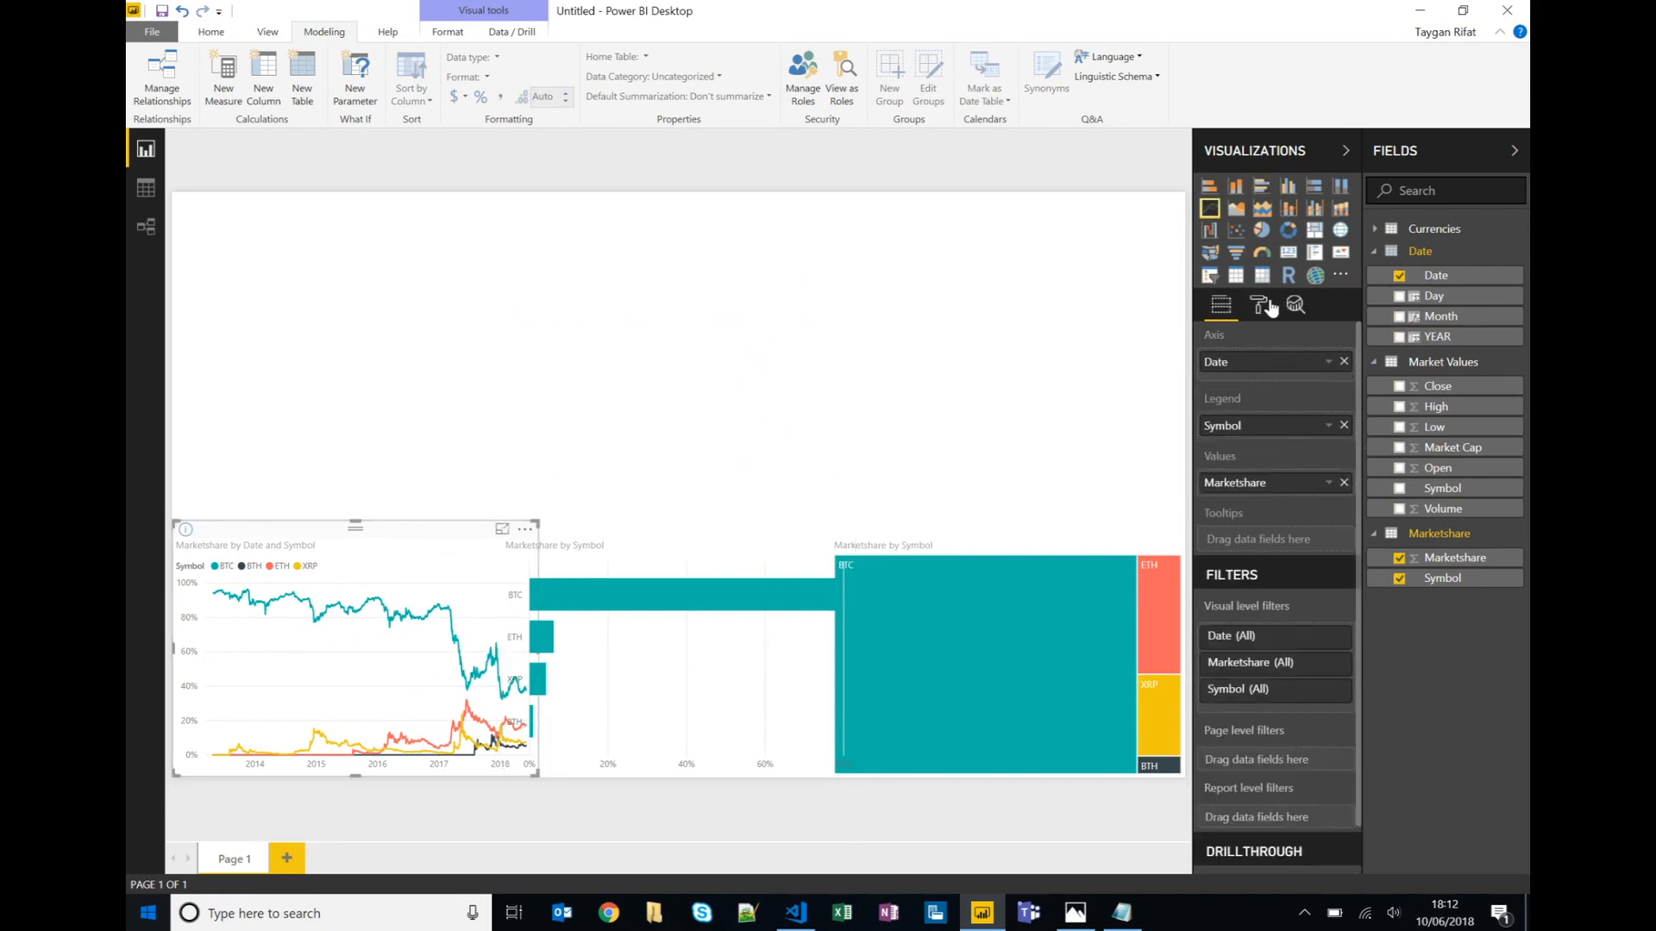
pyautogui.moveTo(1259, 306)
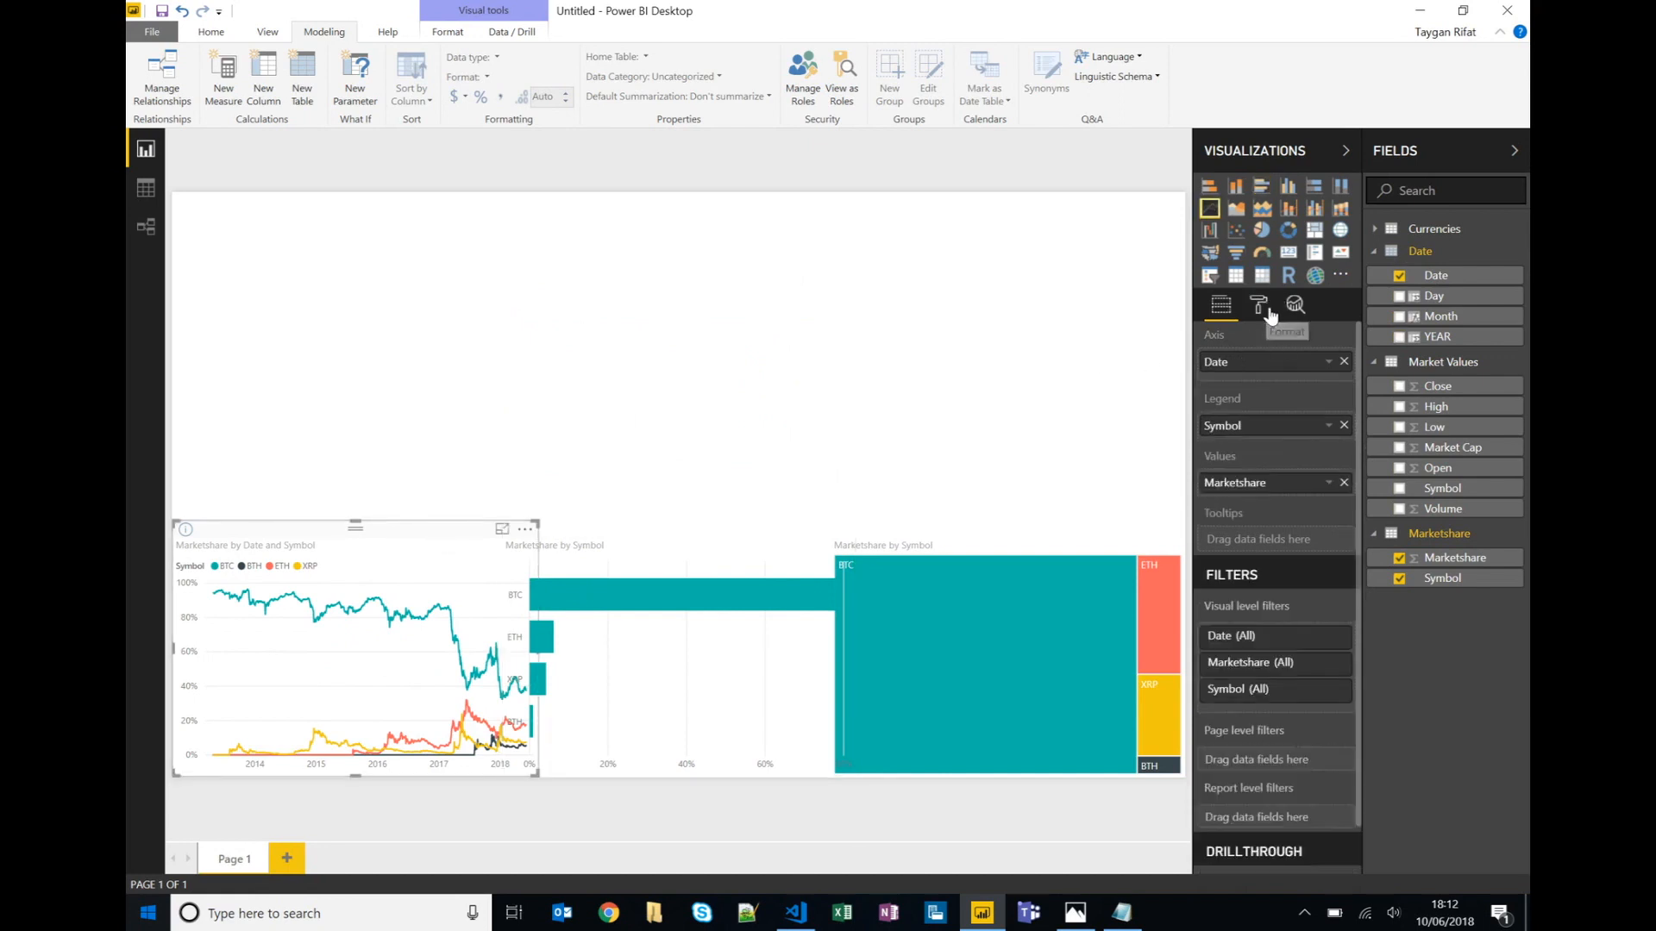
pyautogui.moveTo(1259, 305)
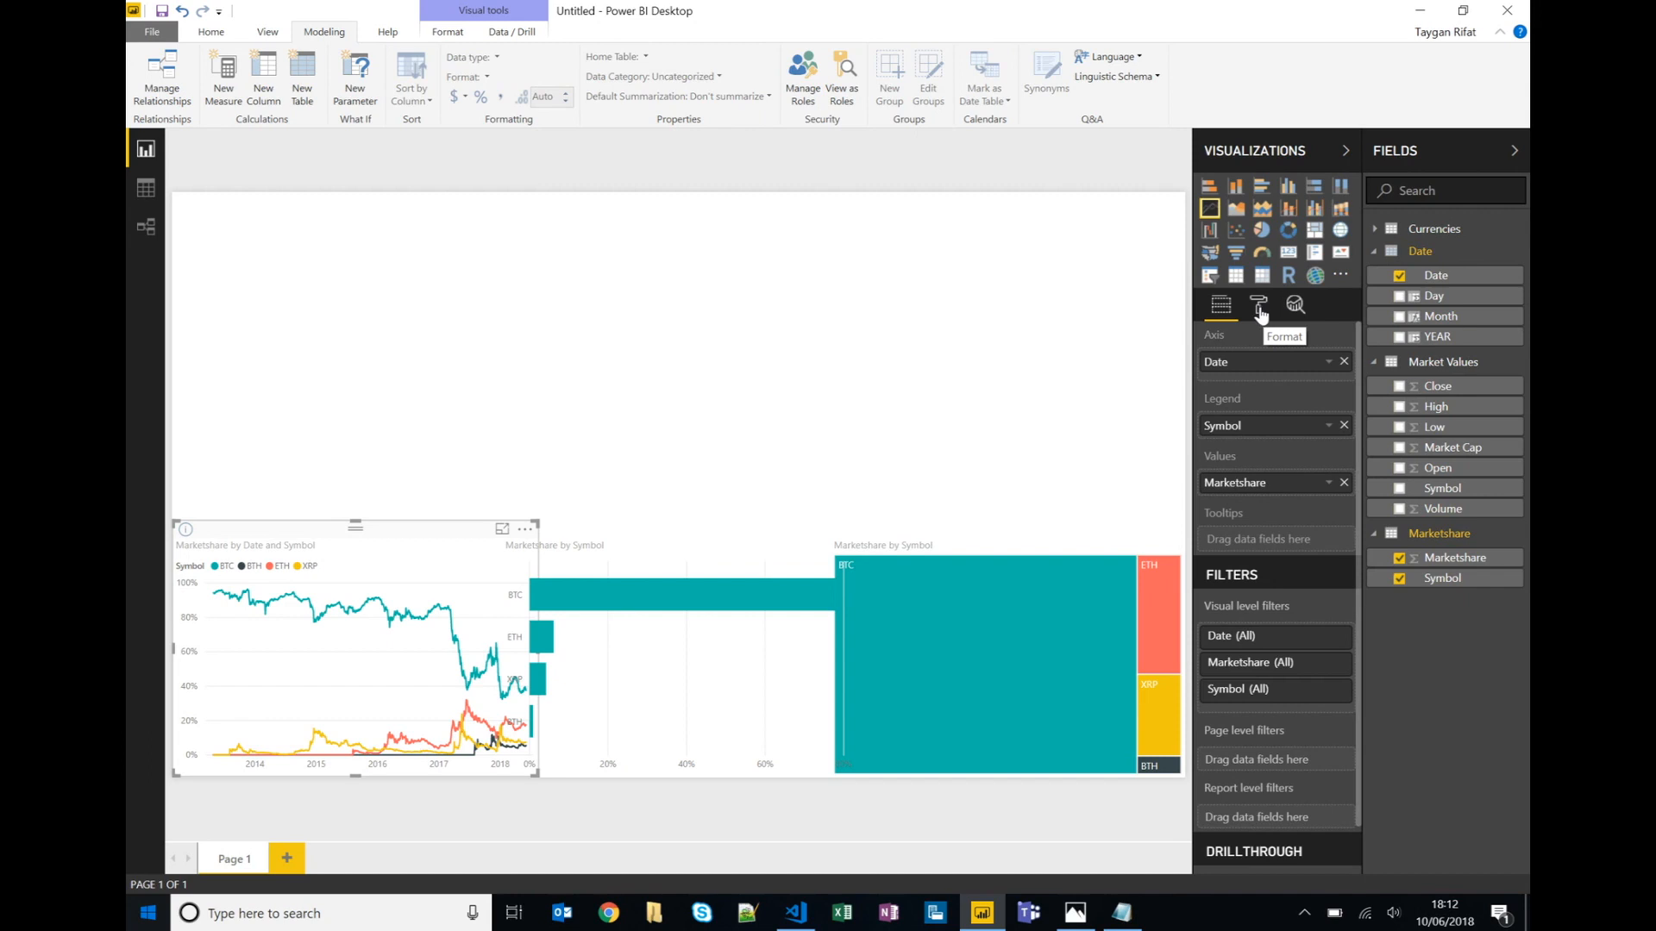
pyautogui.moveTo(1239, 417)
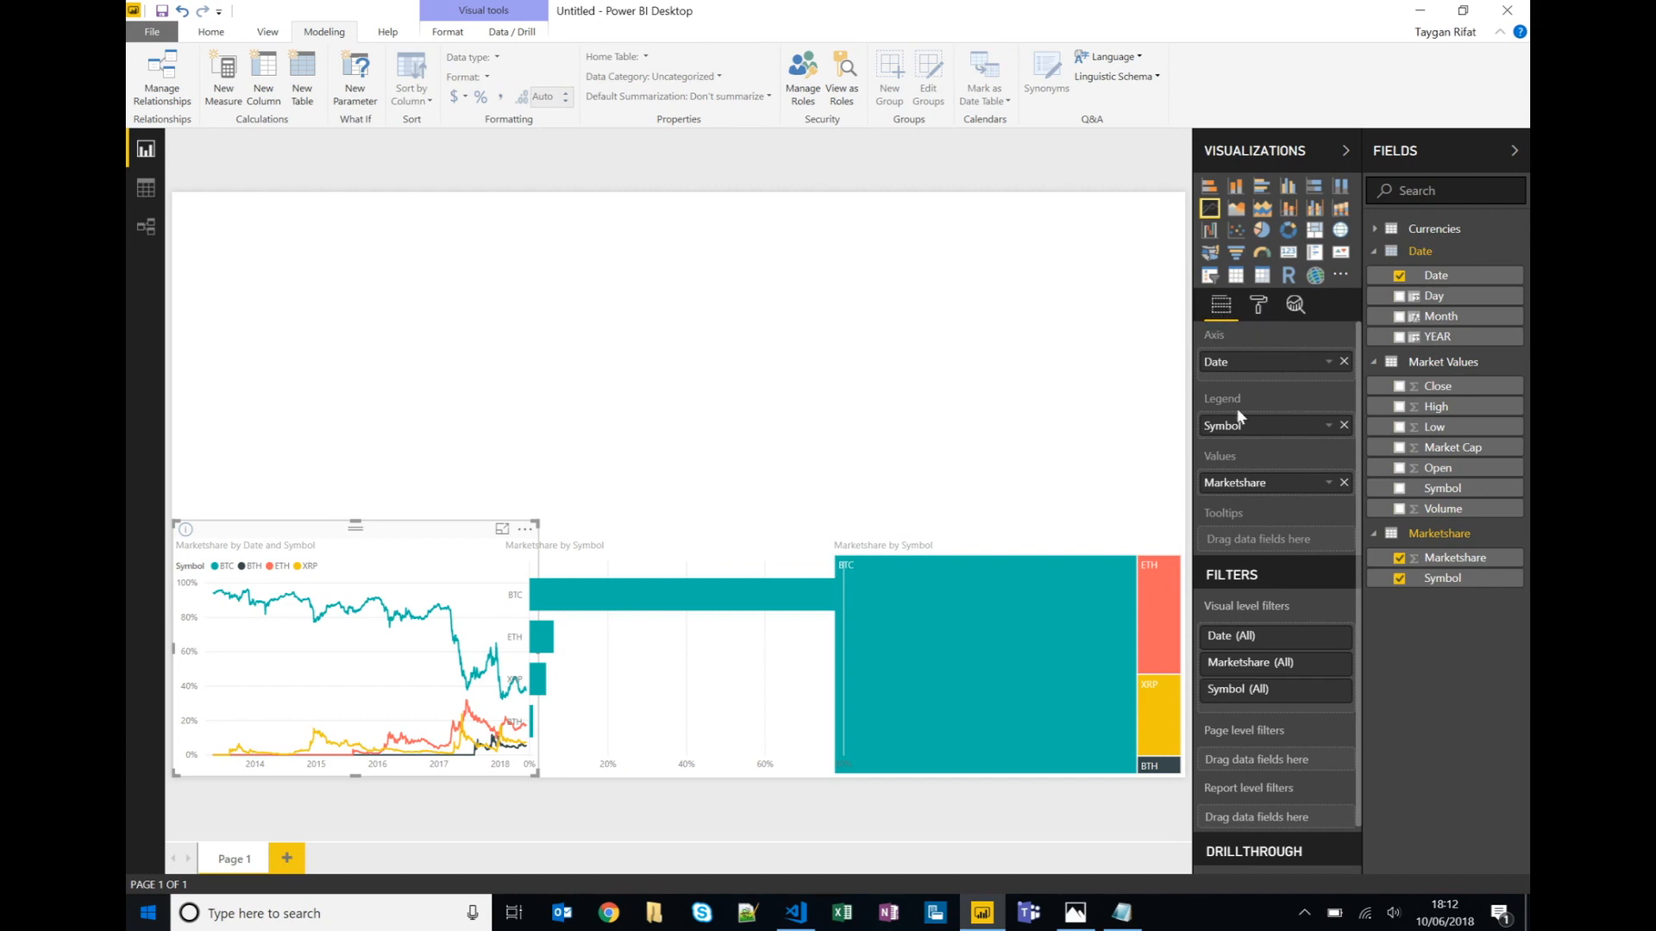
pyautogui.moveTo(1302, 400)
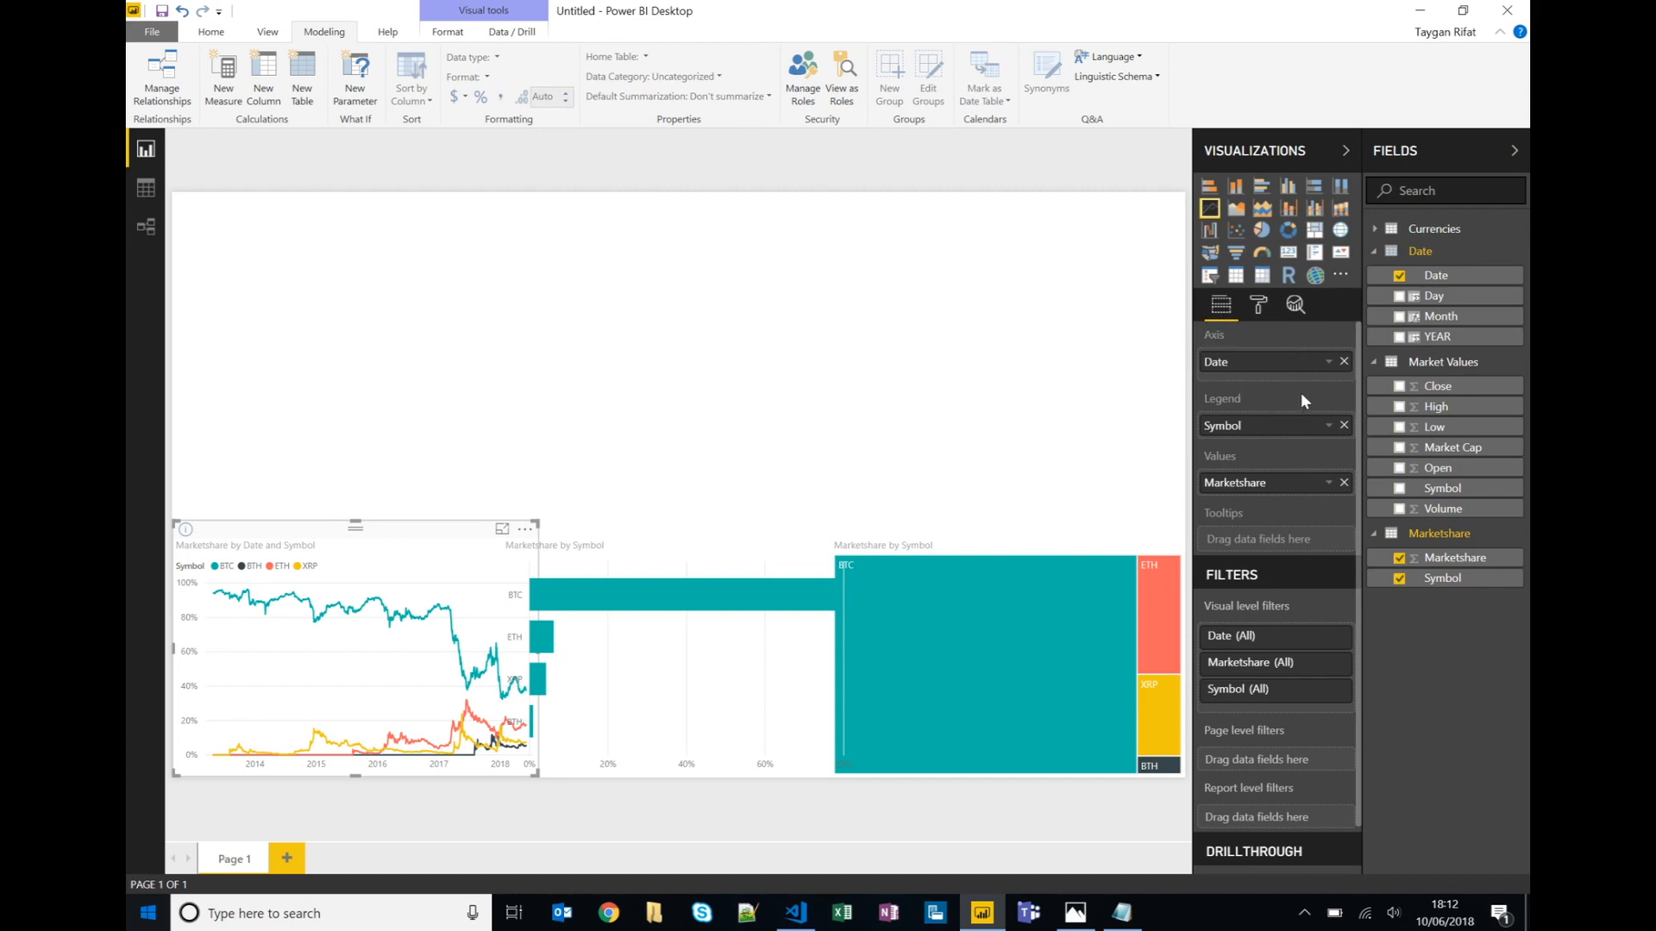
pyautogui.moveTo(1259, 306)
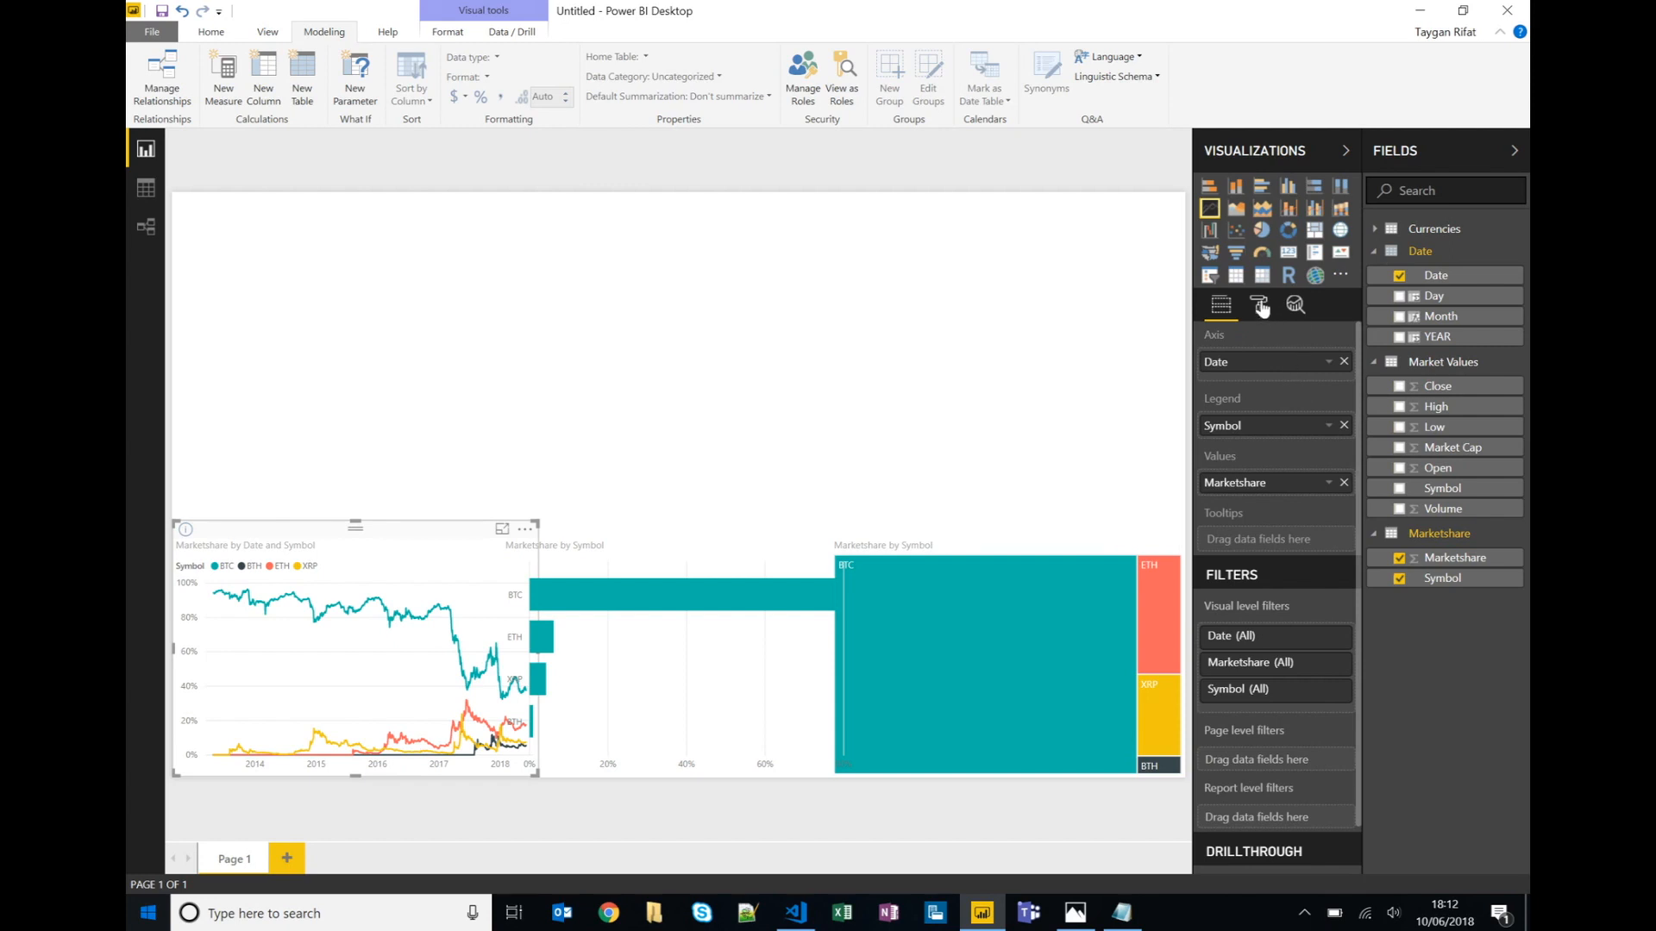
# Set the line chart's width to 415 through the Format pane's General > Width setting.
pyautogui.click(1257, 305)
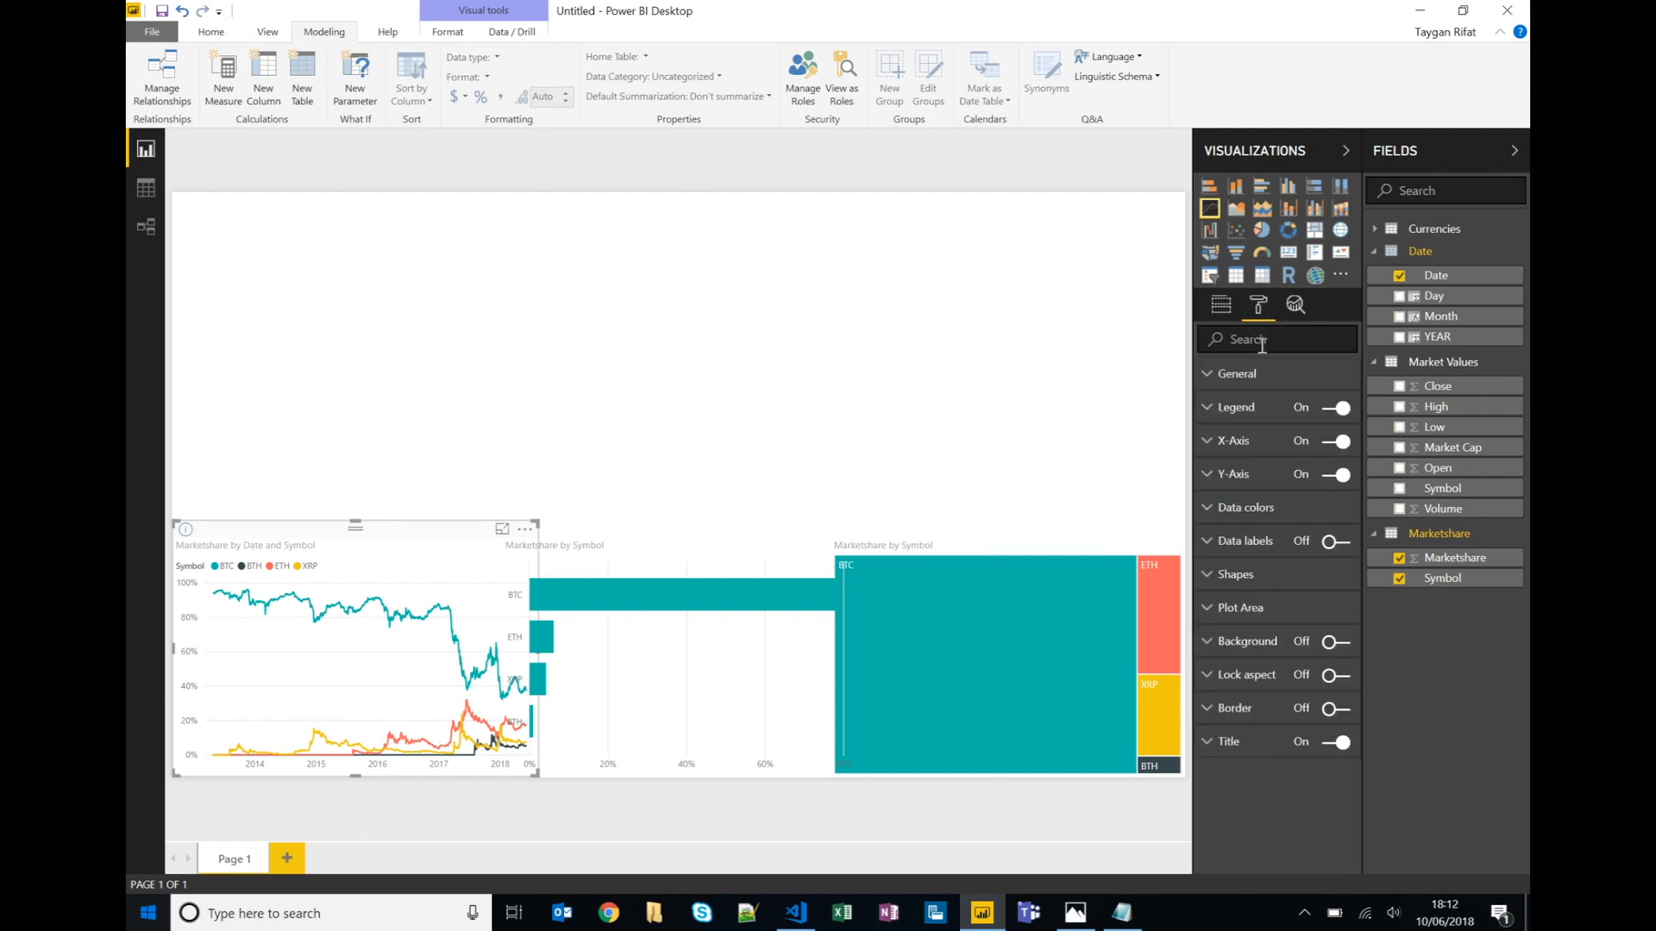
pyautogui.write('w')
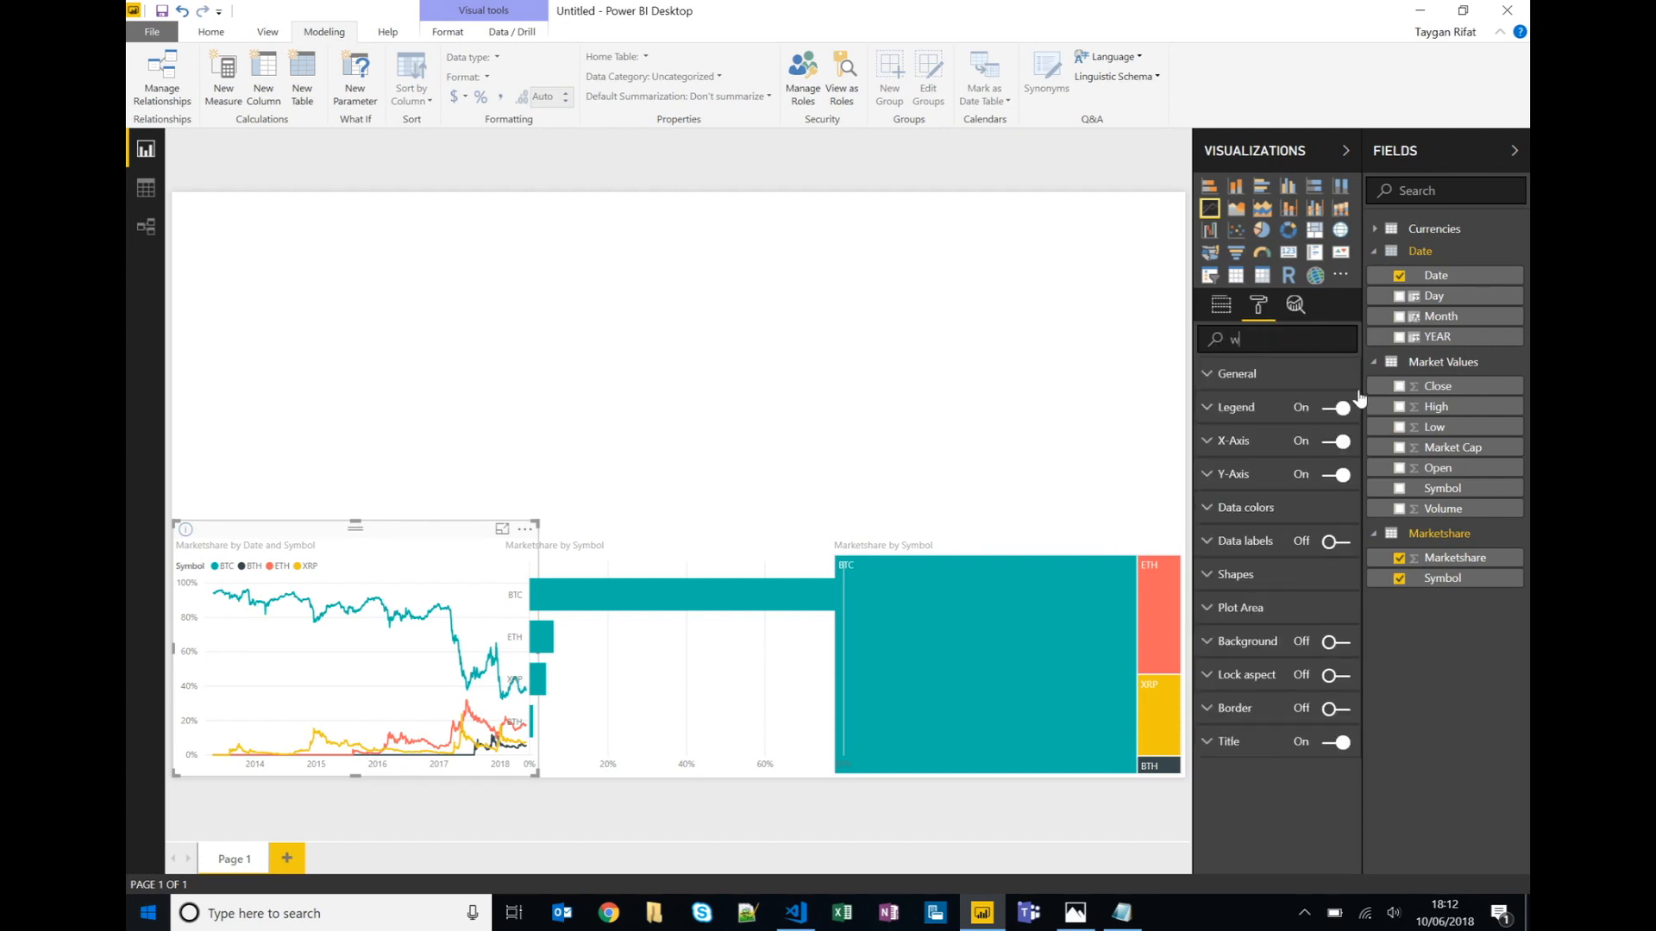
pyautogui.write('idth')
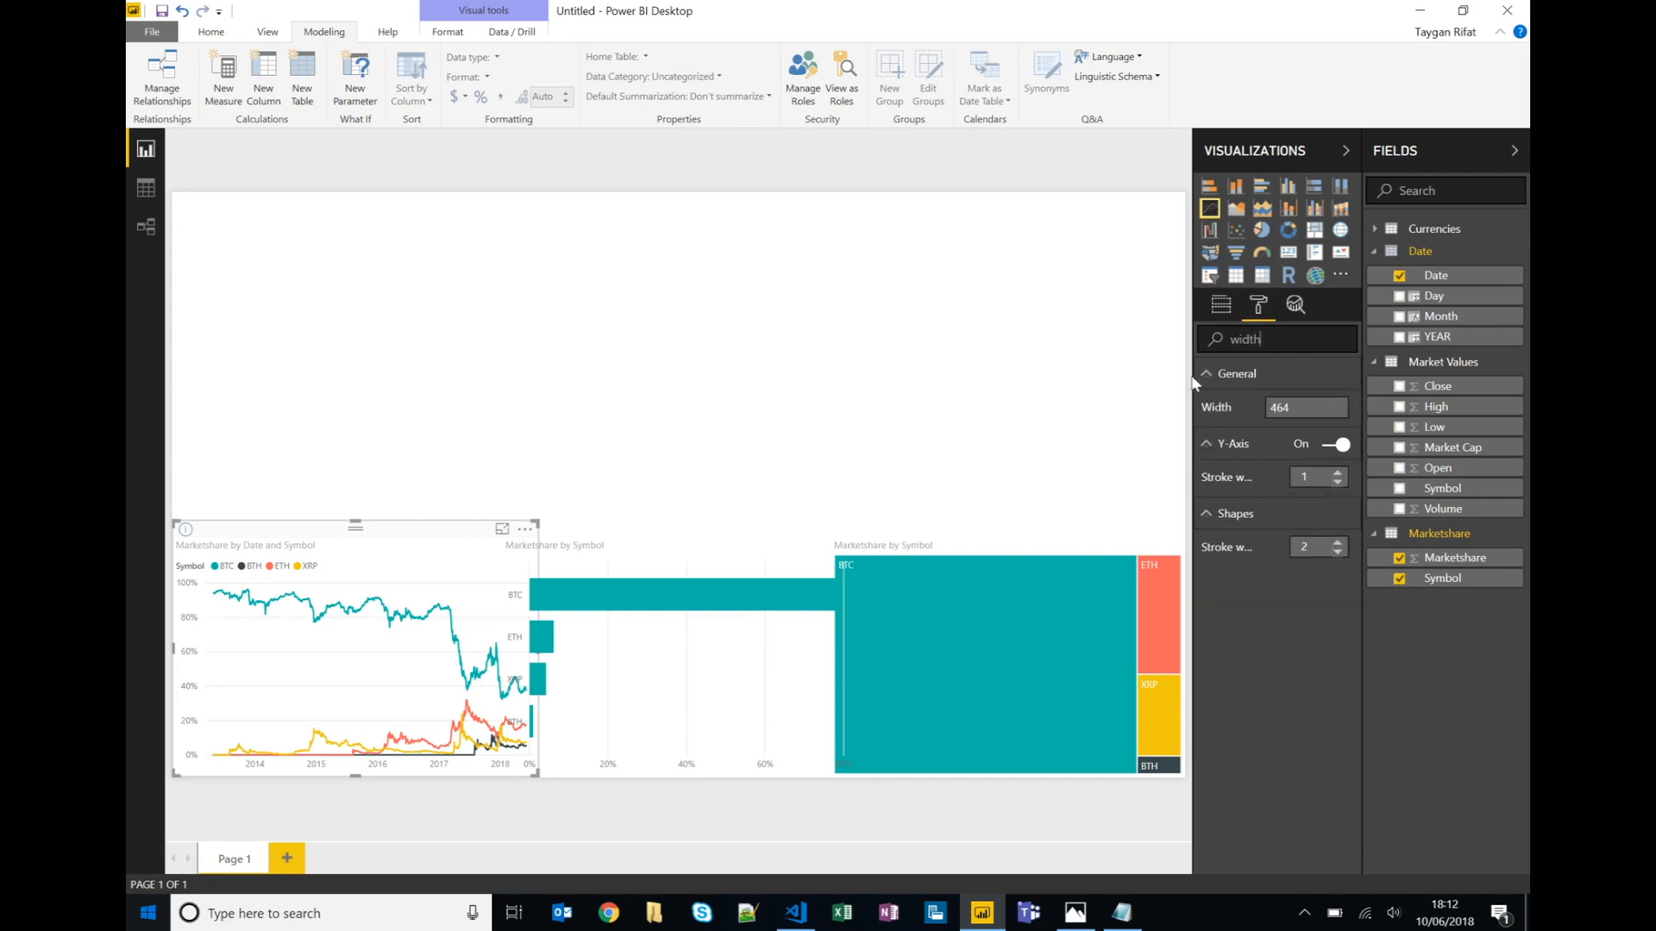
pyautogui.tripleClick(1306, 407)
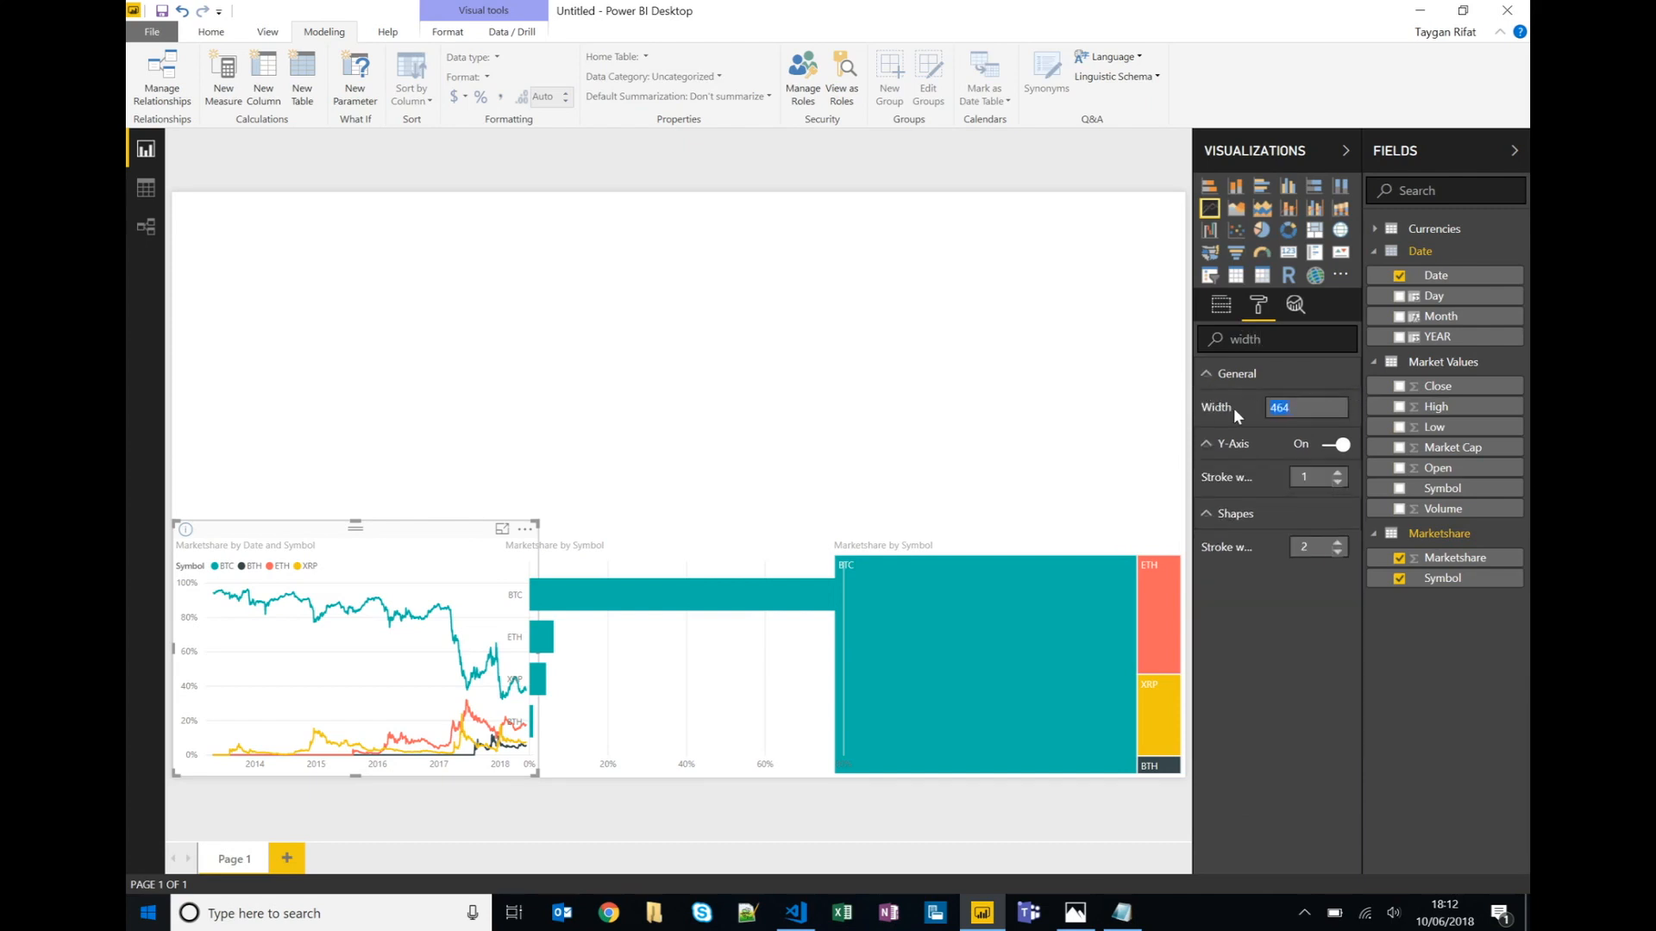
pyautogui.write('415')
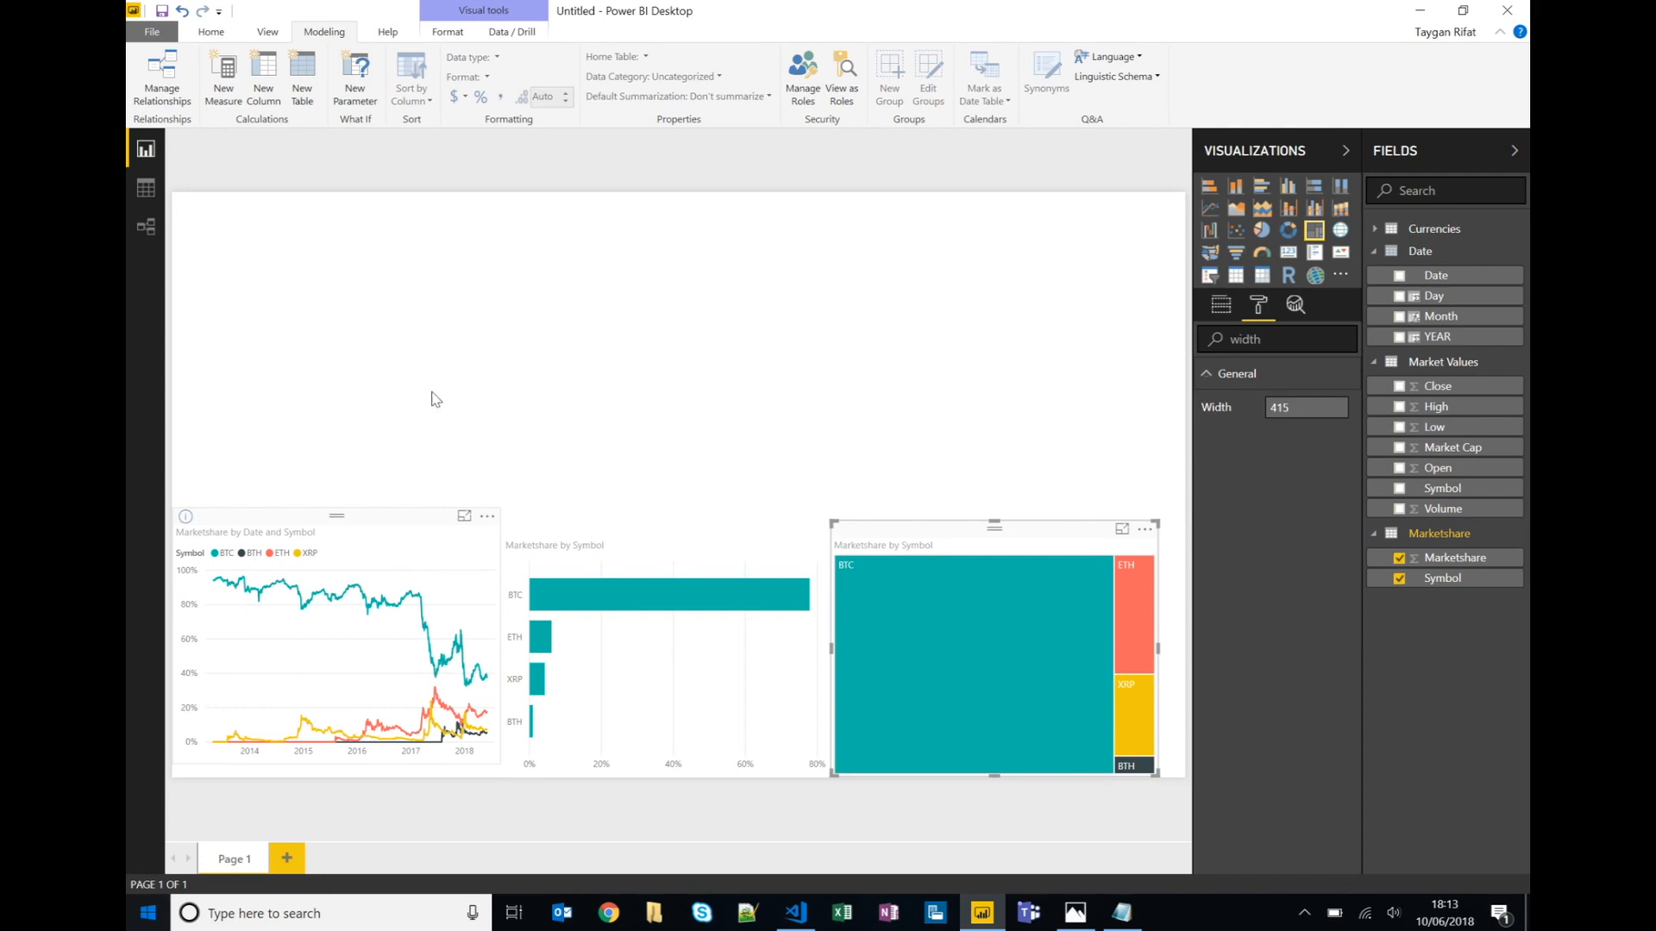
# Select the line chart, bar chart and treemap together and distribute them horizontally.
pyautogui.click(349, 443)
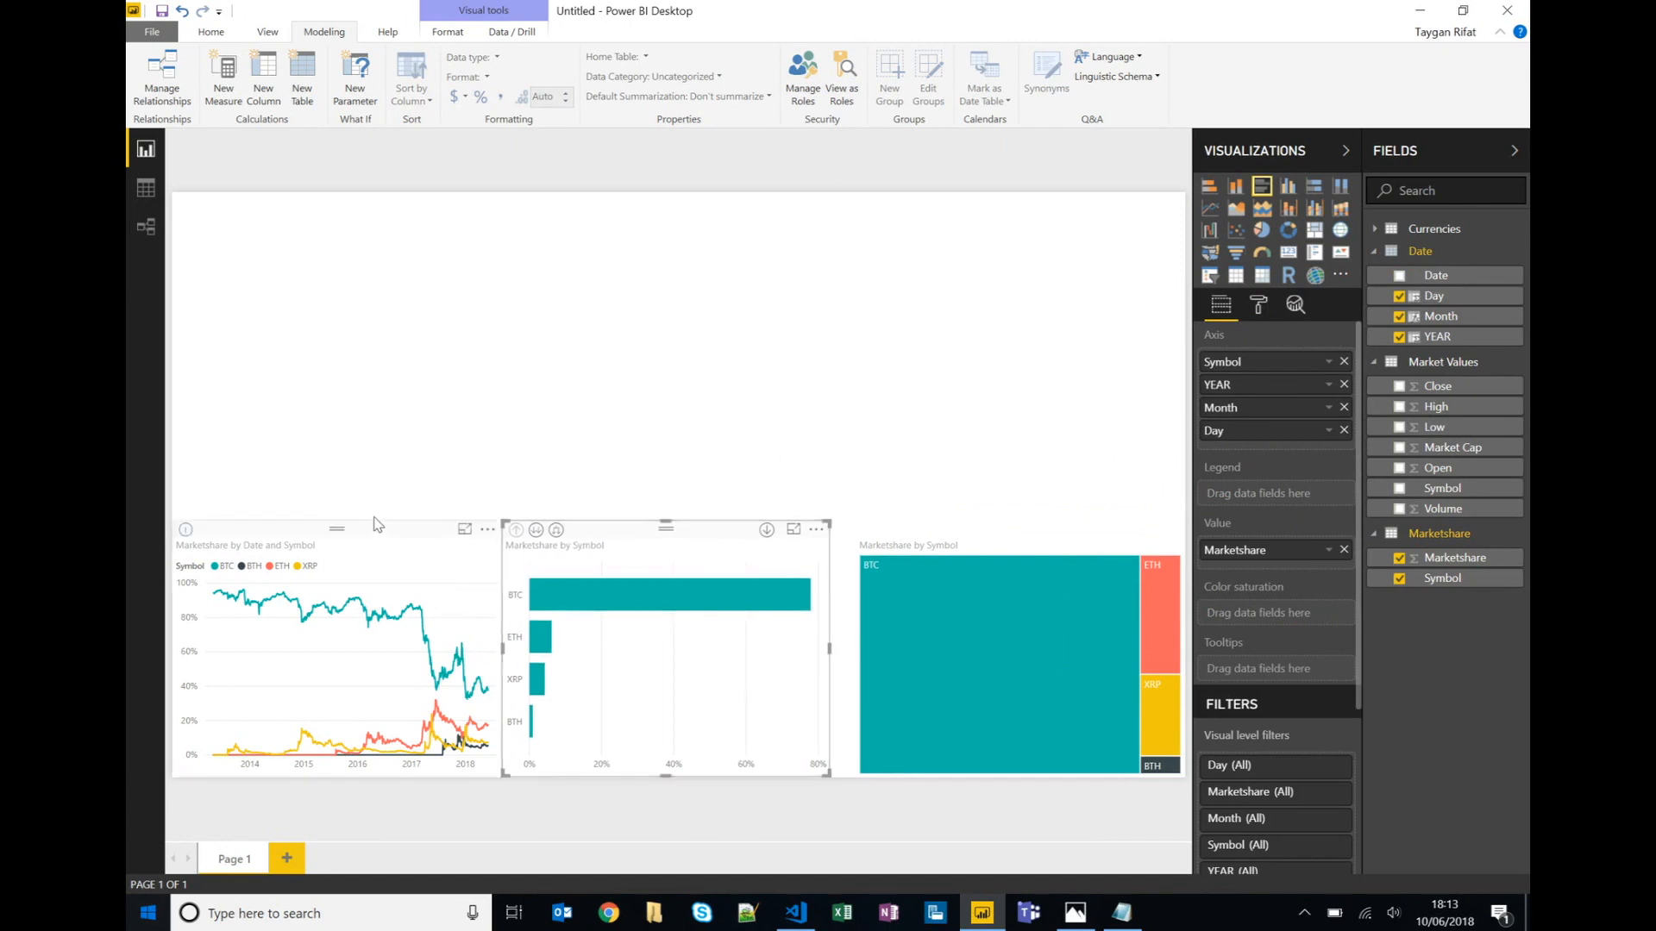
pyautogui.click(318, 656)
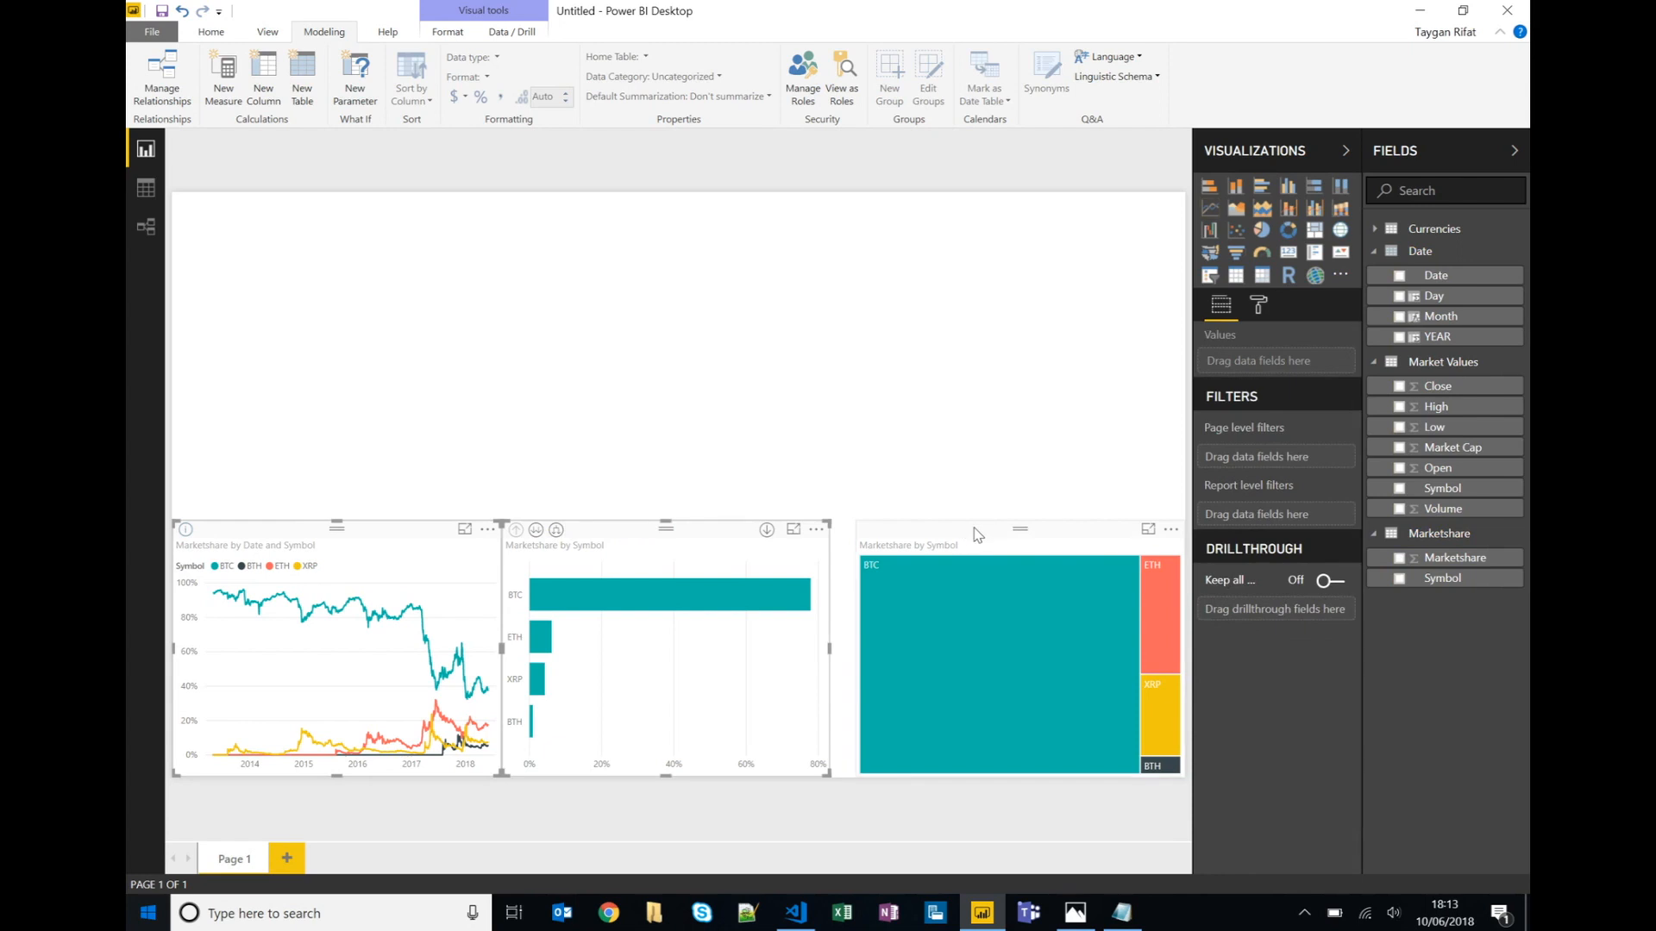
pyautogui.click(447, 31)
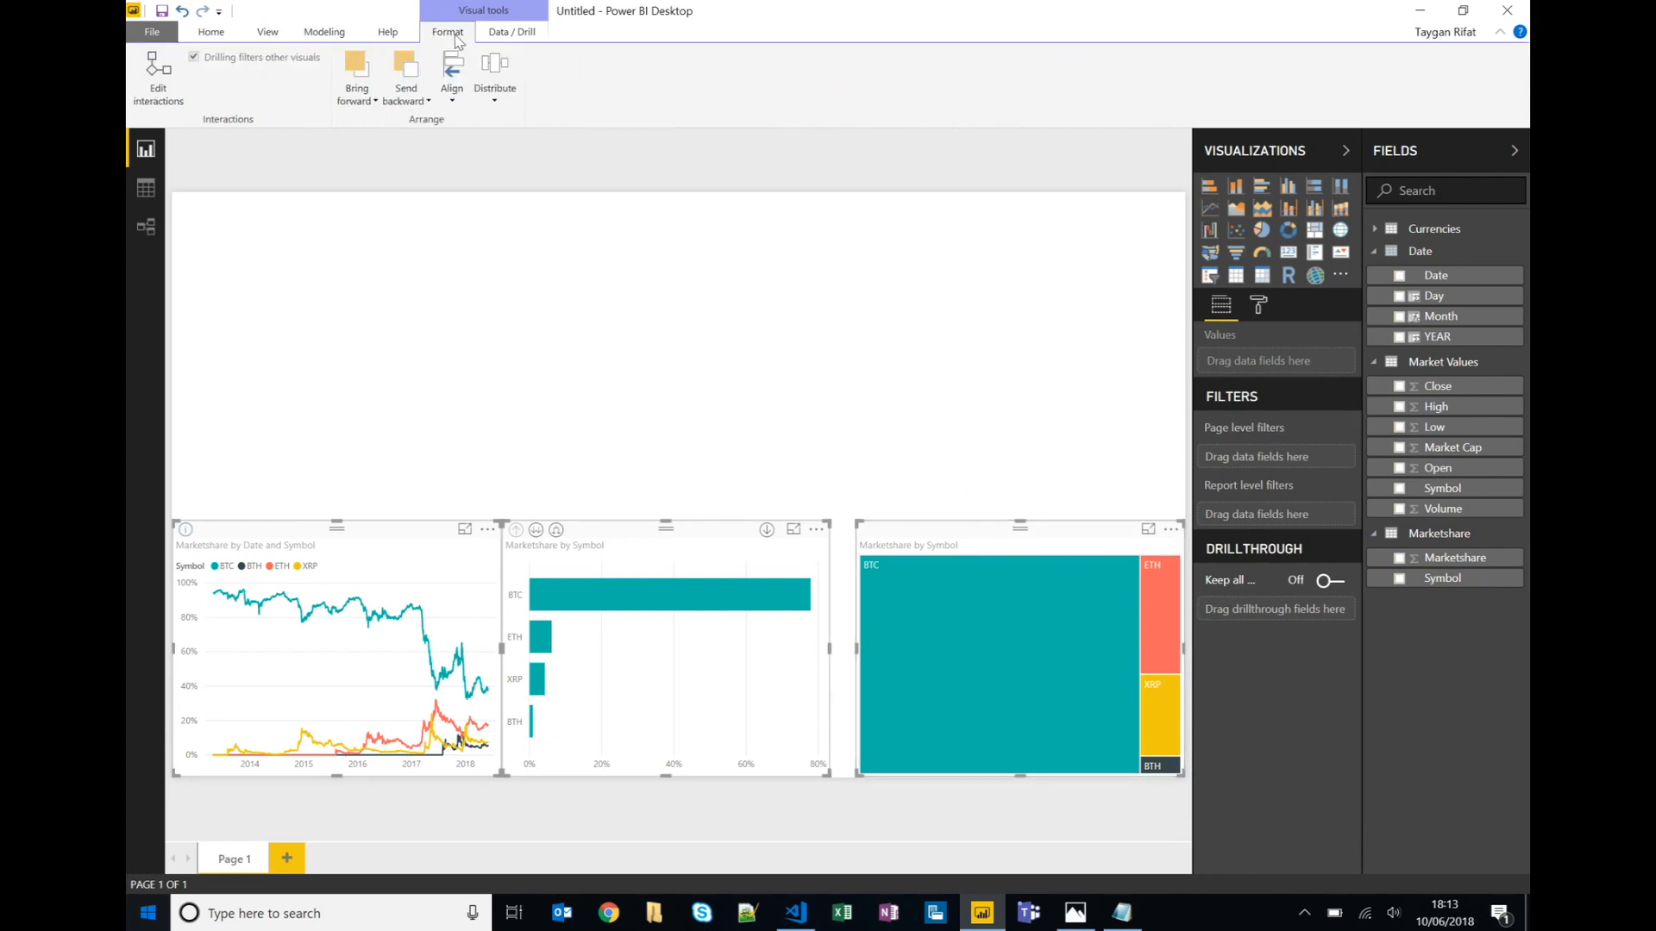
pyautogui.click(495, 74)
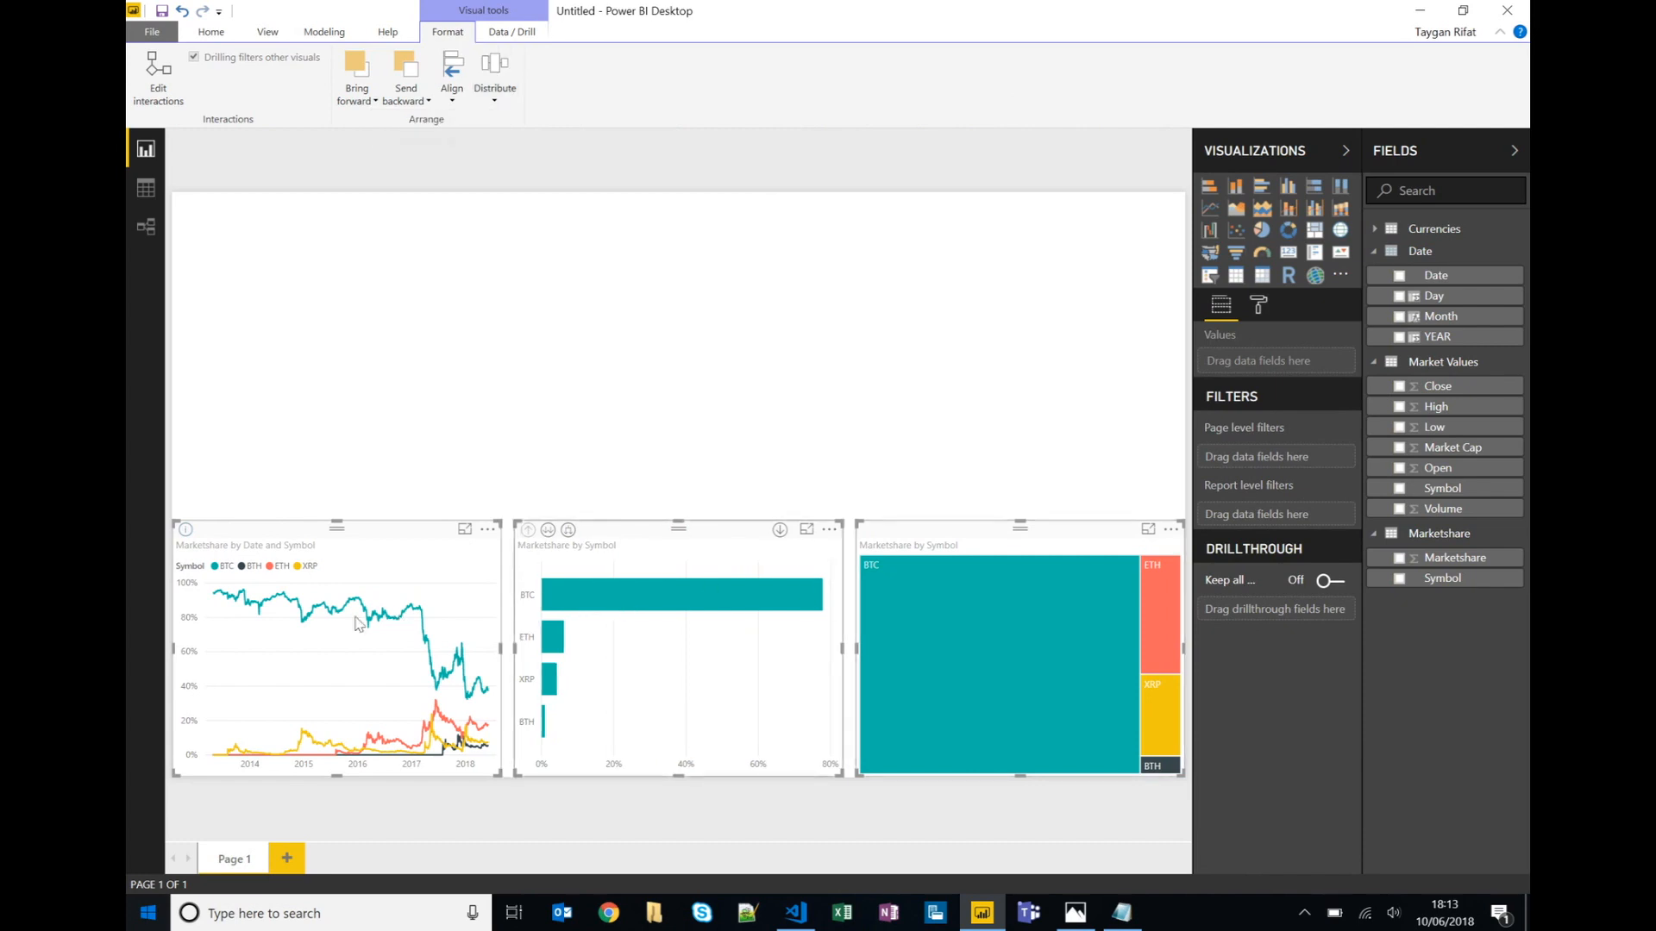
pyautogui.click(210, 31)
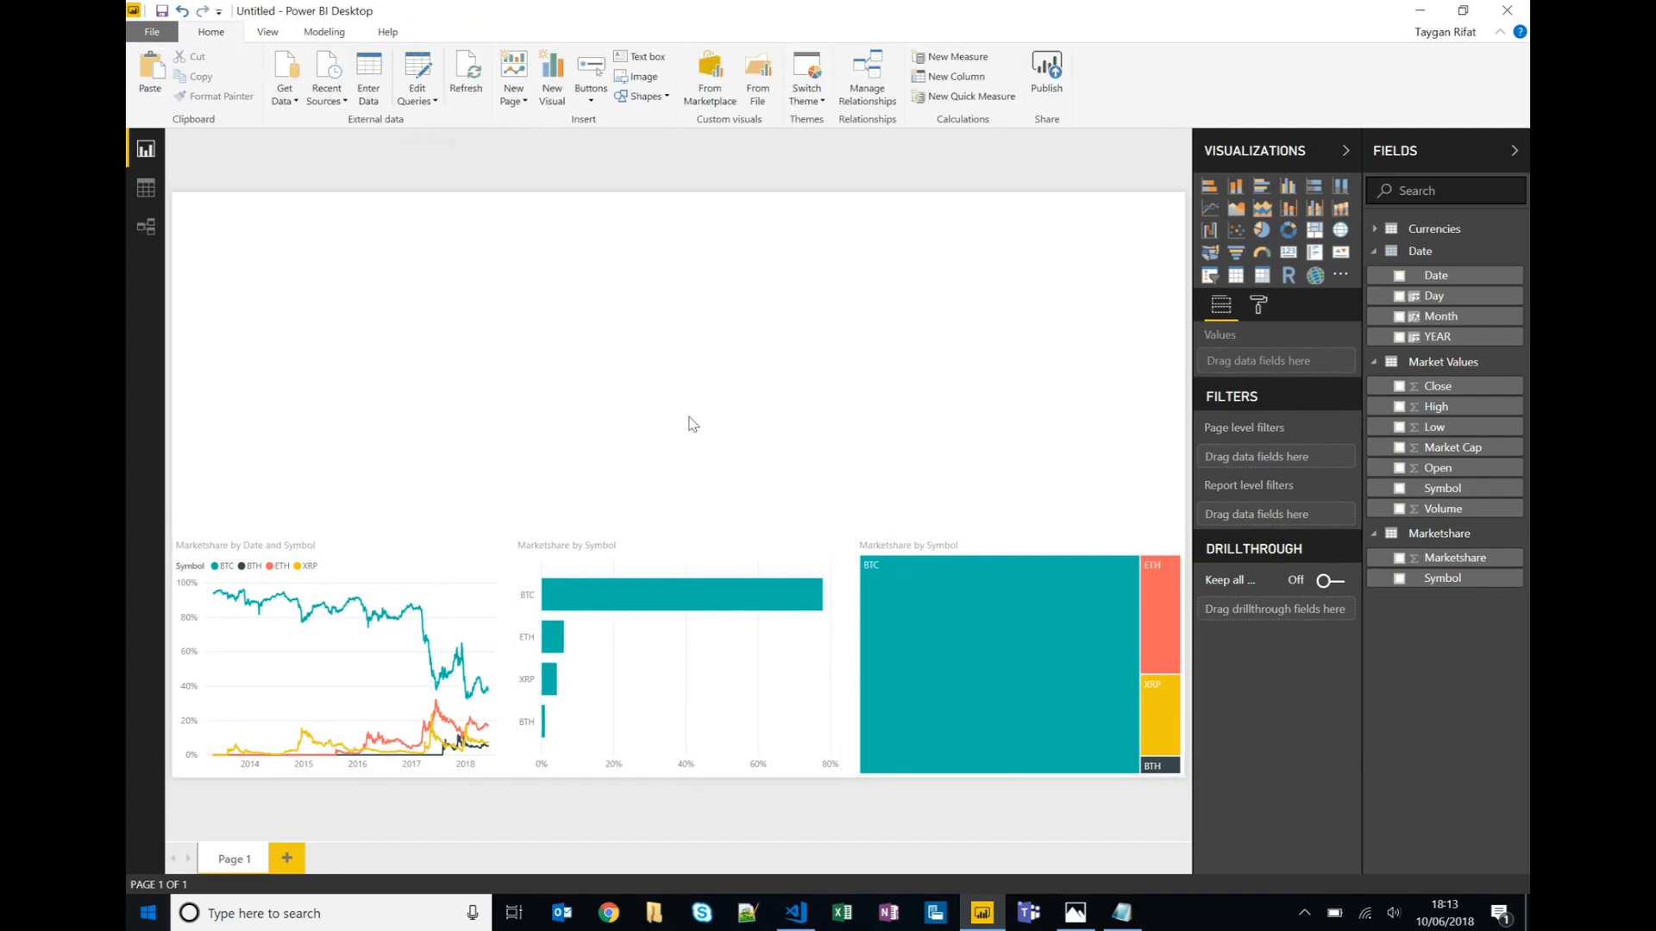
pyautogui.moveTo(1245, 235)
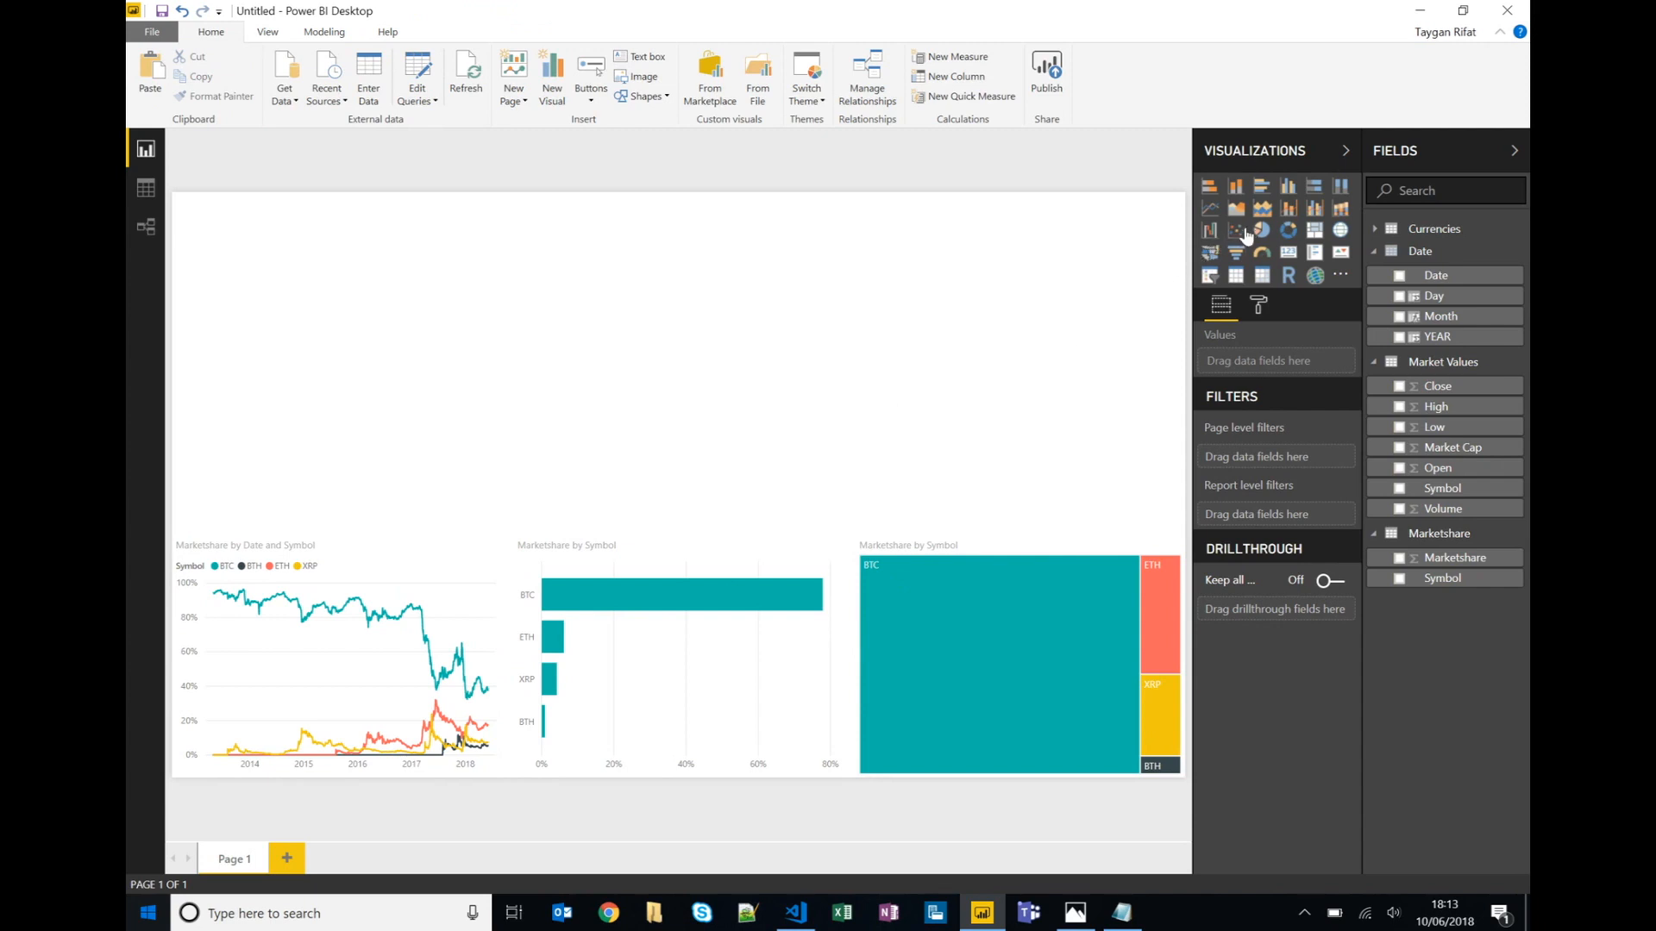
# Insert a scatter chart with Market Cap on X, Close on Y, Symbol as legend and YEAR as play axis.
pyautogui.click(1235, 229)
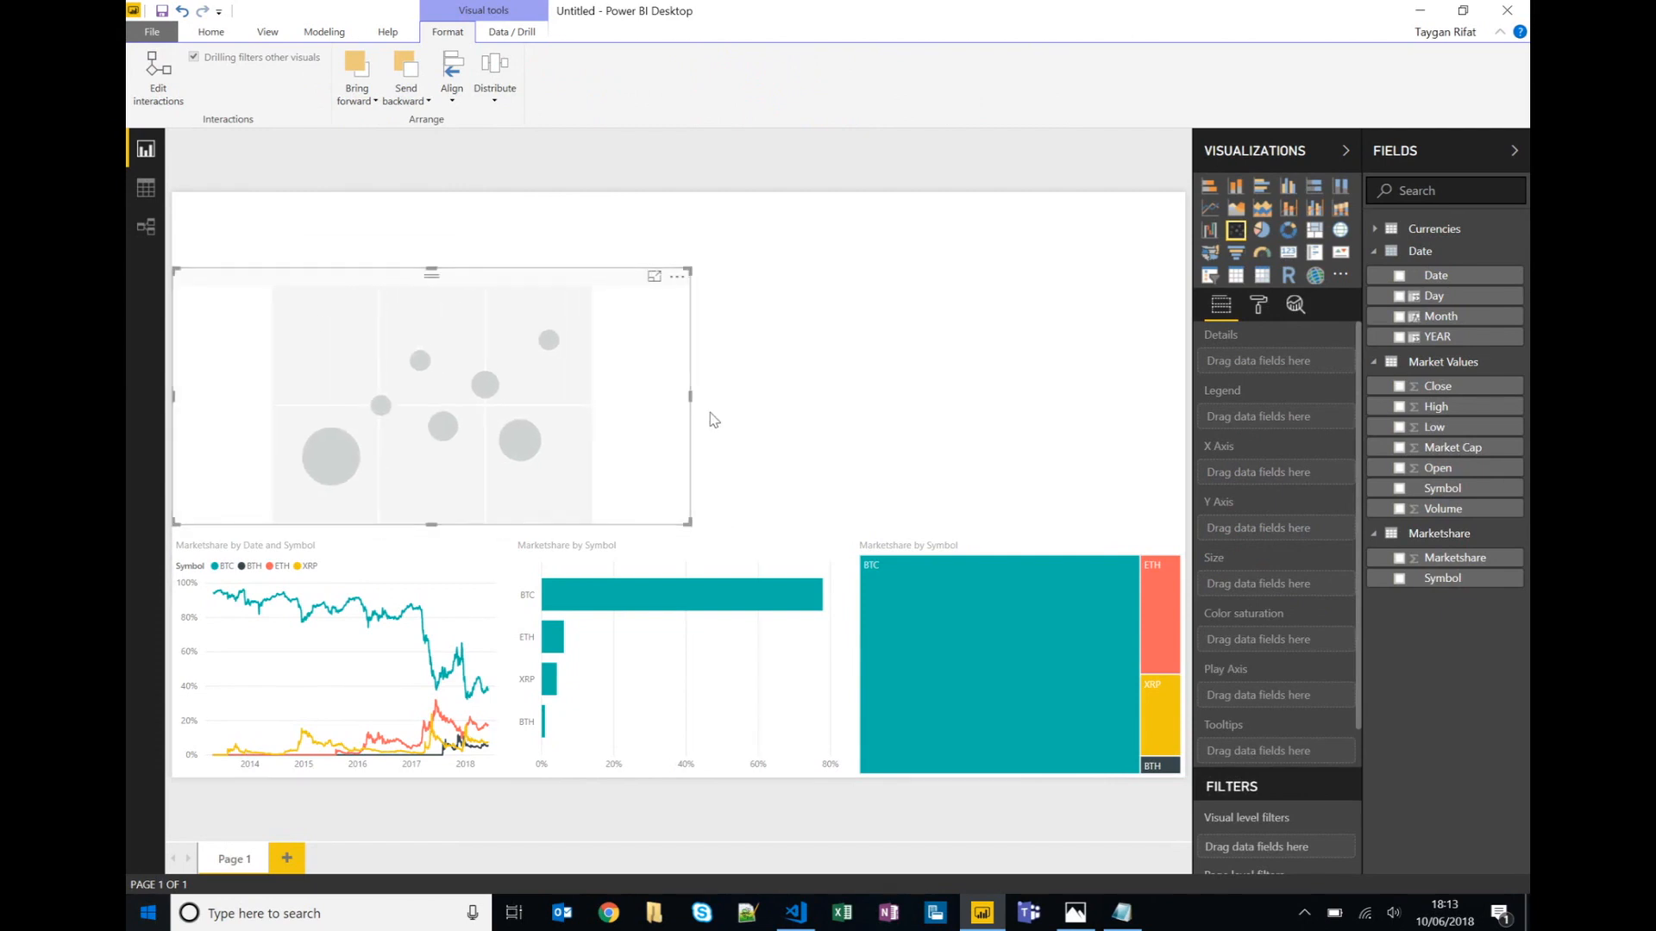
pyautogui.click(362, 281)
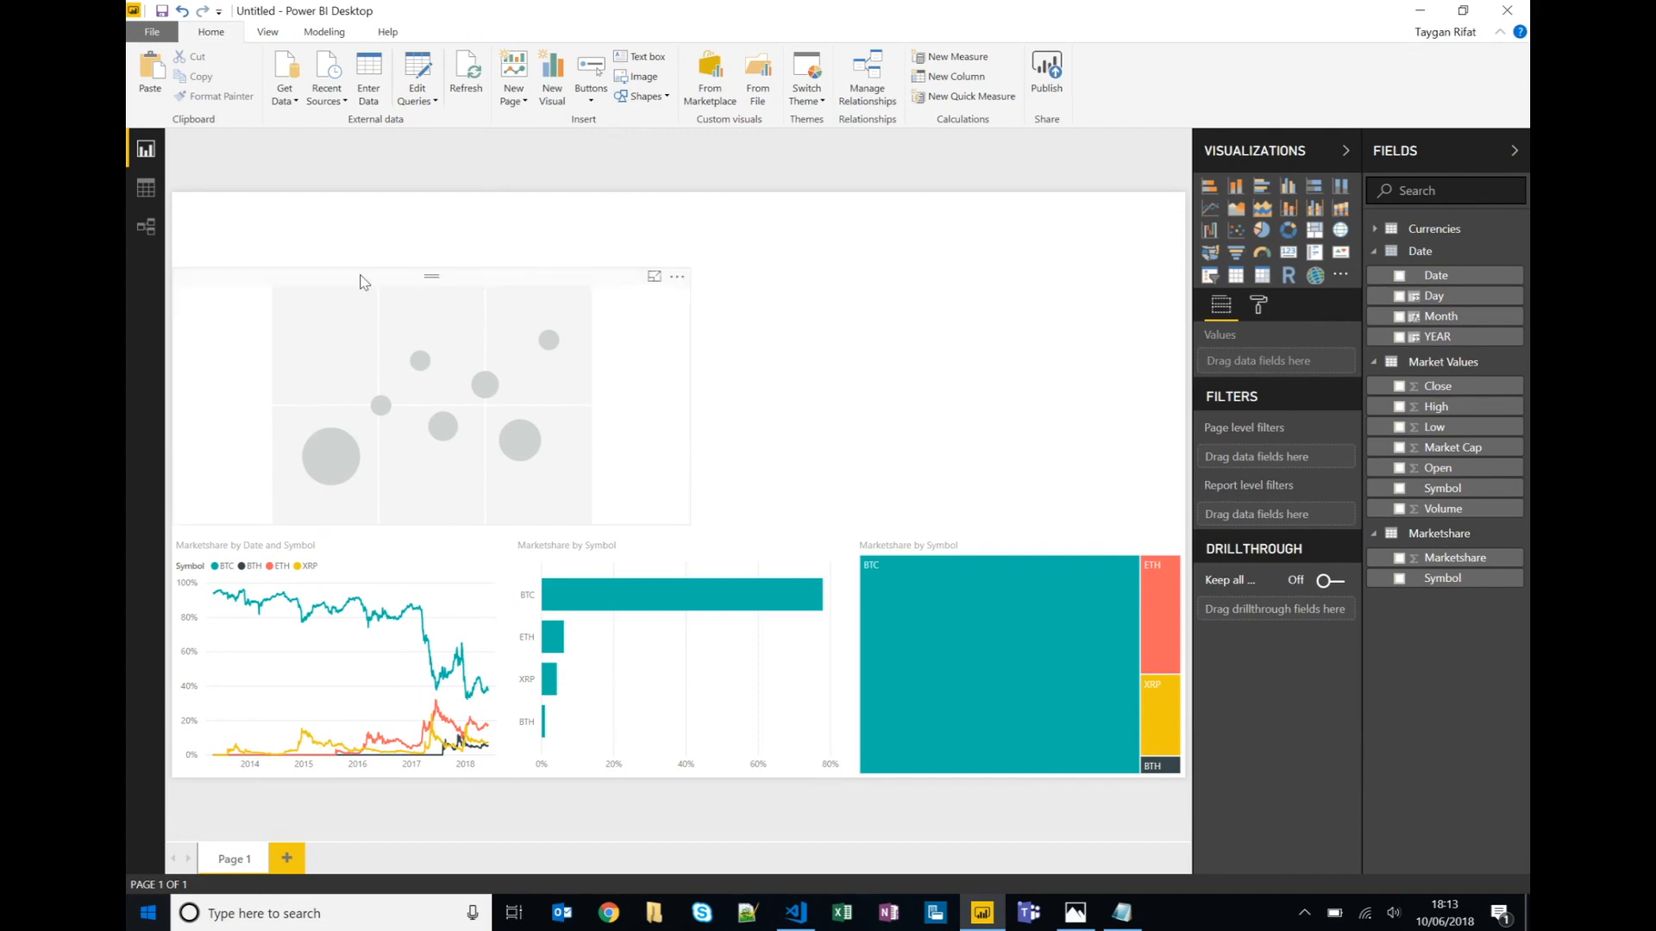
pyautogui.click(431, 397)
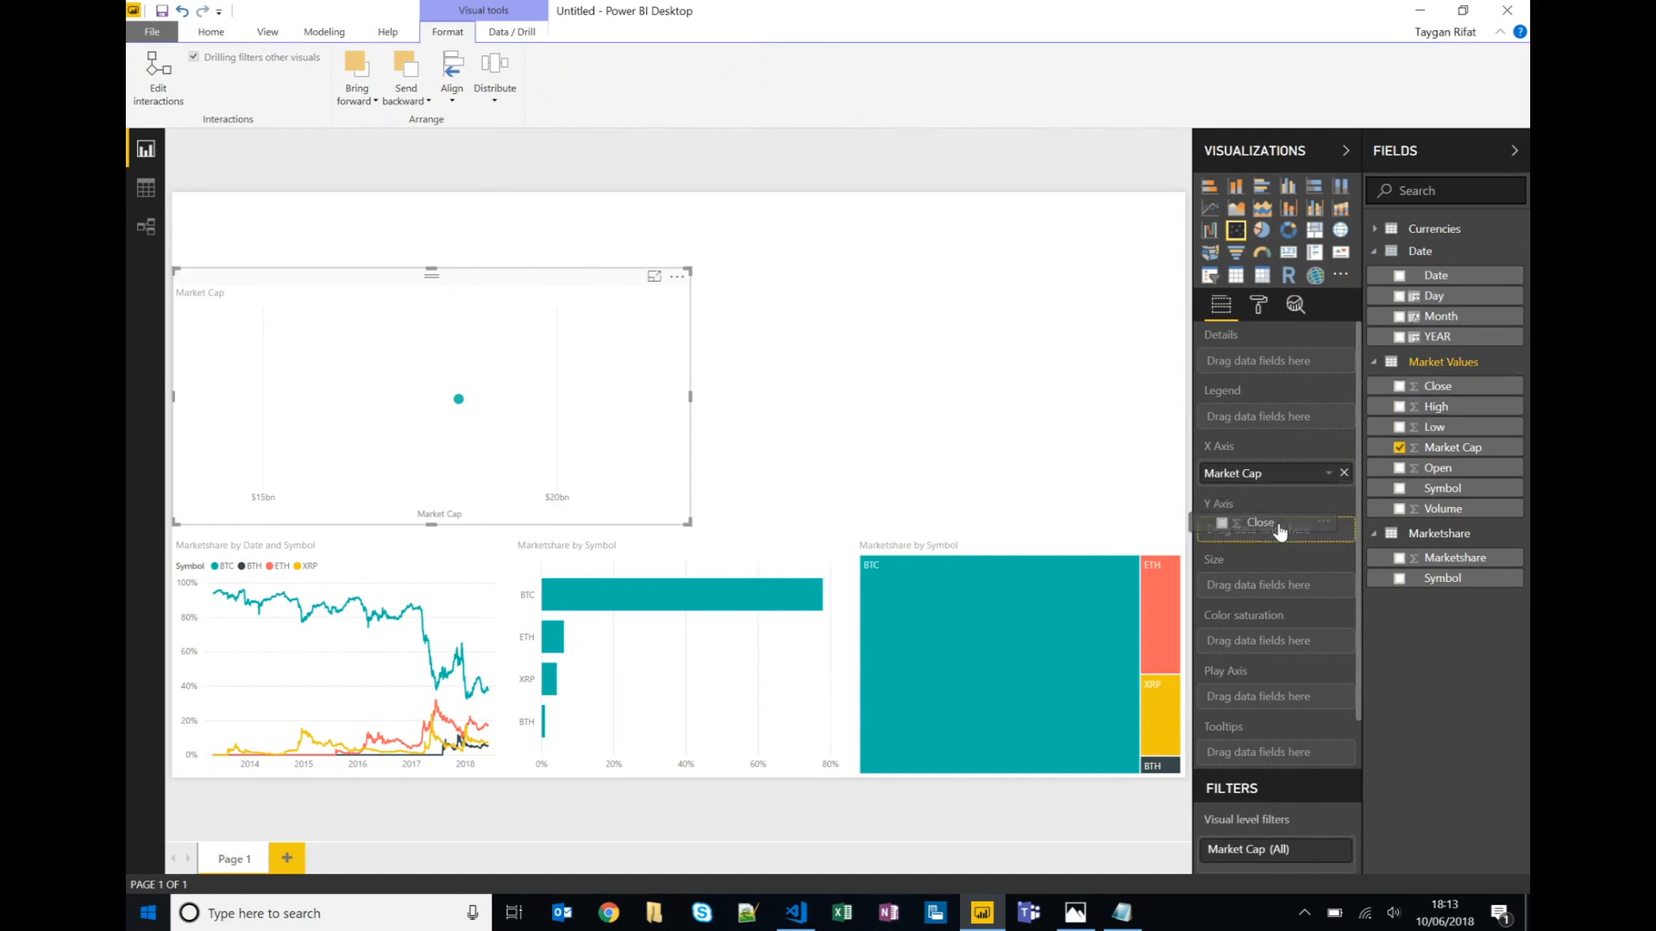
pyautogui.click(1401, 384)
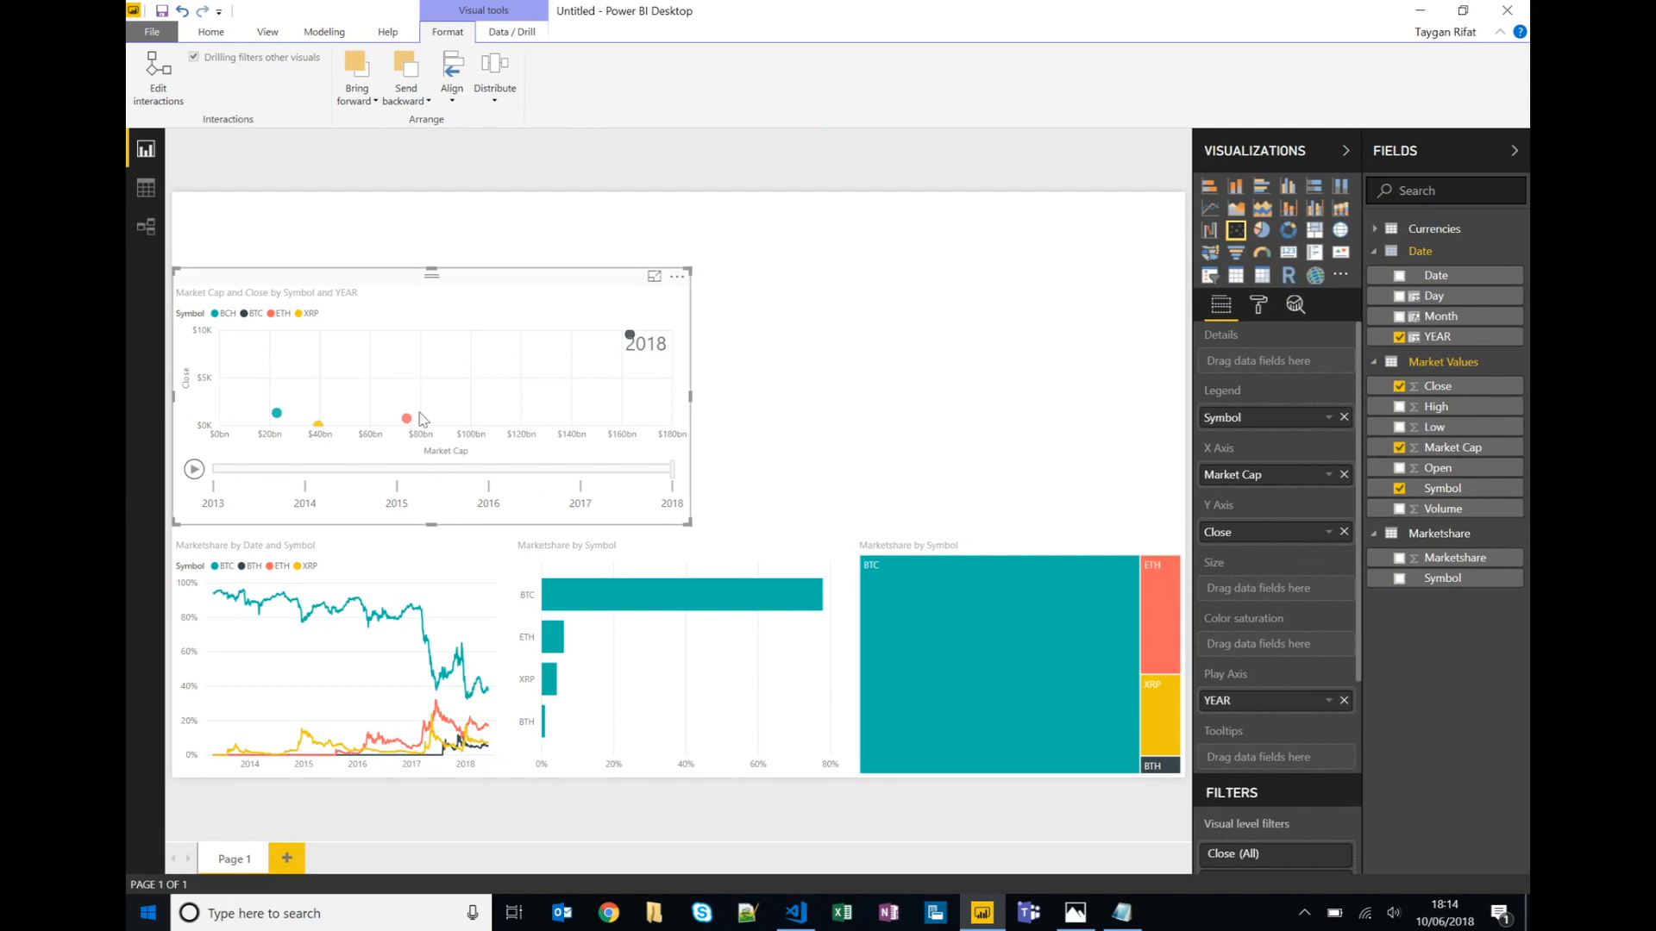
pyautogui.moveTo(272, 409)
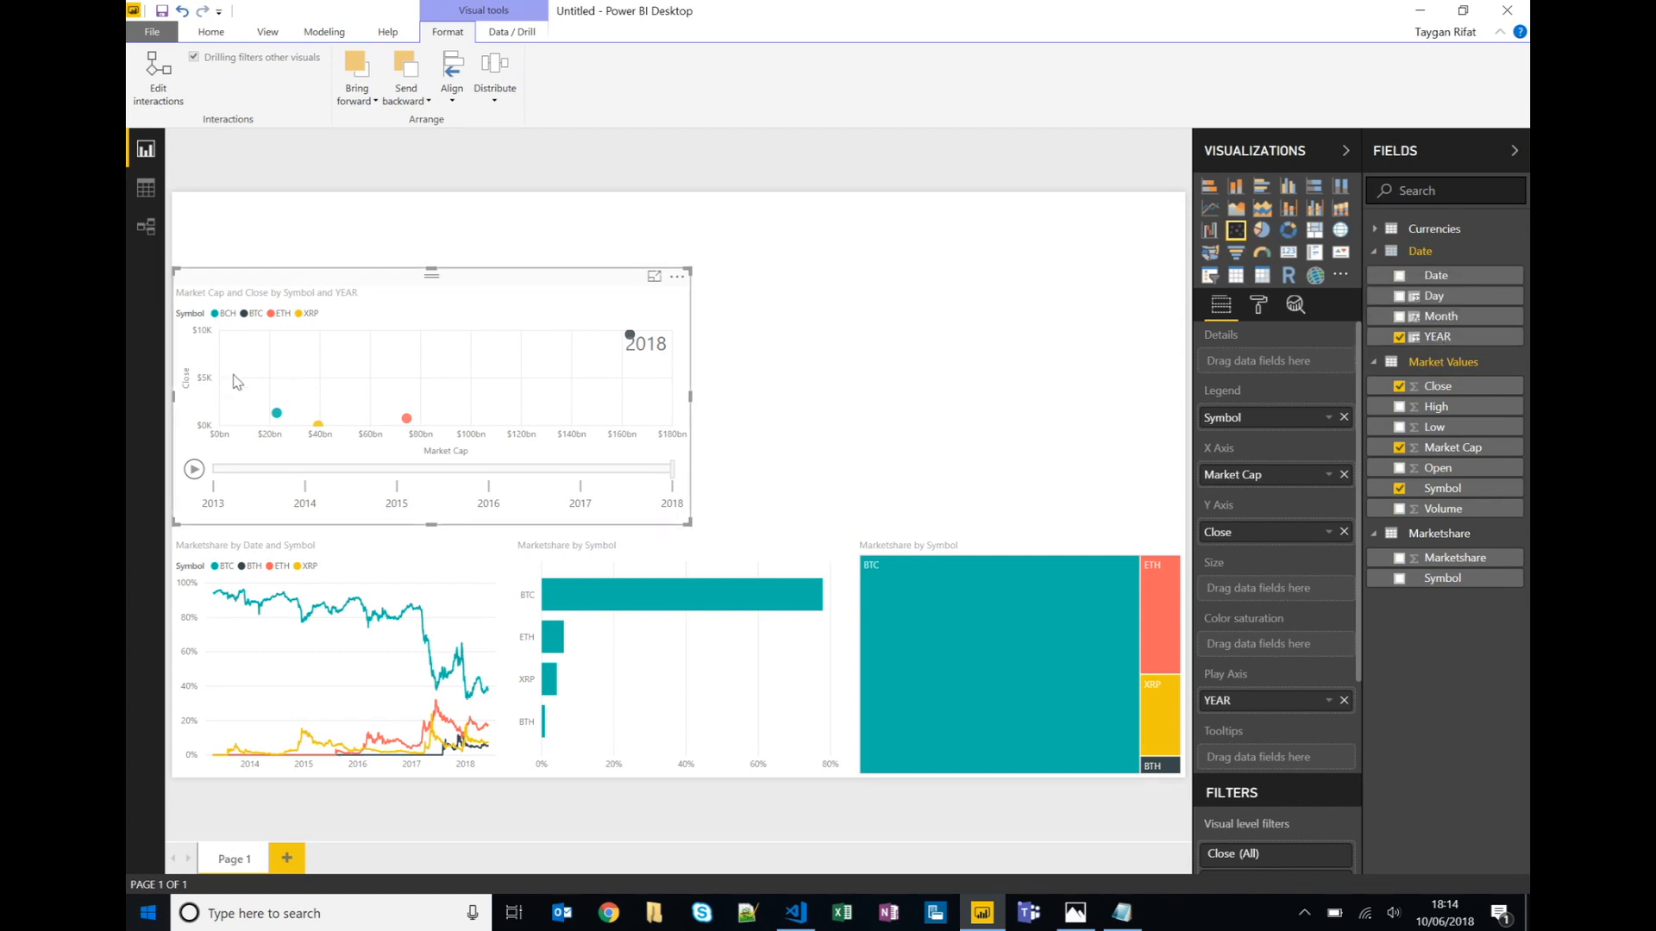
pyautogui.moveTo(1245, 474)
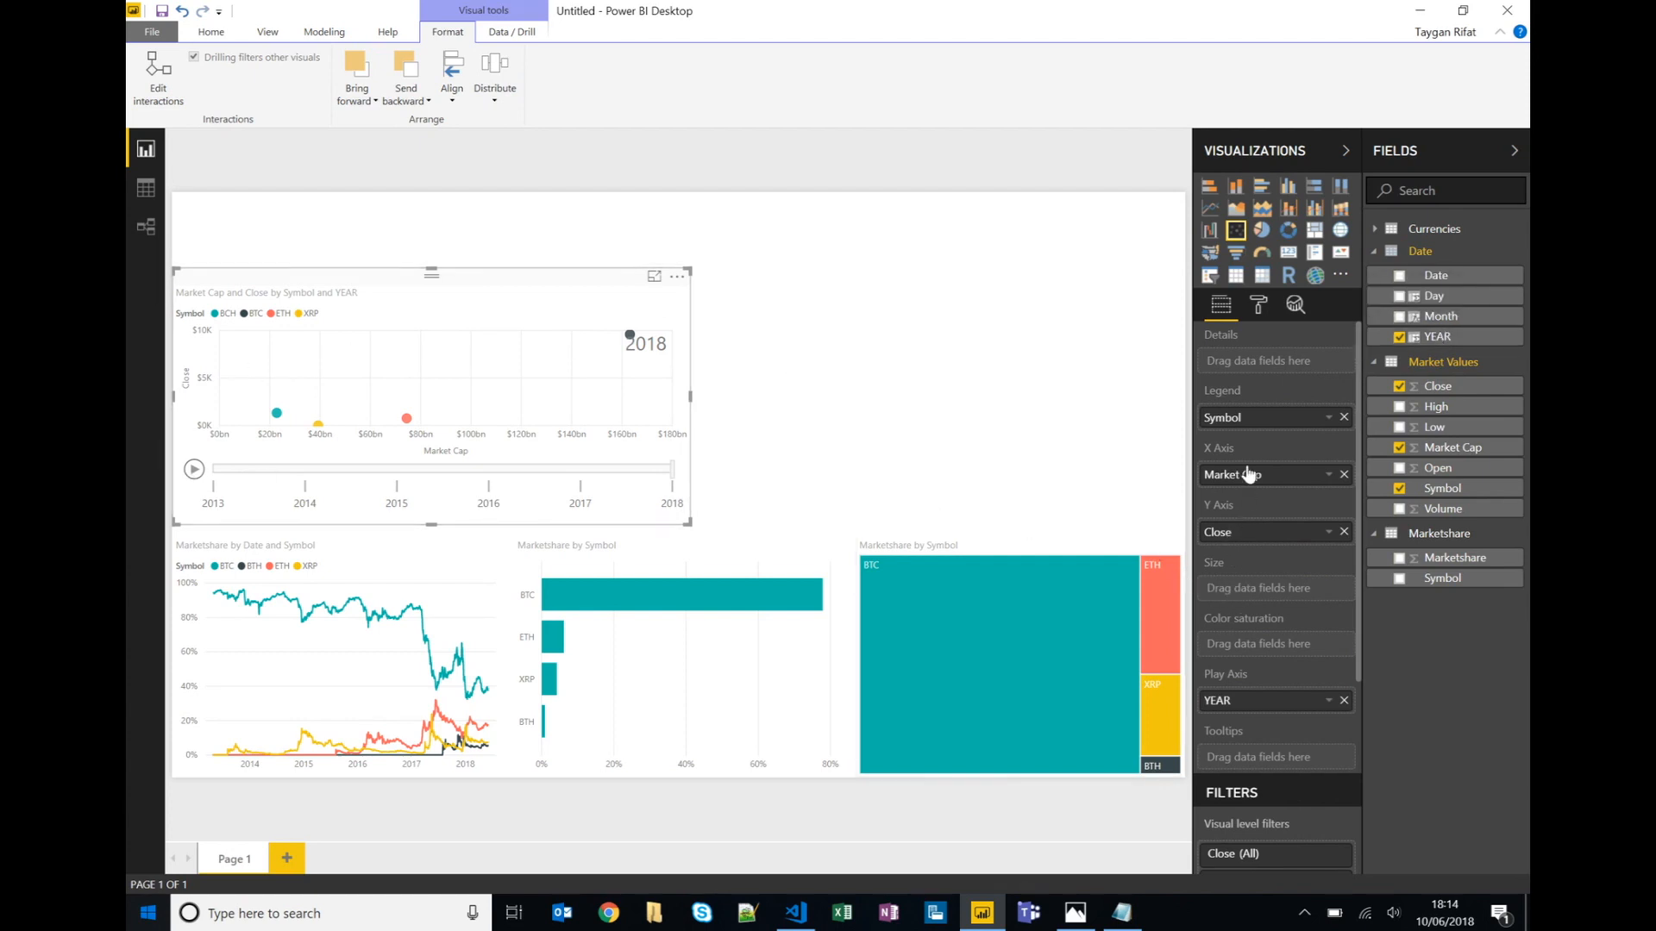
pyautogui.click(193, 469)
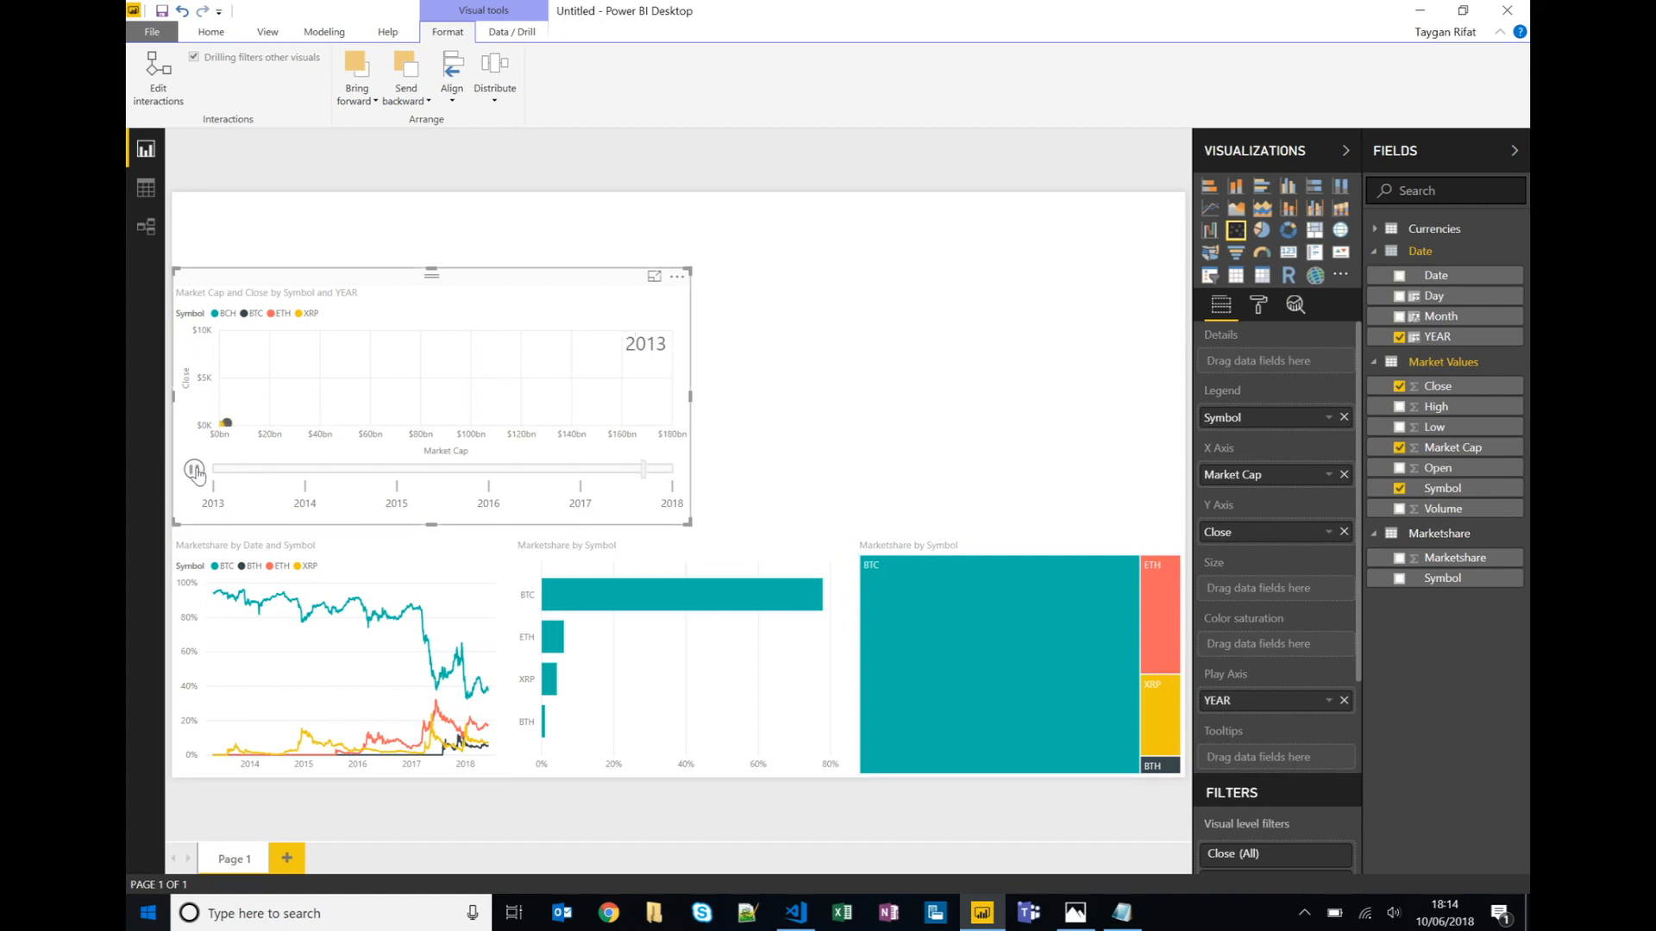
pyautogui.click(195, 469)
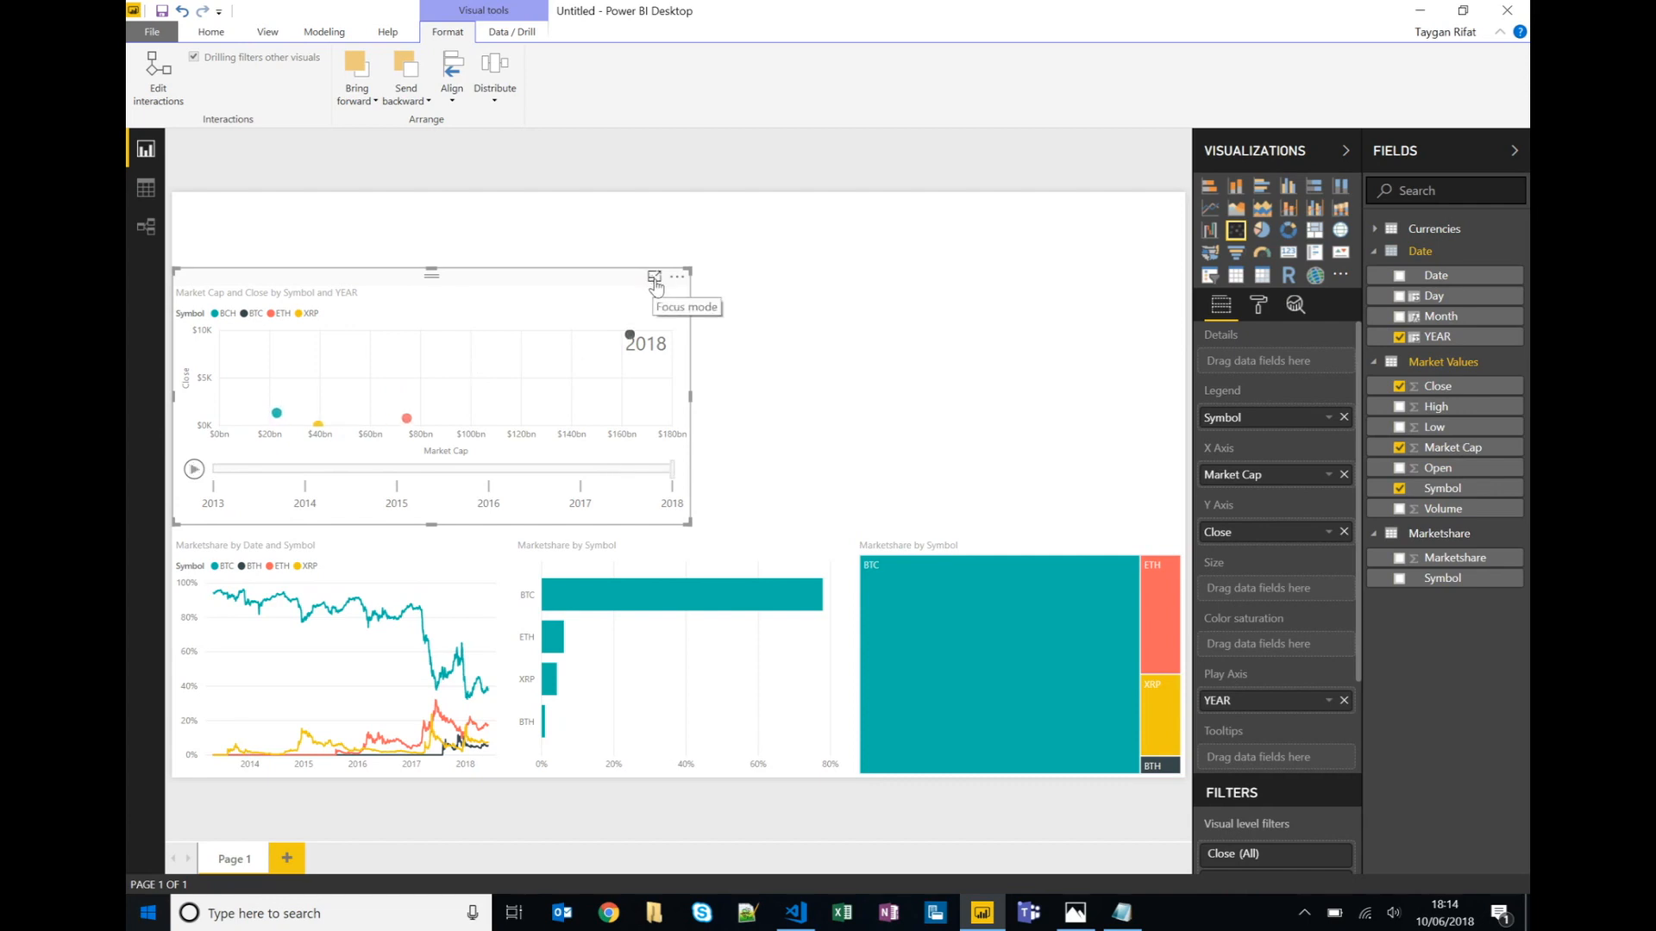
# In focus mode, replay the scatter chart's yearly animation from 2013 to 2018, tracing BTC's path.
pyautogui.click(655, 278)
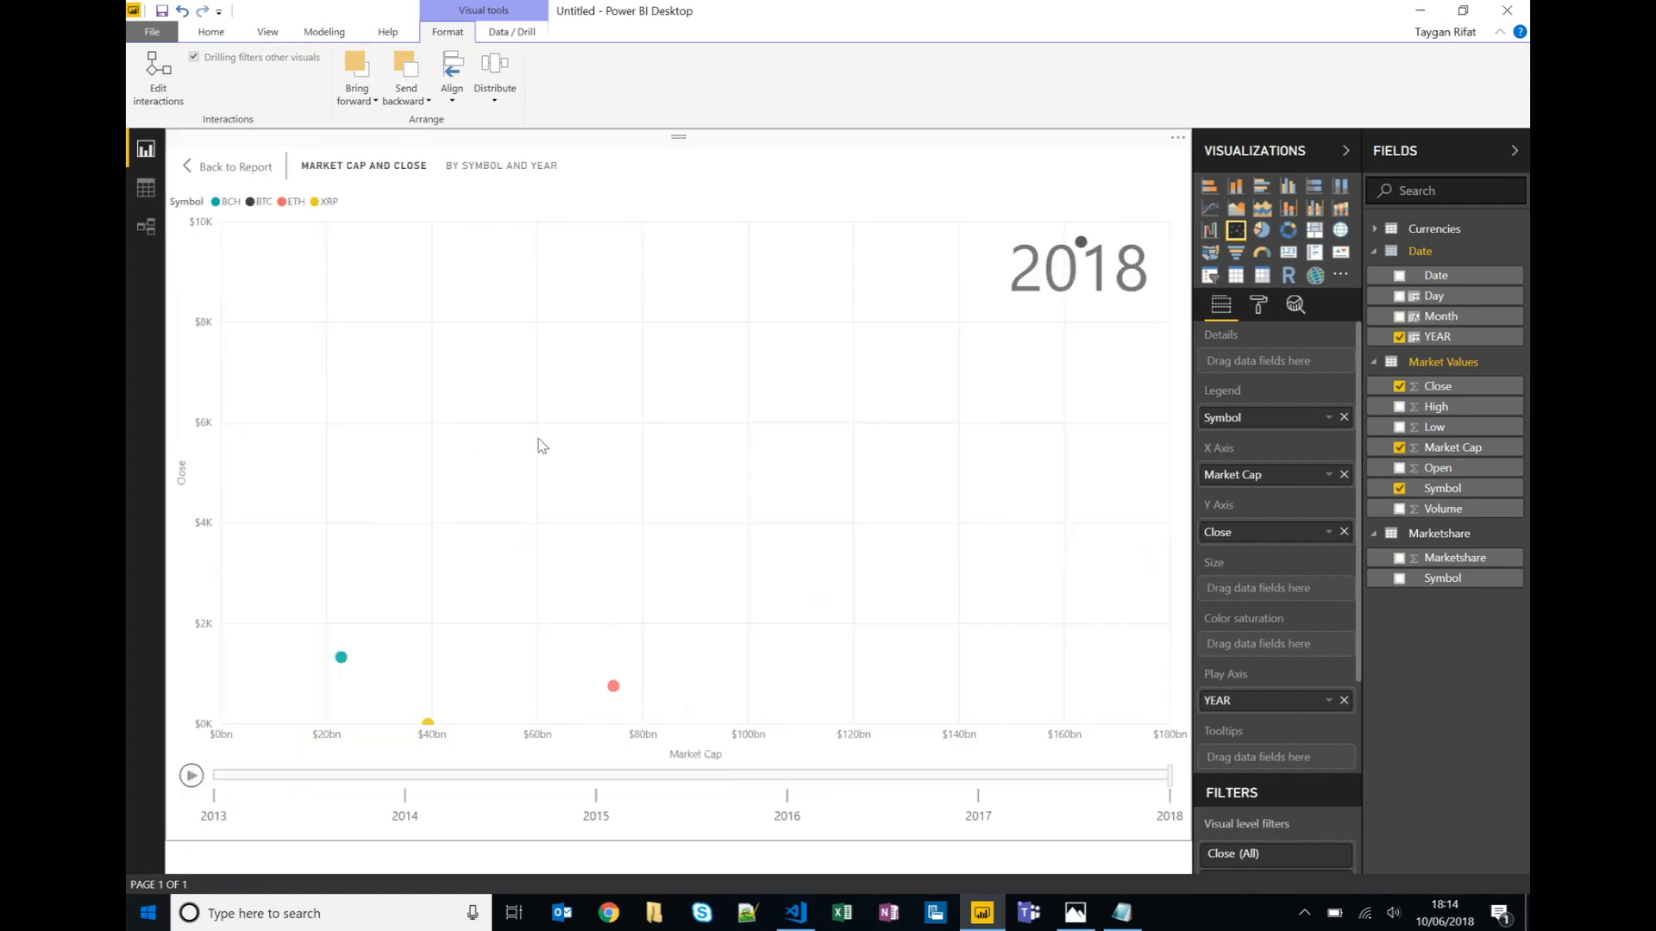
pyautogui.moveTo(222, 787)
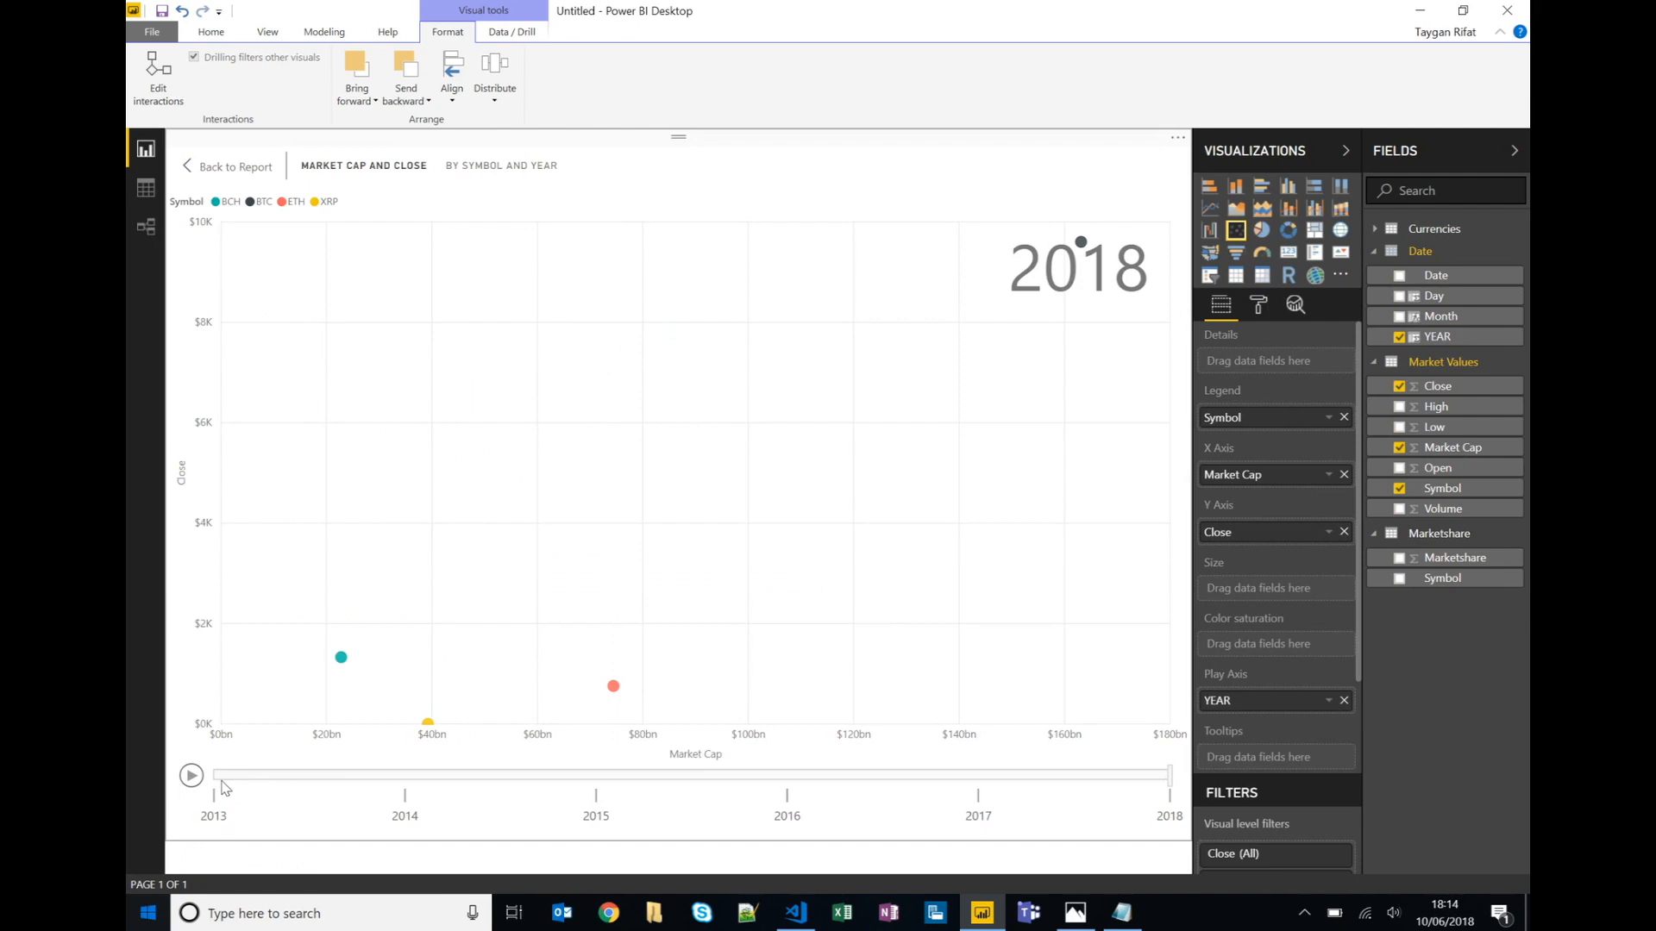
pyautogui.click(191, 776)
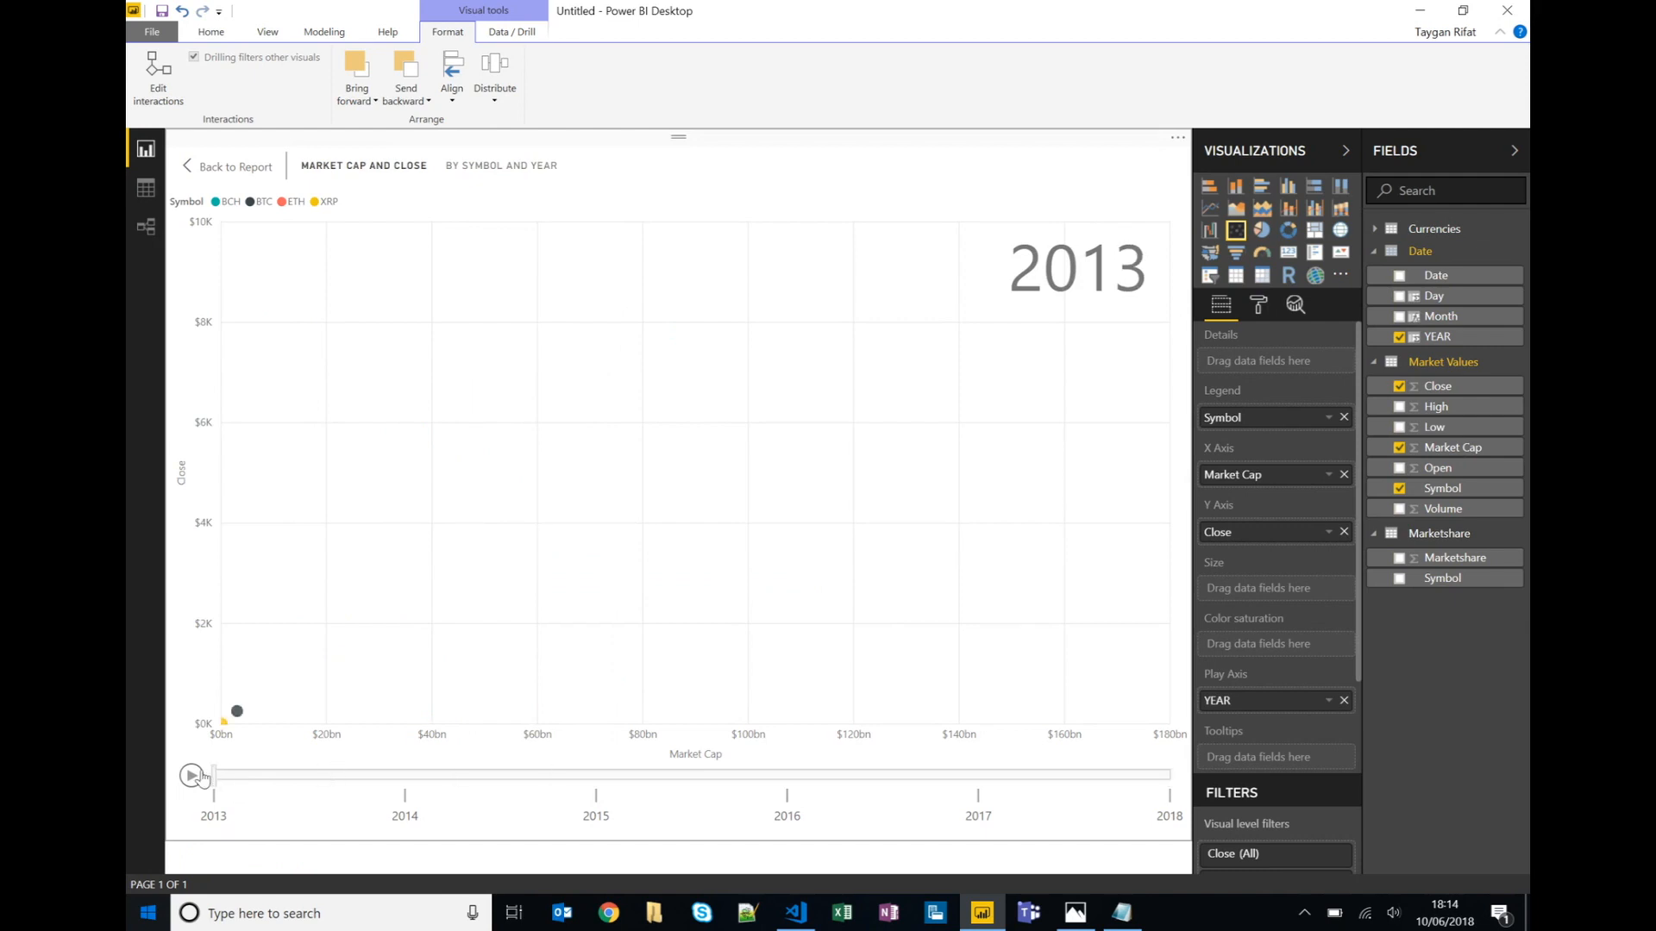
pyautogui.moveTo(236, 710)
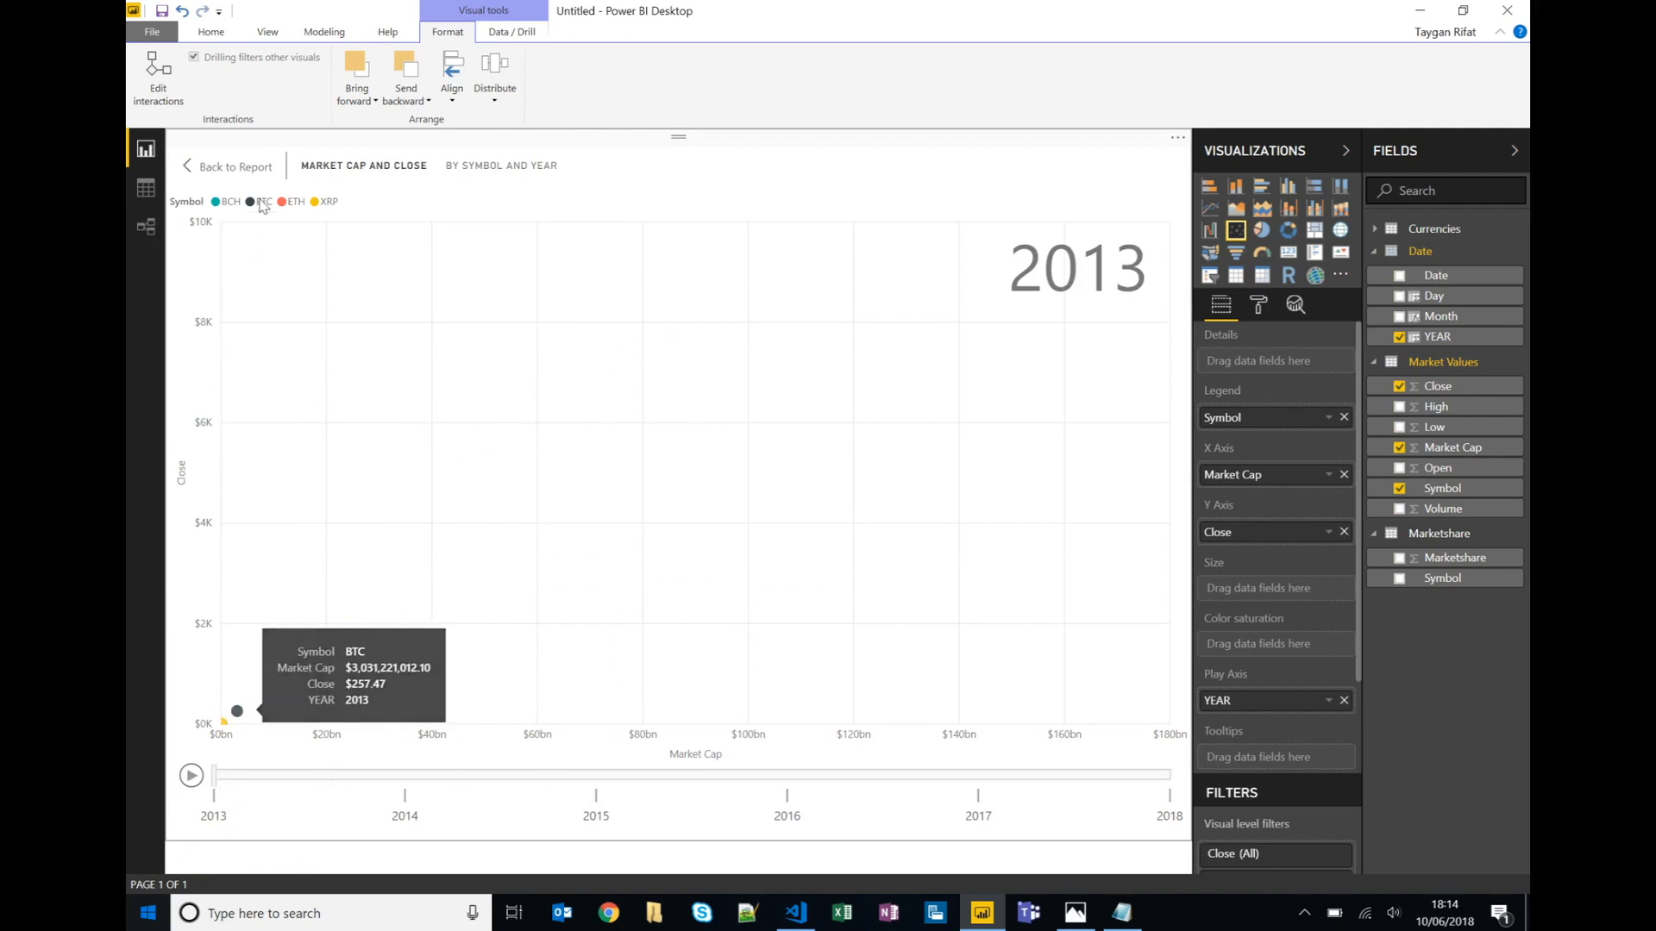
pyautogui.moveTo(260, 202)
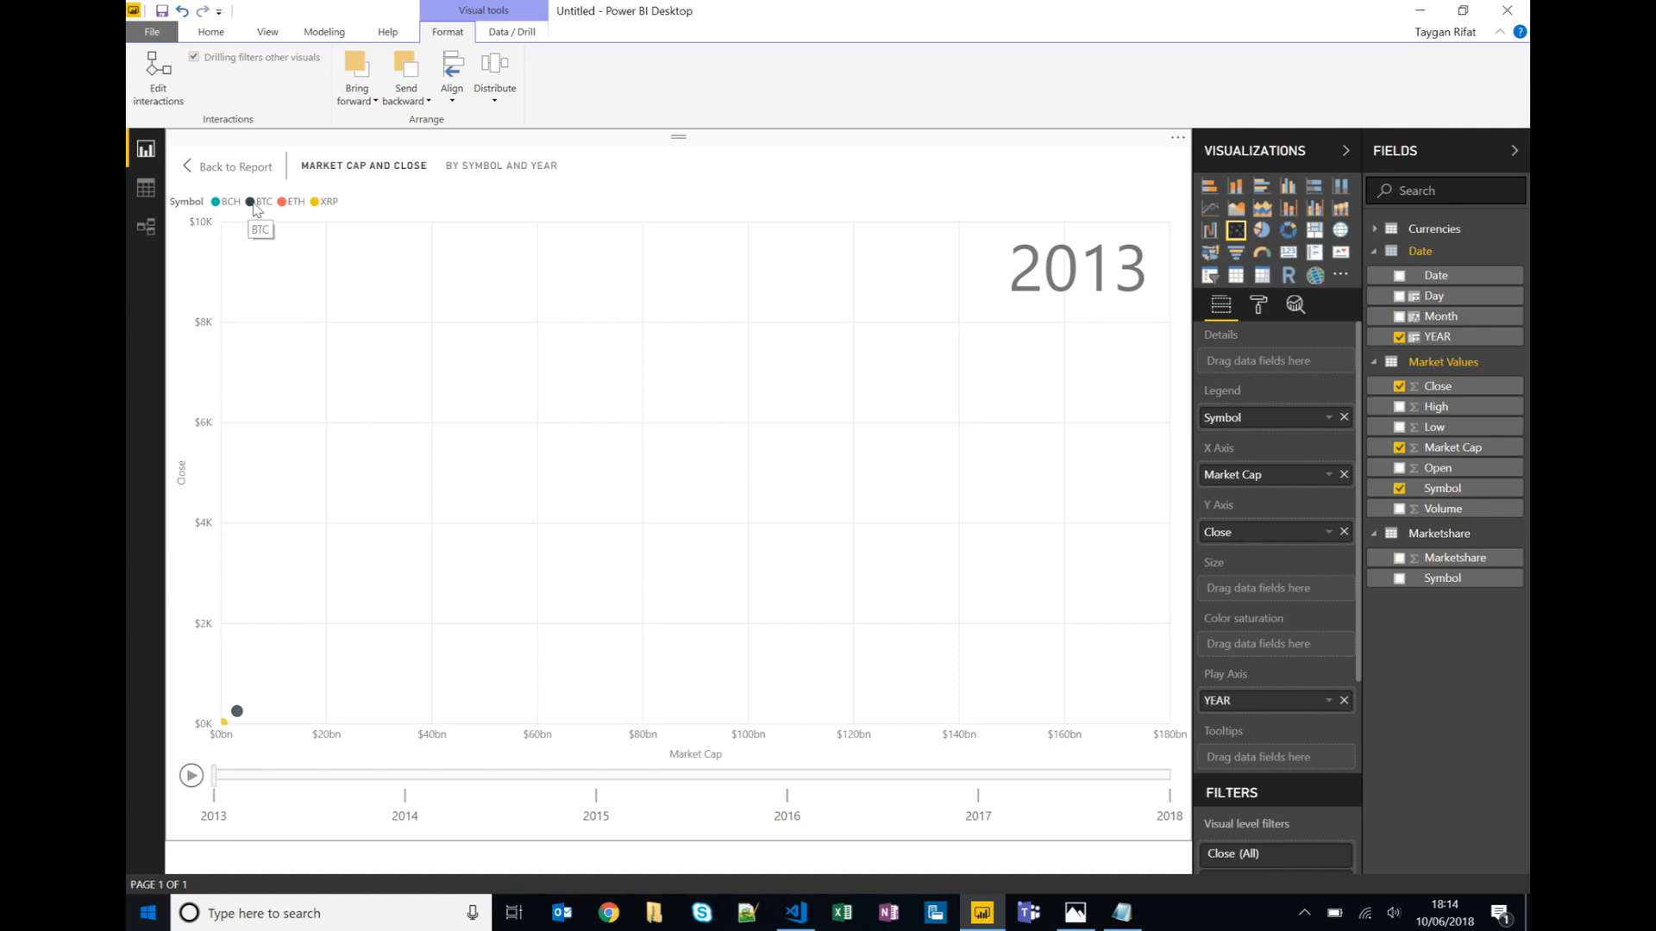
pyautogui.click(192, 774)
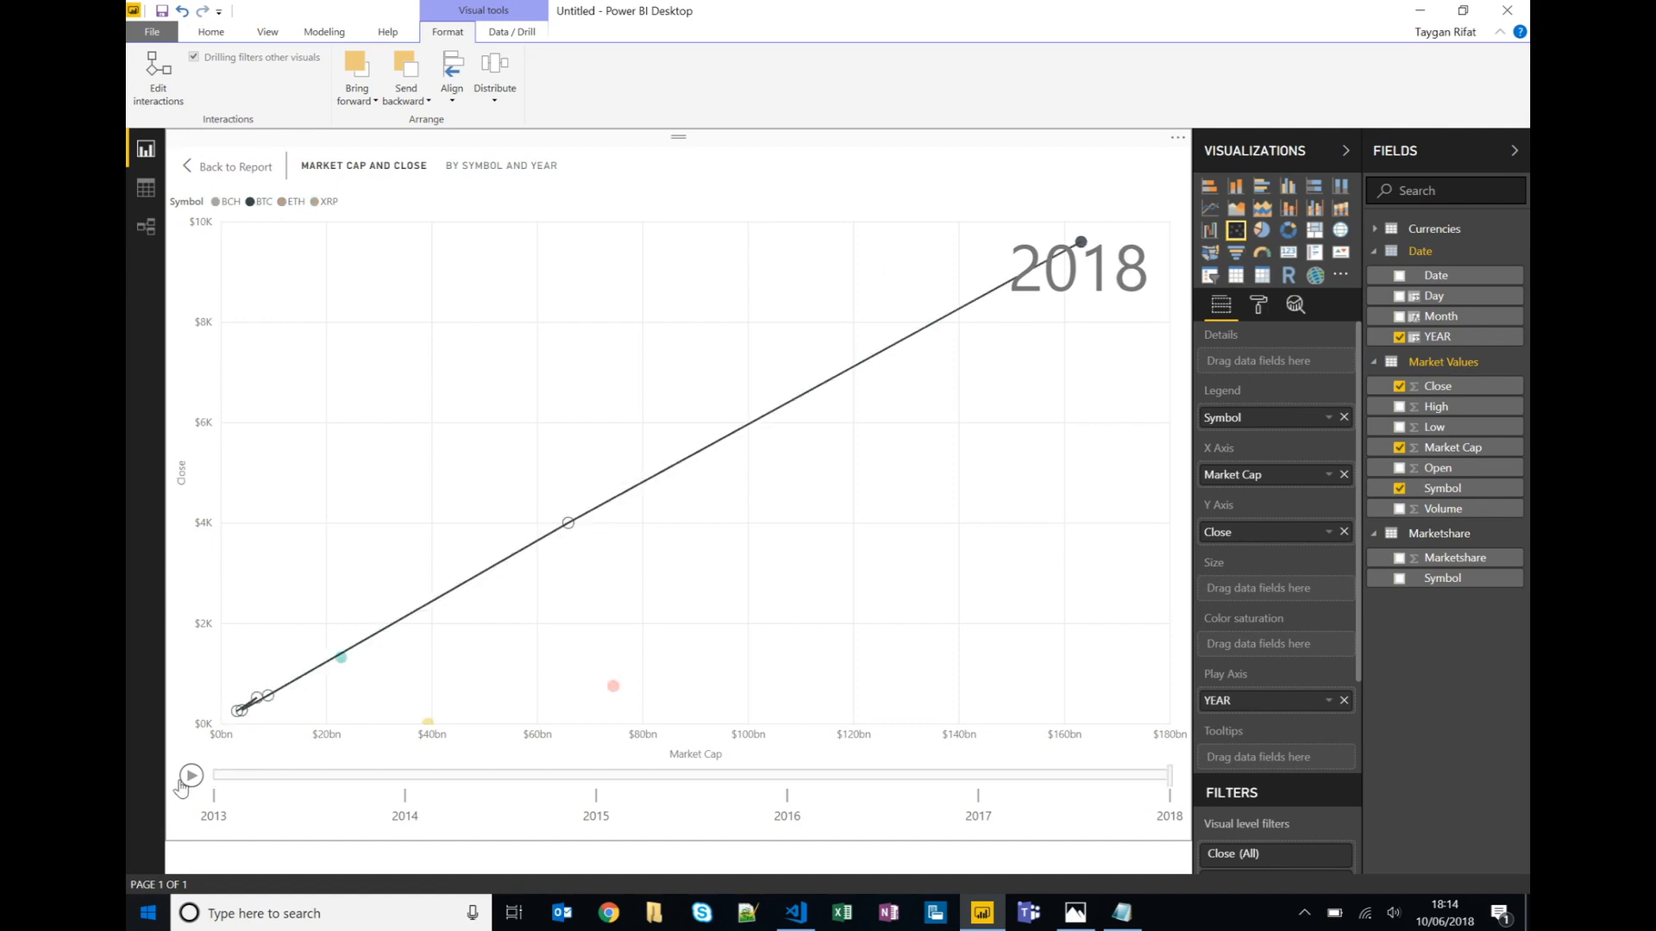
pyautogui.click(190, 776)
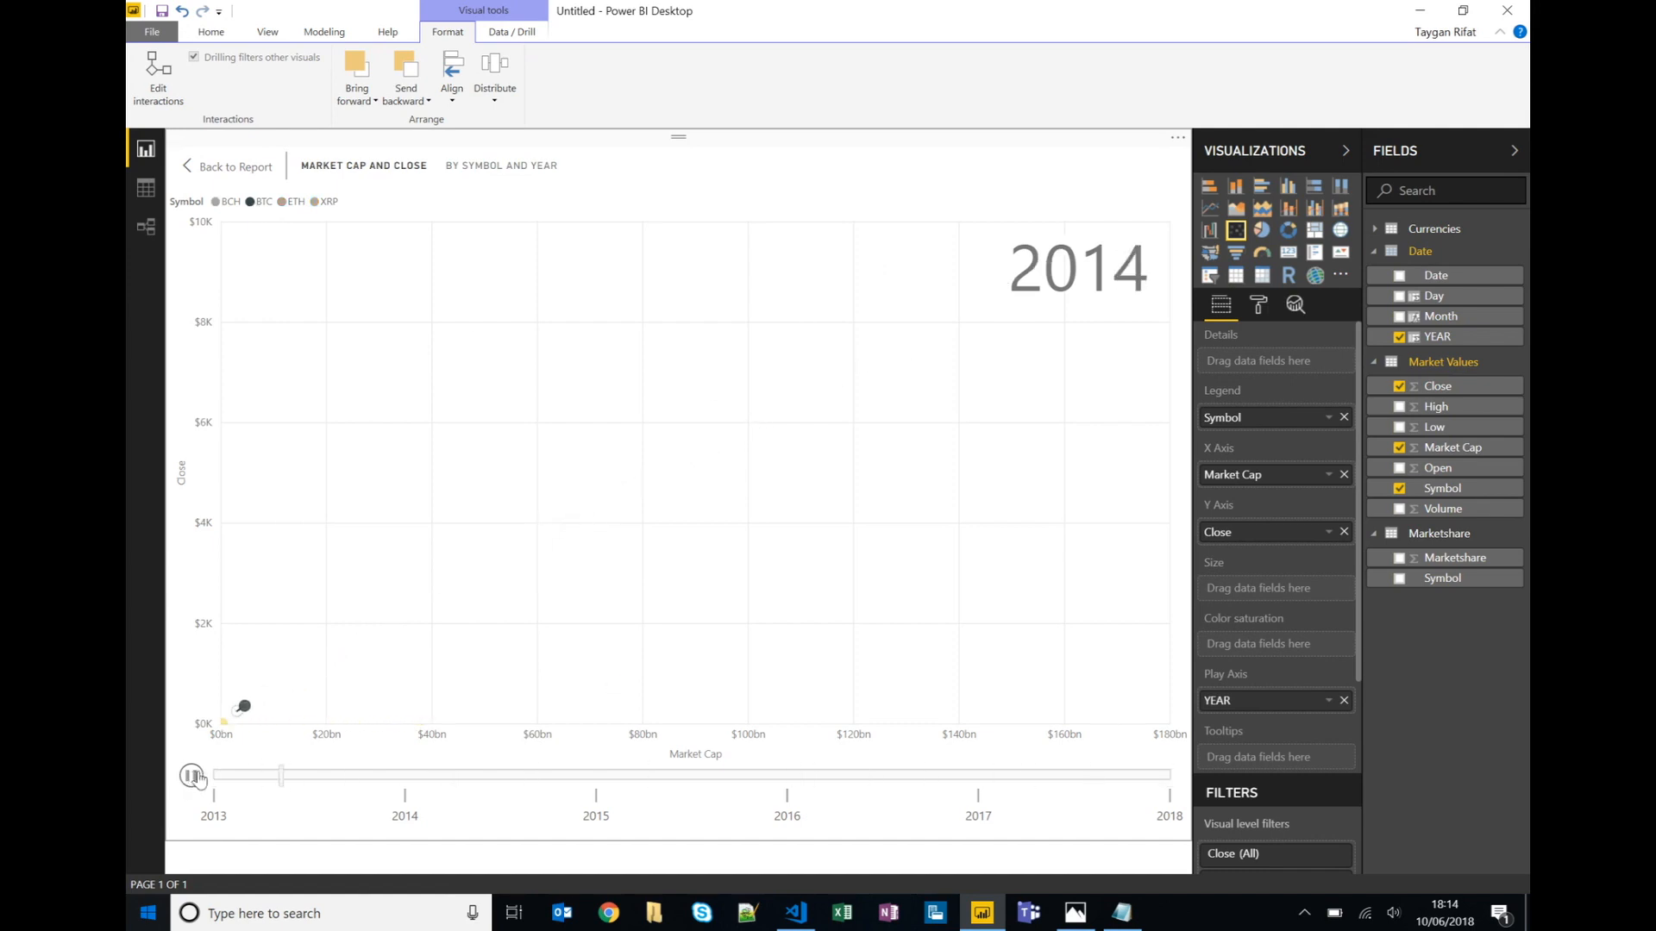
pyautogui.click(191, 775)
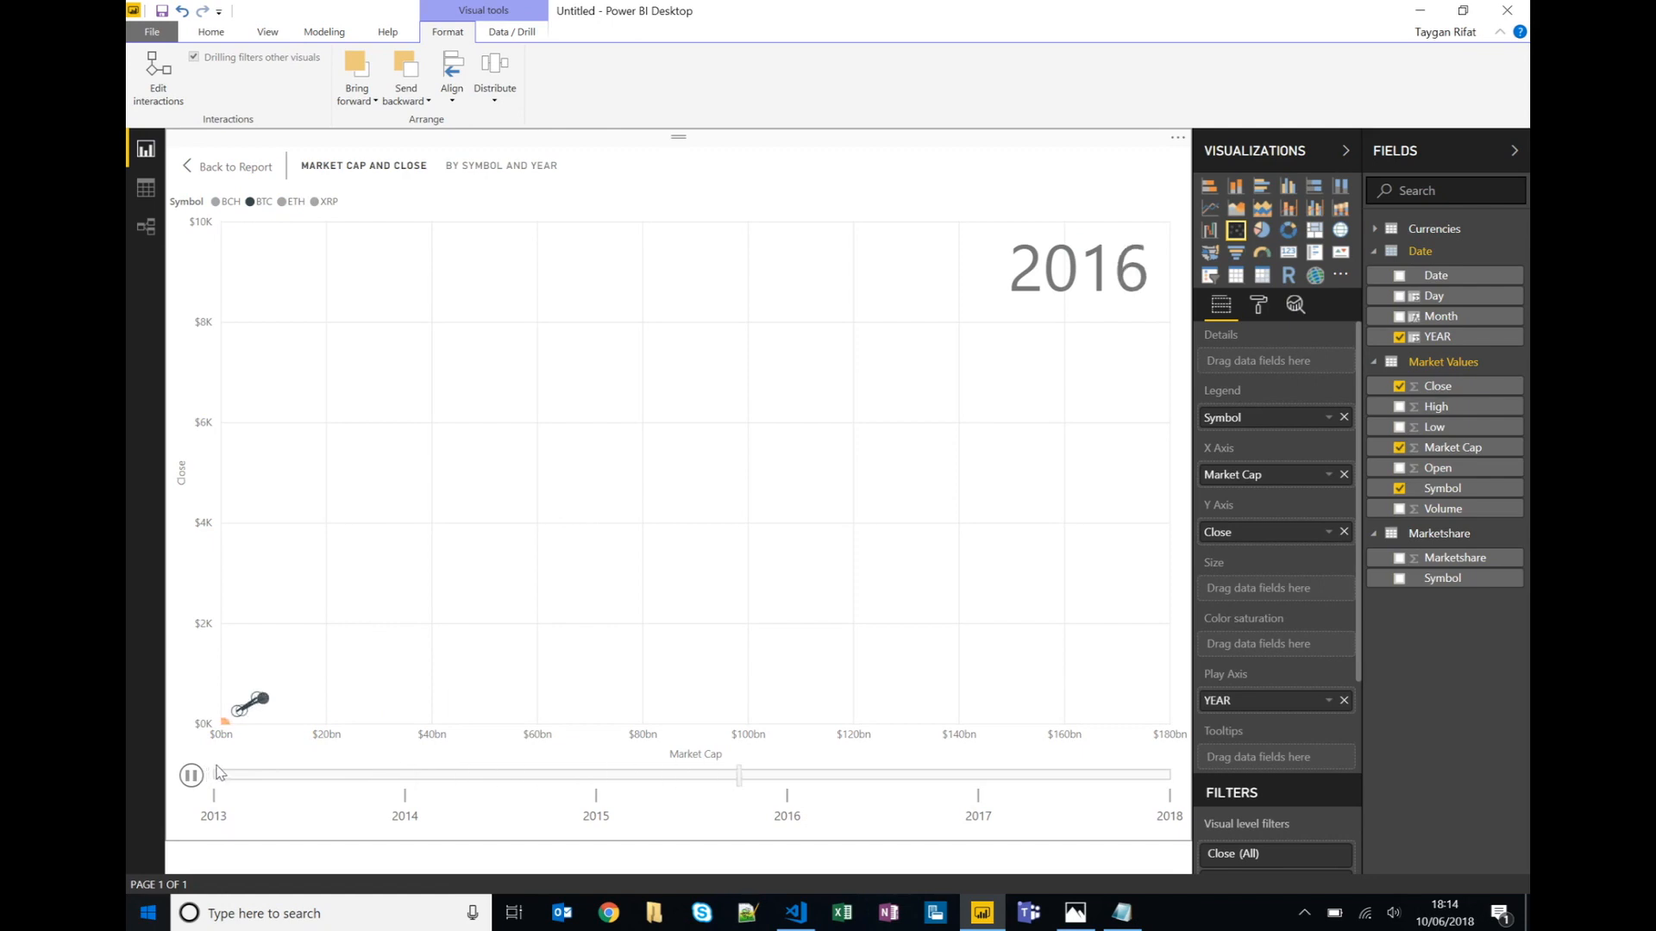
pyautogui.click(191, 775)
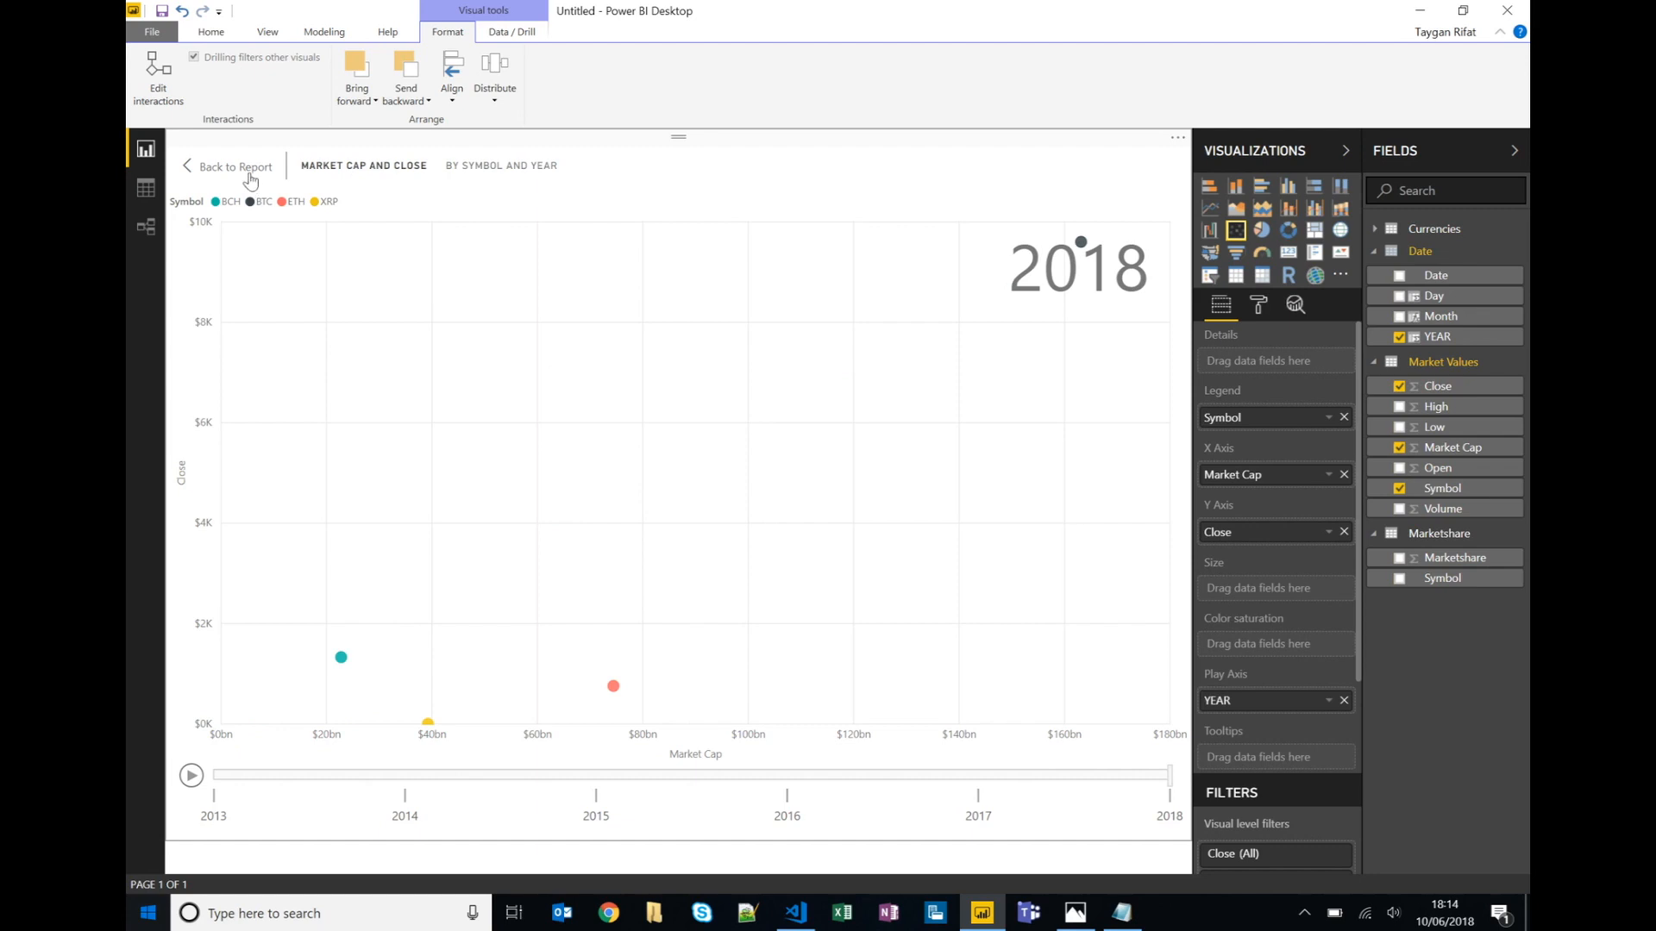
# Return to the full report page and choose Import from marketplace in the Visualizations pane.
pyautogui.click(236, 167)
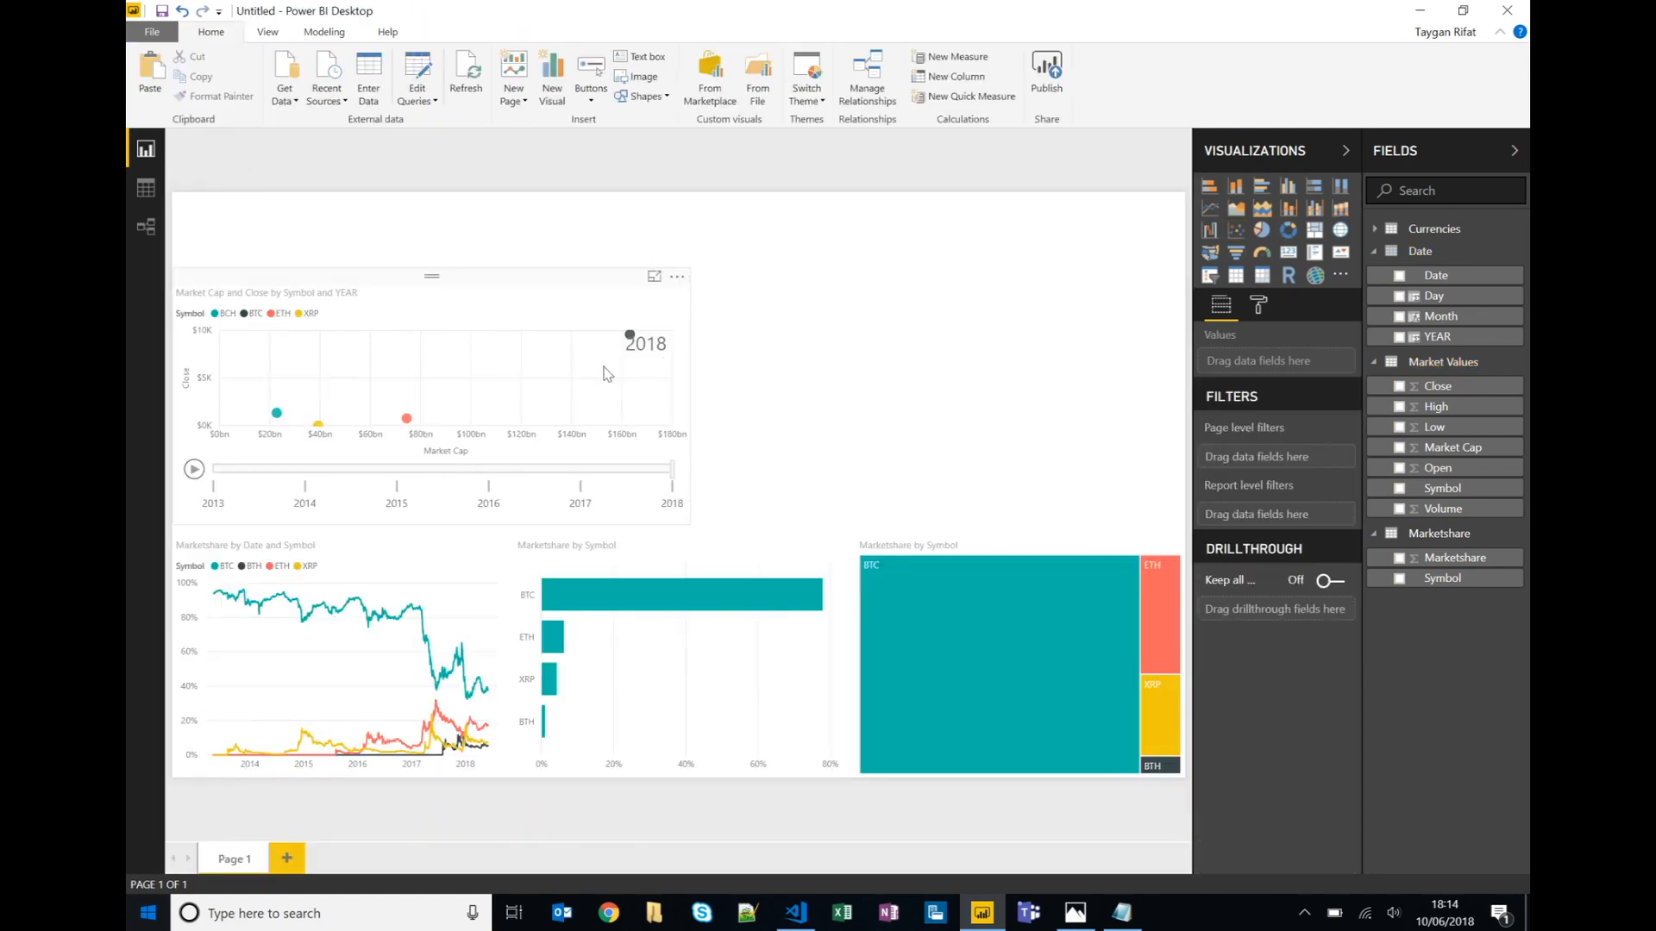
pyautogui.moveTo(1121, 333)
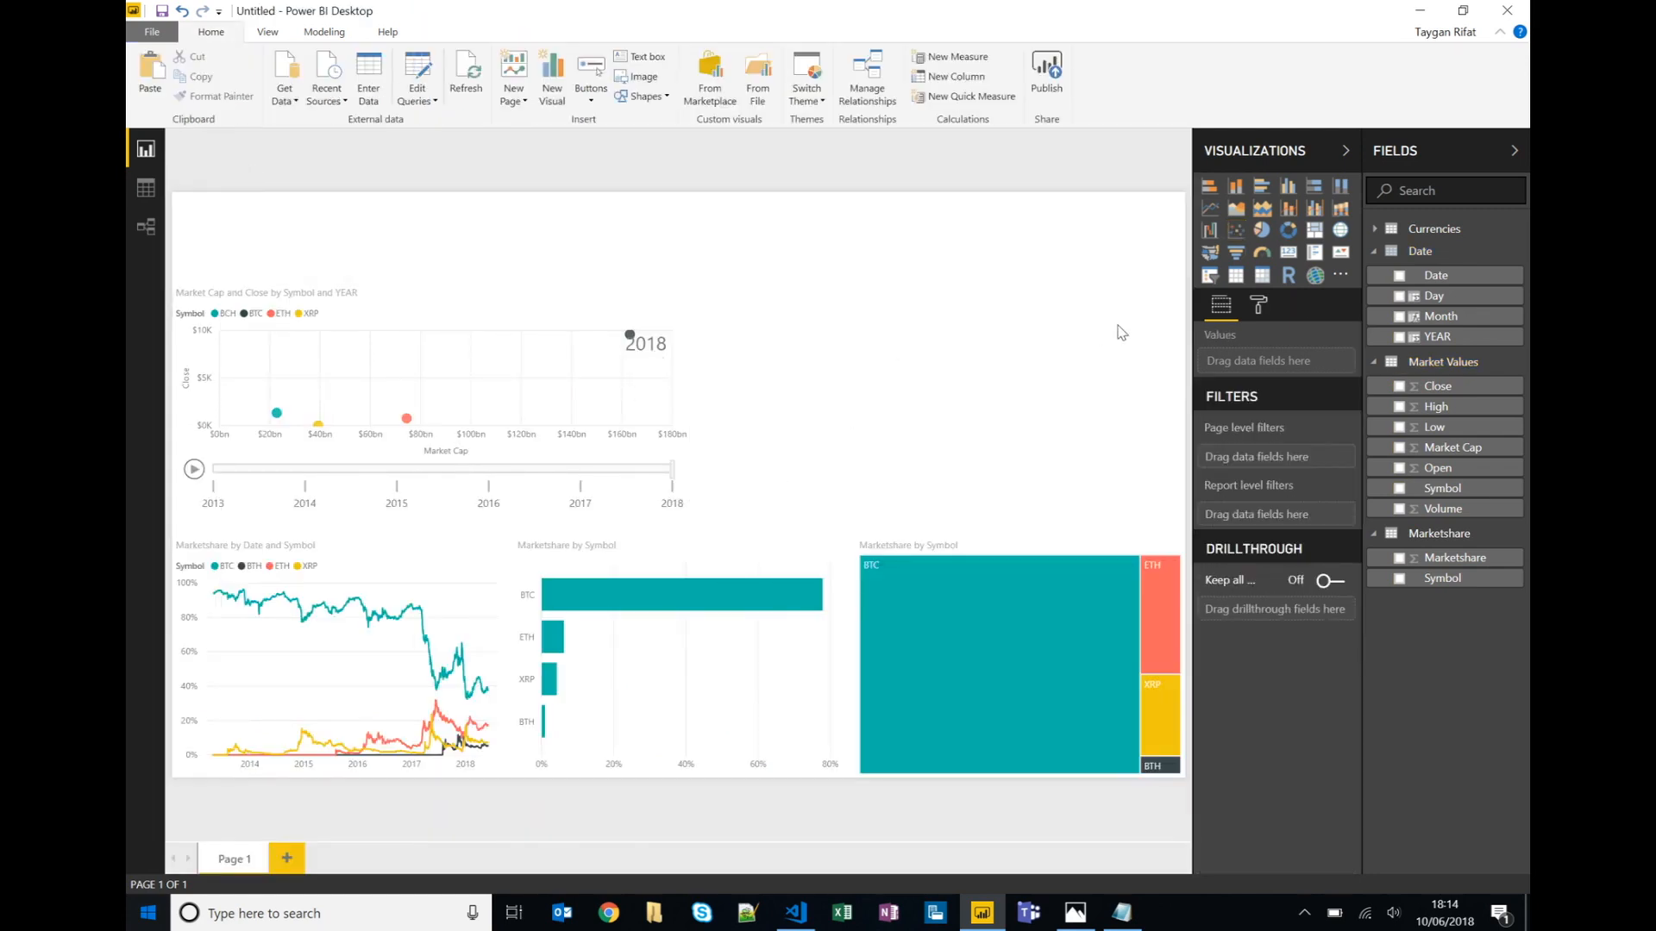
pyautogui.moveTo(1317, 182)
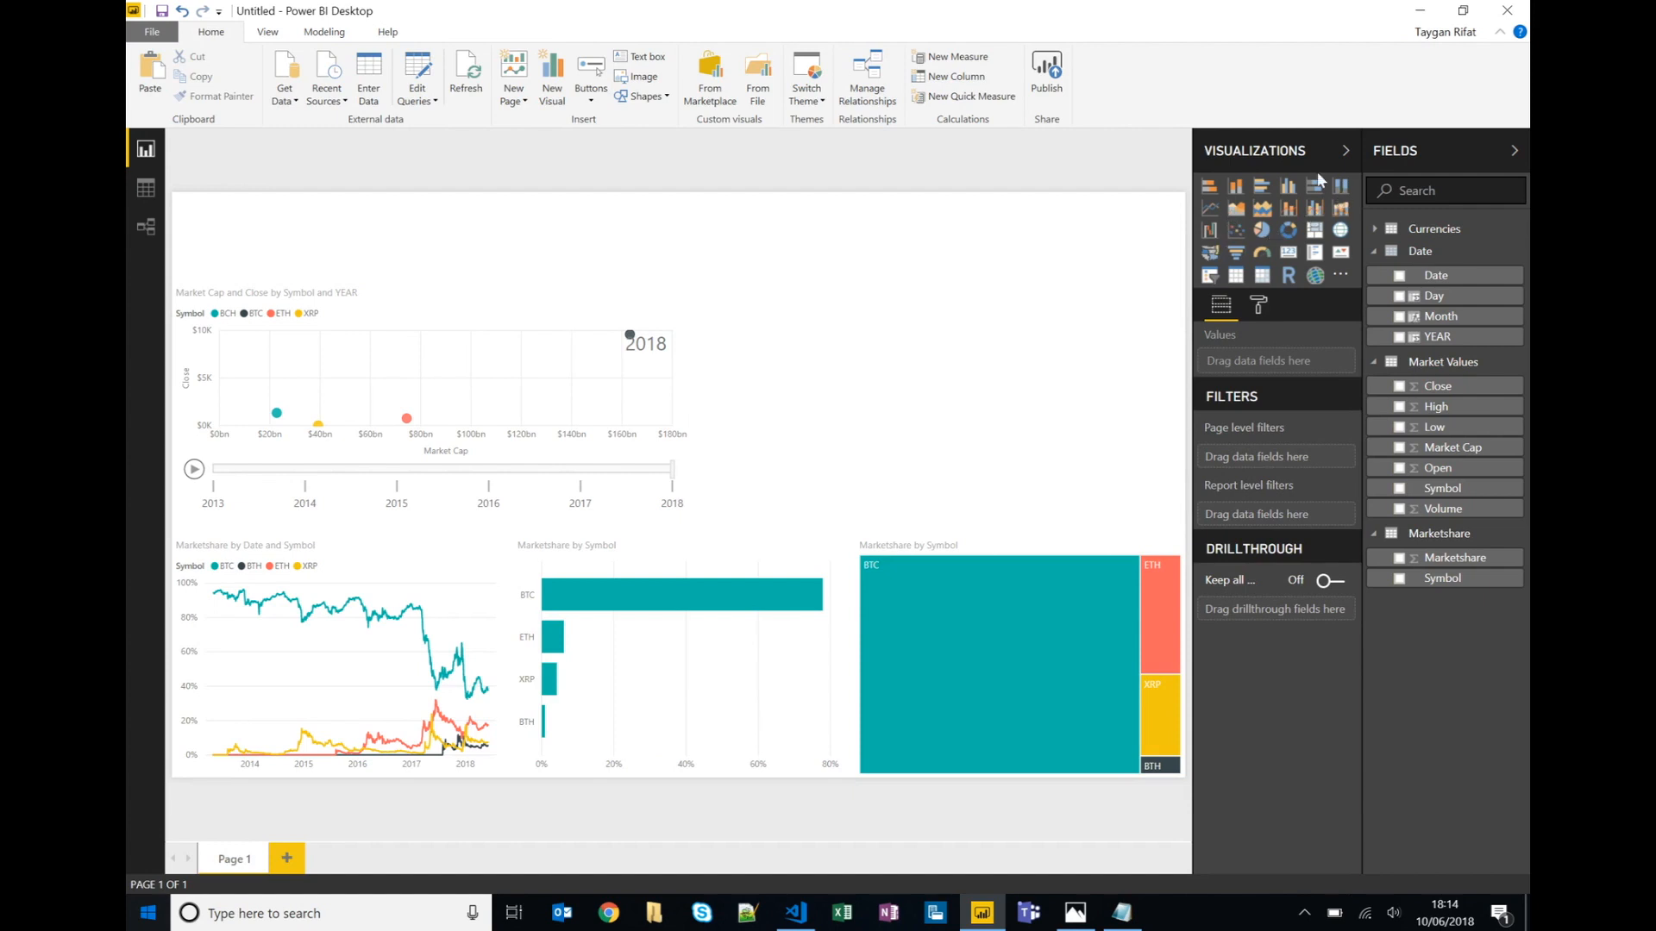
pyautogui.moveTo(1252, 249)
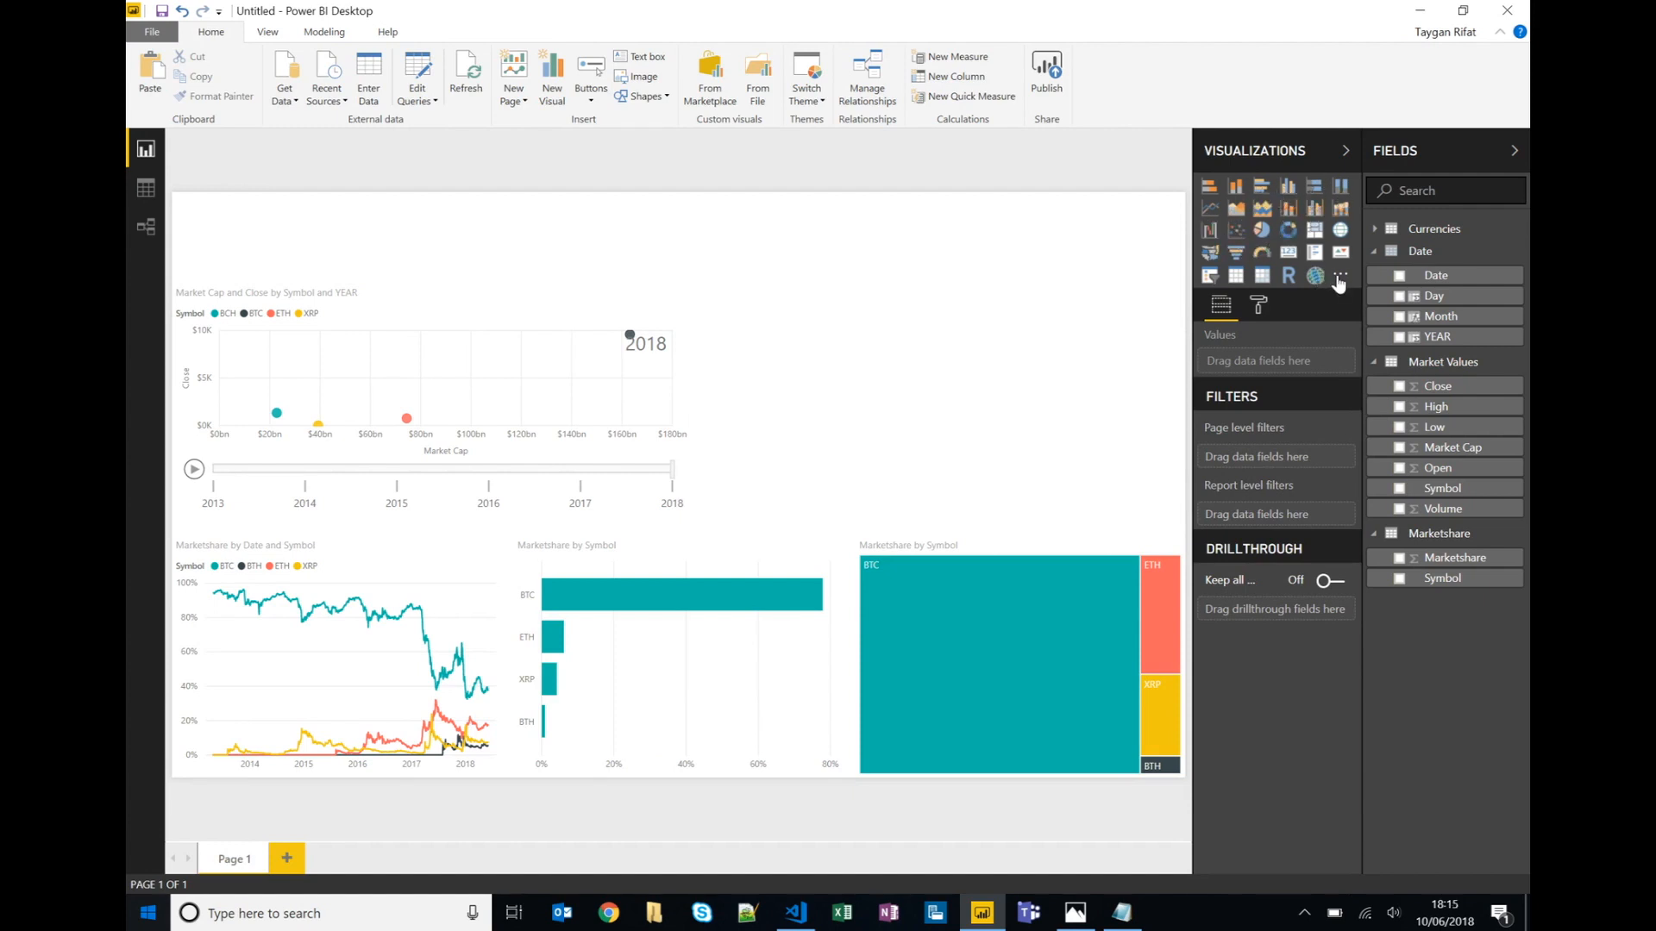
pyautogui.moveTo(1342, 275)
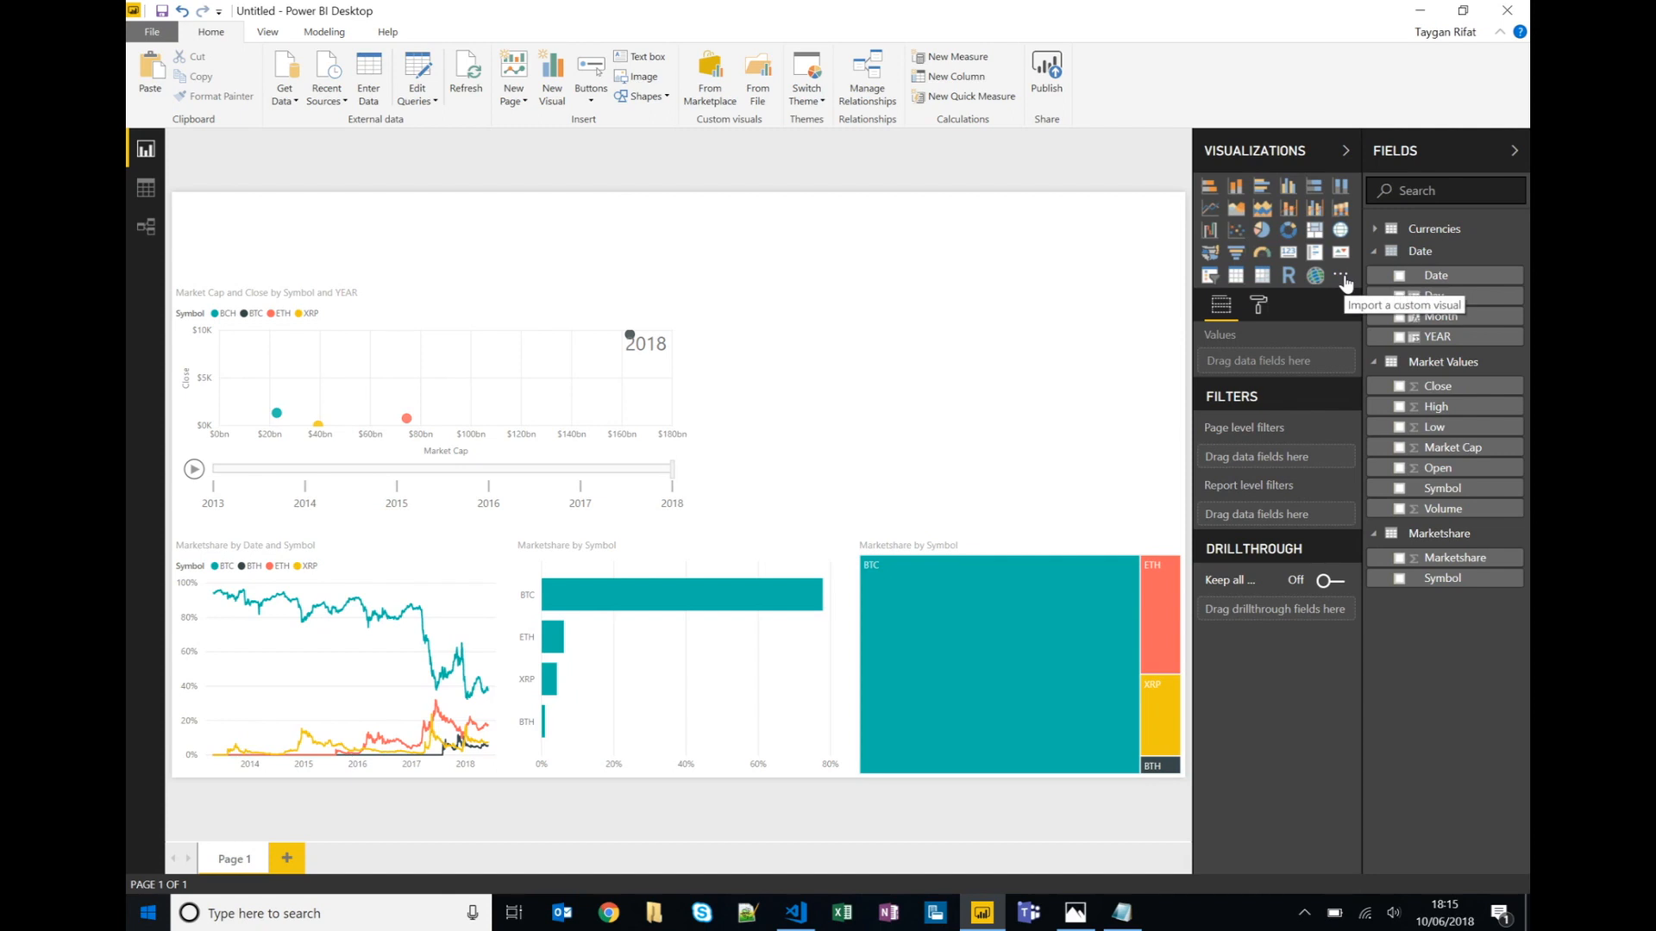
pyautogui.click(1342, 276)
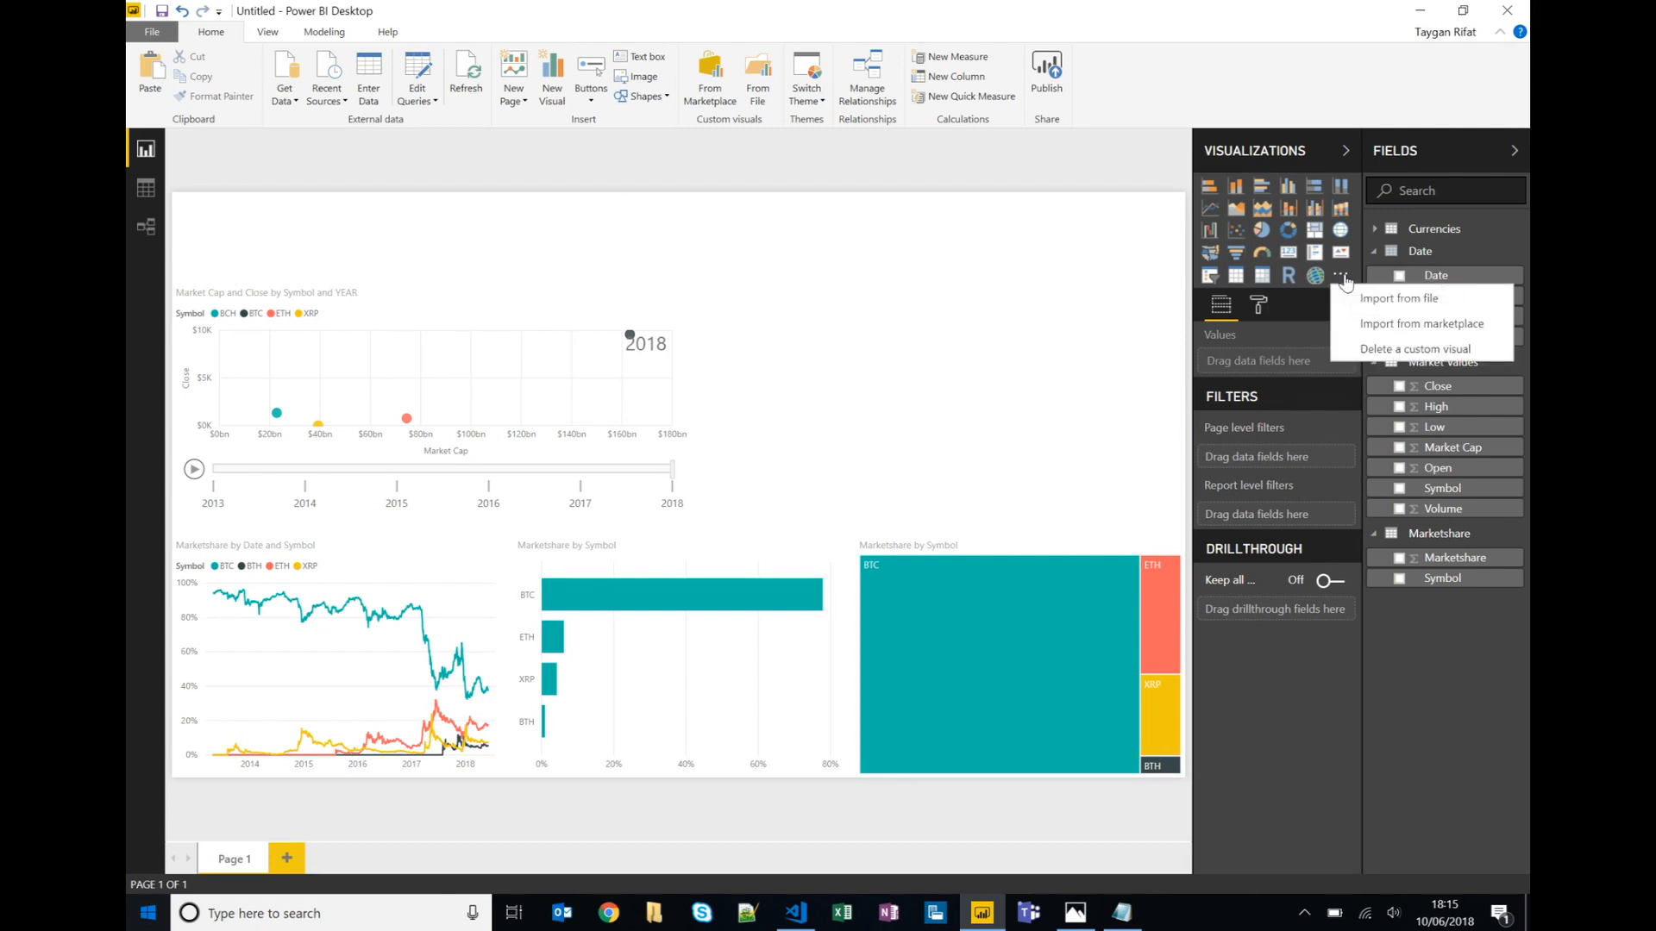
pyautogui.moveTo(1419, 323)
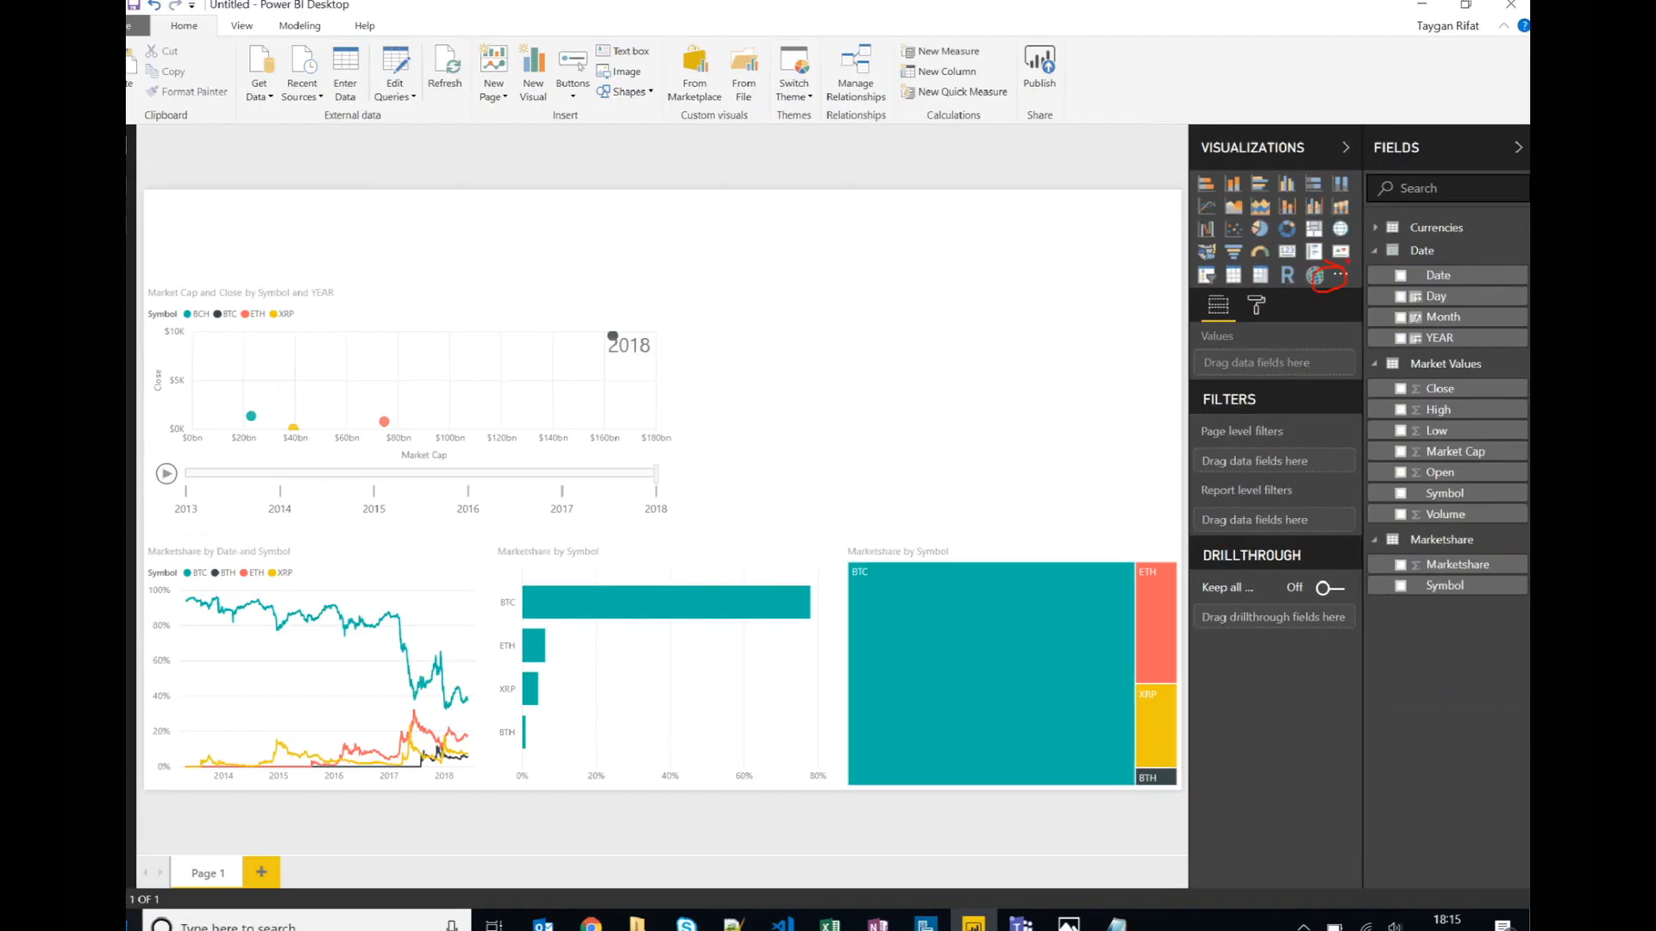
pyautogui.click(1342, 274)
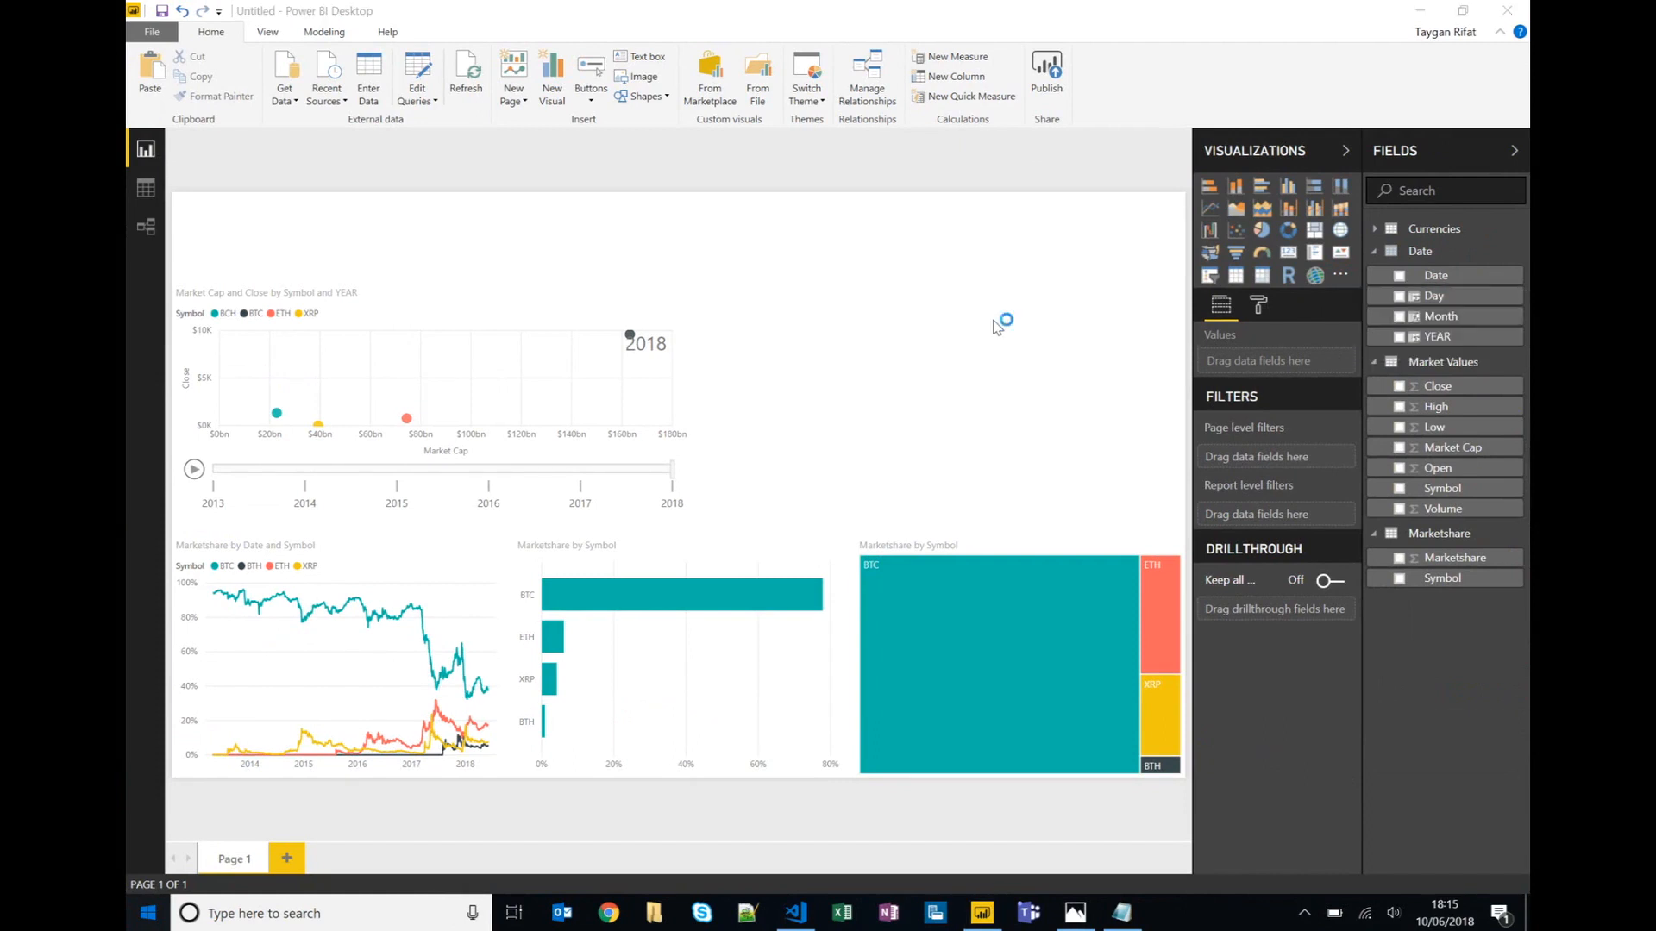
pyautogui.moveTo(859, 318)
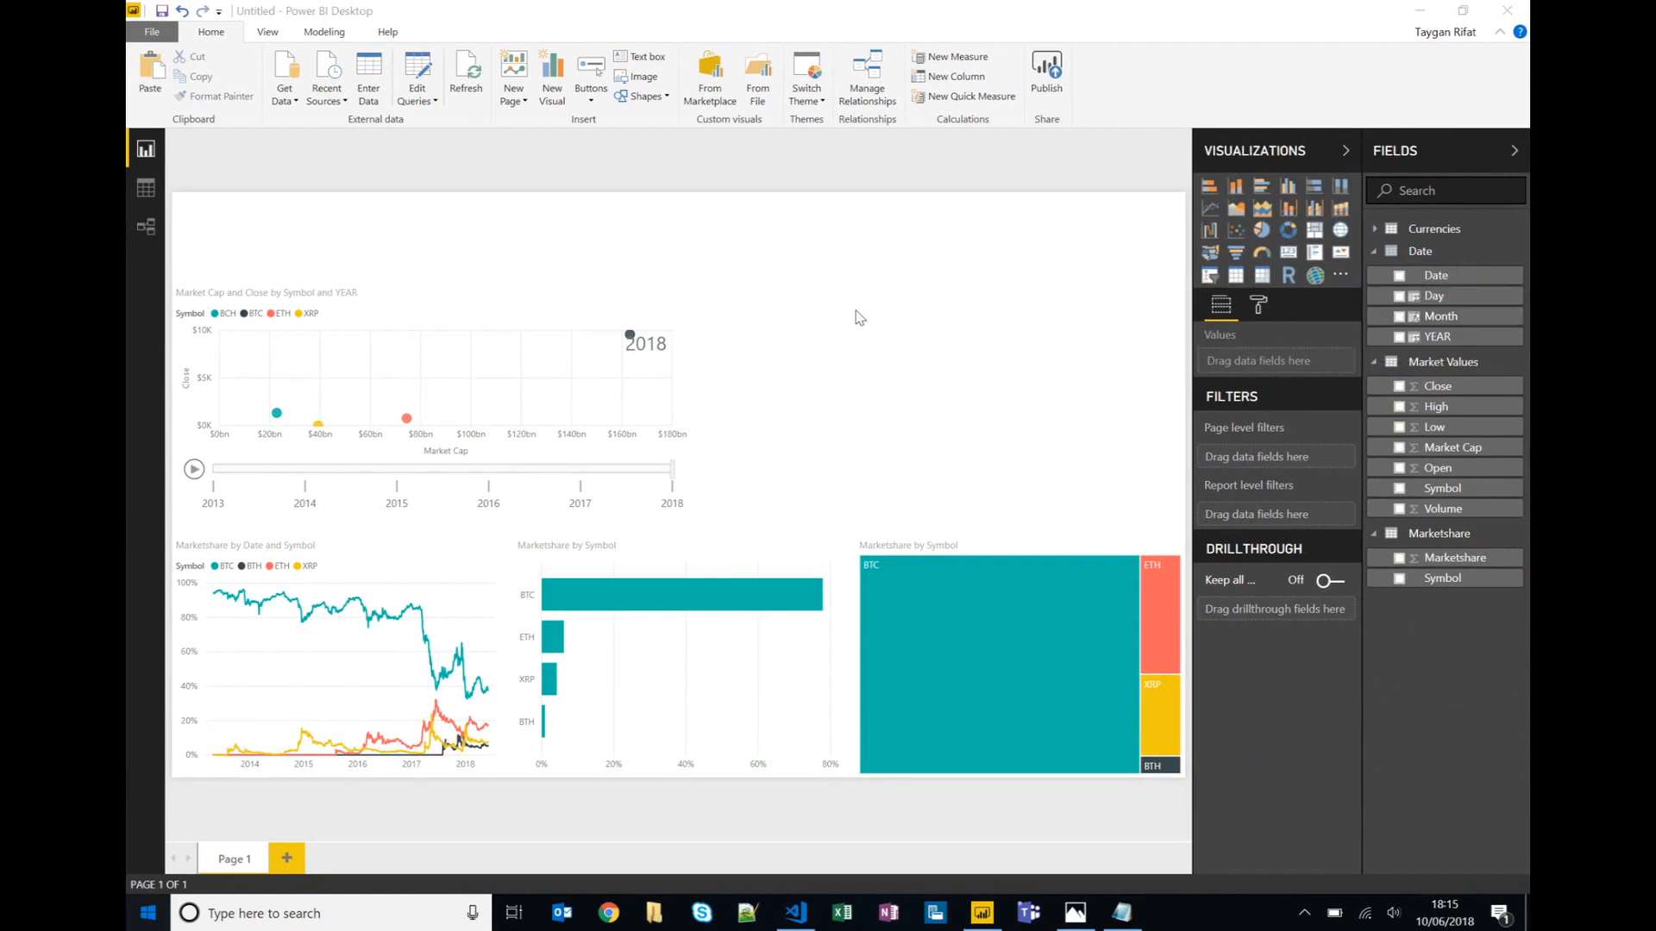
# Search the marketplace for candlestick and add the Candlestick by OKViz visual.
pyautogui.click(709, 74)
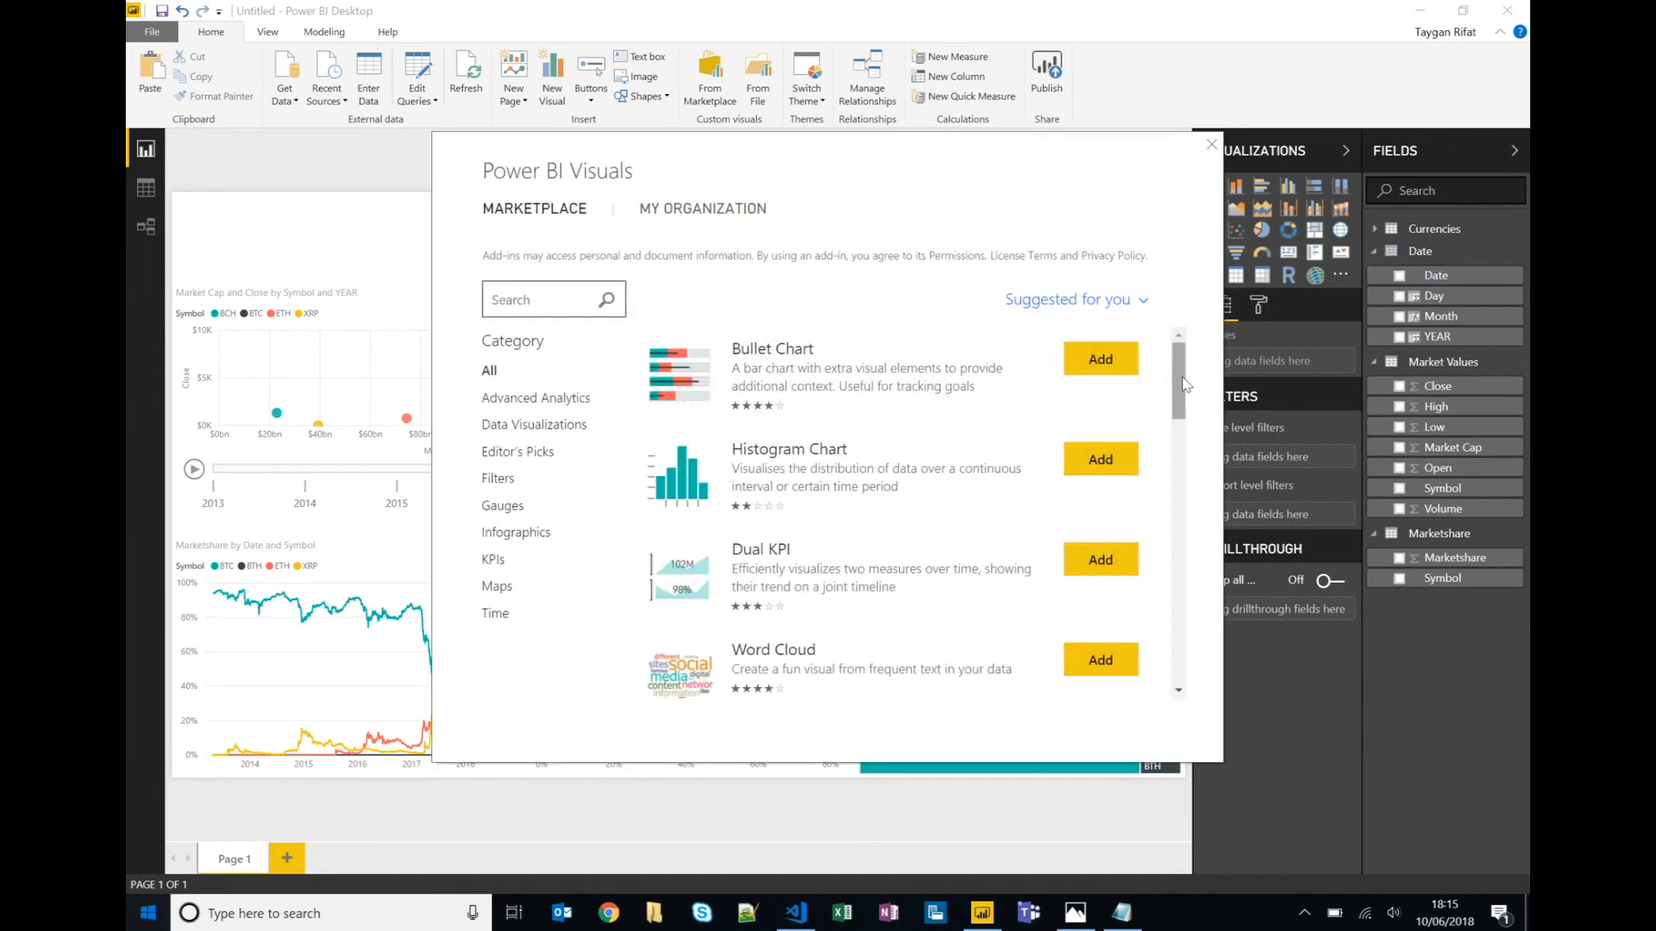
pyautogui.scroll(-3)
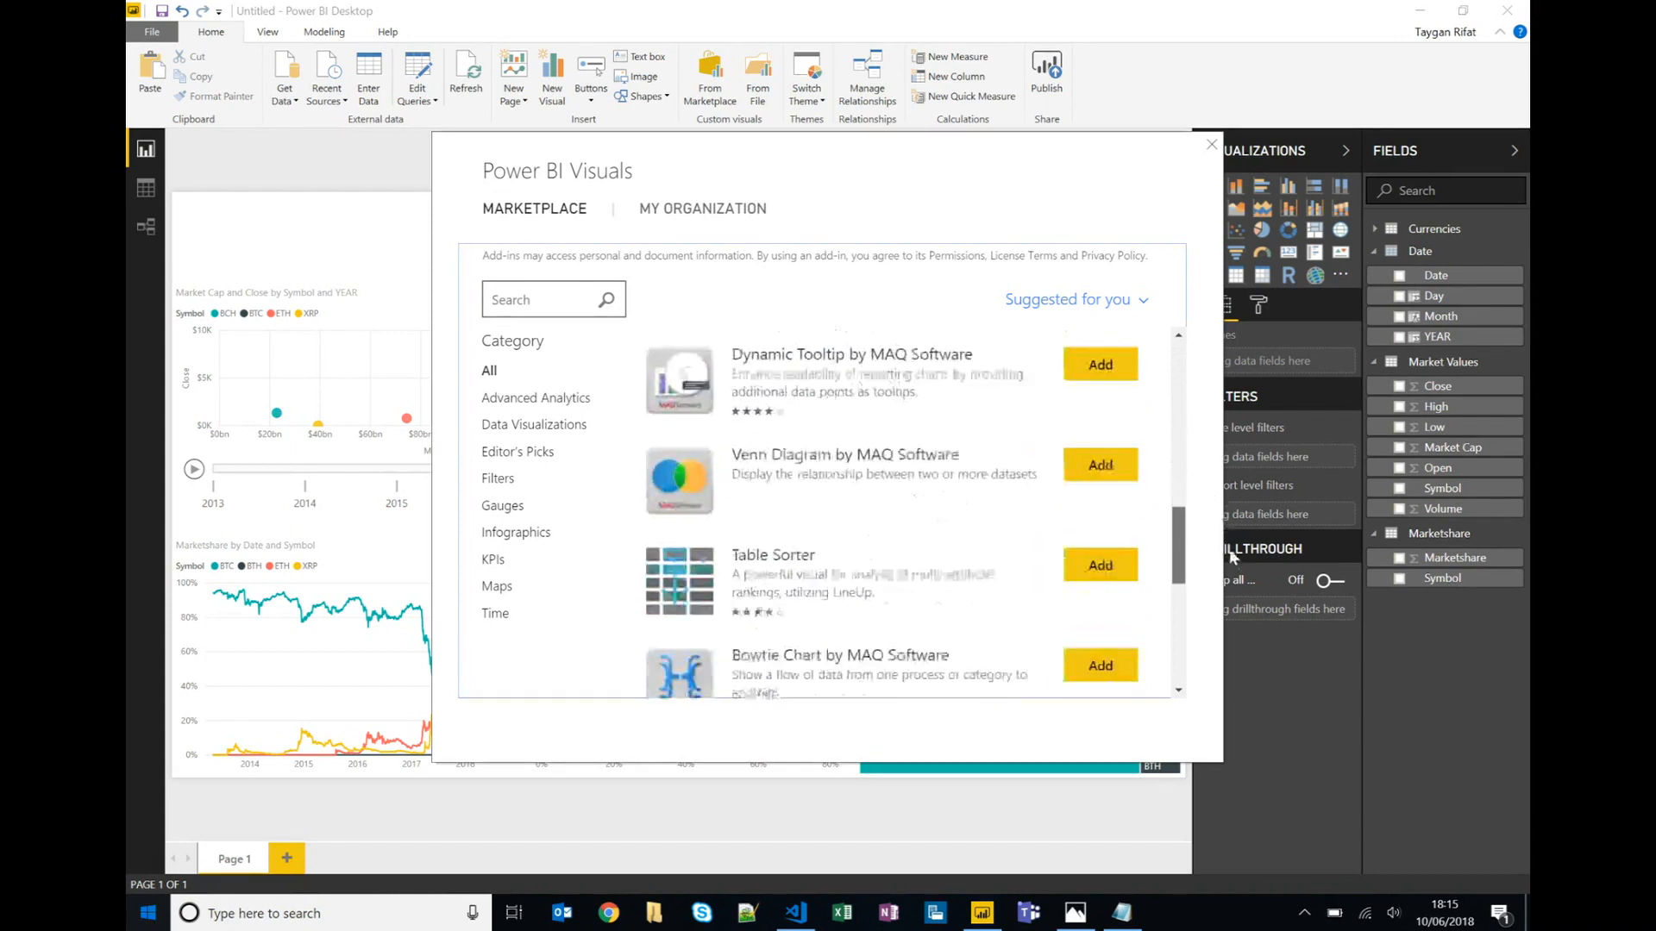
pyautogui.scroll(-3)
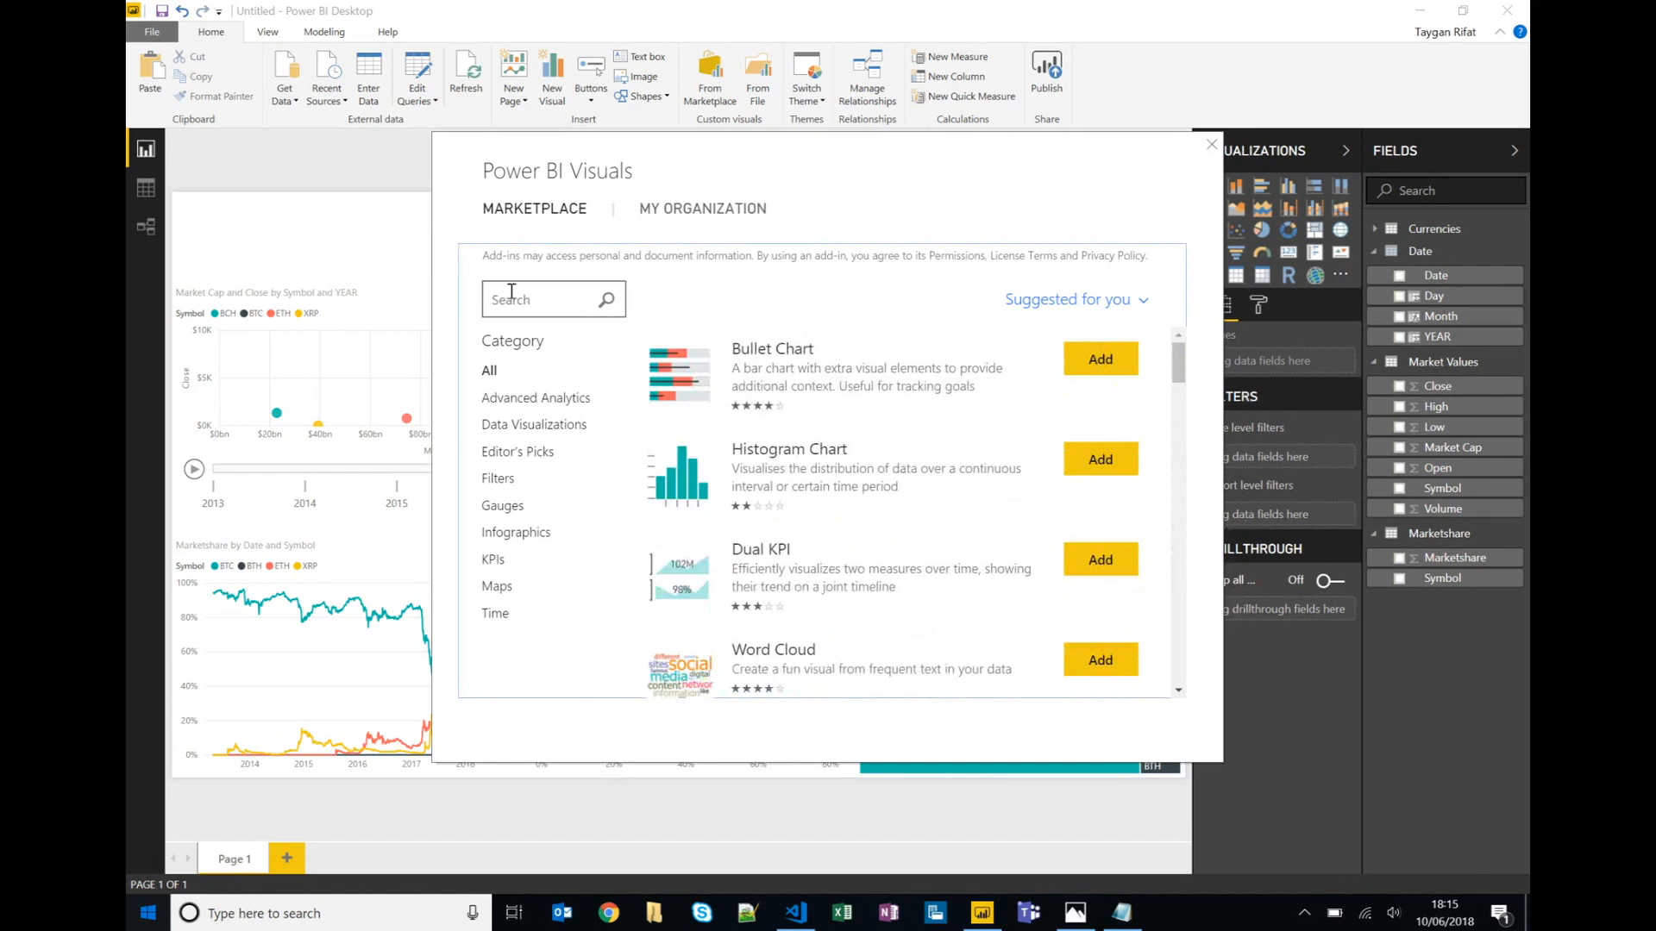
pyautogui.moveTo(980, 366)
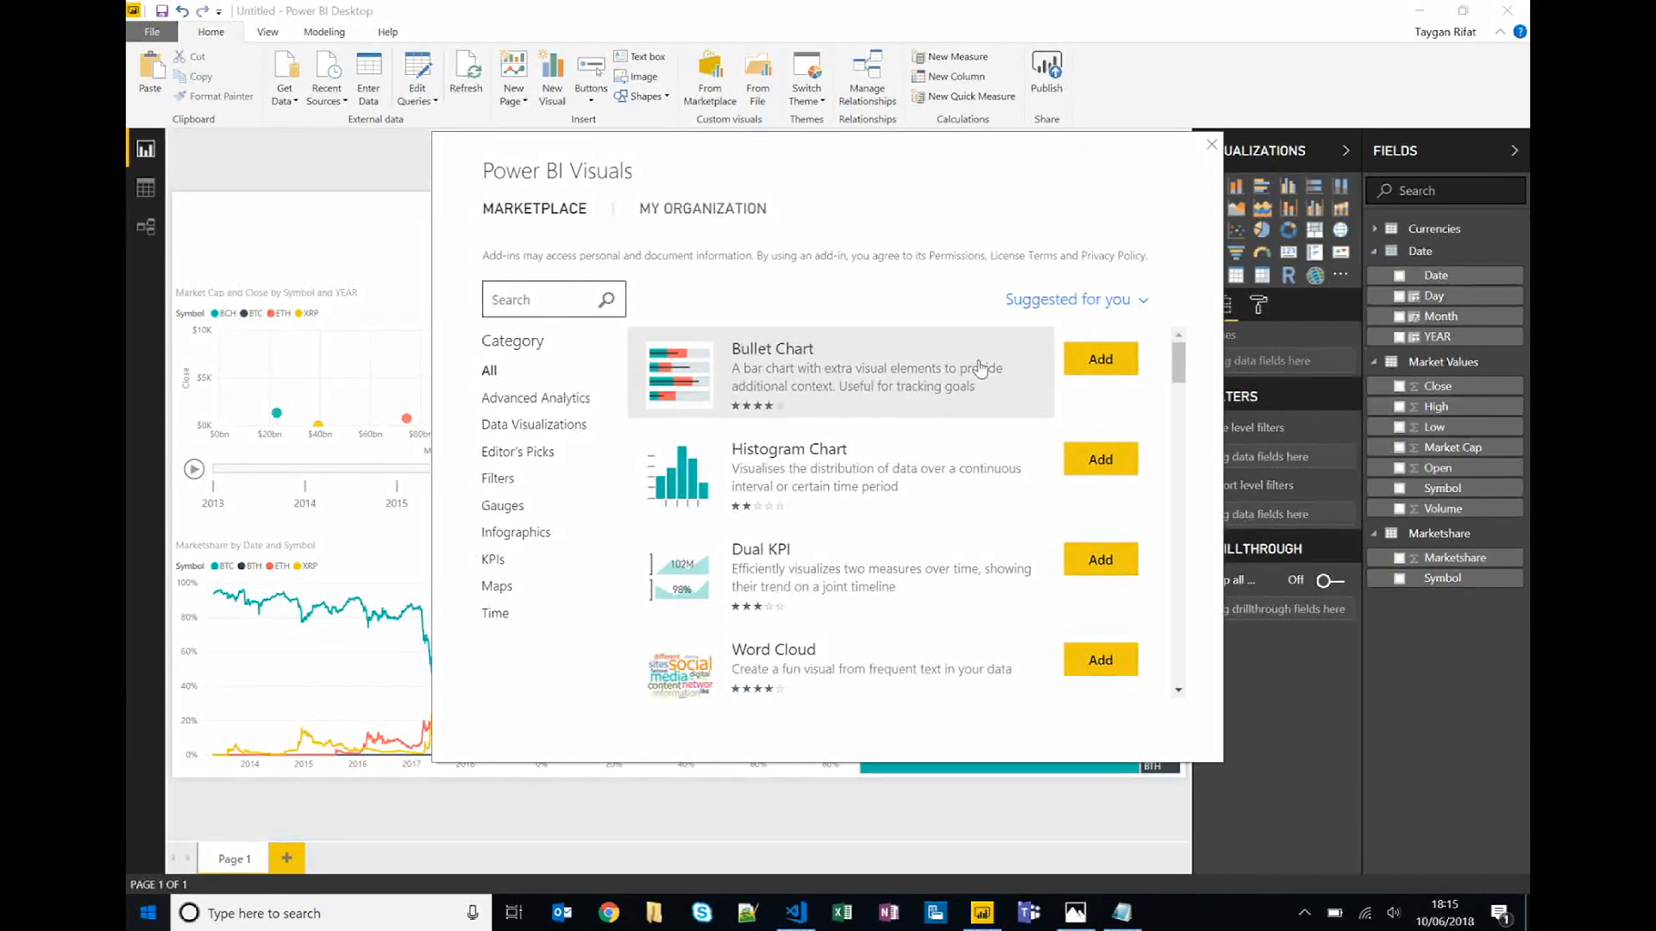
pyautogui.write('candlestick')
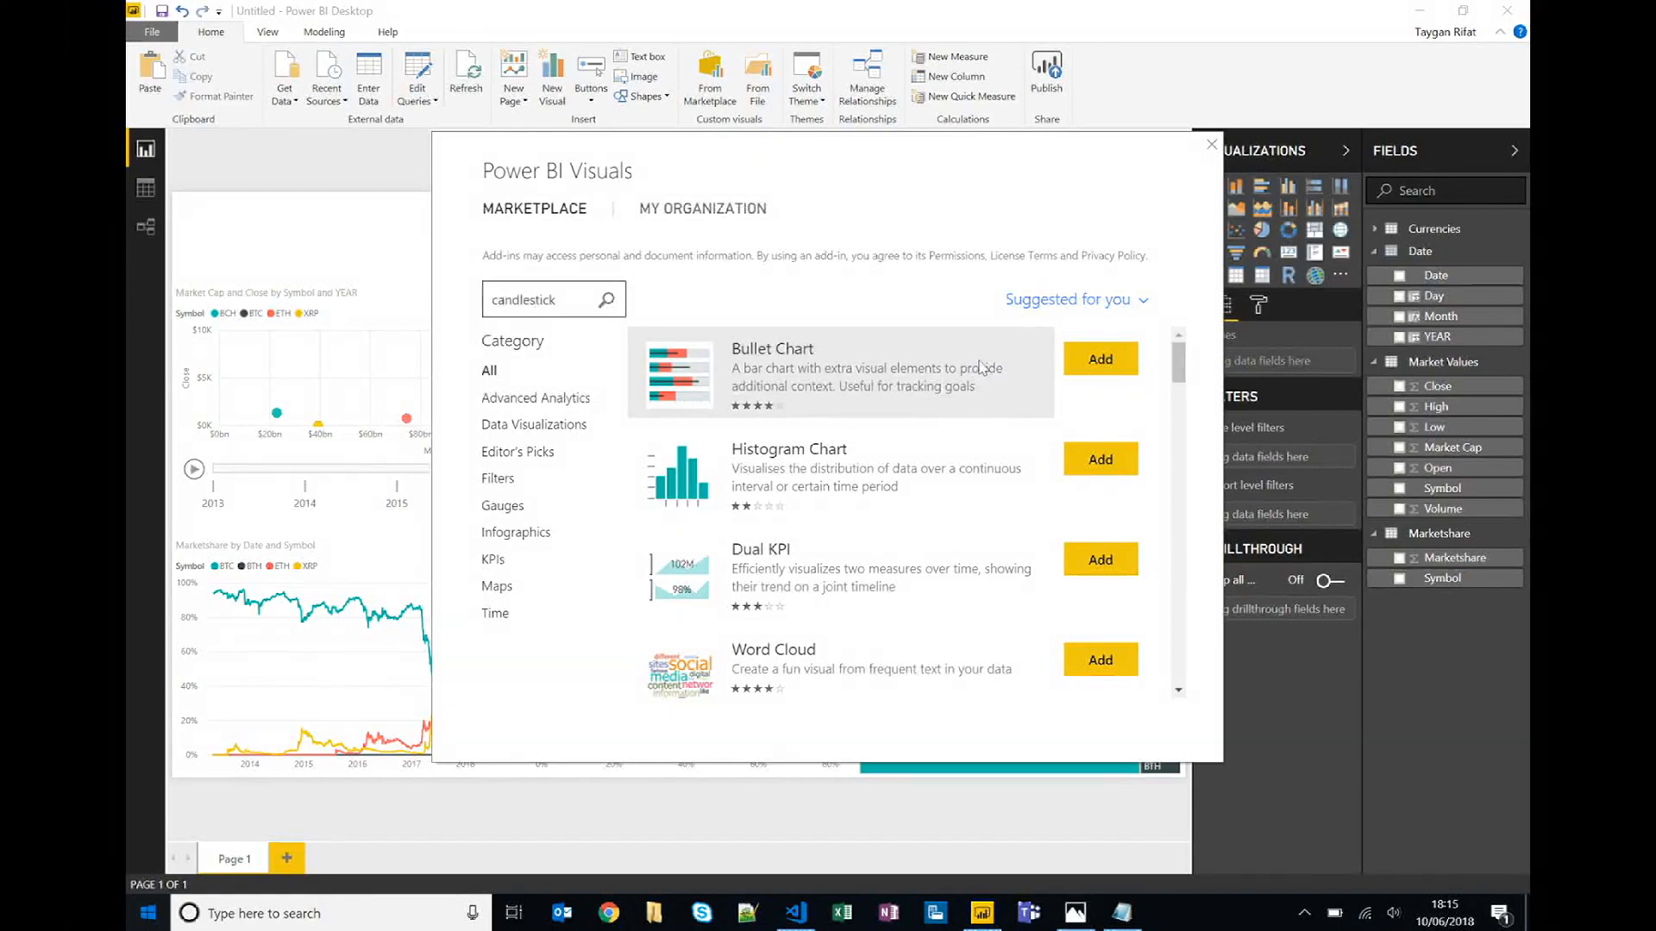
pyautogui.click(605, 298)
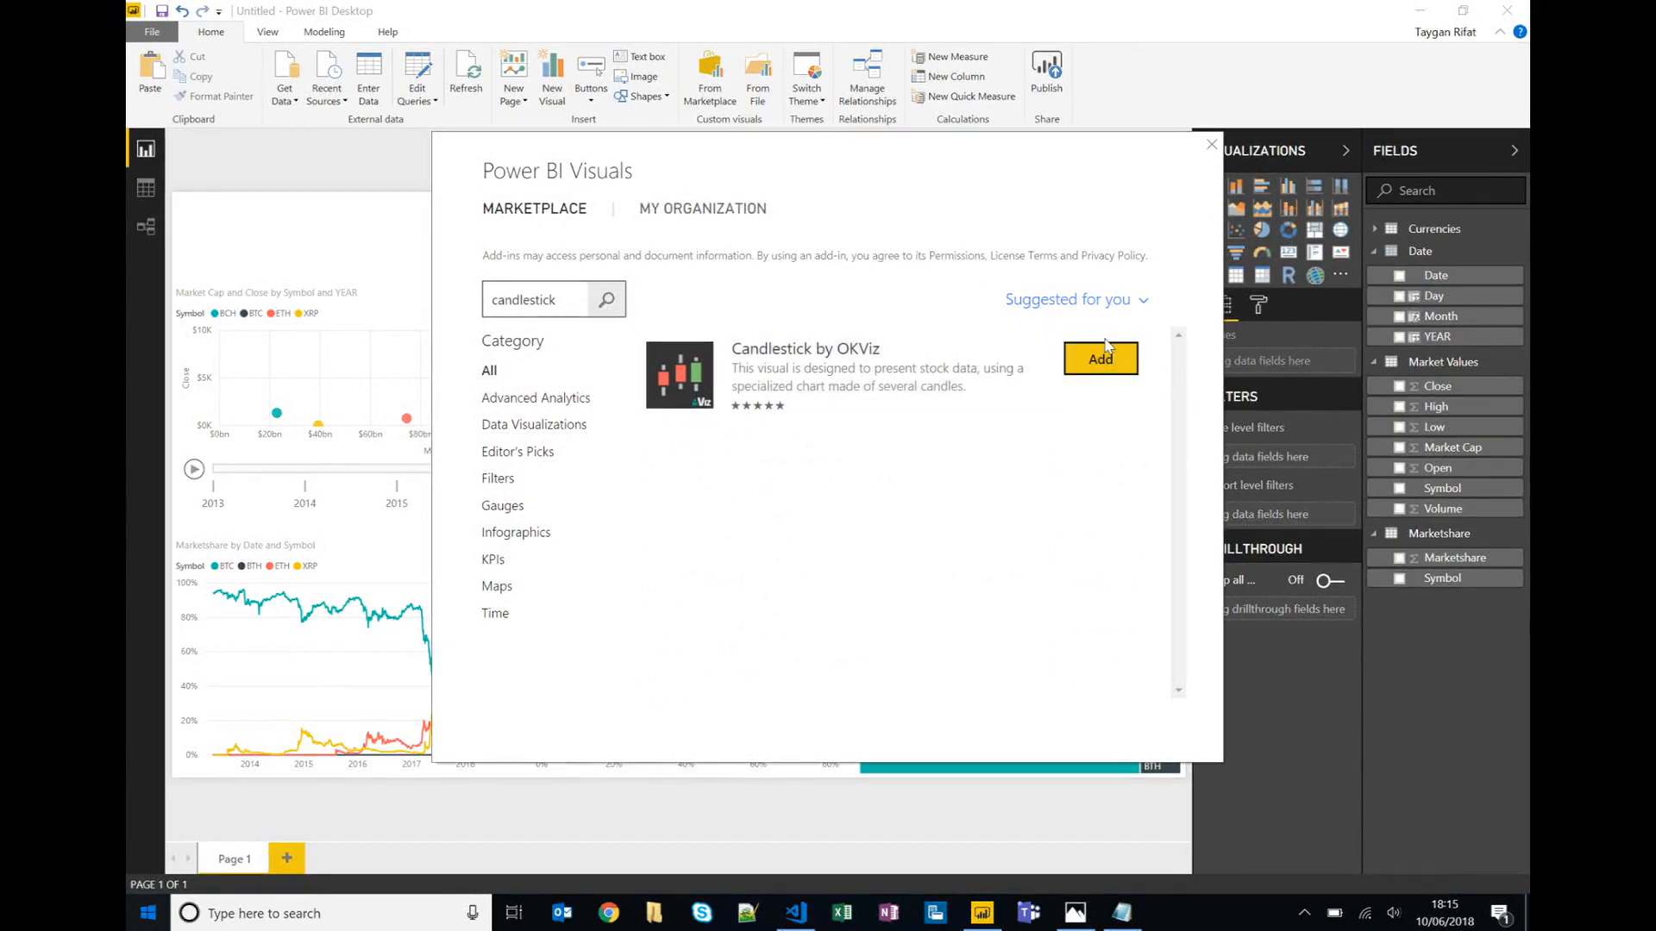
pyautogui.click(1211, 144)
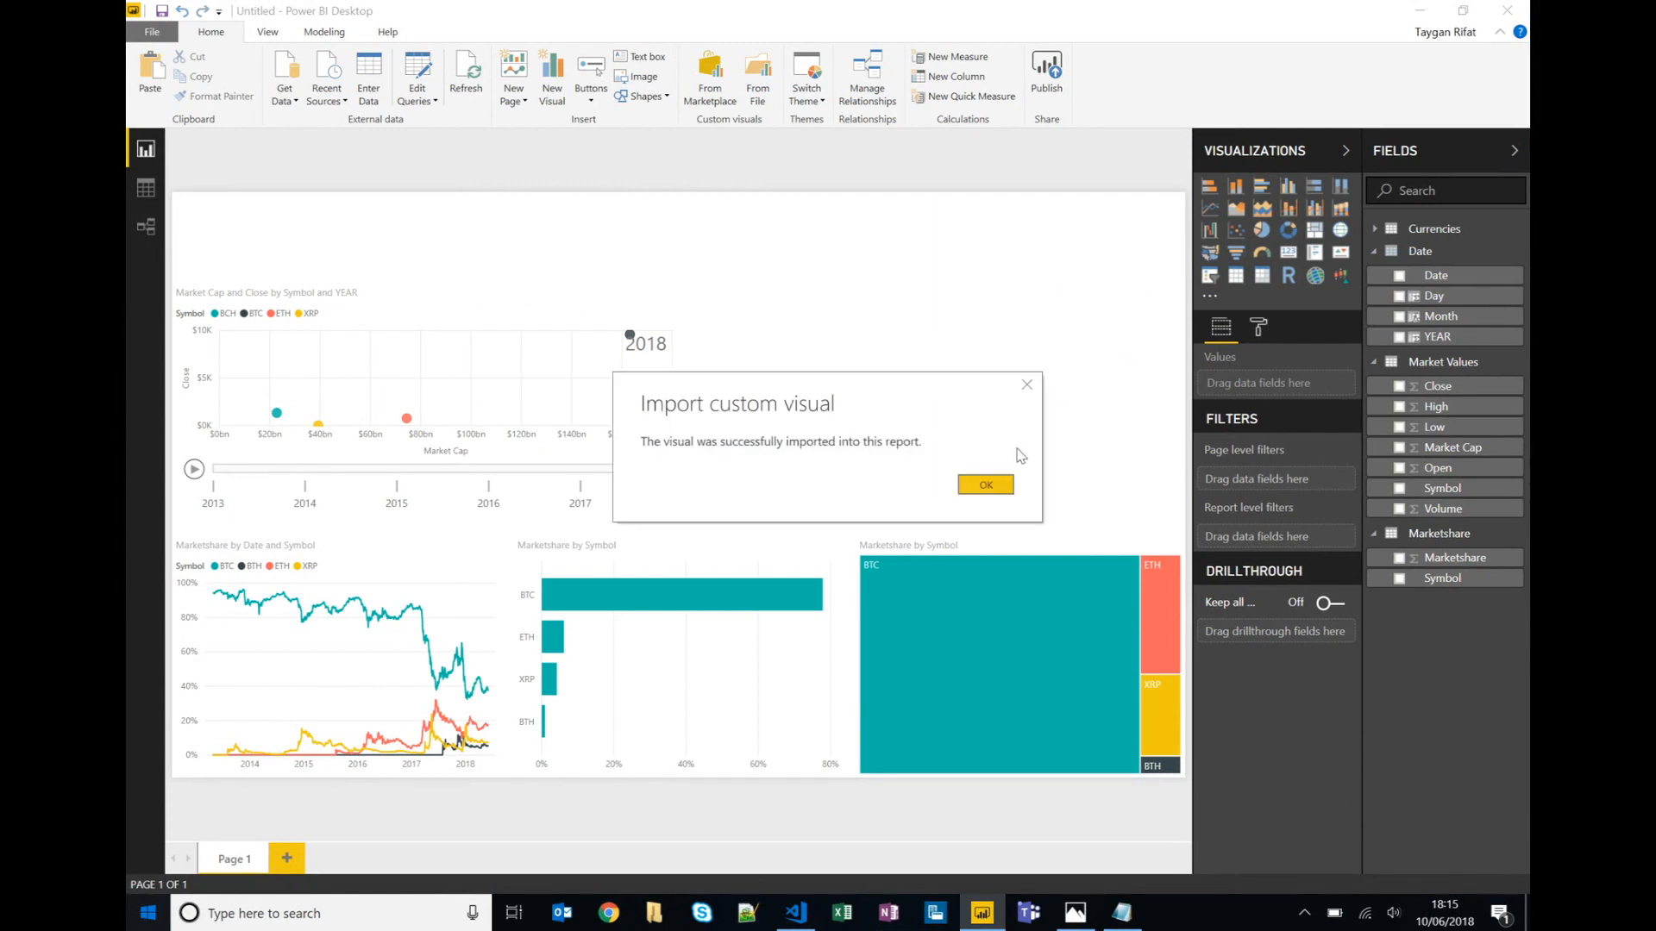
# Confirm the import and insert a new Candlestick visual on the page.
pyautogui.click(985, 485)
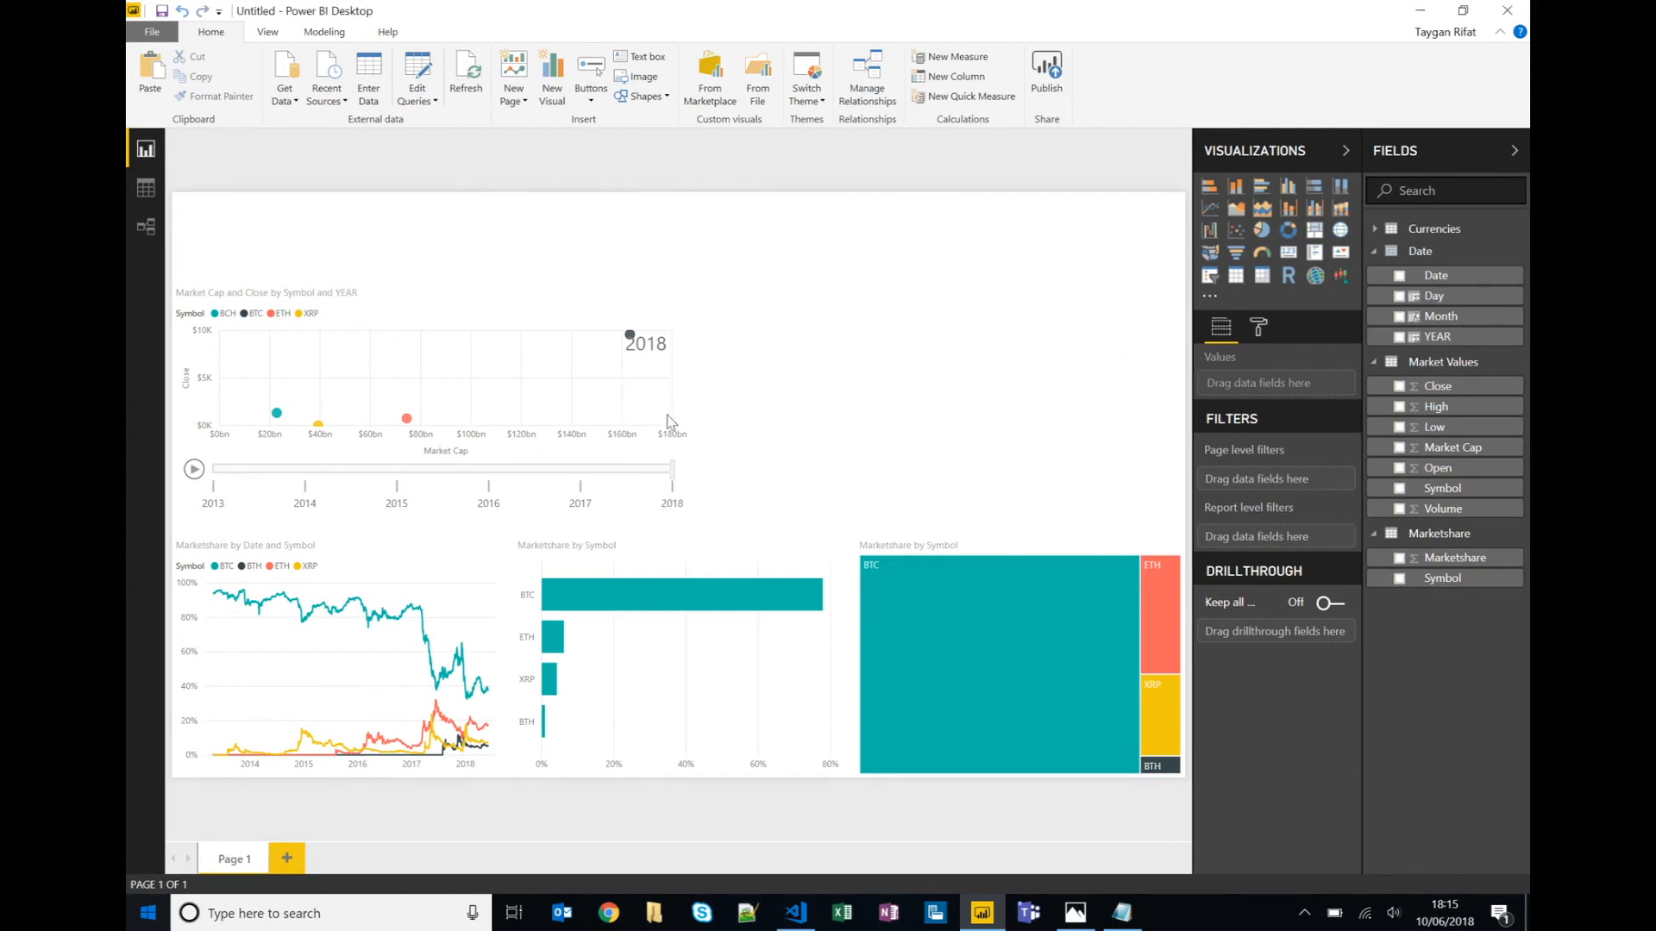
pyautogui.moveTo(1342, 276)
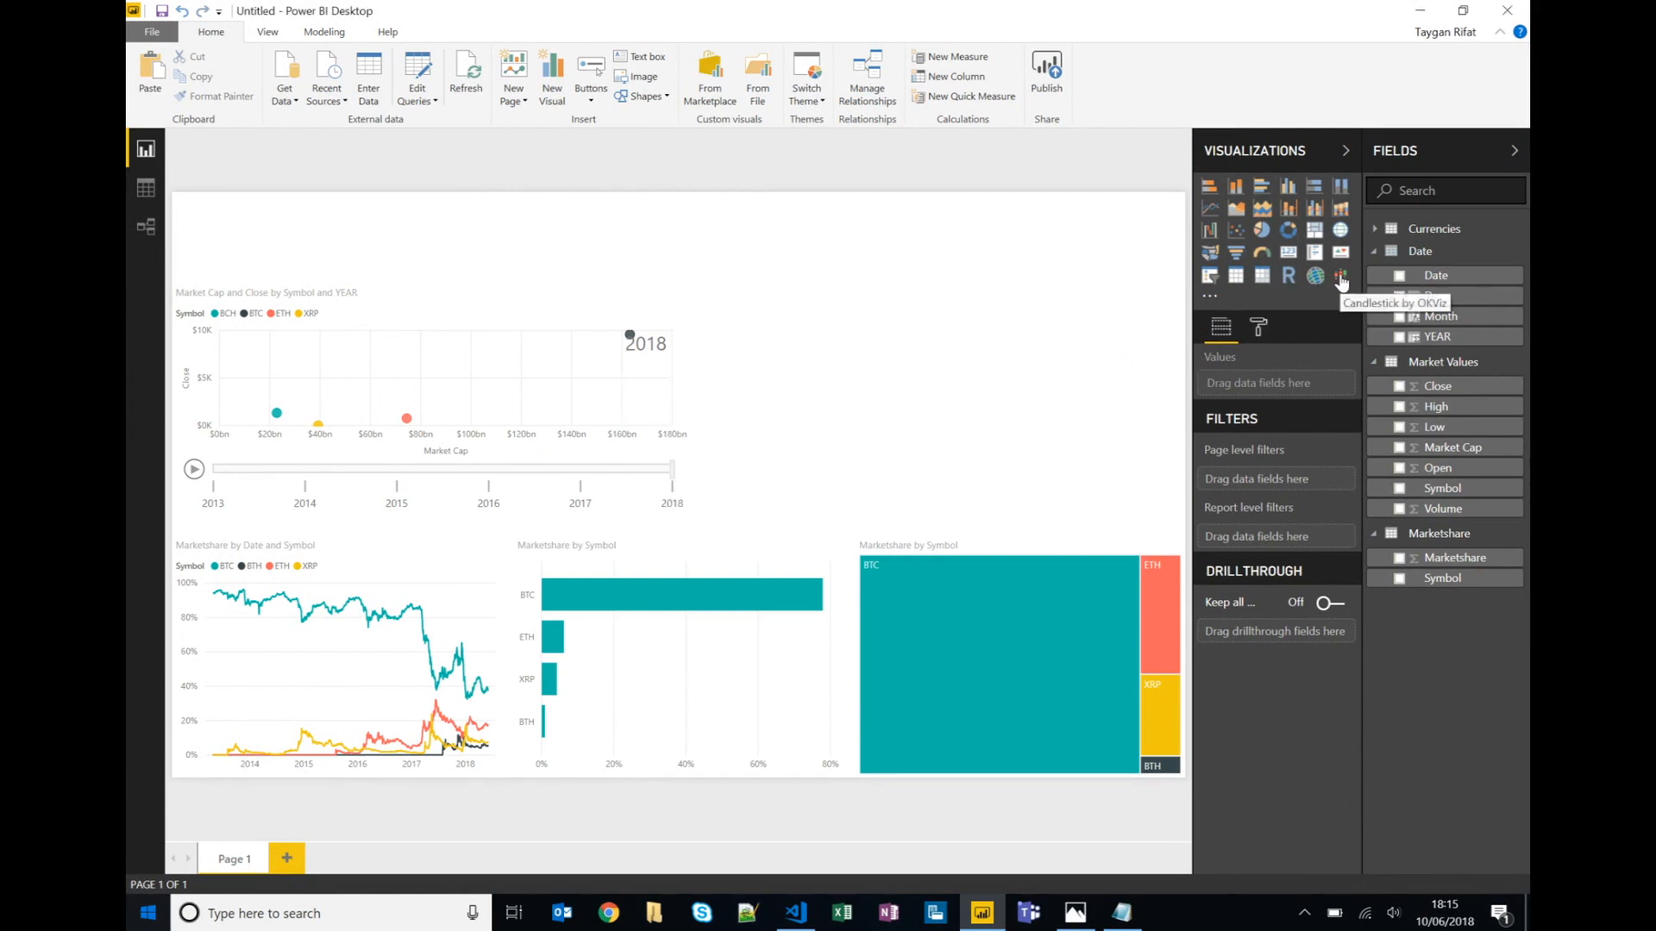
pyautogui.click(1342, 276)
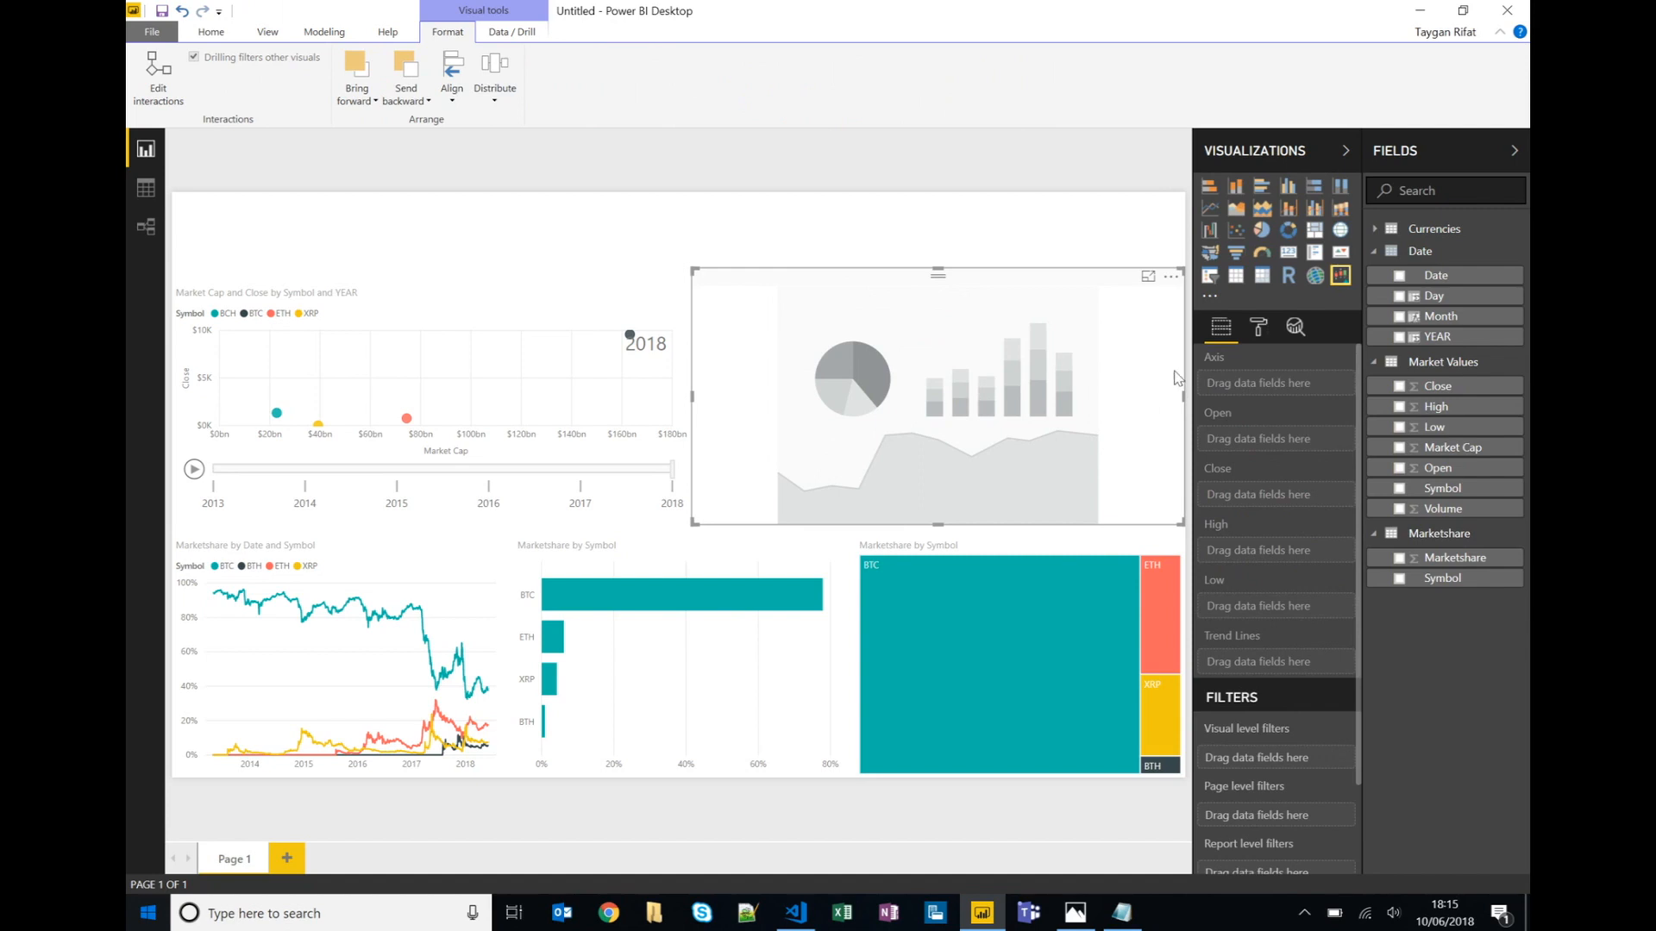
pyautogui.moveTo(1452, 413)
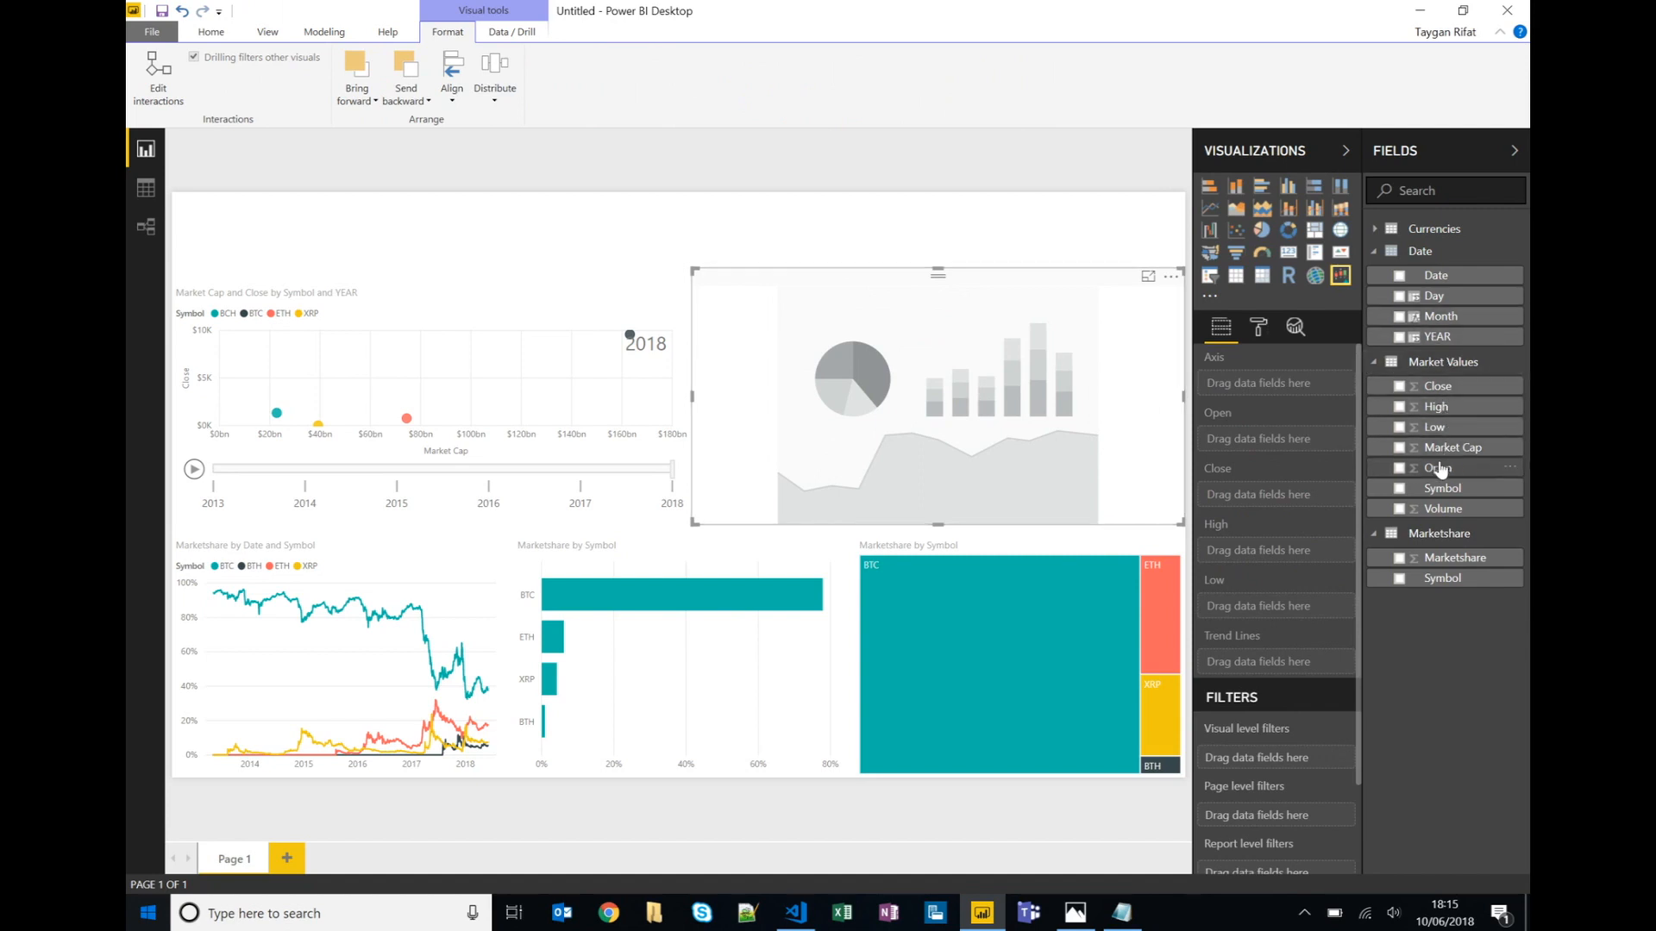
# Feed it Open, Close, High and Low values plotted by individual Date rather than the hierarchy.
pyautogui.click(1398, 468)
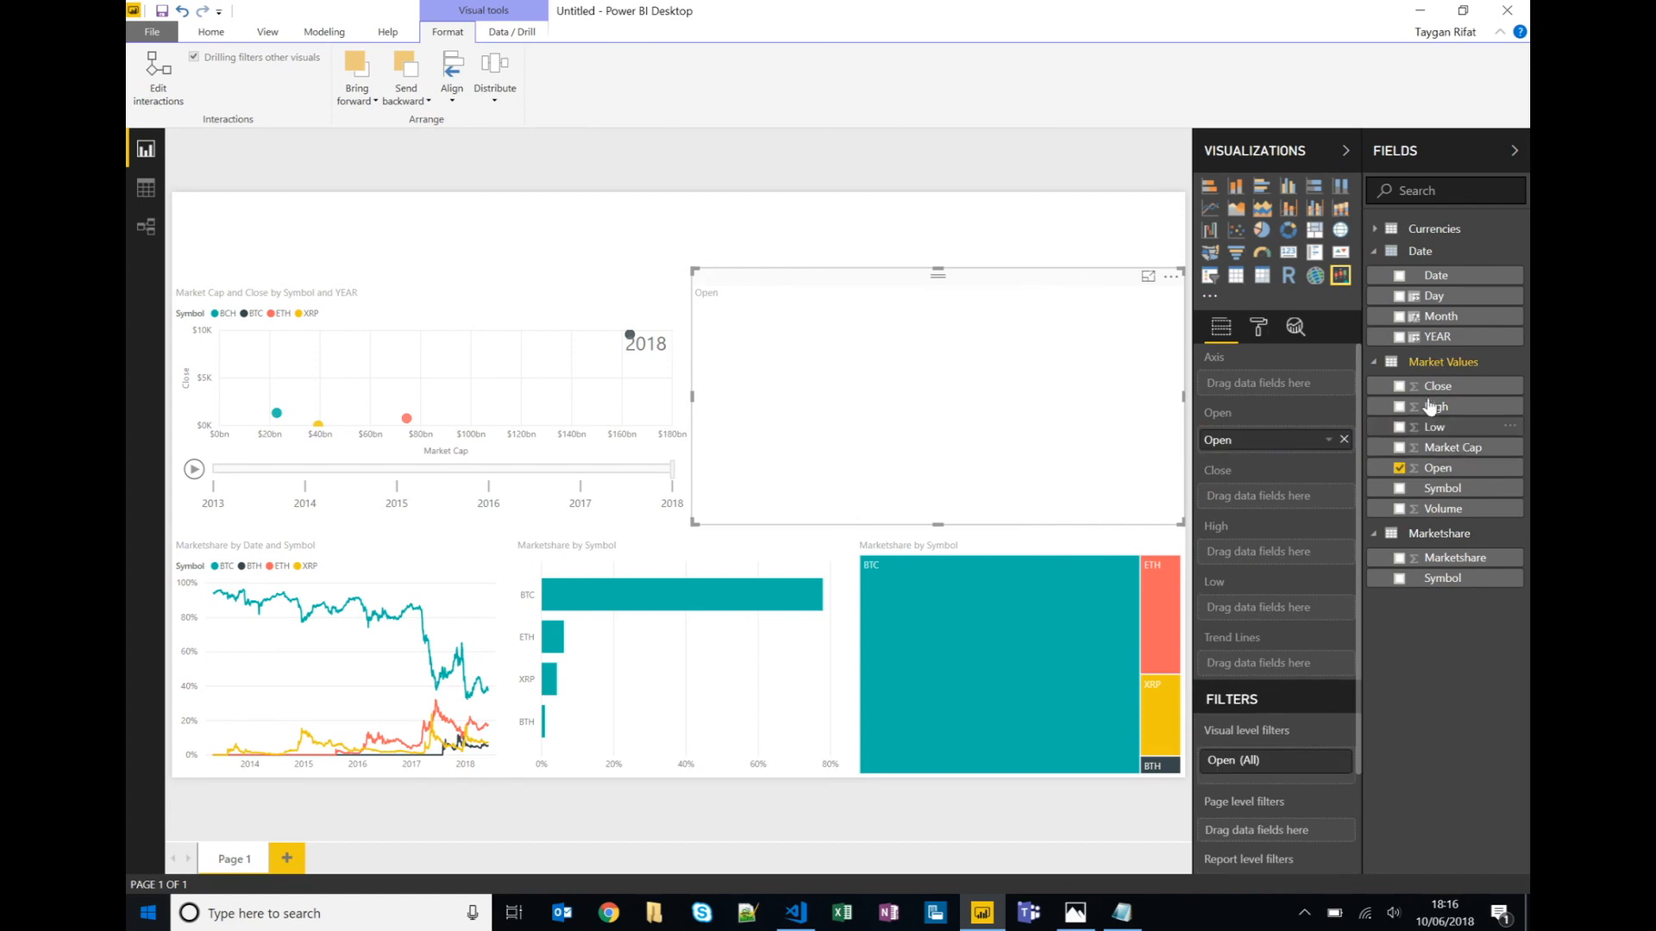
pyautogui.click(1398, 384)
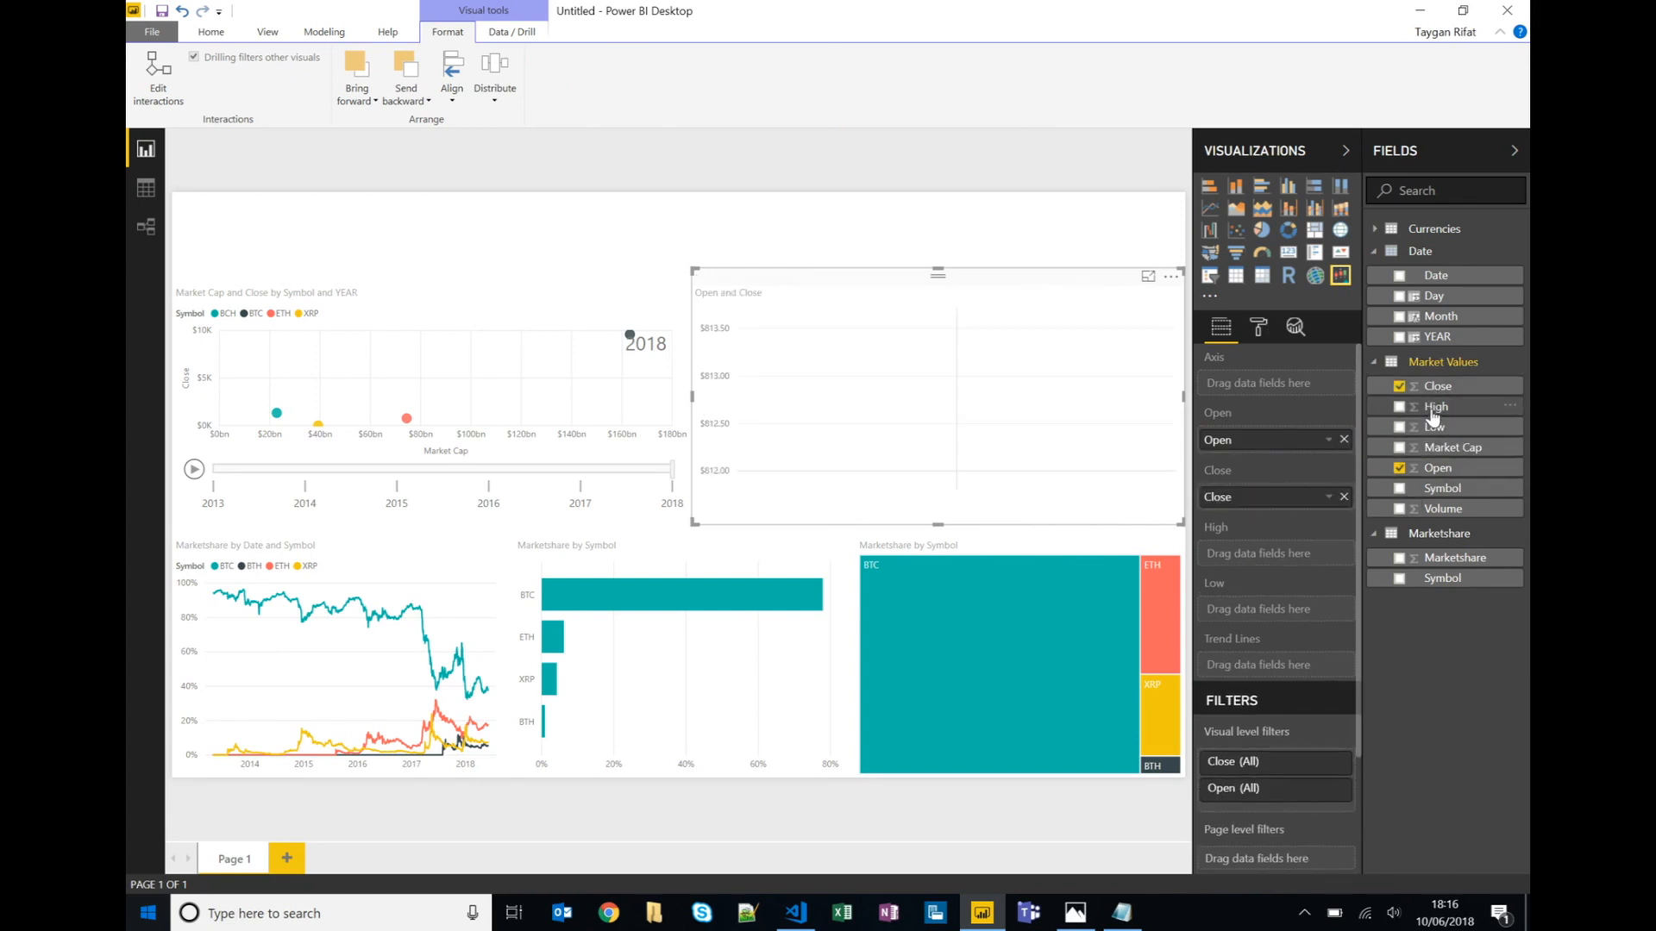
pyautogui.click(1401, 407)
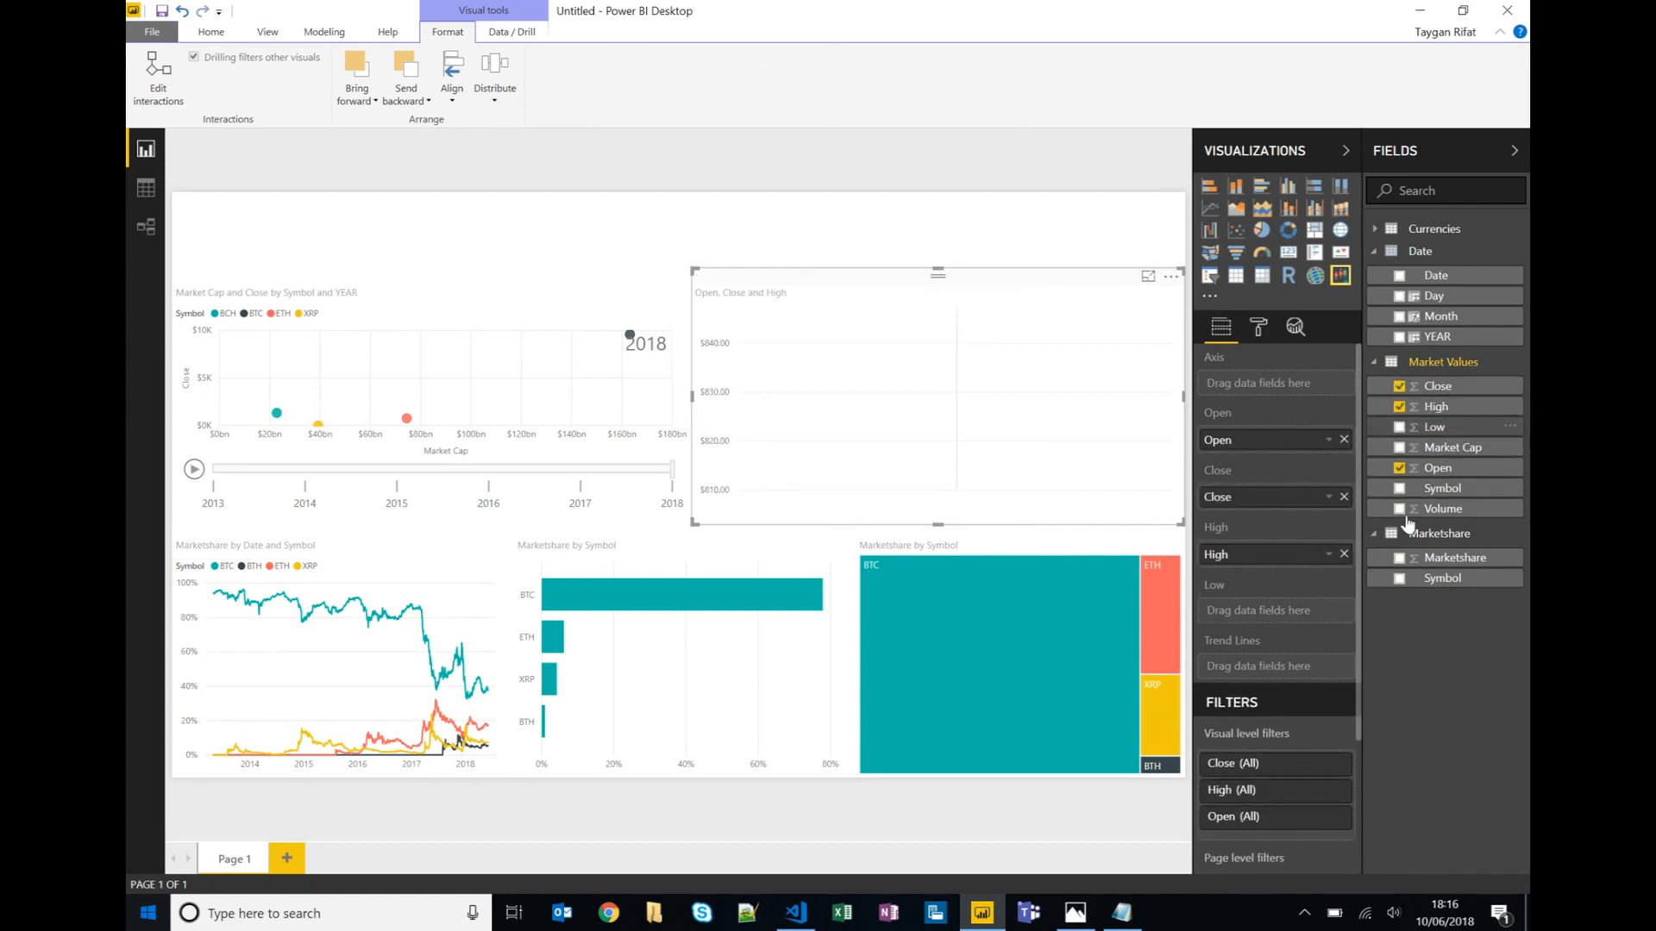
pyautogui.click(1400, 426)
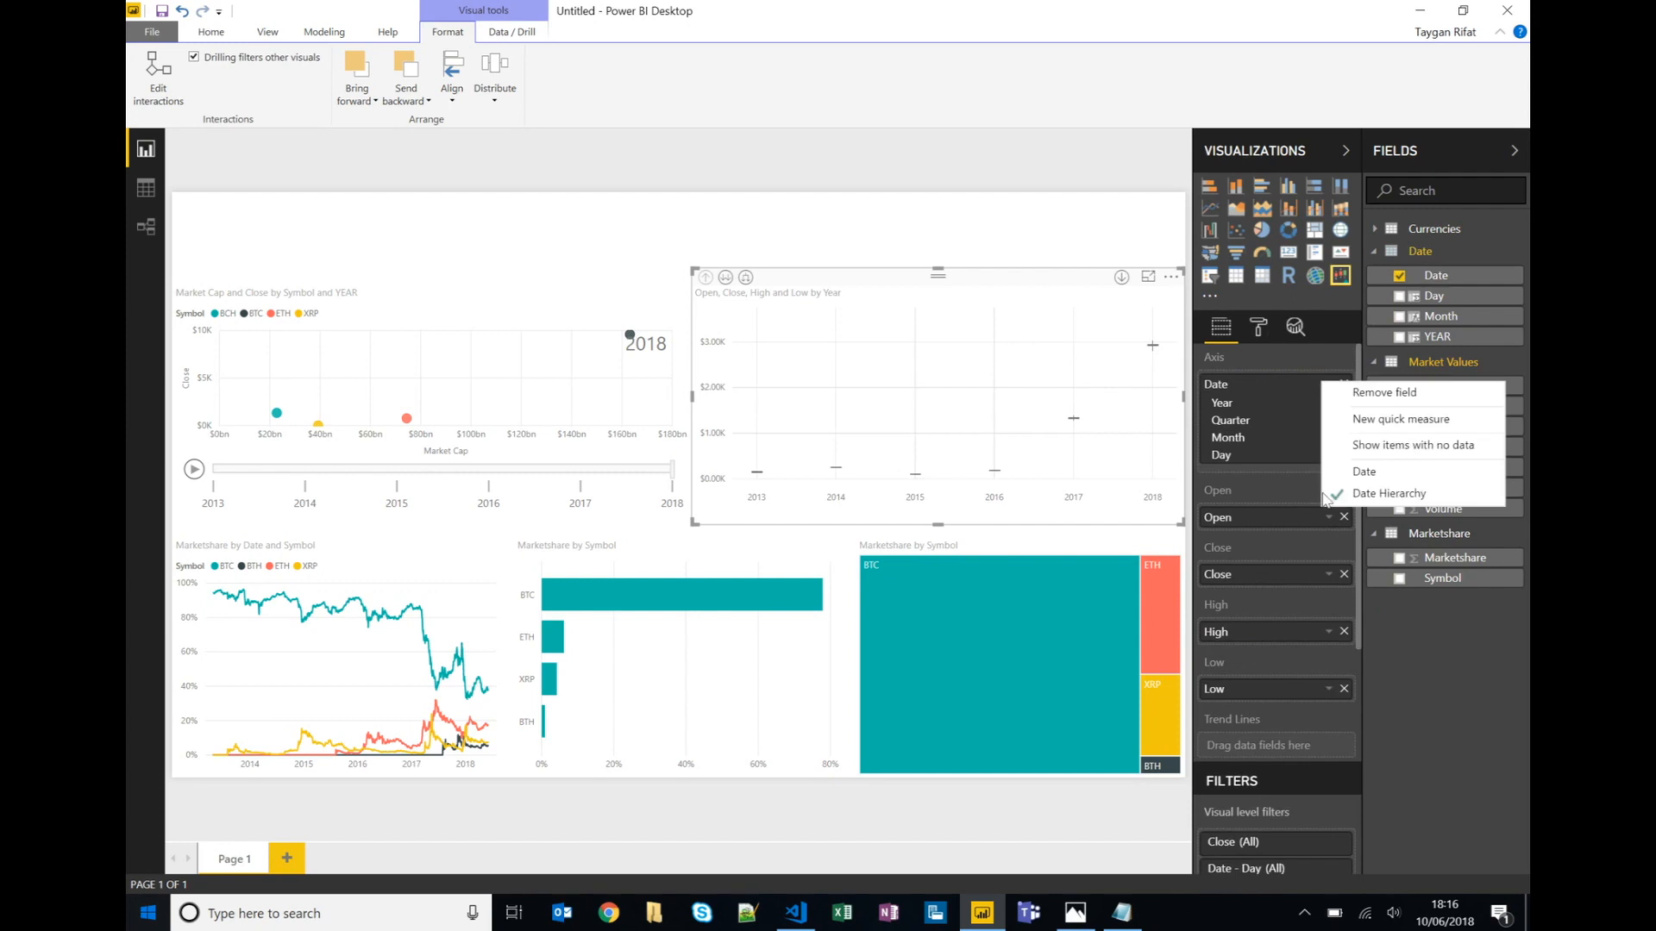
pyautogui.click(1363, 471)
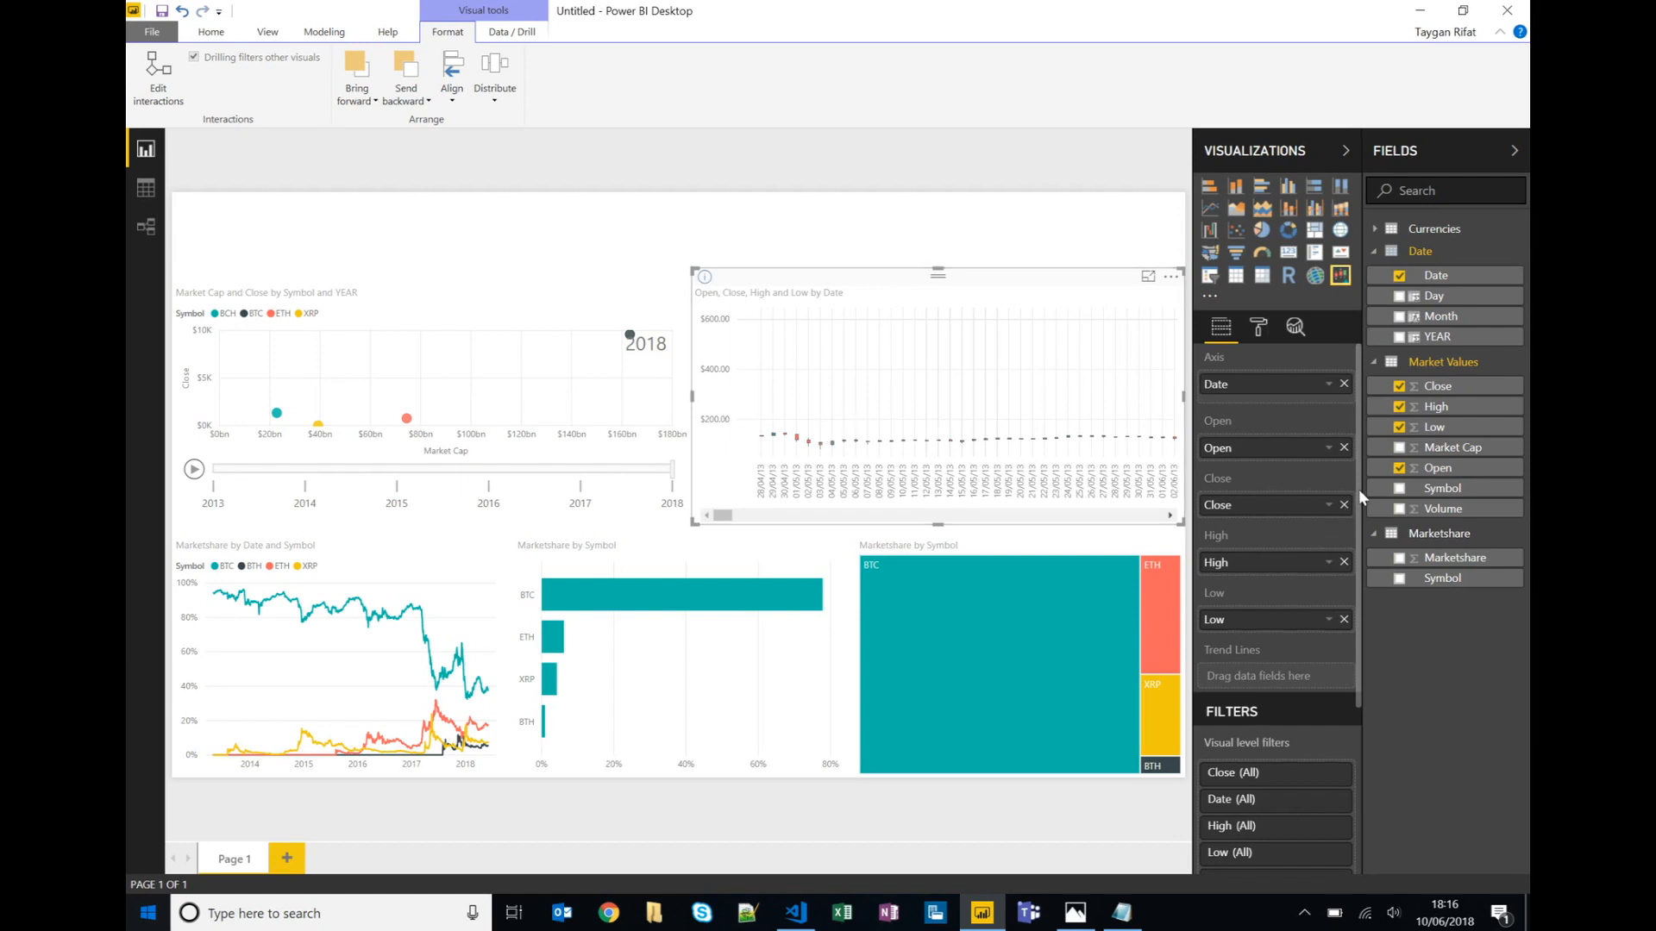
pyautogui.scroll(-3)
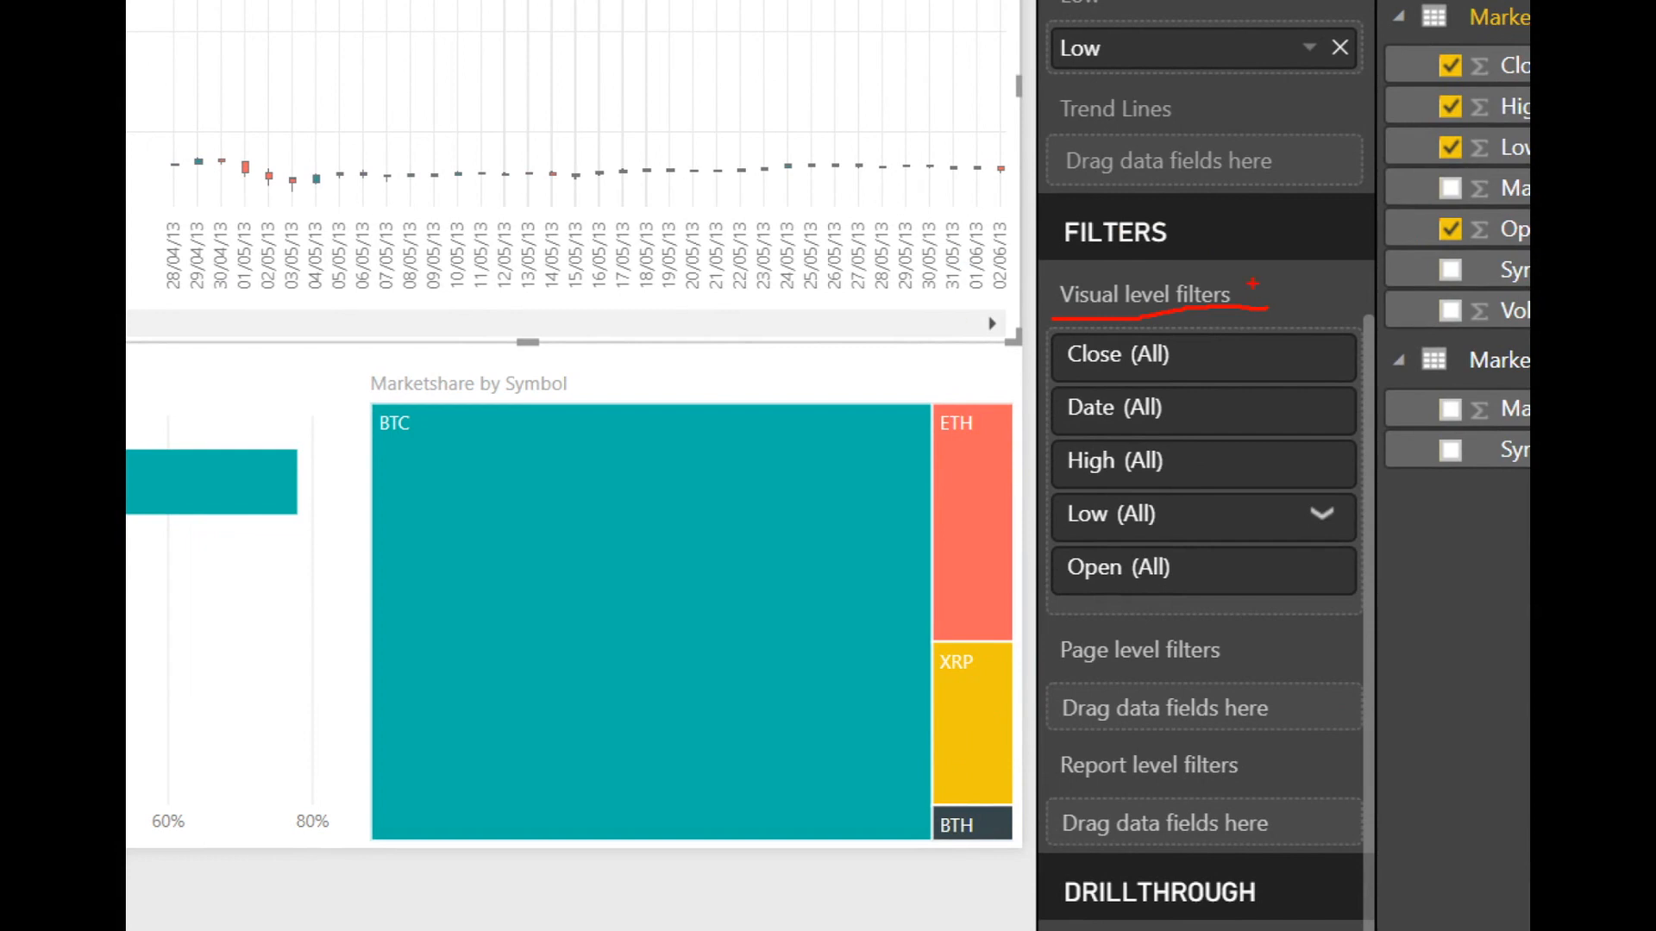
pyautogui.moveTo(628, 145)
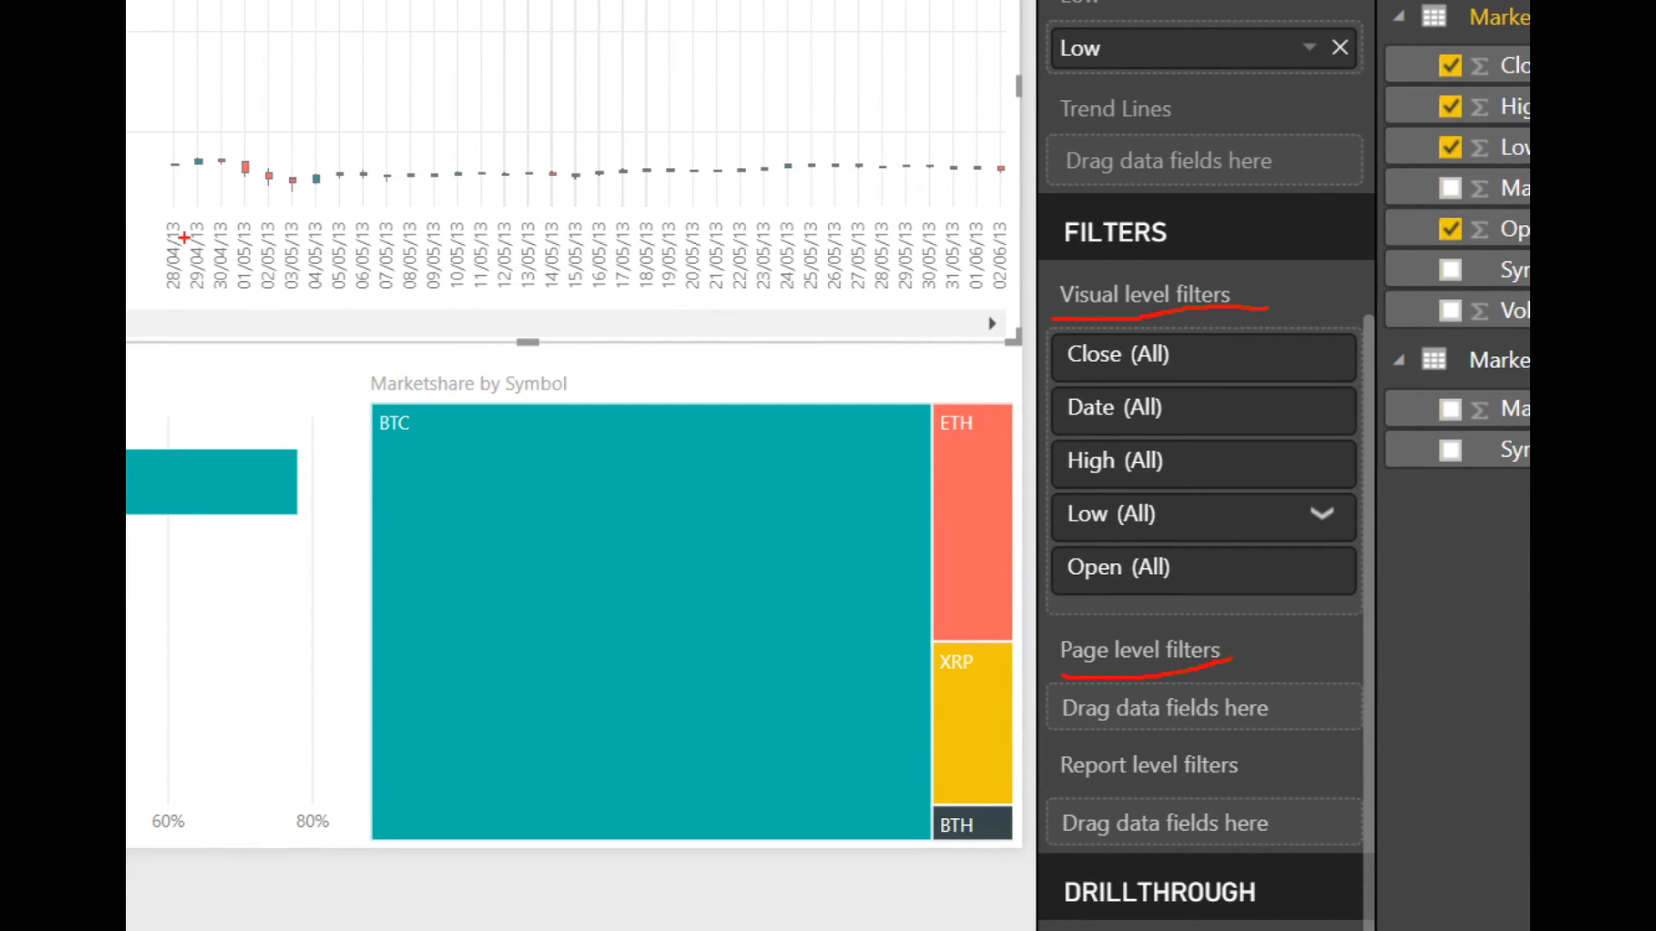
pyautogui.moveTo(1151, 812)
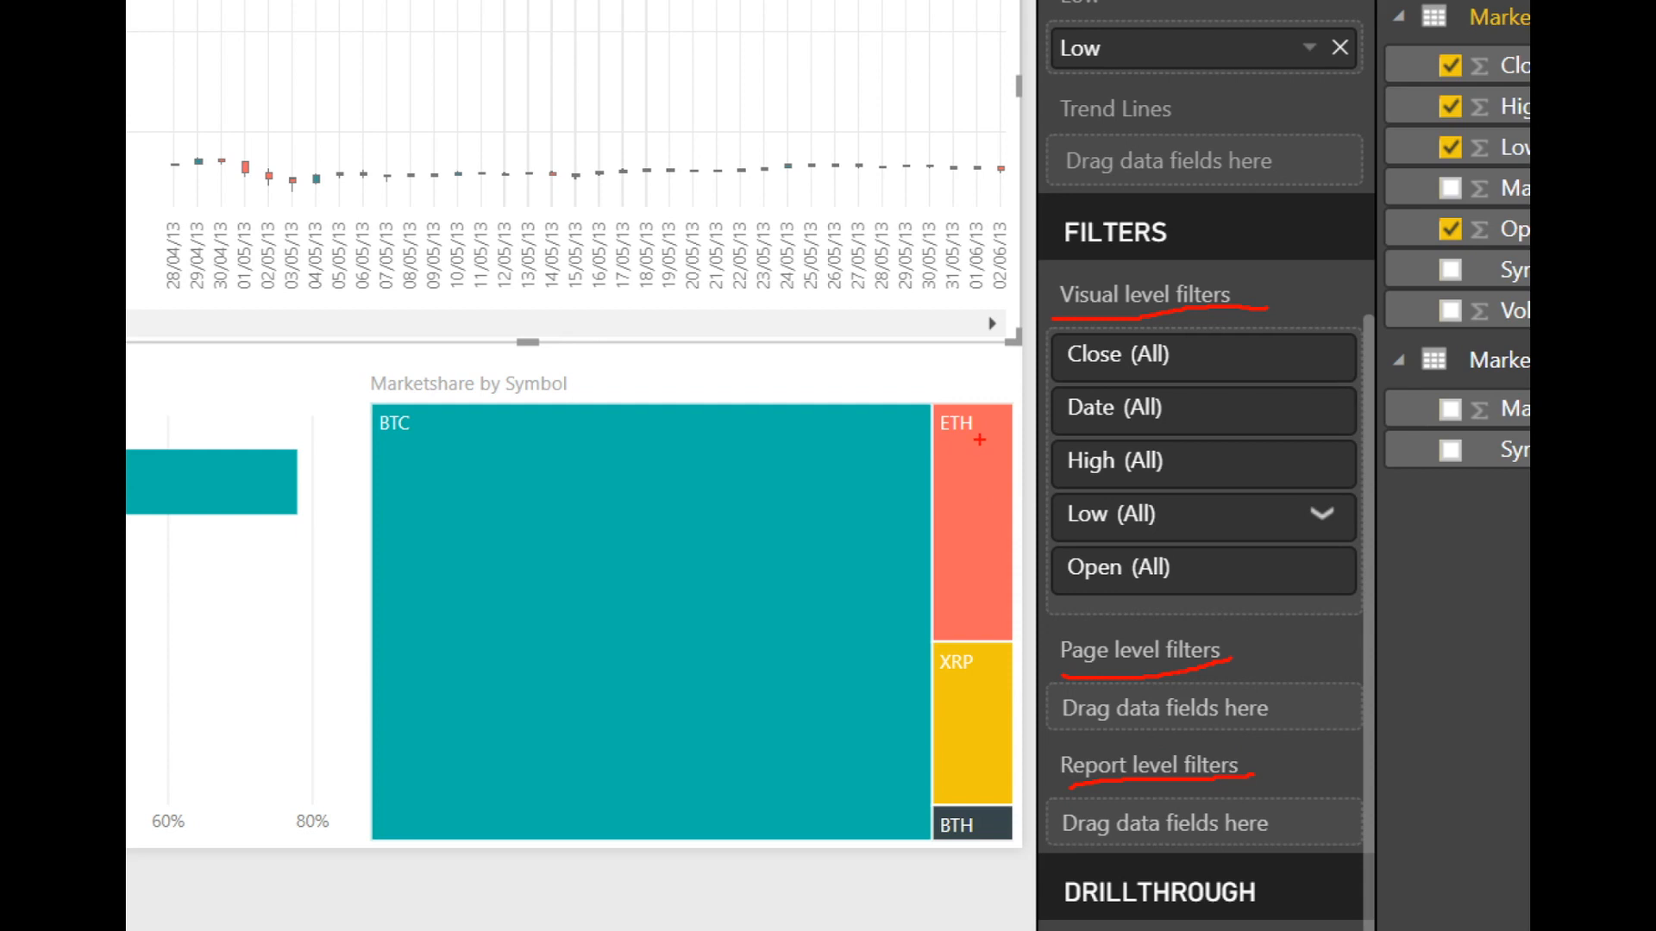
pyautogui.moveTo(979, 440)
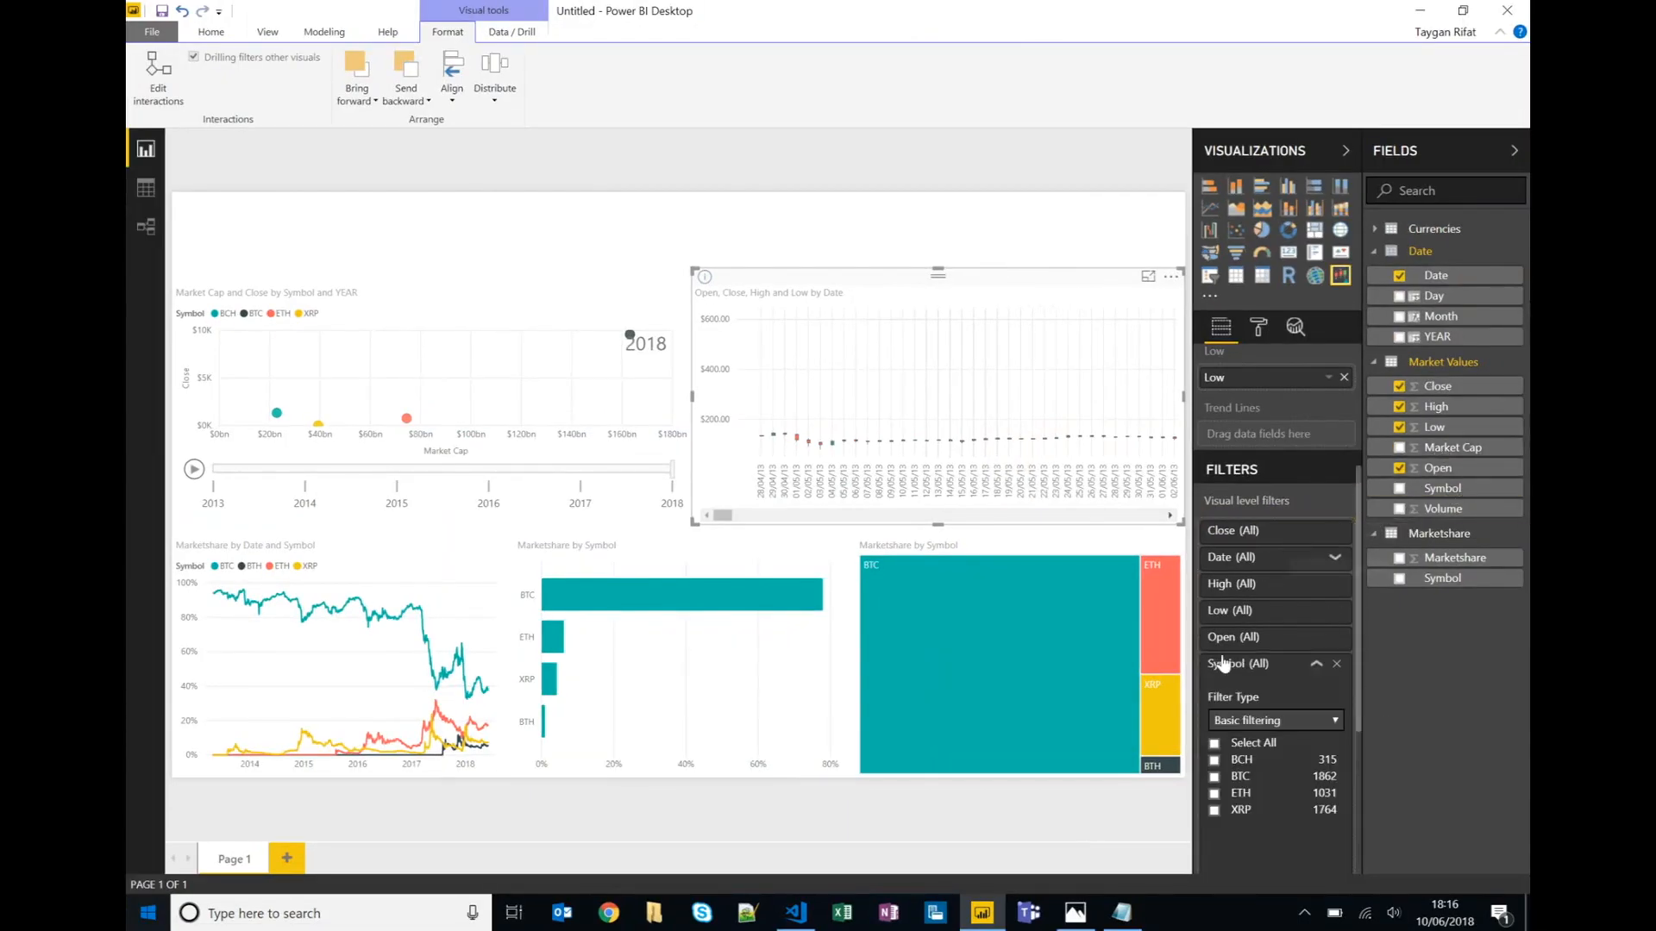
# Filter the candlestick chart to Symbol BTC and Date on or after 01/05/2018 and before 01/06/2018.
pyautogui.click(1213, 776)
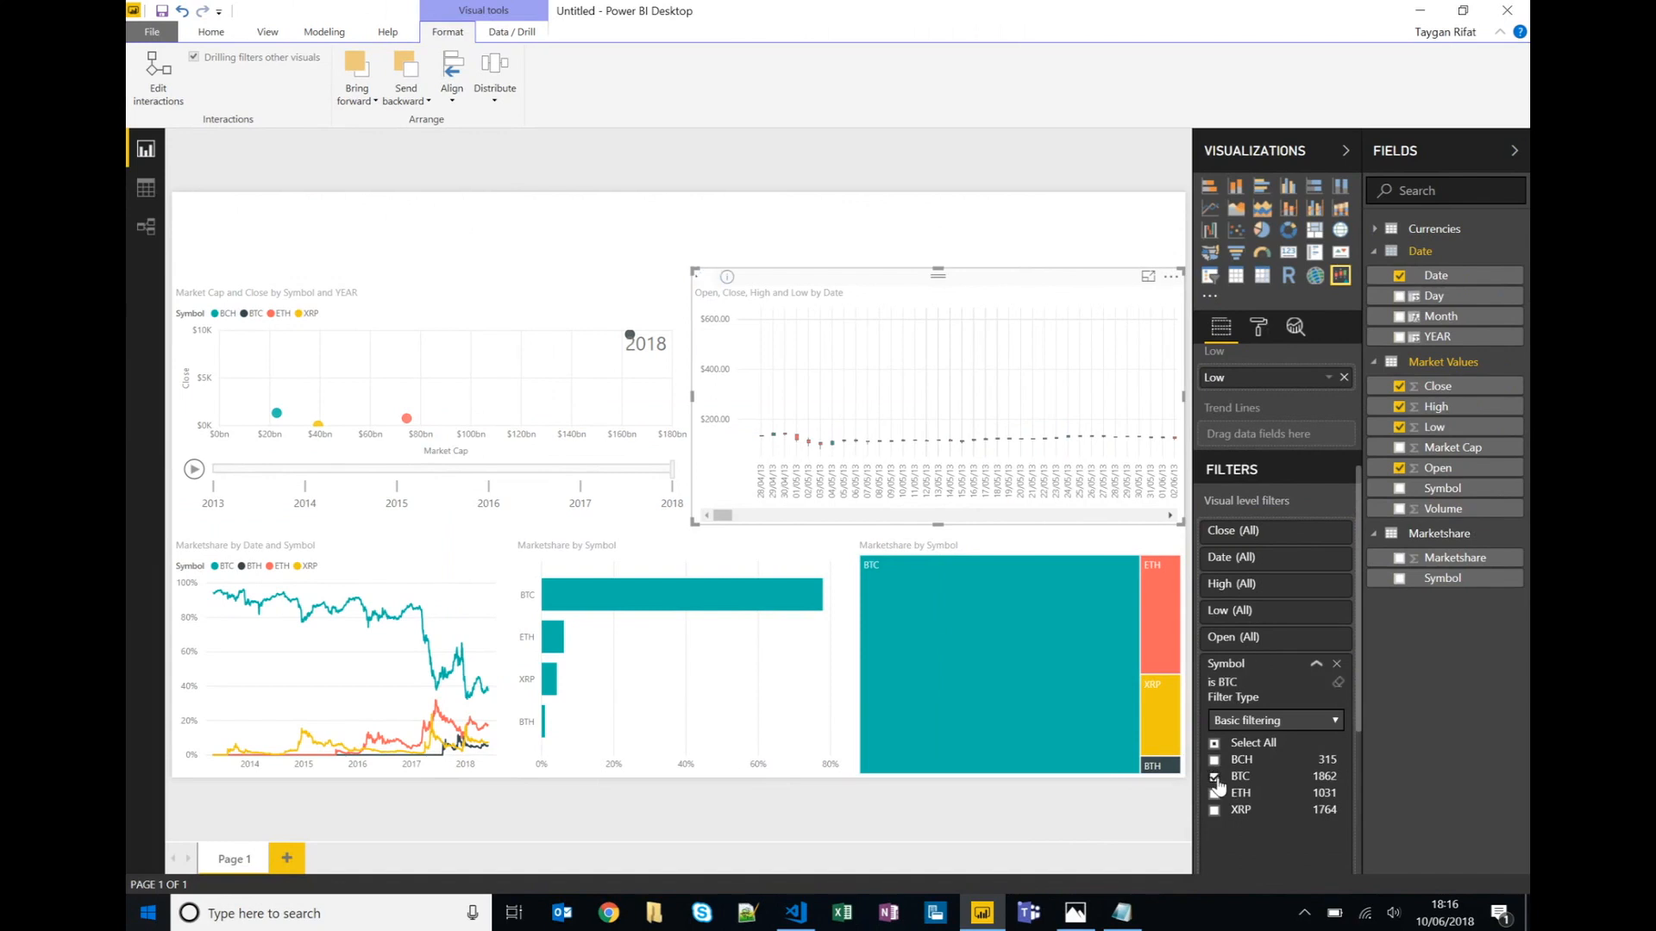
pyautogui.click(1316, 662)
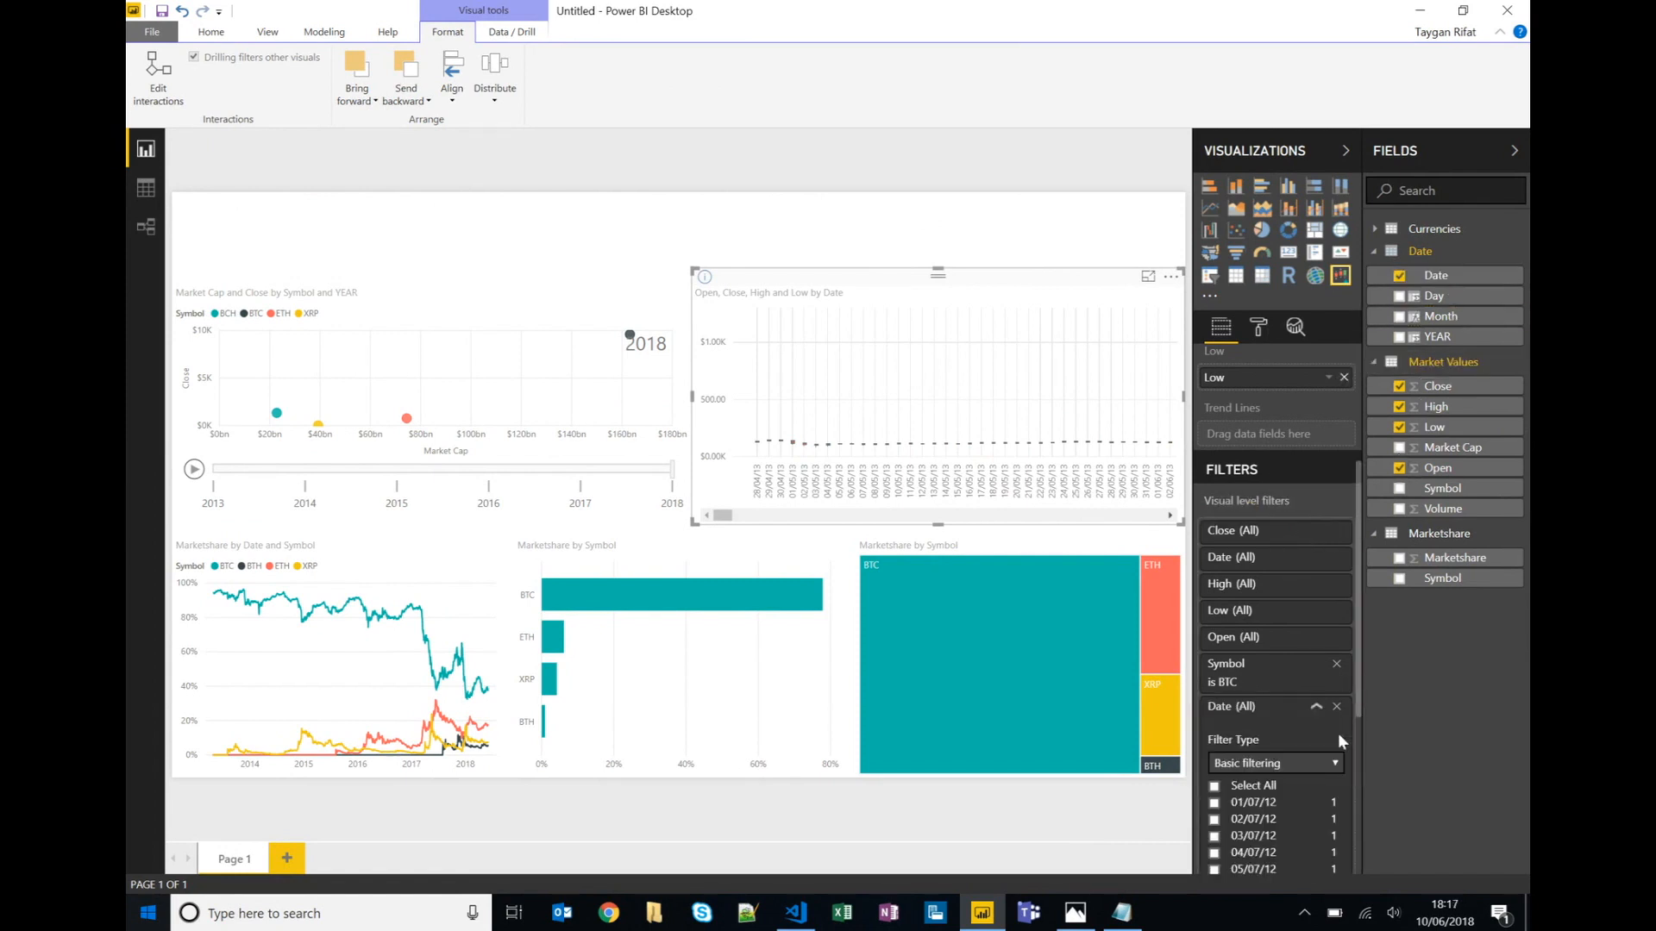
pyautogui.scroll(-3)
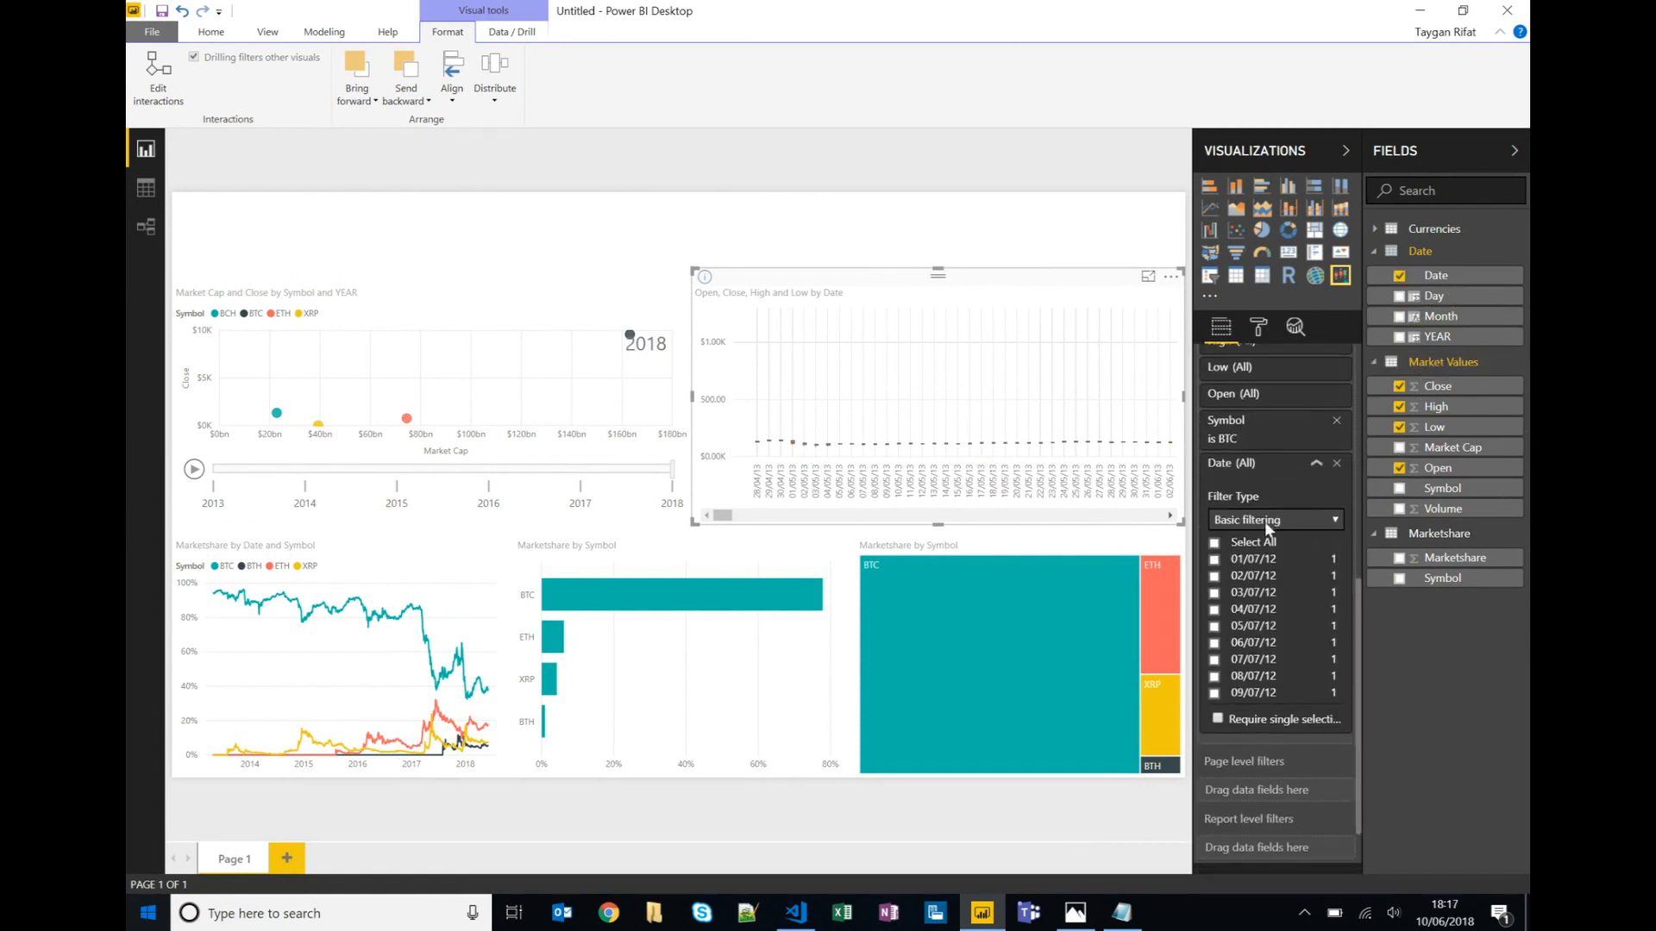
pyautogui.click(1275, 519)
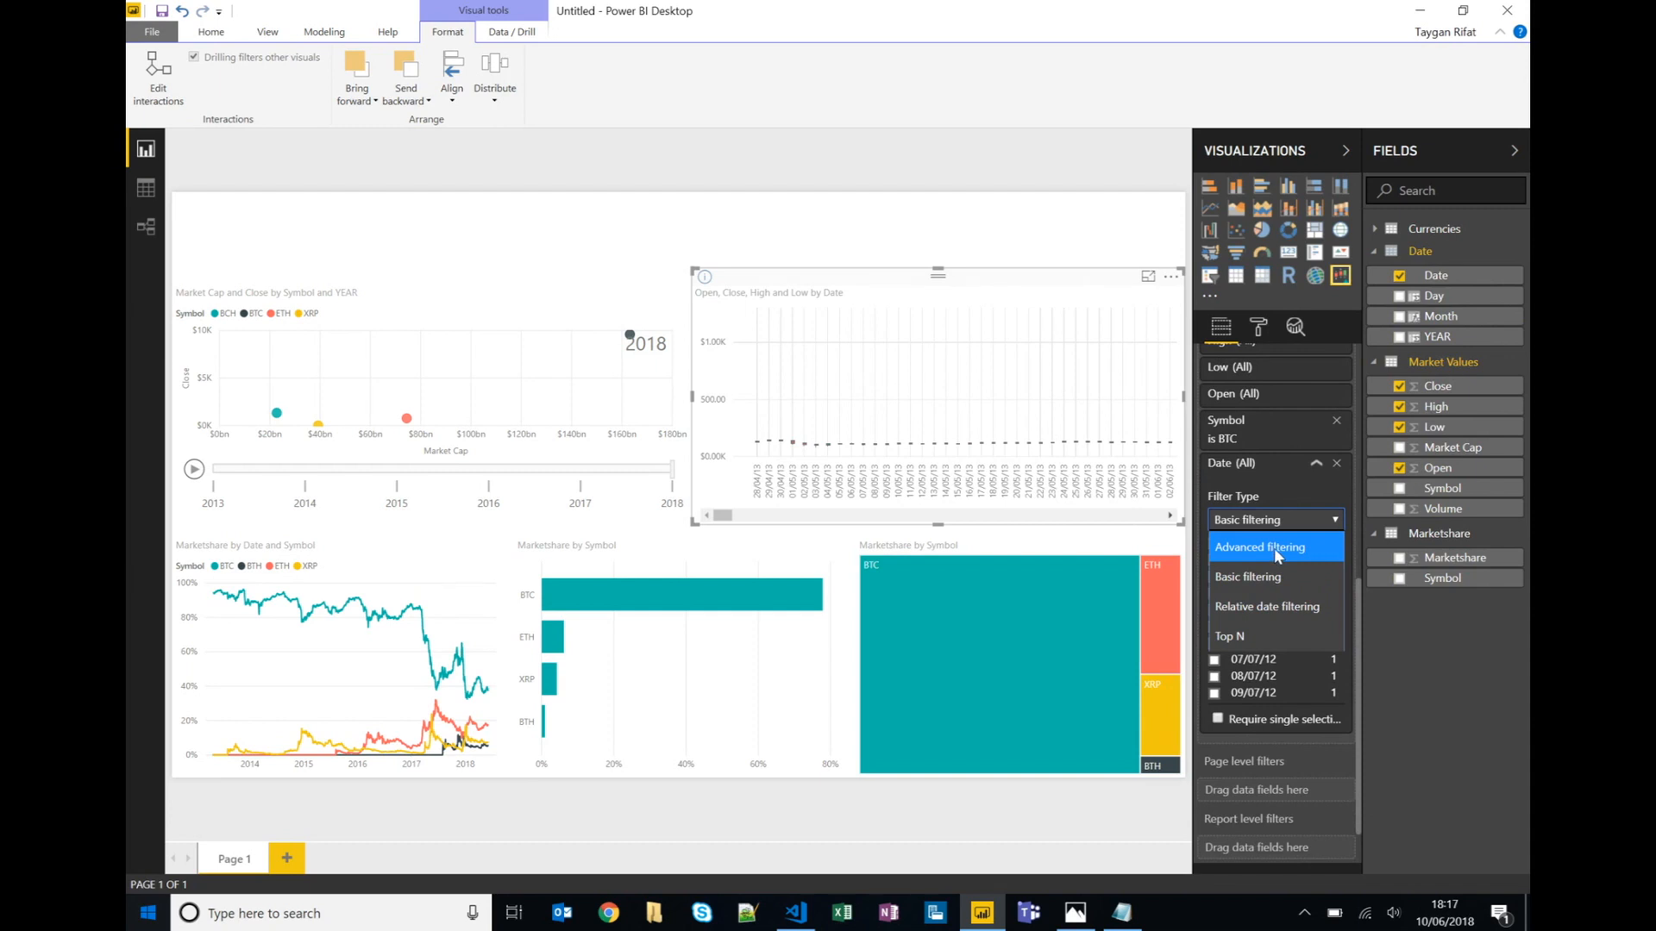
pyautogui.click(1259, 546)
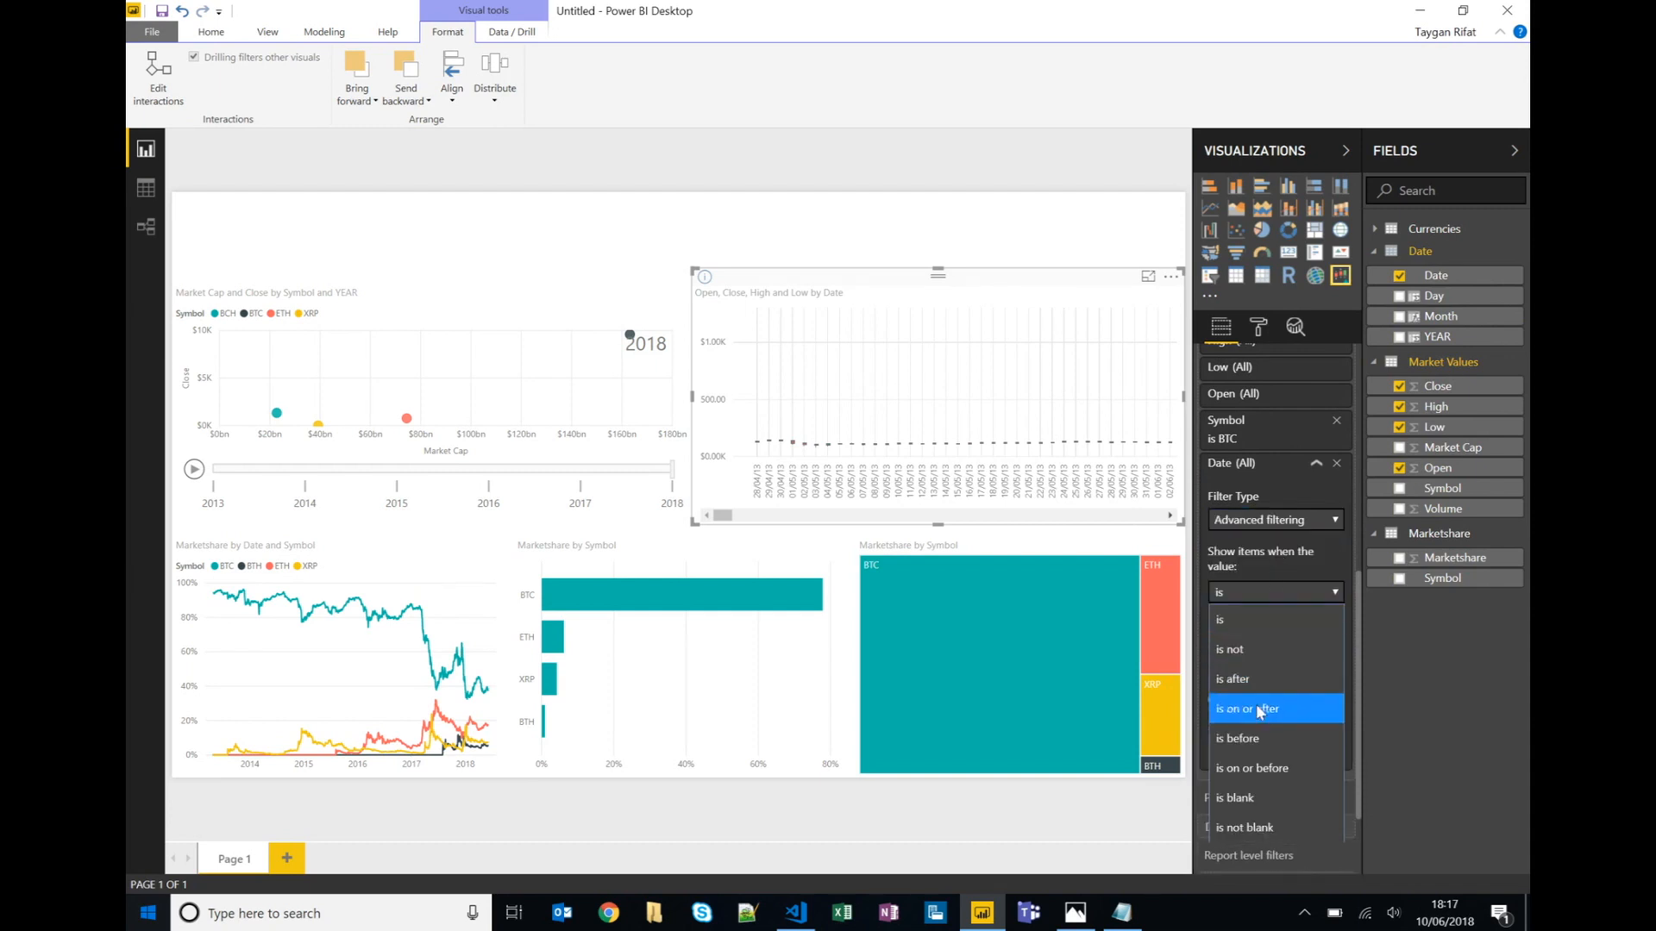
pyautogui.click(1246, 709)
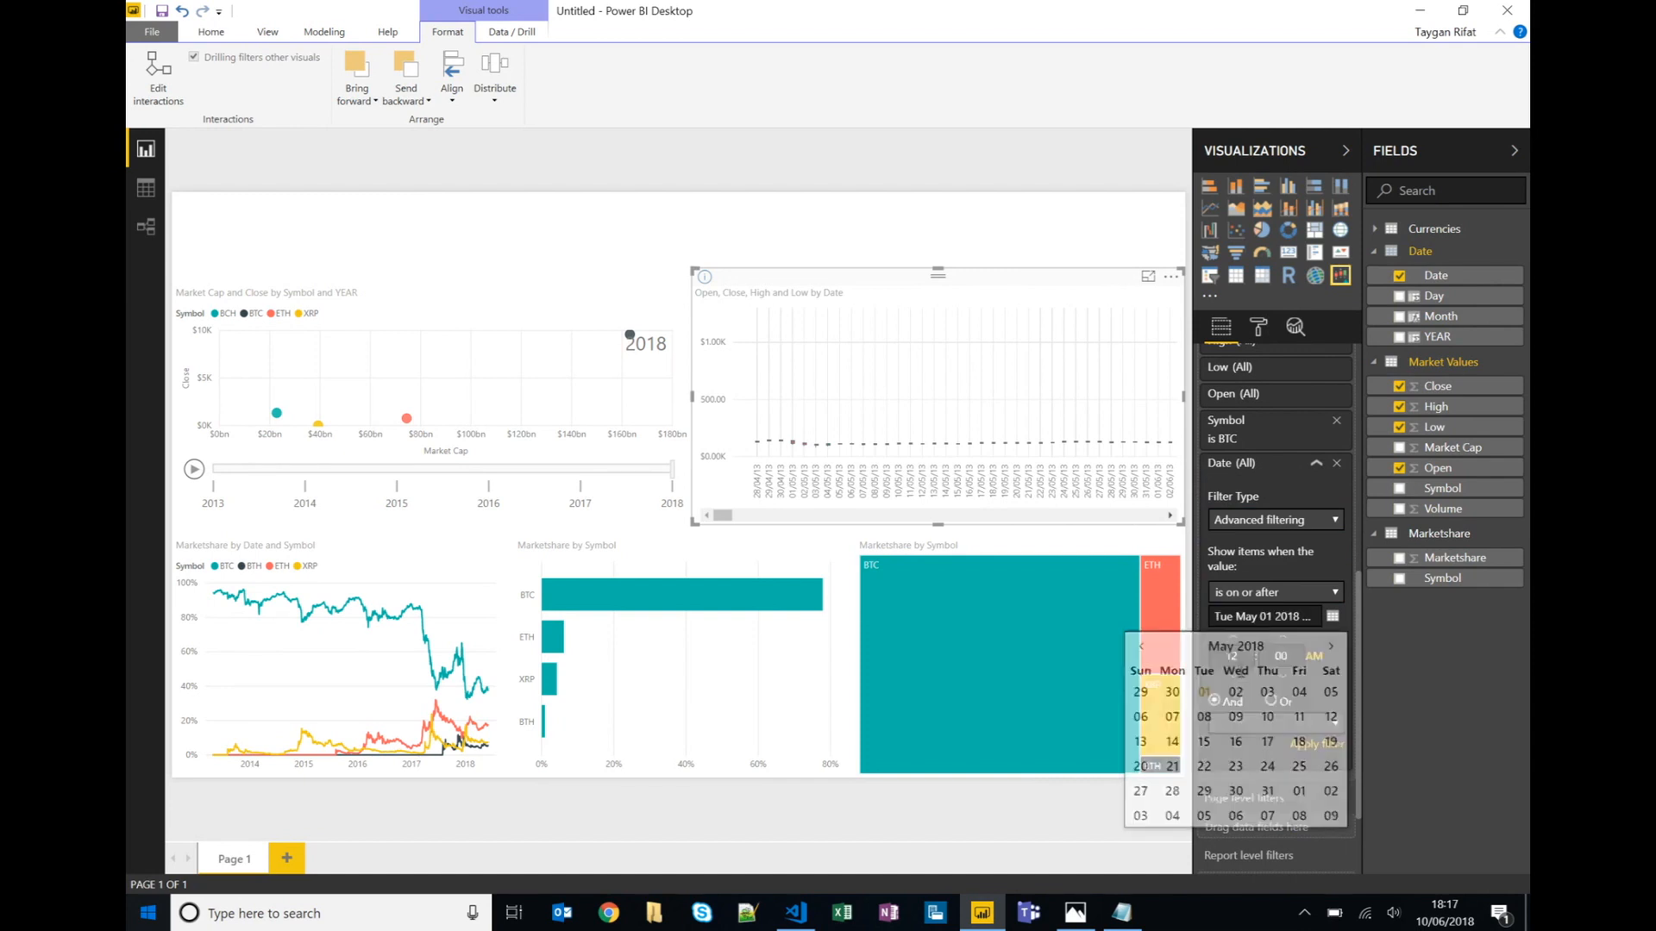
pyautogui.click(1273, 591)
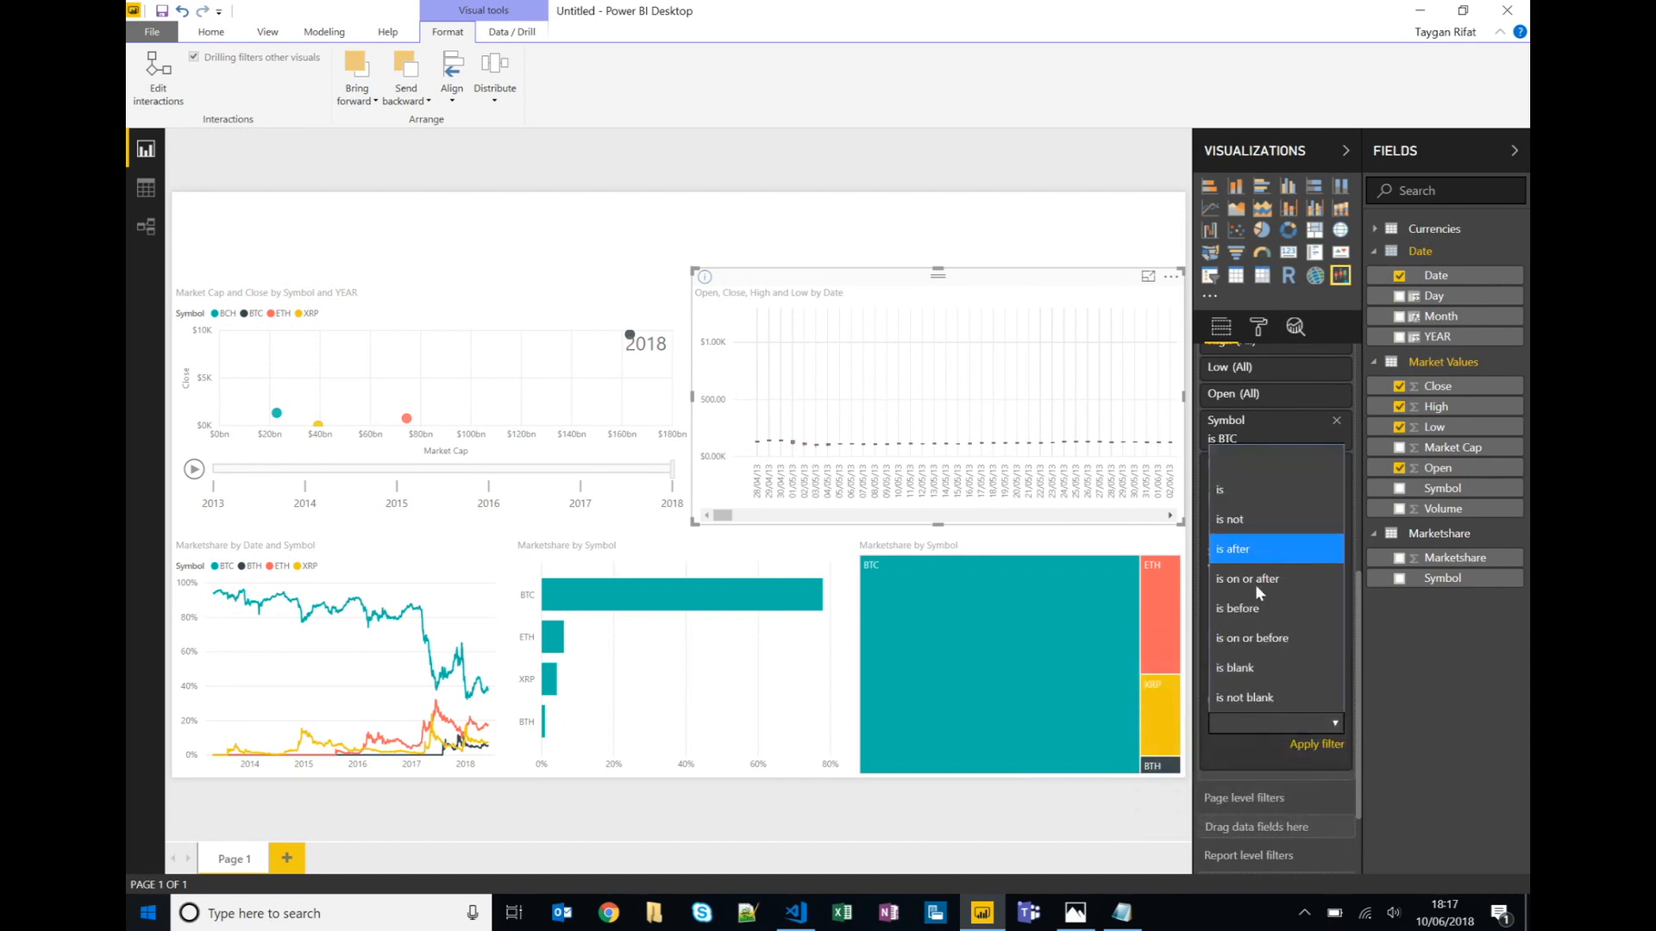
pyautogui.click(1247, 579)
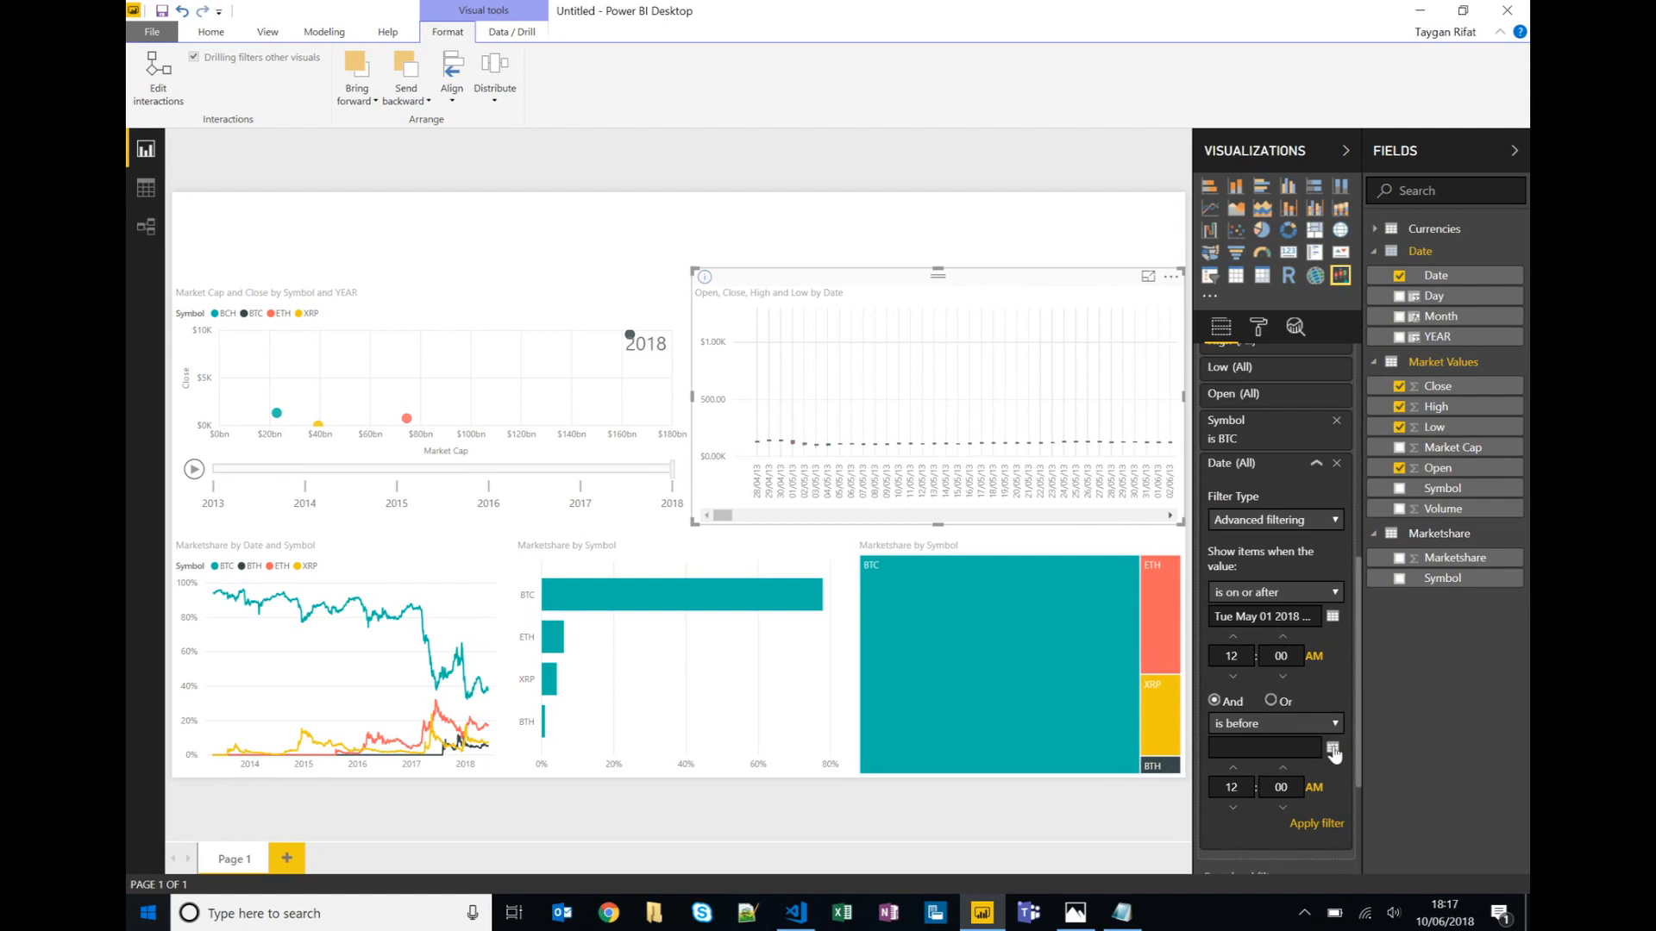
pyautogui.click(1333, 750)
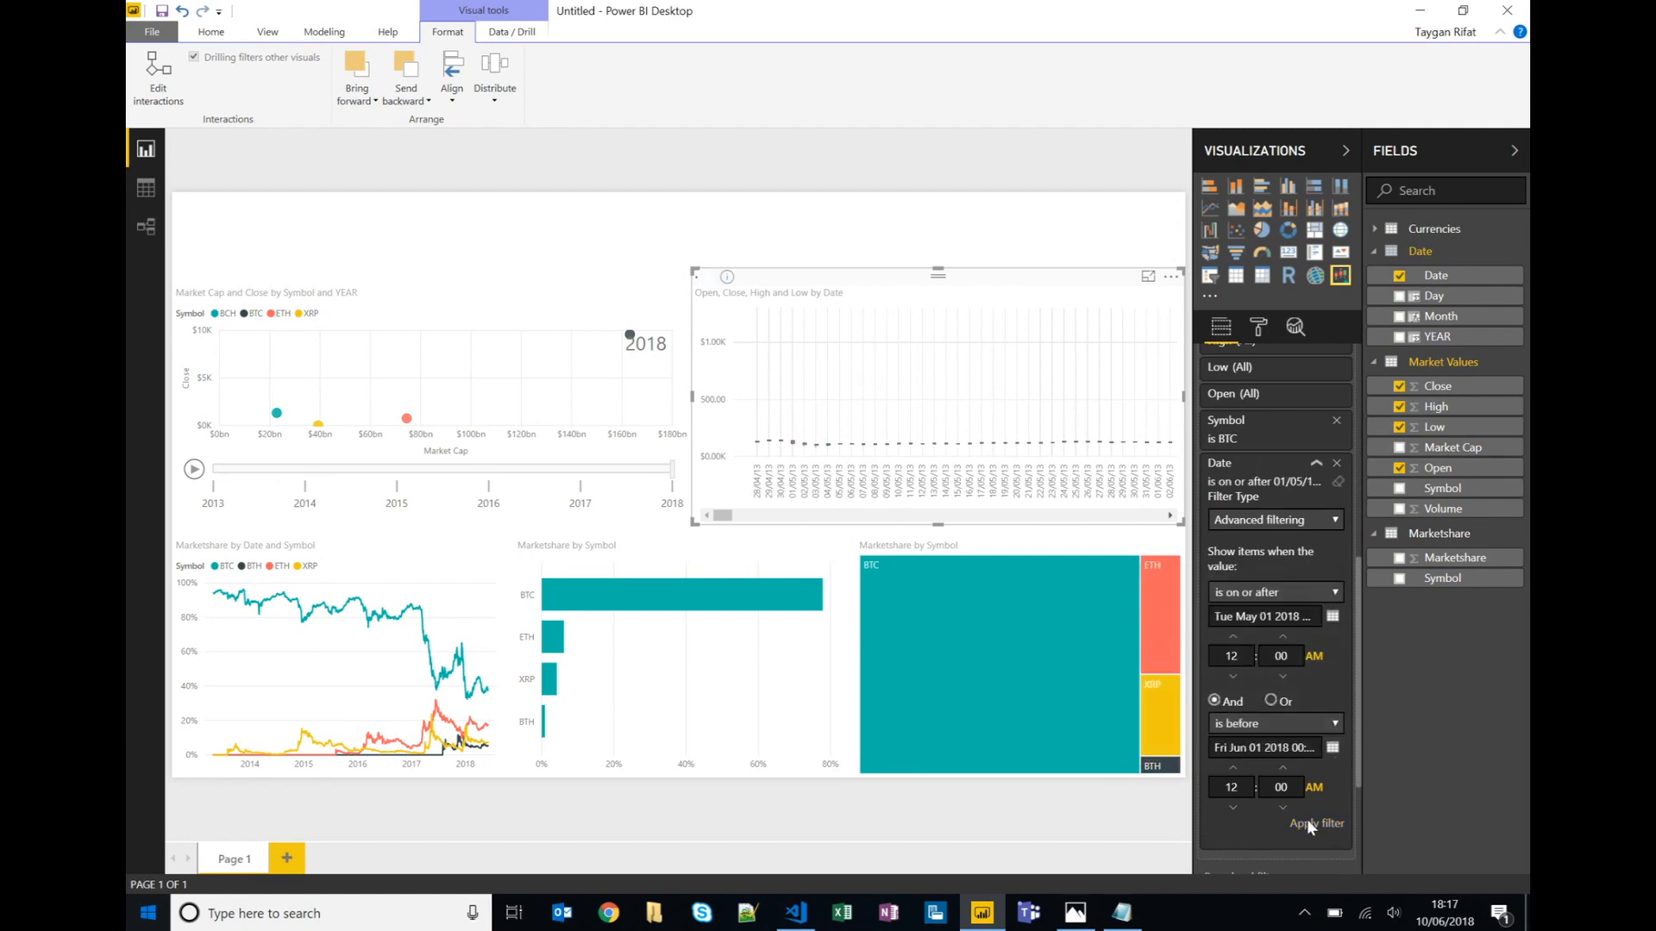
pyautogui.click(1316, 823)
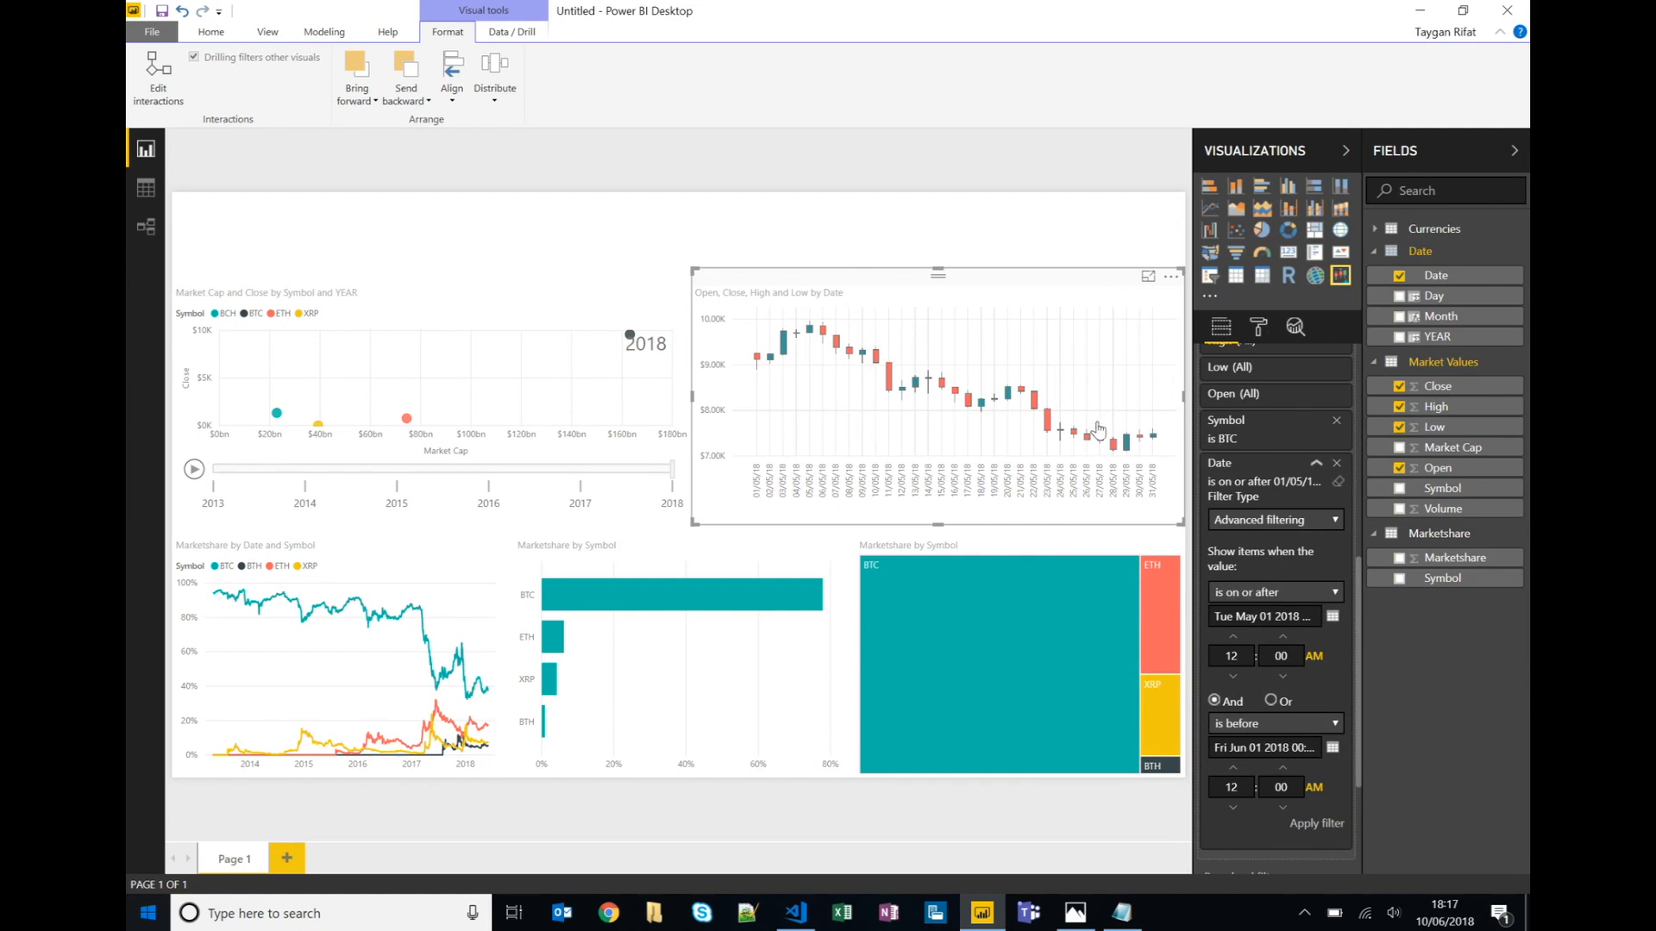
pyautogui.moveTo(752, 349)
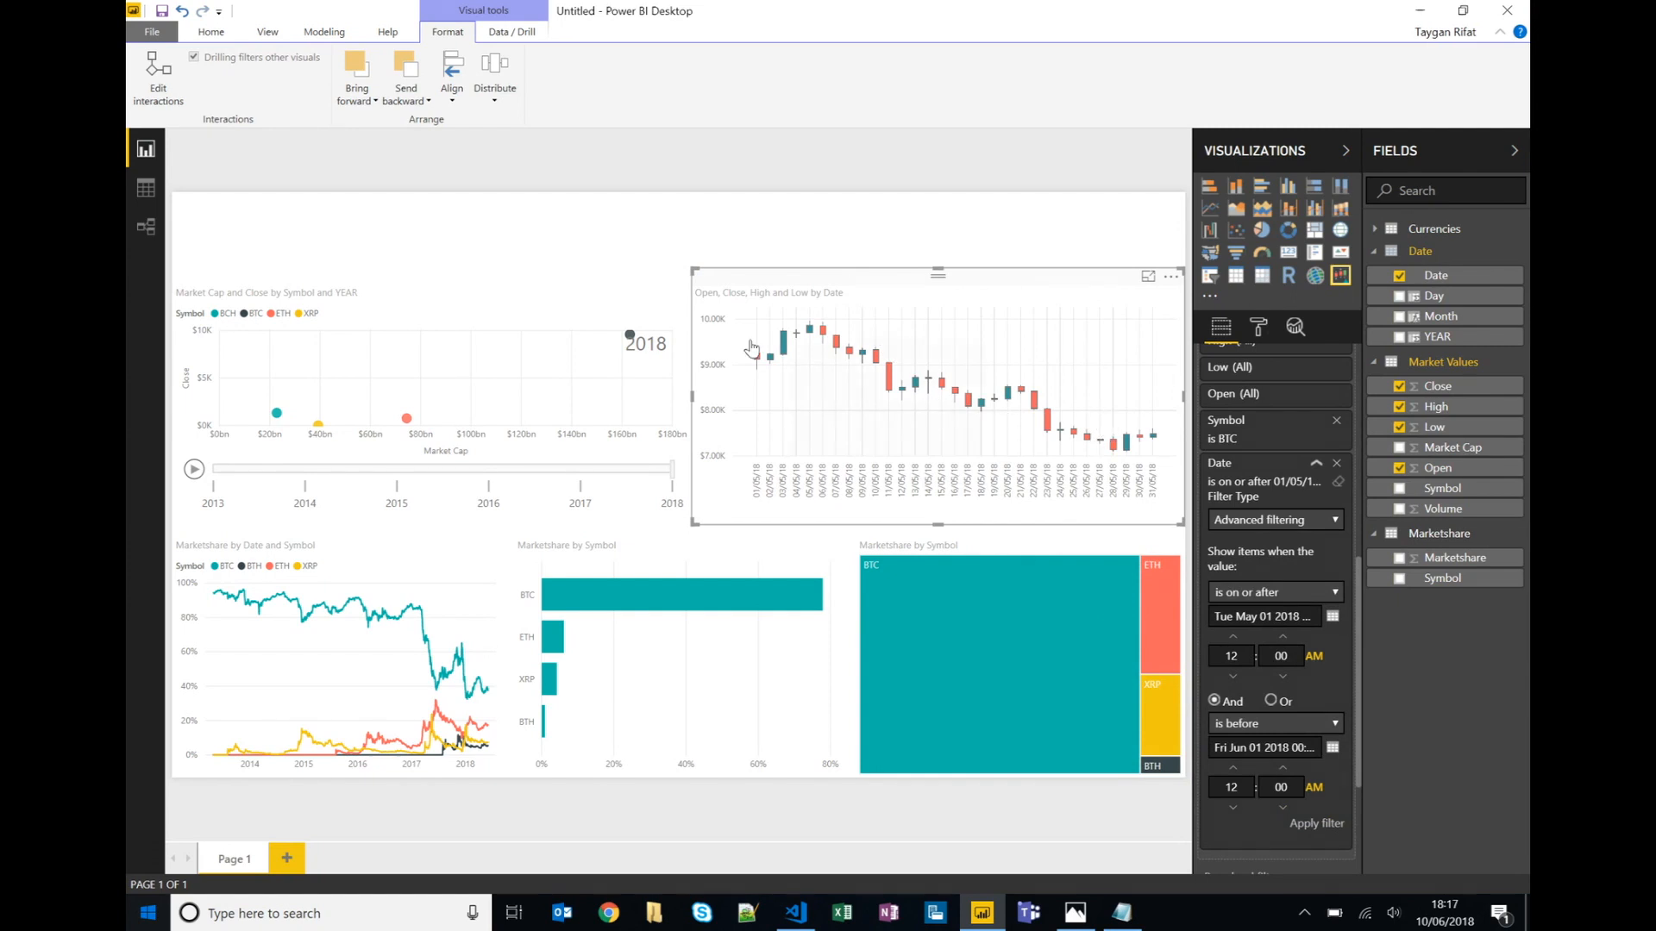
# Insert a rectangle shape onto the report page for the header bar.
pyautogui.click(430, 250)
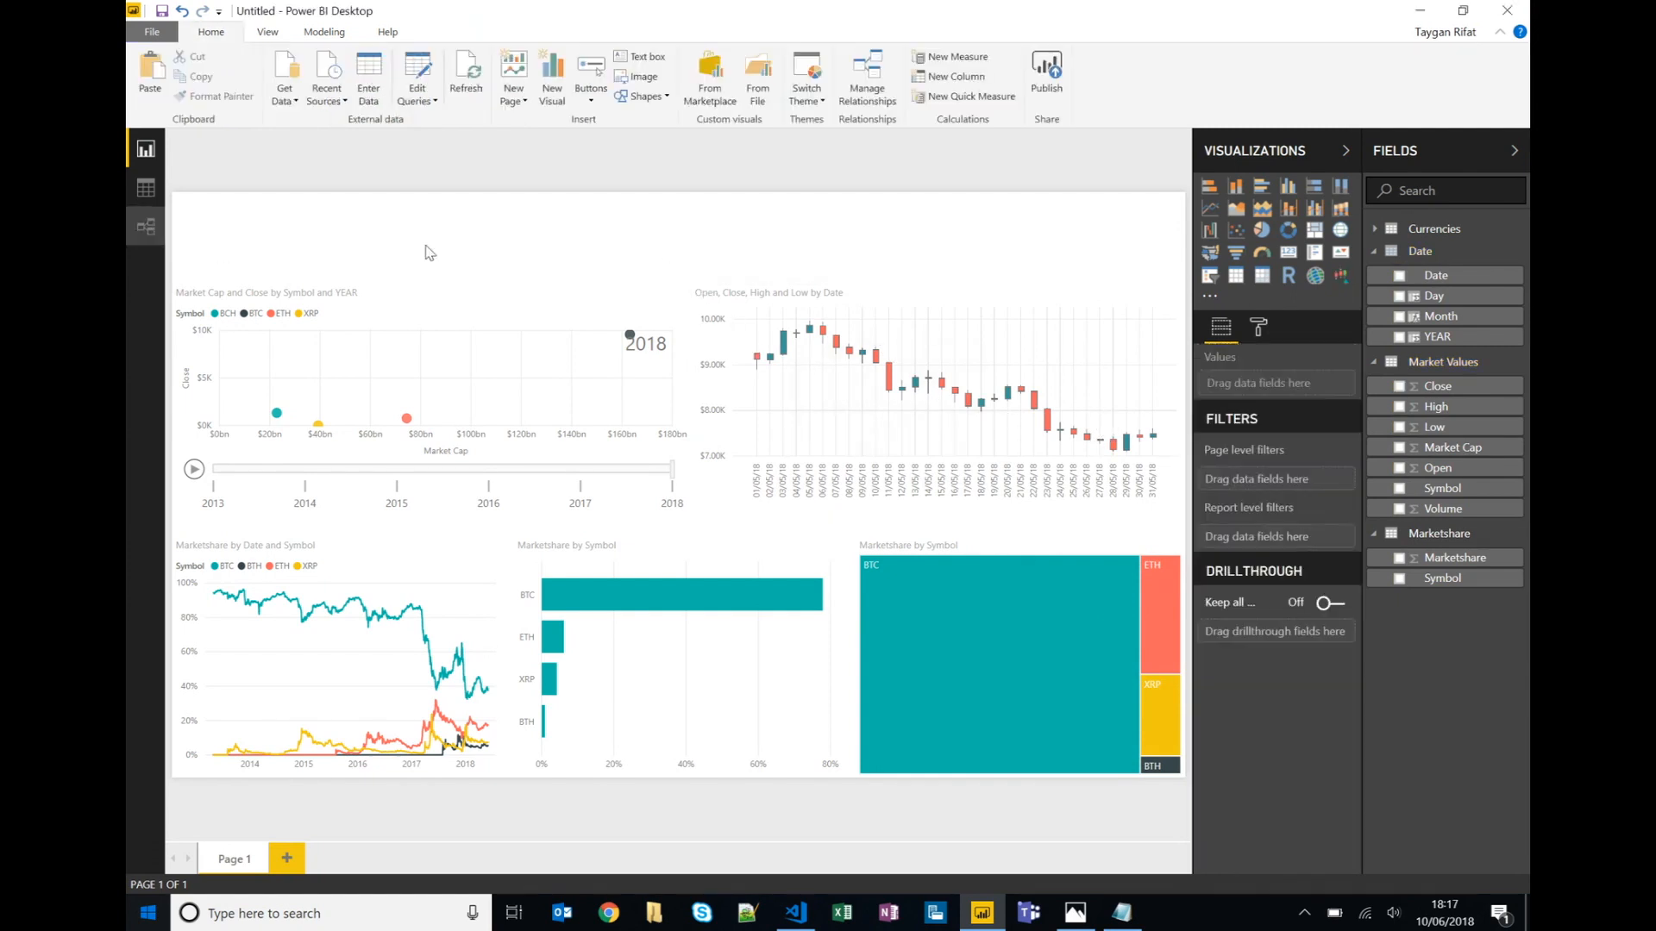
pyautogui.moveTo(693, 294)
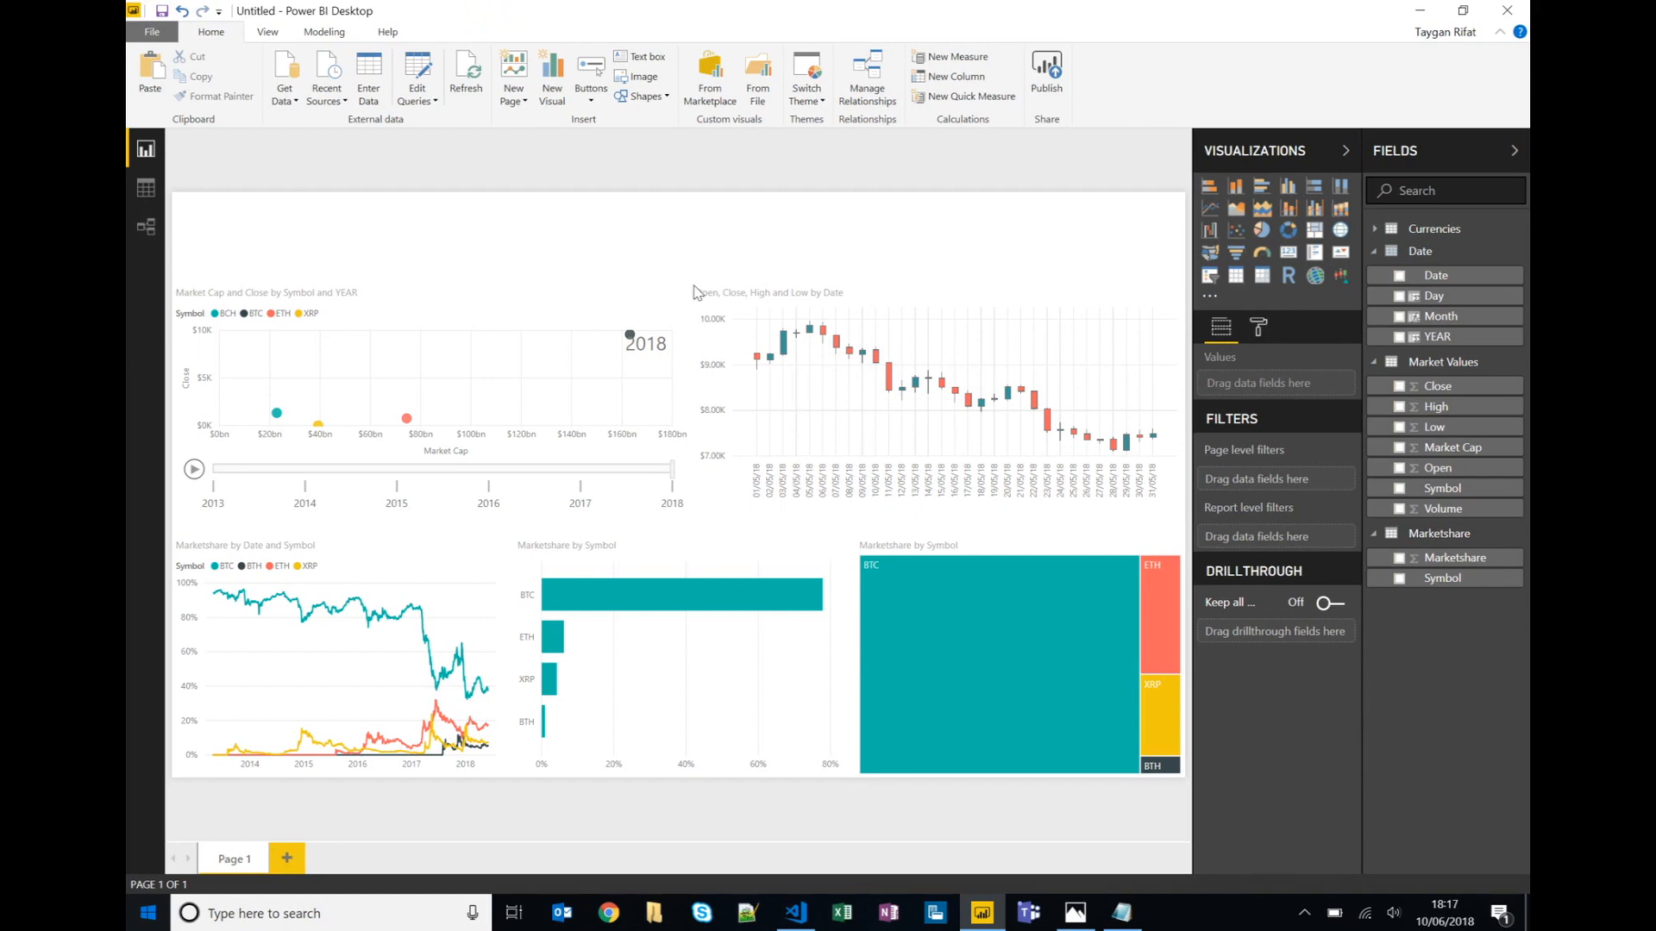
pyautogui.click(645, 95)
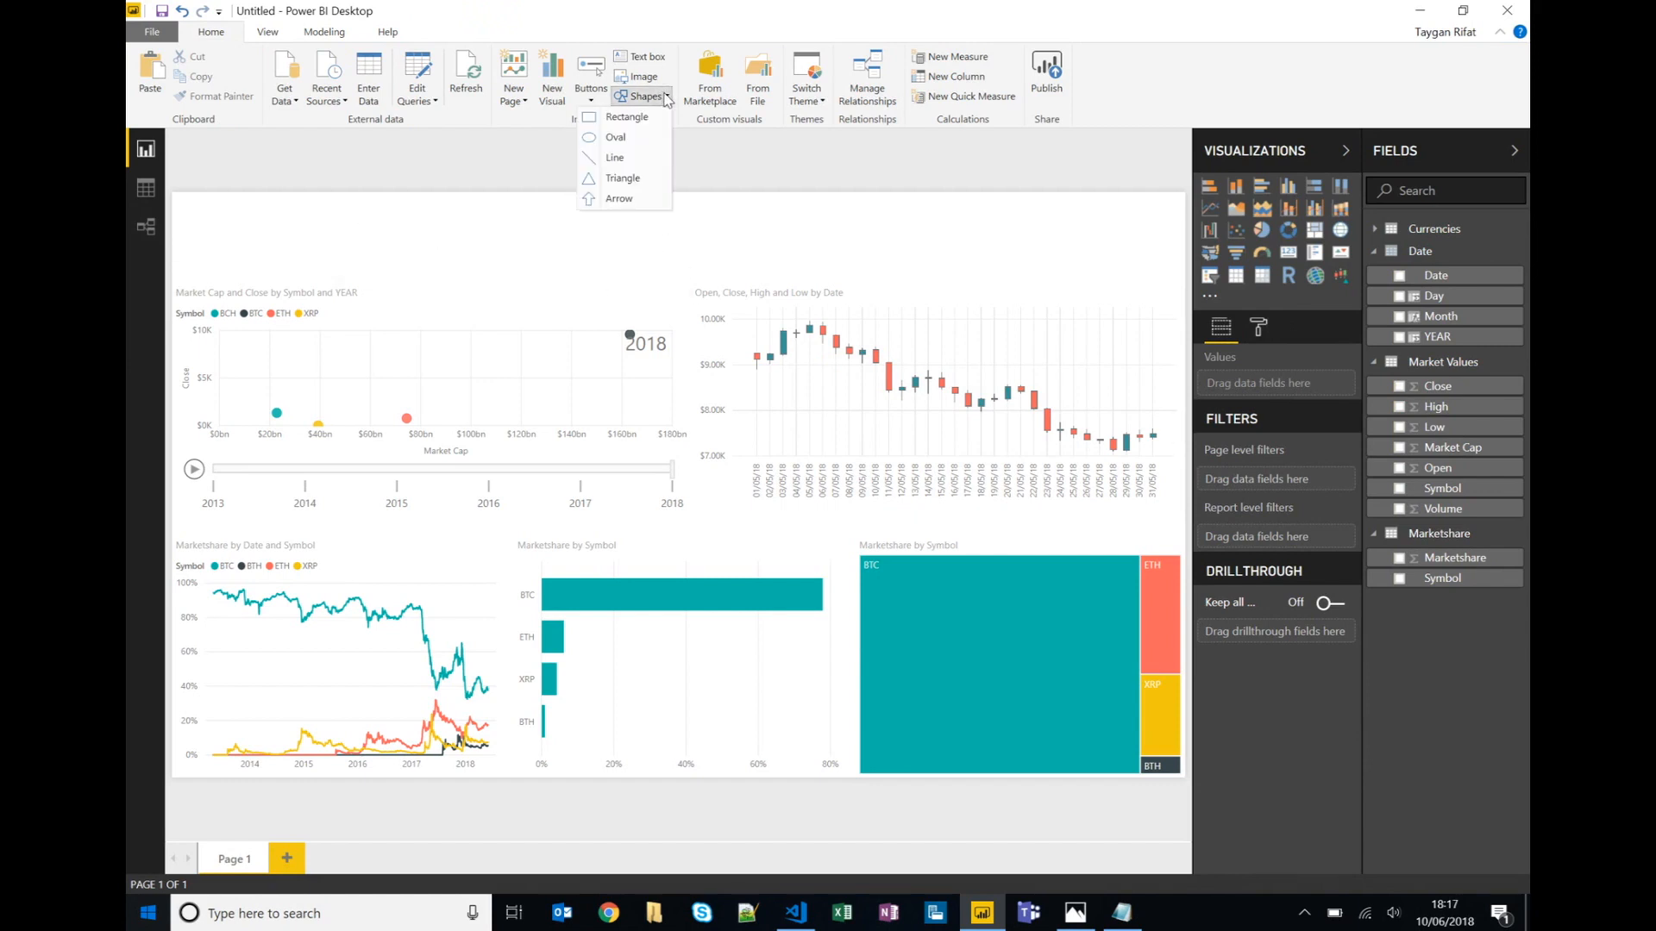
pyautogui.click(626, 115)
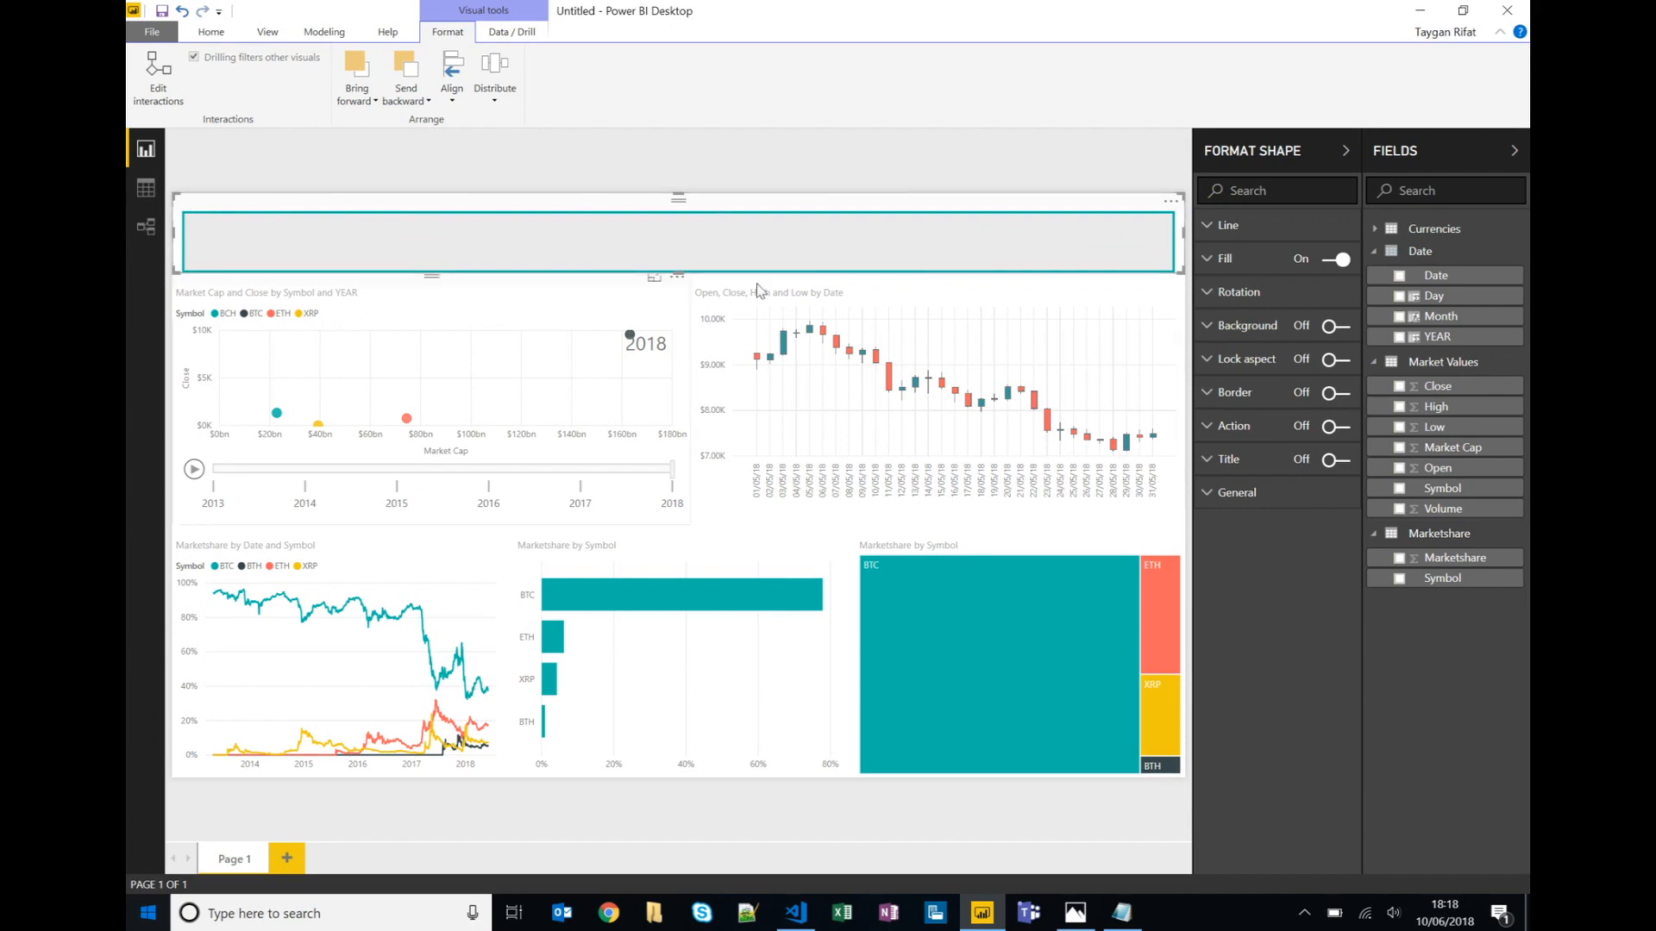
pyautogui.moveTo(1248, 230)
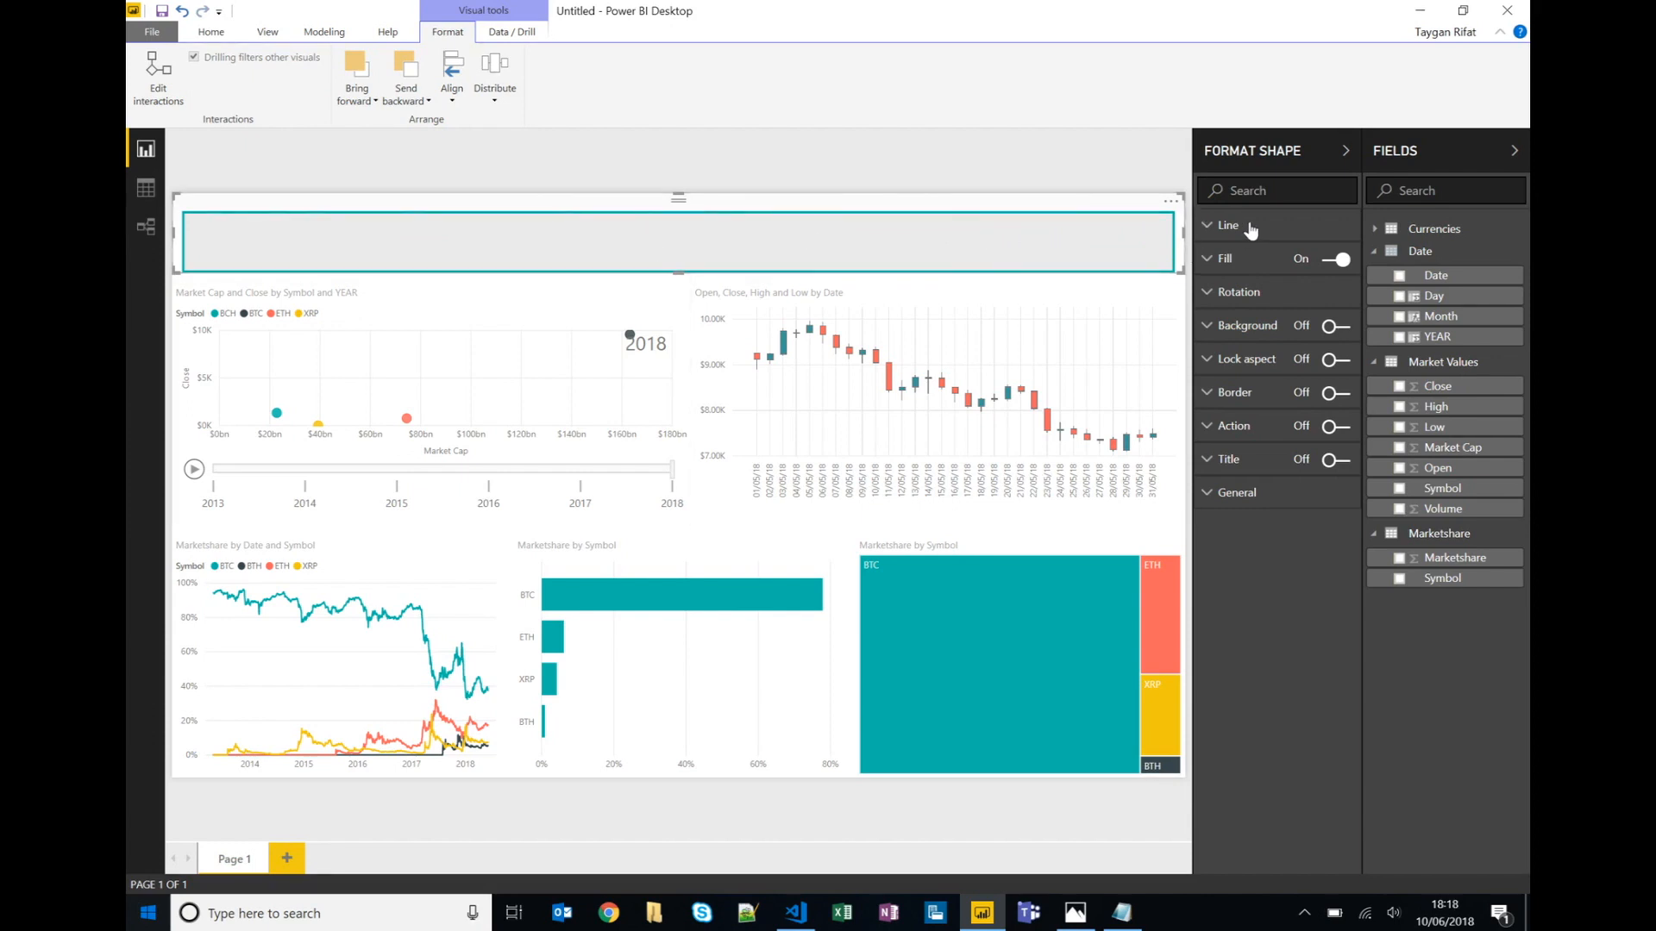
# Remove the rectangle's outline and give it a yellow fill.
pyautogui.click(1228, 224)
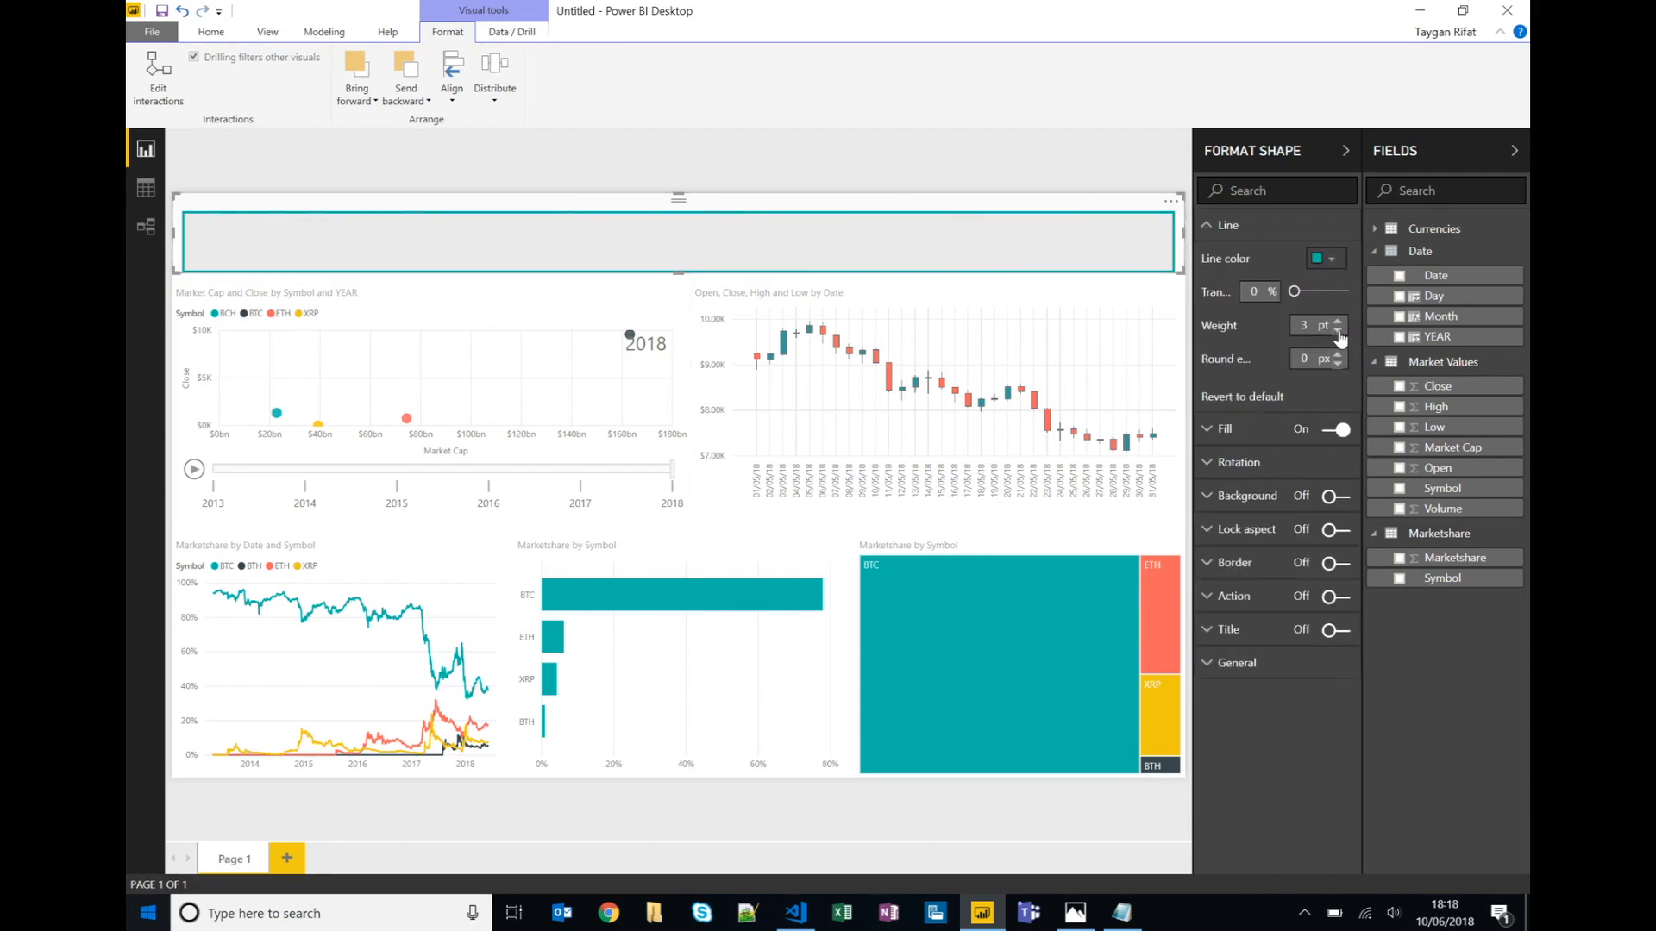
pyautogui.click(1226, 225)
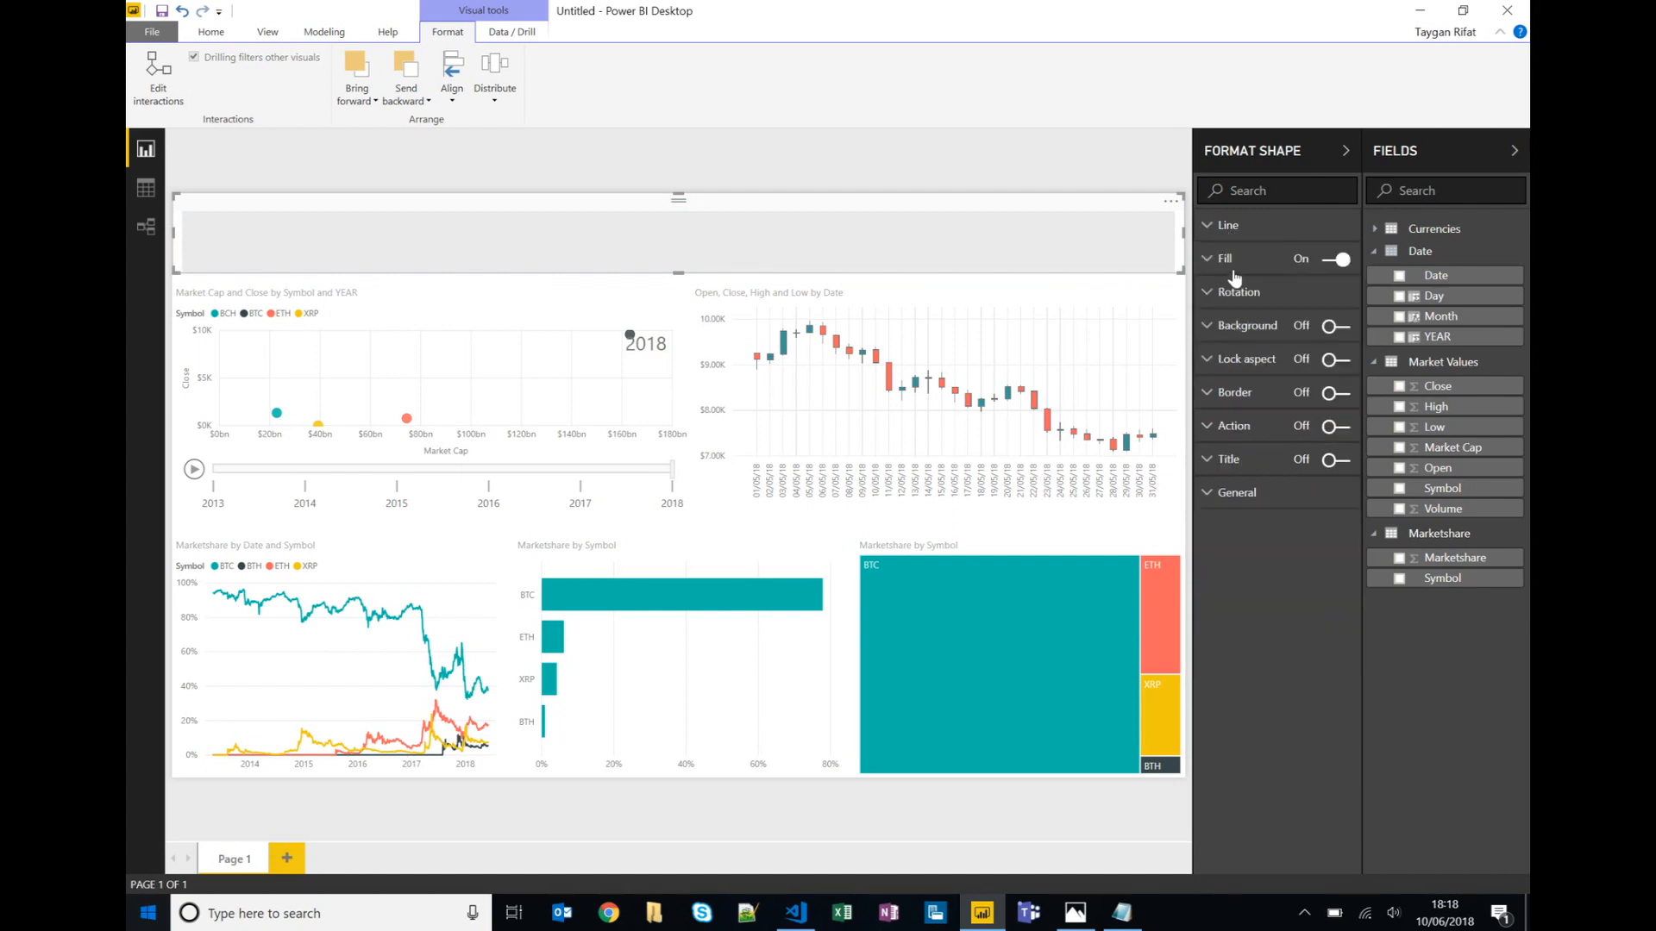
pyautogui.click(1224, 257)
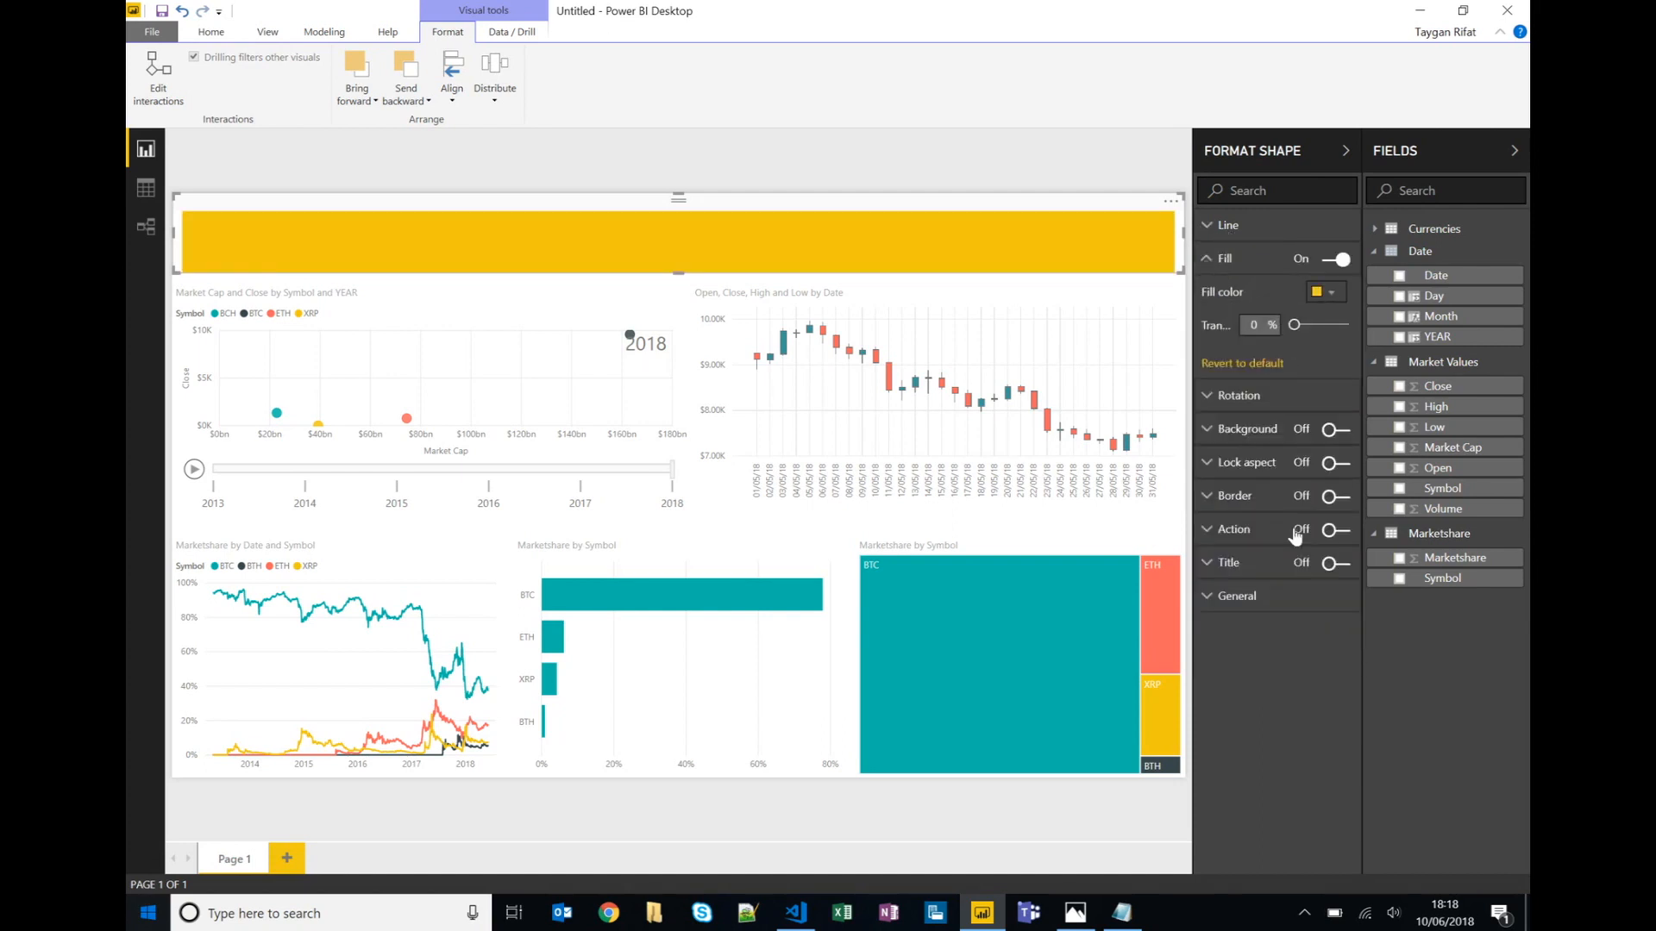
pyautogui.click(210, 31)
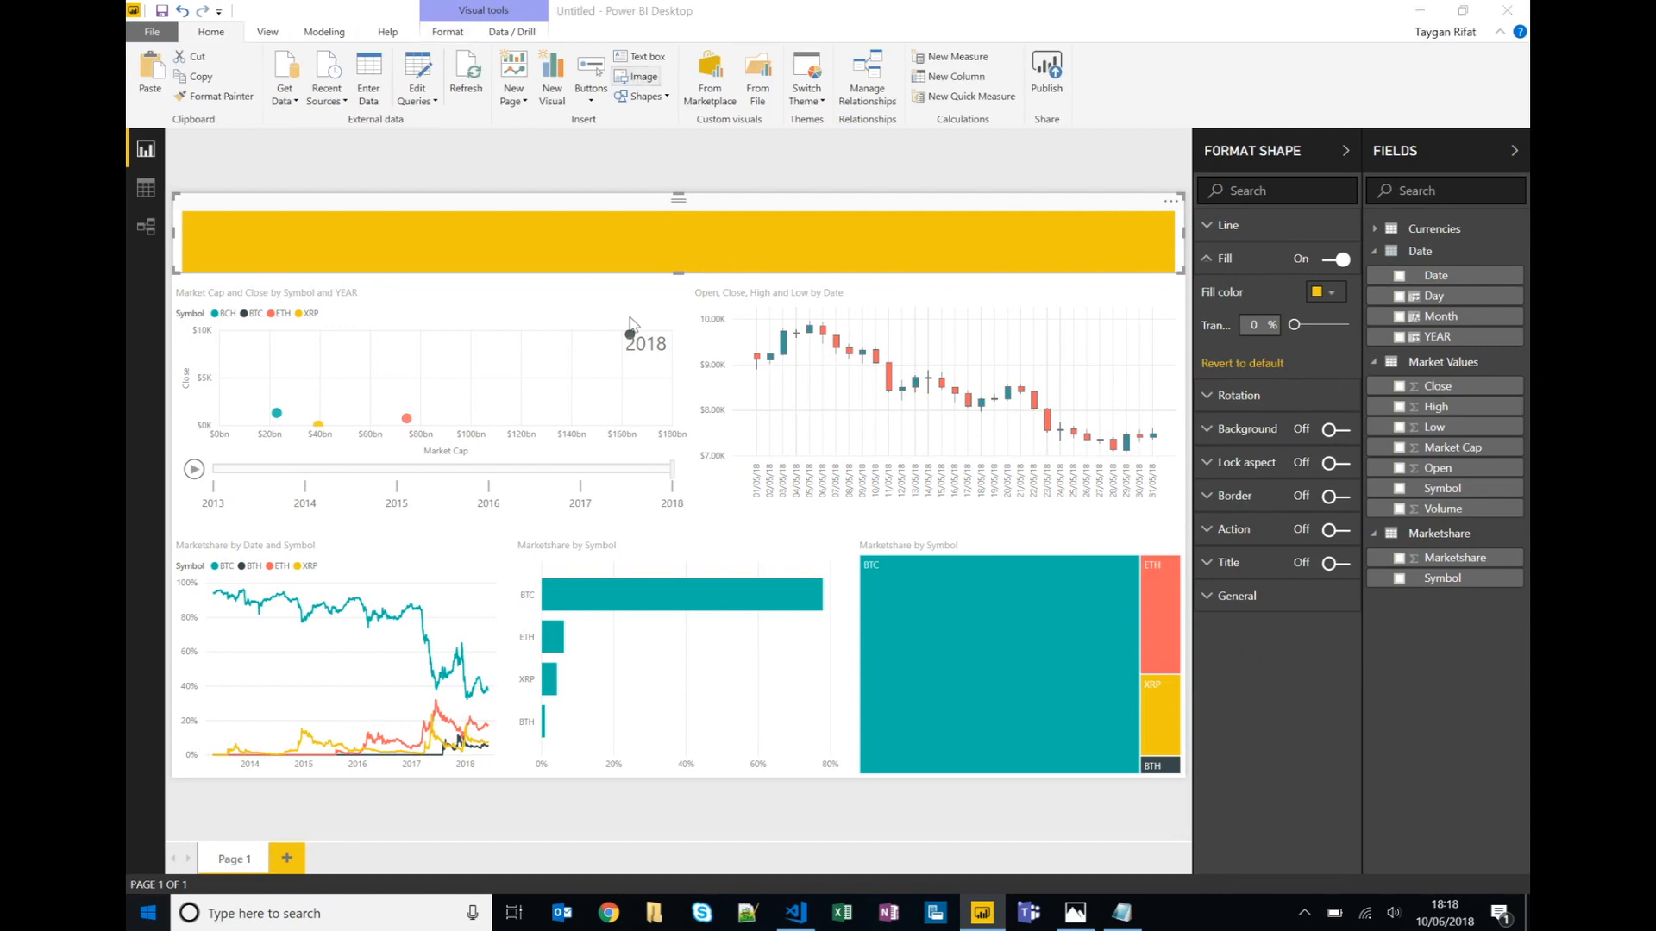
# Add the crypto logo image and a text box titled 'Crypto Currency Report' in the header.
pyautogui.click(642, 76)
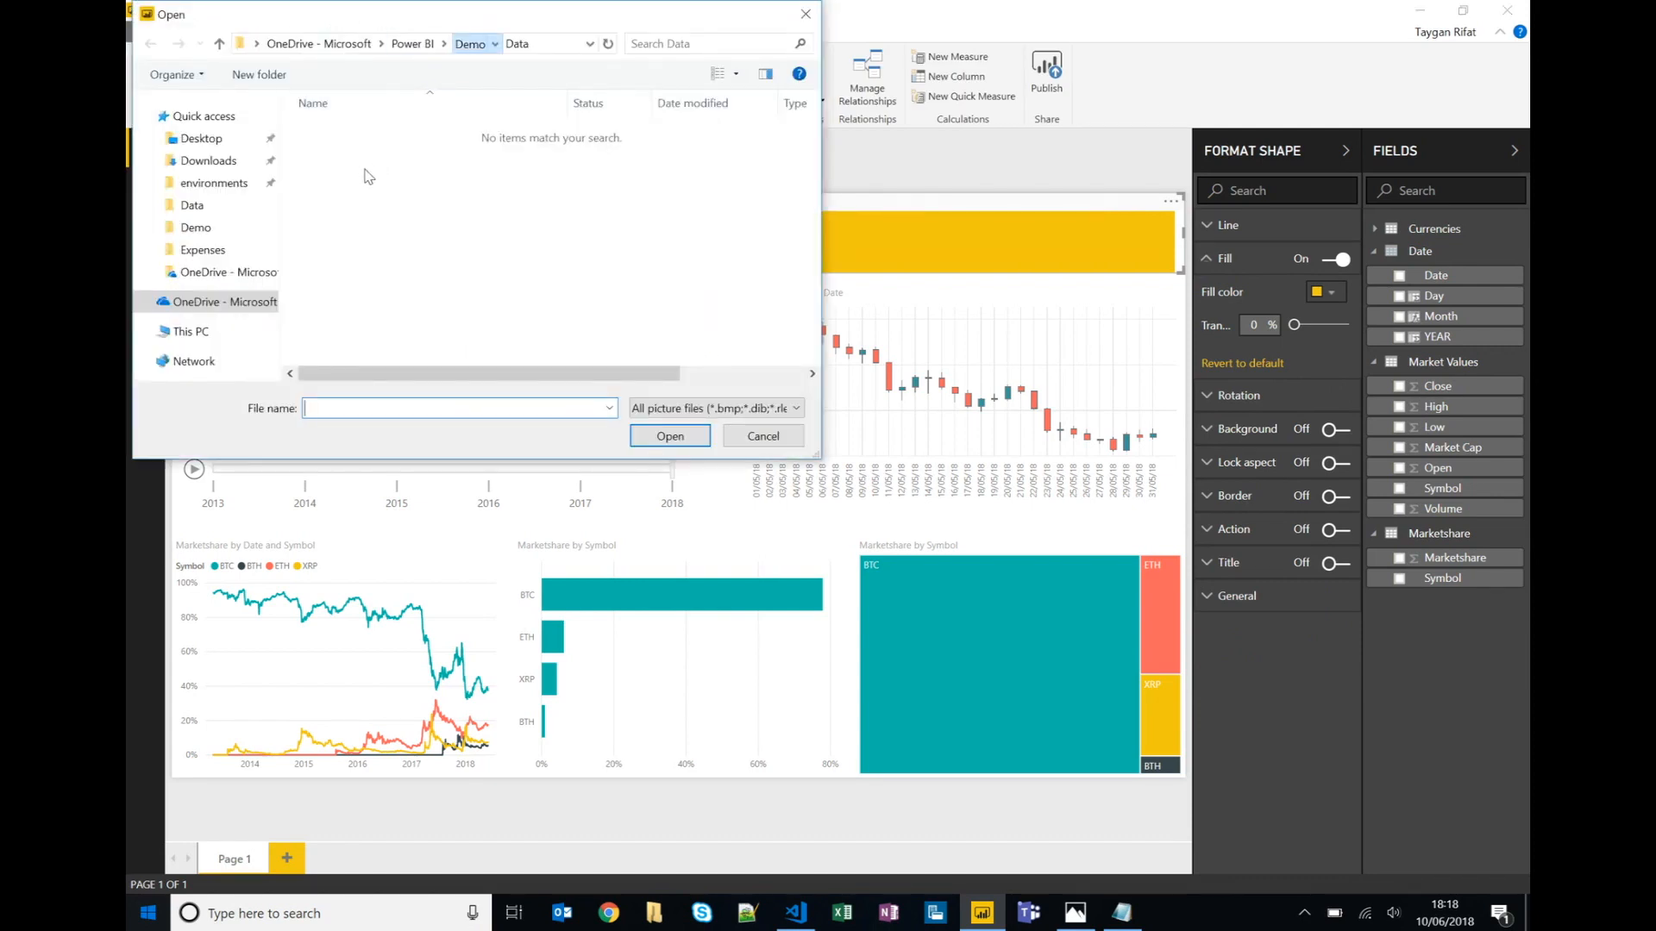
pyautogui.click(762, 435)
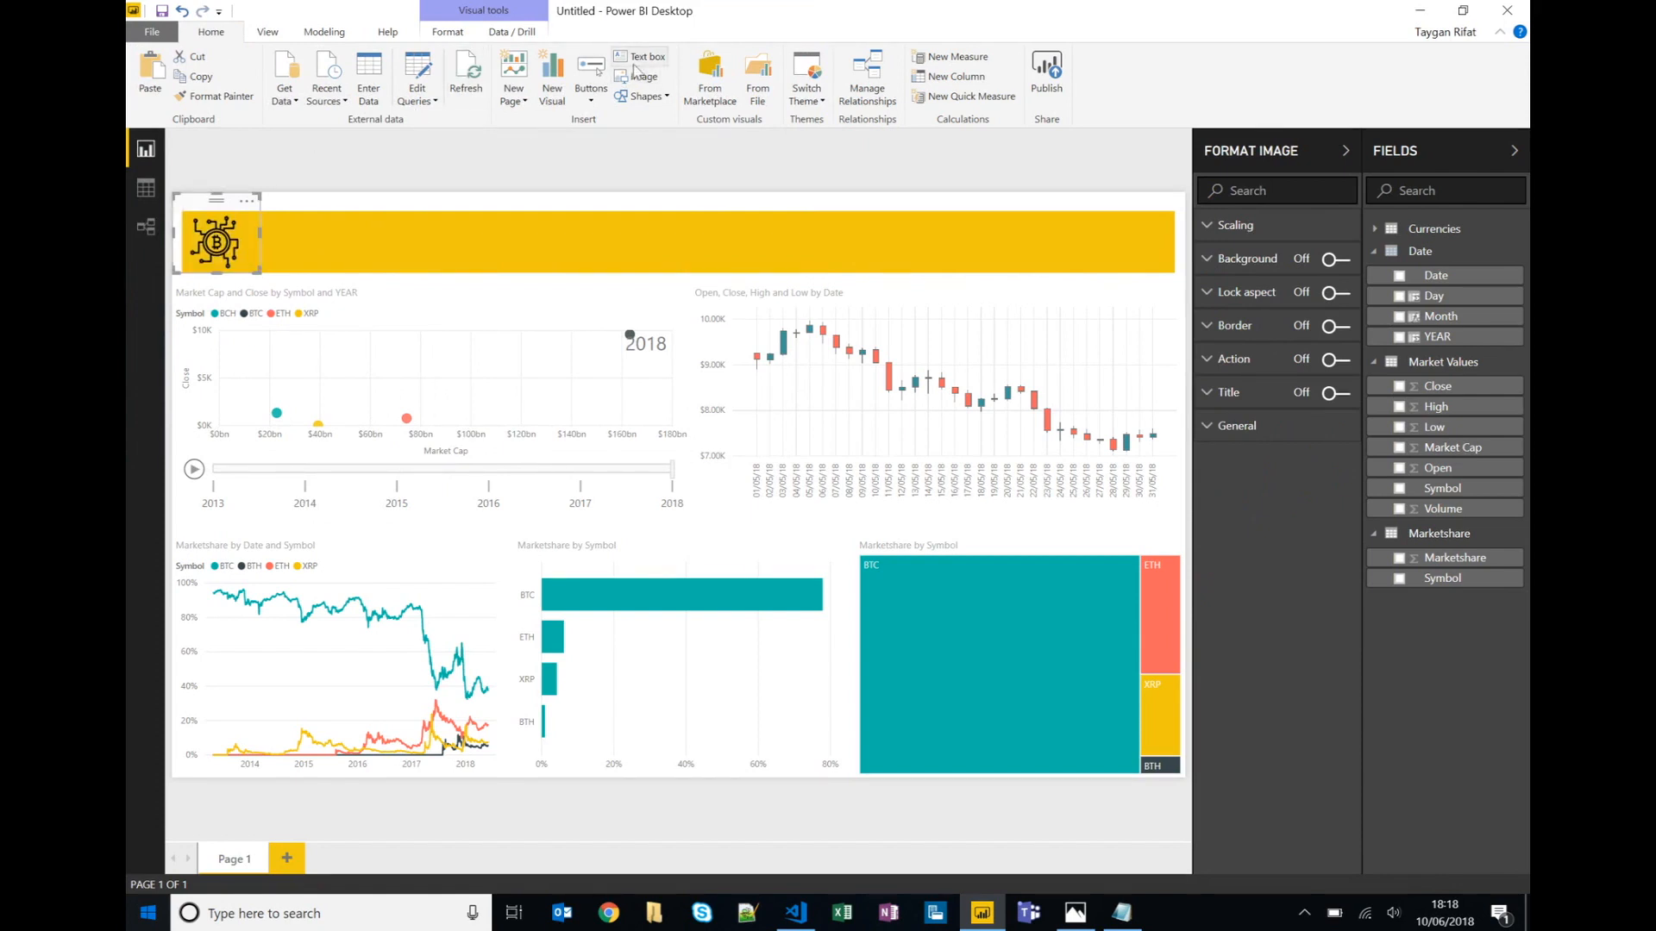
pyautogui.click(647, 57)
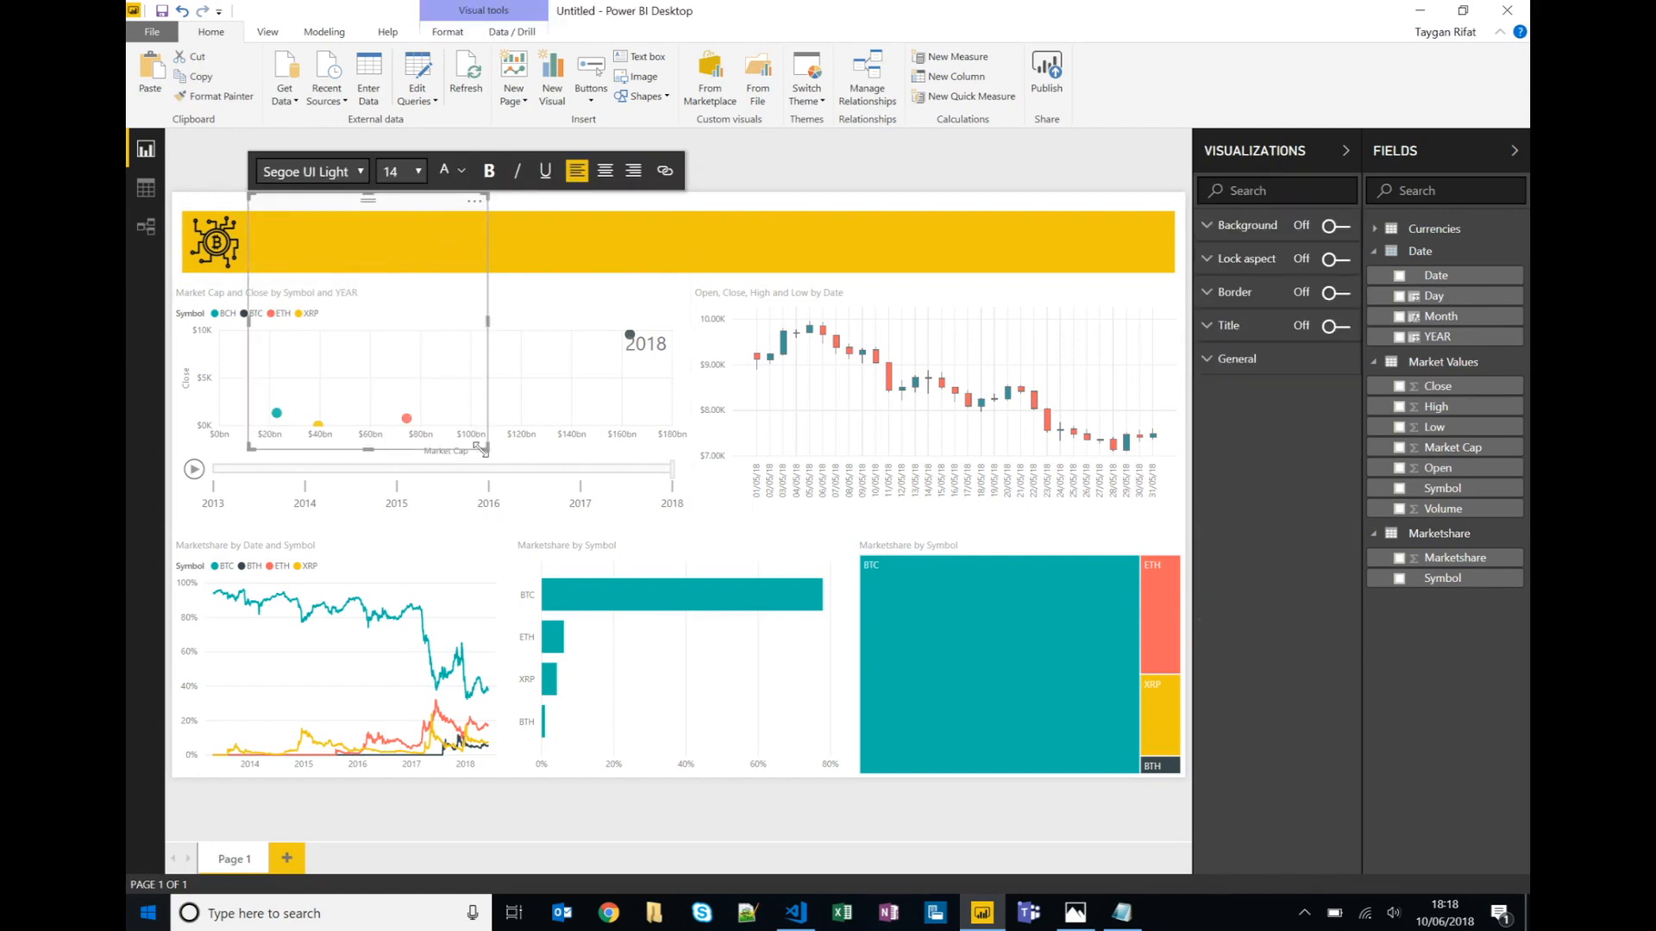
pyautogui.click(444, 240)
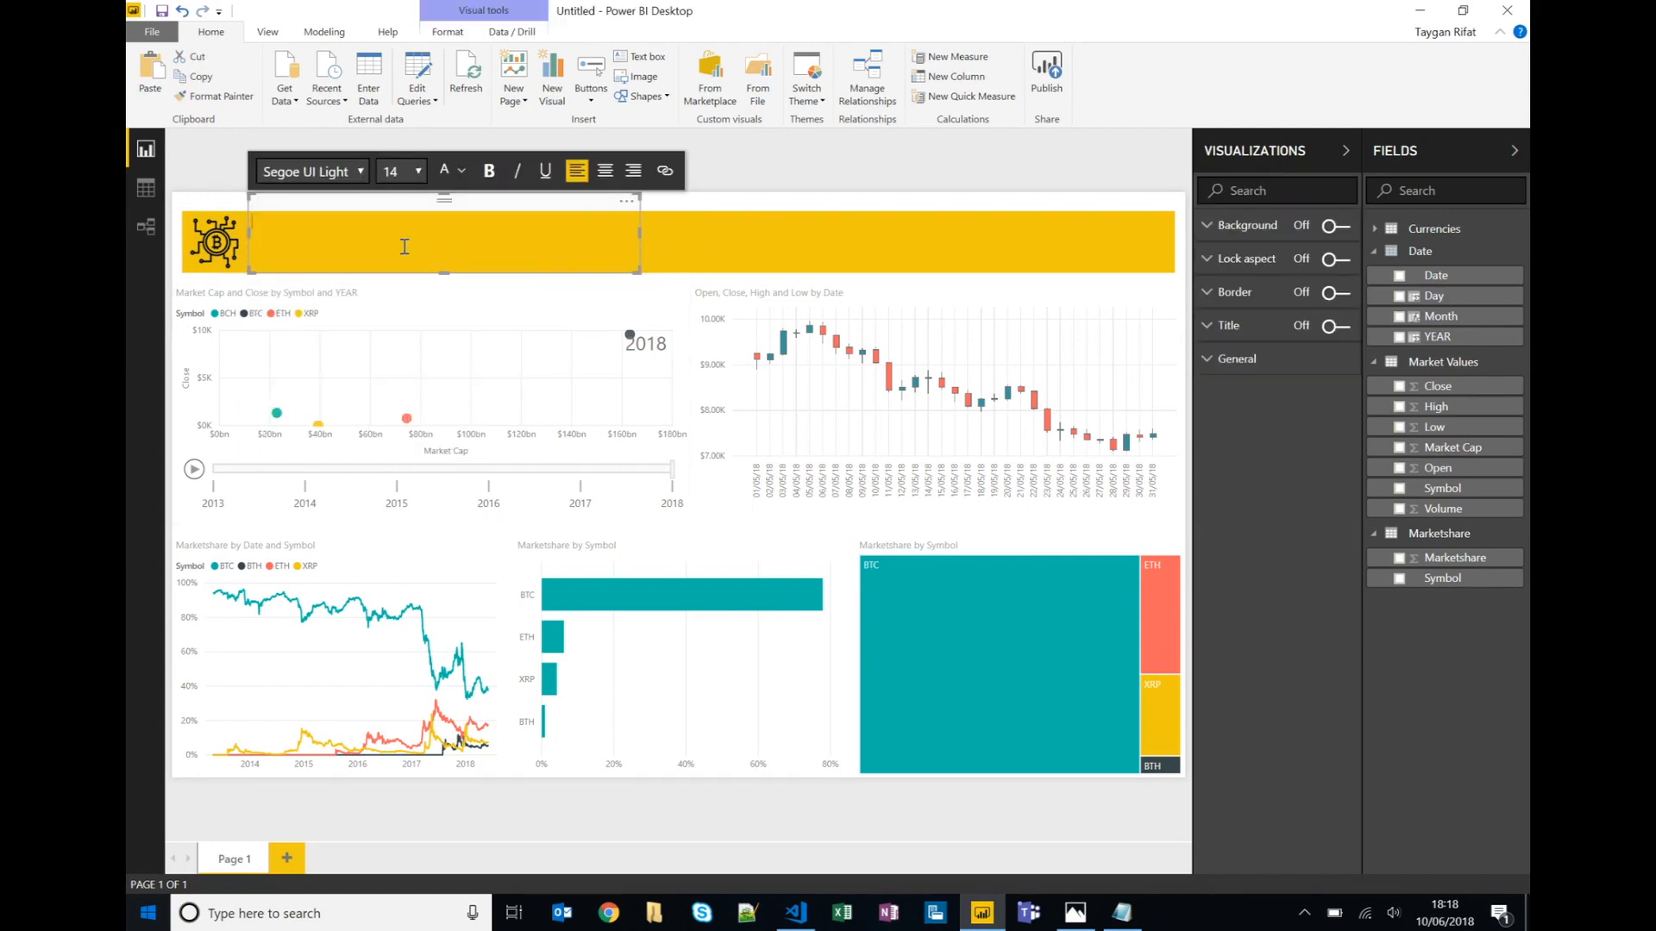
pyautogui.write('Crypto')
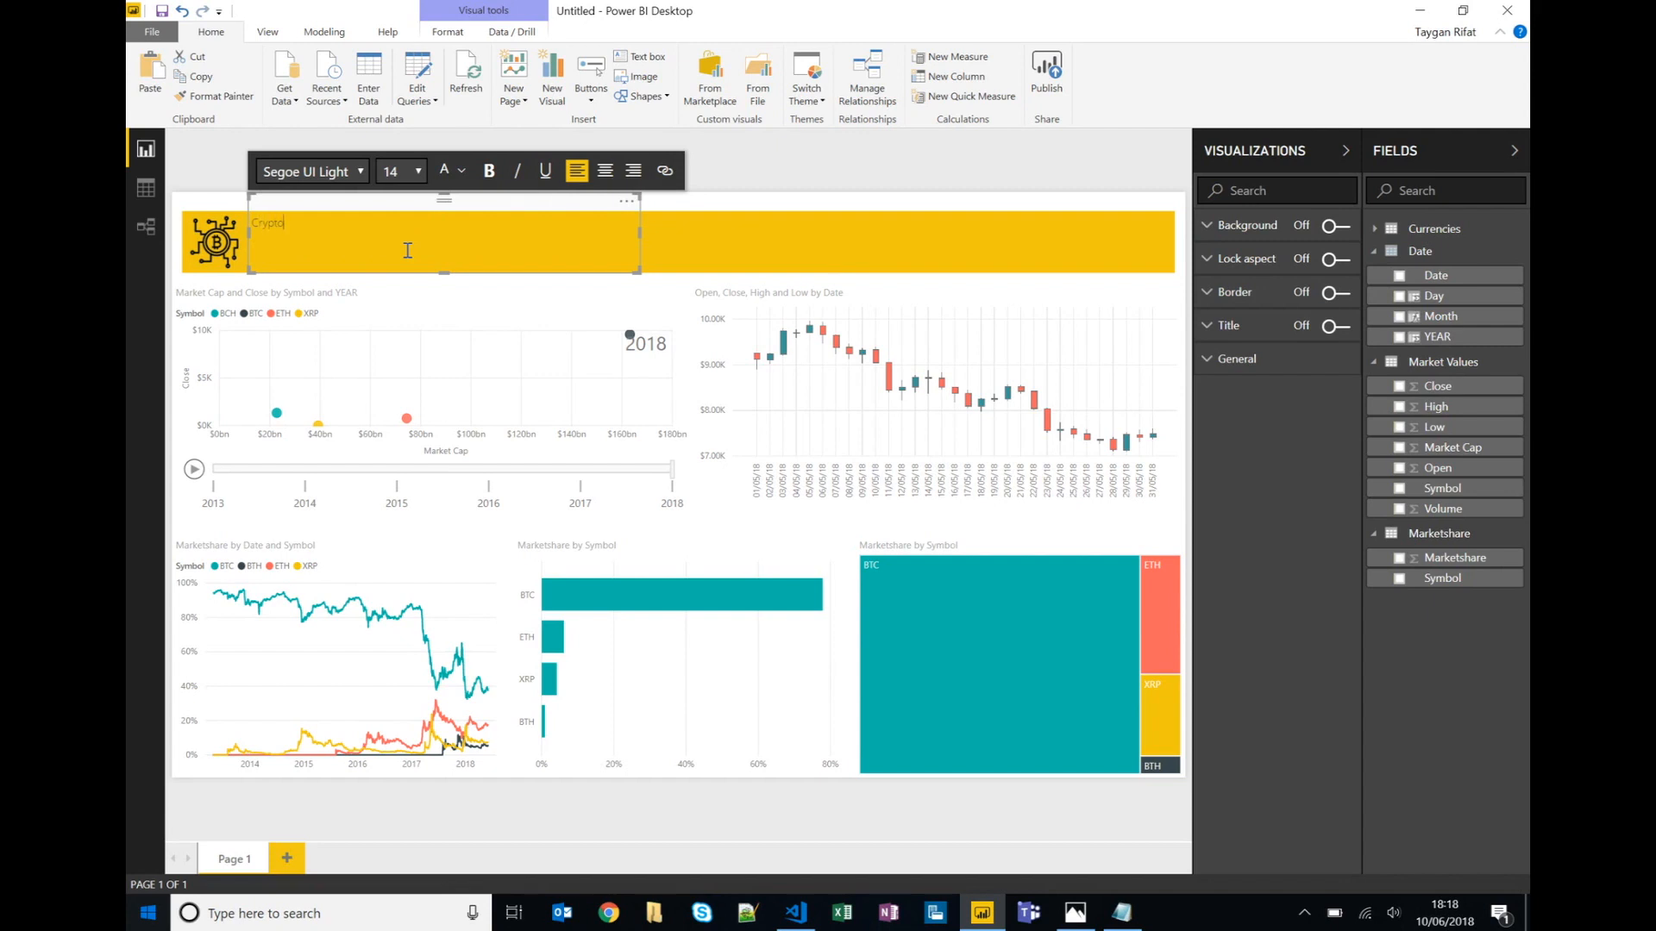
pyautogui.write('Currency P')
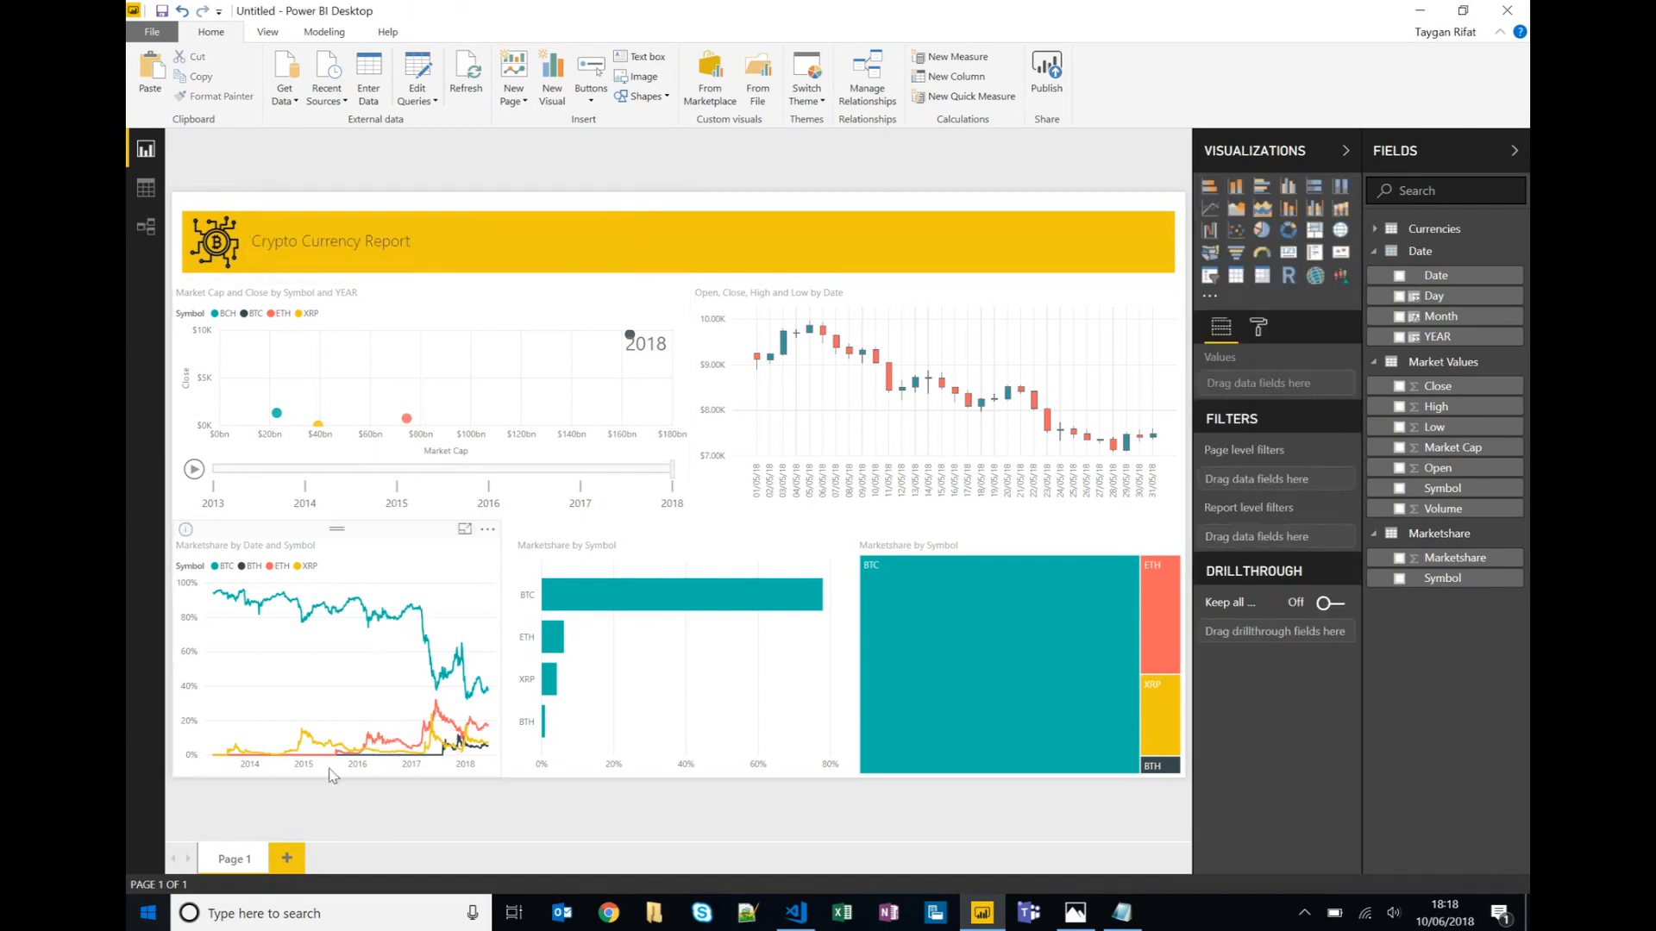
# Rename Page 1 to Summary and save the report as Report02.
pyautogui.doubleClick(233, 859)
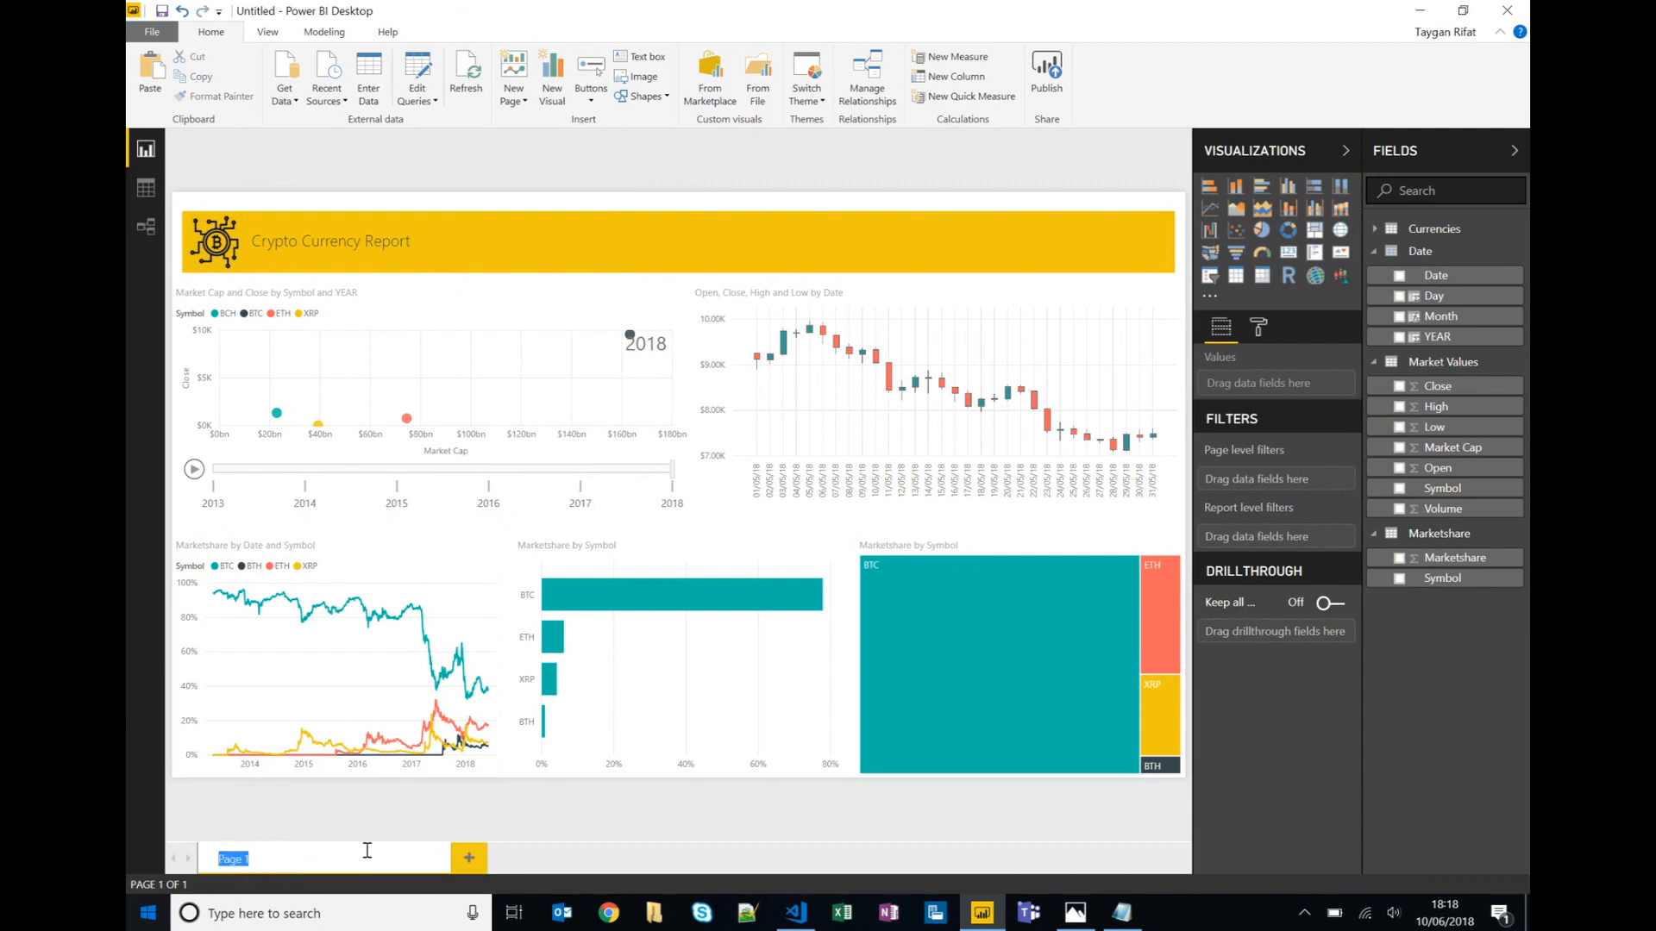
pyautogui.write('Cry')
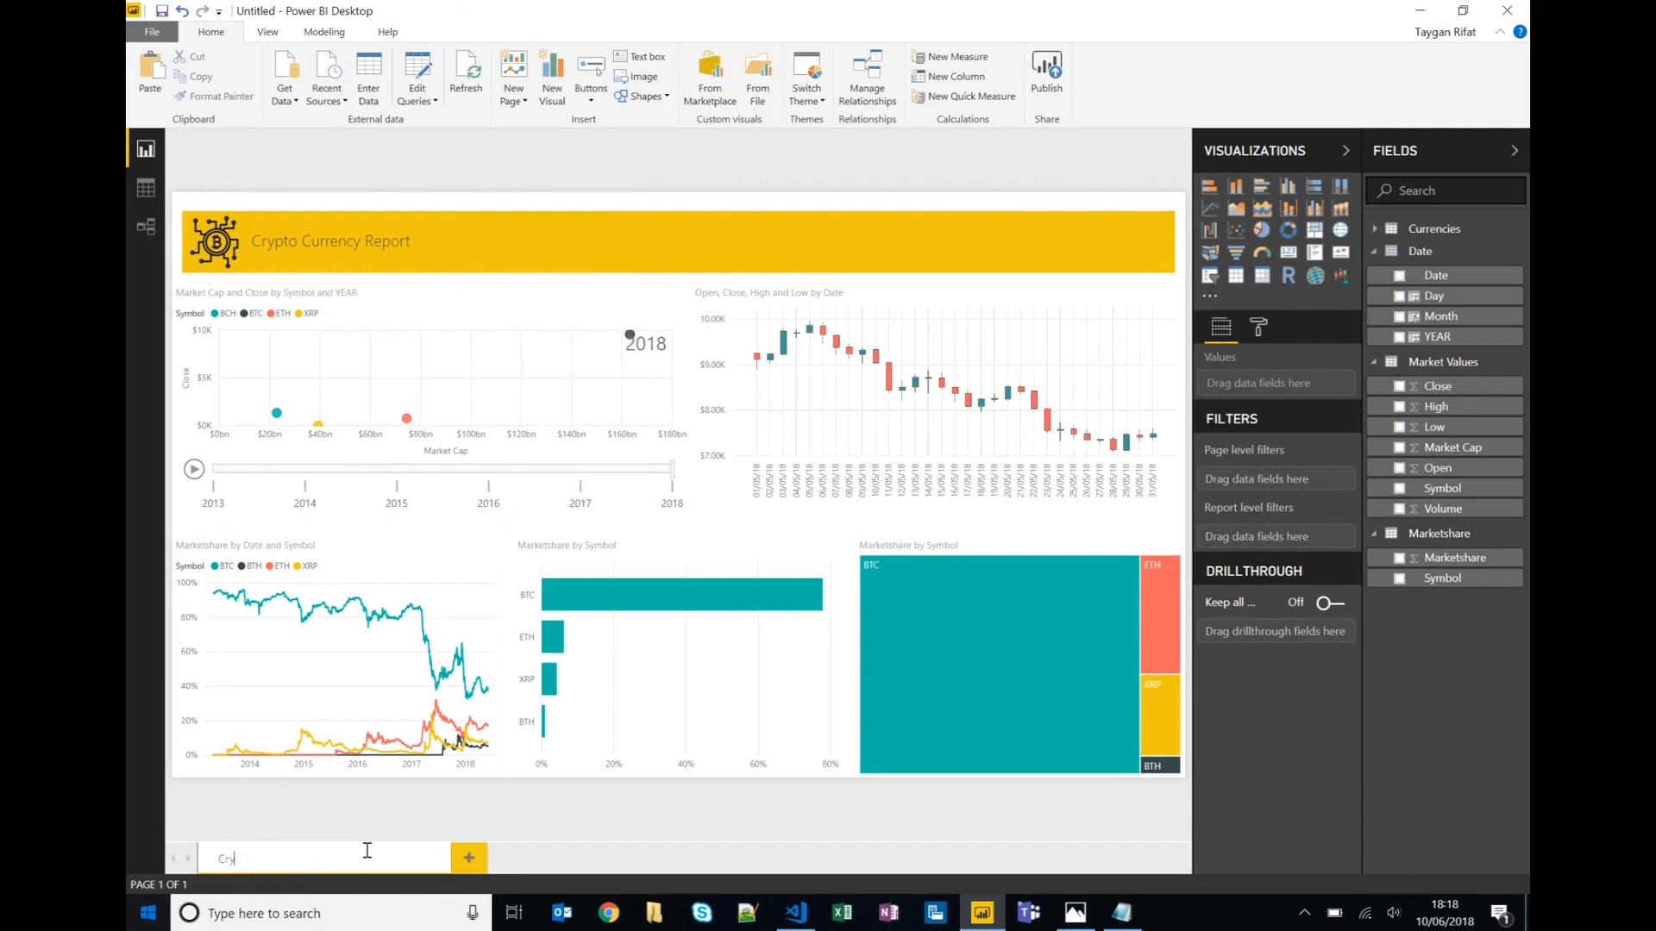
pyautogui.press('Backspace')
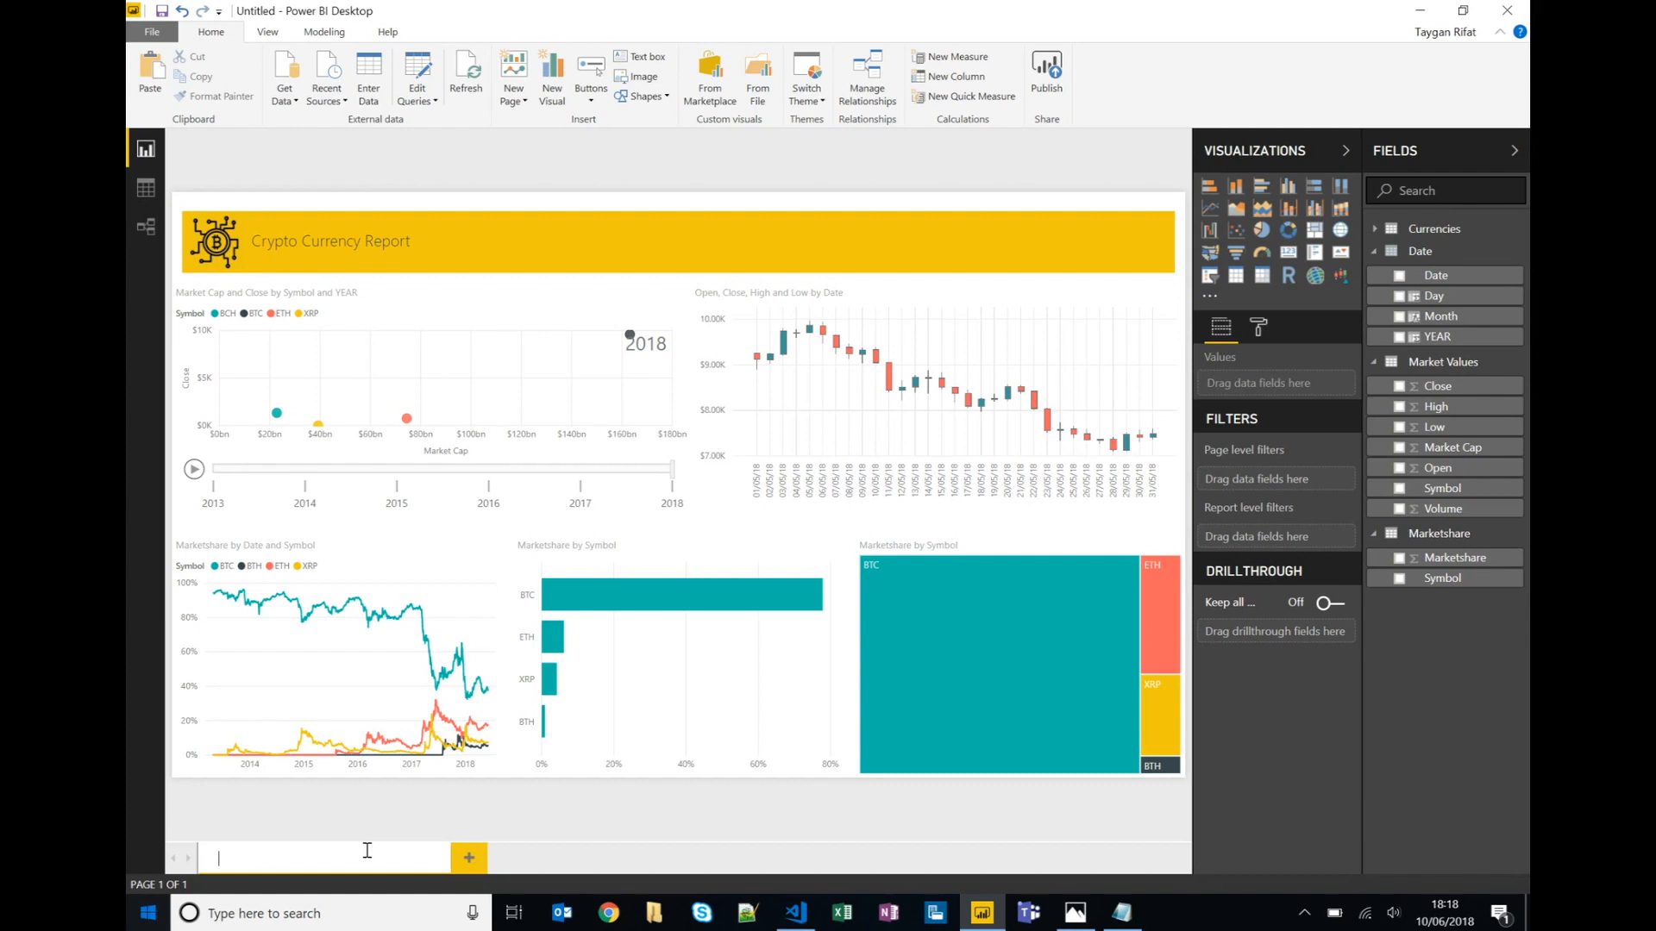
pyautogui.write('Summary')
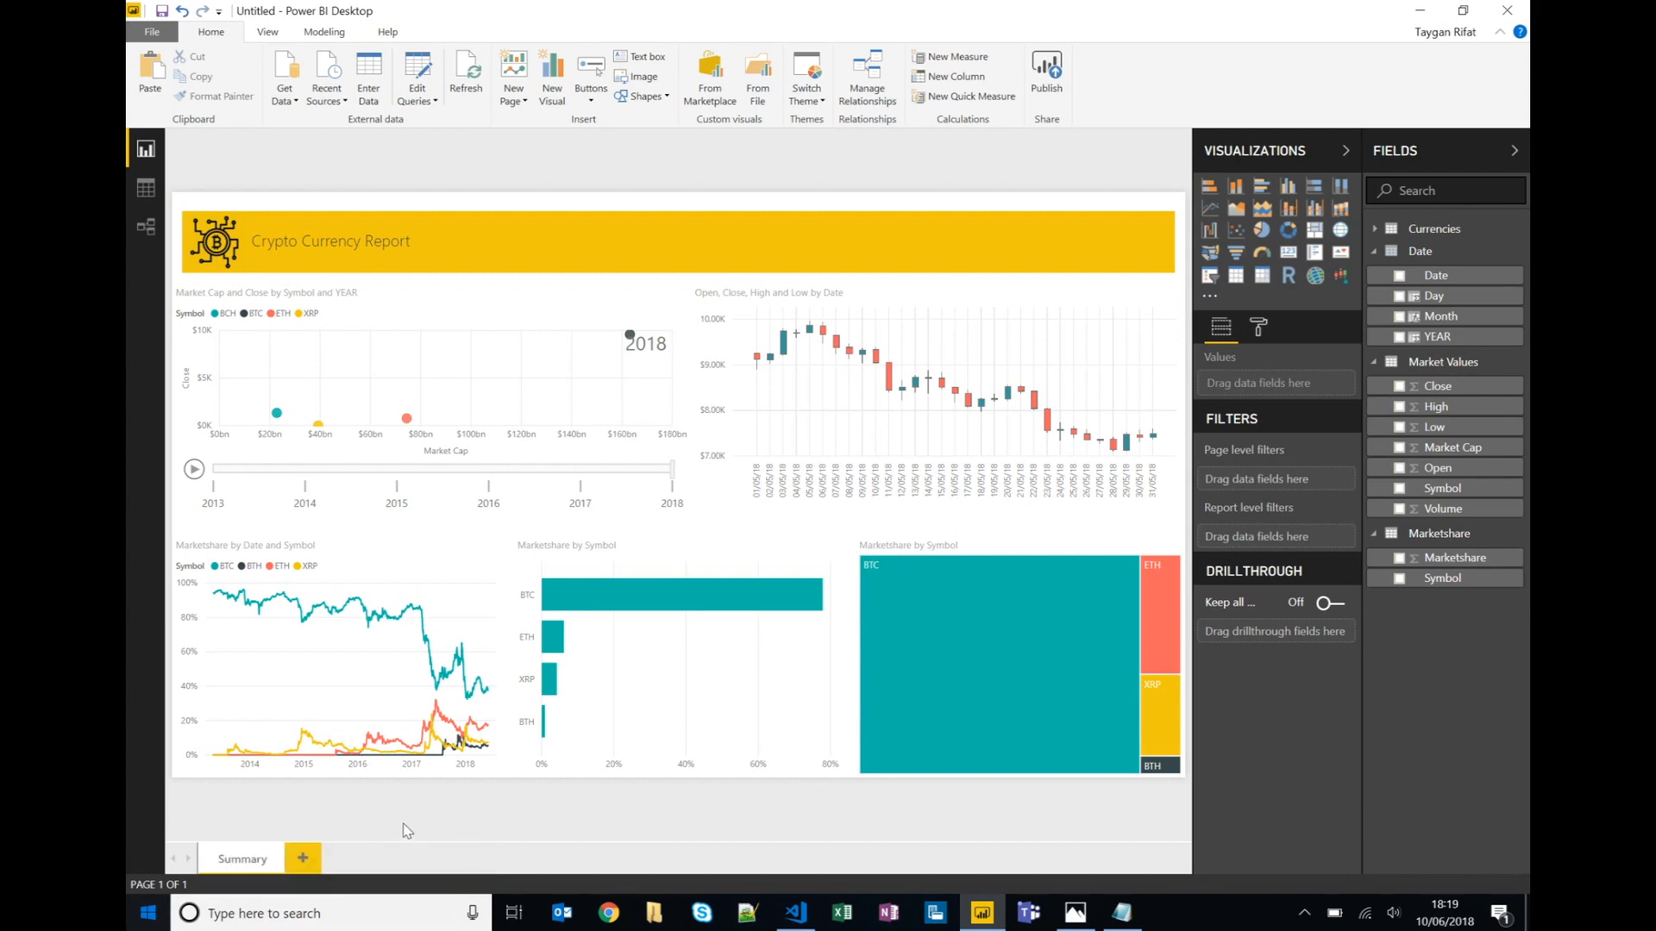
pyautogui.moveTo(204, 44)
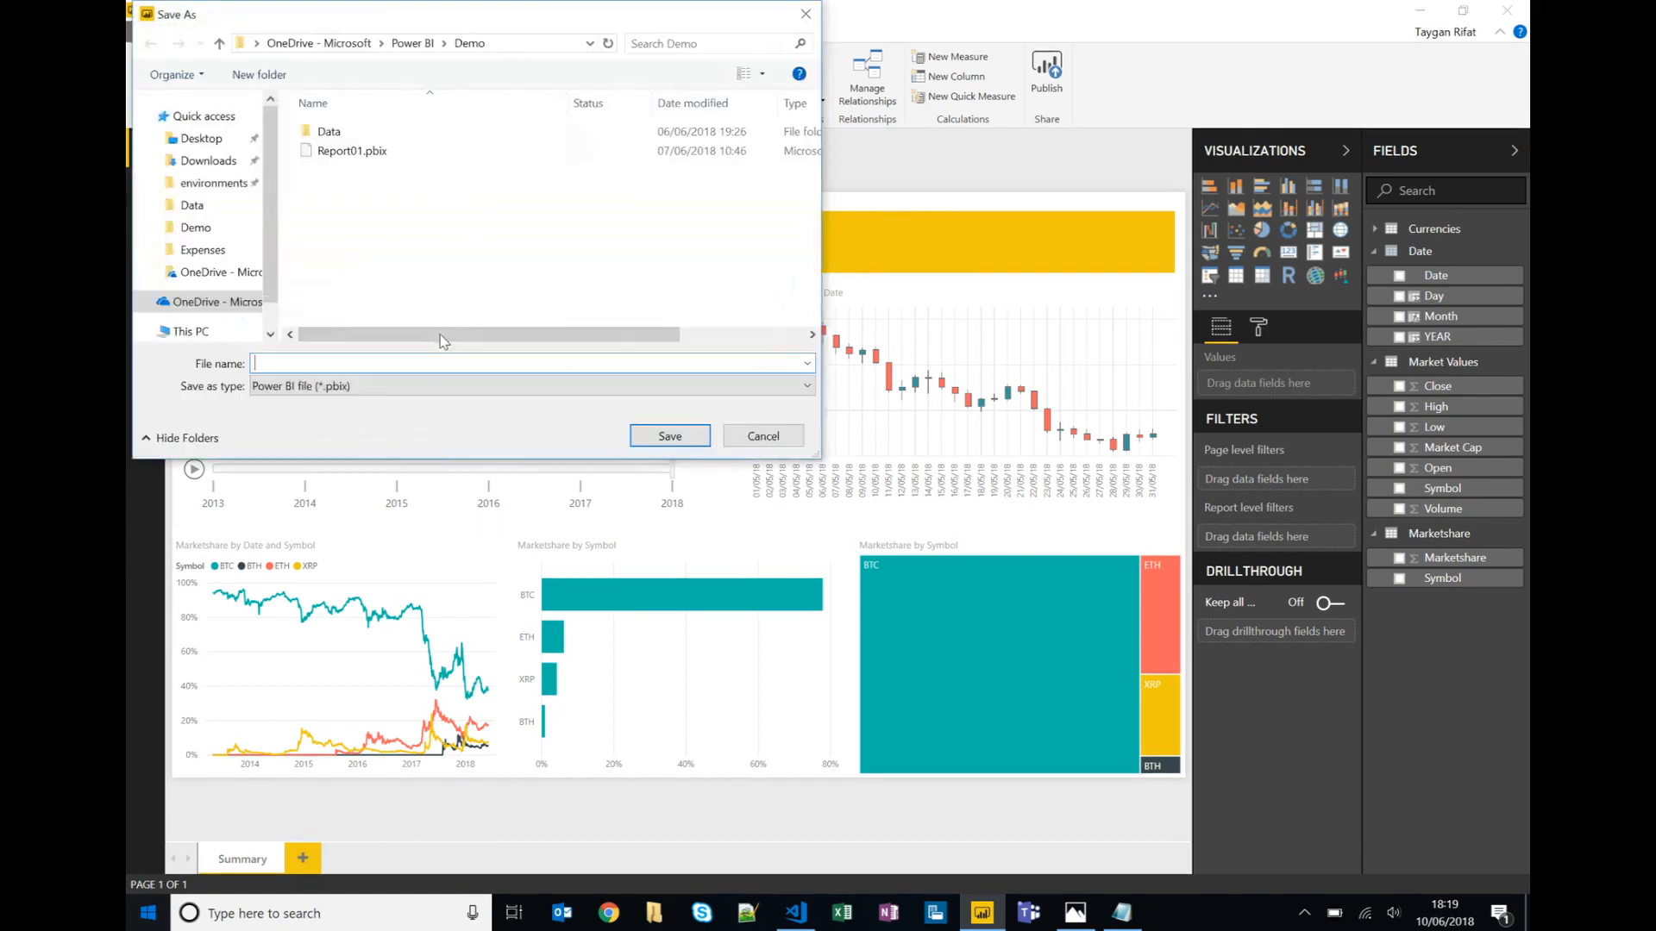
pyautogui.write('\\rep')
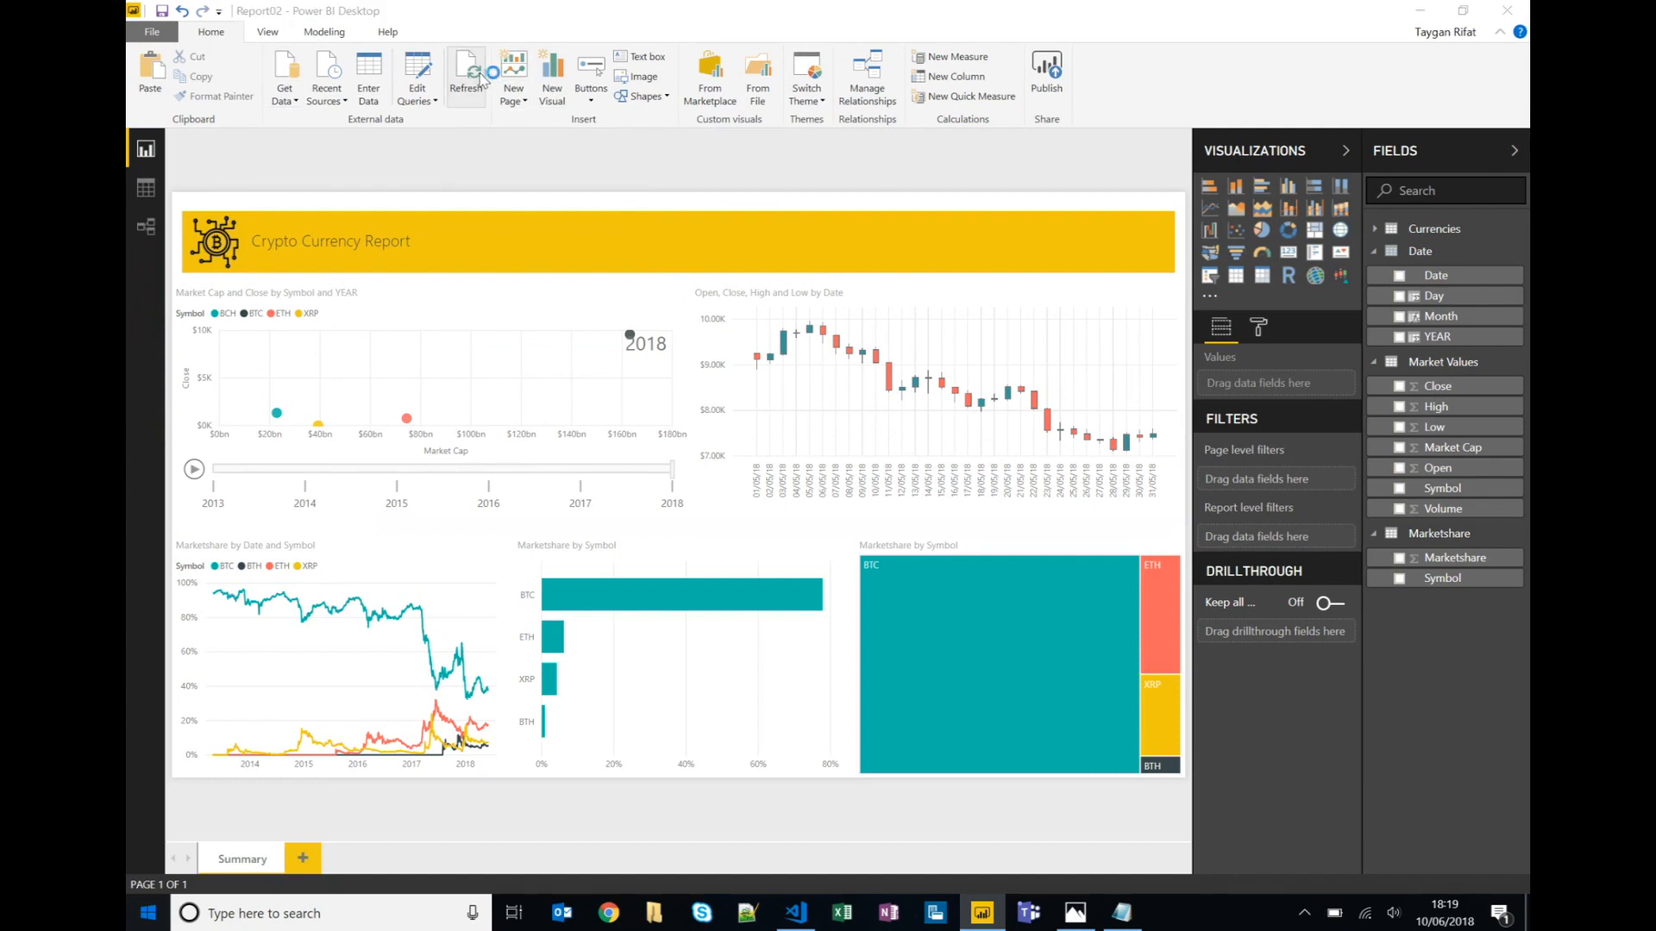
# Refresh the data and review the Marketshare by Symbol treemap's data colours.
pyautogui.click(466, 74)
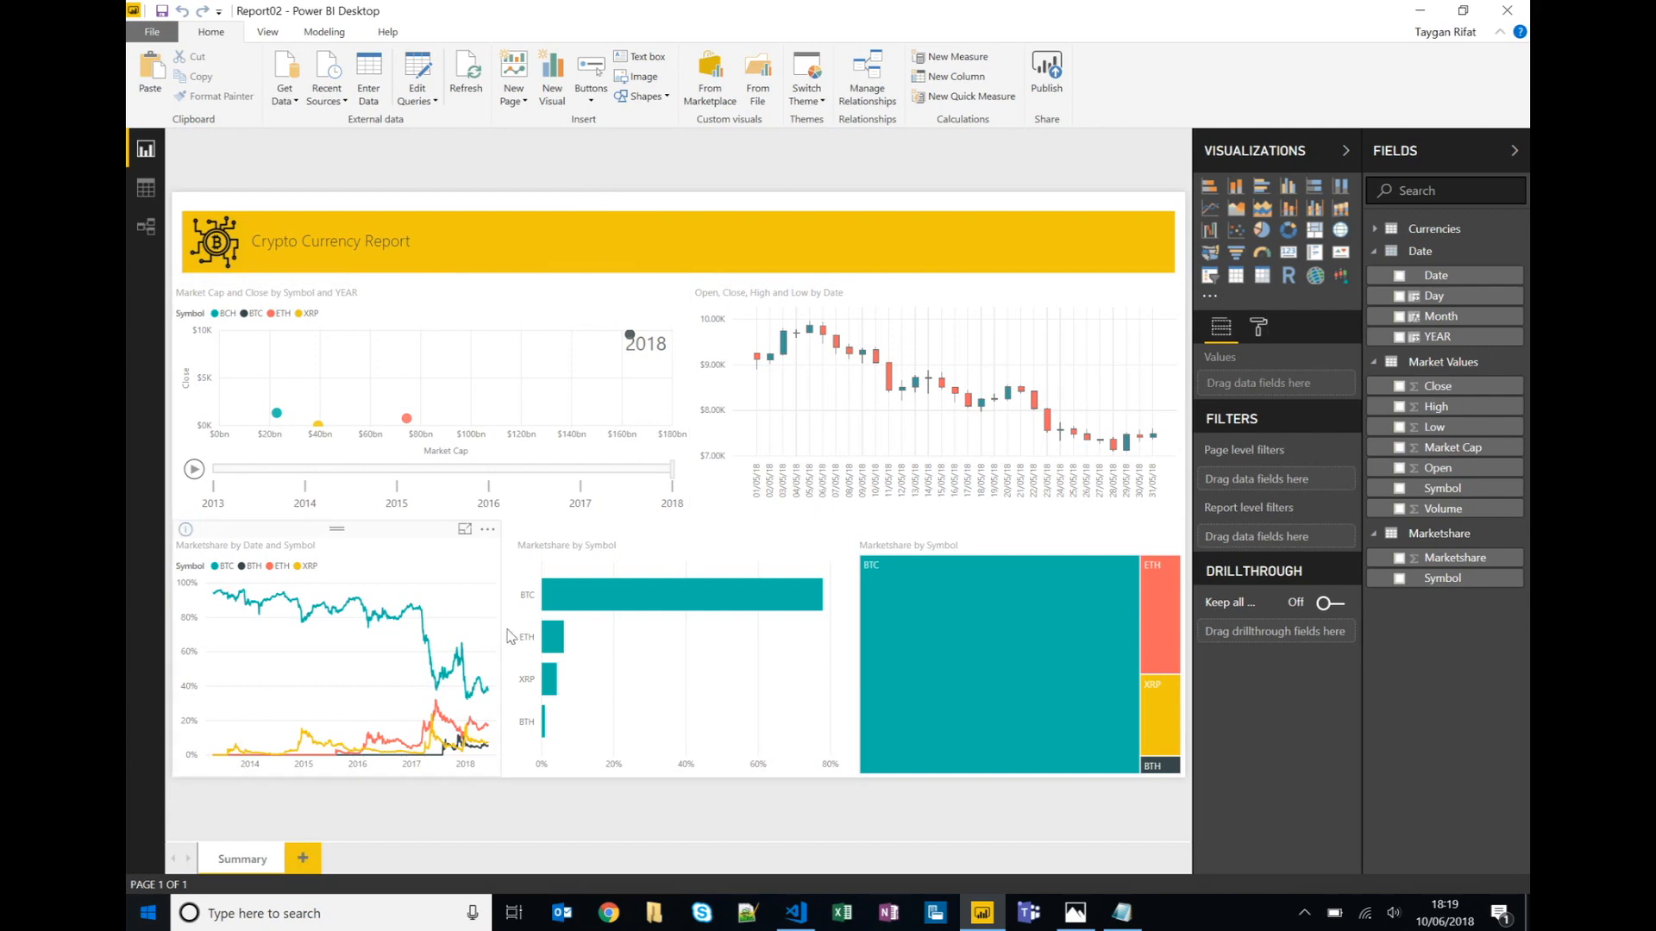
pyautogui.moveTo(947, 535)
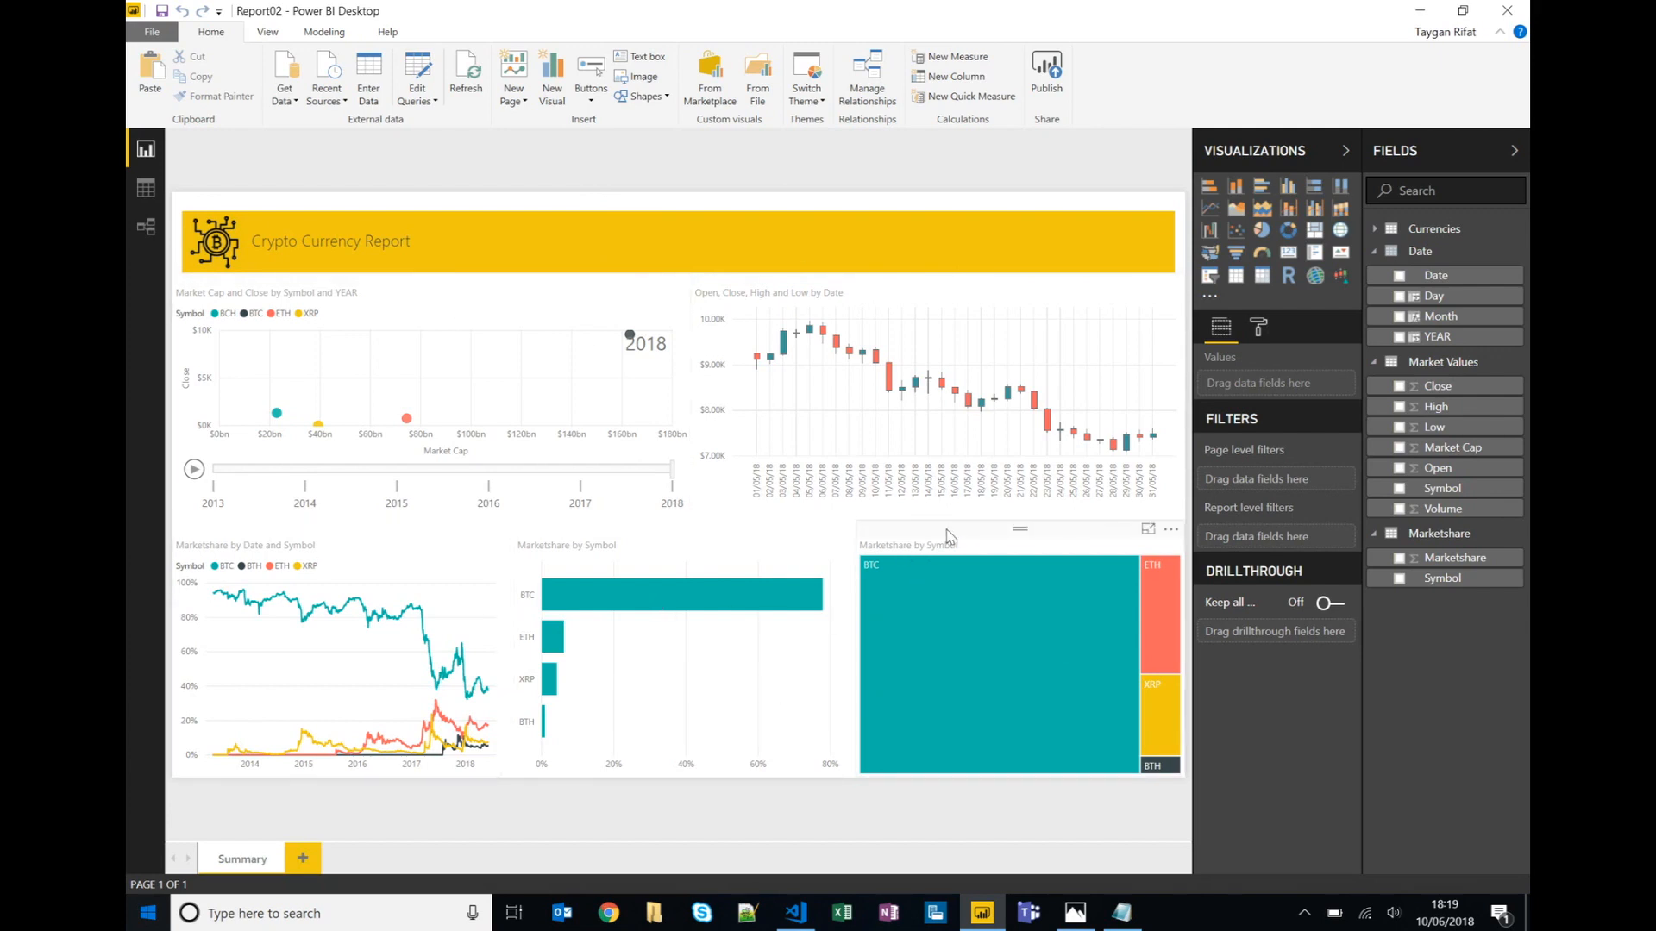
pyautogui.click(1019, 666)
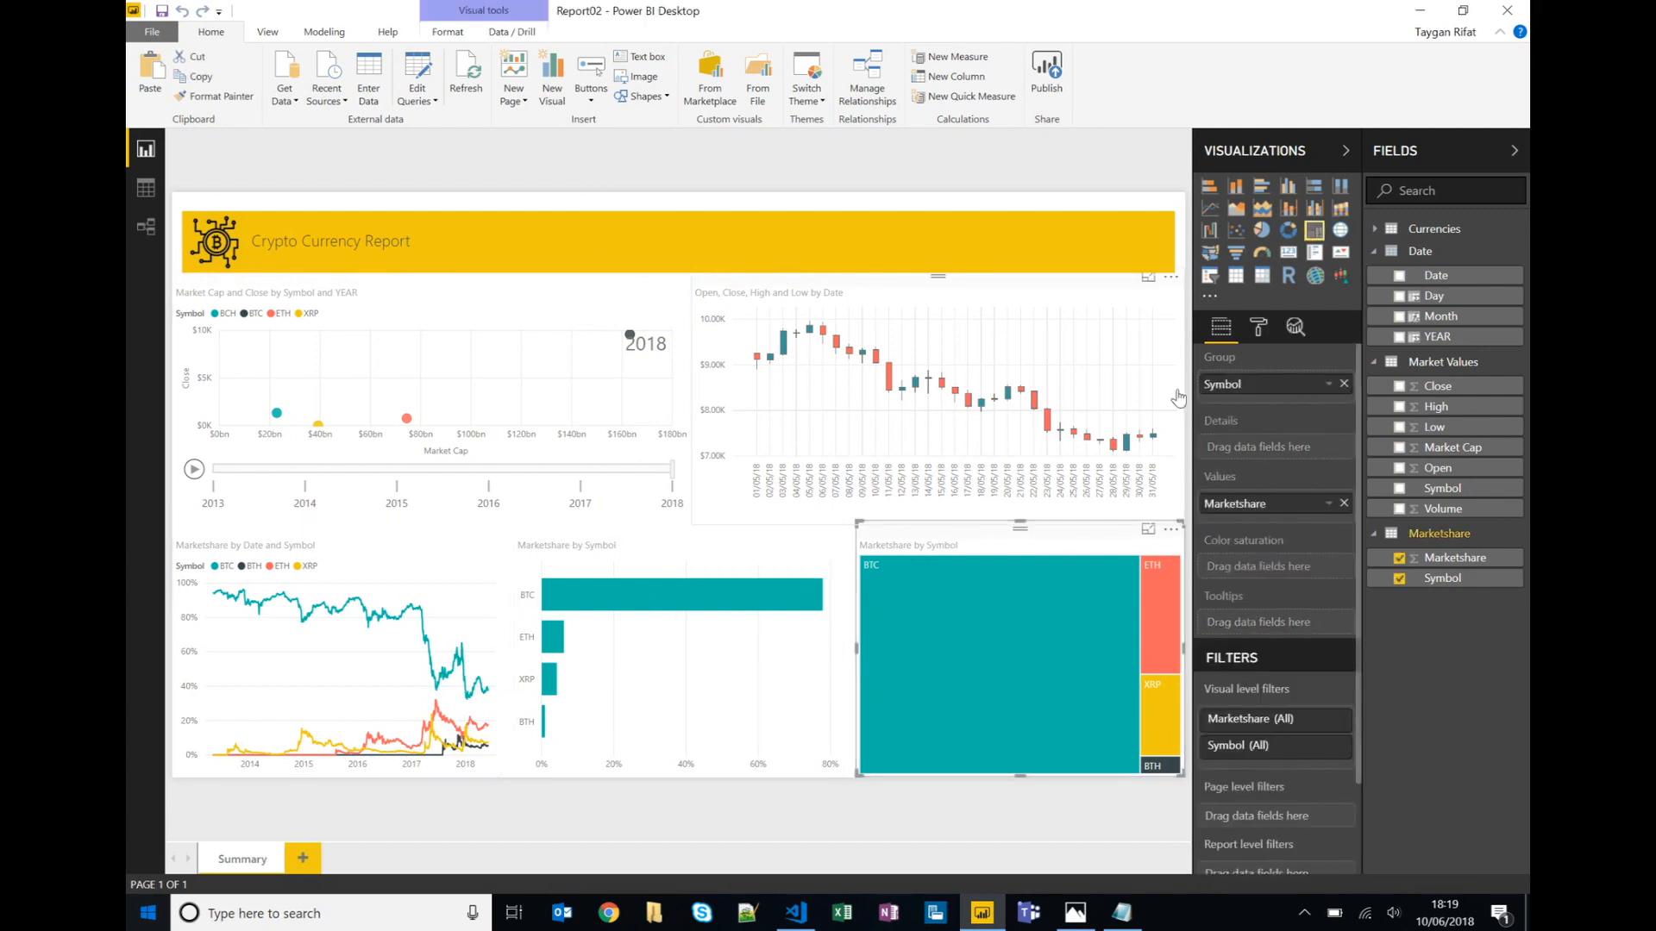
pyautogui.click(1257, 326)
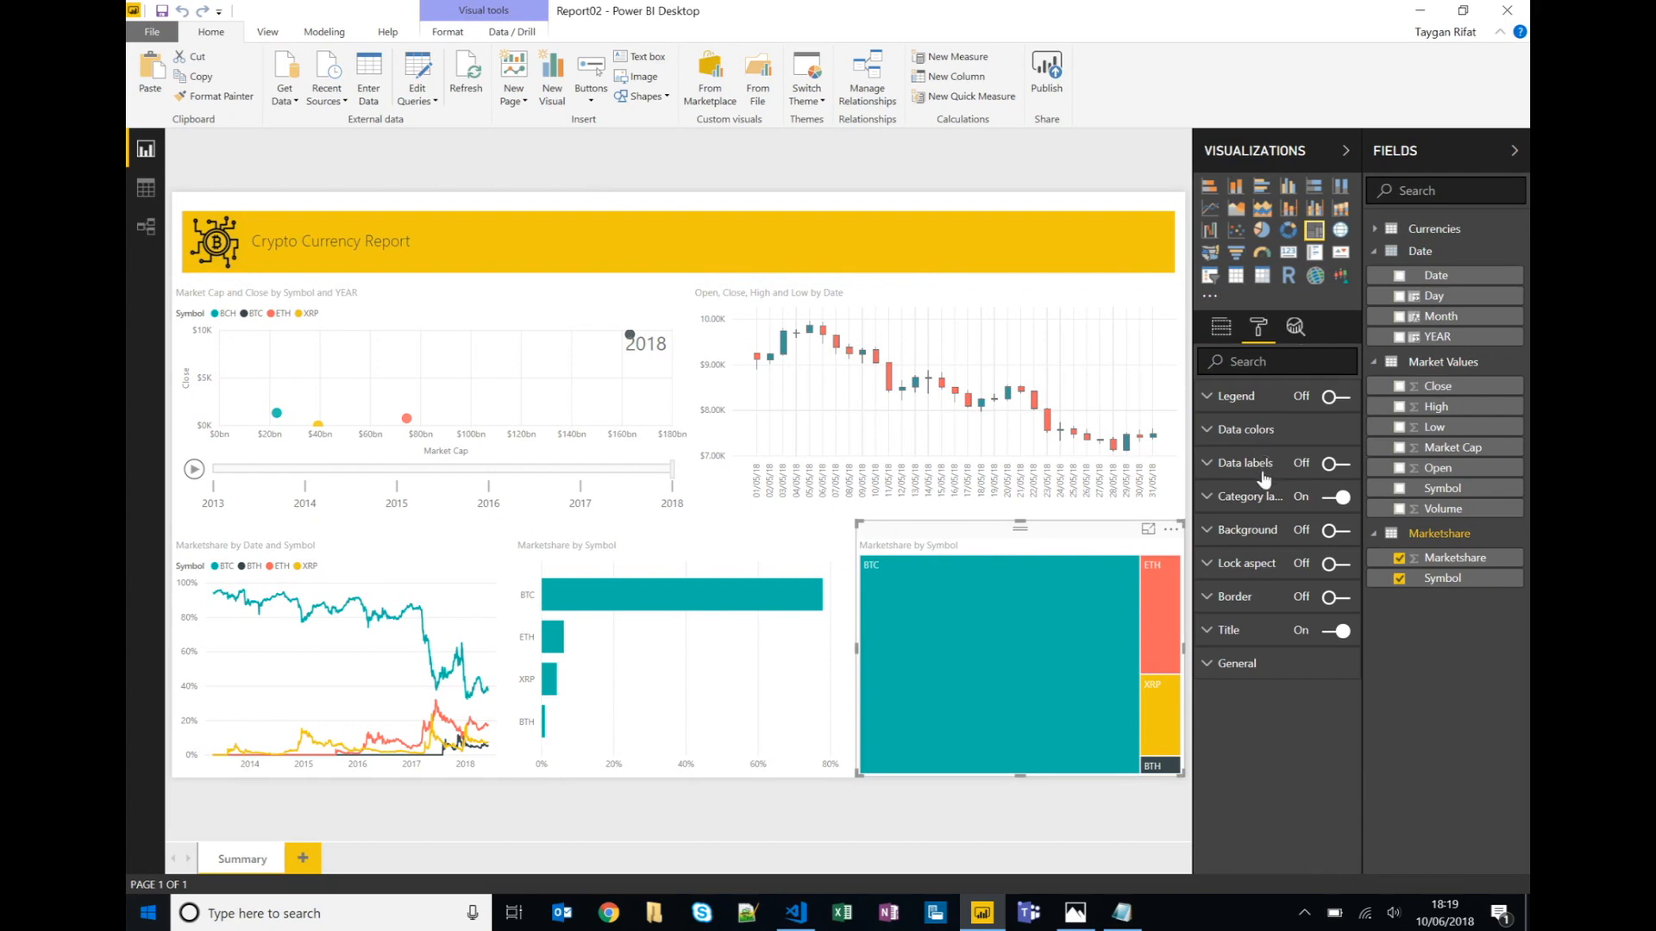
pyautogui.click(1328, 464)
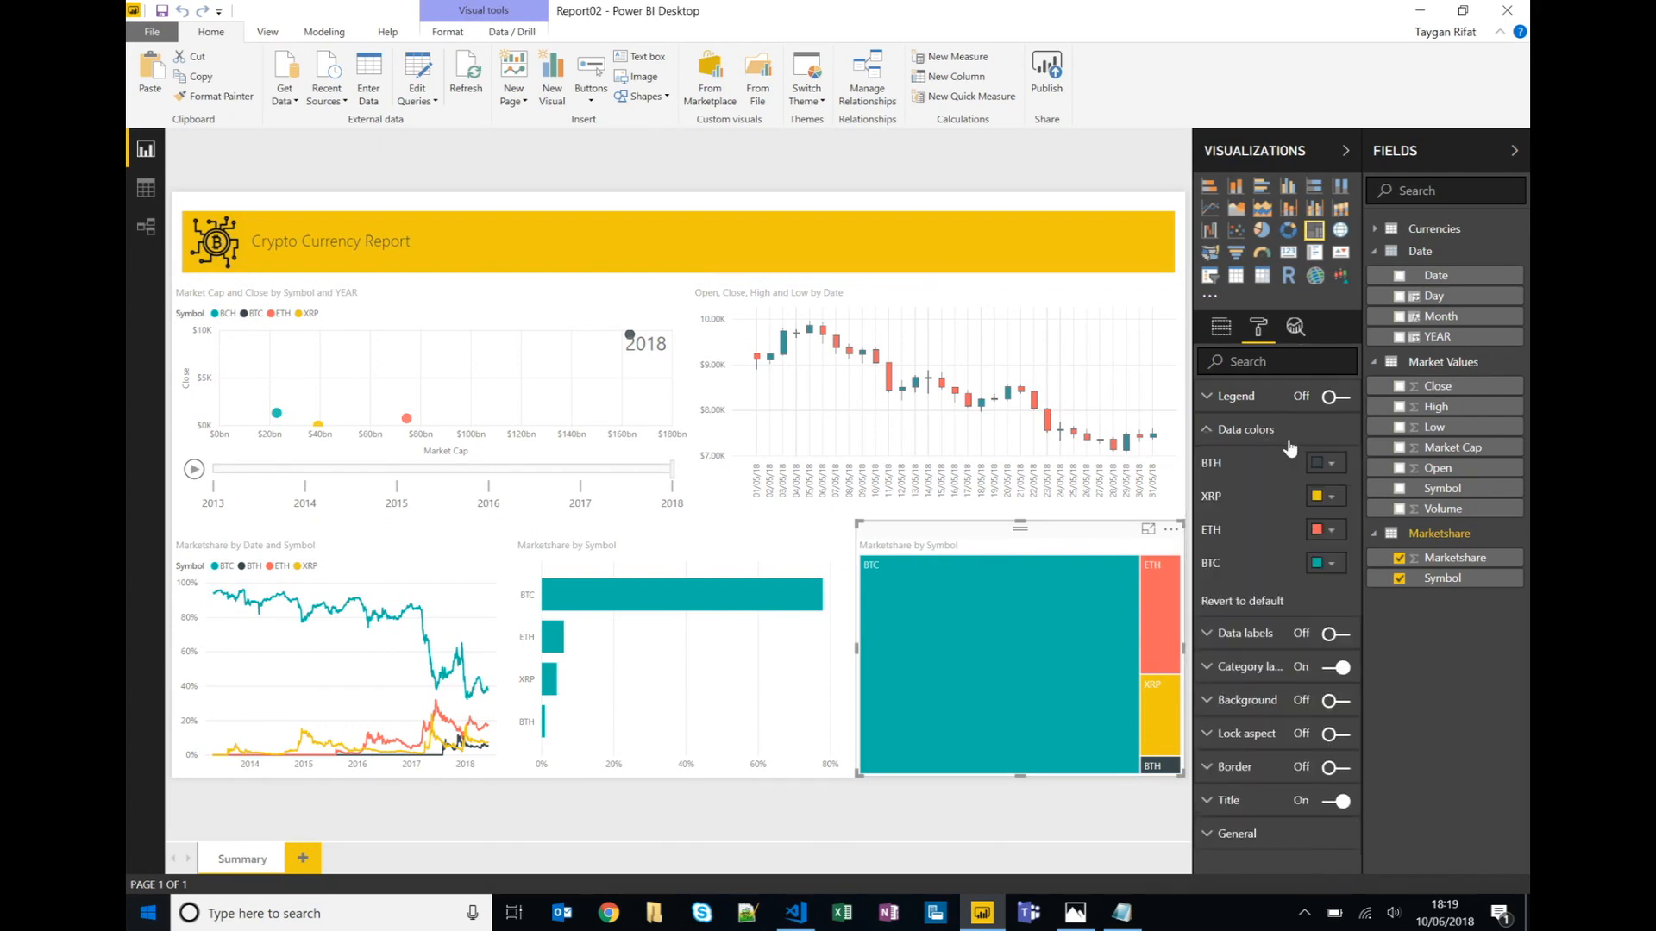
pyautogui.click(1207, 430)
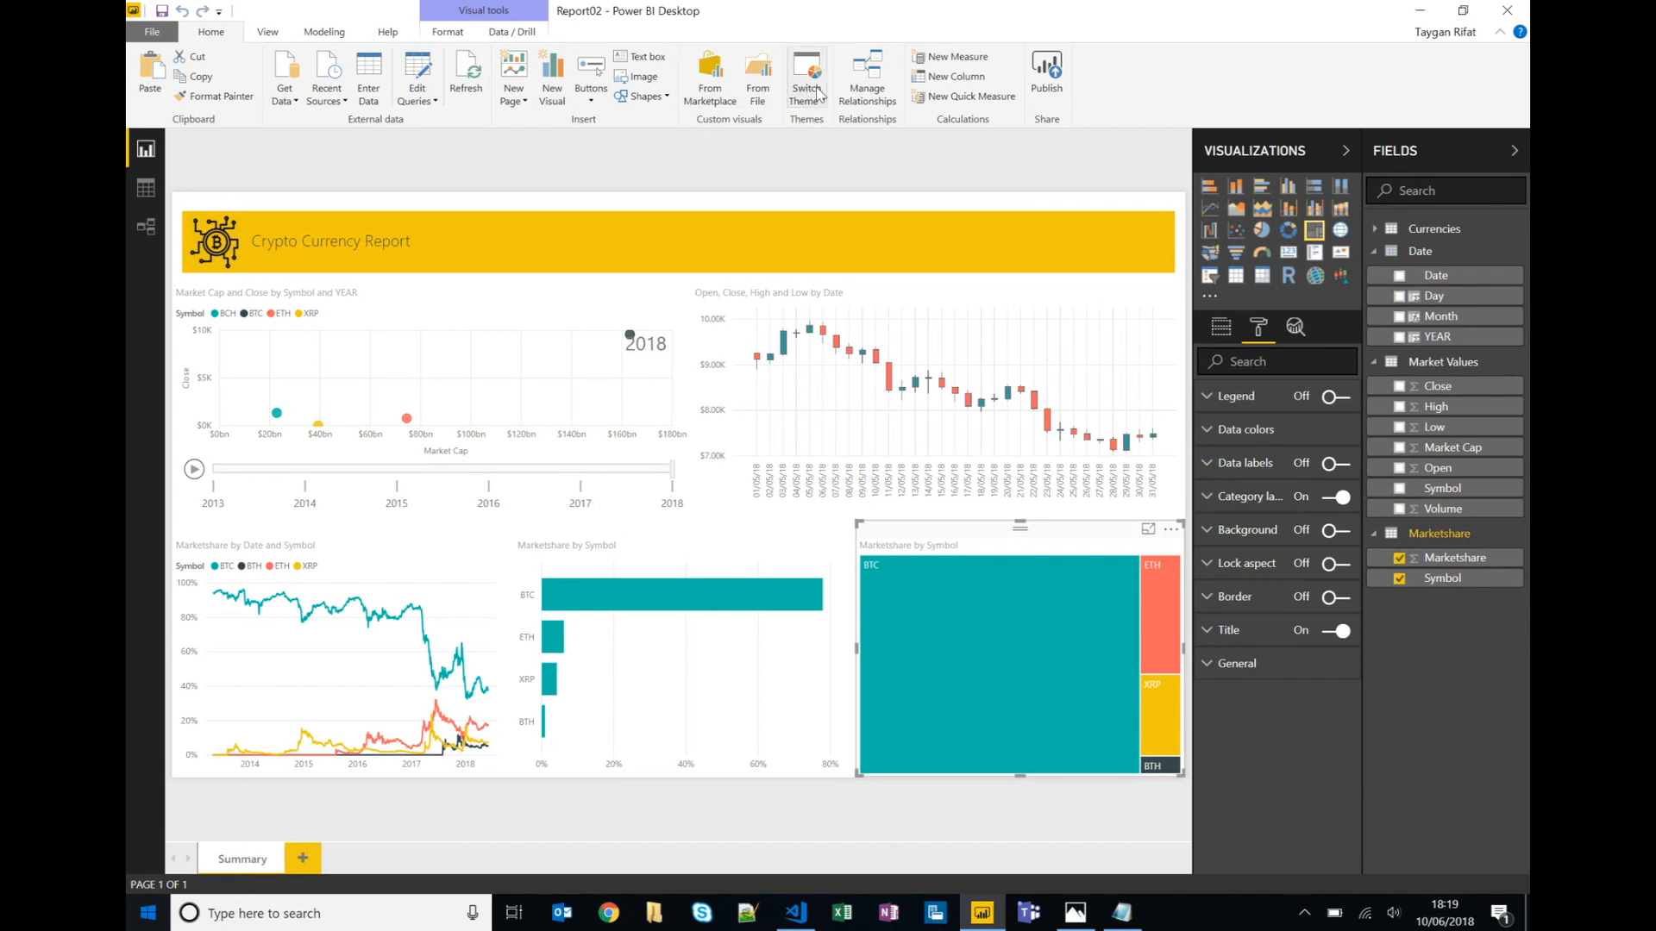
# Import the custom theme.json report theme via Switch Theme.
pyautogui.click(805, 75)
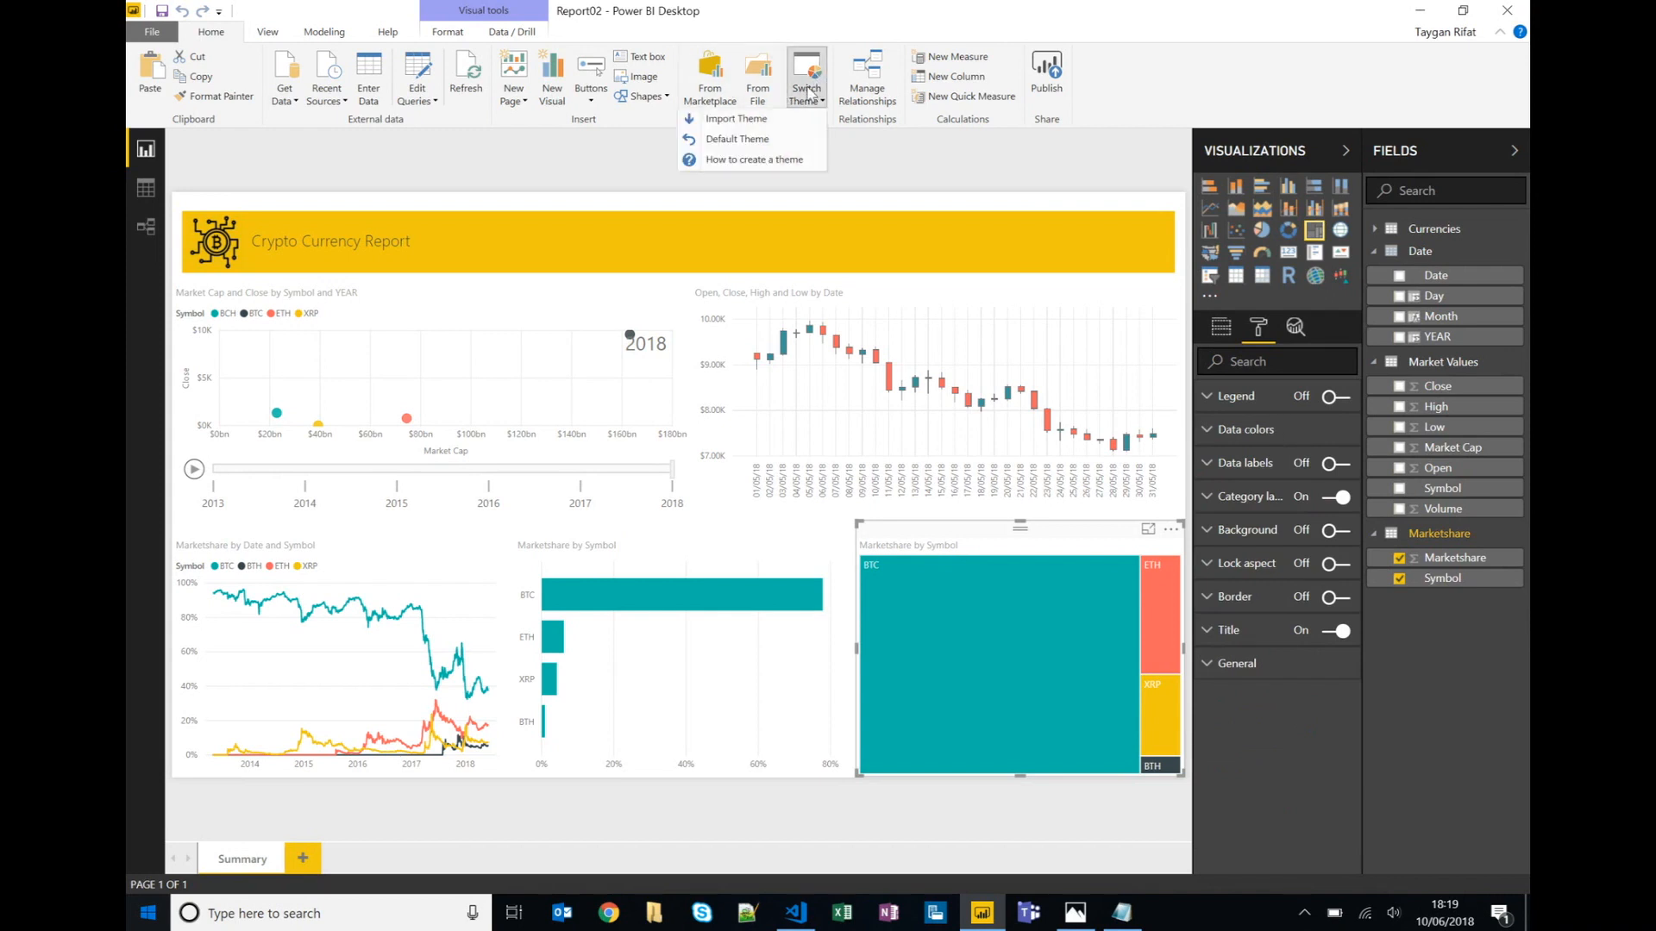
pyautogui.moveTo(771, 137)
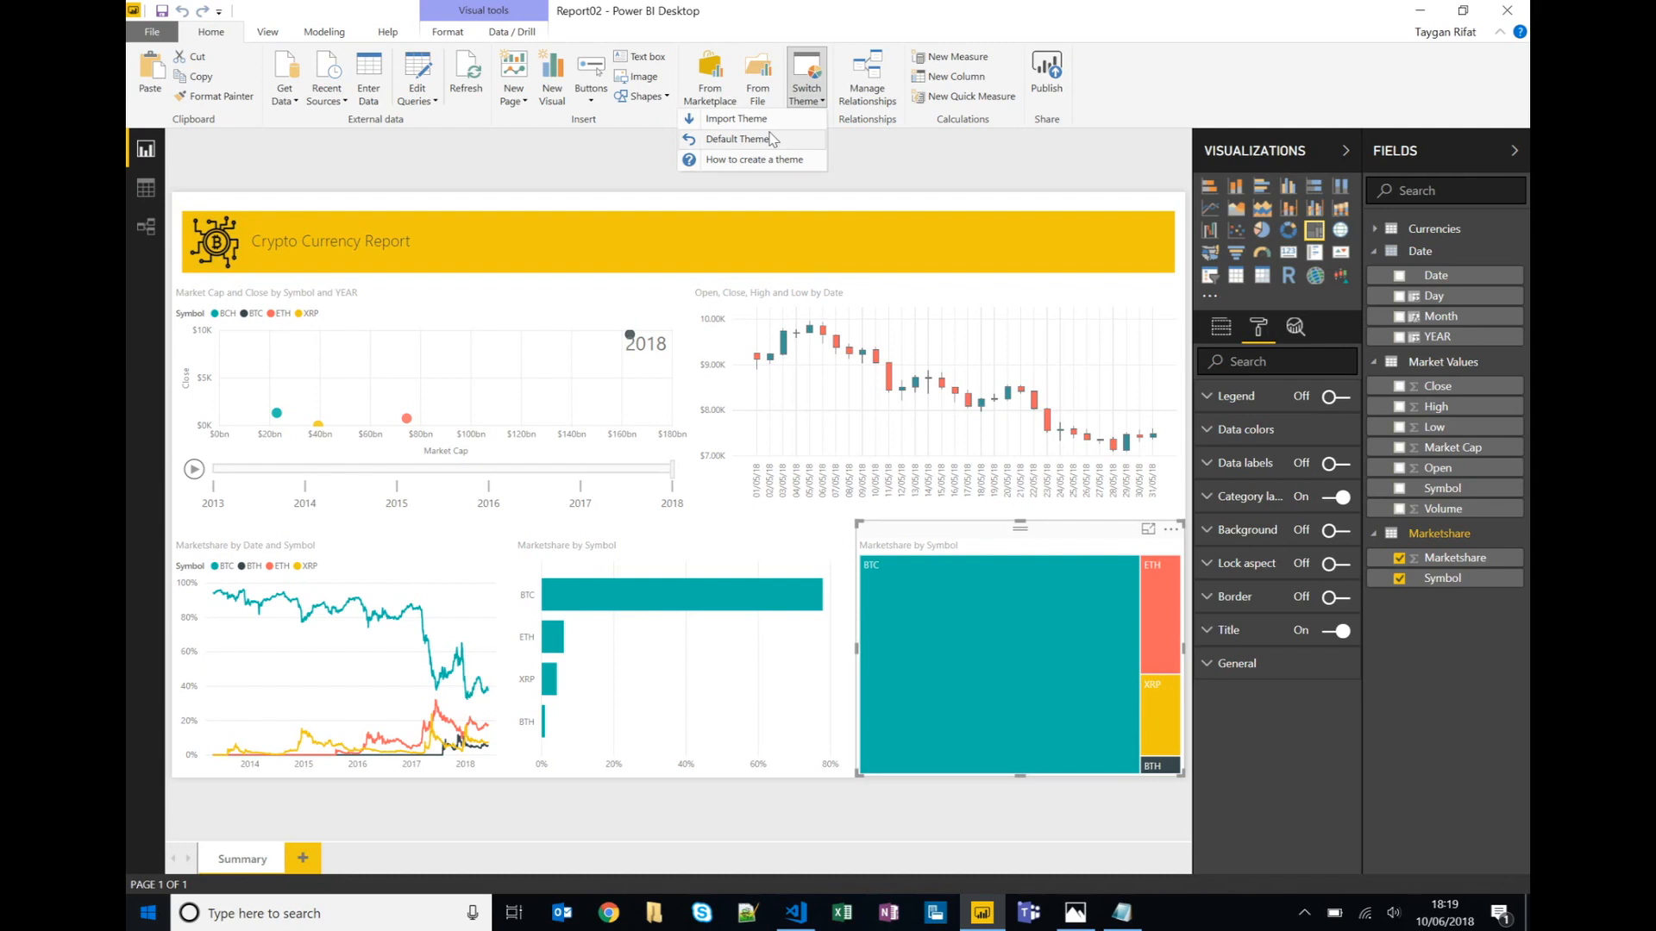
pyautogui.click(736, 117)
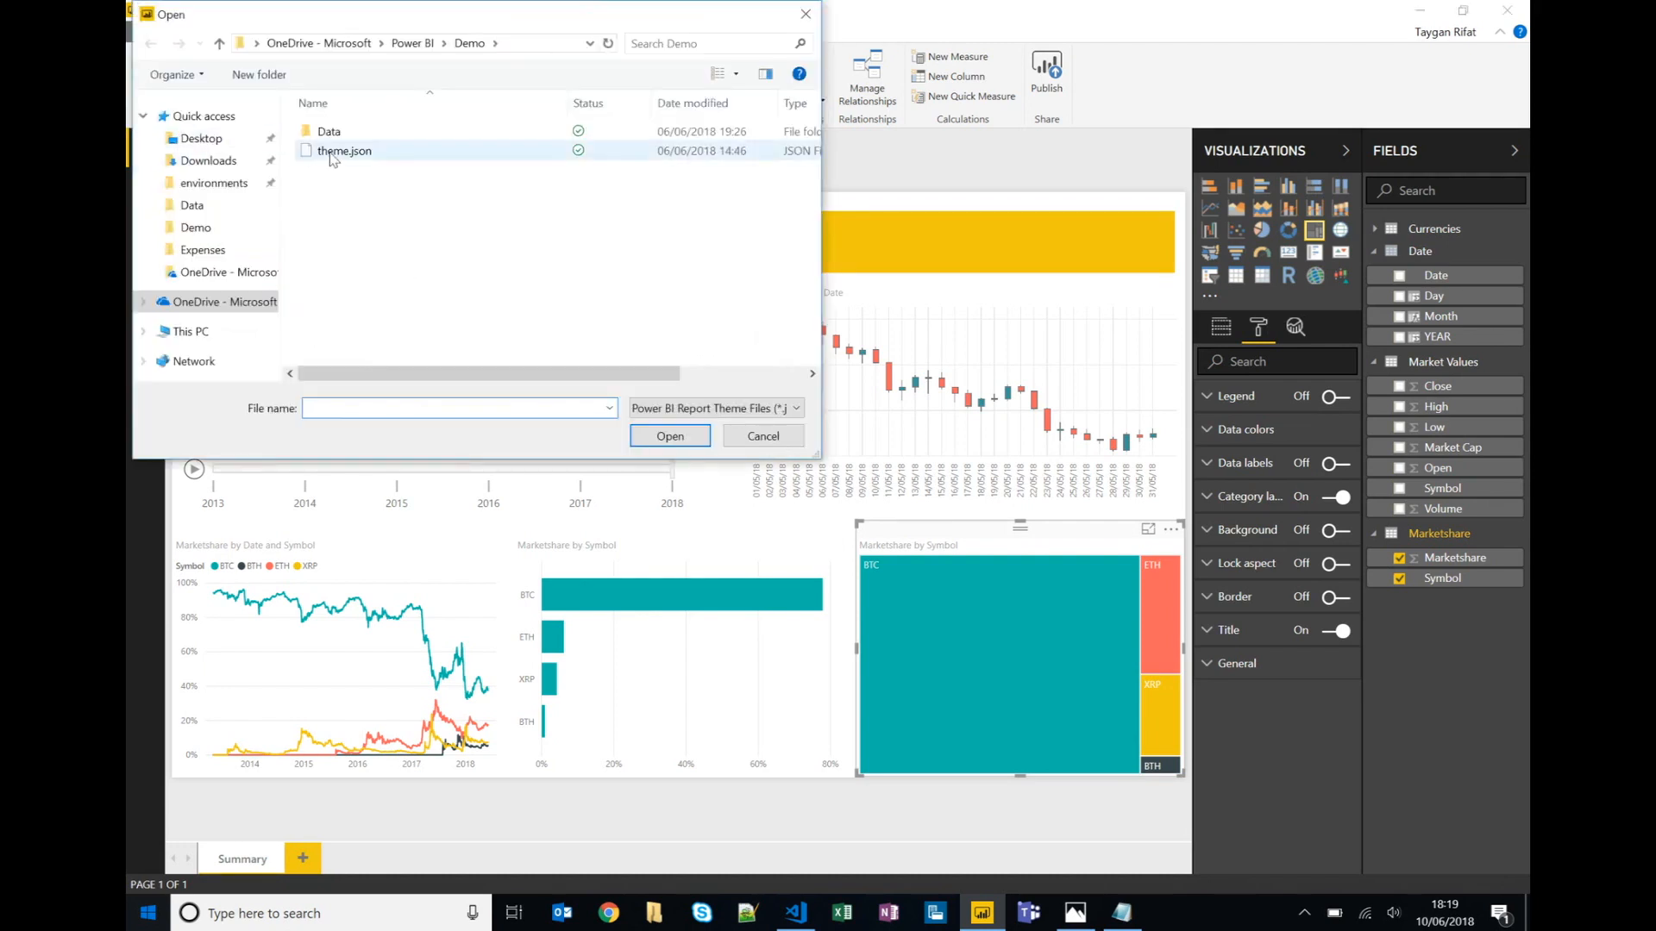
pyautogui.click(669, 434)
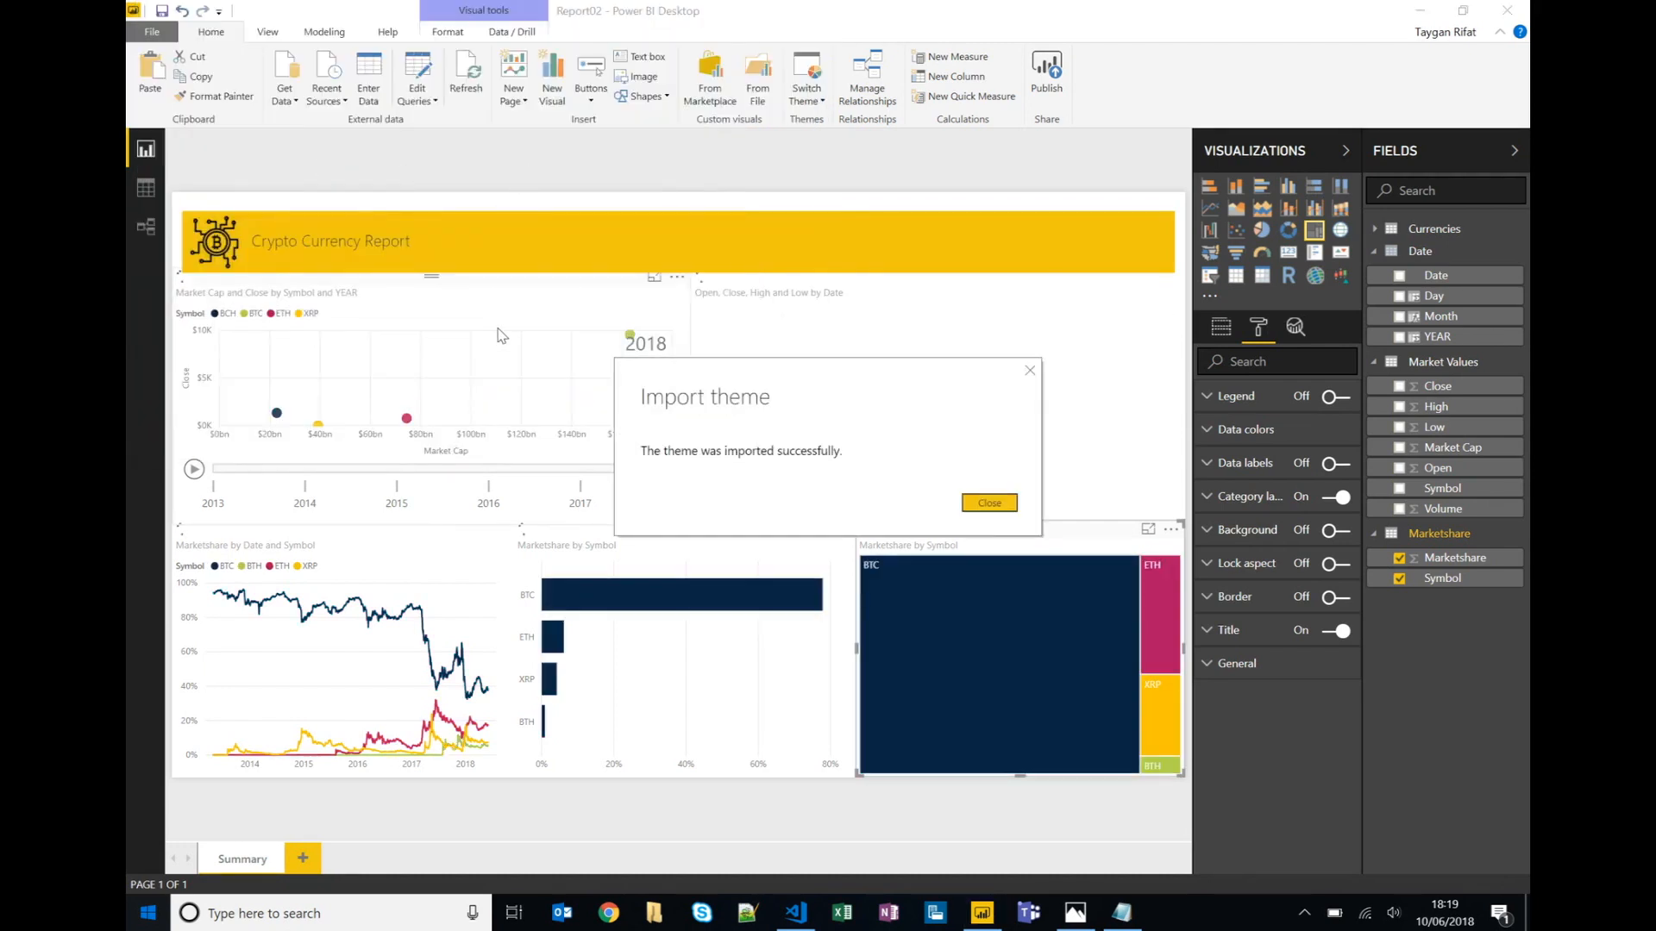
pyautogui.click(988, 502)
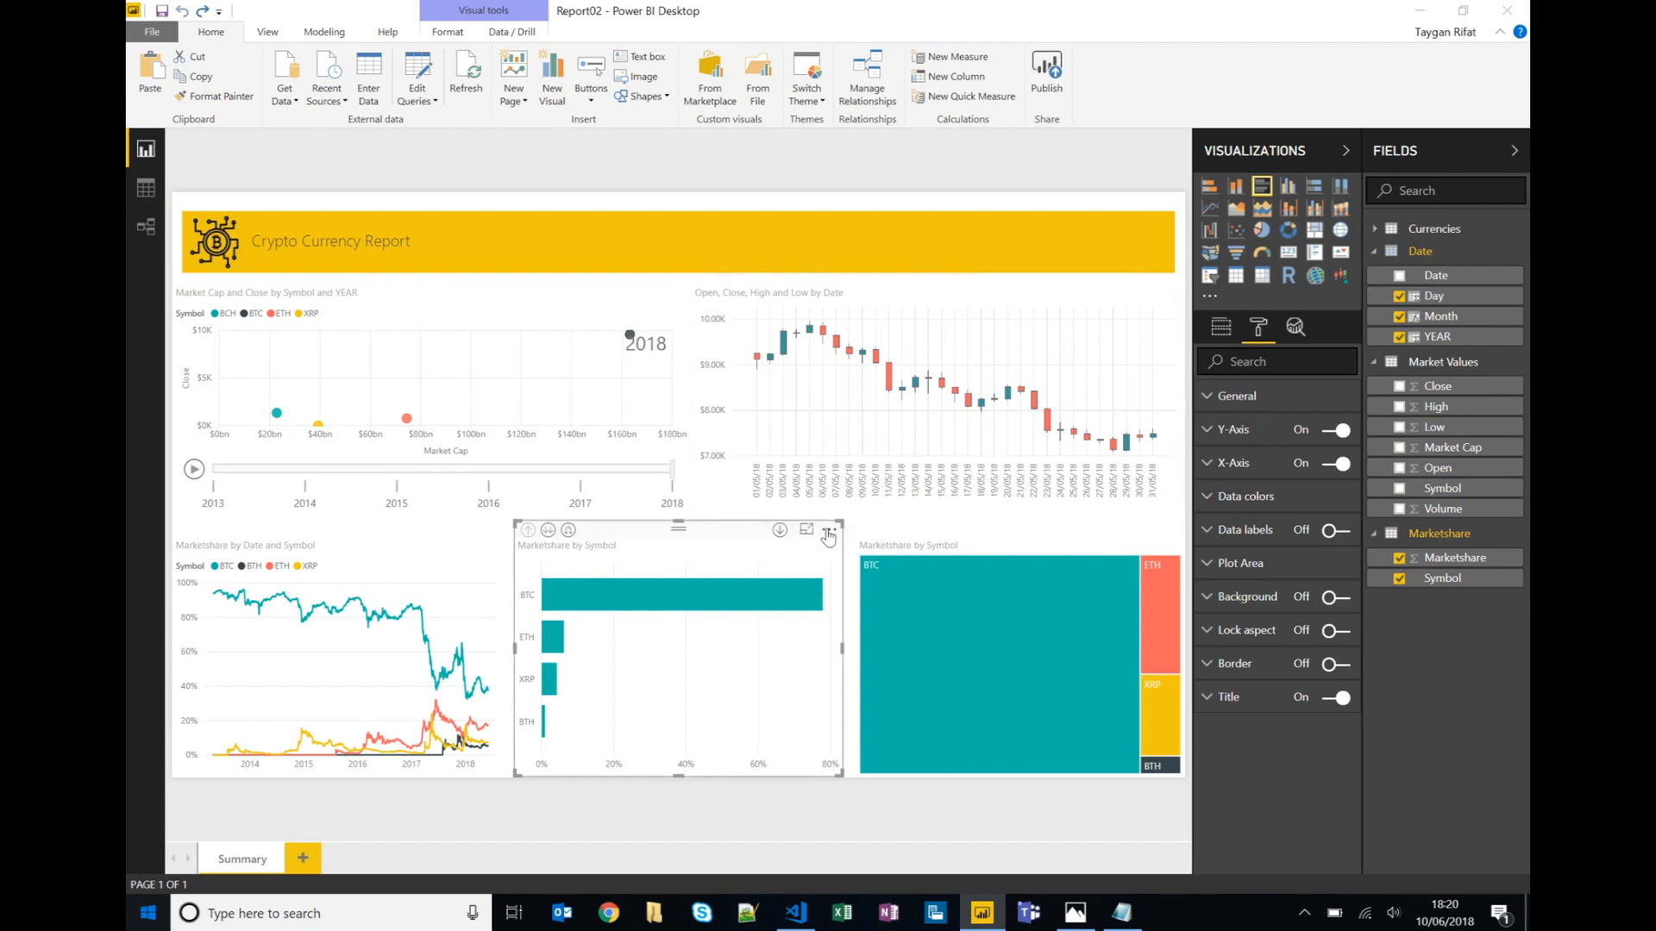
pyautogui.click(831, 529)
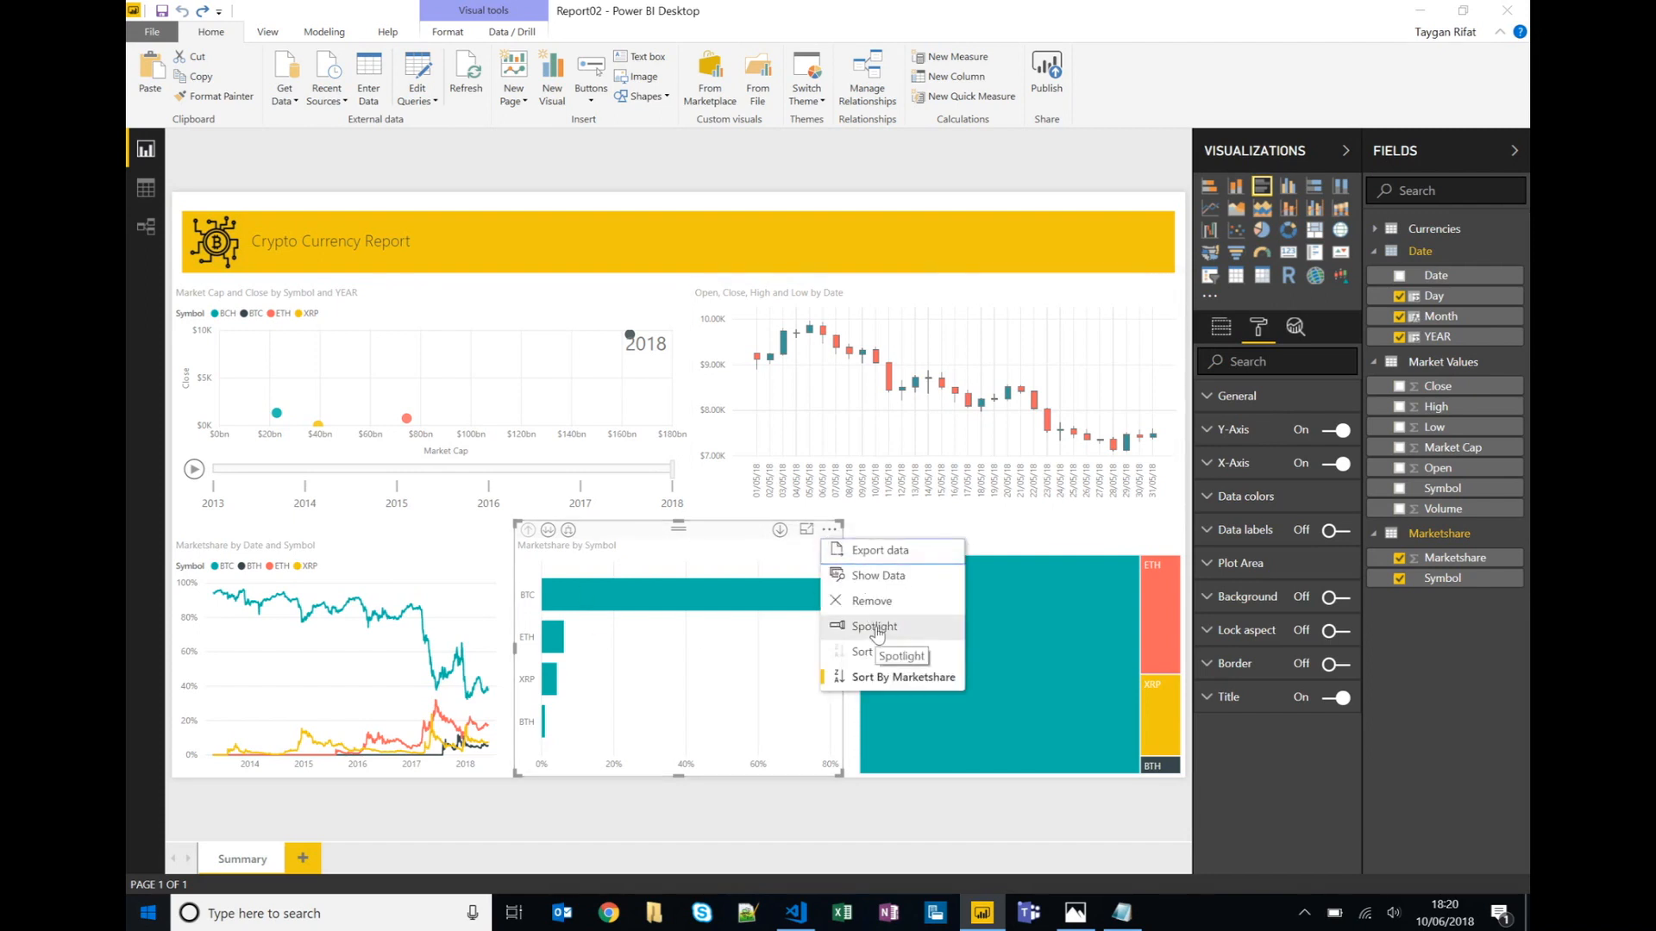
pyautogui.click(875, 626)
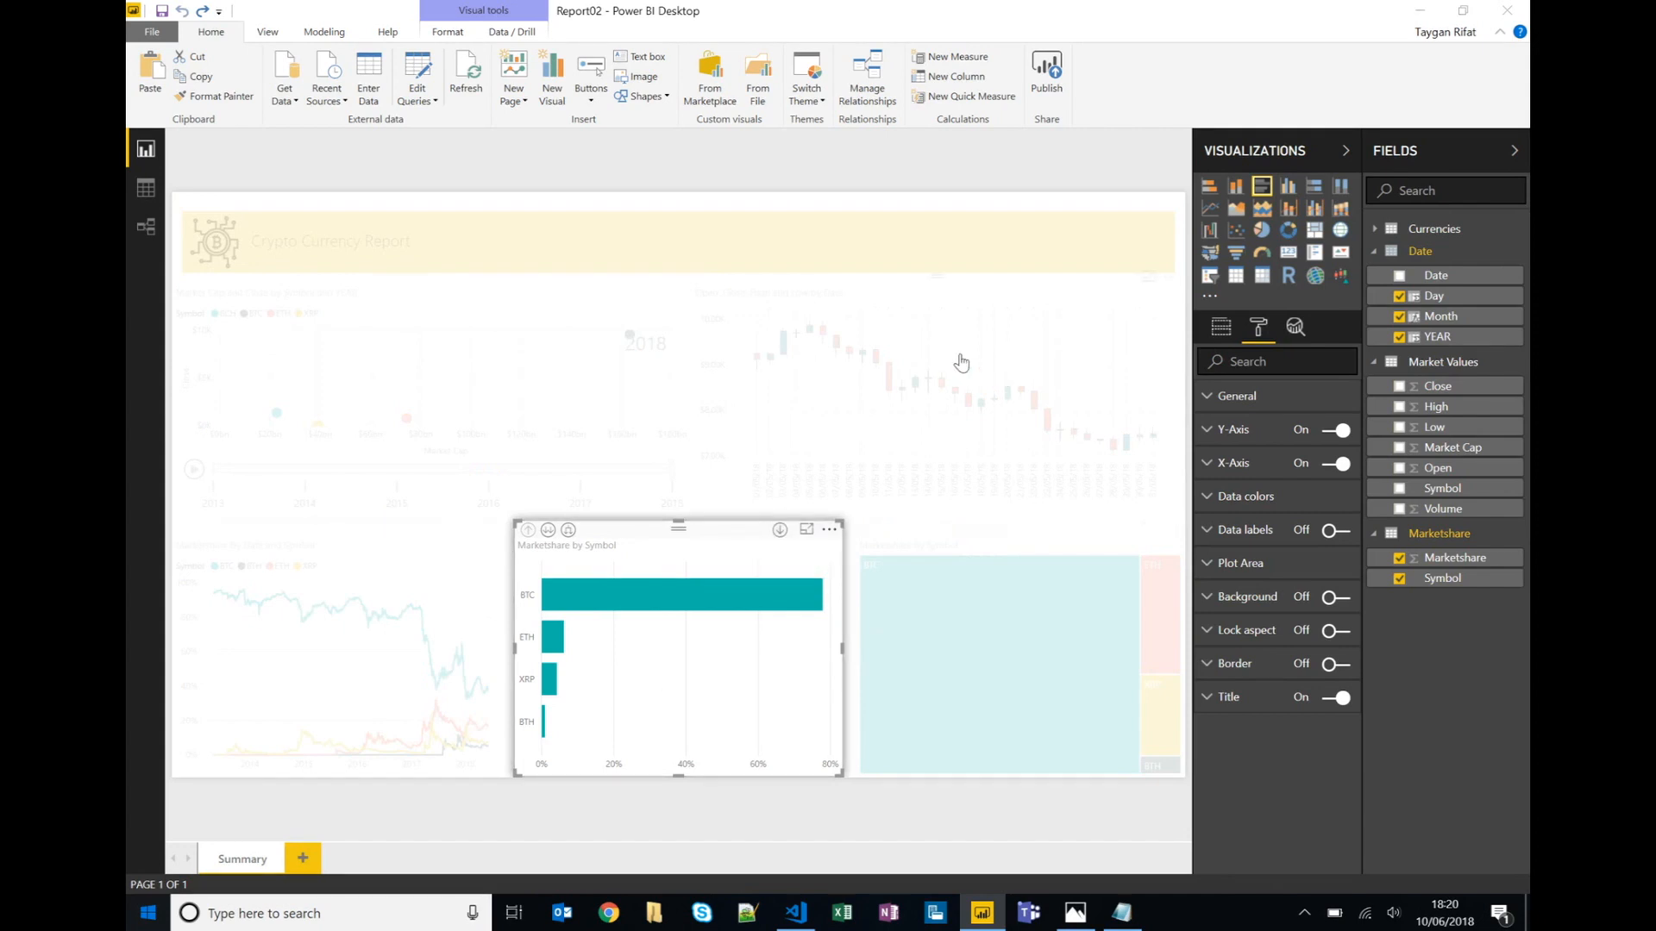
pyautogui.moveTo(651, 750)
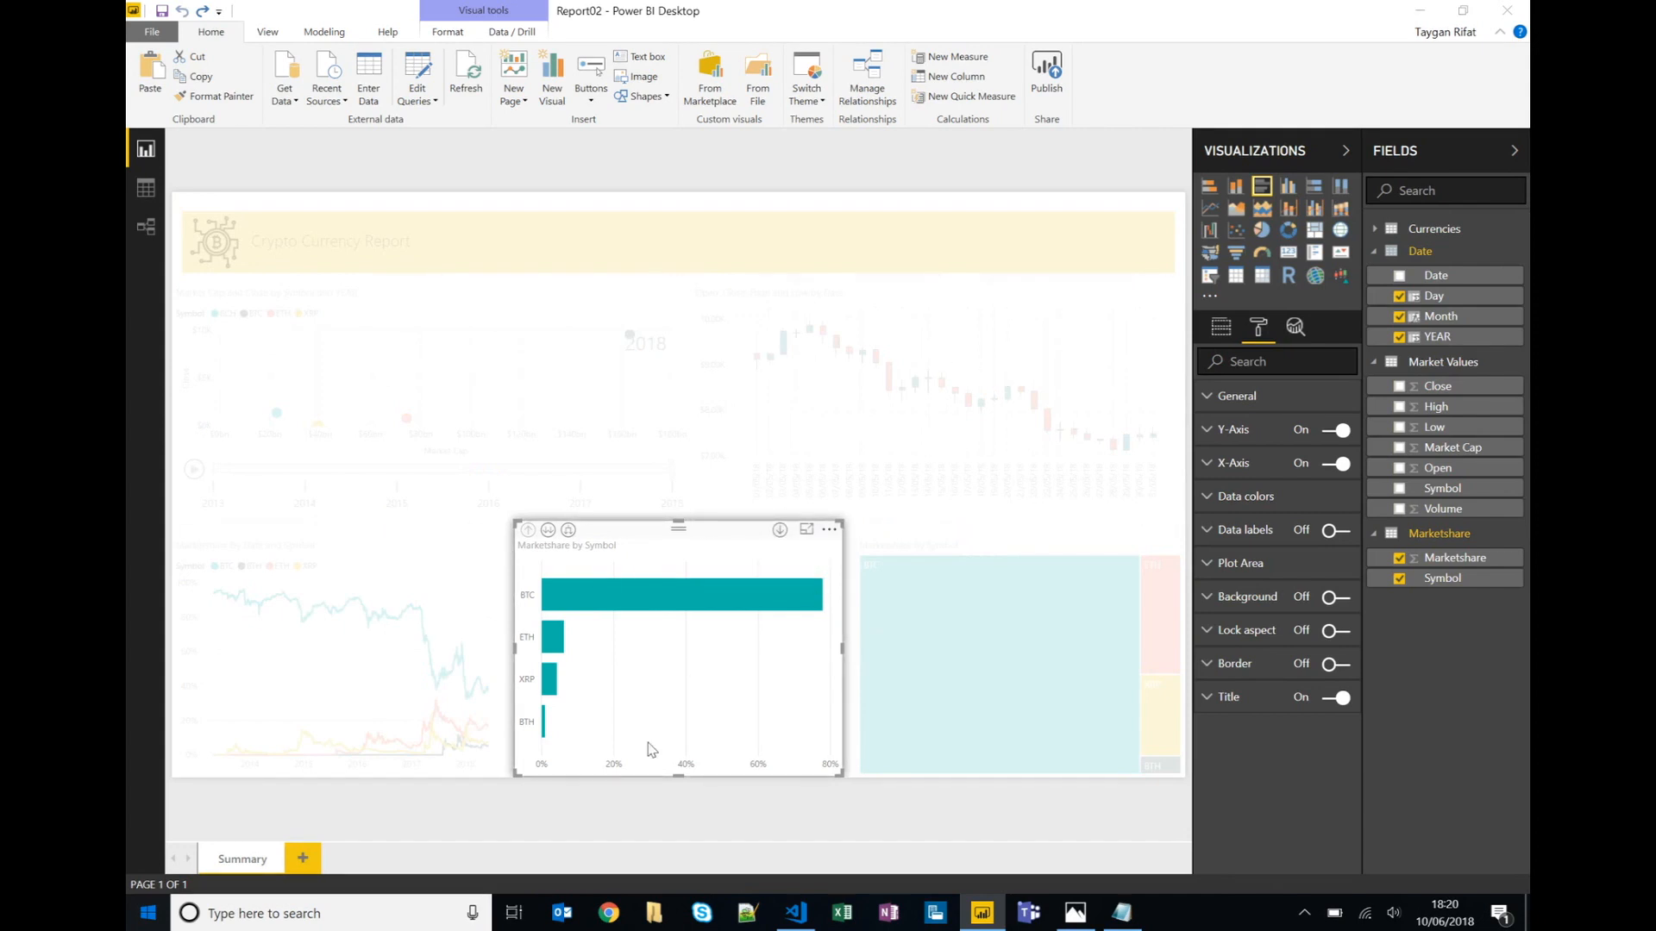
pyautogui.click(807, 535)
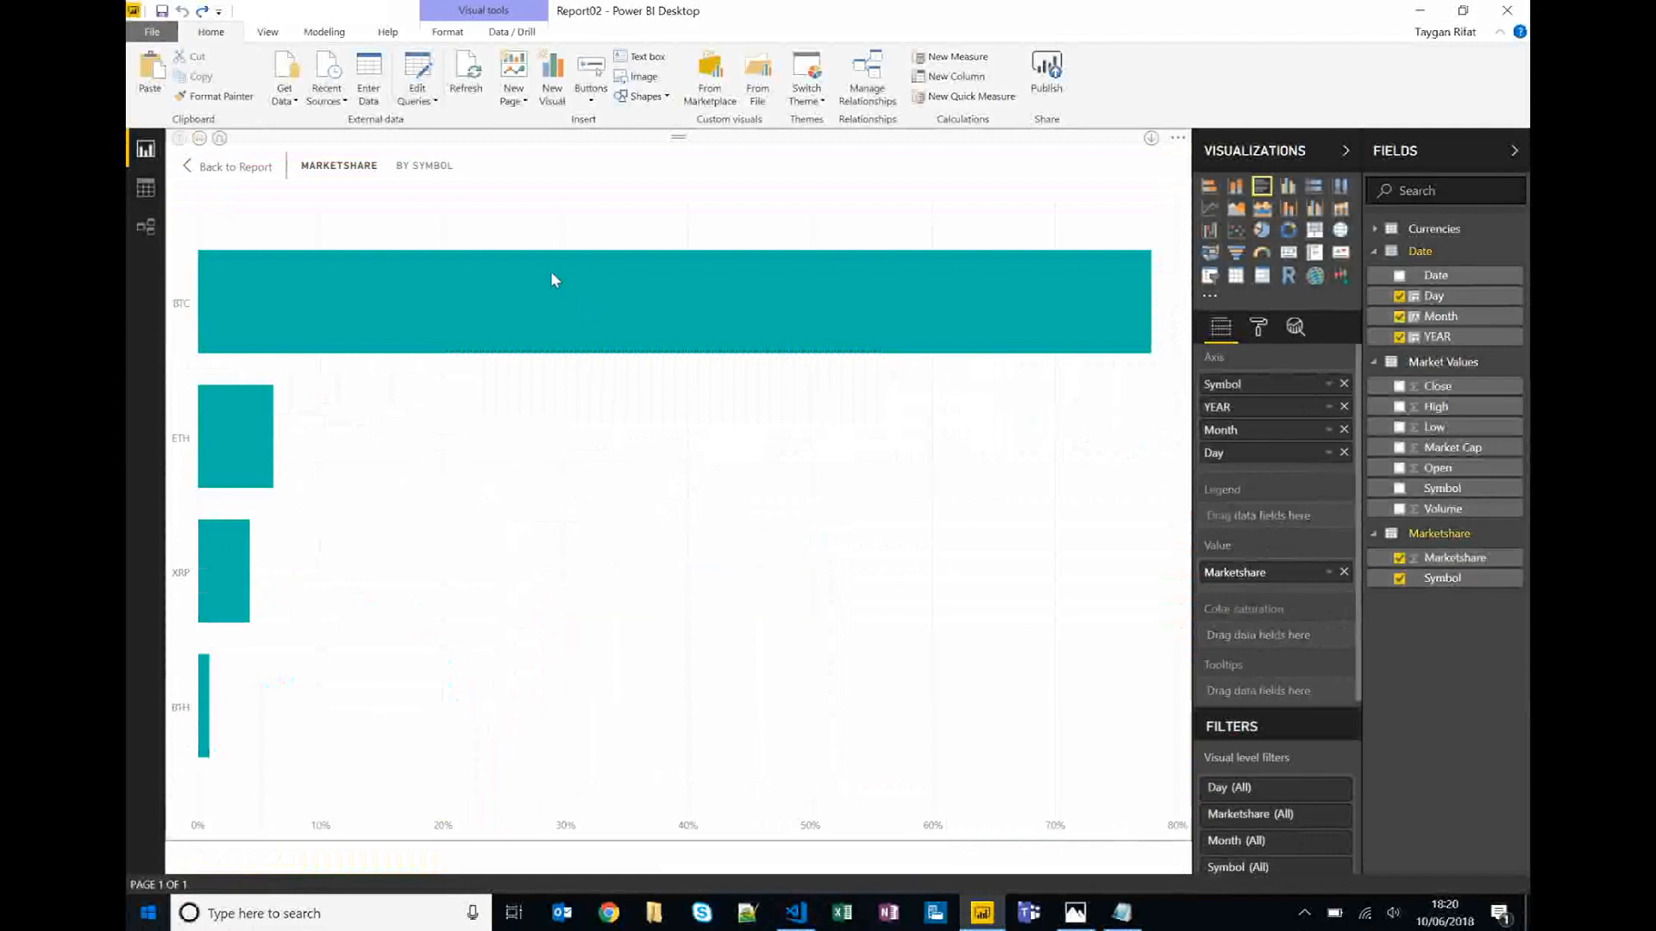
pyautogui.click(234, 166)
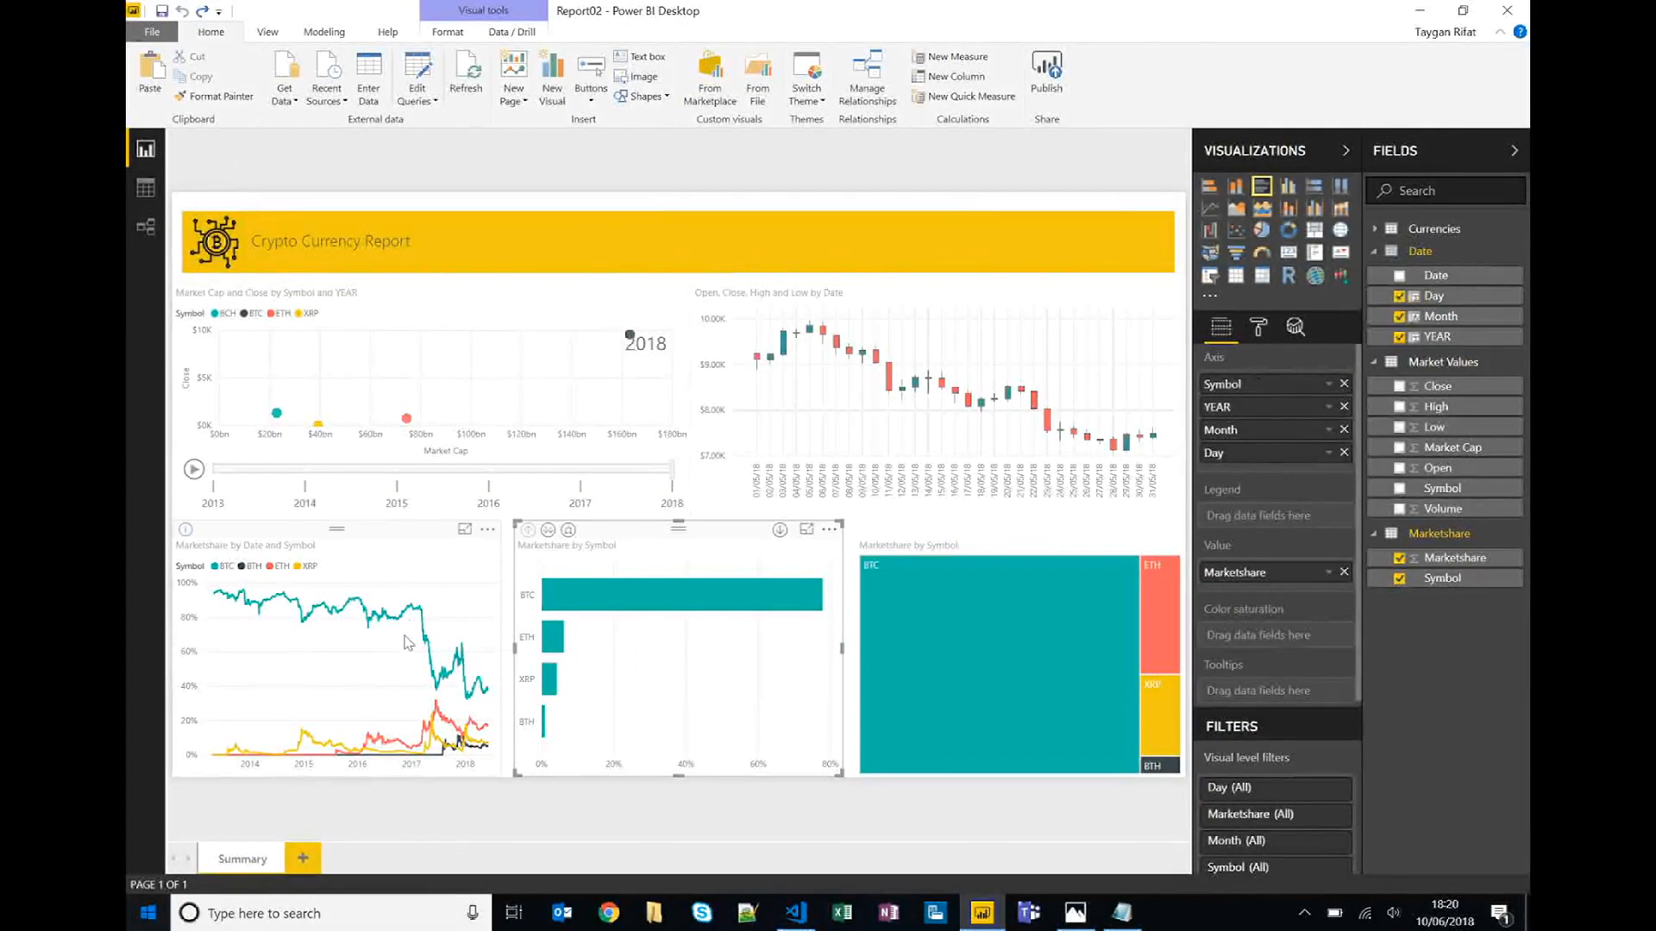
pyautogui.moveTo(981, 643)
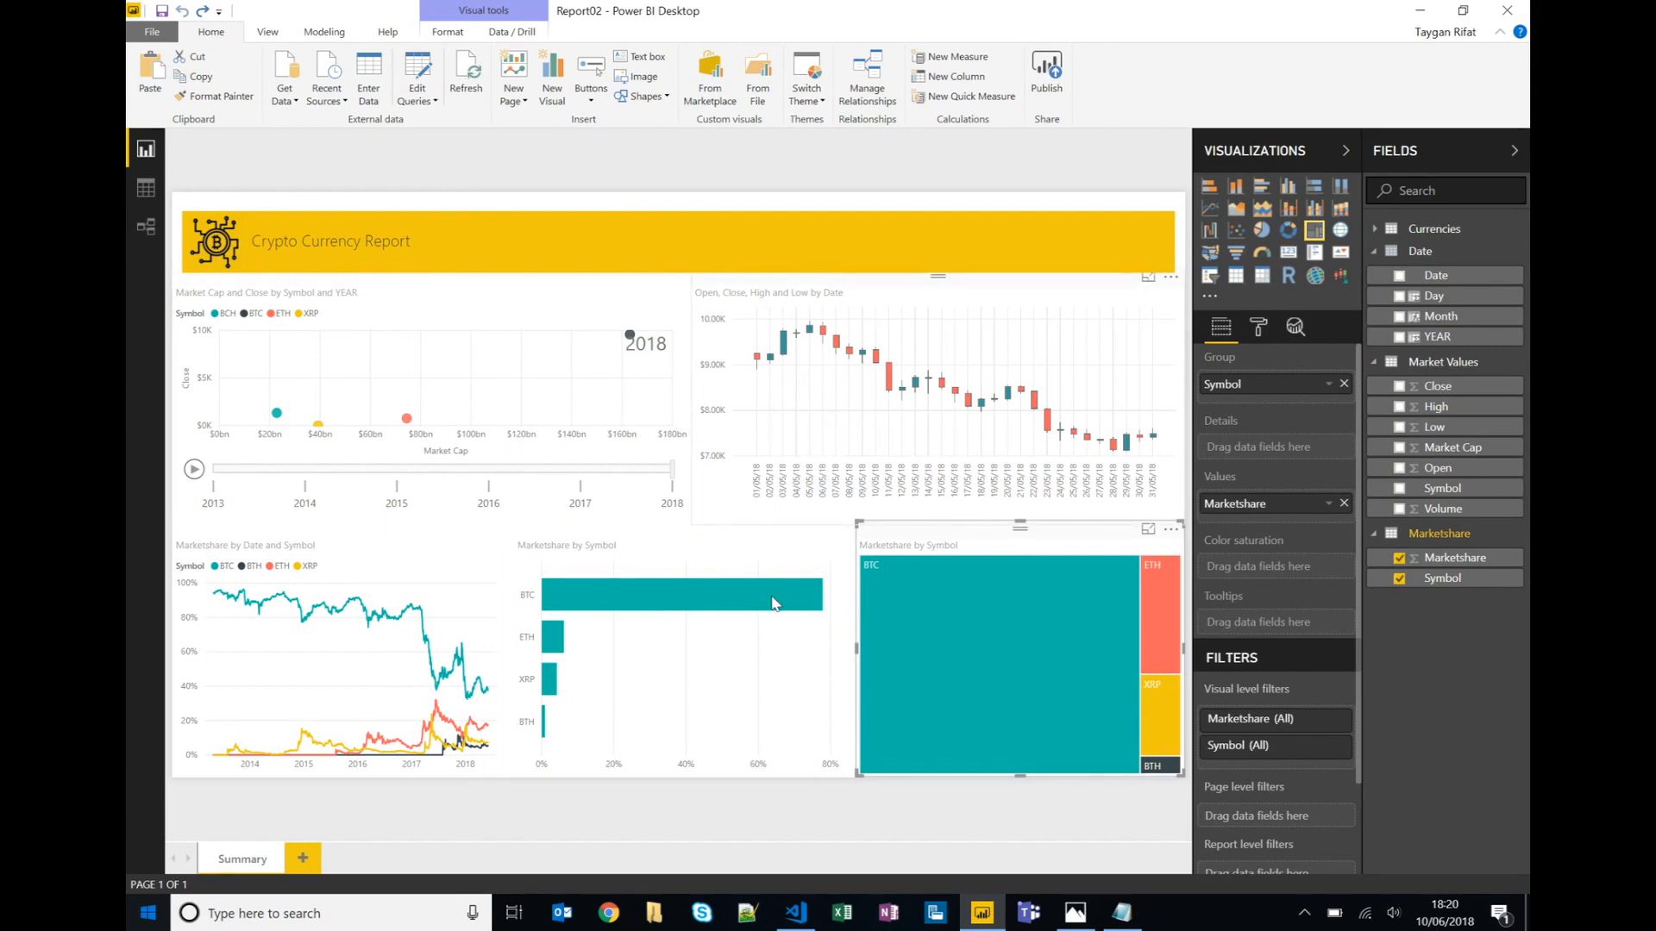
pyautogui.moveTo(861, 497)
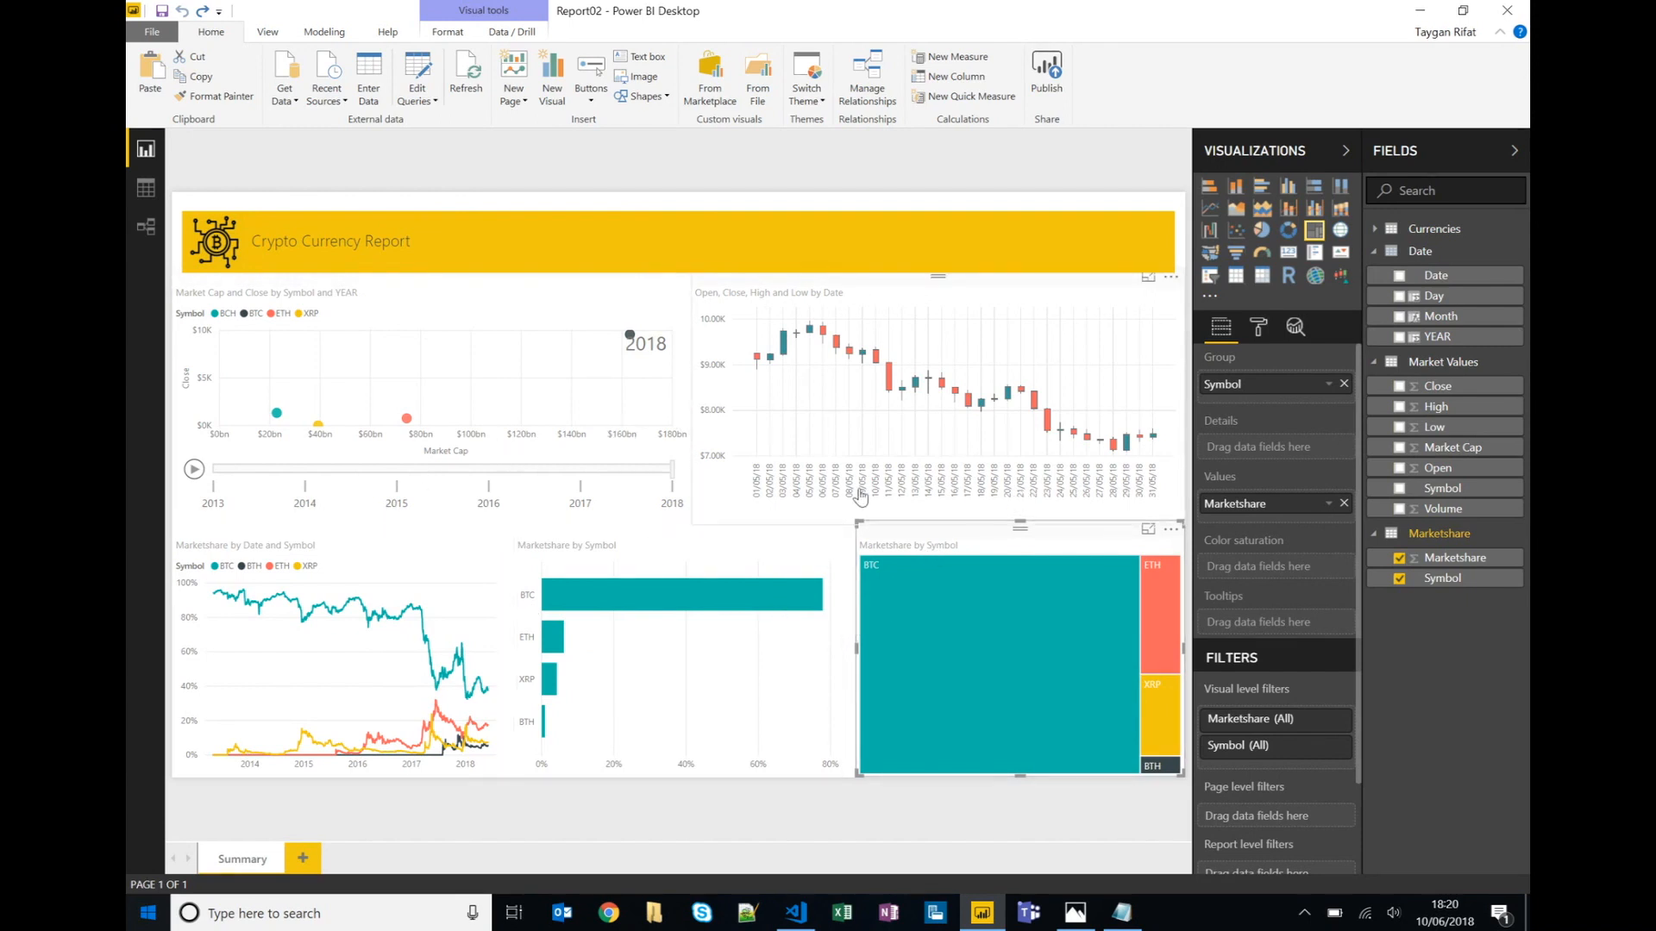
pyautogui.moveTo(738, 421)
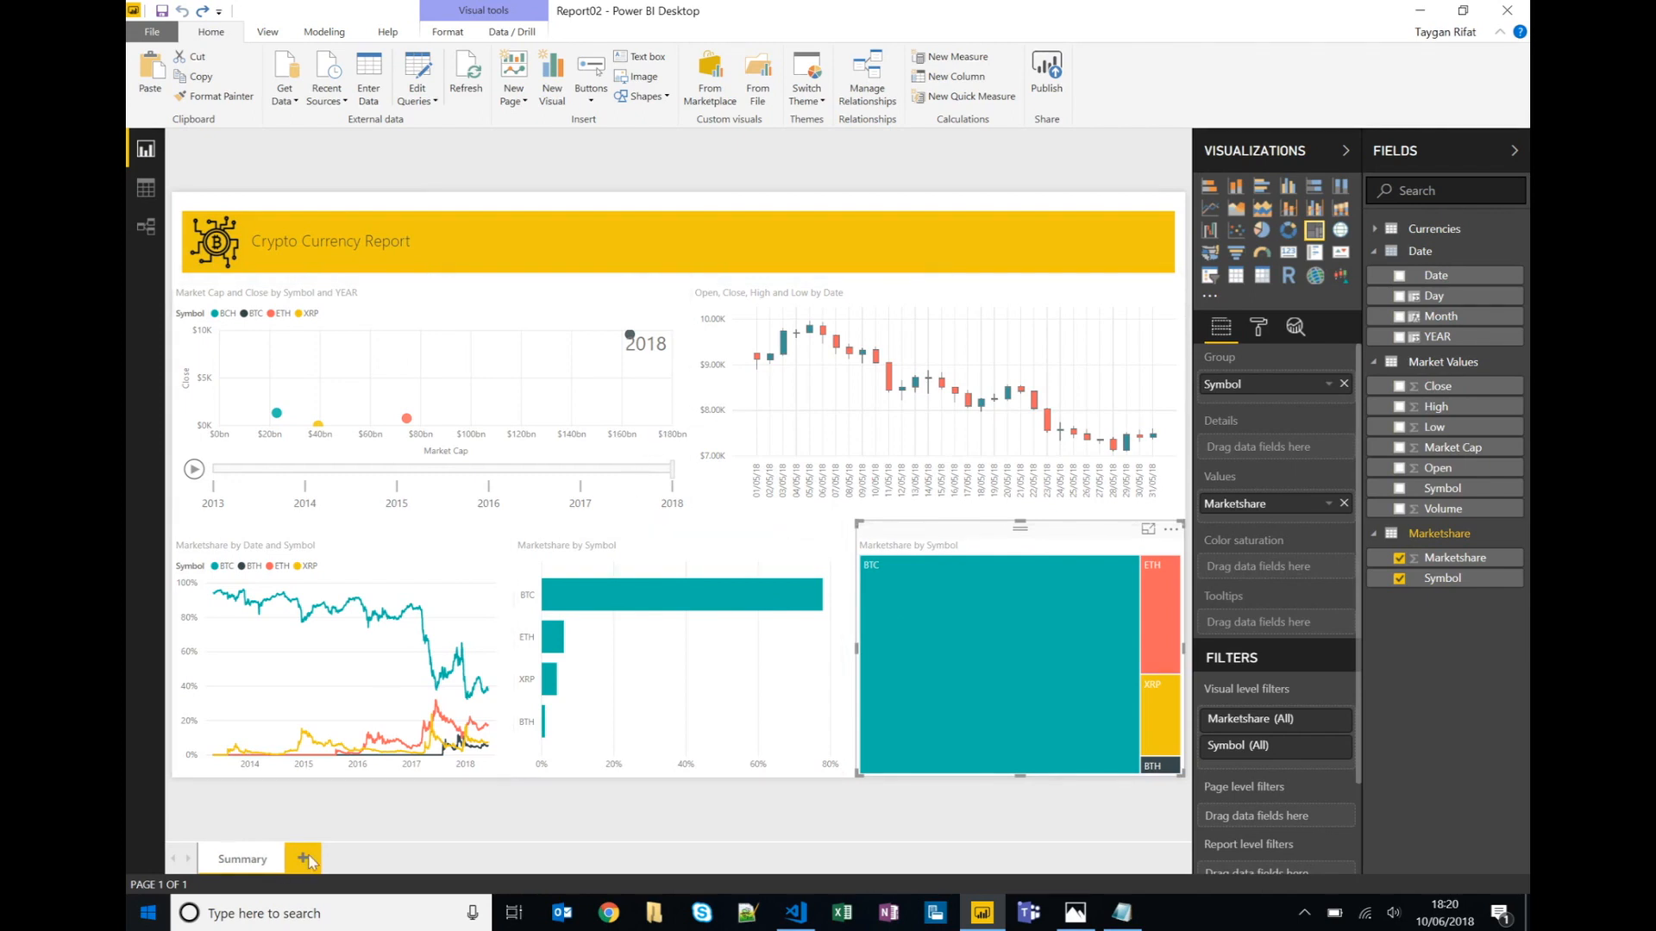
pyautogui.moveTo(305, 857)
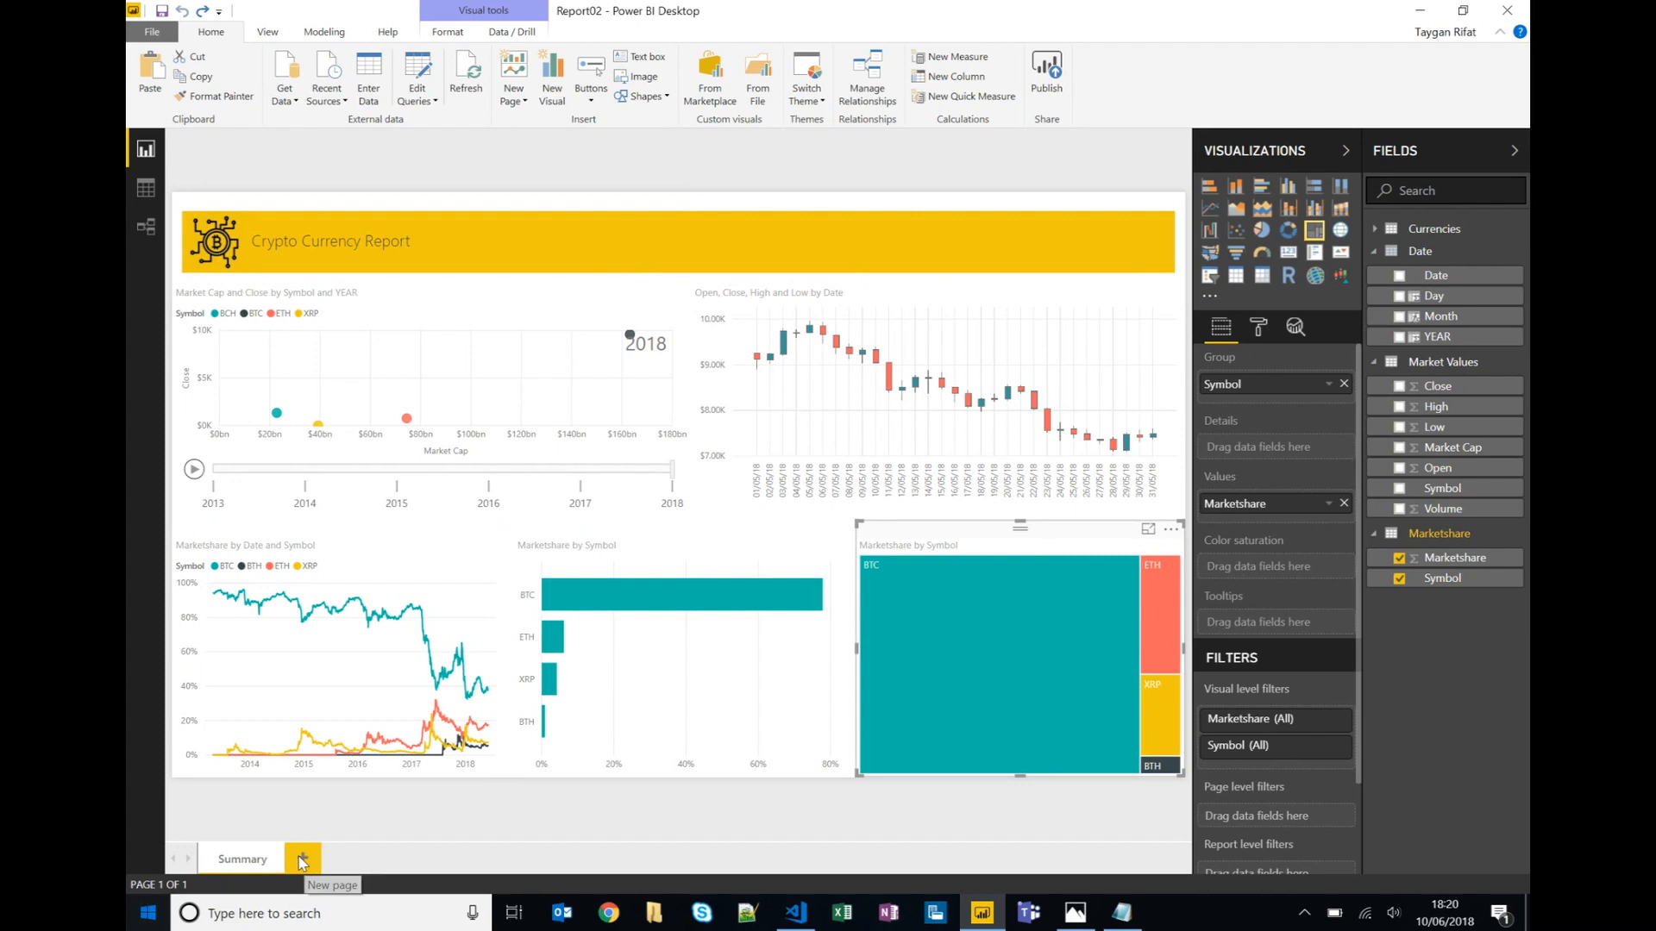
# Create a new page with the Marketshare by Date line chart filtered to BTC, Symbol legend removed.
pyautogui.click(304, 857)
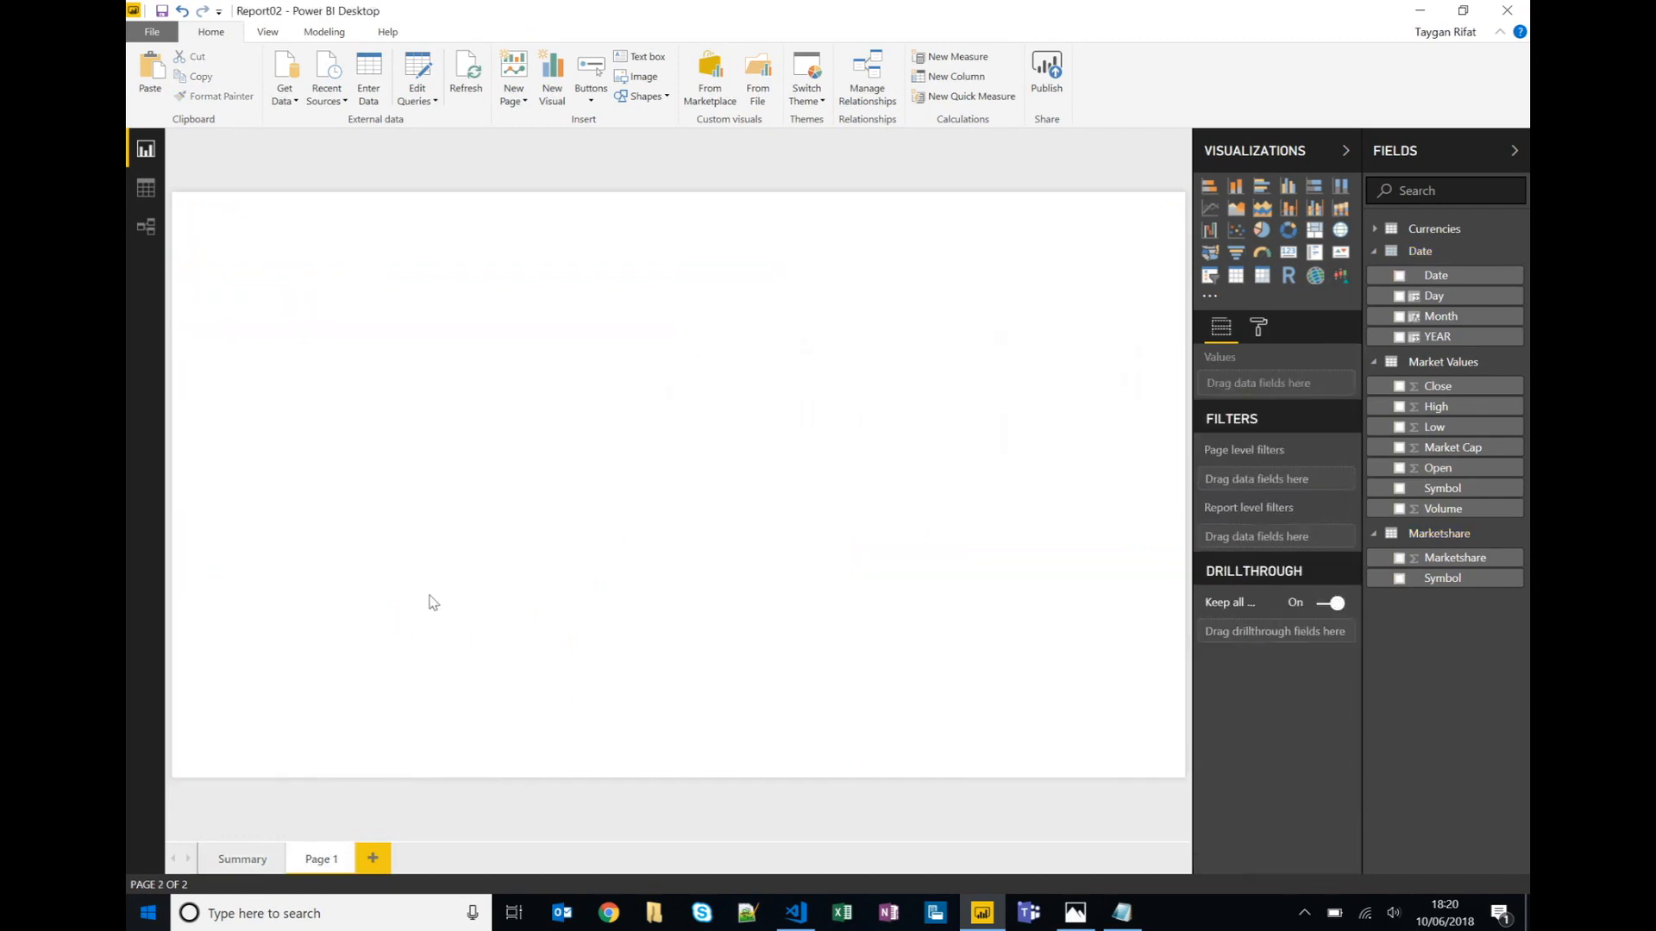
pyautogui.click(1209, 207)
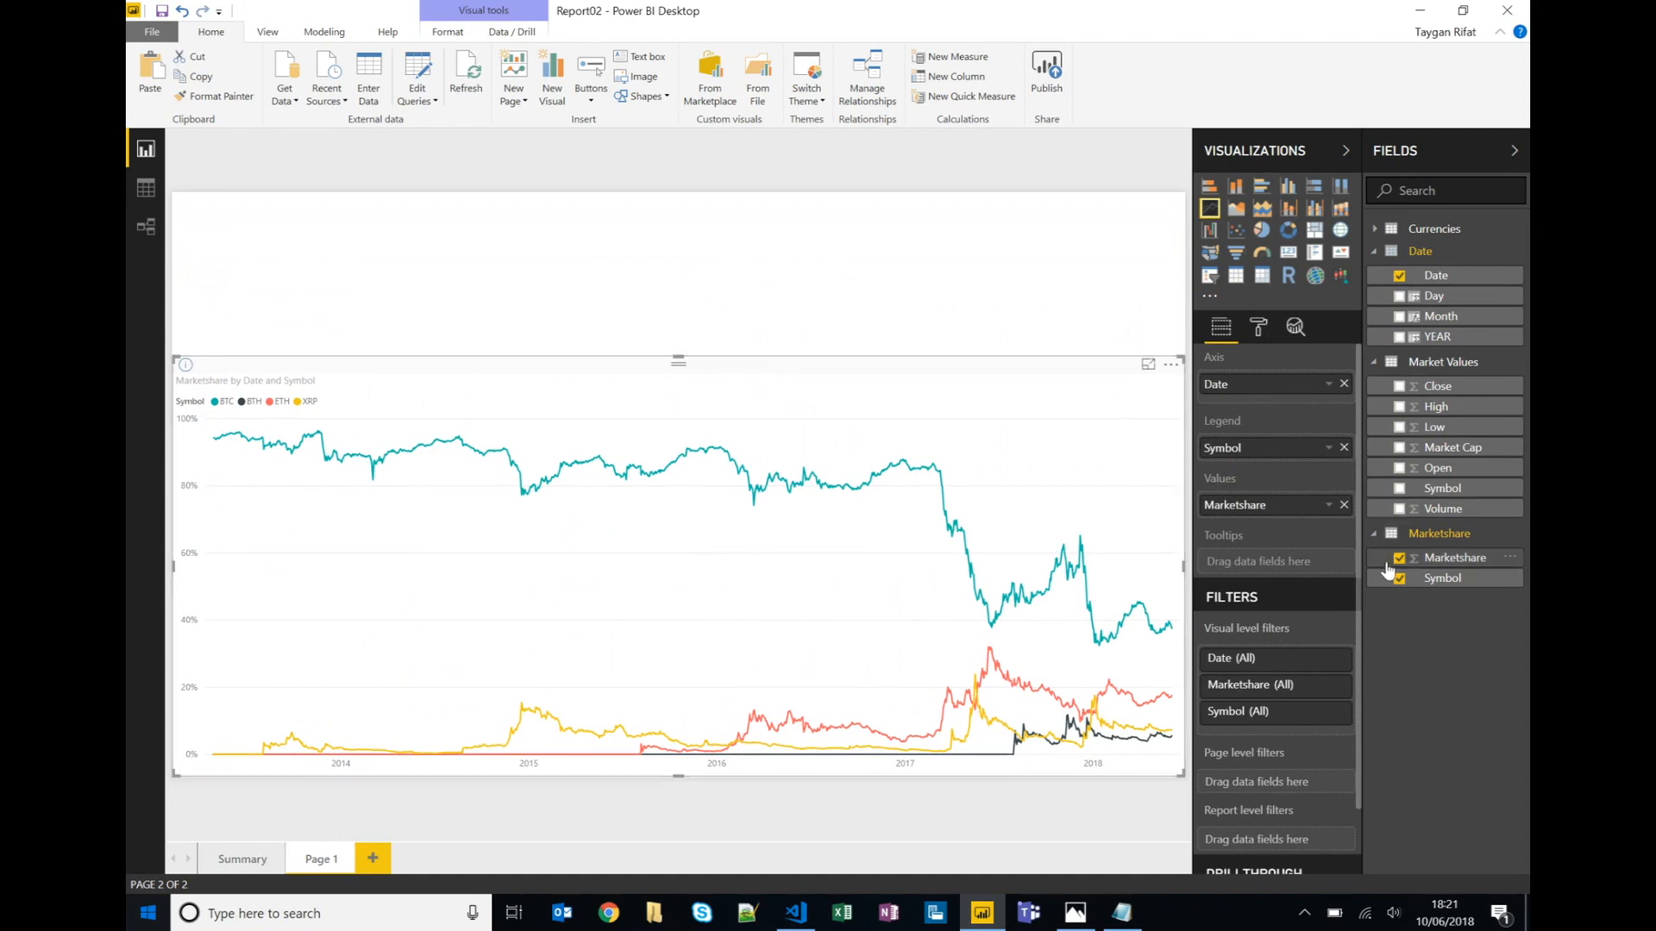
pyautogui.click(1400, 577)
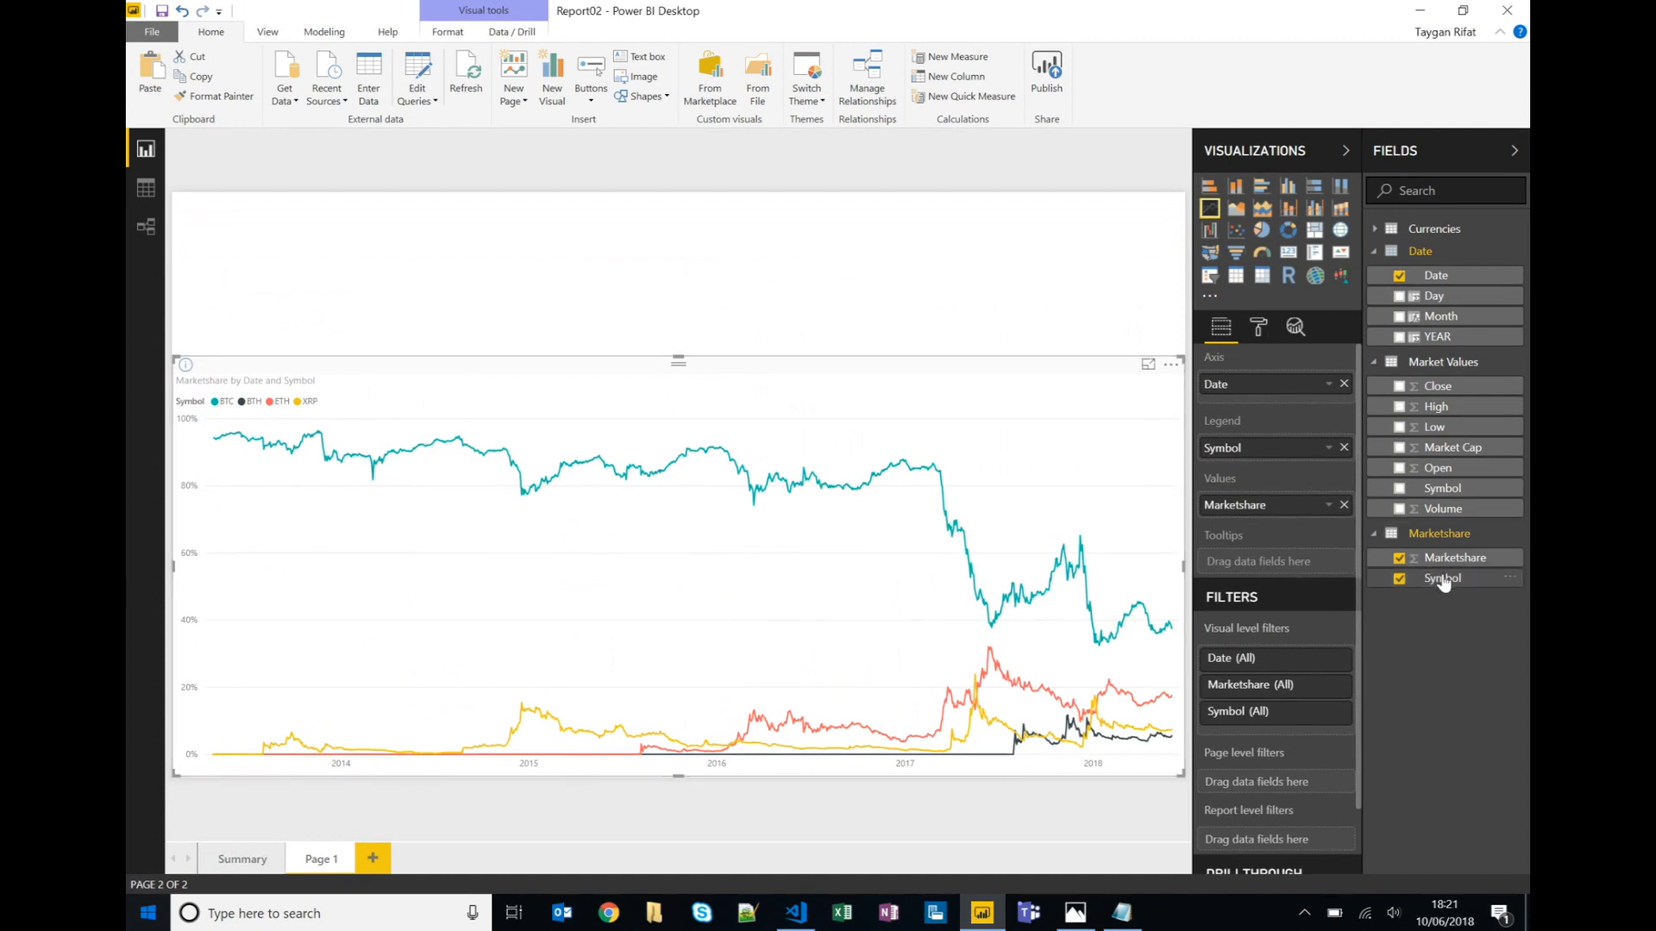
pyautogui.click(1237, 710)
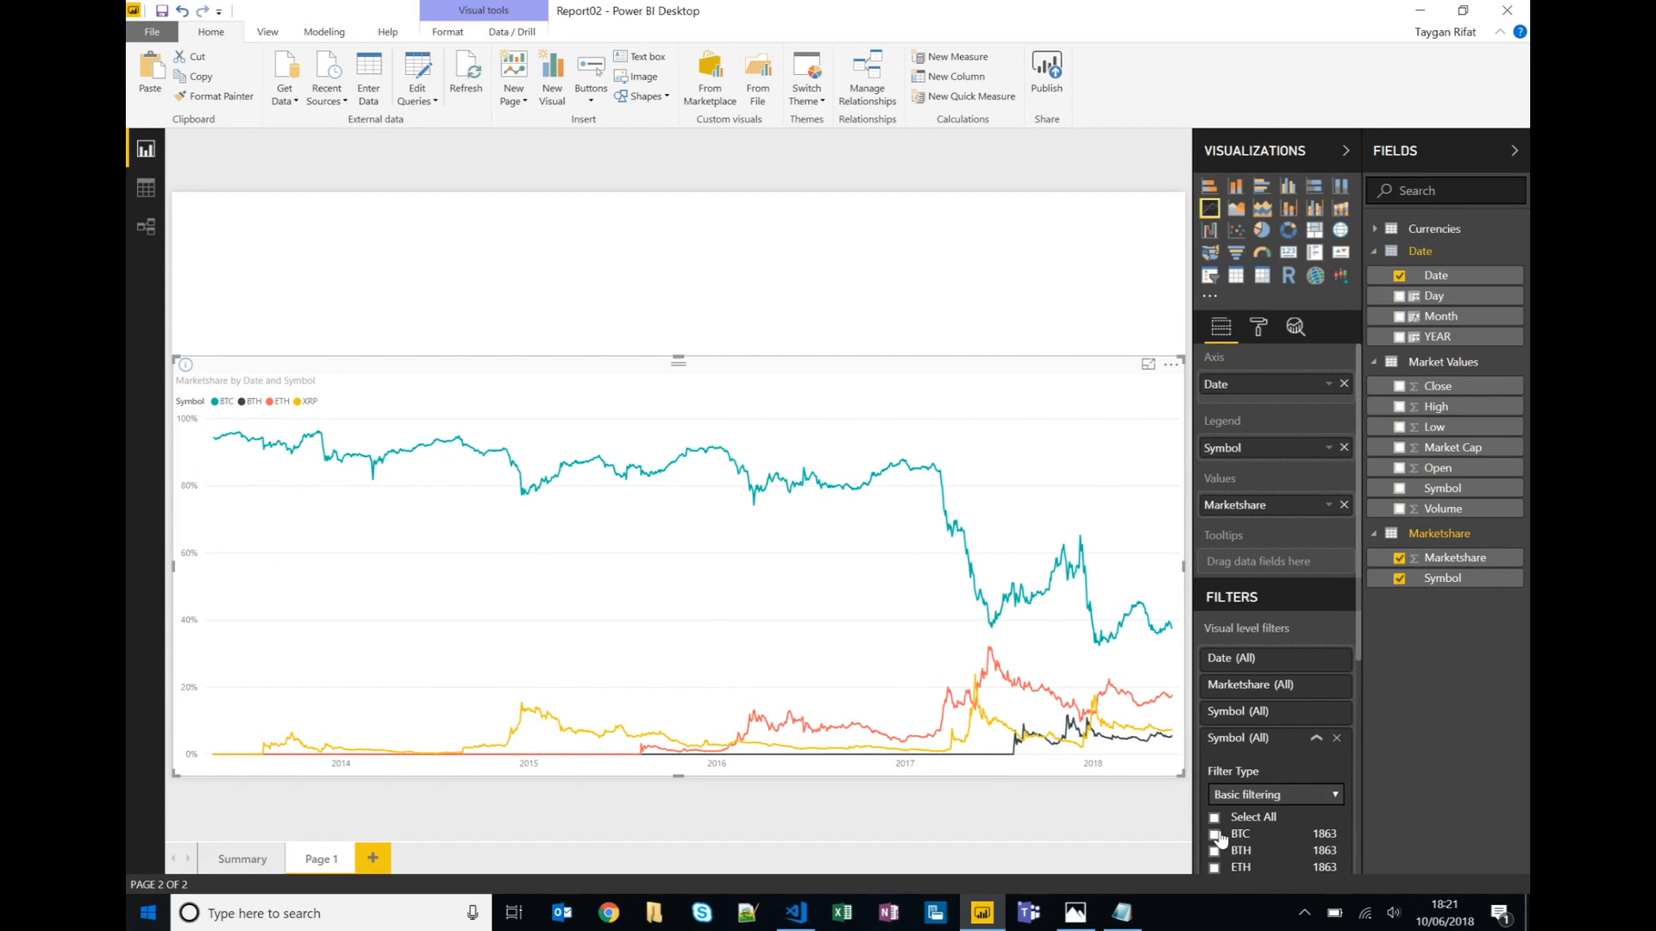
pyautogui.click(1212, 835)
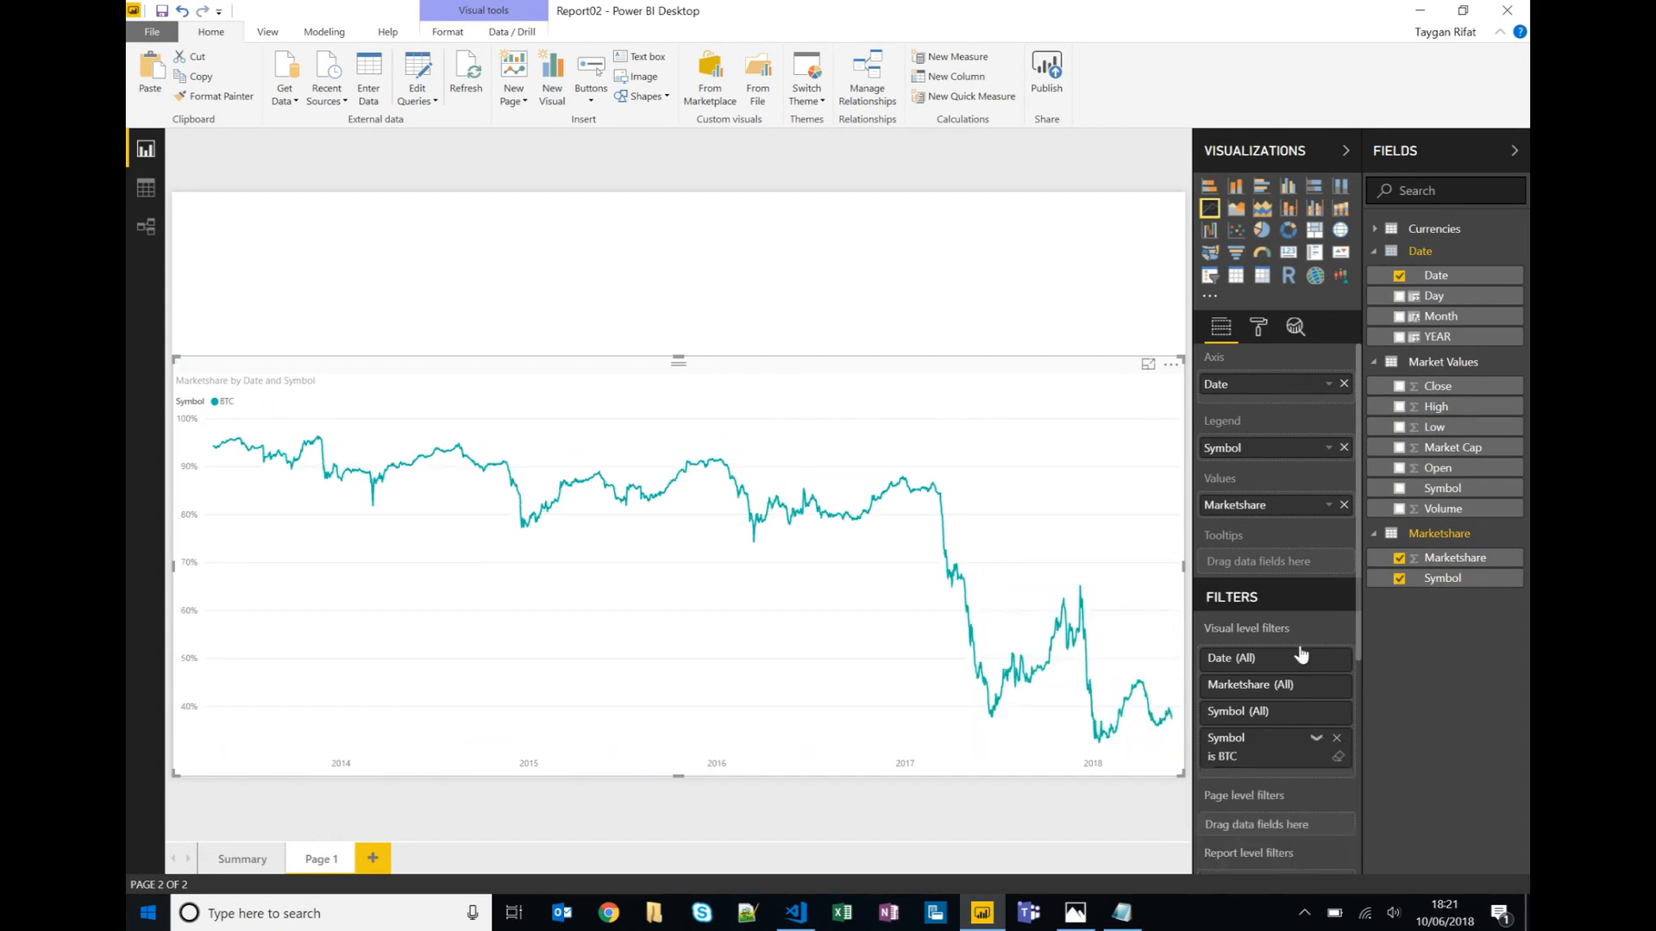
pyautogui.click(1343, 448)
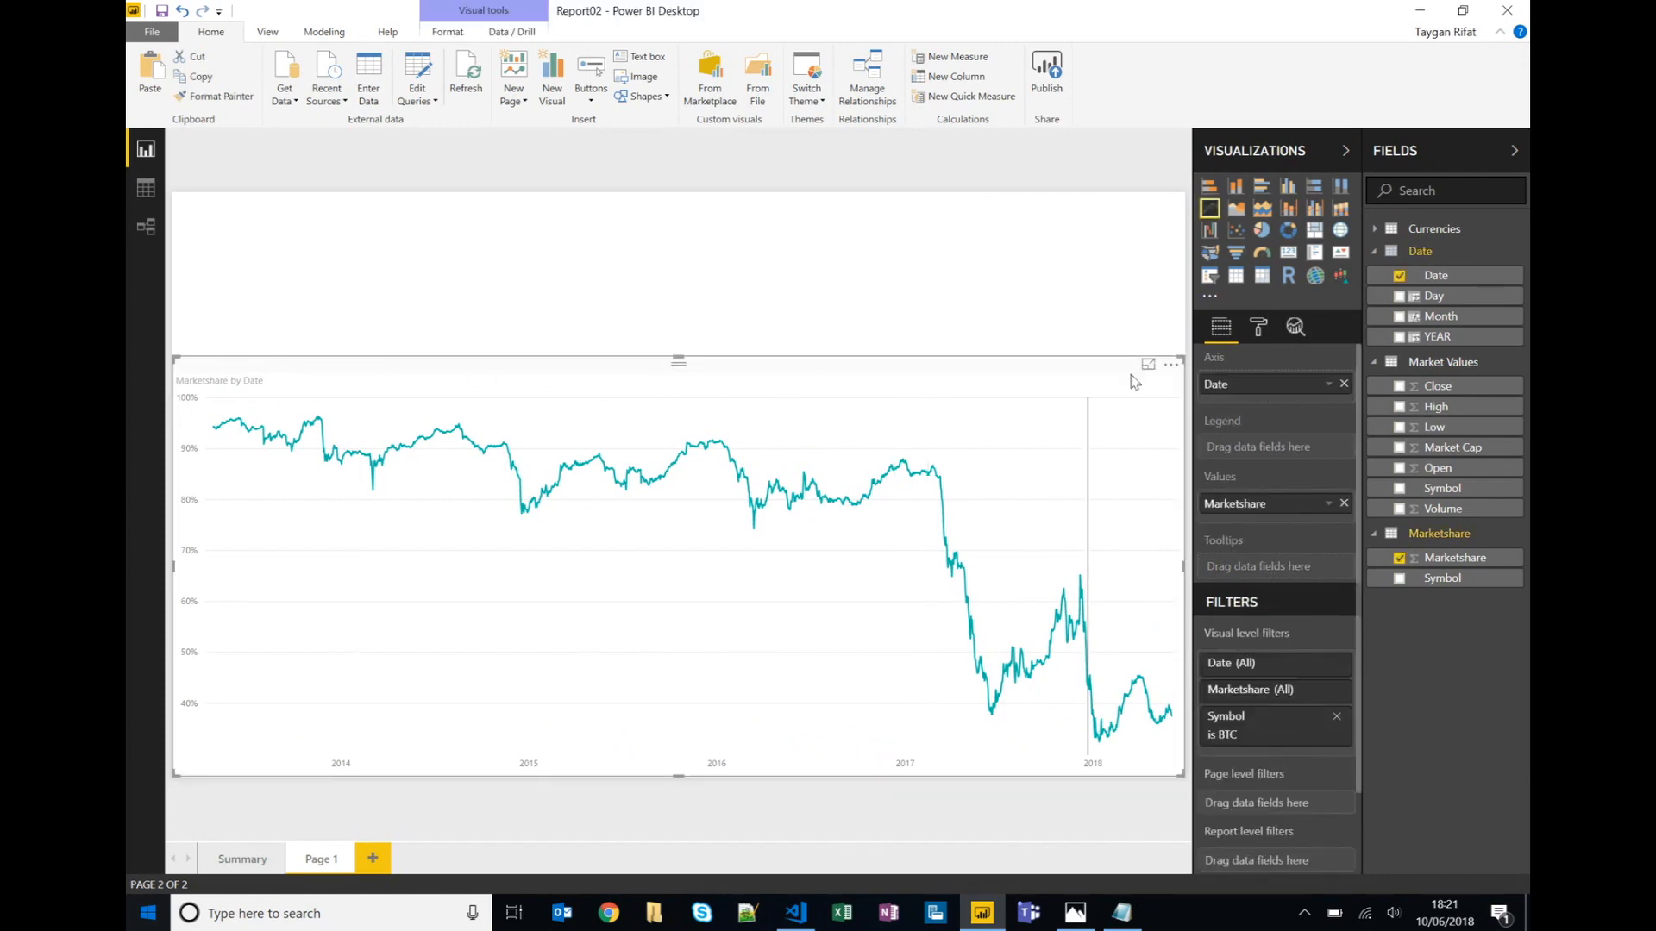
pyautogui.moveTo(1295, 326)
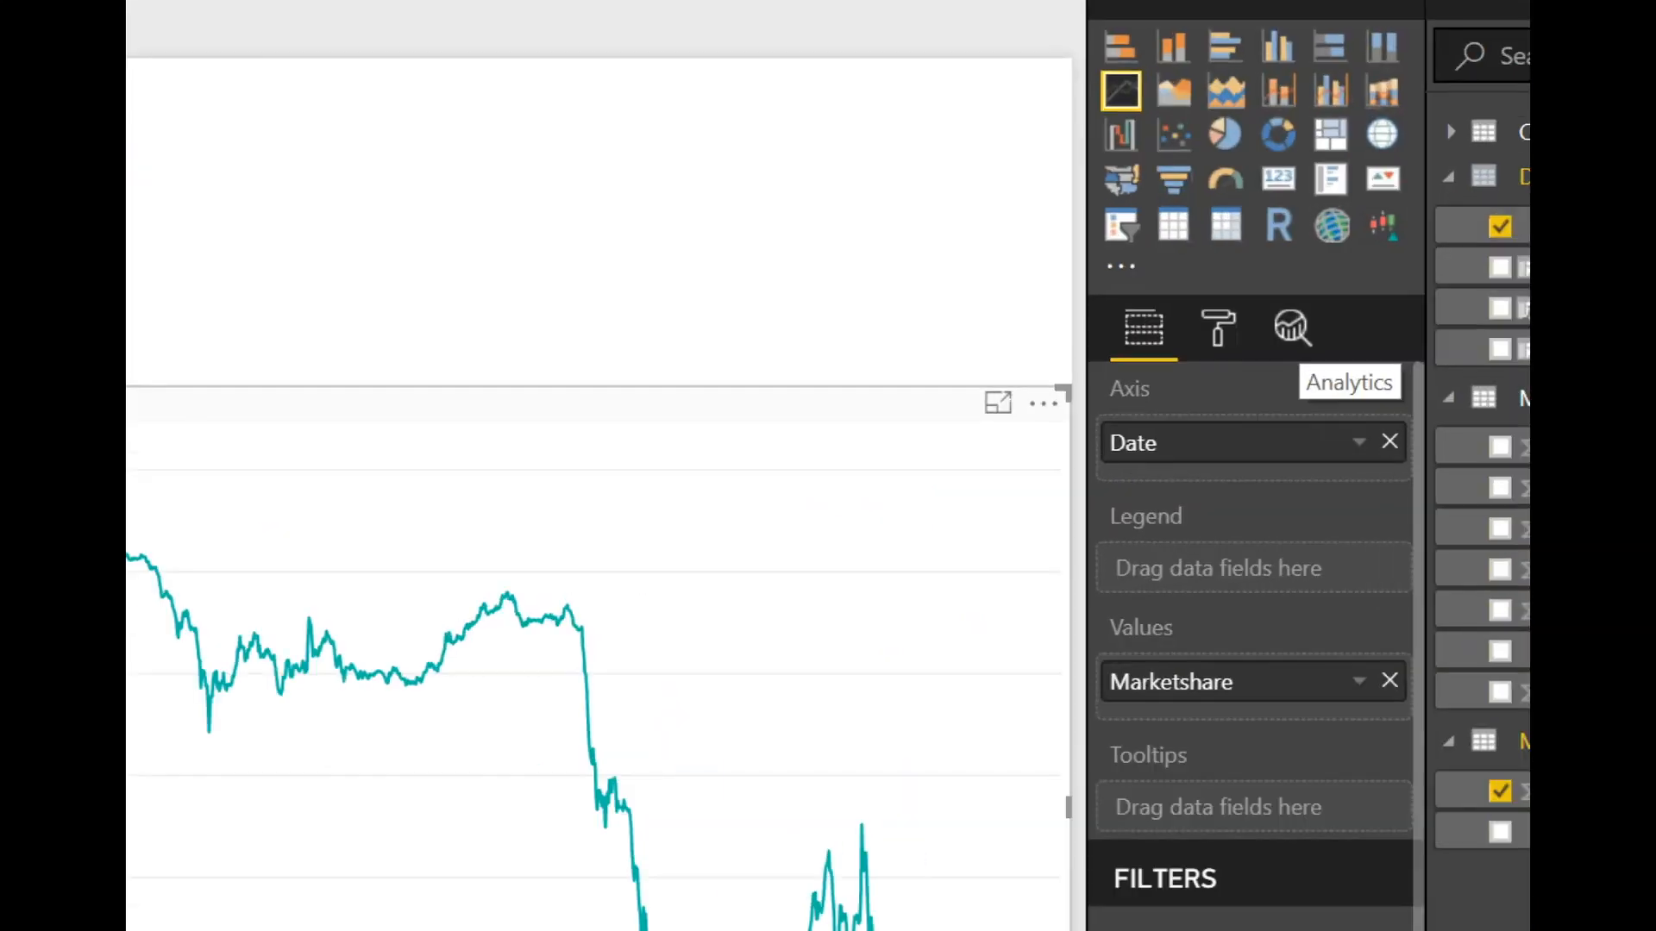
pyautogui.moveTo(1290, 328)
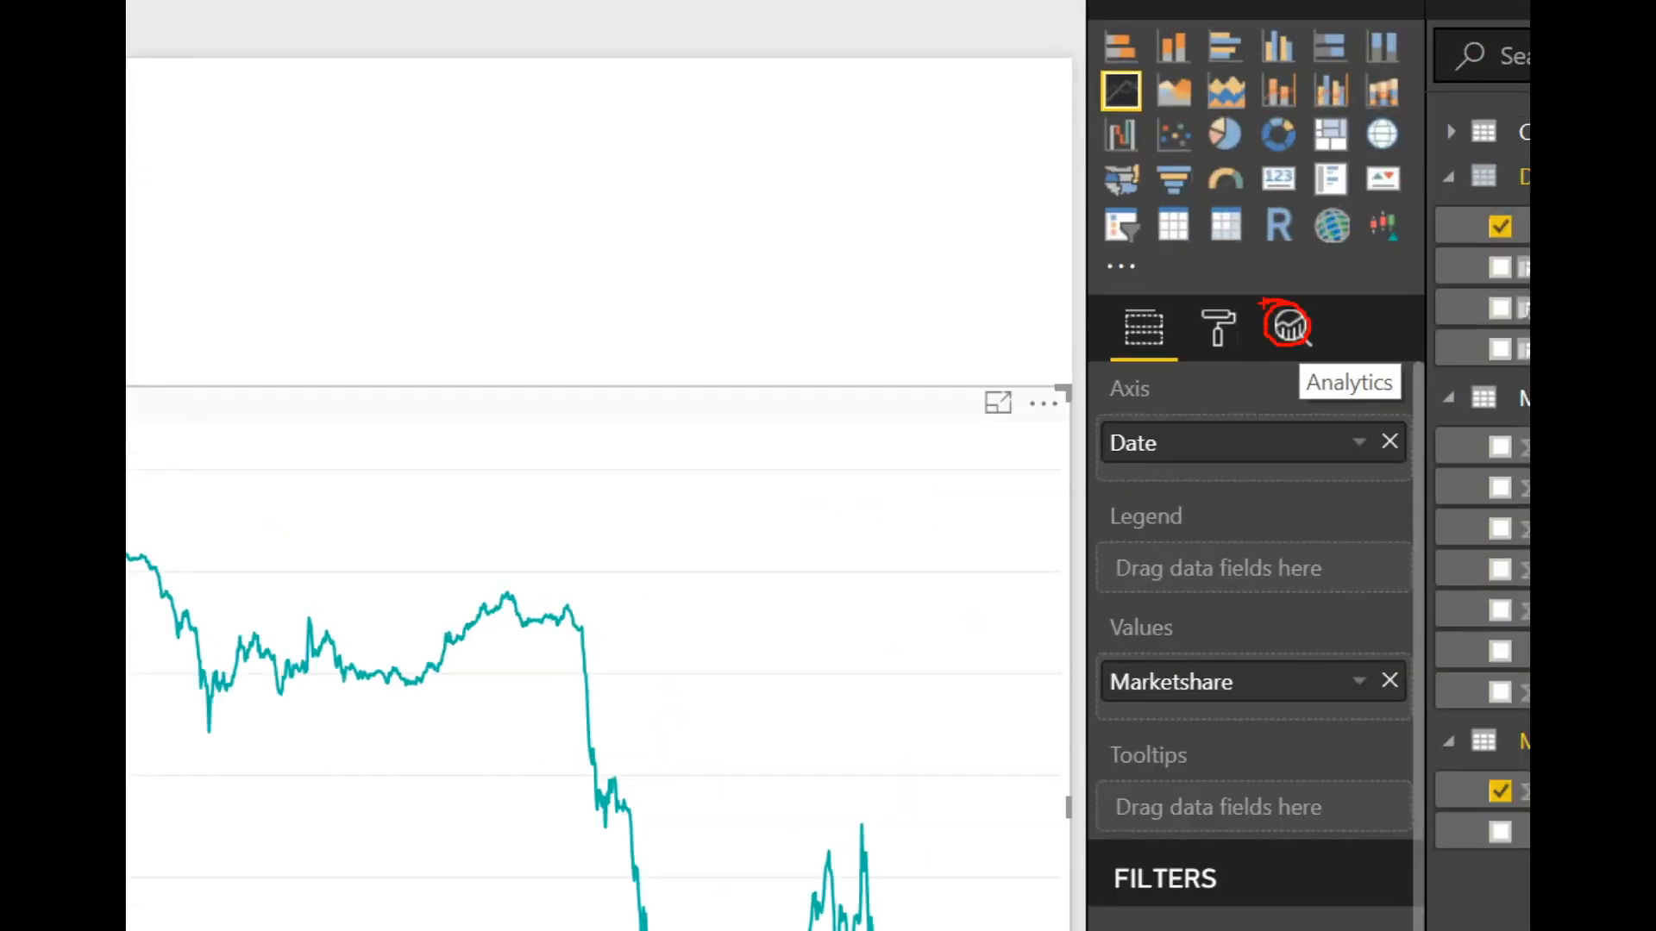
# Delete Trend Line 1 from the Marketshare line chart's analytics.
pyautogui.click(1295, 326)
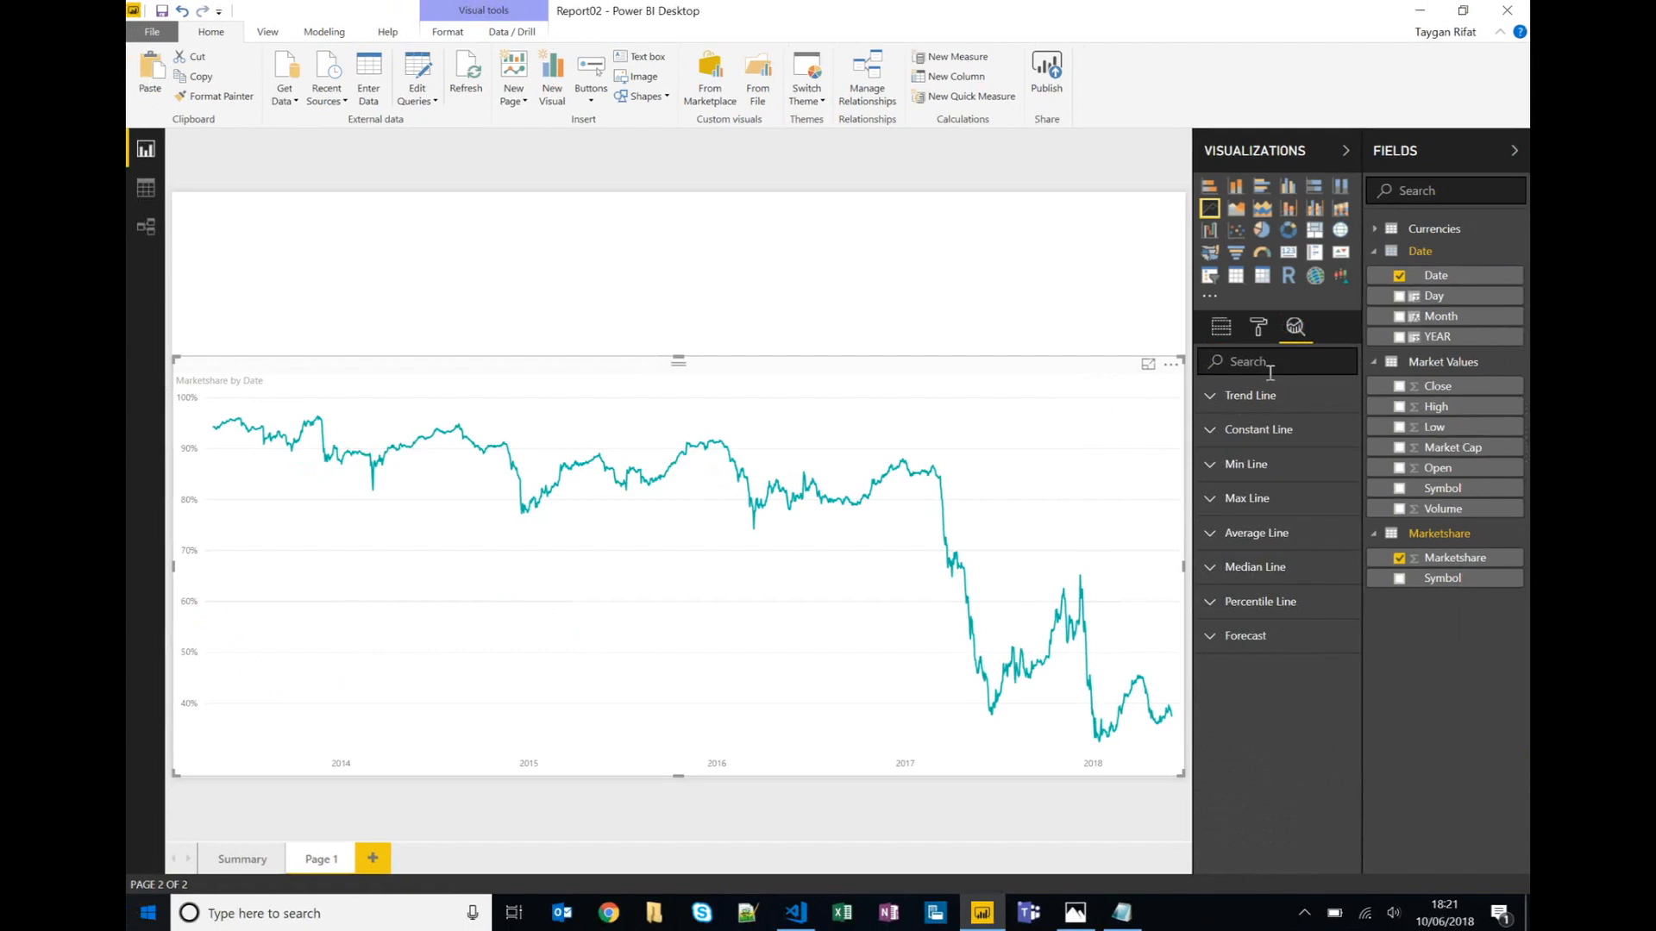
pyautogui.click(1248, 395)
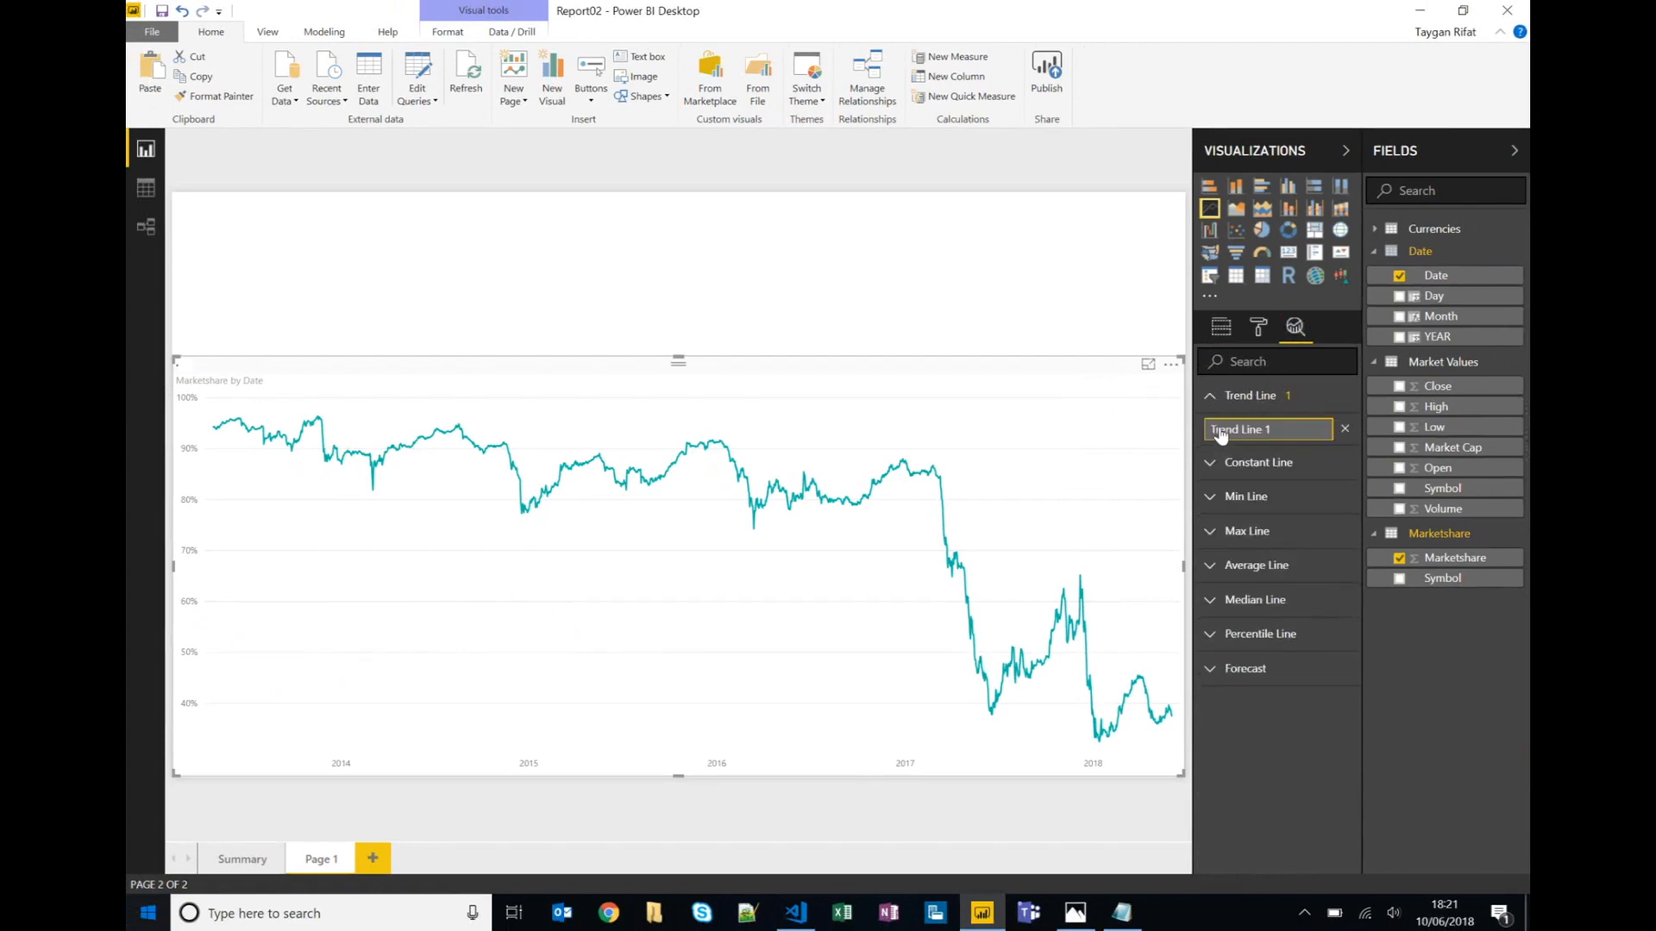
pyautogui.click(1249, 395)
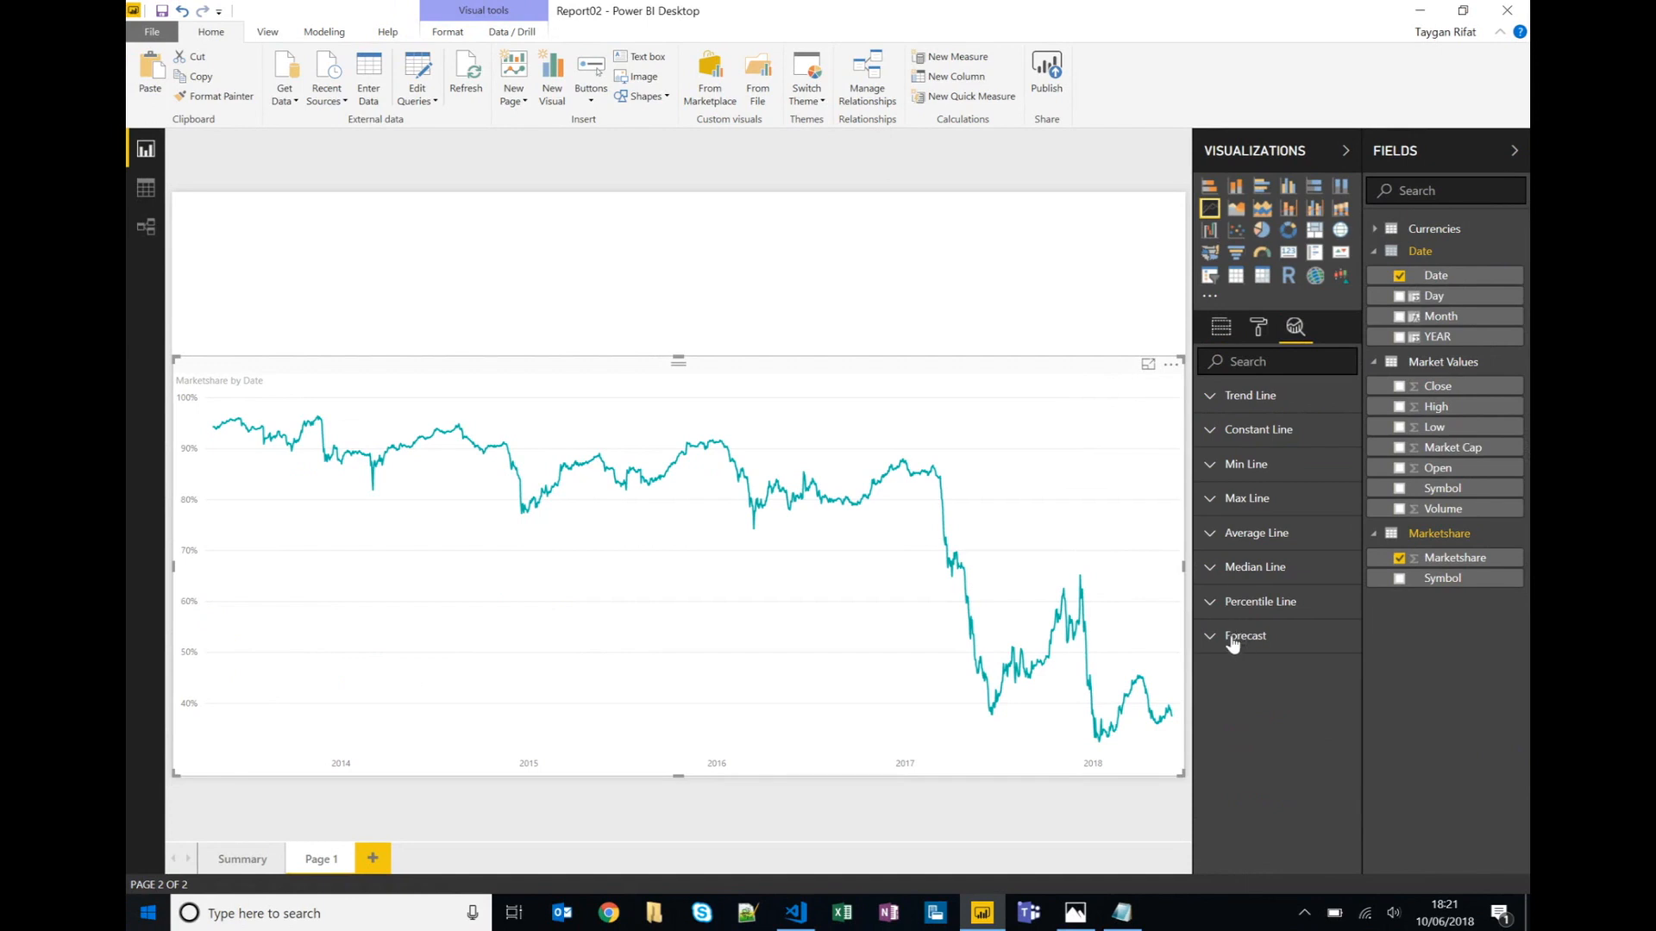
# Add a forecast of 7 points with a 90% confidence interval.
pyautogui.click(1243, 634)
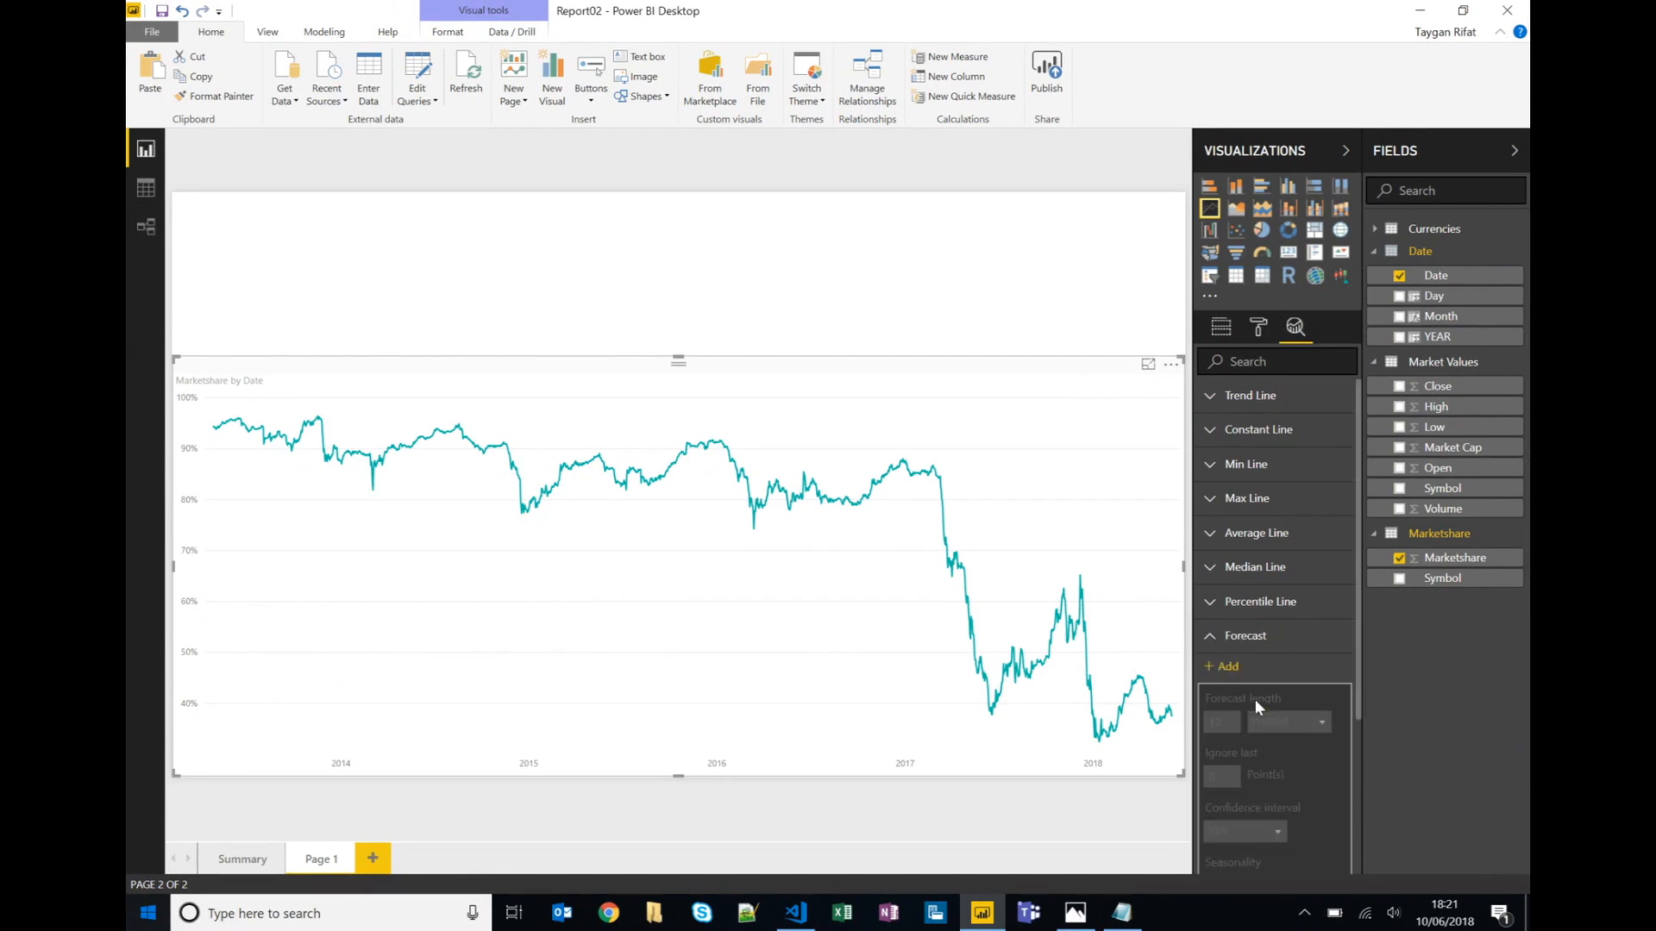
pyautogui.scroll(-3)
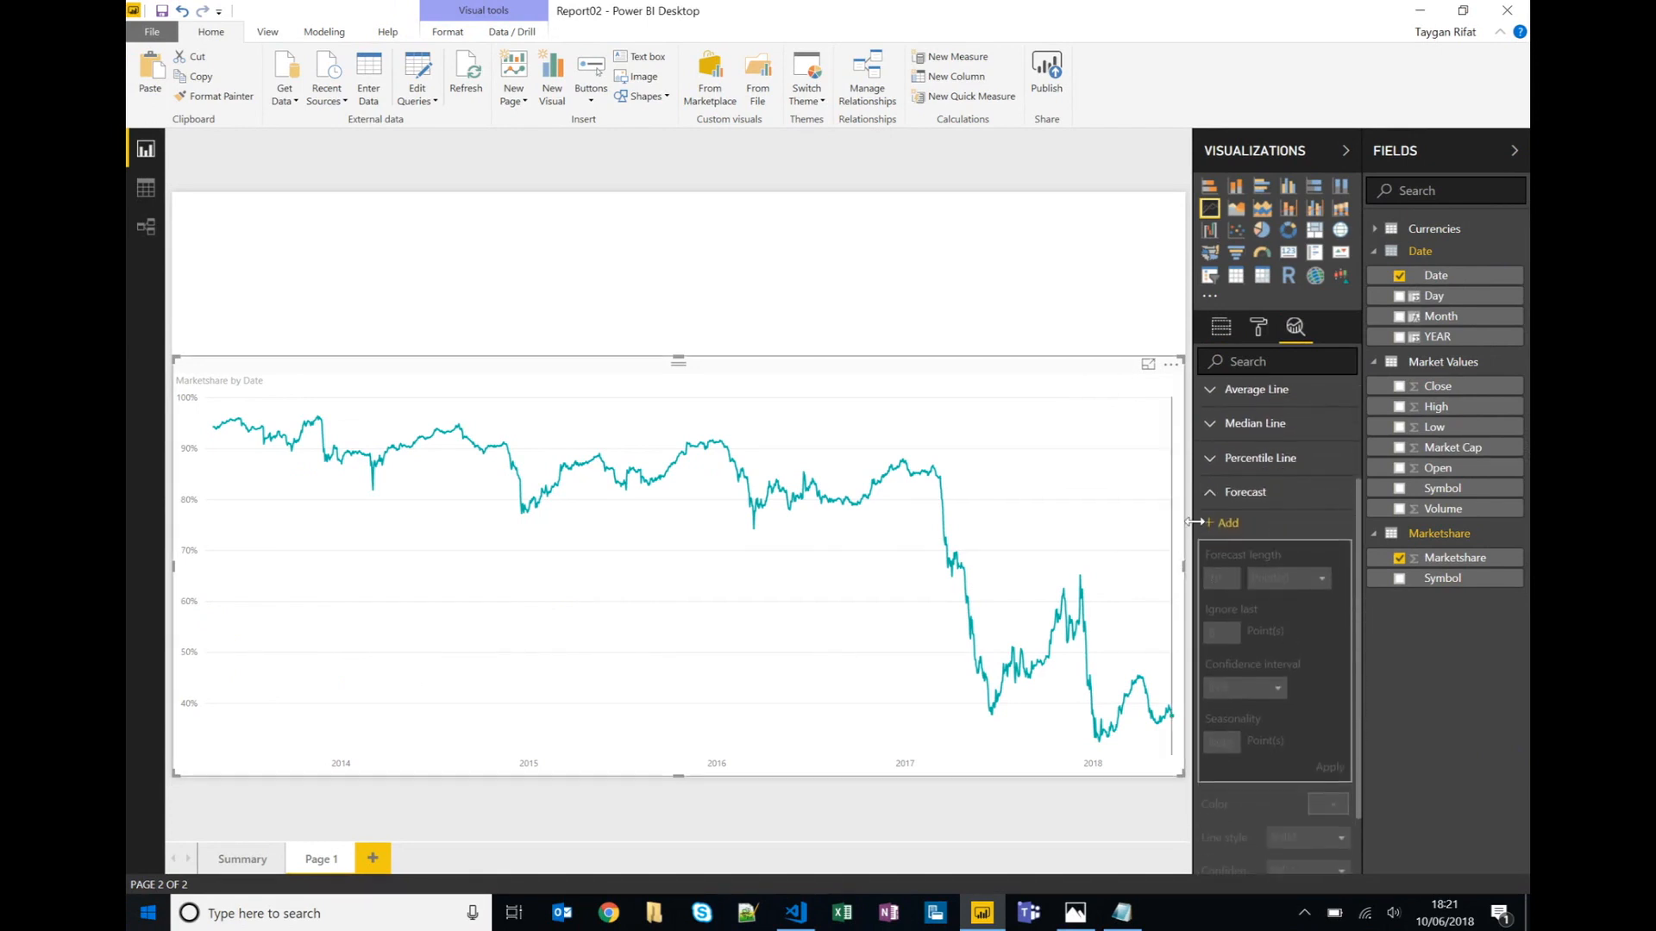
pyautogui.click(1226, 522)
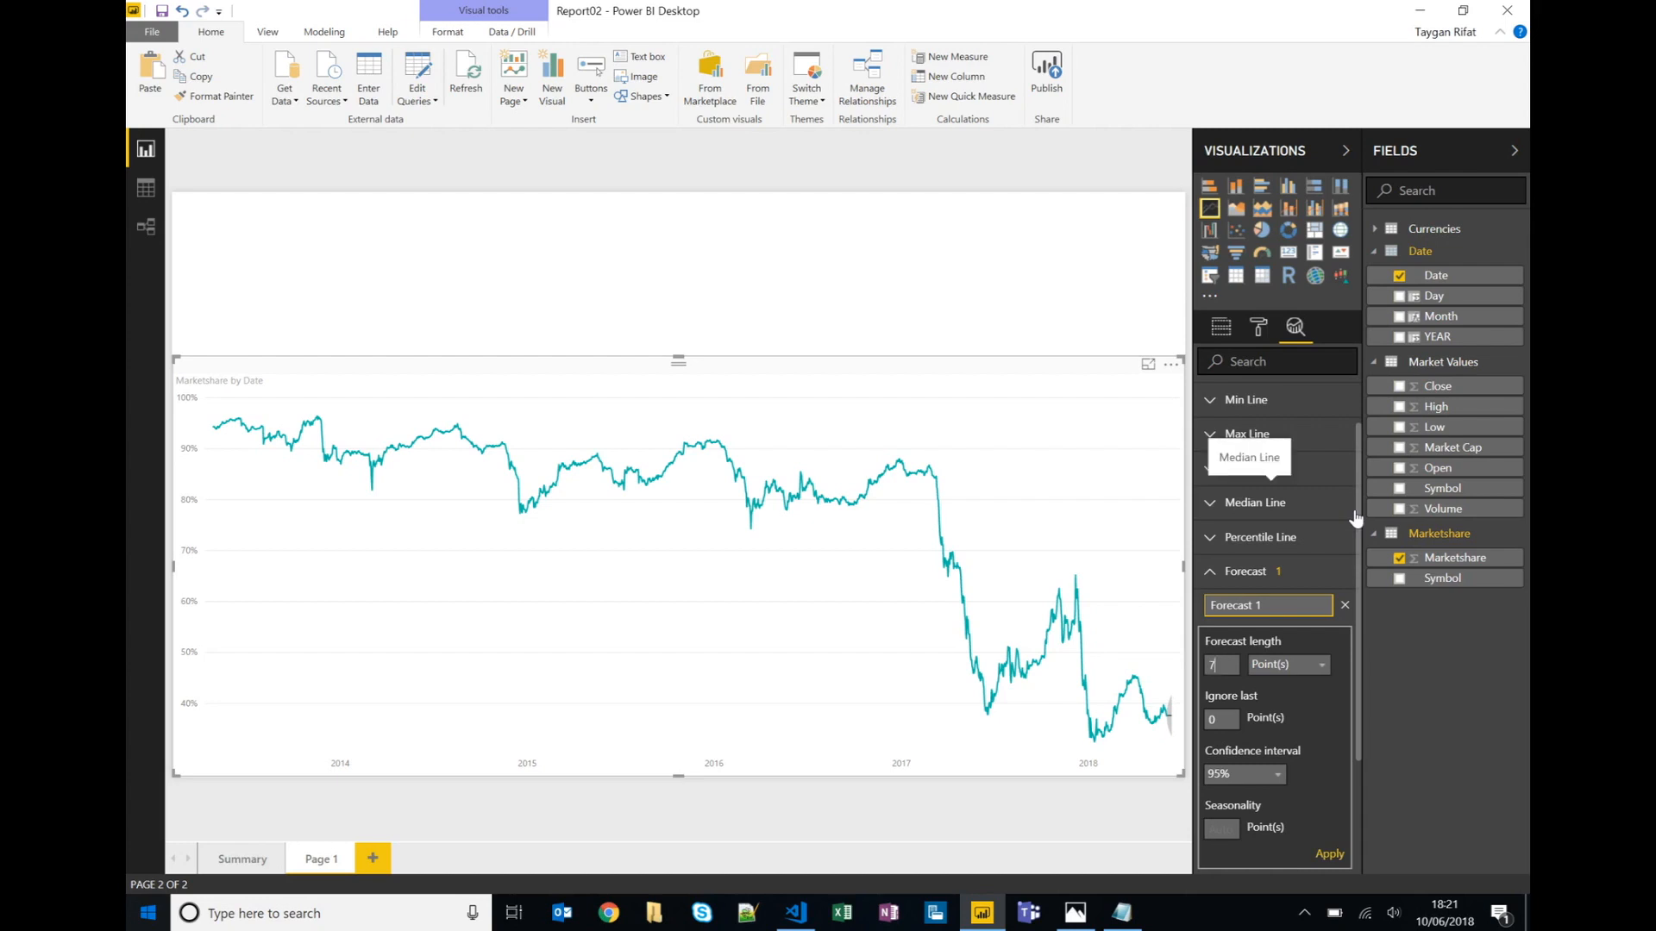
pyautogui.click(1243, 775)
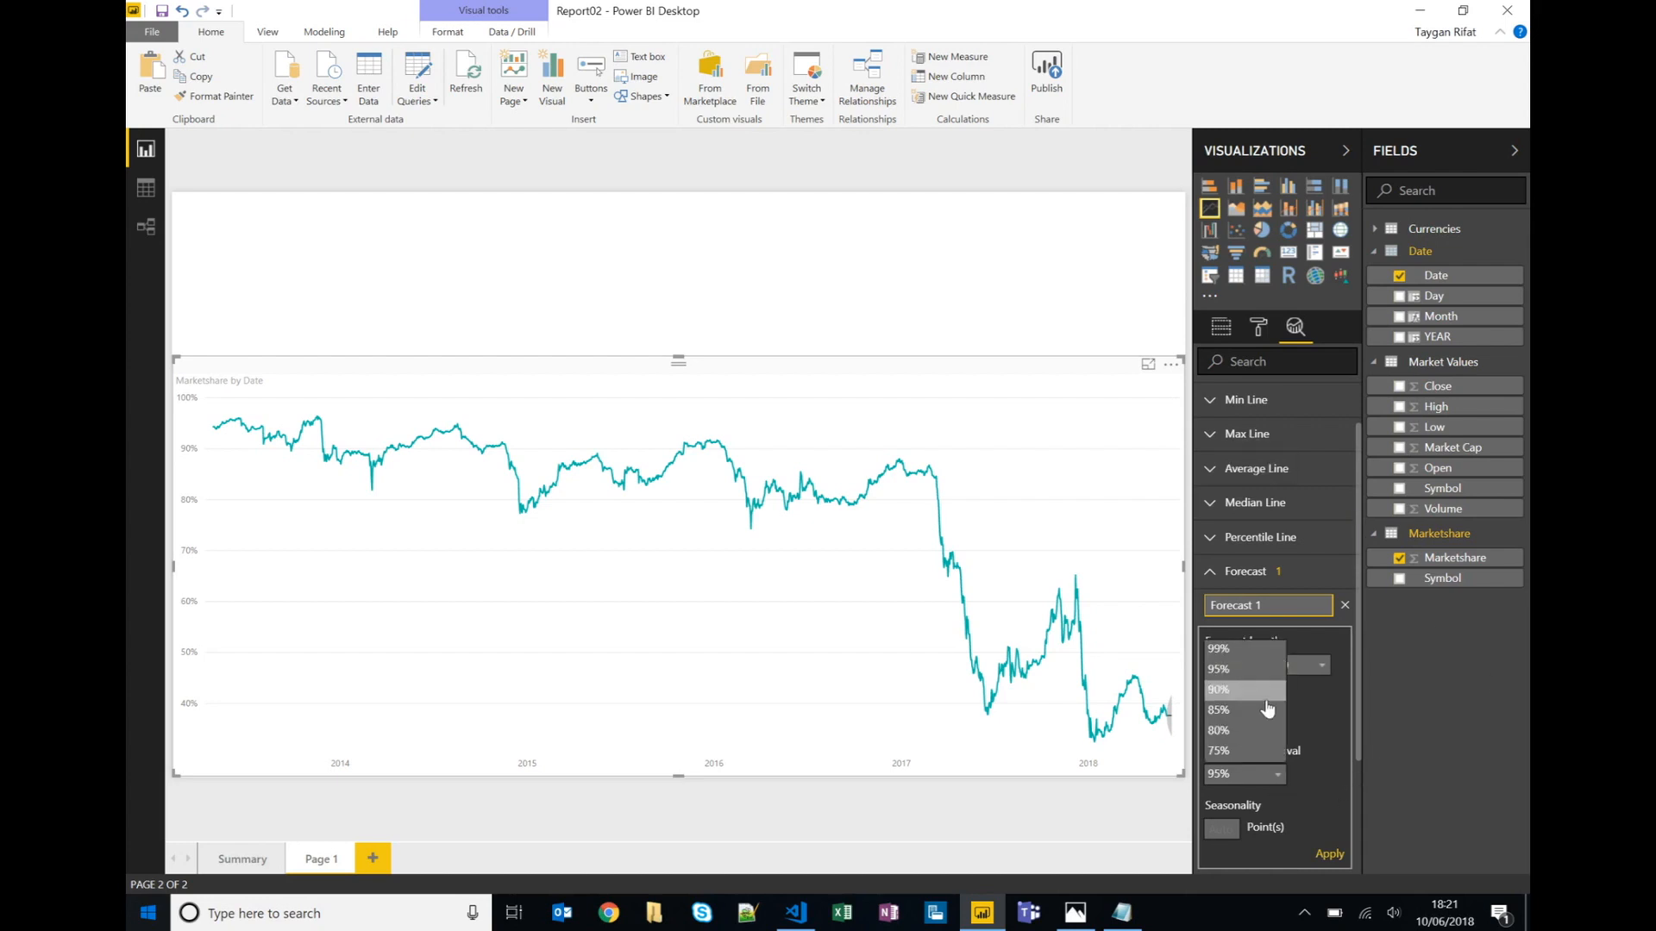
pyautogui.click(1217, 688)
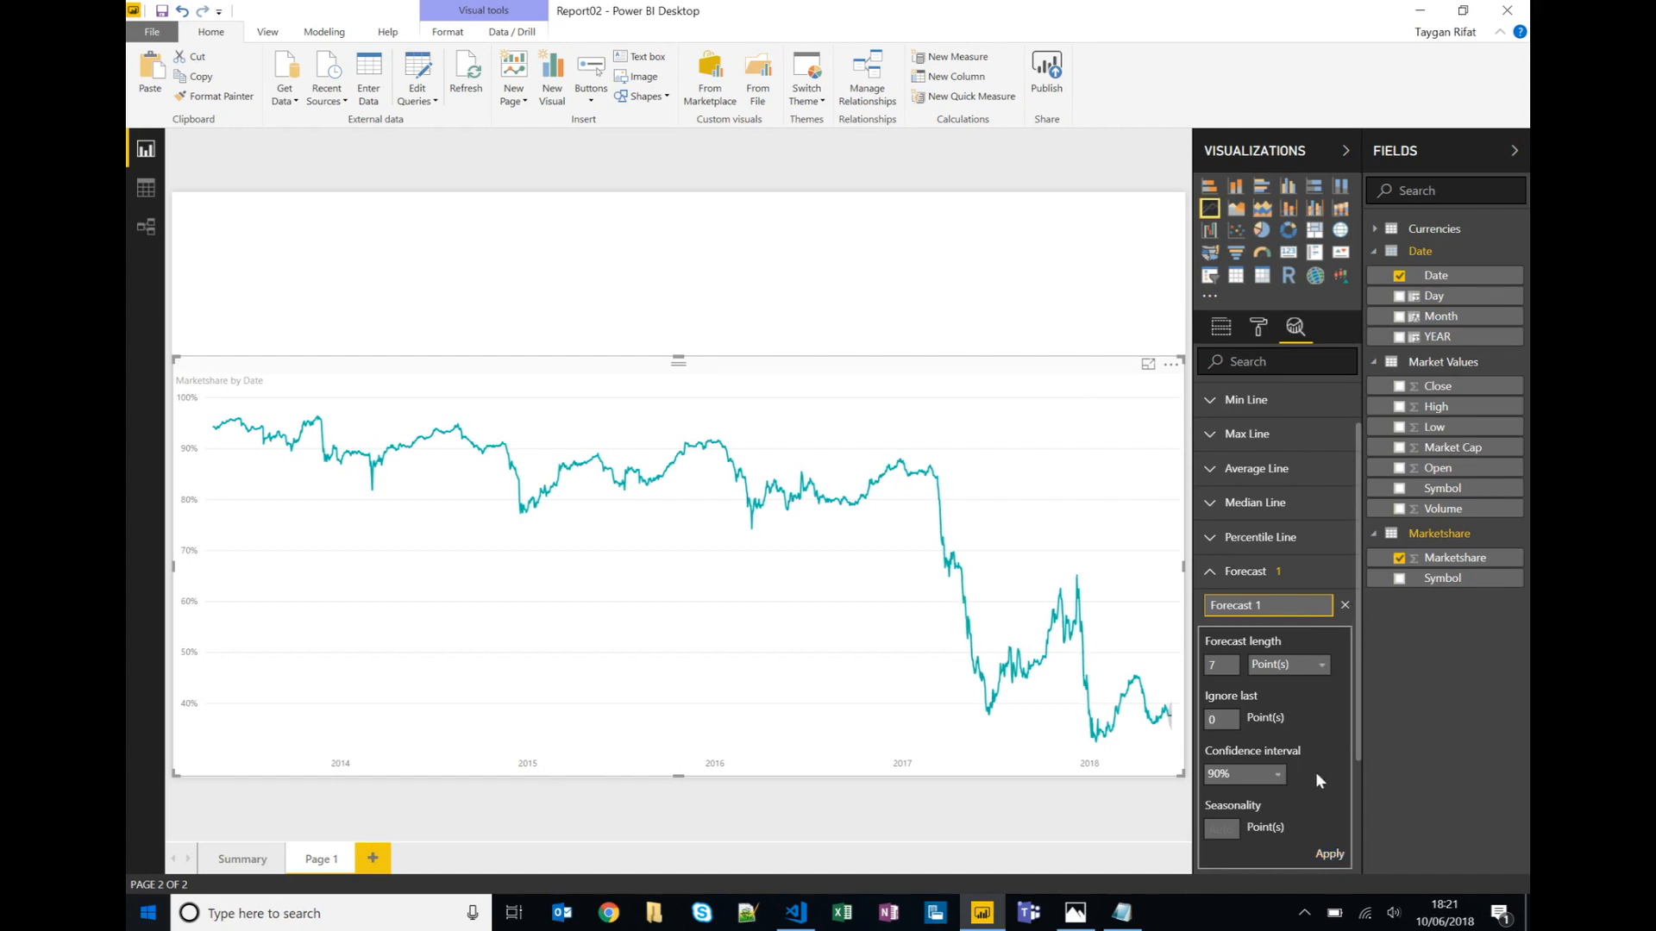
pyautogui.moveTo(1167, 718)
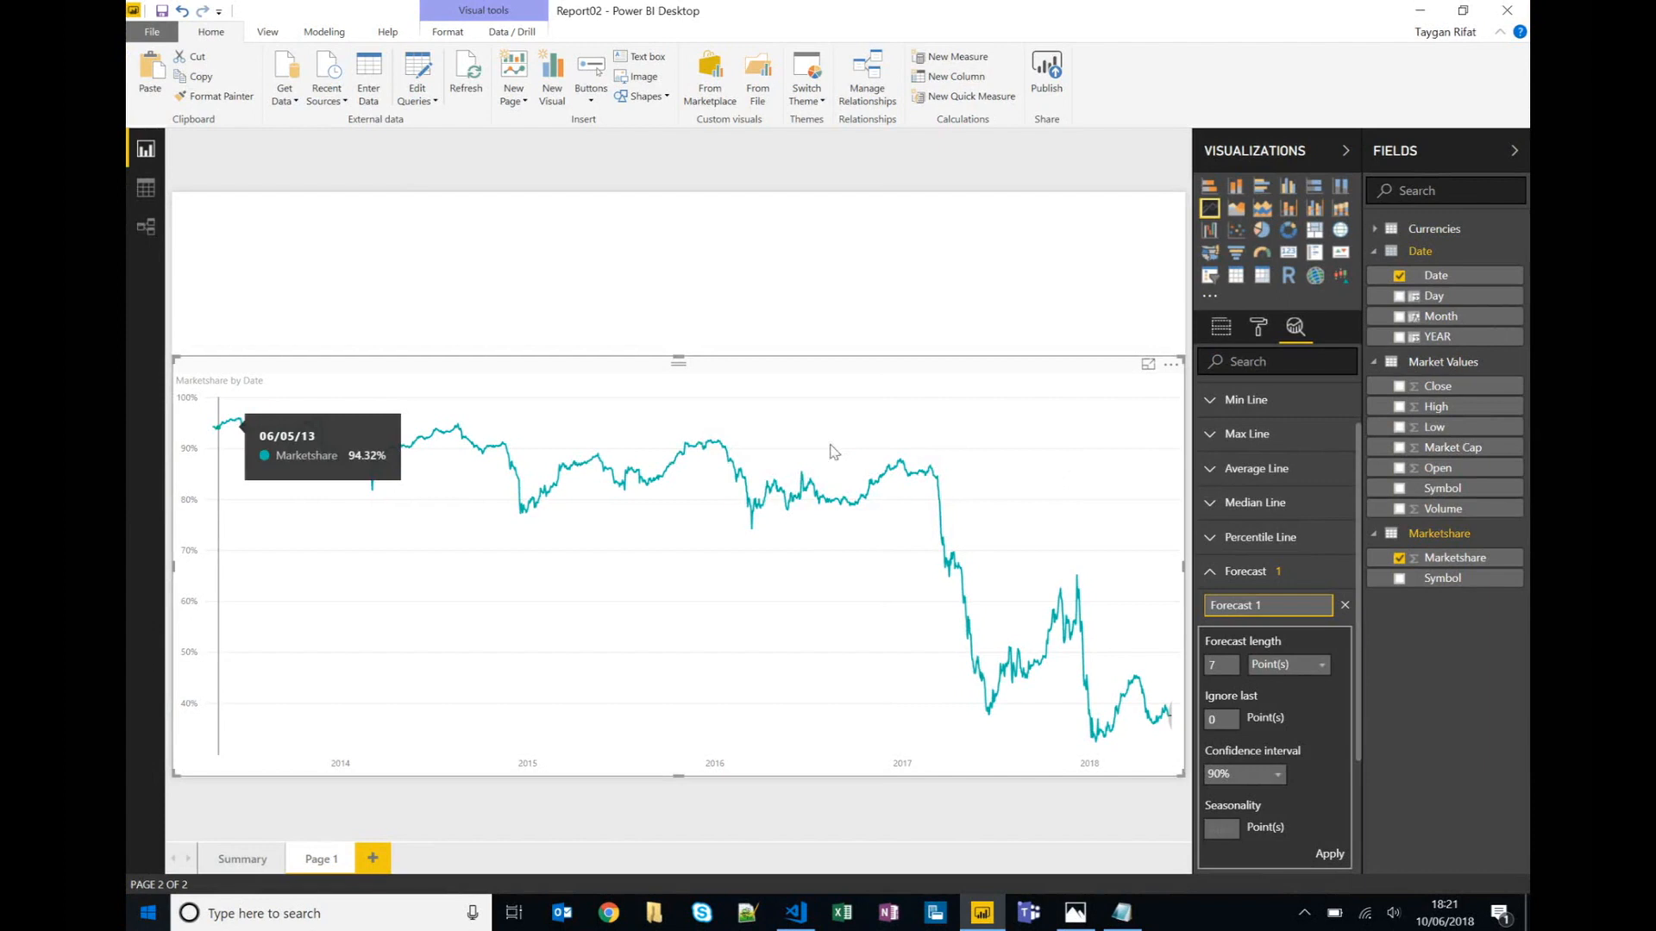
# Apply the forecast and add a Date slicer narrowing the chart to February–June 2018.
pyautogui.click(1244, 571)
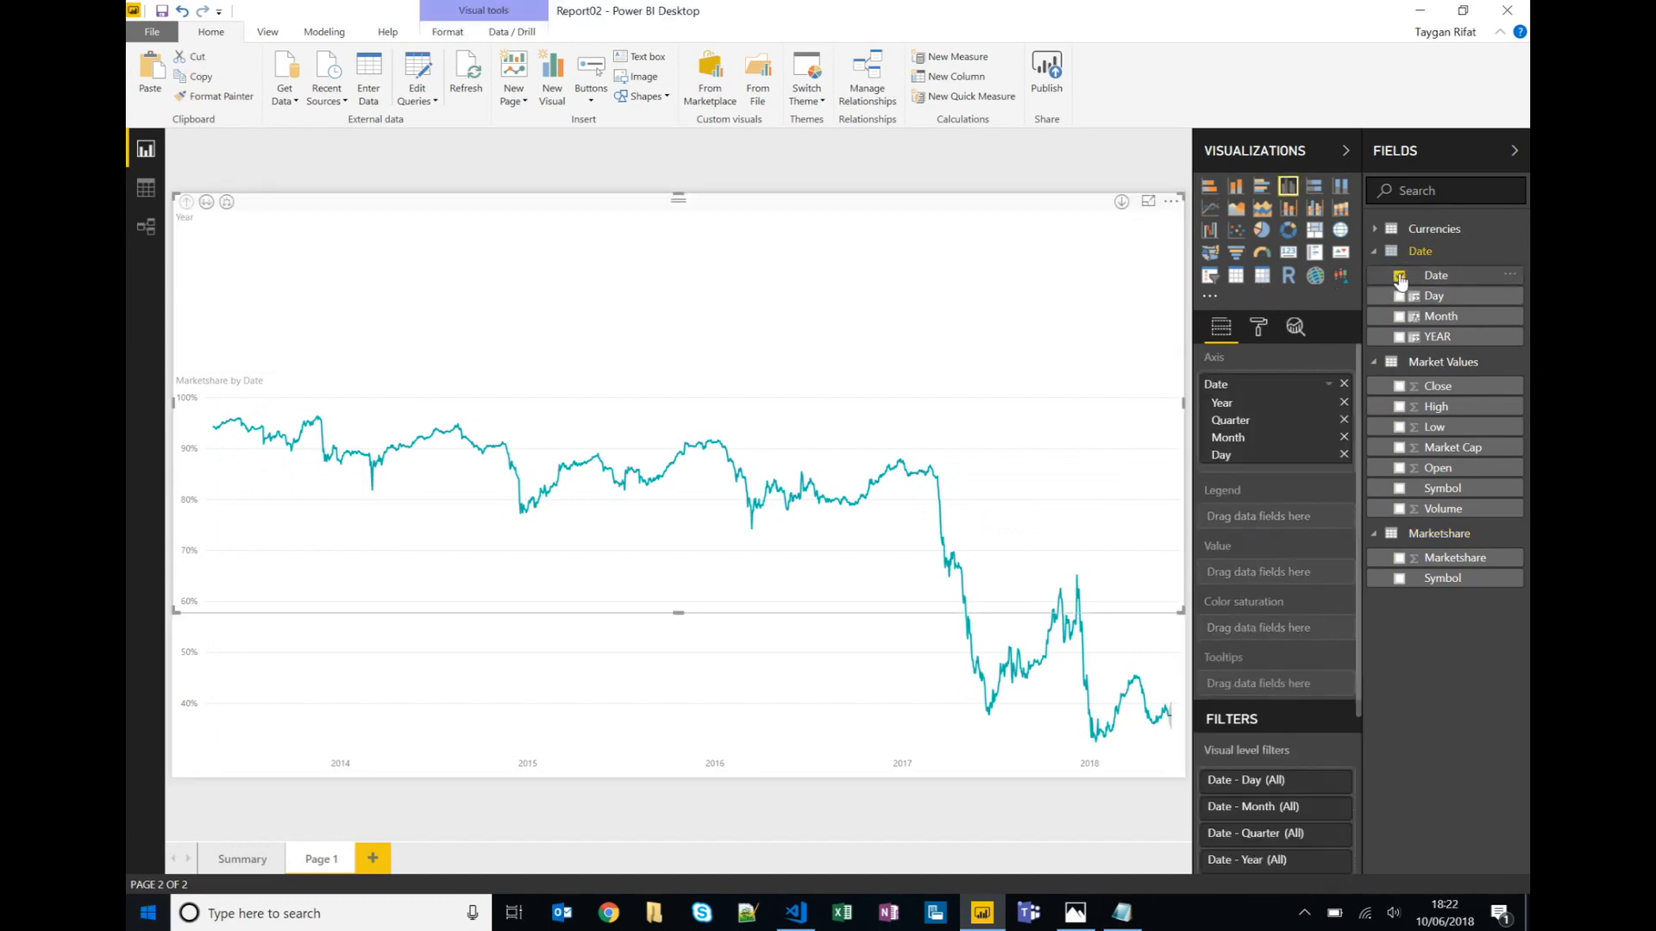
pyautogui.click(1400, 274)
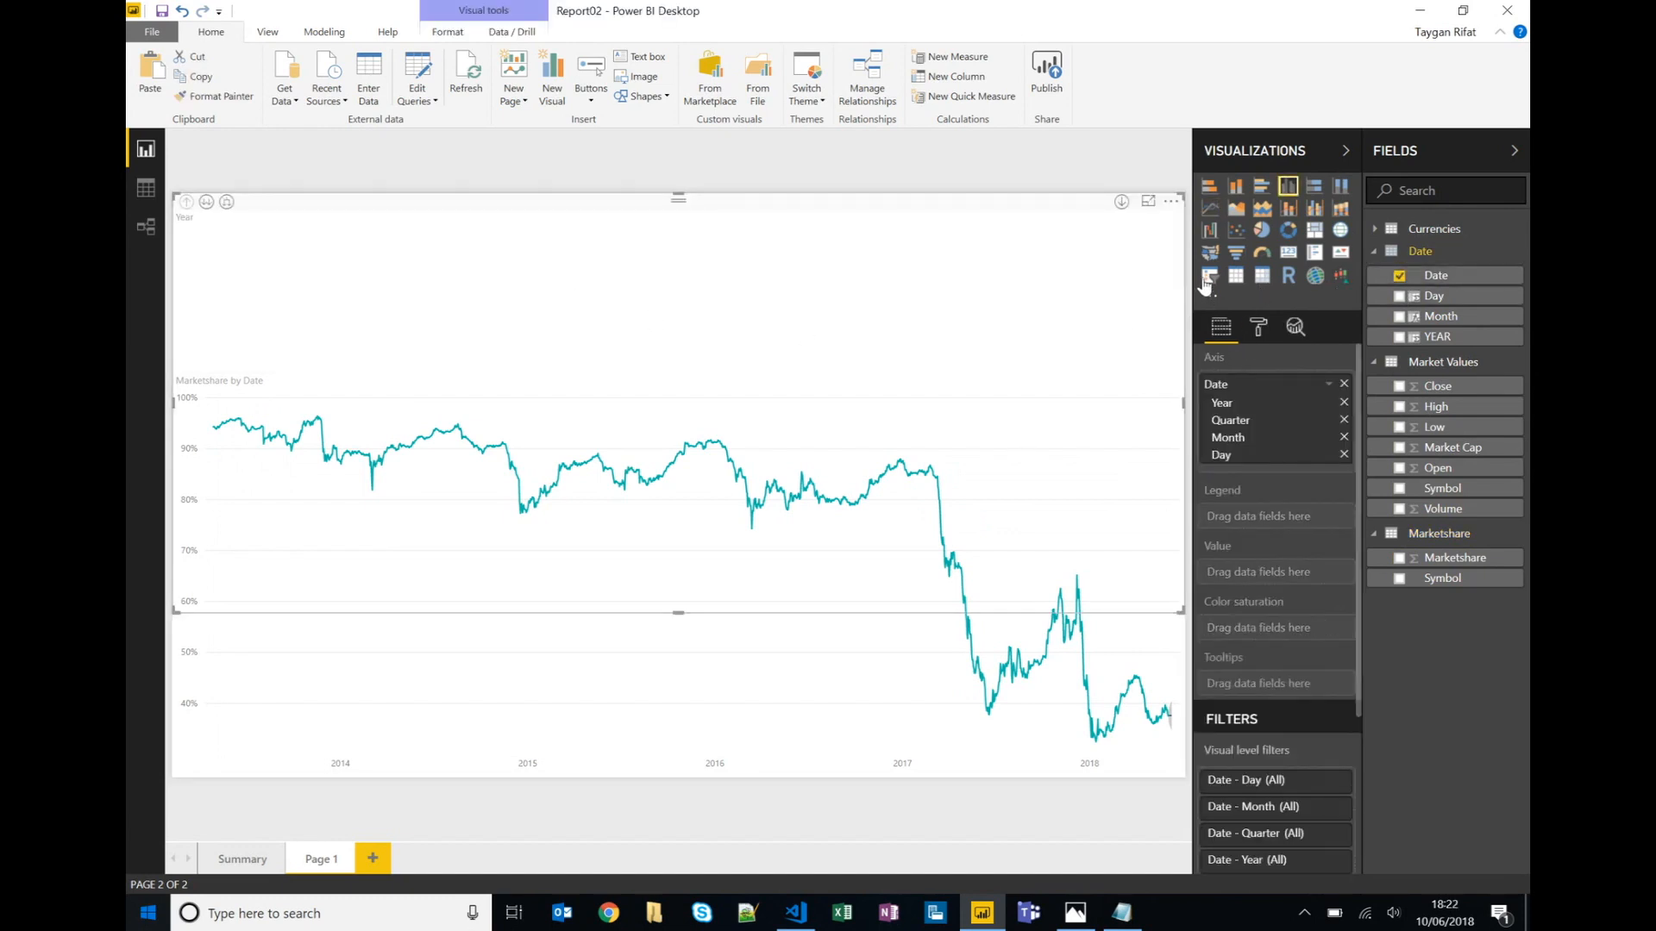
pyautogui.click(1207, 276)
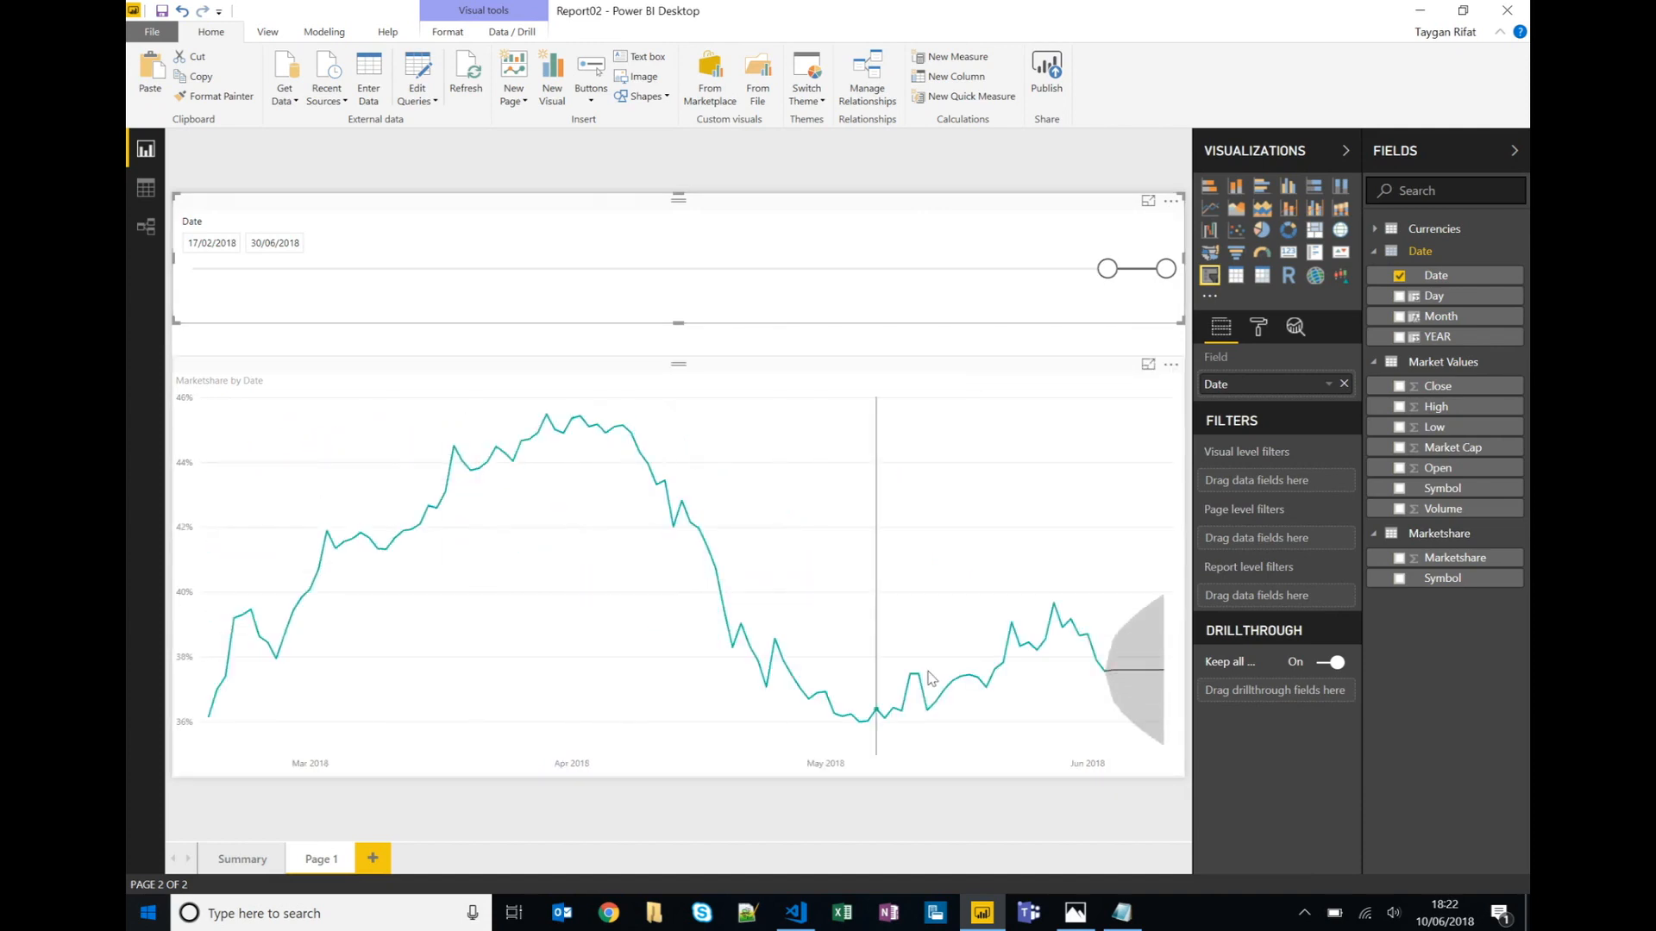
pyautogui.moveTo(1130, 676)
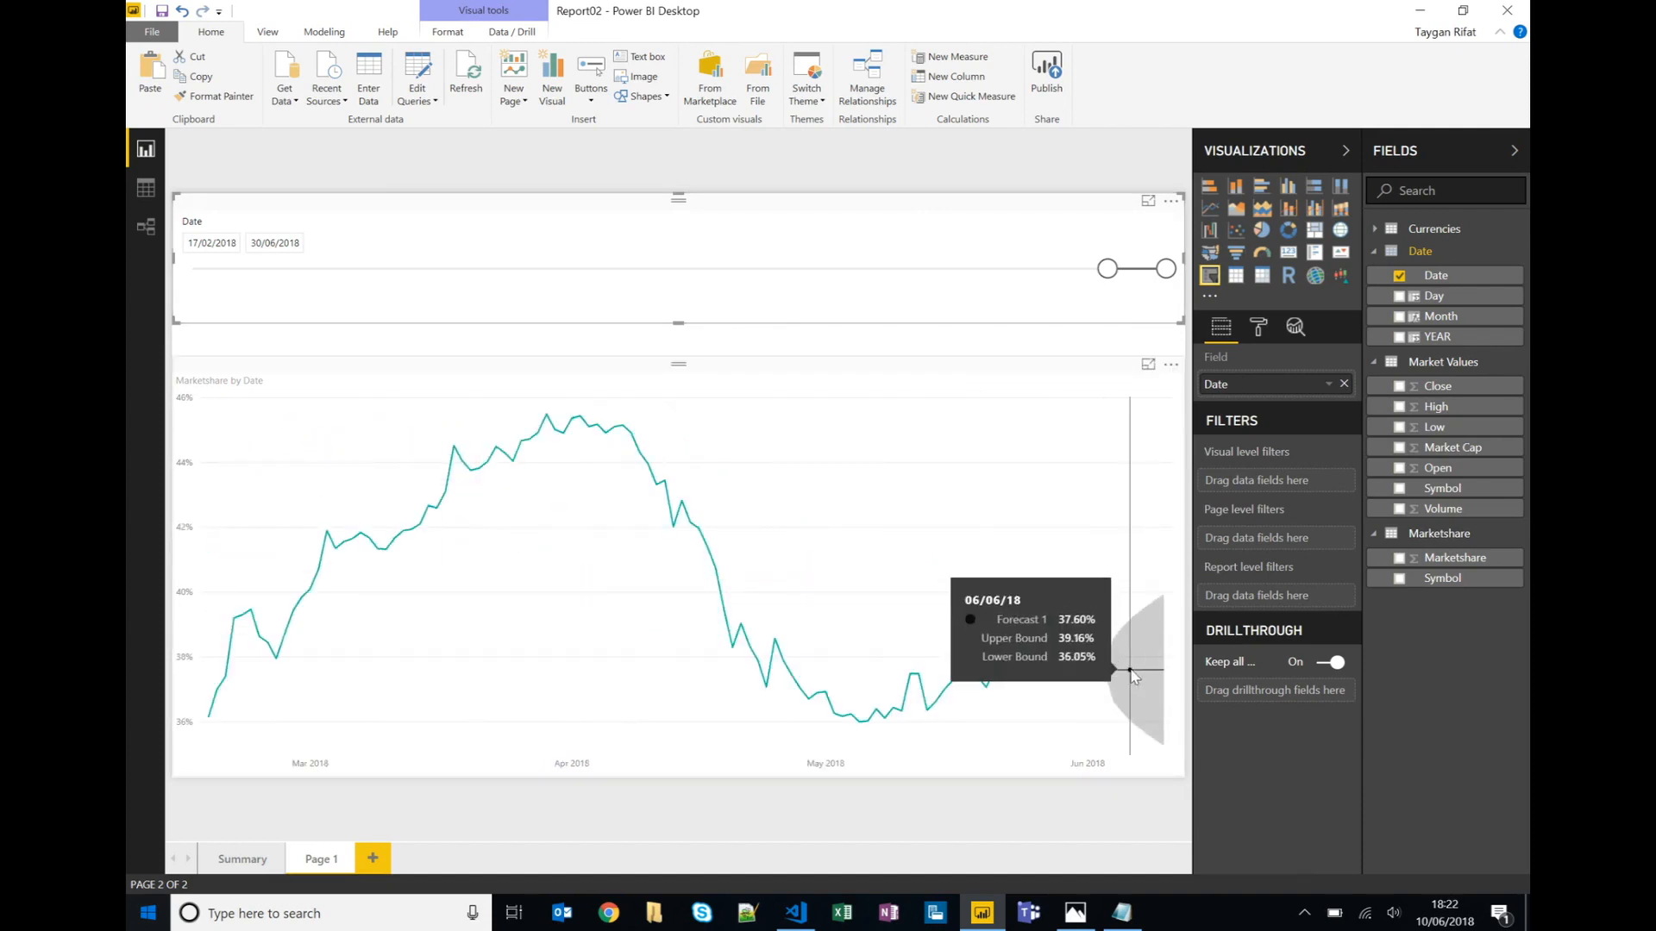
pyautogui.moveTo(1124, 671)
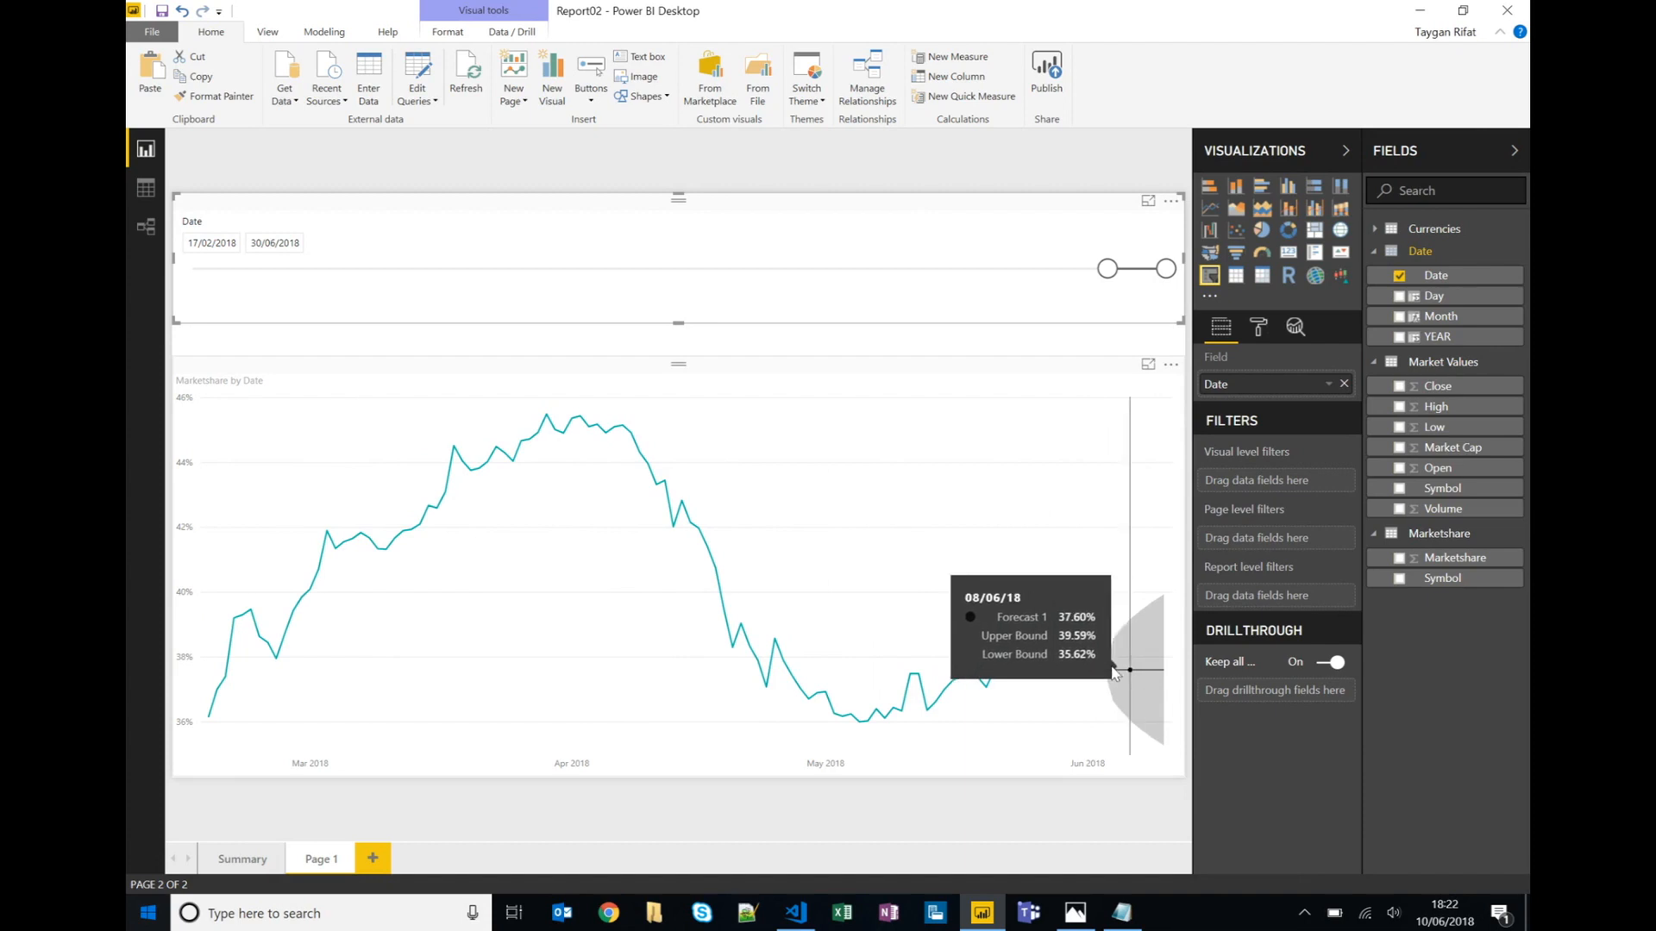
pyautogui.moveTo(1069, 236)
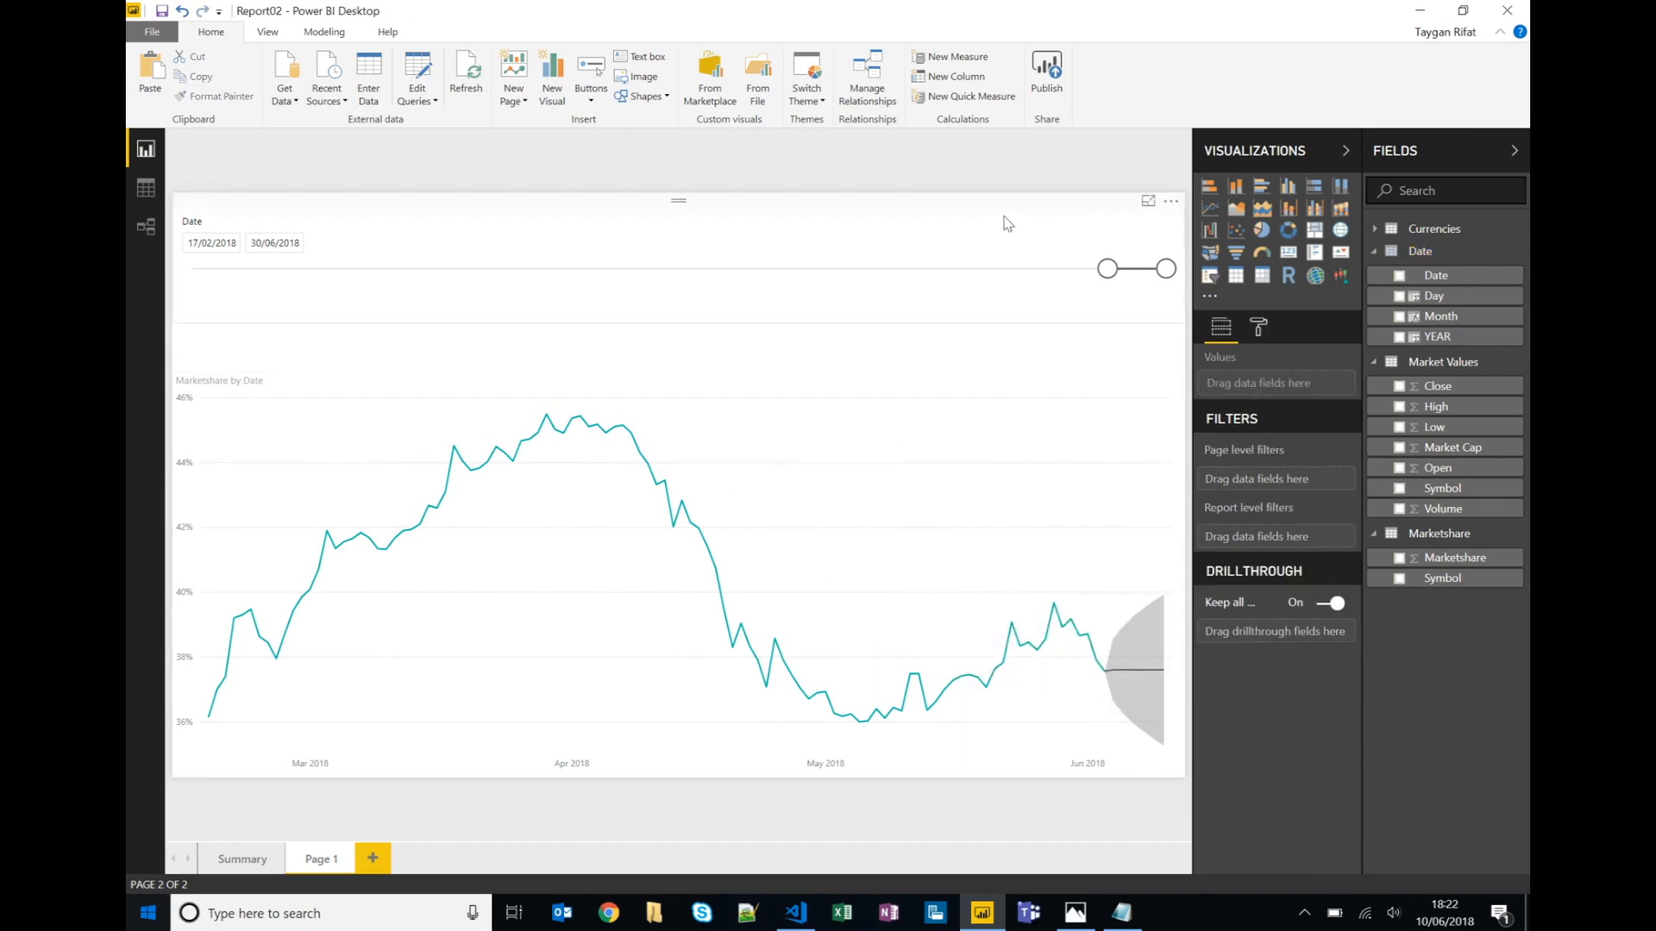
pyautogui.click(676, 570)
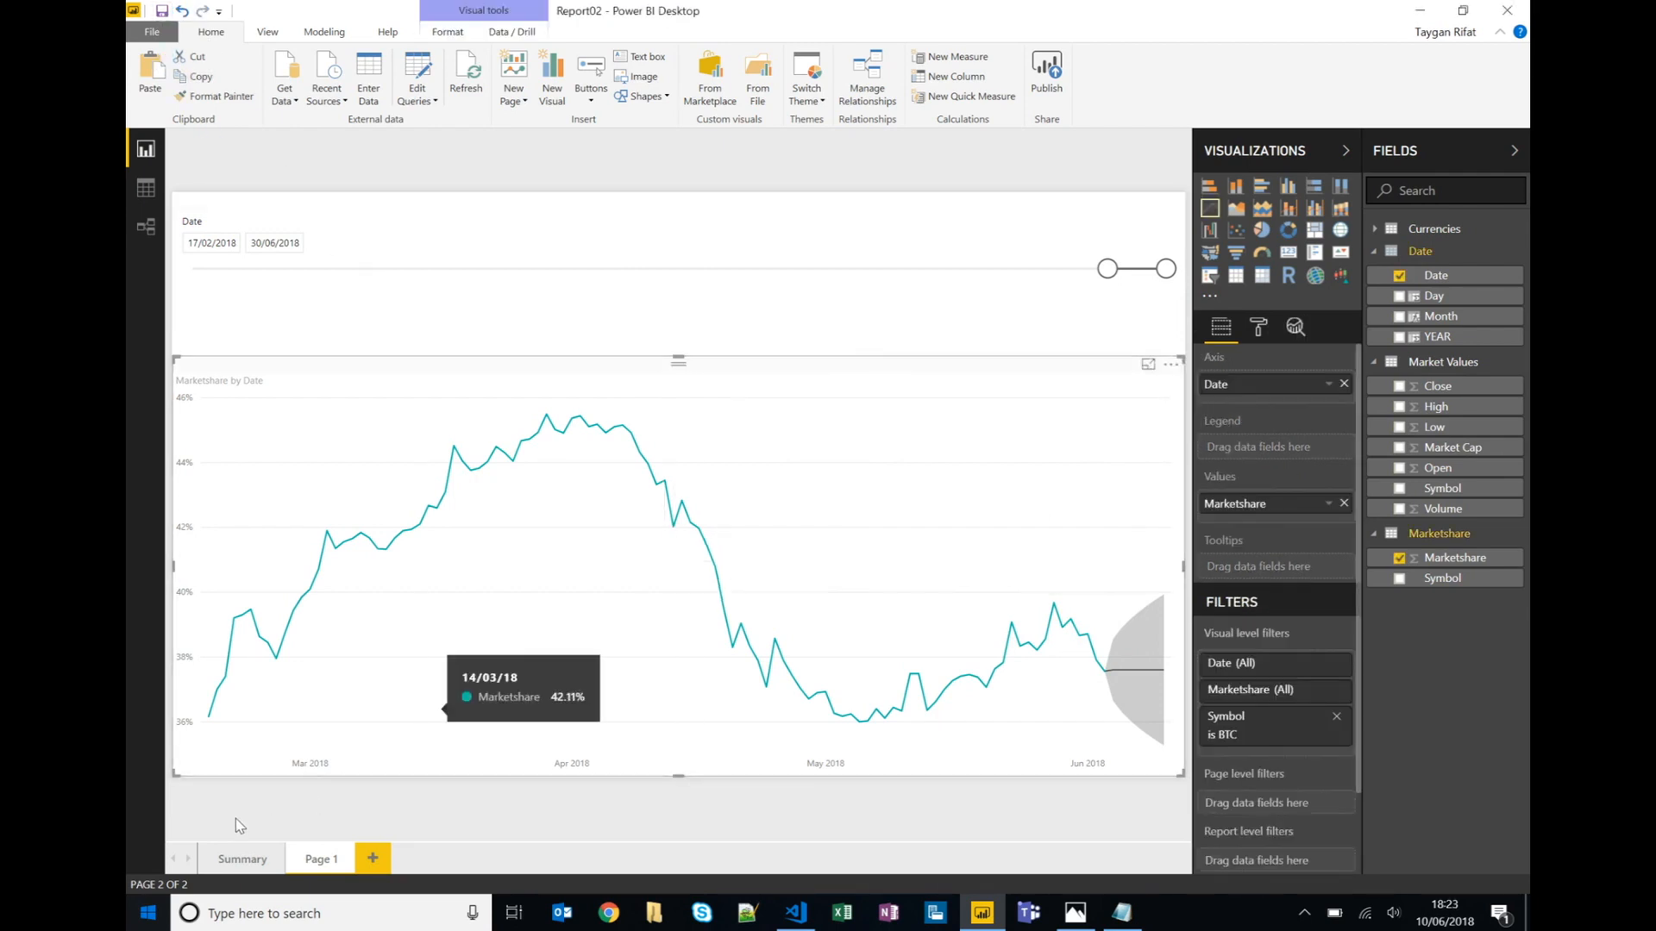
# Return to the Summary page and publish the report to My workspace.
pyautogui.click(242, 859)
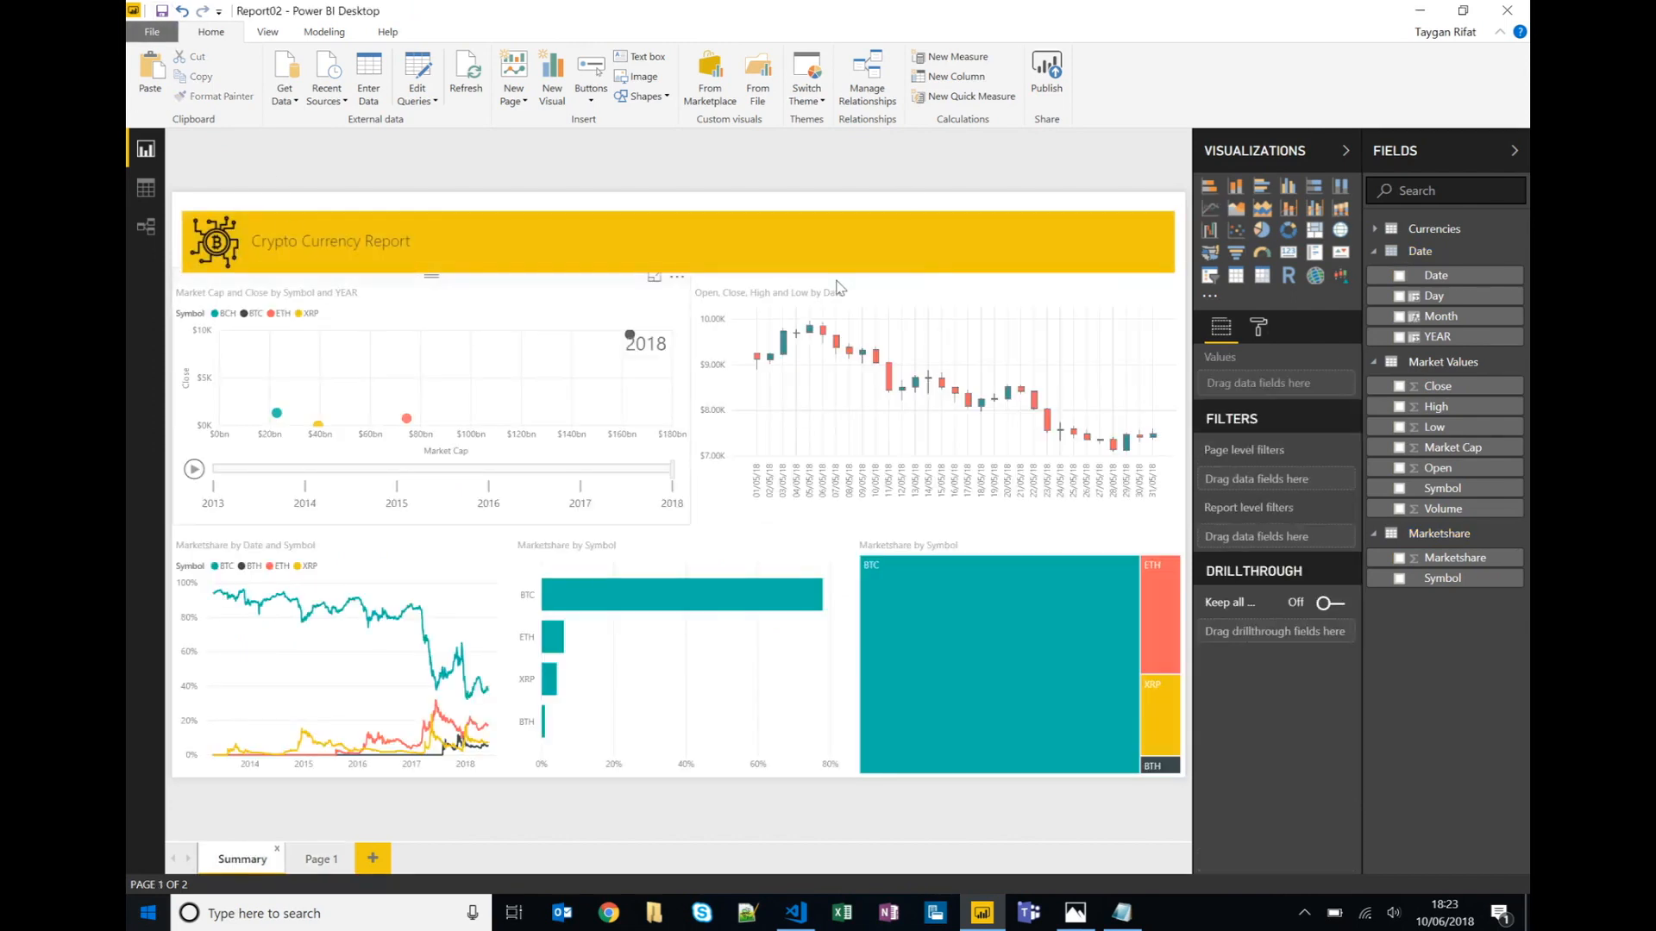
pyautogui.moveTo(1047, 65)
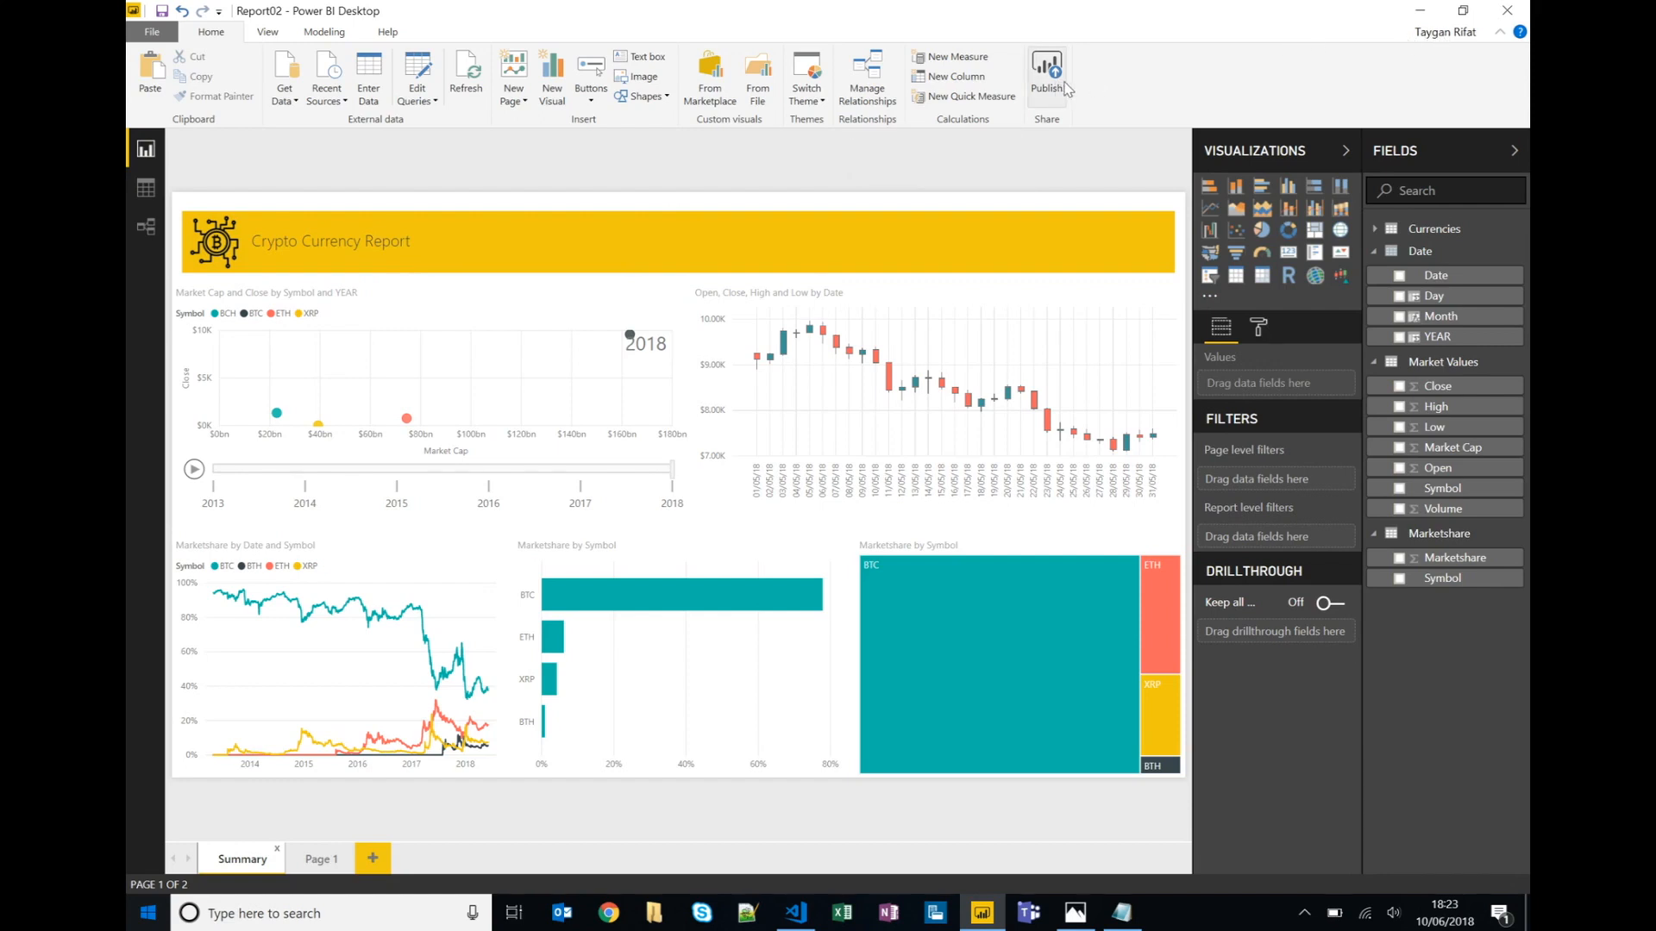
pyautogui.moveTo(1059, 145)
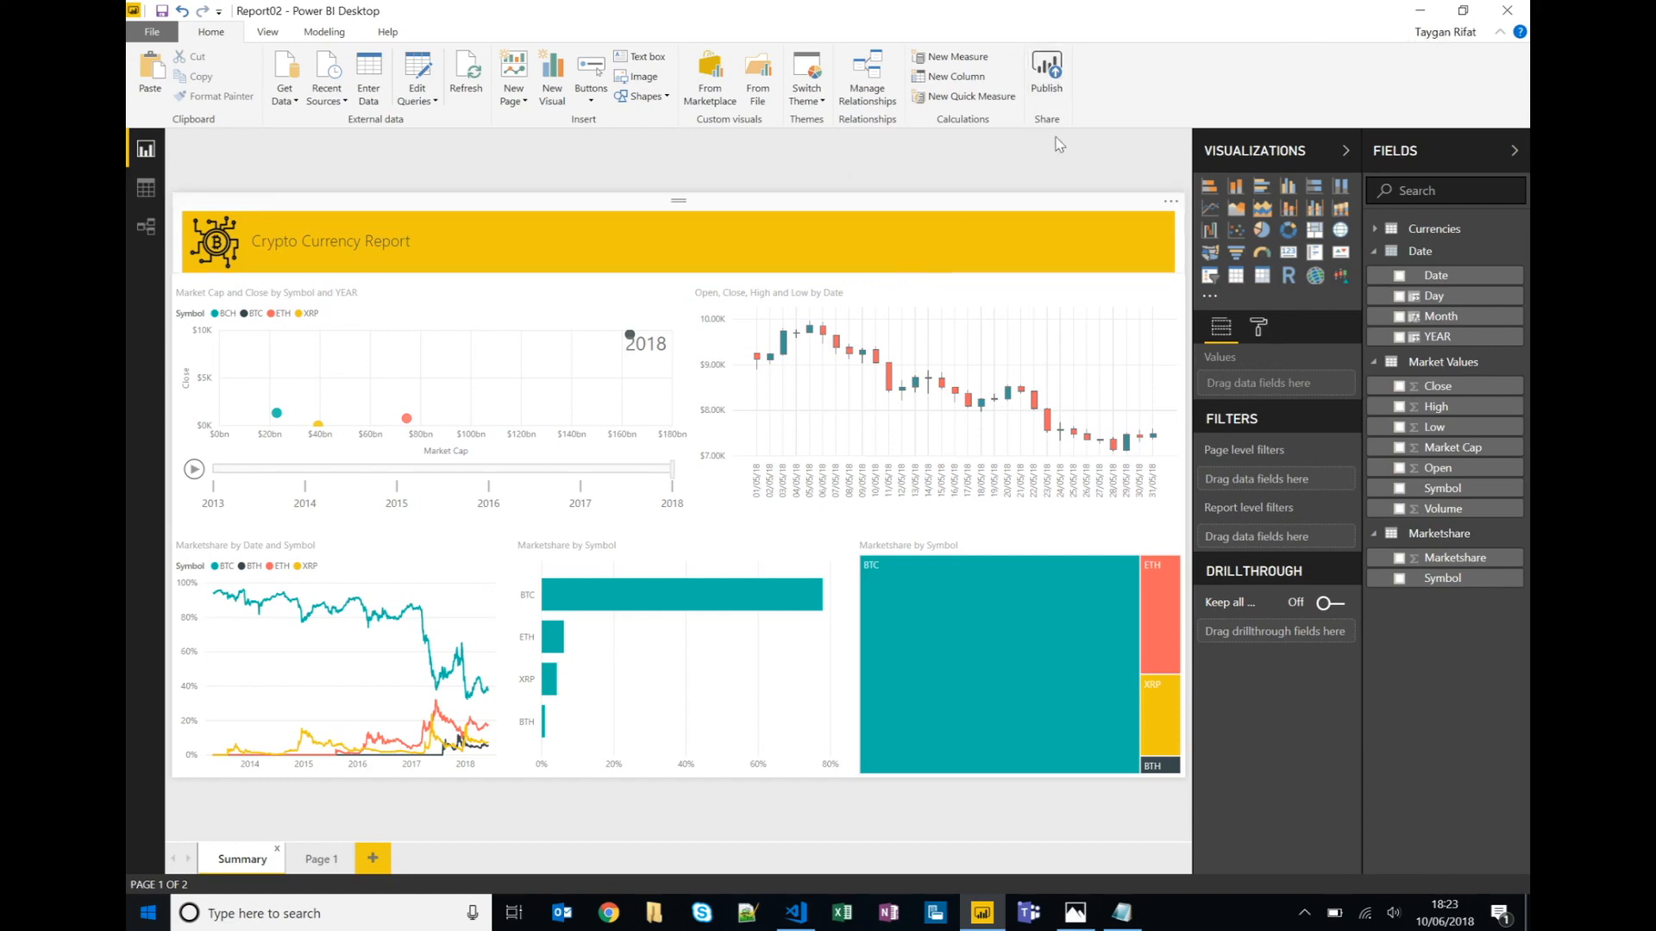
pyautogui.click(1047, 65)
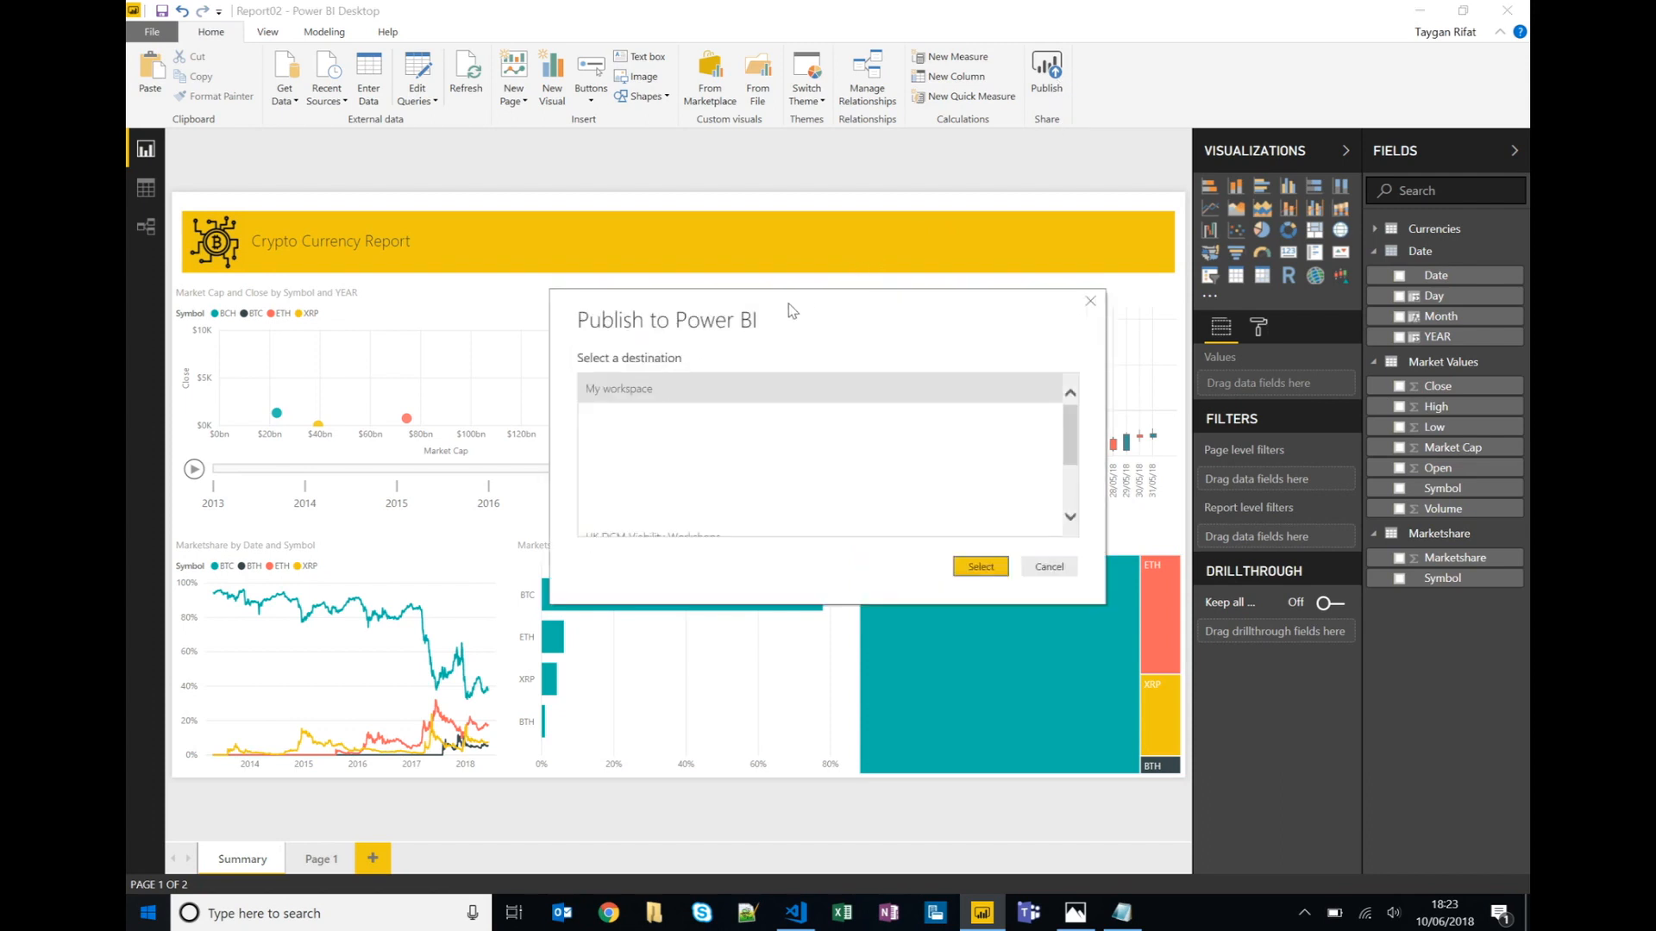
pyautogui.moveTo(607, 333)
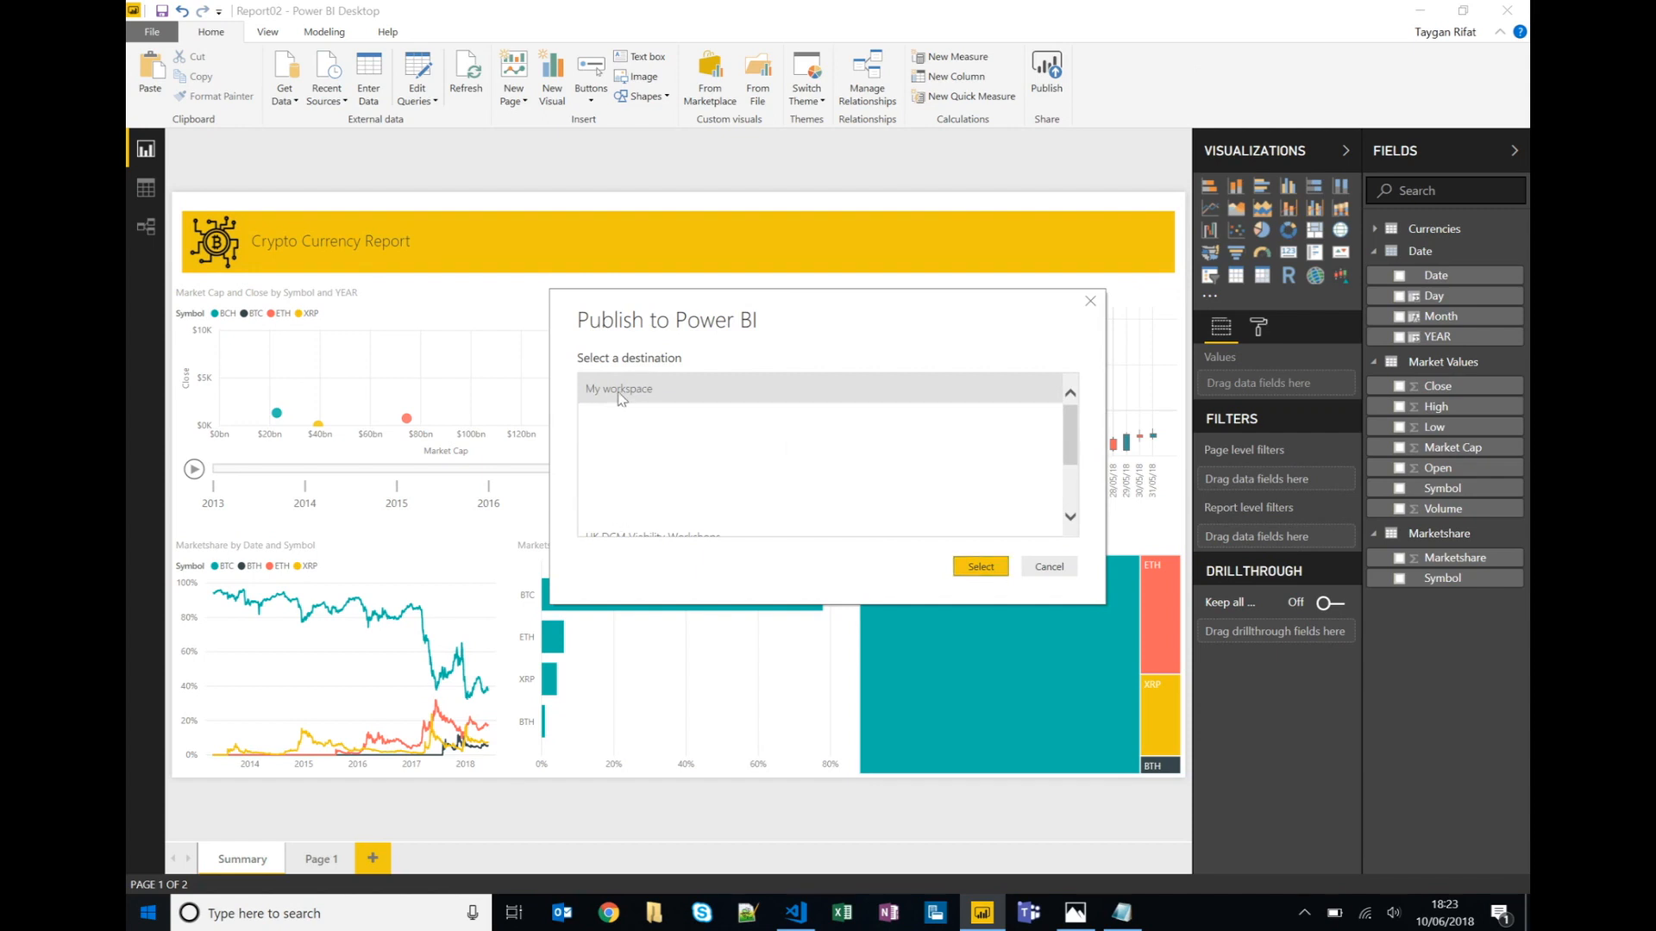
pyautogui.moveTo(980, 567)
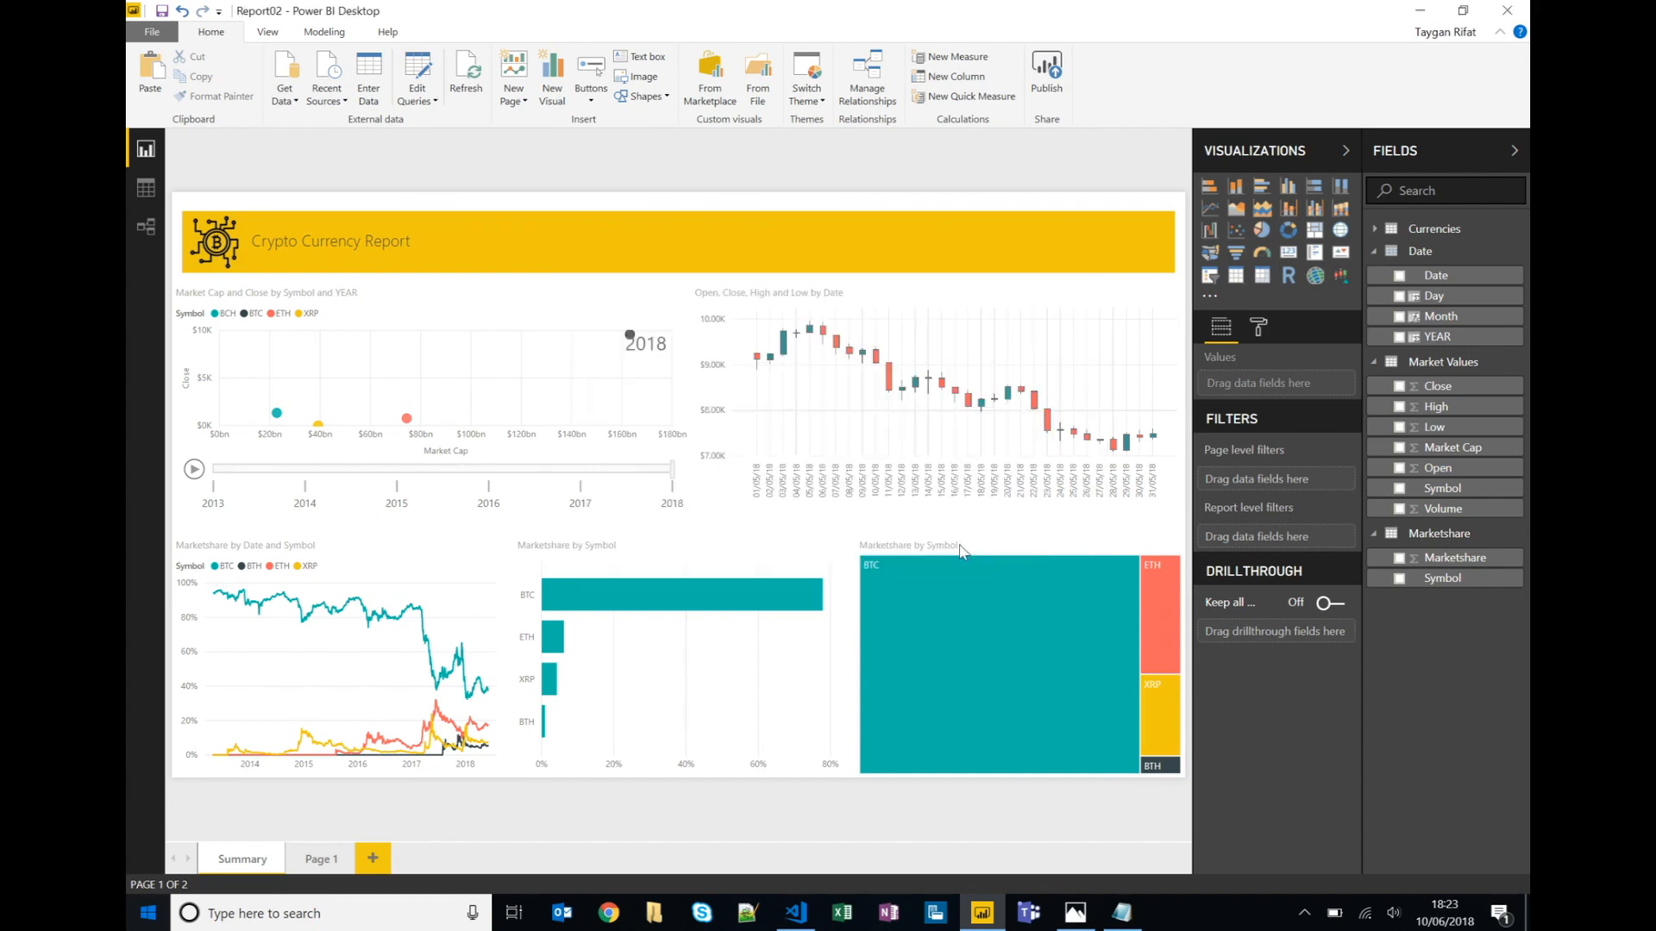
pyautogui.click(1045, 64)
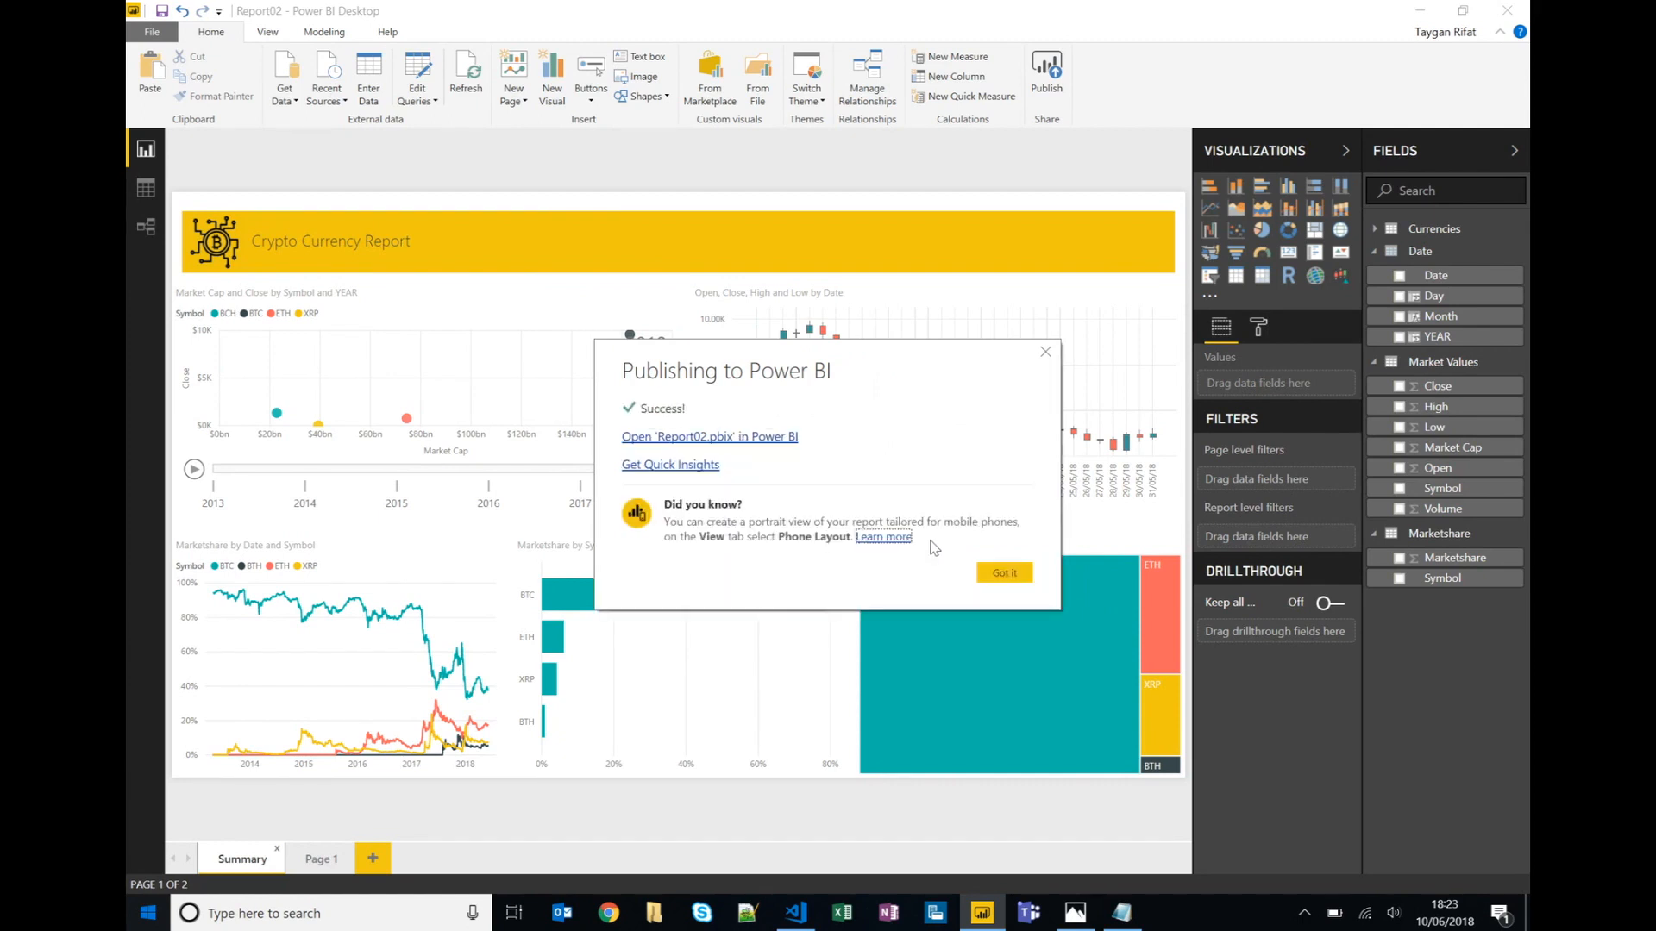
pyautogui.moveTo(883, 536)
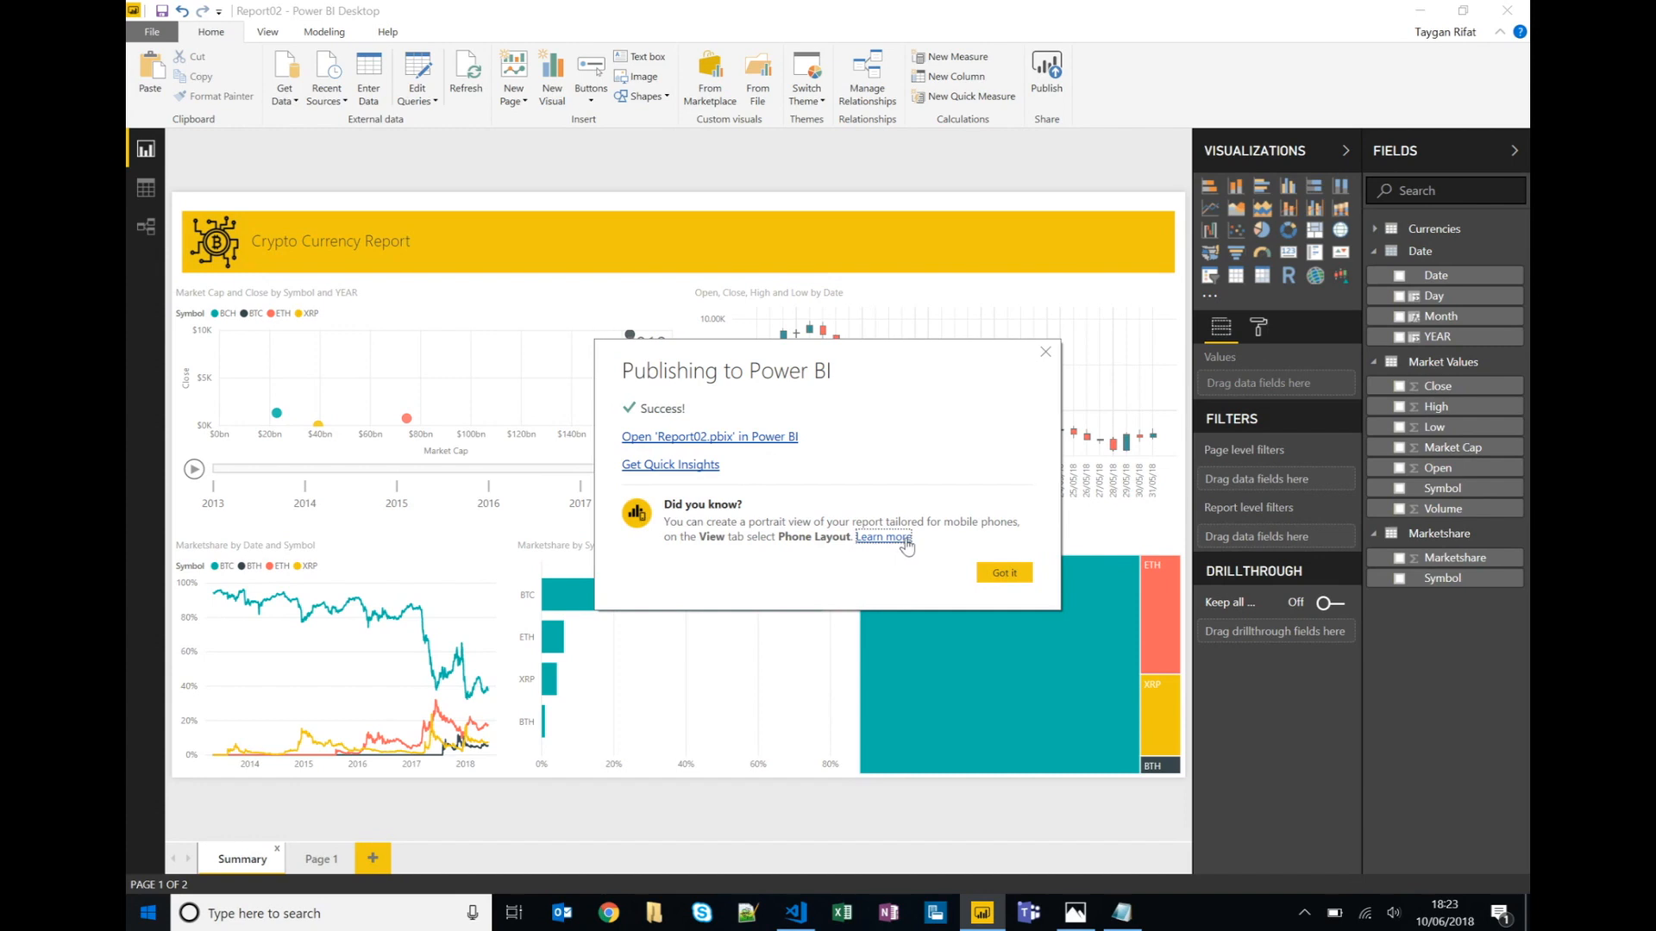
pyautogui.moveTo(1050, 897)
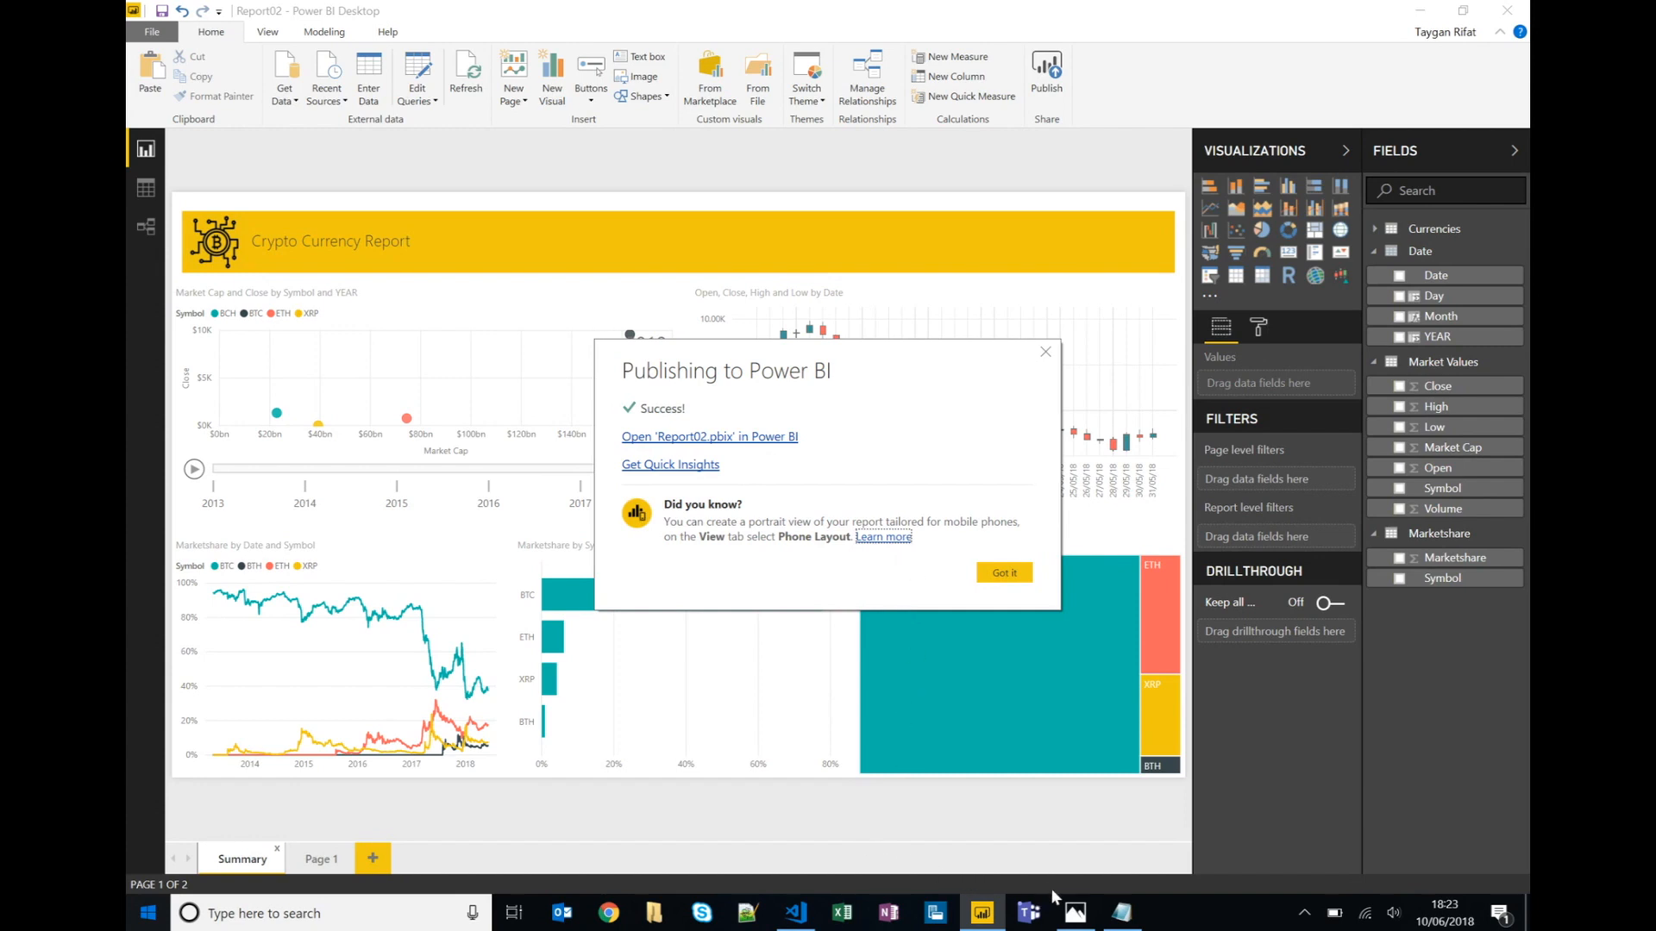
# Bring up the Power BI workflow diagram demo.png in Photos.
pyautogui.click(1074, 912)
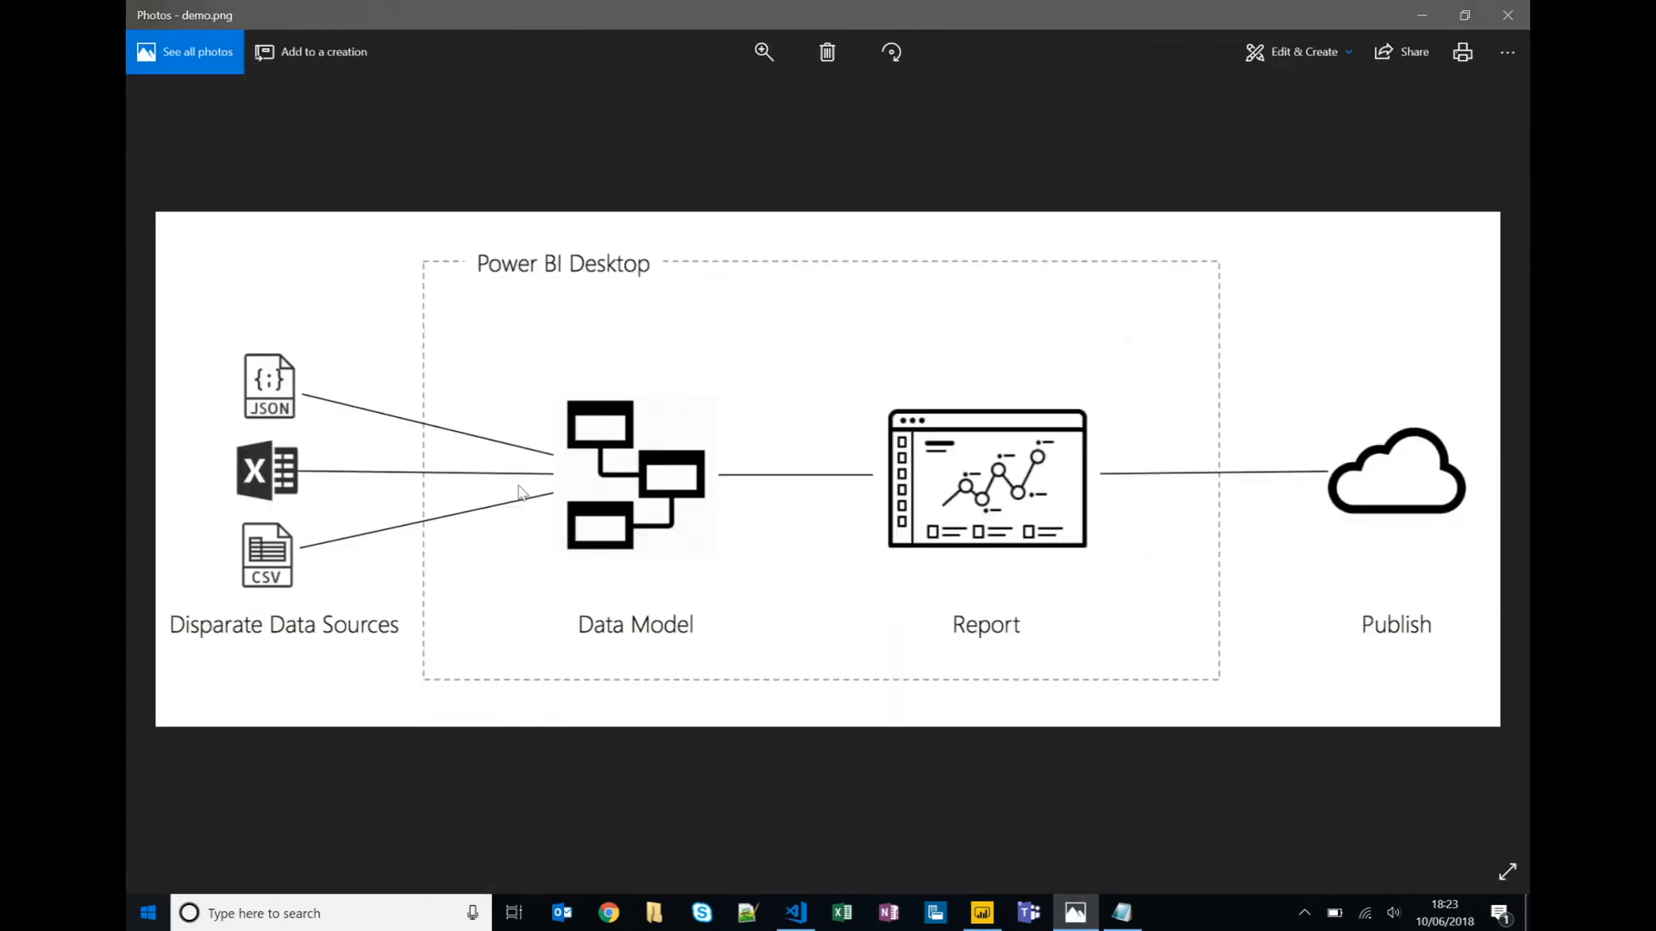
pyautogui.moveTo(1197, 502)
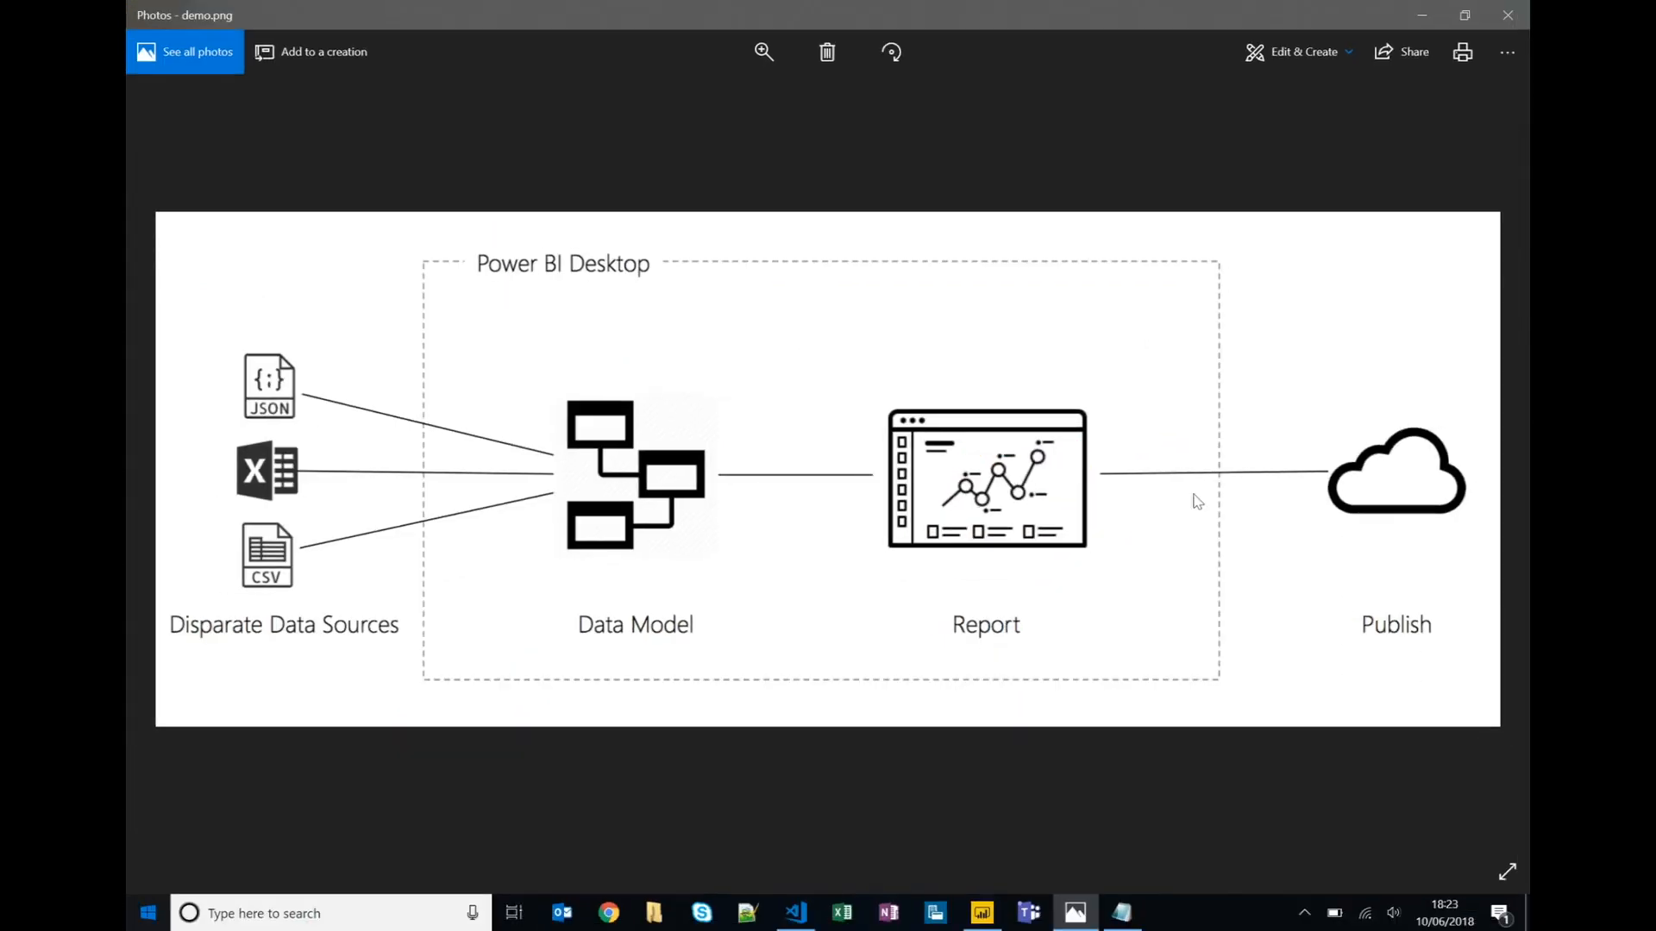
pyautogui.moveTo(1363, 503)
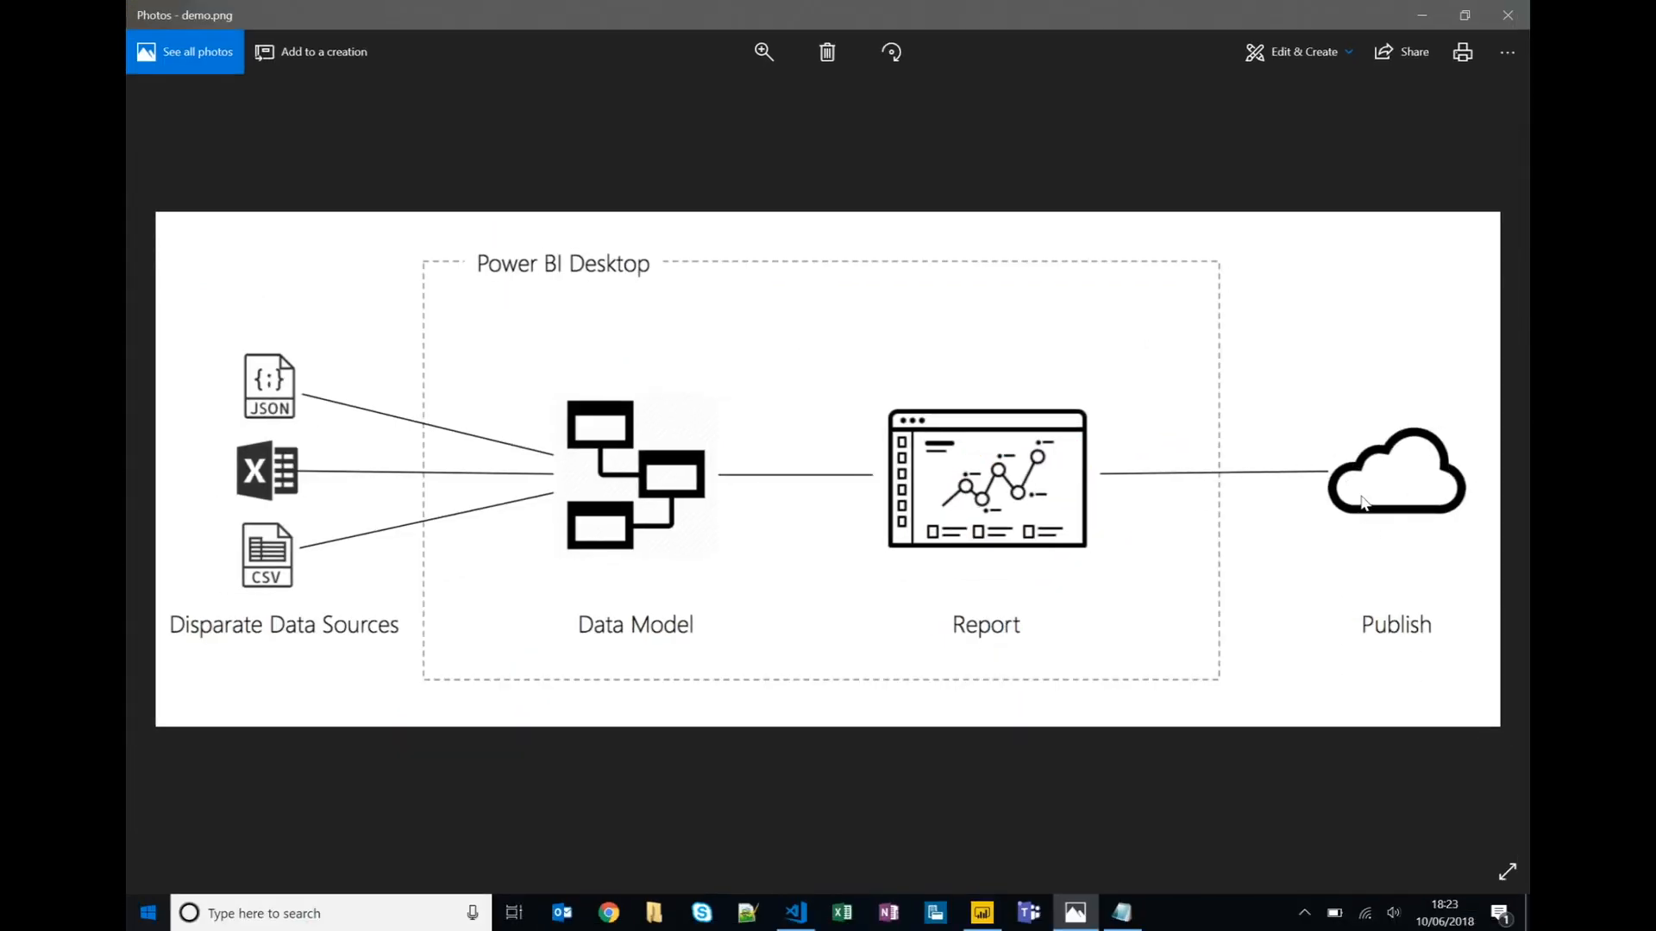
pyautogui.moveTo(879, 511)
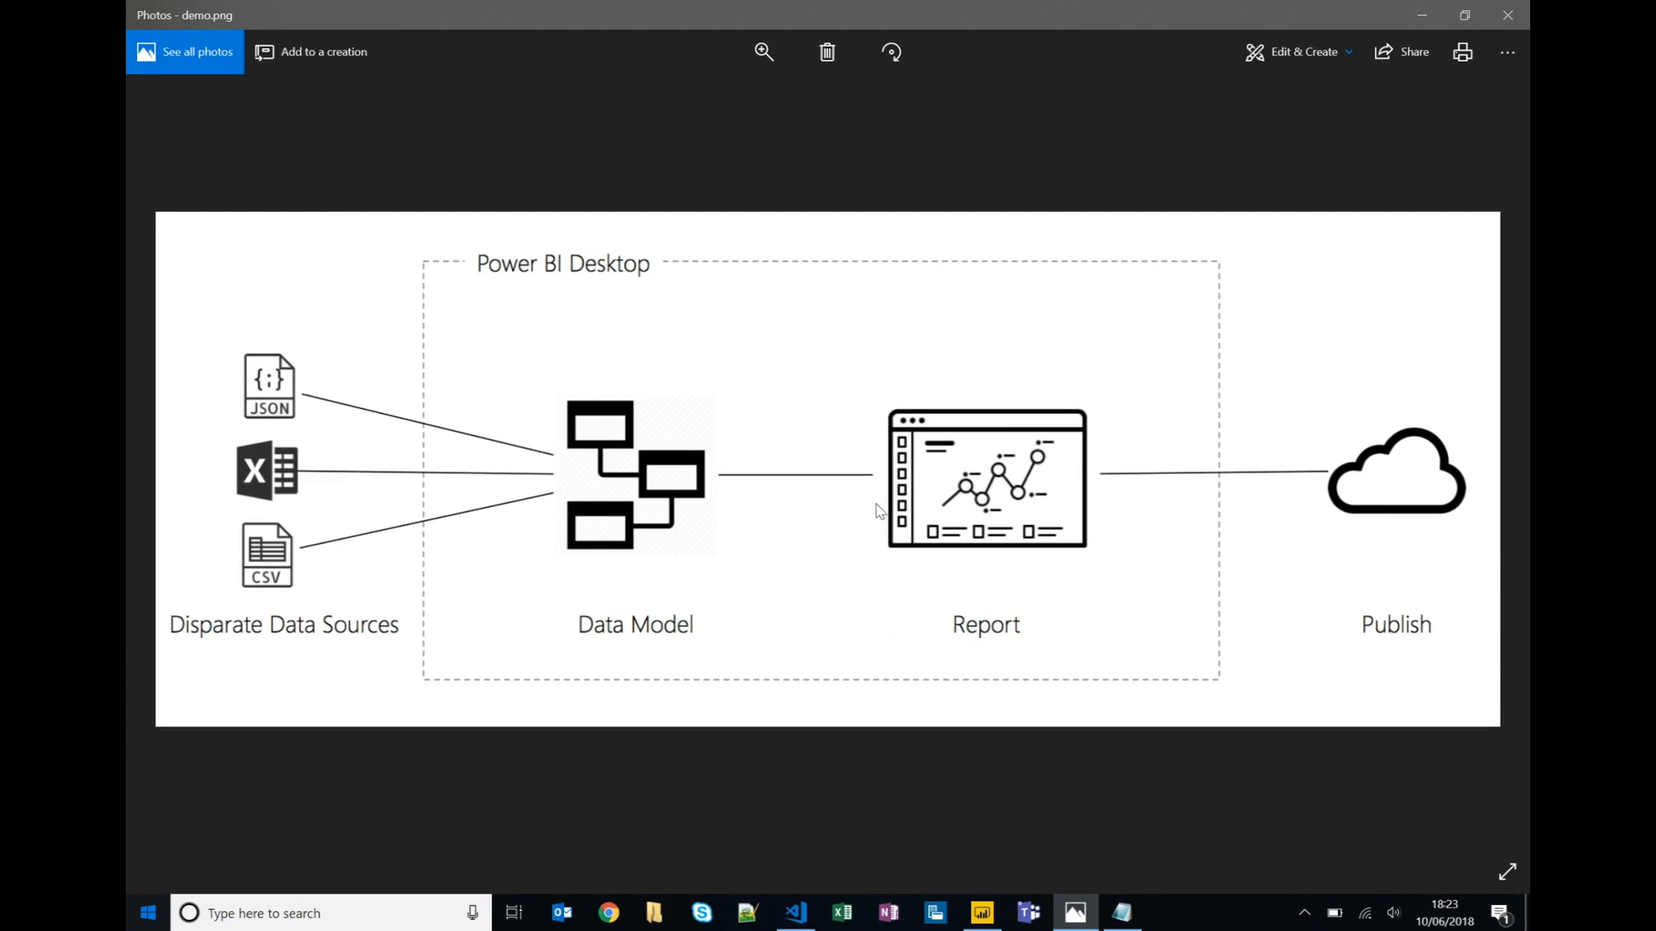
pyautogui.moveTo(905, 511)
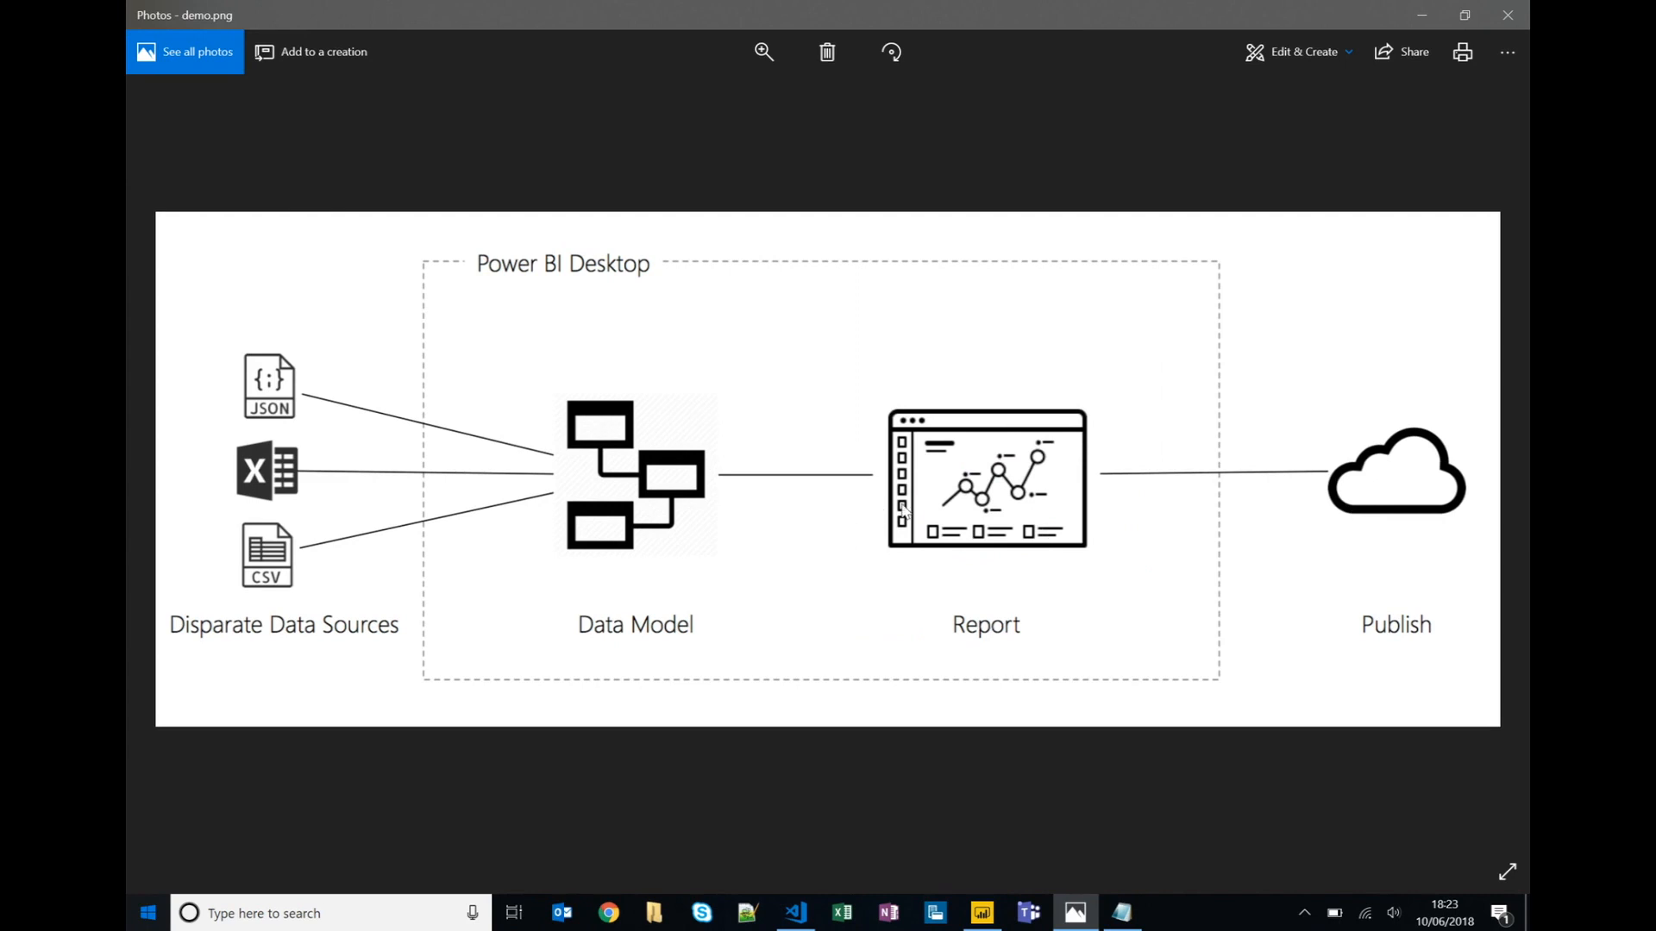